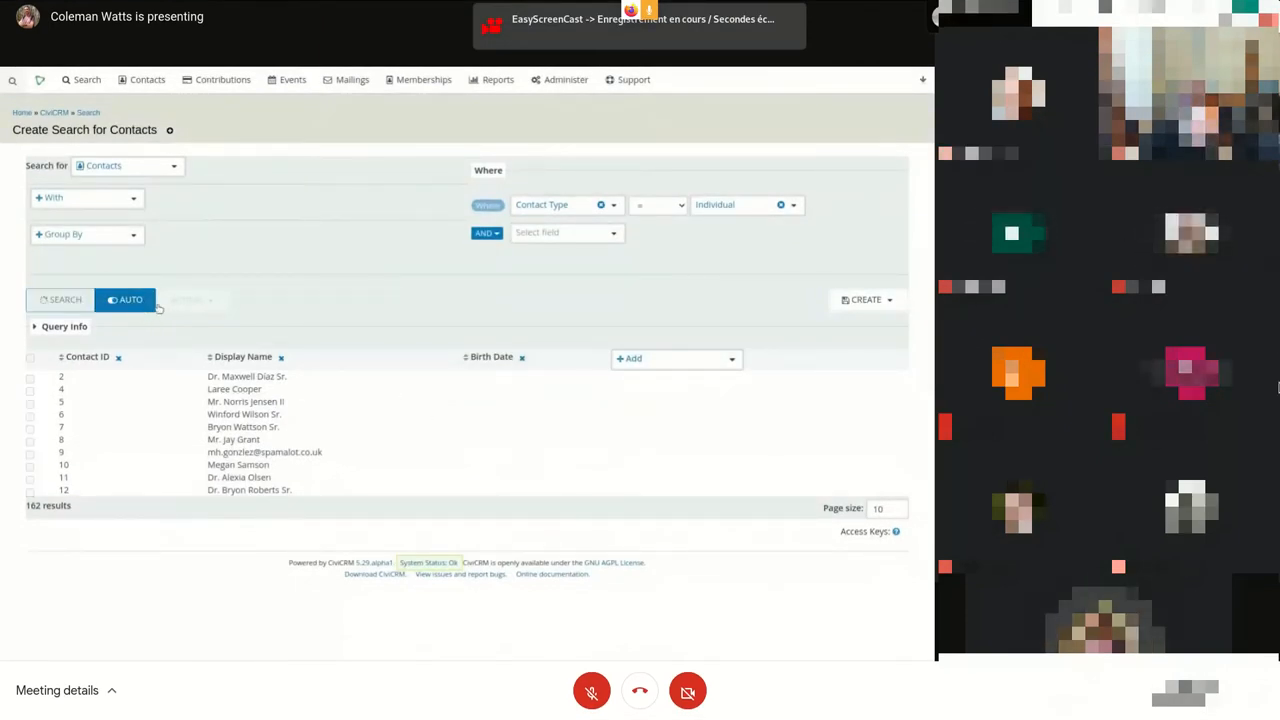
- Join the contacts' Emails entity to the search via + With
click(60, 300)
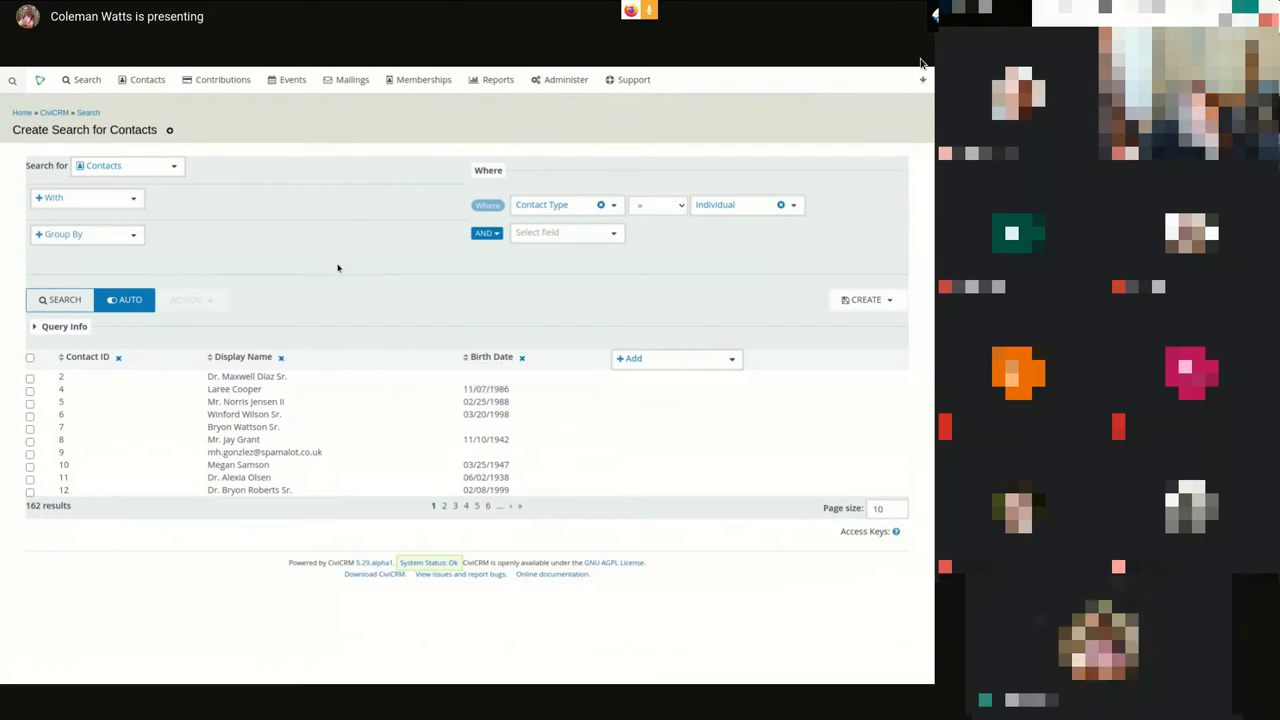
mouse_move(384, 318)
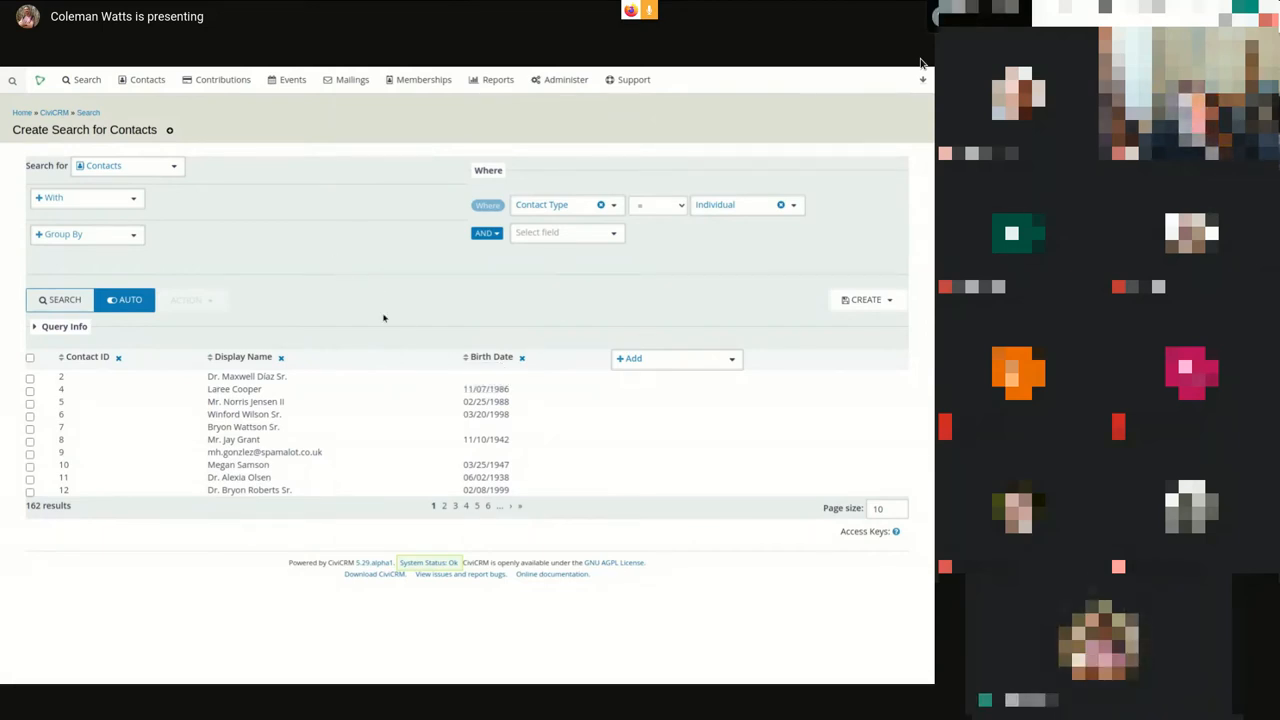
mouse_move(348, 284)
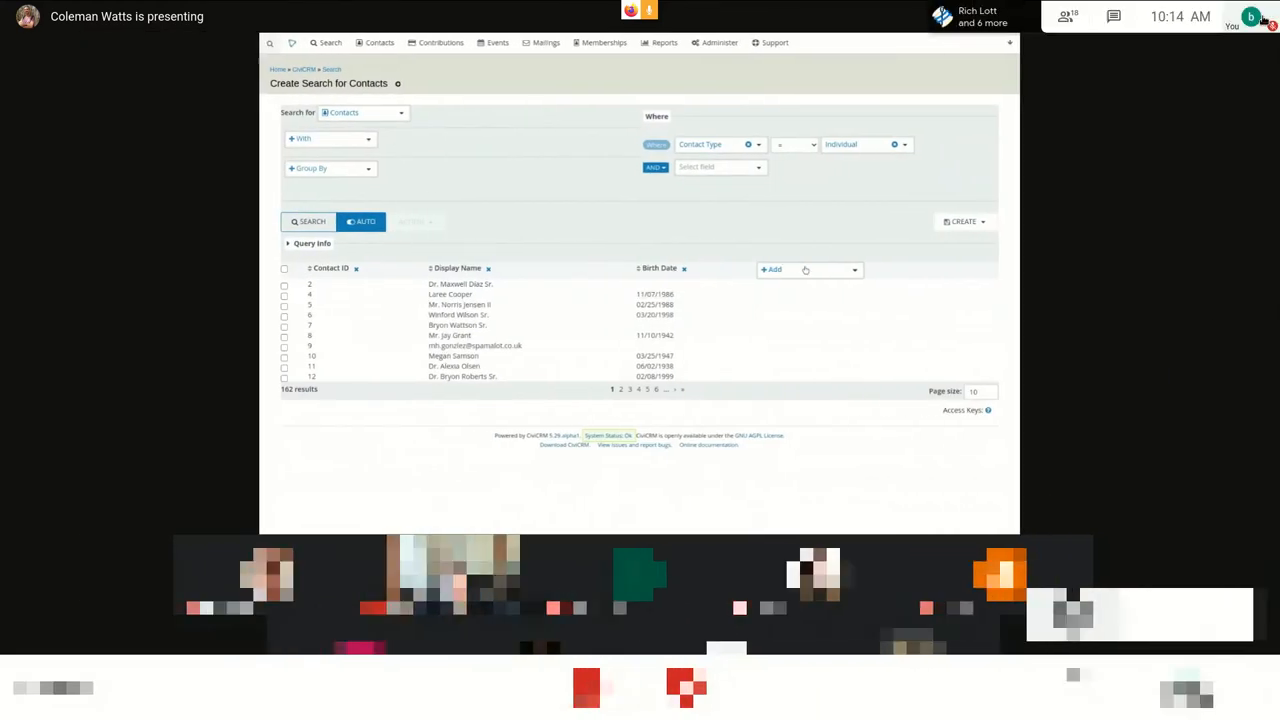
click(808, 270)
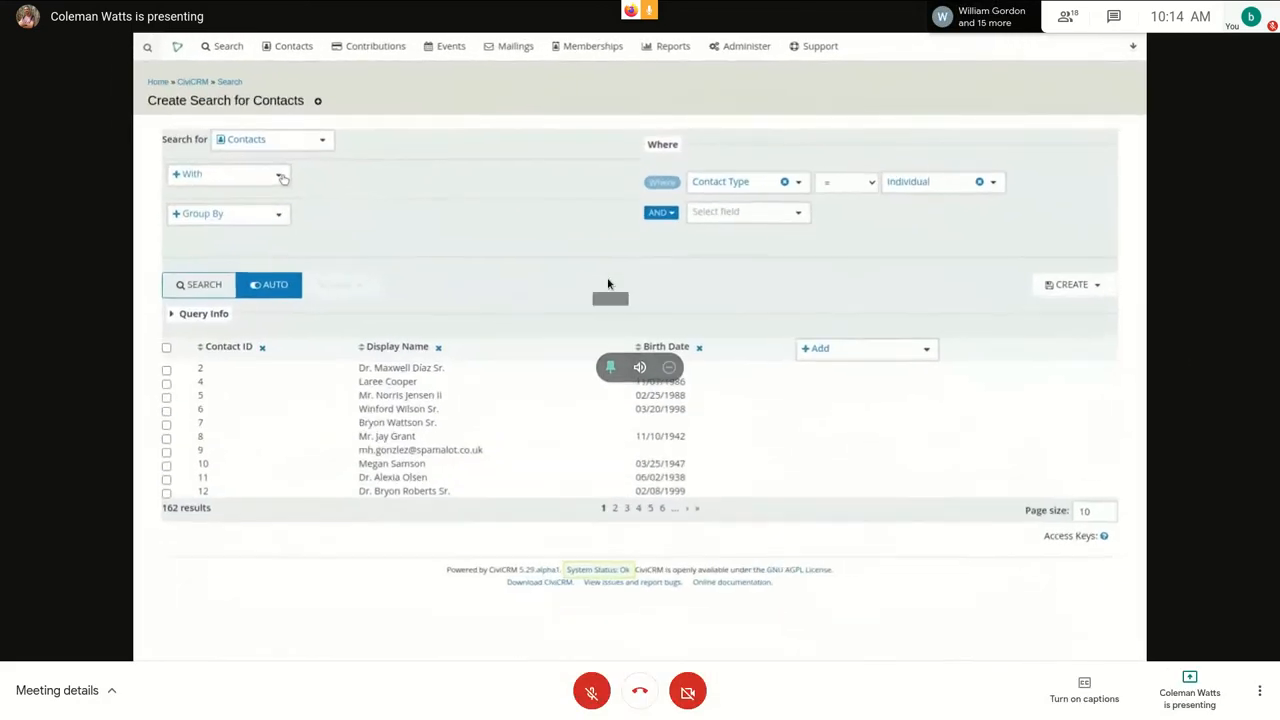
click(228, 174)
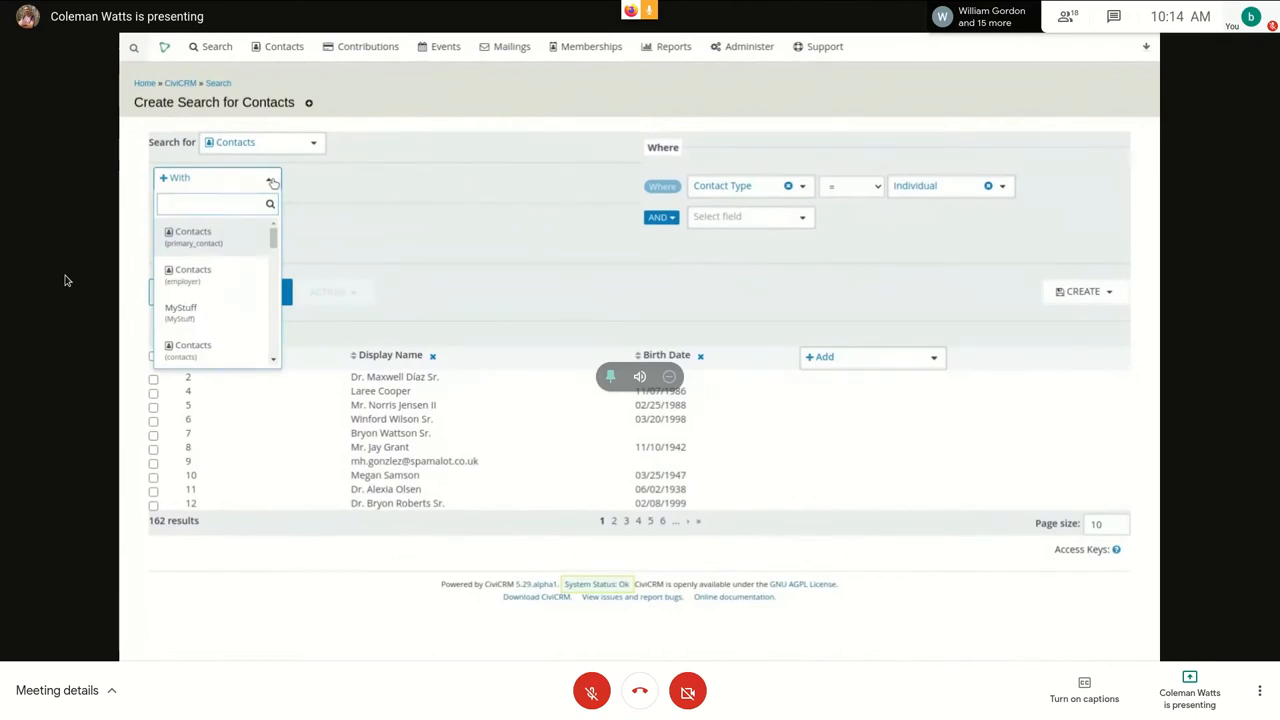
text(ema)
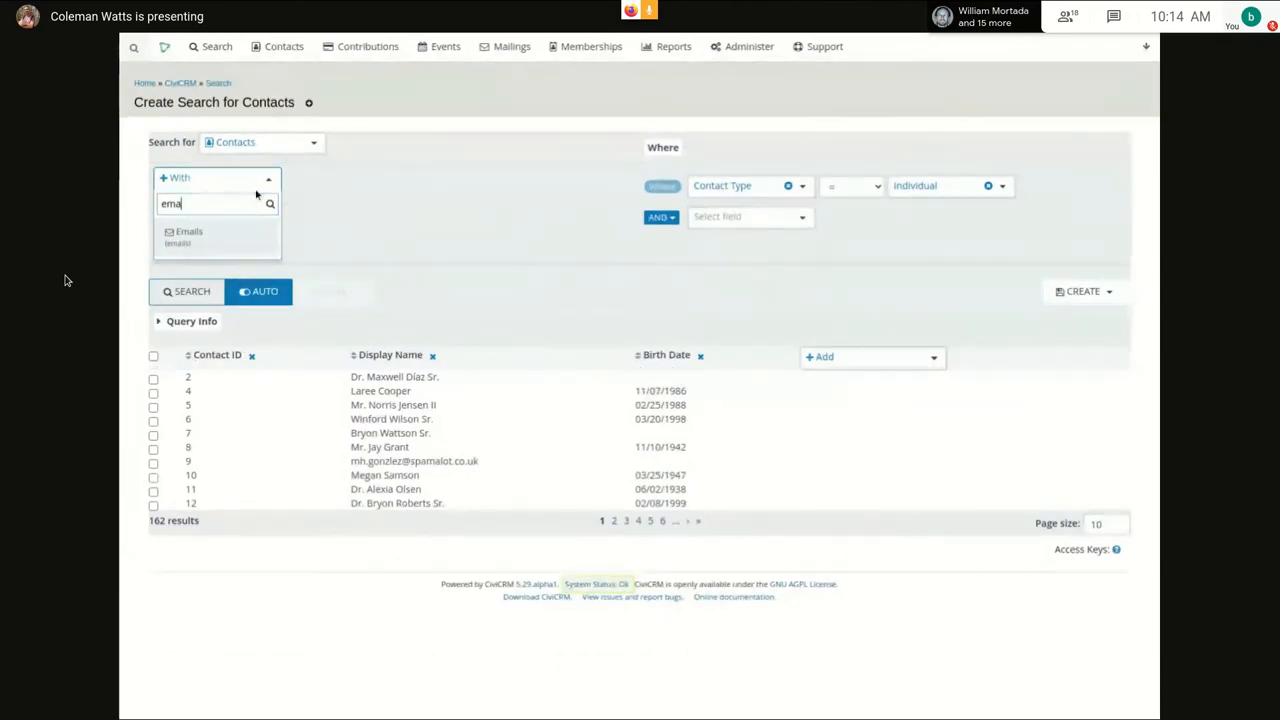
click(184, 232)
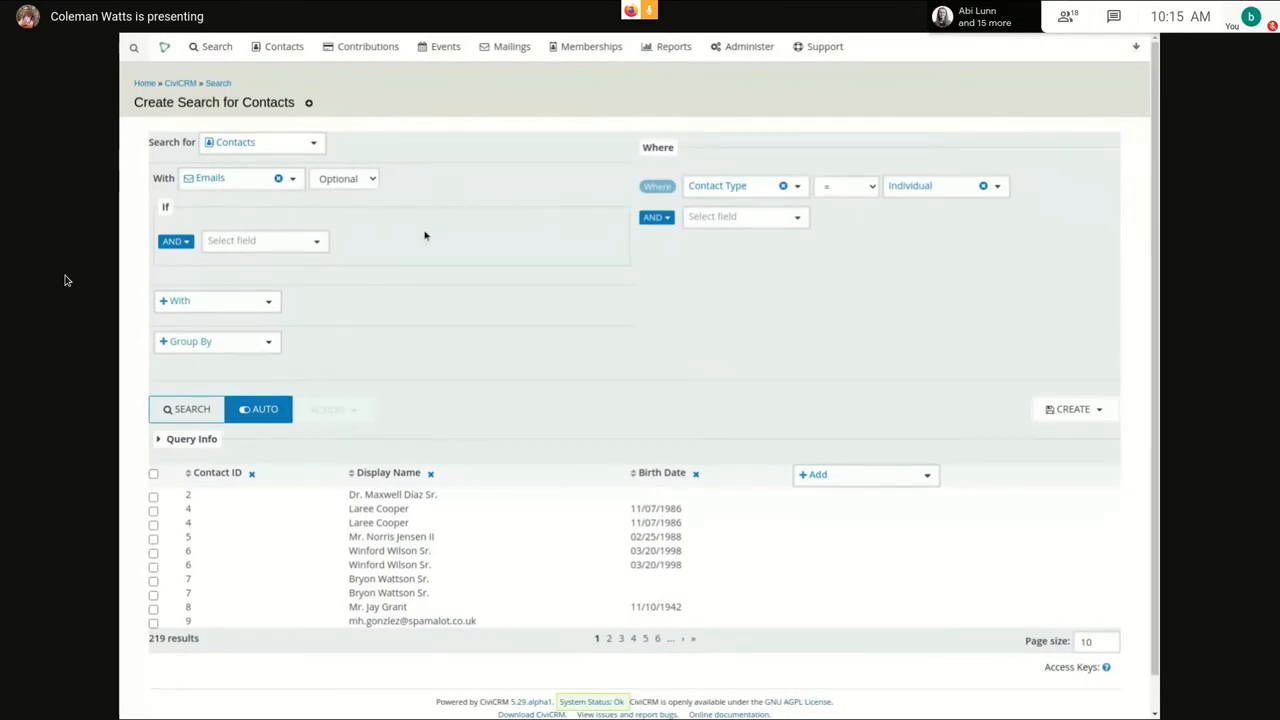
mouse_move(326, 222)
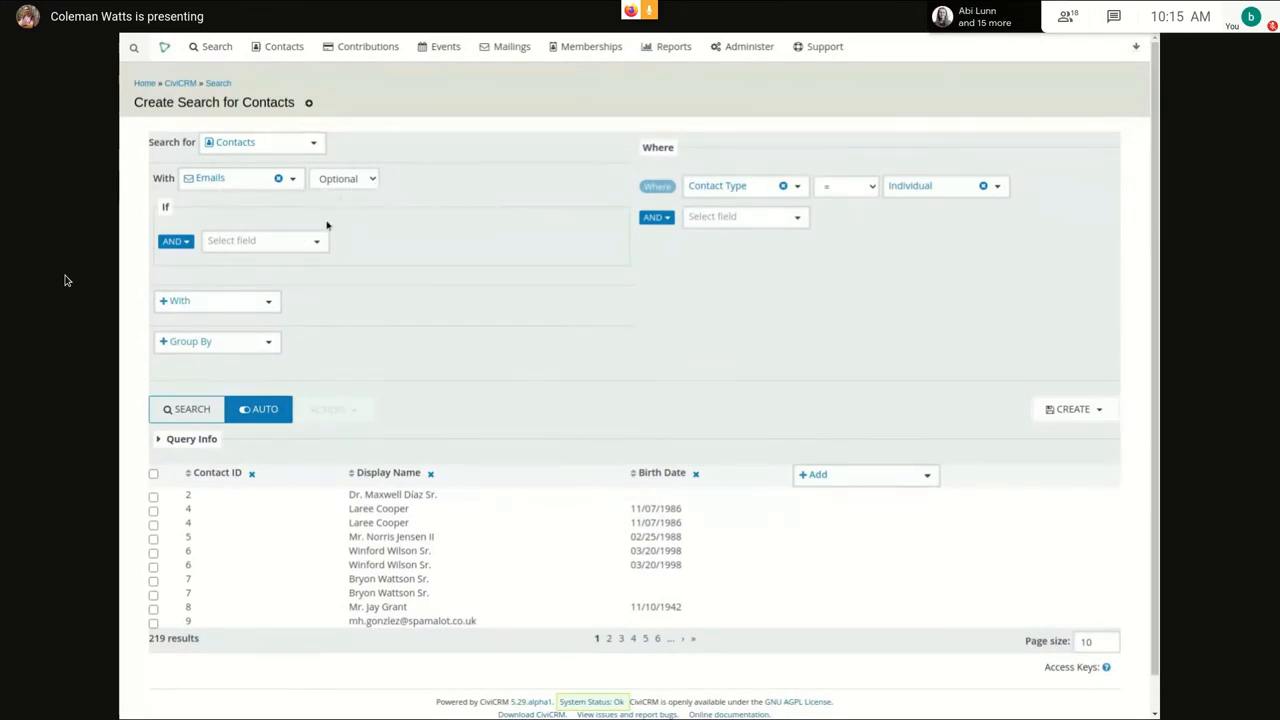
- Limit the Emails join to Primary email = Yes and start adding an Email column
click(262, 240)
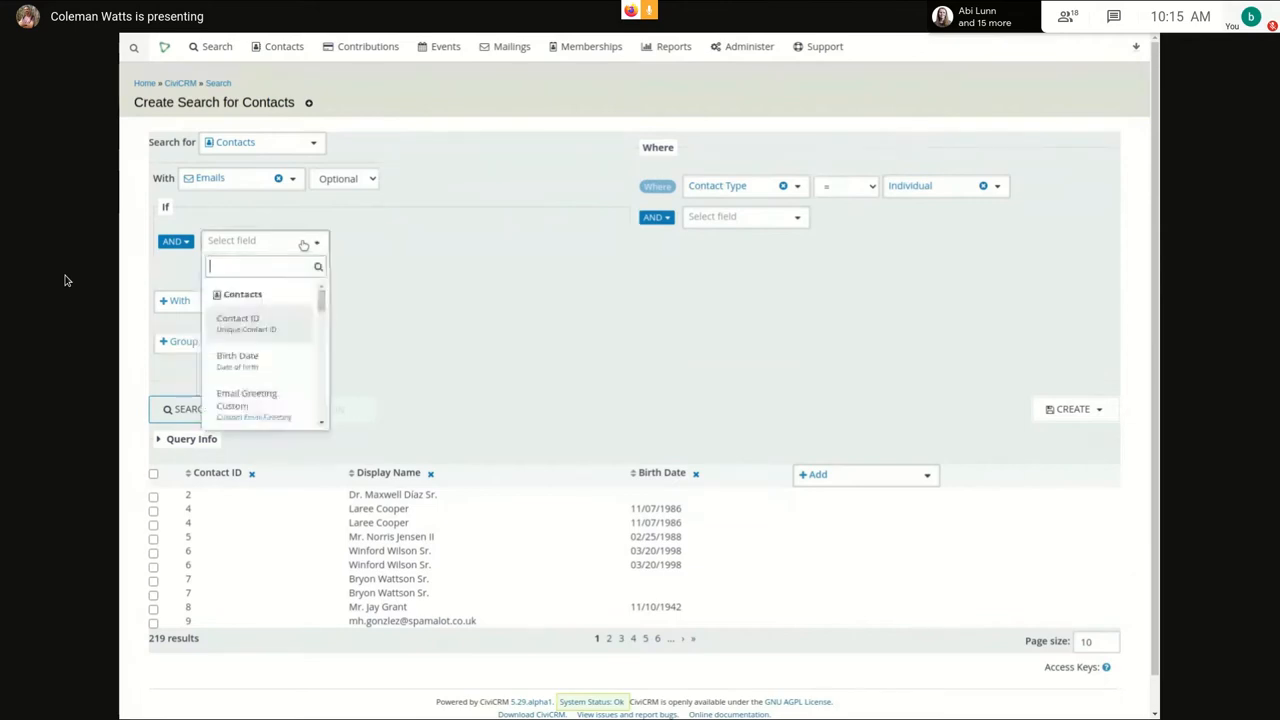
text(prim)
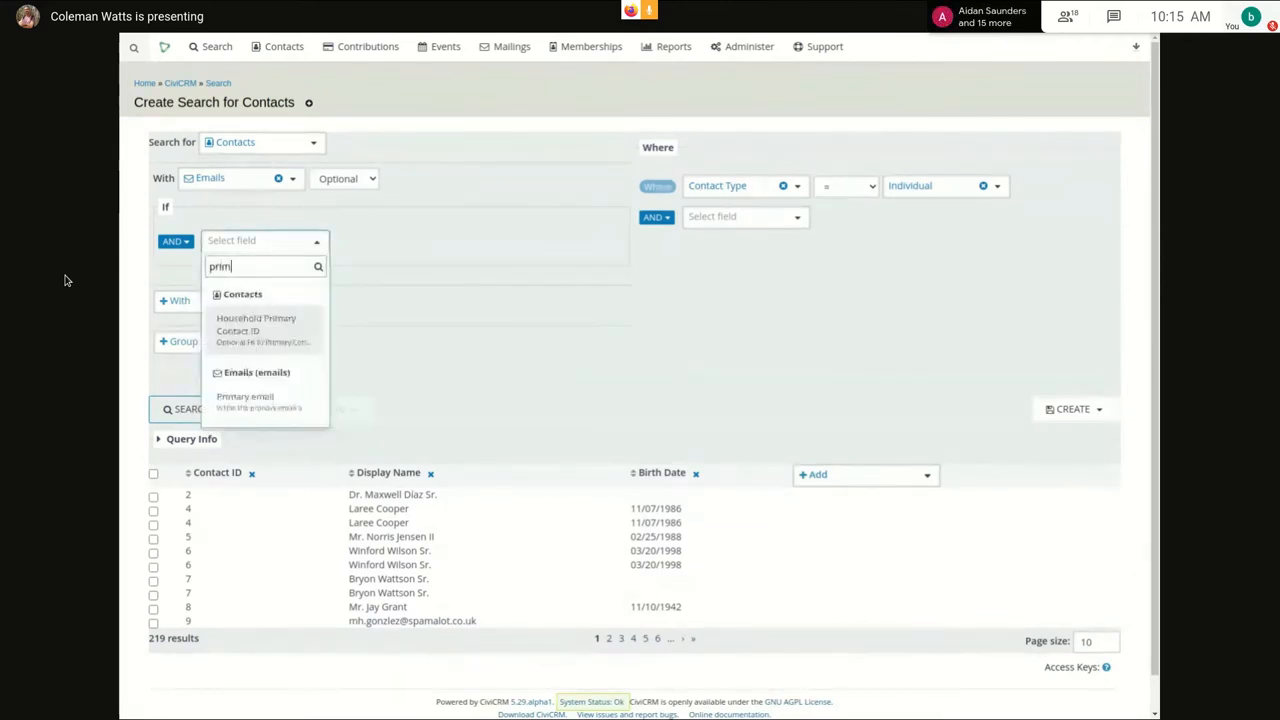
click(244, 396)
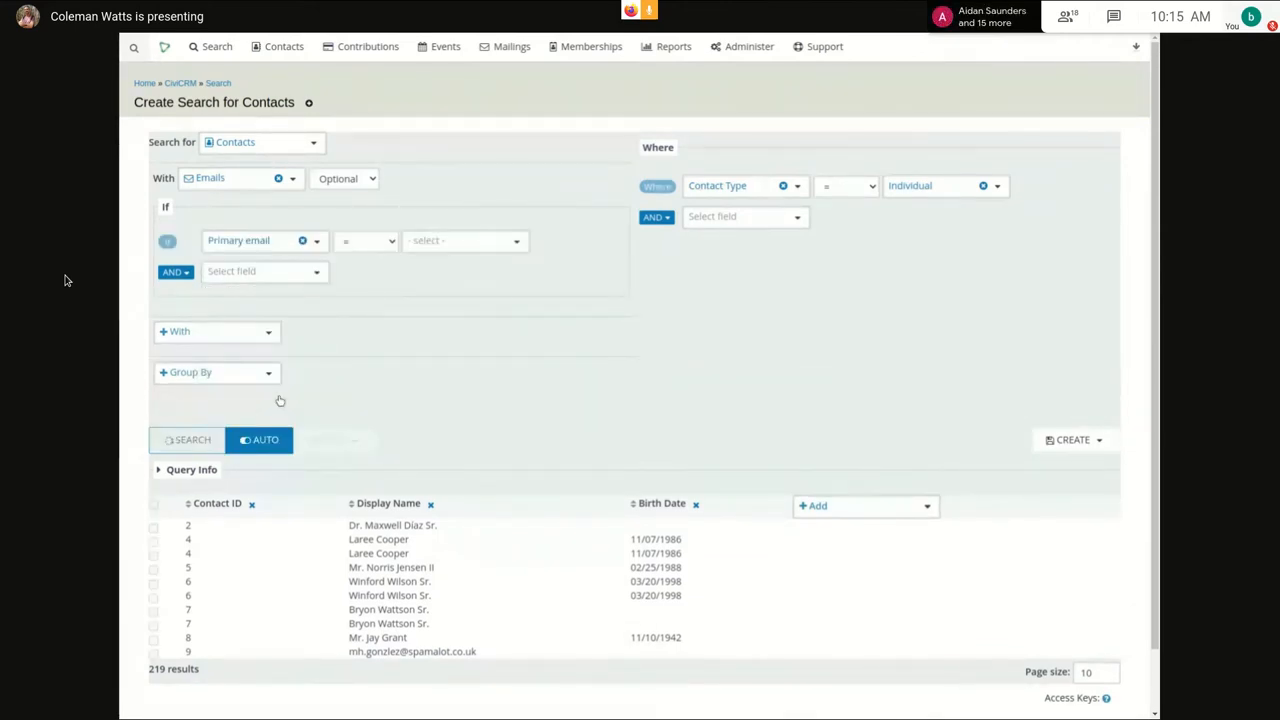
click(464, 240)
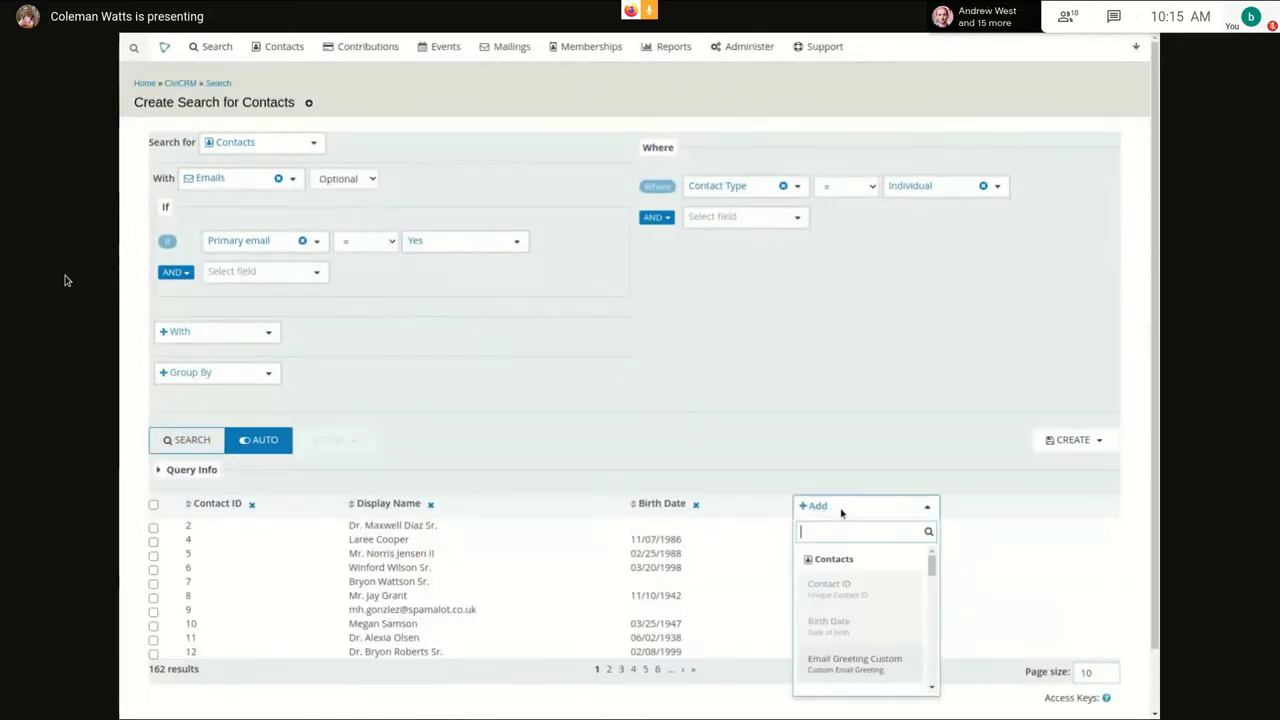
text(ema)
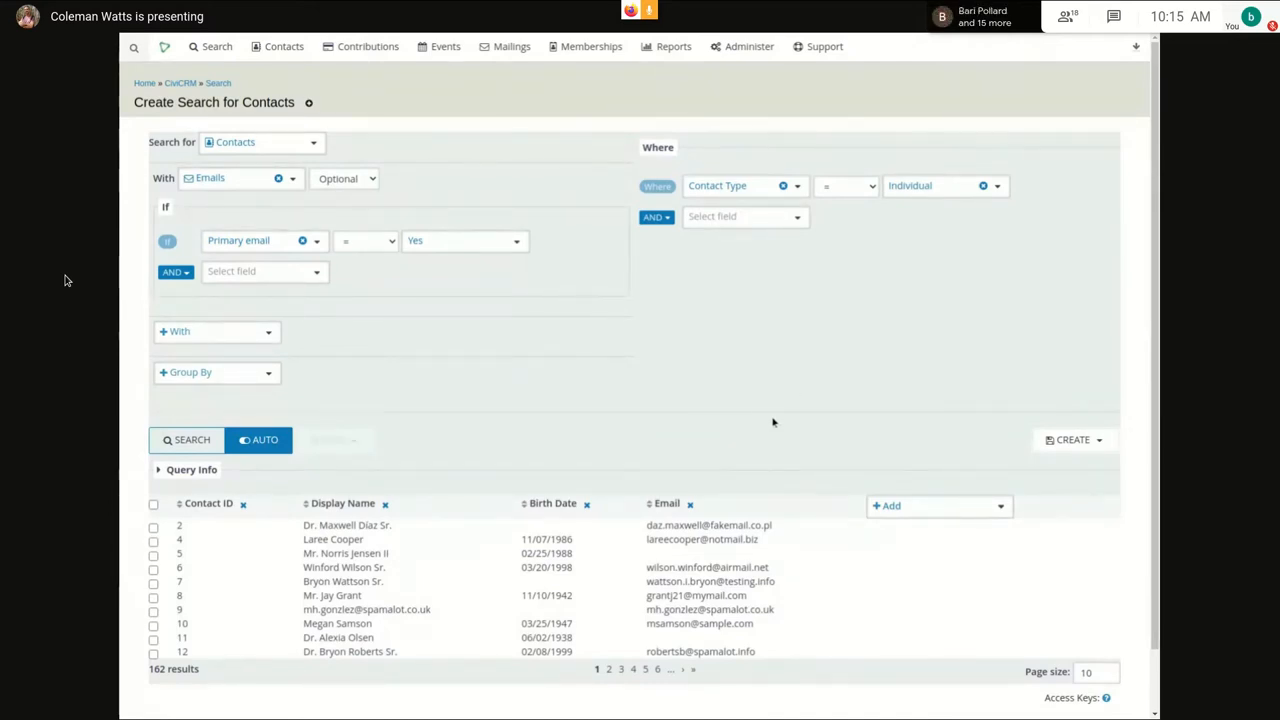
mouse_move(756, 402)
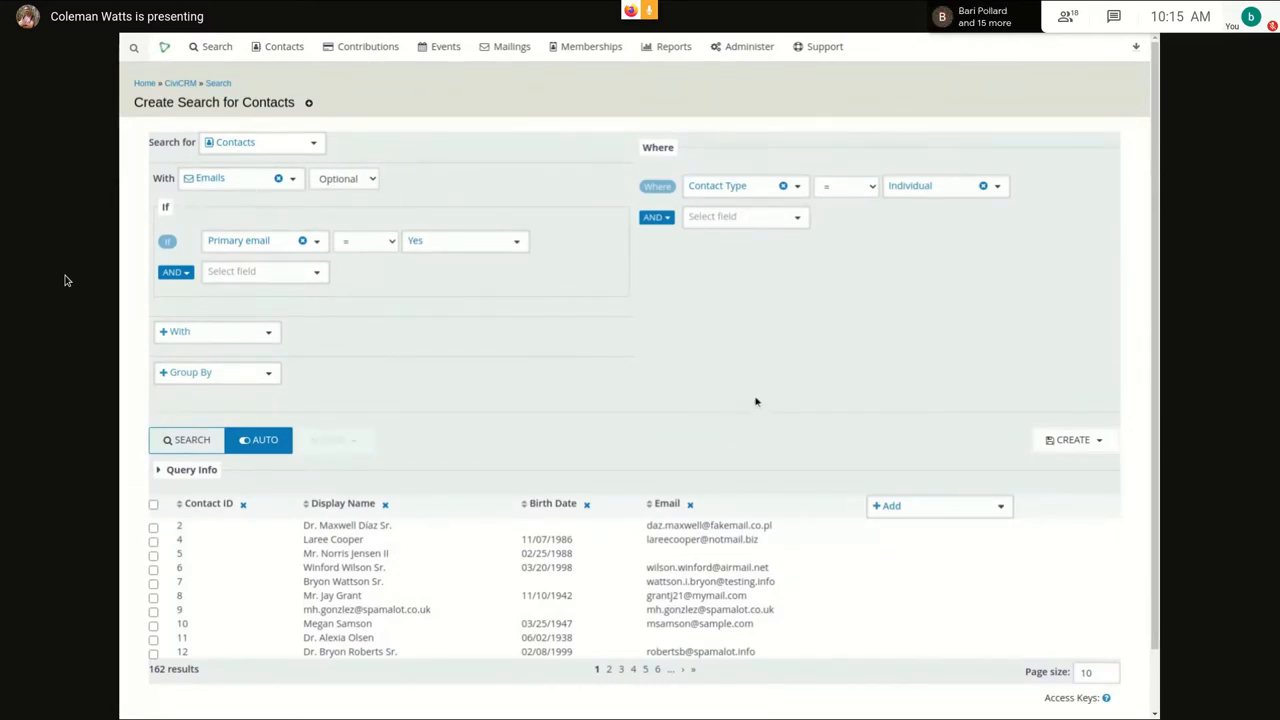
mouse_move(706, 368)
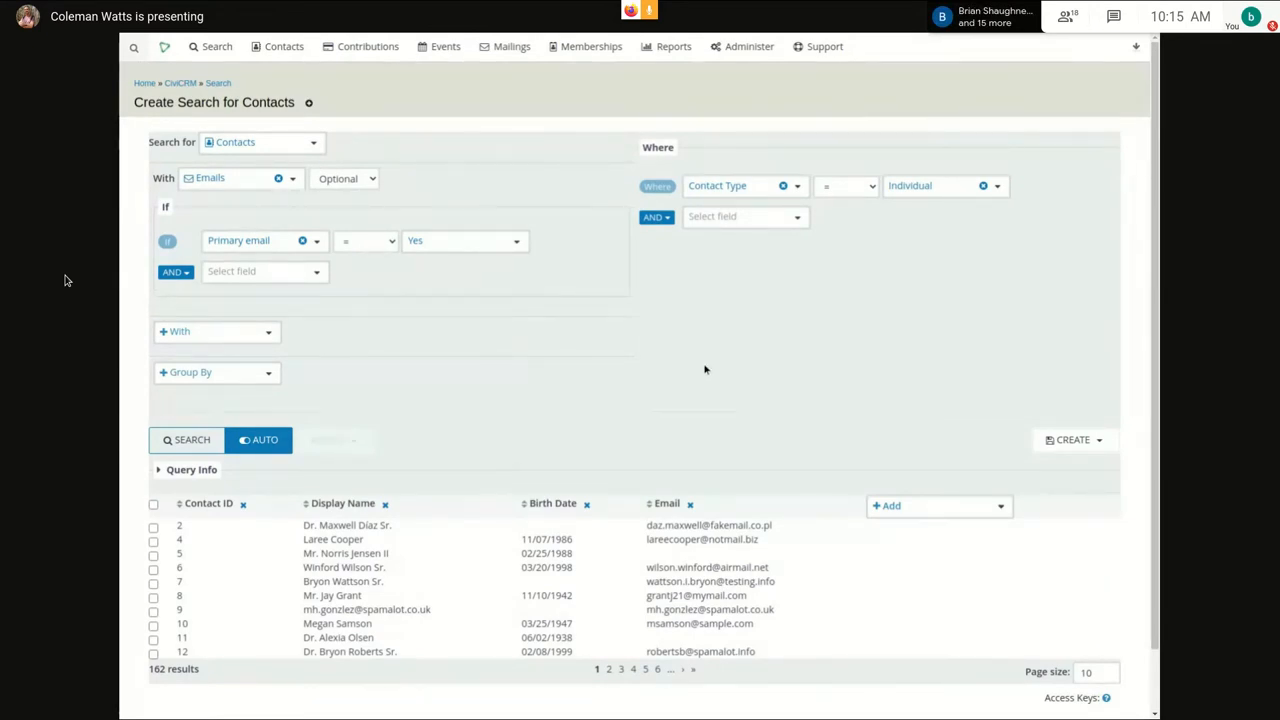
mouse_move(576, 392)
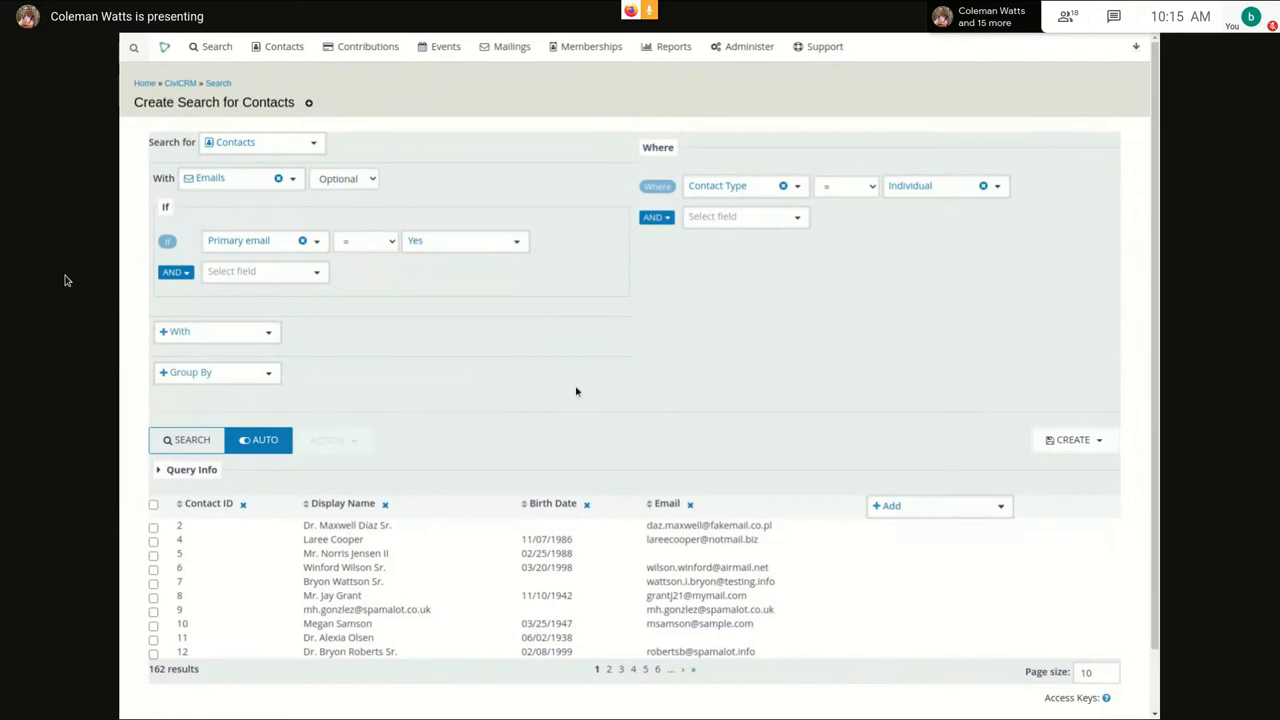
mouse_move(532, 368)
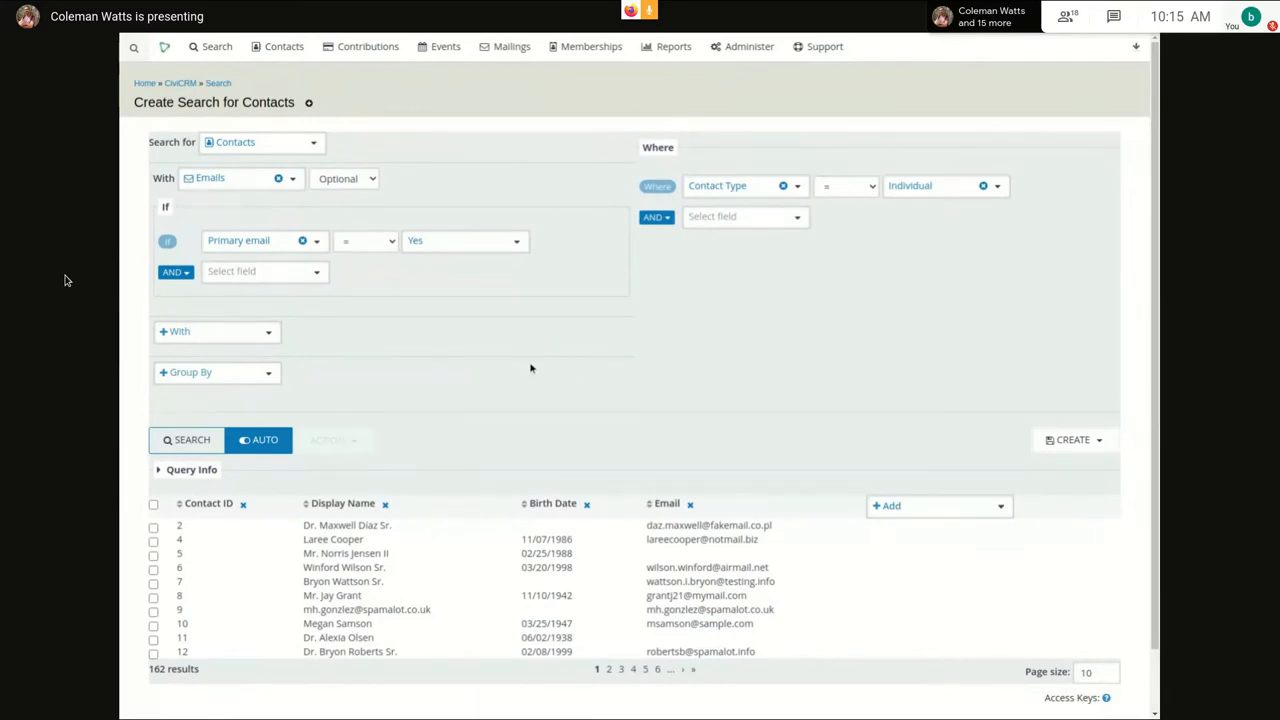
mouse_move(492, 344)
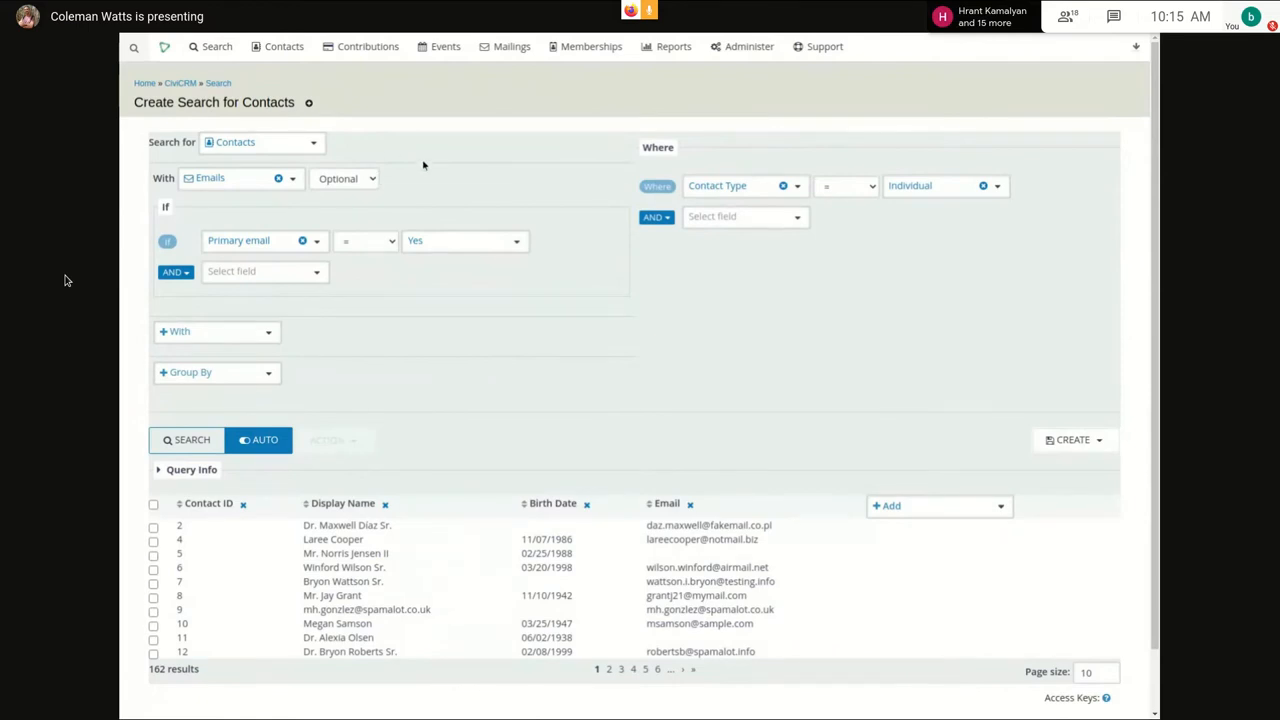
mouse_move(512, 348)
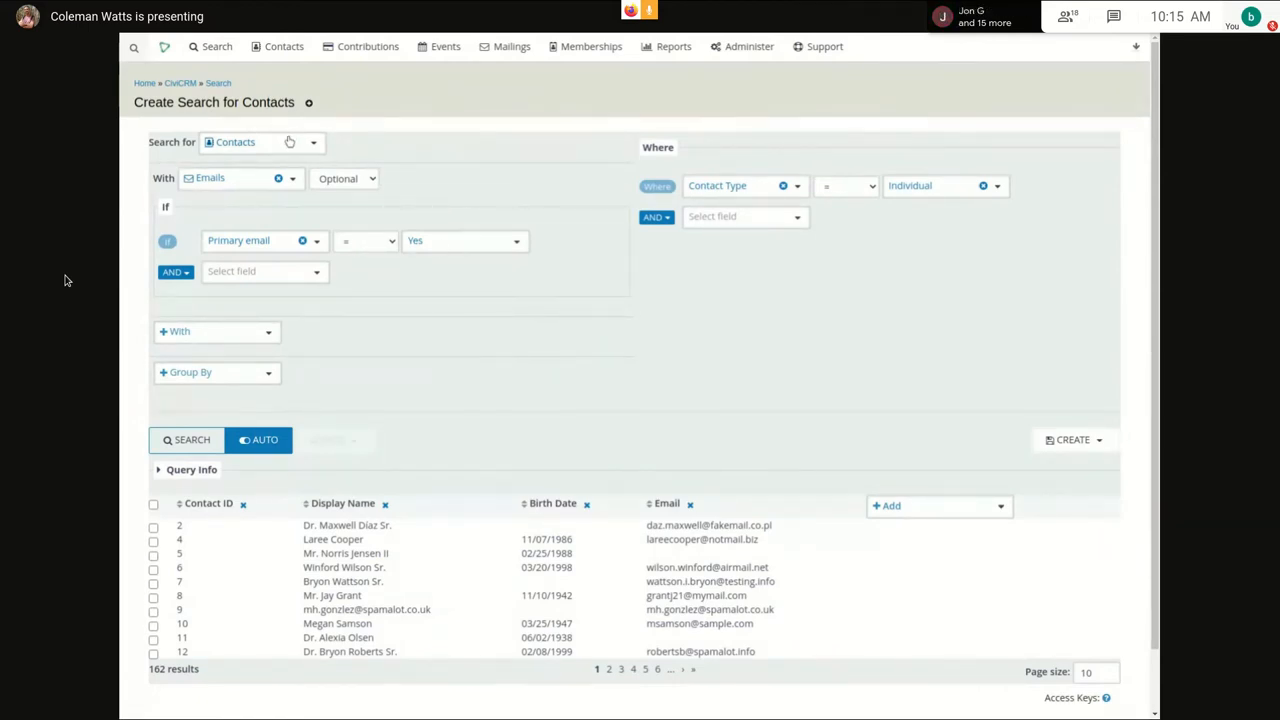
mouse_move(742, 492)
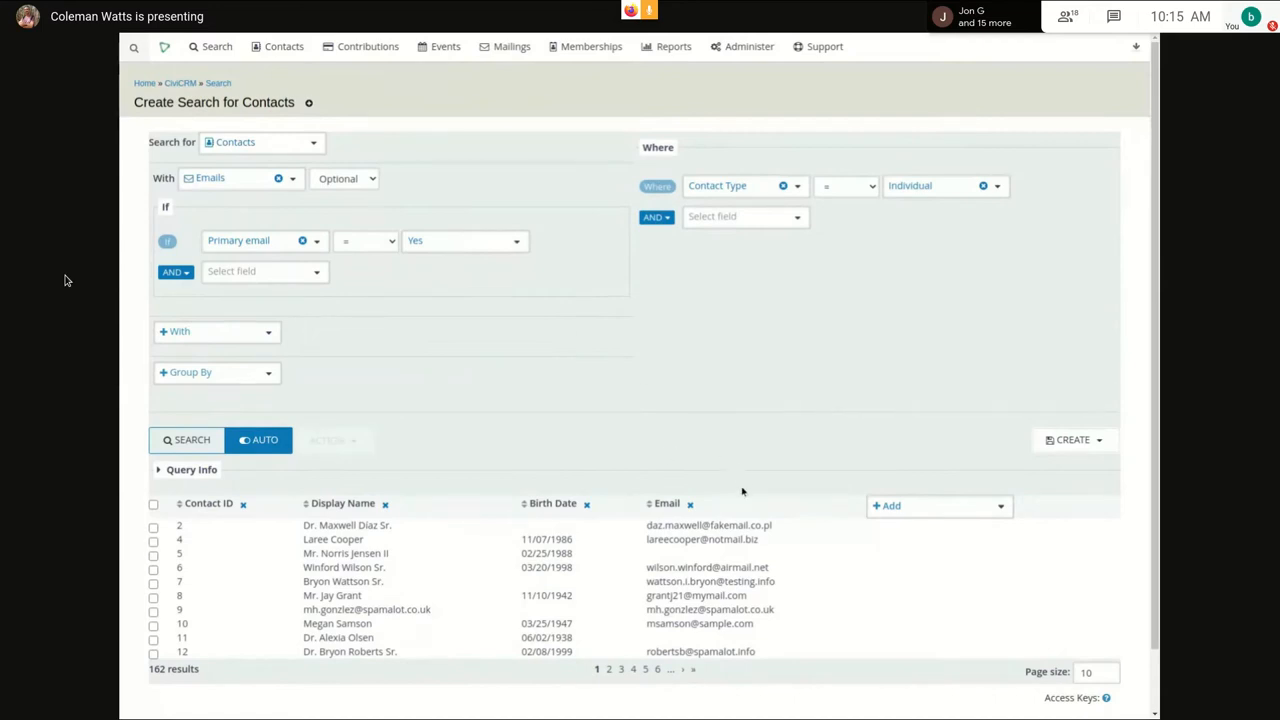
mouse_move(706, 376)
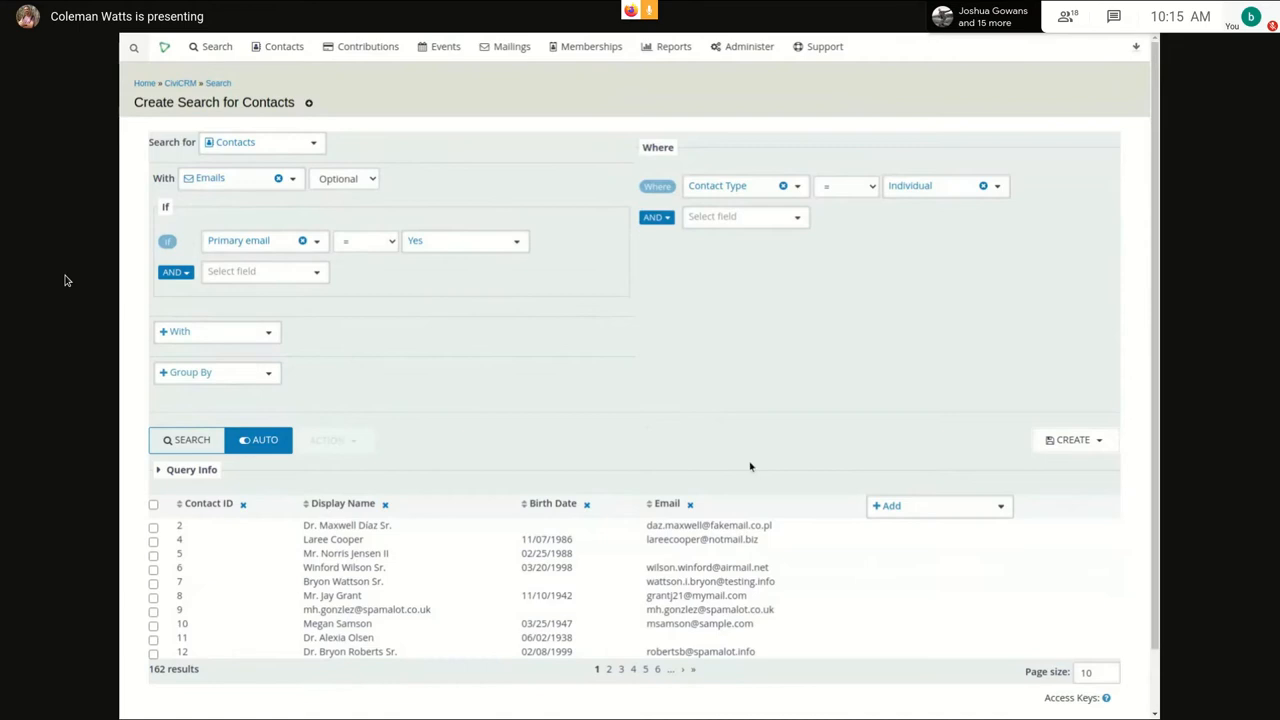
mouse_move(698, 408)
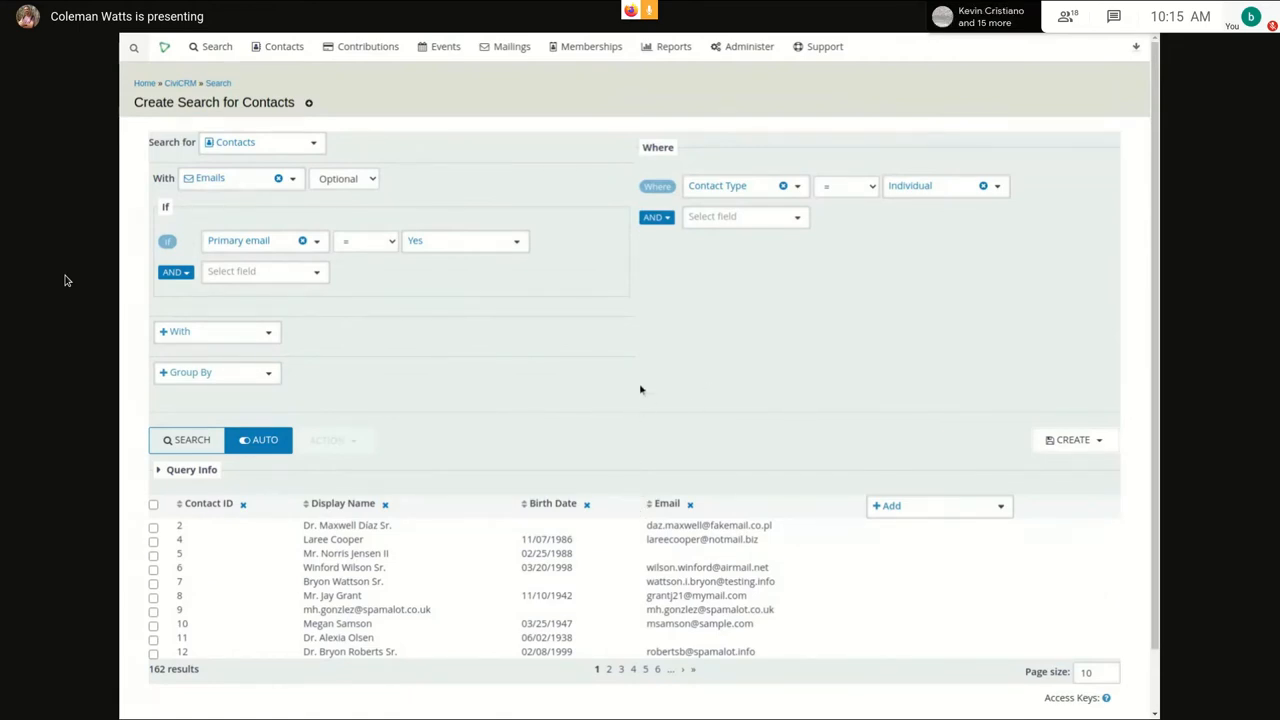
mouse_move(432, 392)
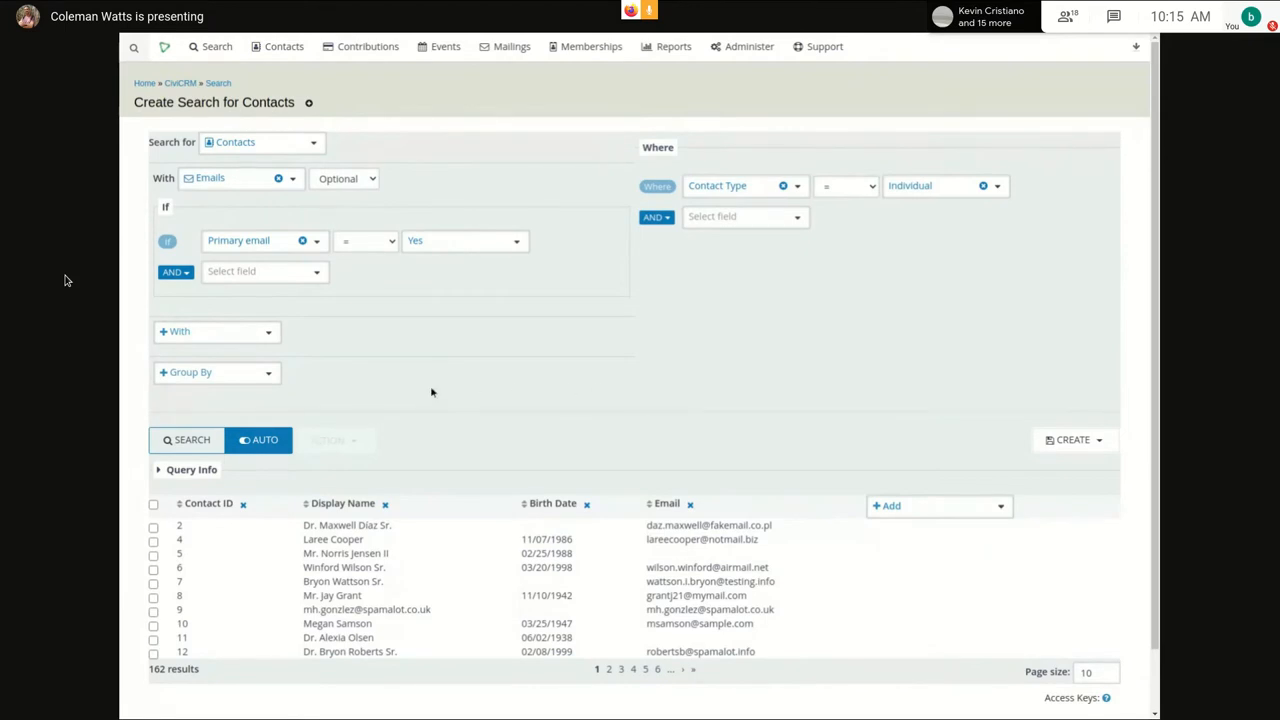
- Add a second optional join to Contributions and review the repeated contact rows
click(216, 332)
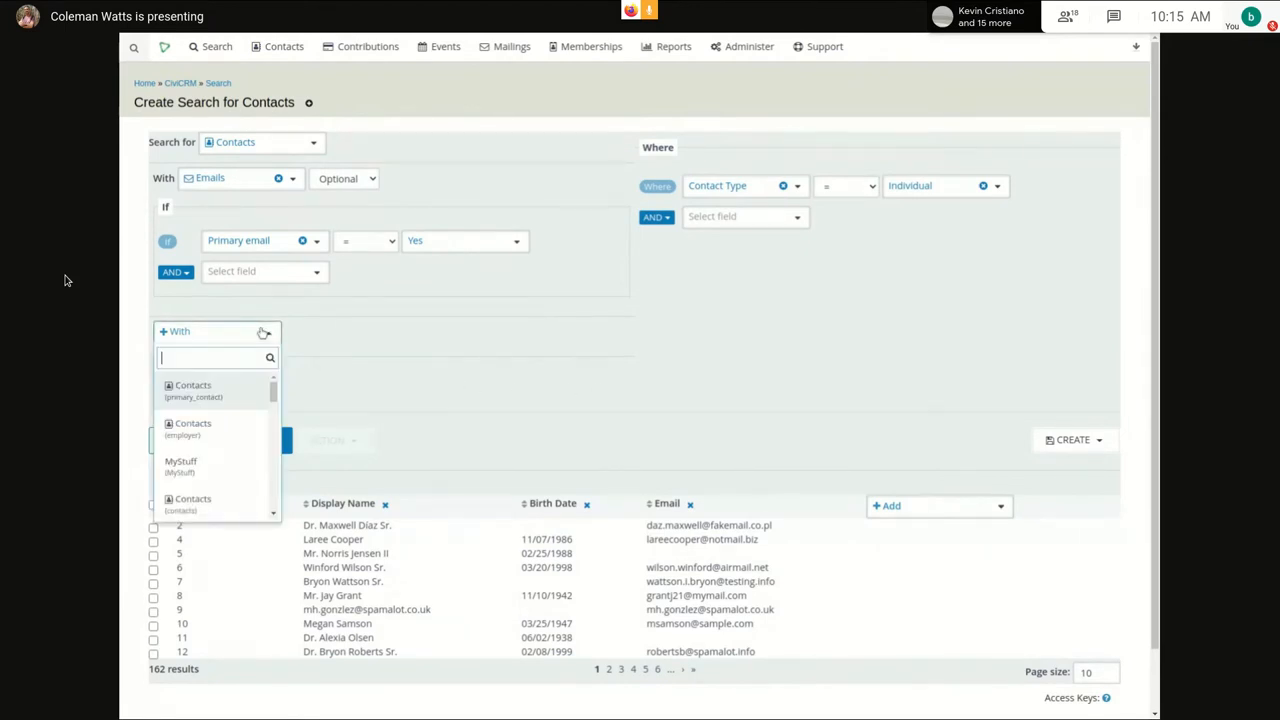
text(cont)
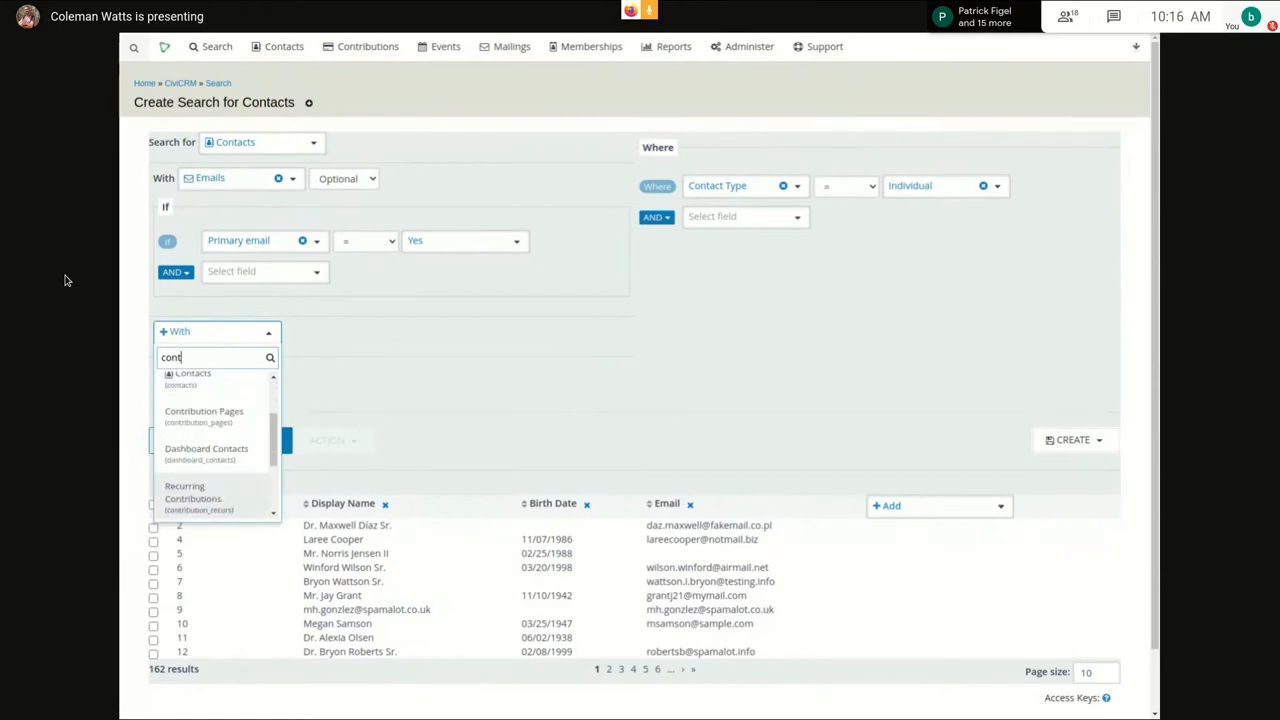
scroll(down, 3)
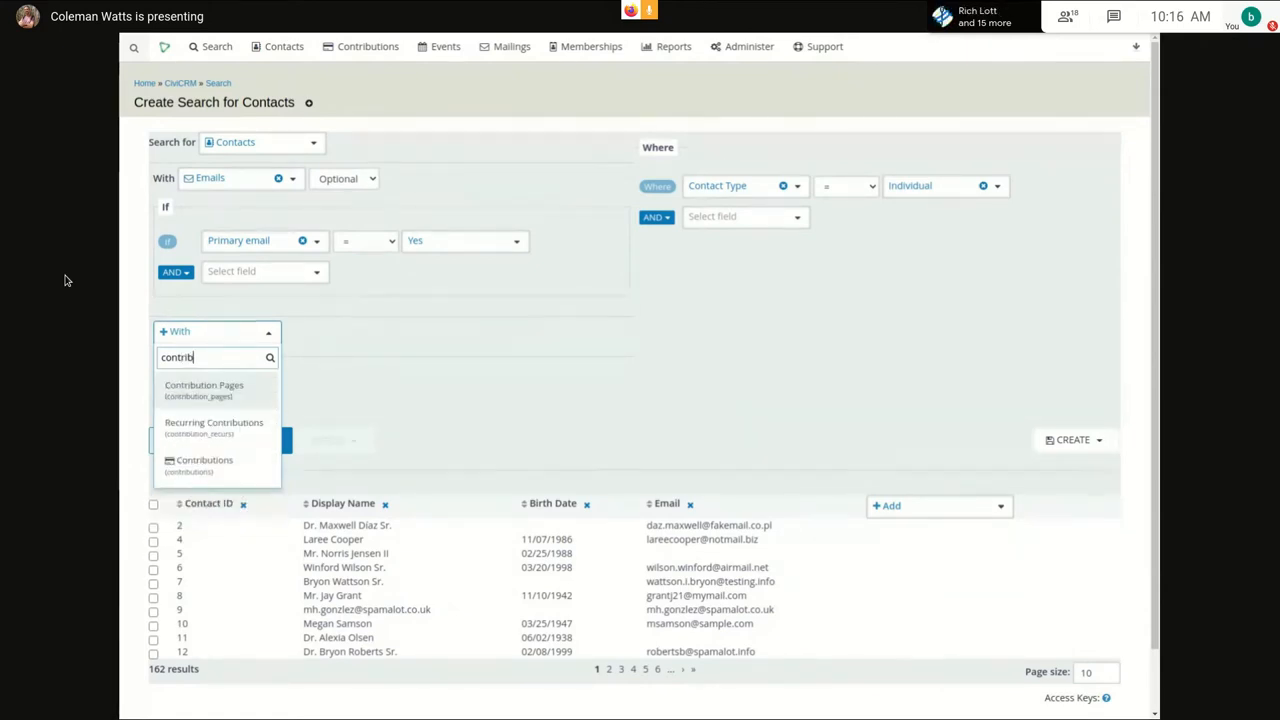
click(204, 460)
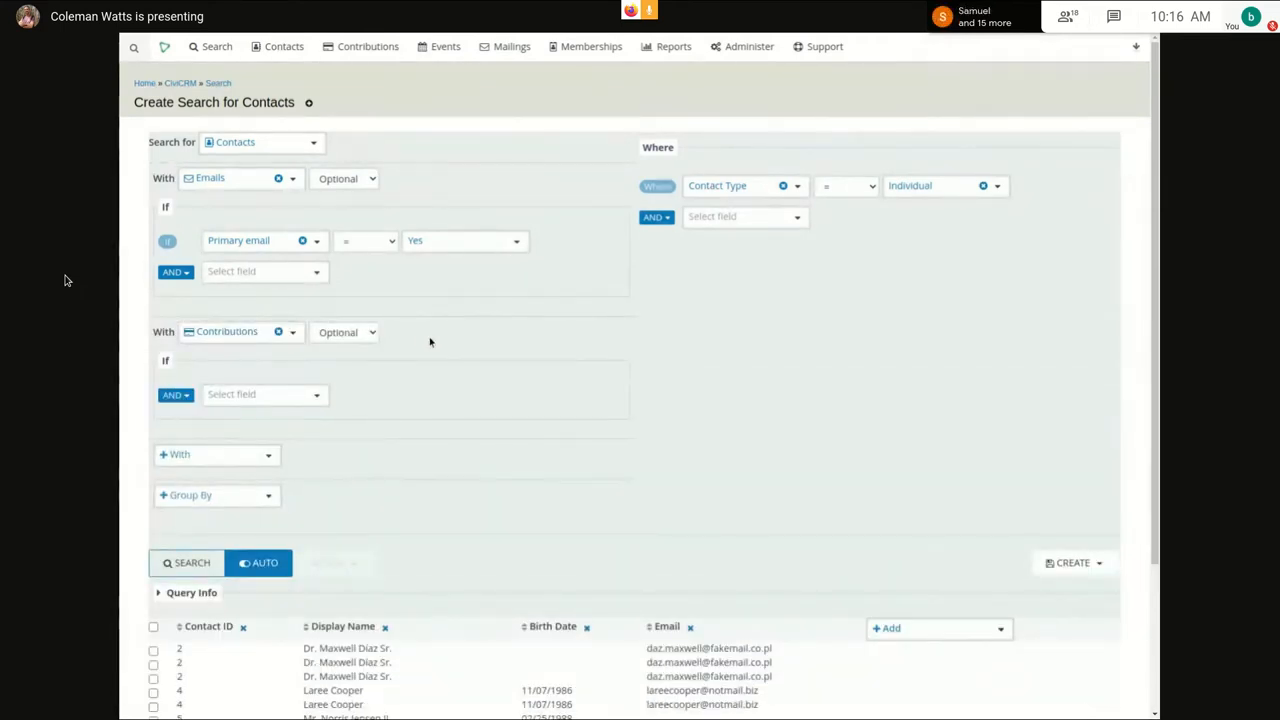
scroll(down, 3)
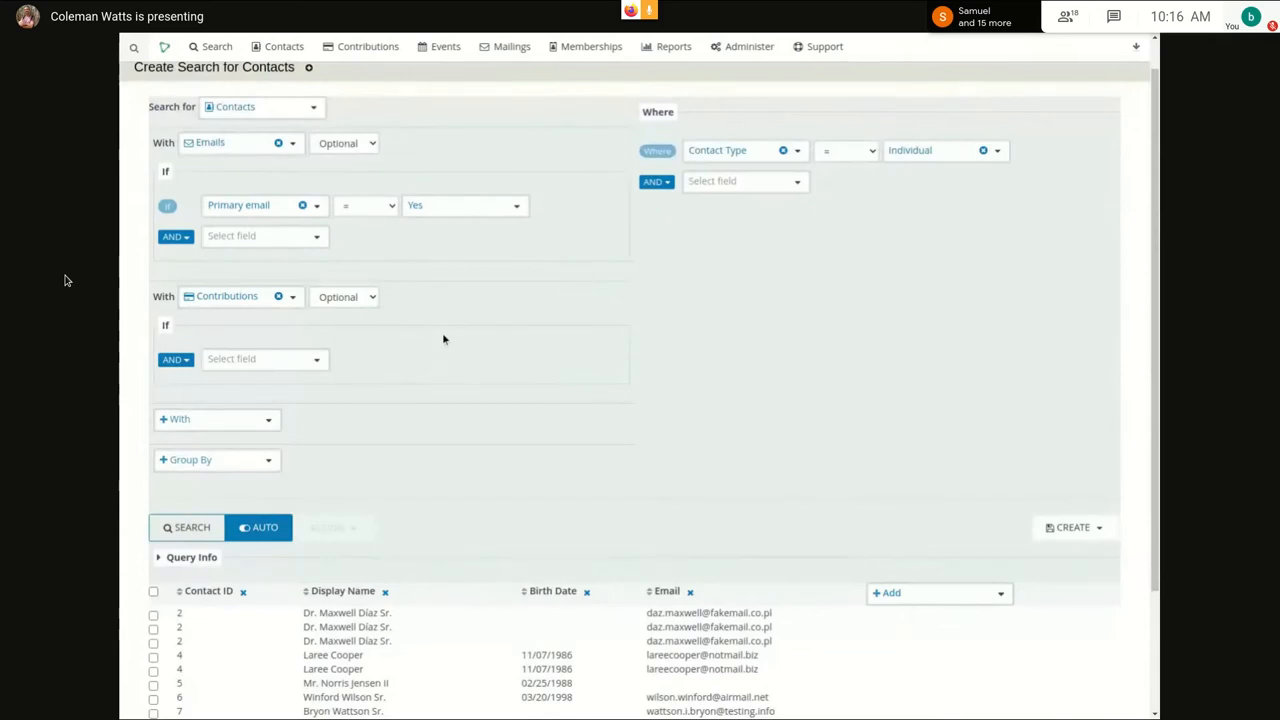
mouse_move(444, 298)
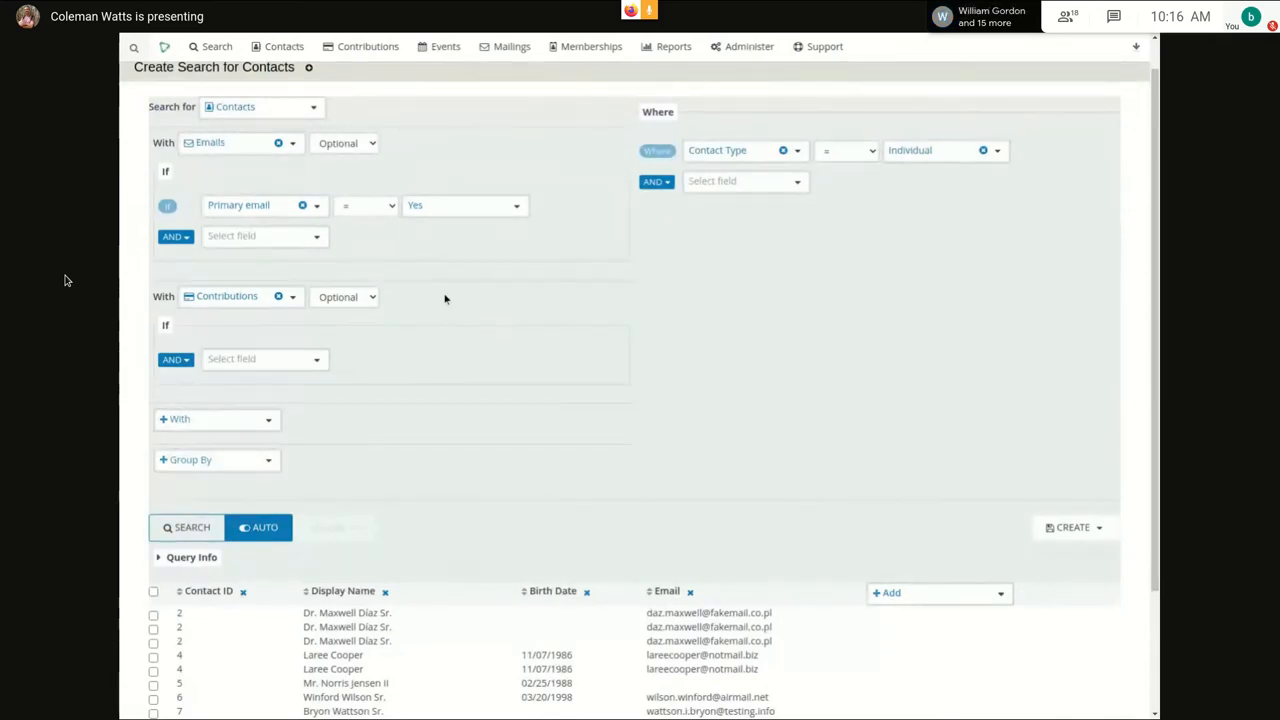
scroll(down, 3)
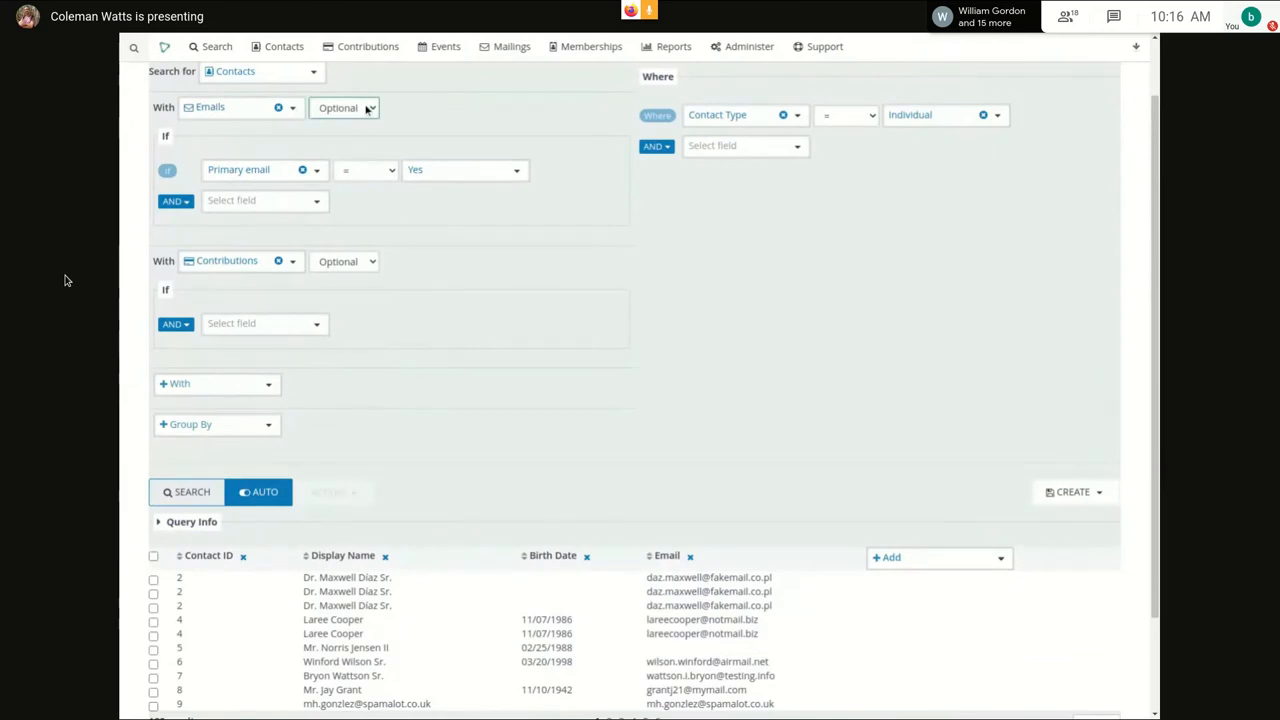
- Keep Primary email = Yes and switch the Emails join from Required back to Optional
click(344, 108)
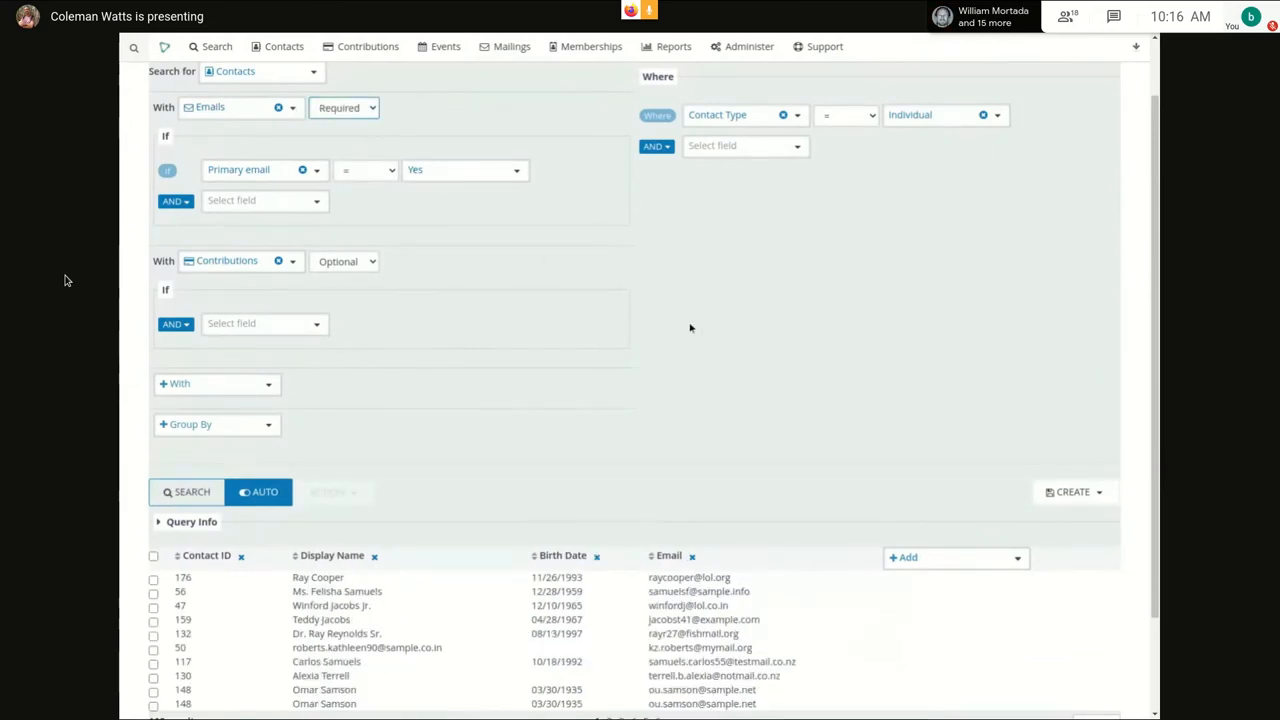
scroll(down, 3)
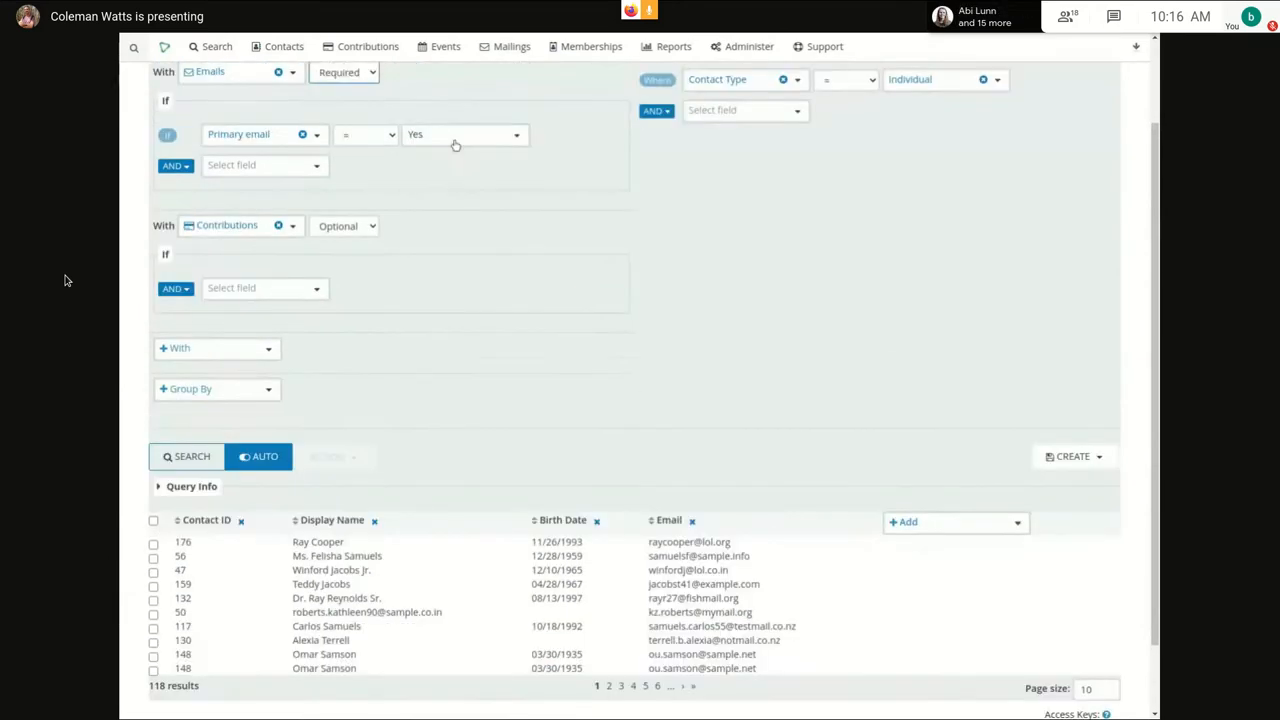
click(464, 134)
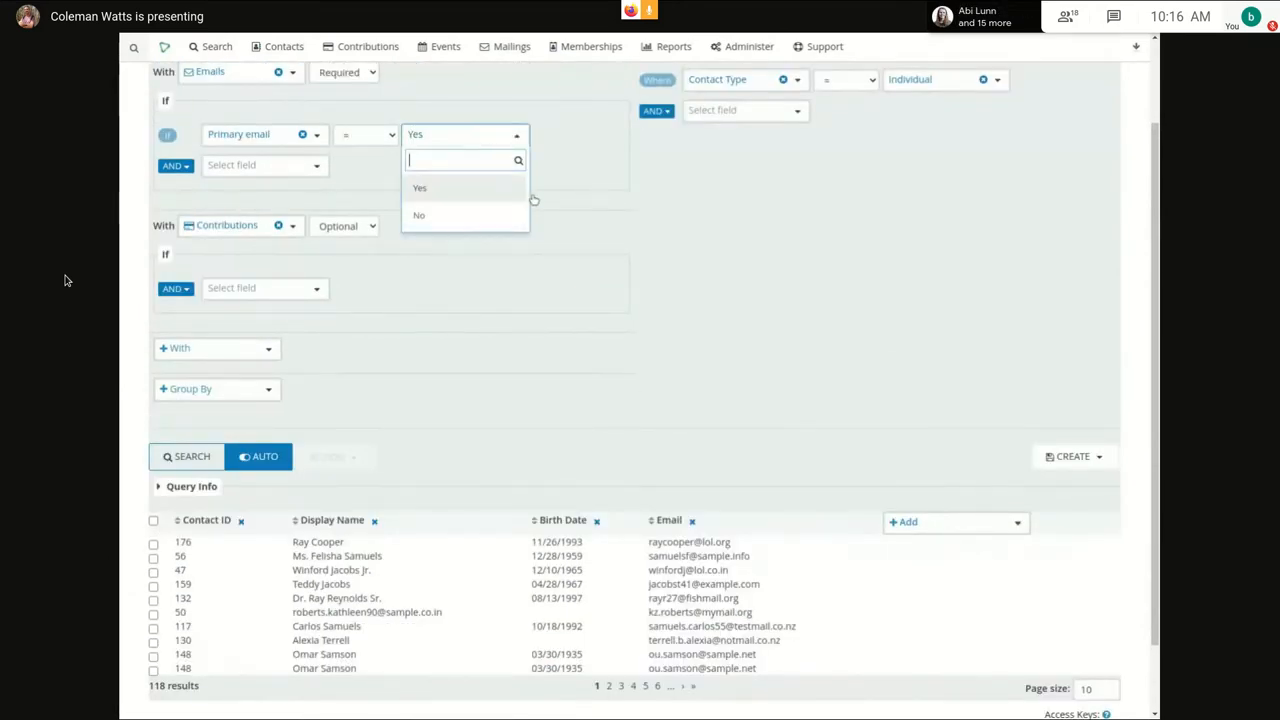
click(420, 188)
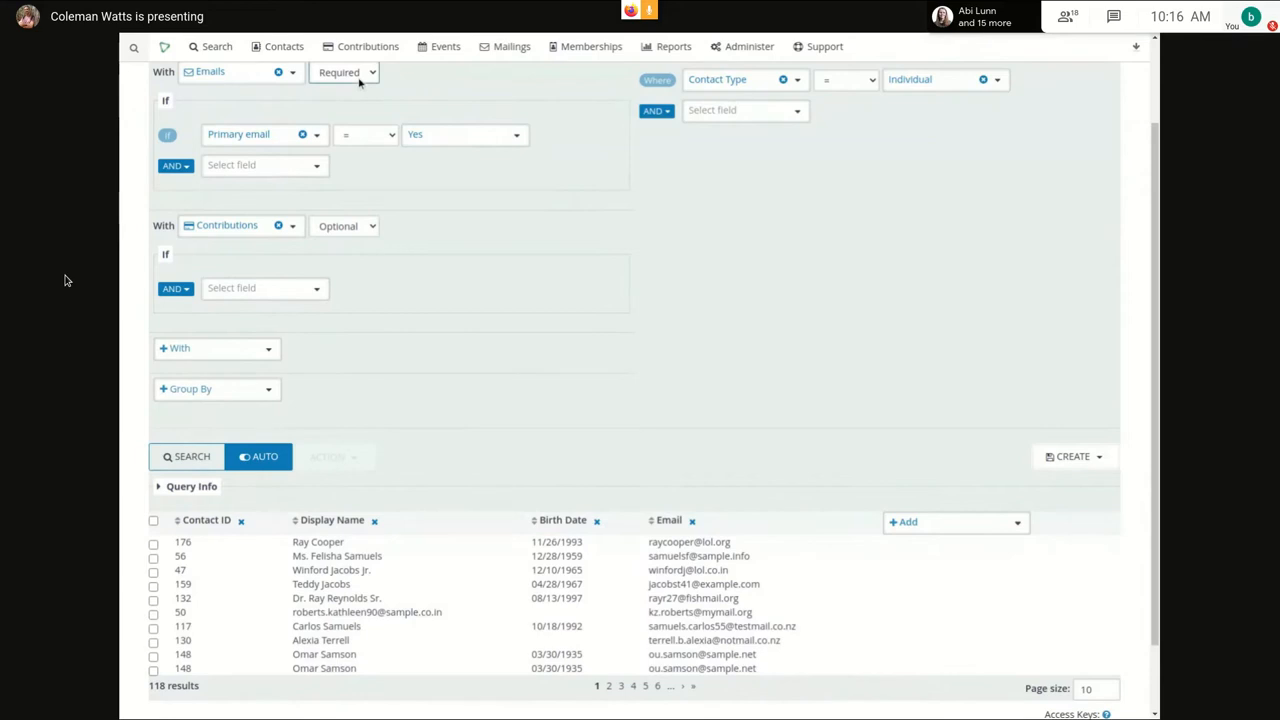
click(344, 72)
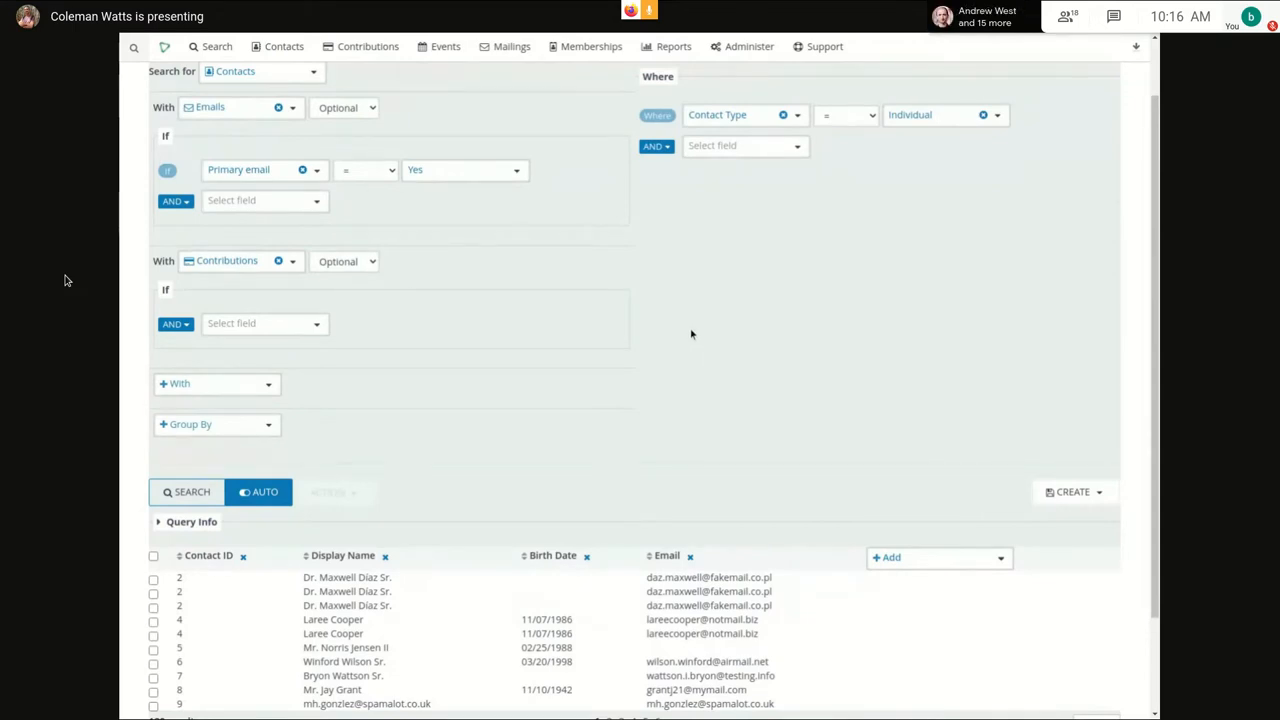
- Group by Contact ID and aggregate each contact's Email values as a List
scroll(down, 3)
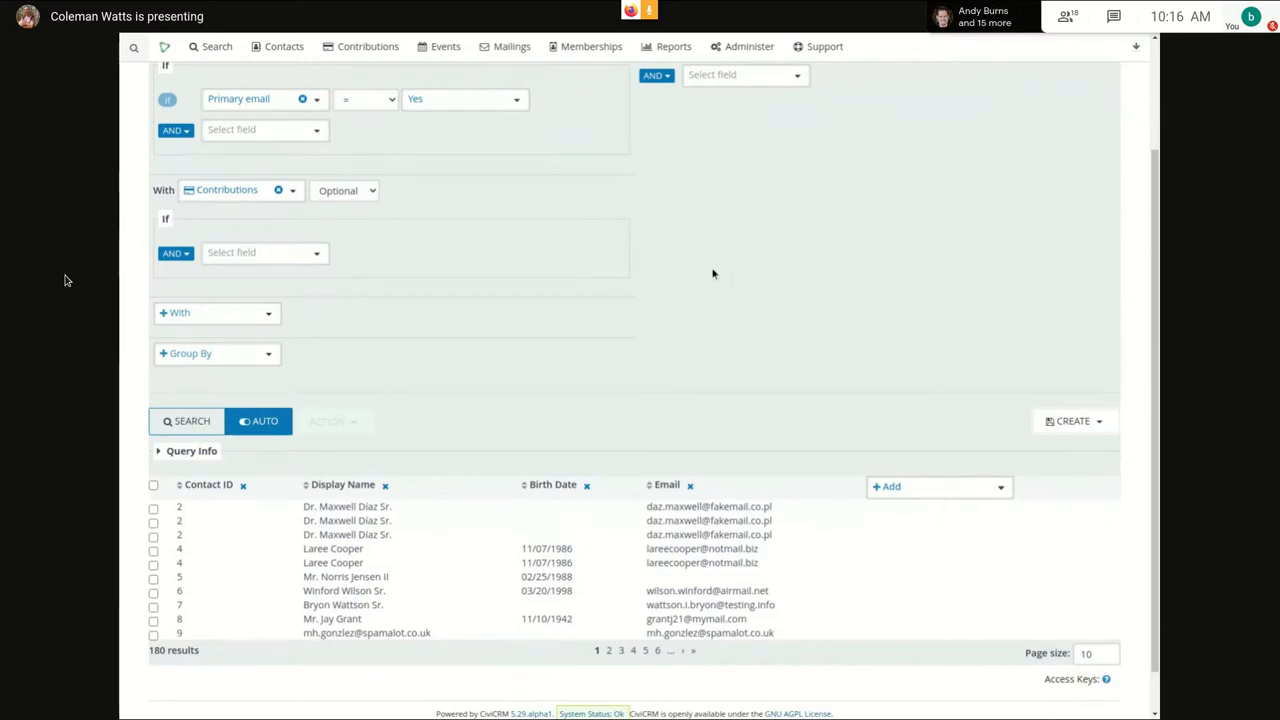
mouse_move(708, 278)
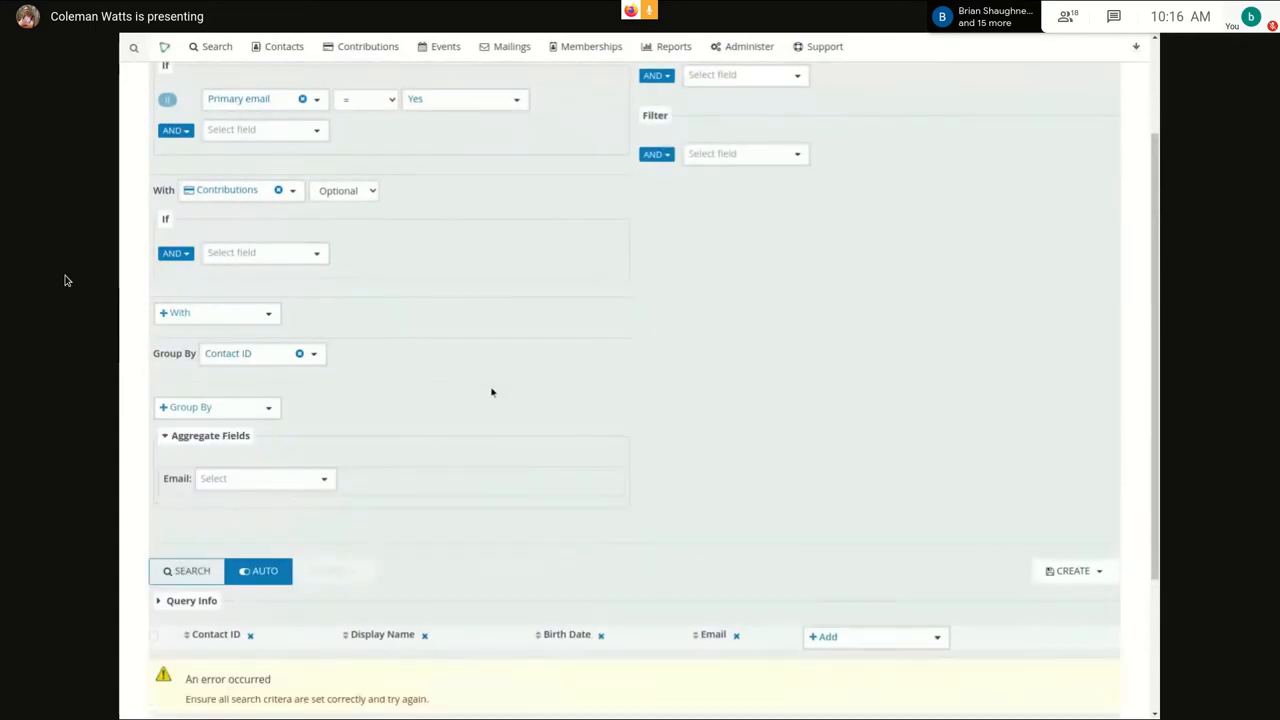
mouse_move(592, 342)
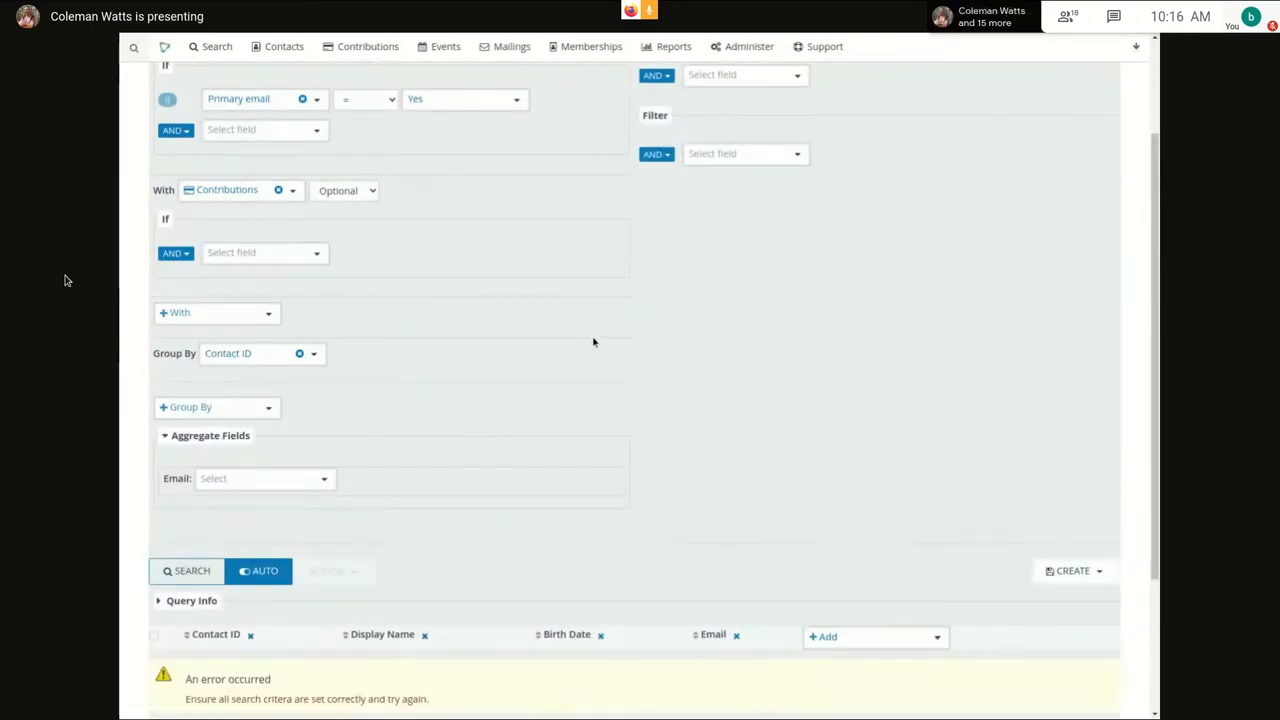
scroll(down, 3)
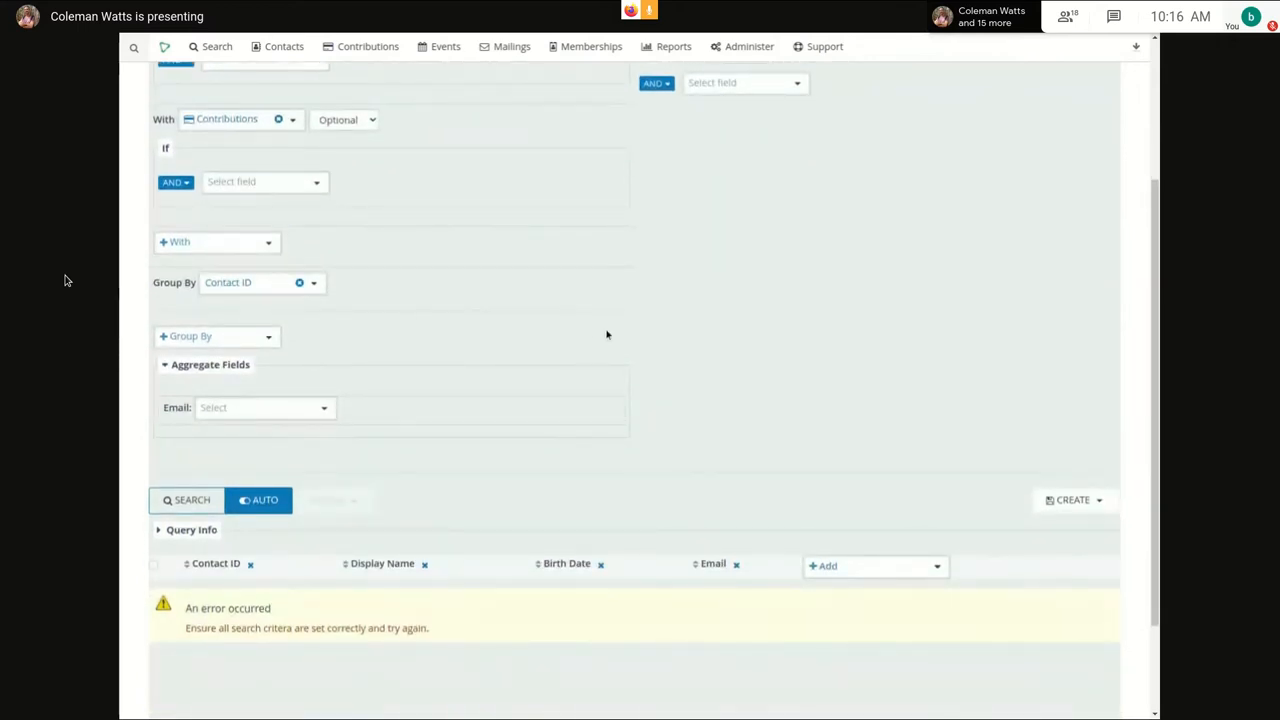
scroll(down, 3)
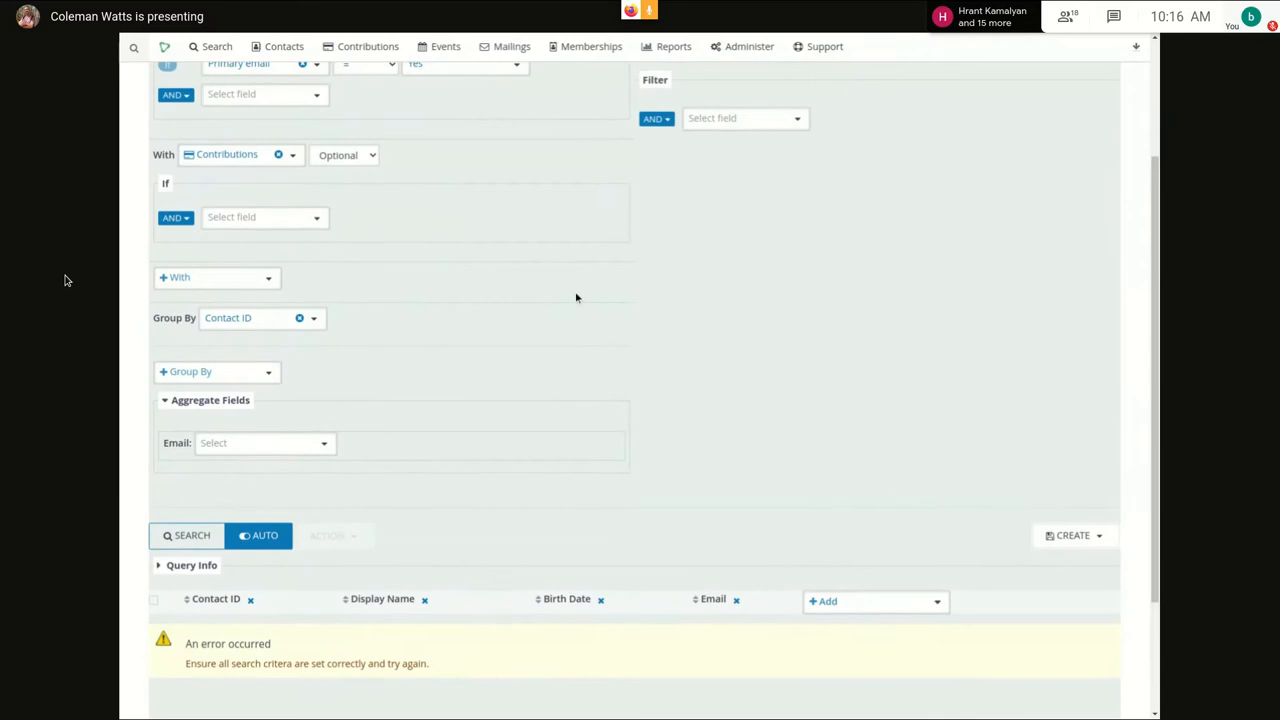
mouse_move(532, 310)
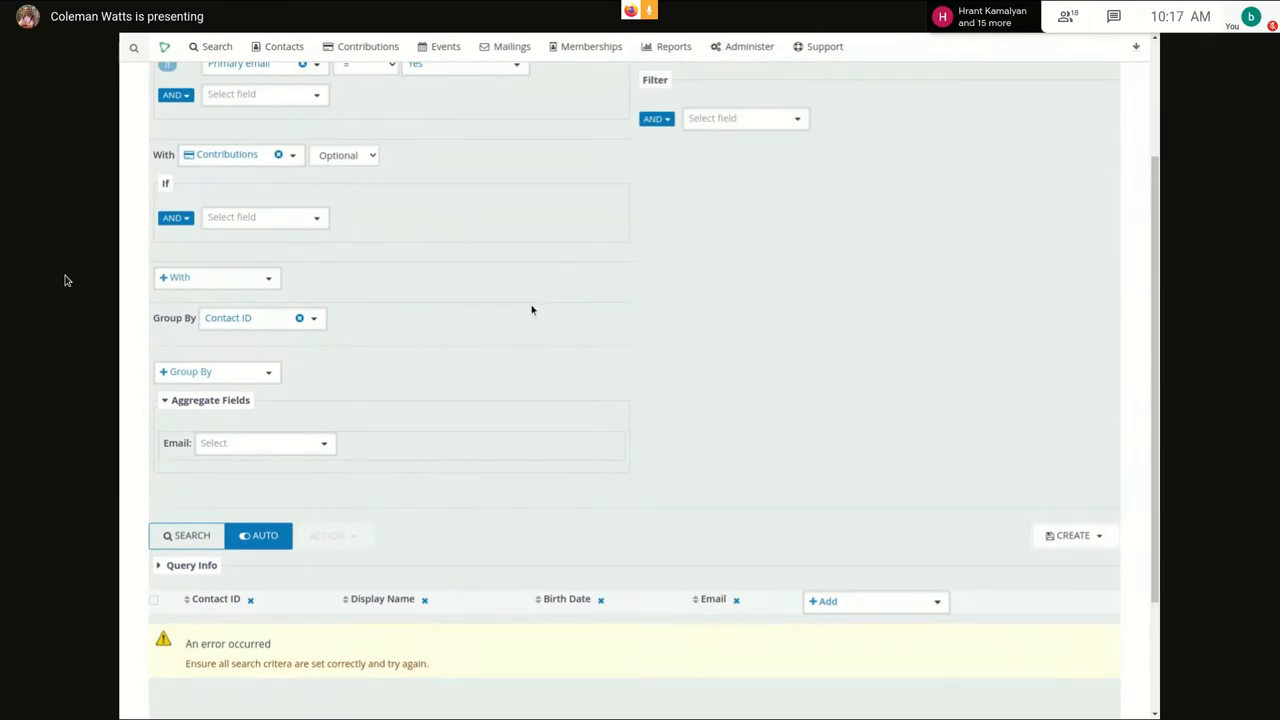
mouse_move(516, 404)
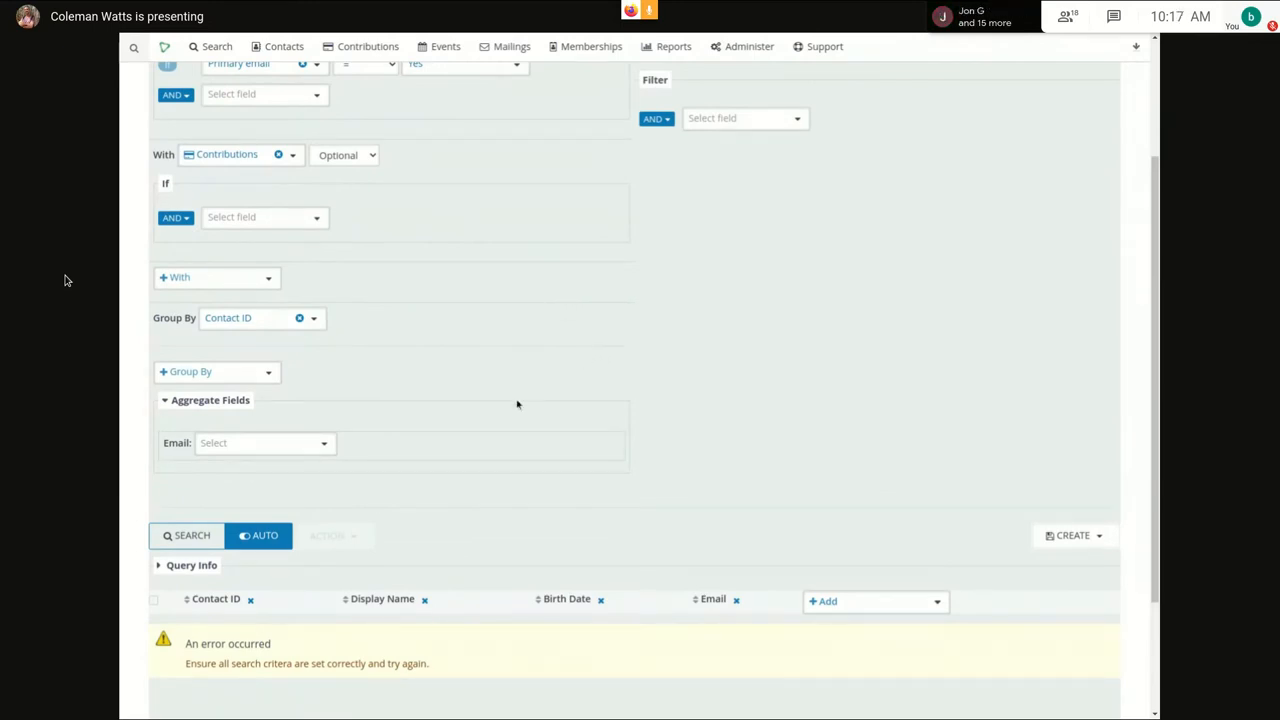
click(264, 444)
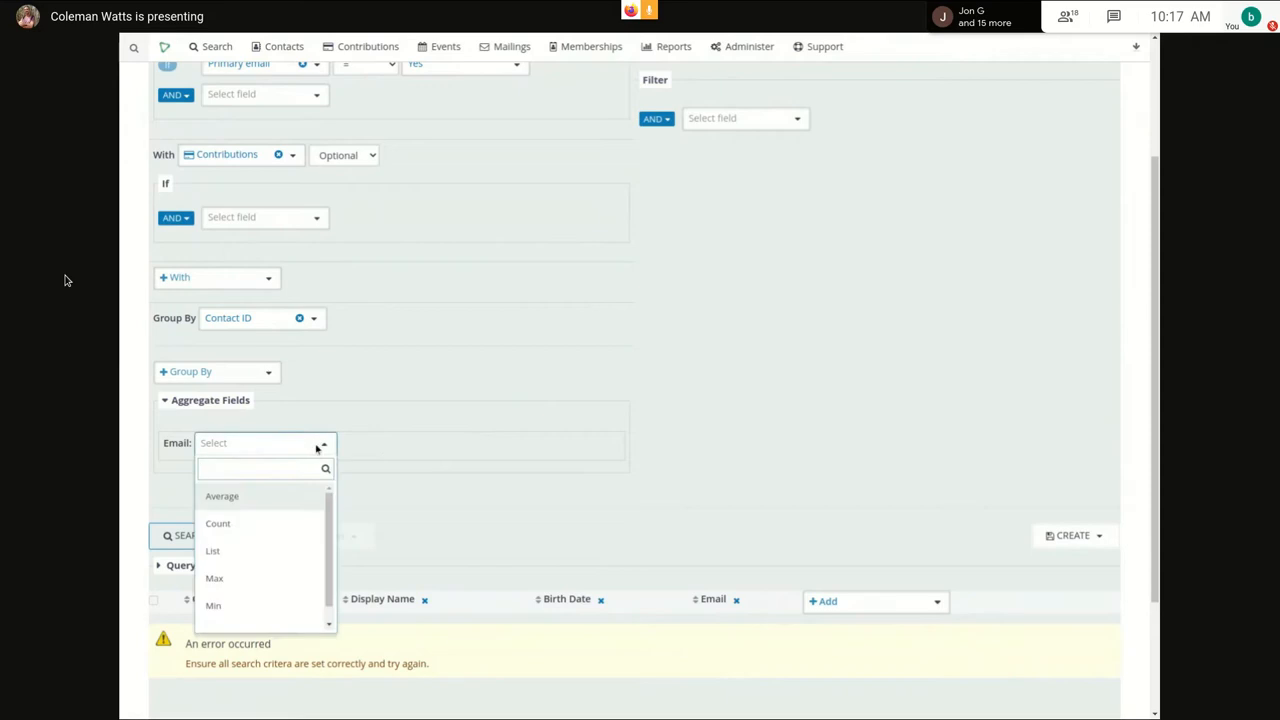
click(212, 550)
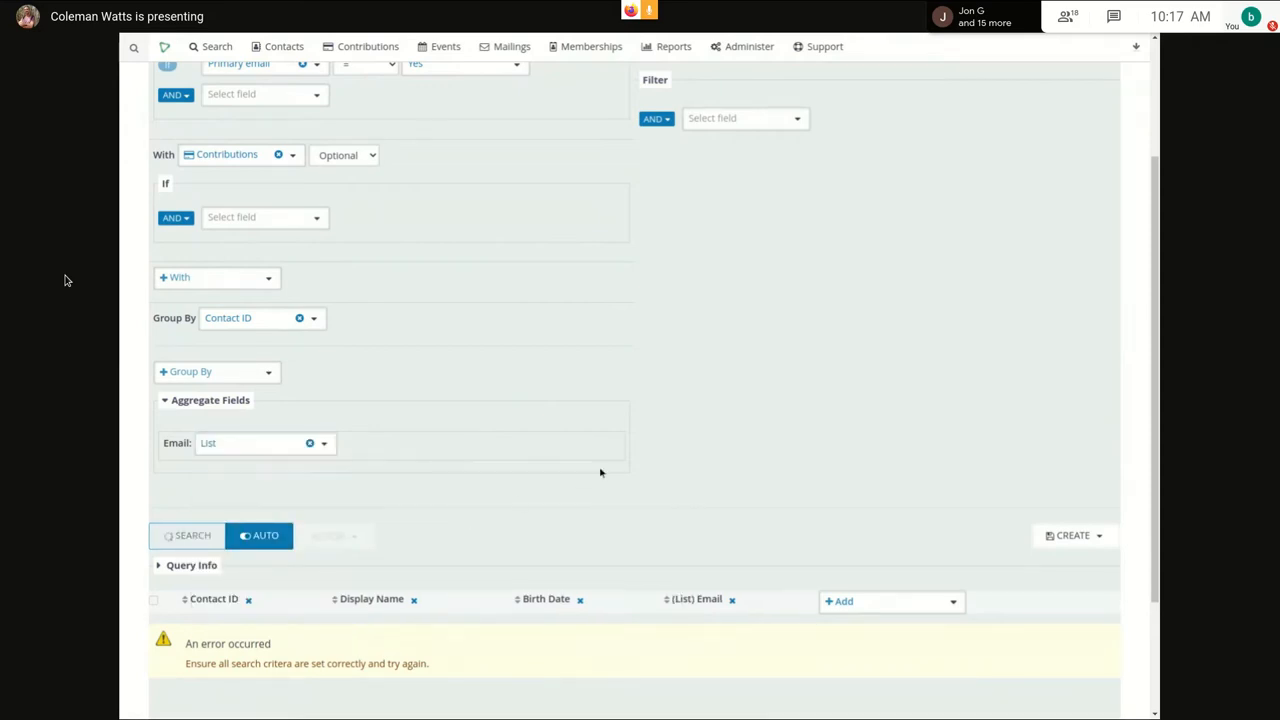
click(186, 536)
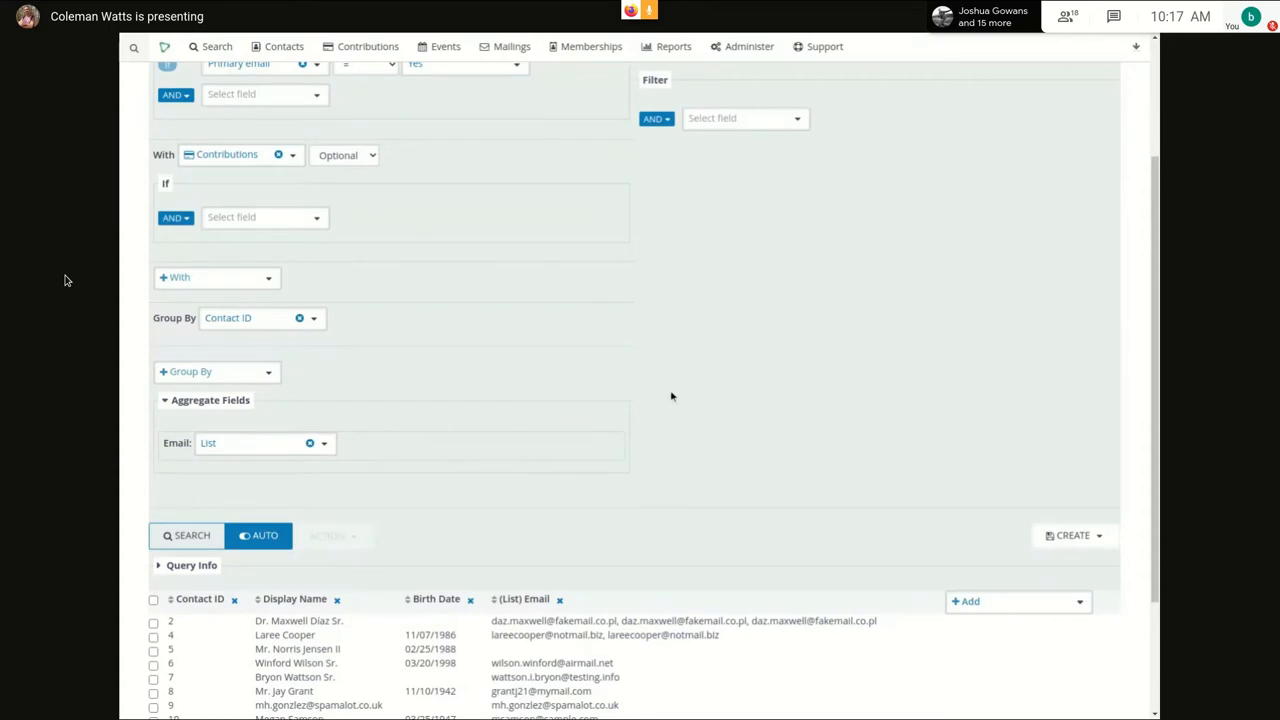
- Review the grouped results, now one row per contact with 162 rows
scroll(down, 3)
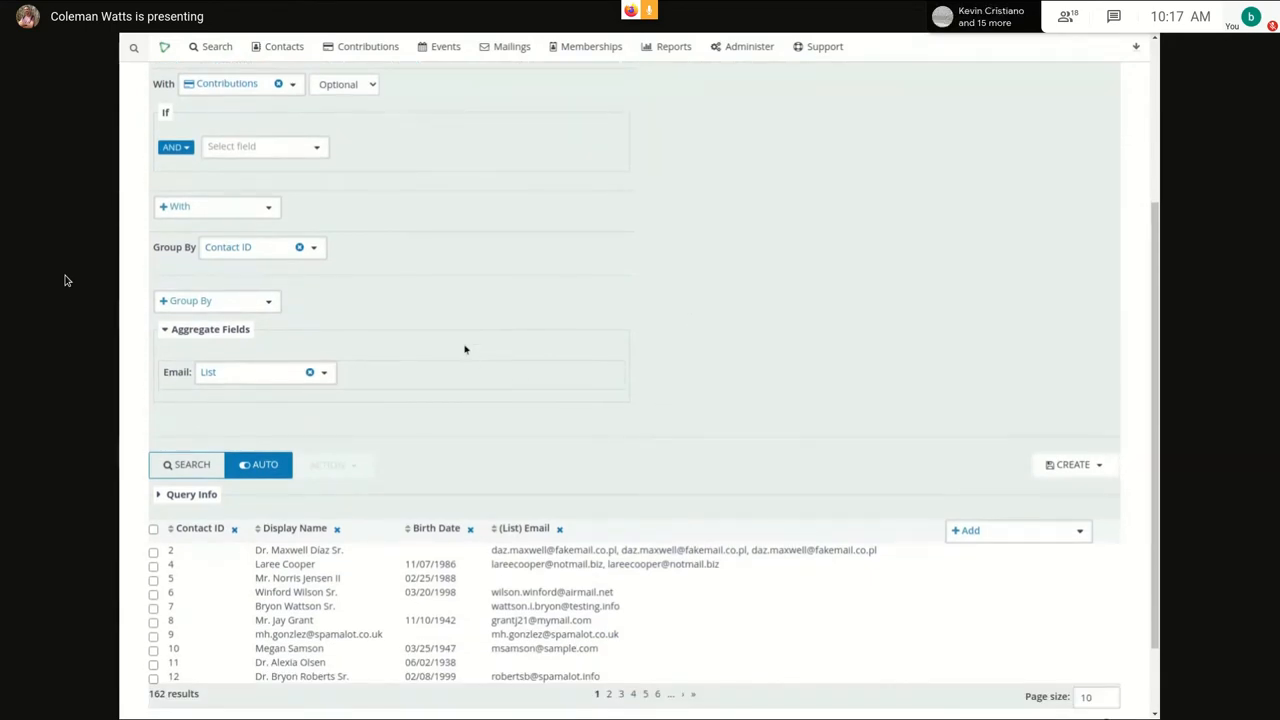
mouse_move(460, 344)
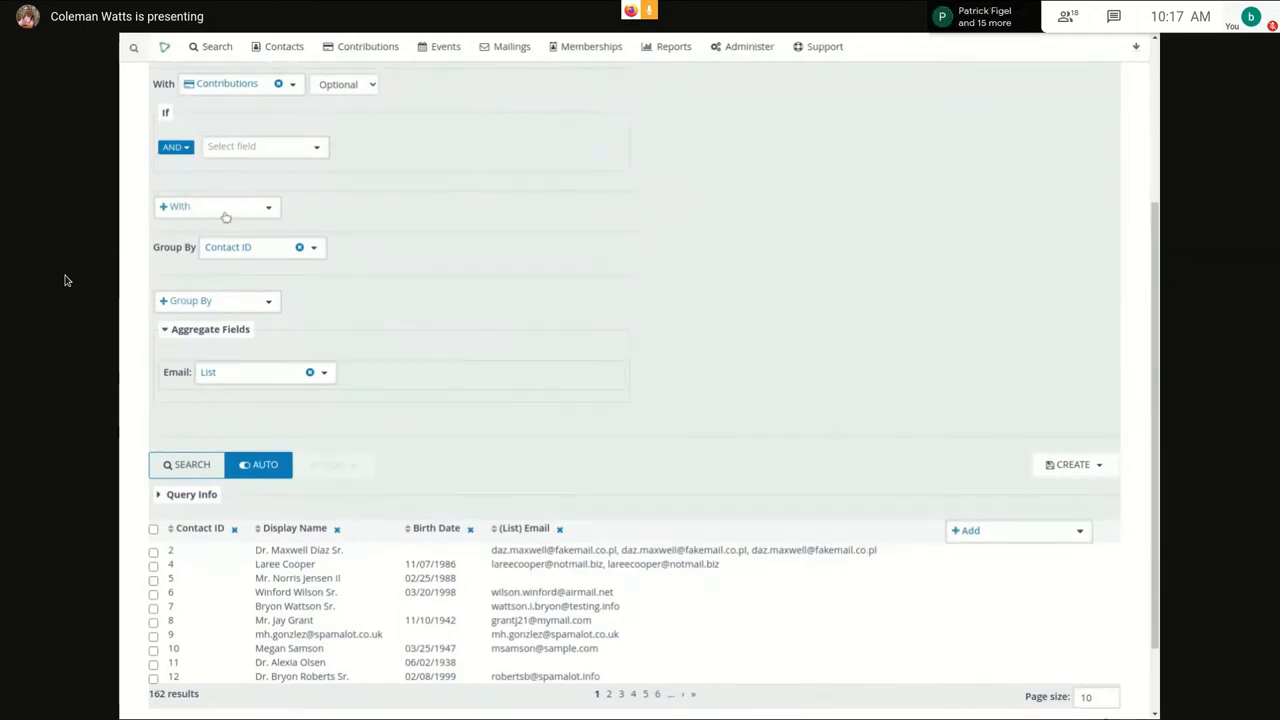
mouse_move(324, 148)
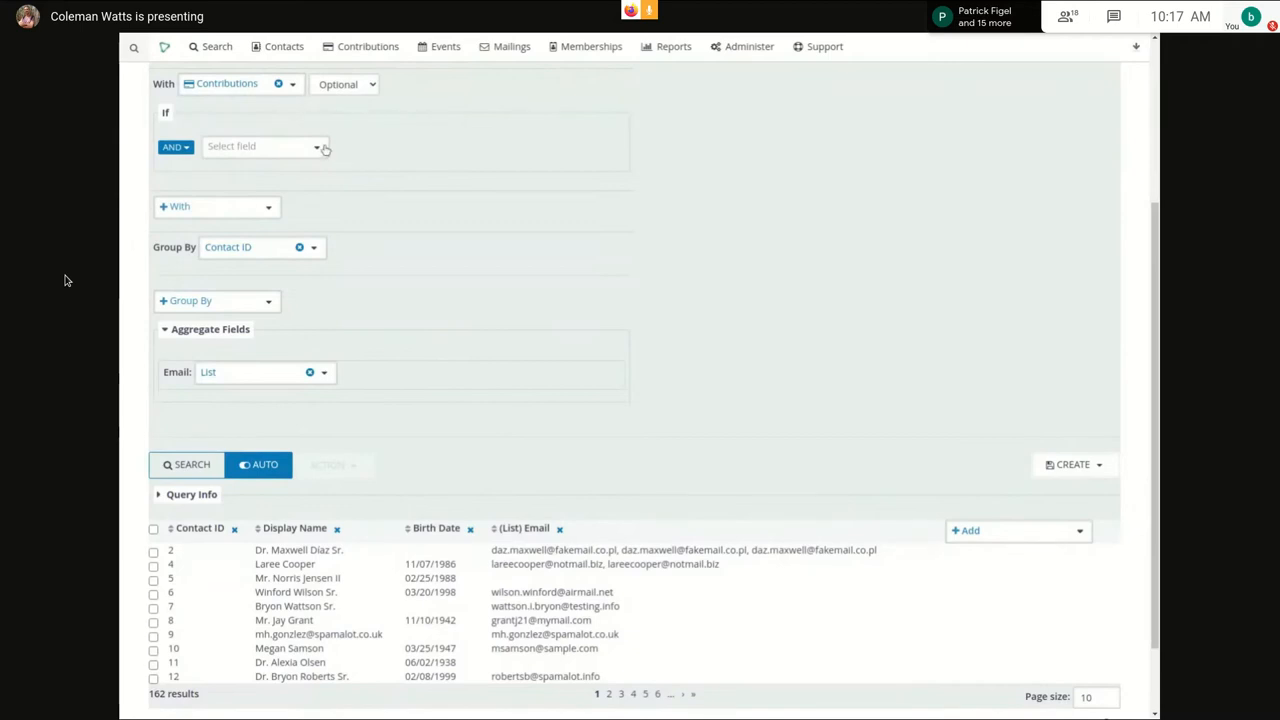
click(264, 146)
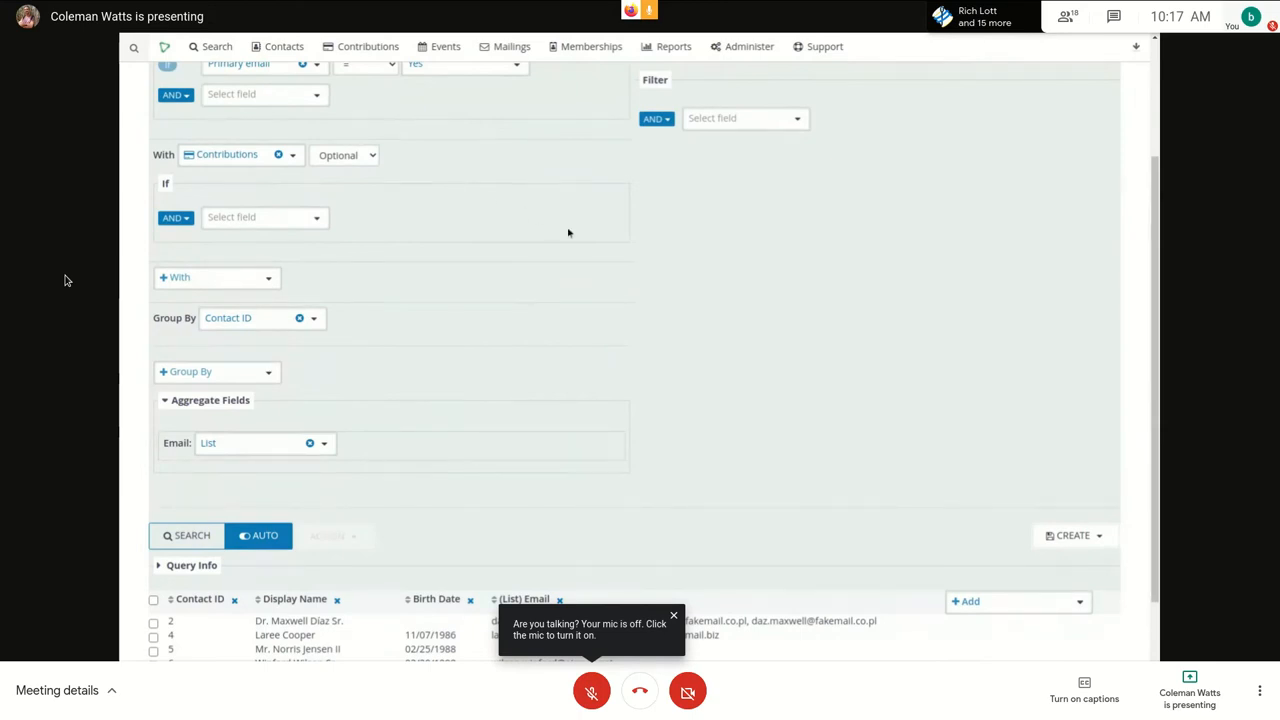
scroll(down, 3)
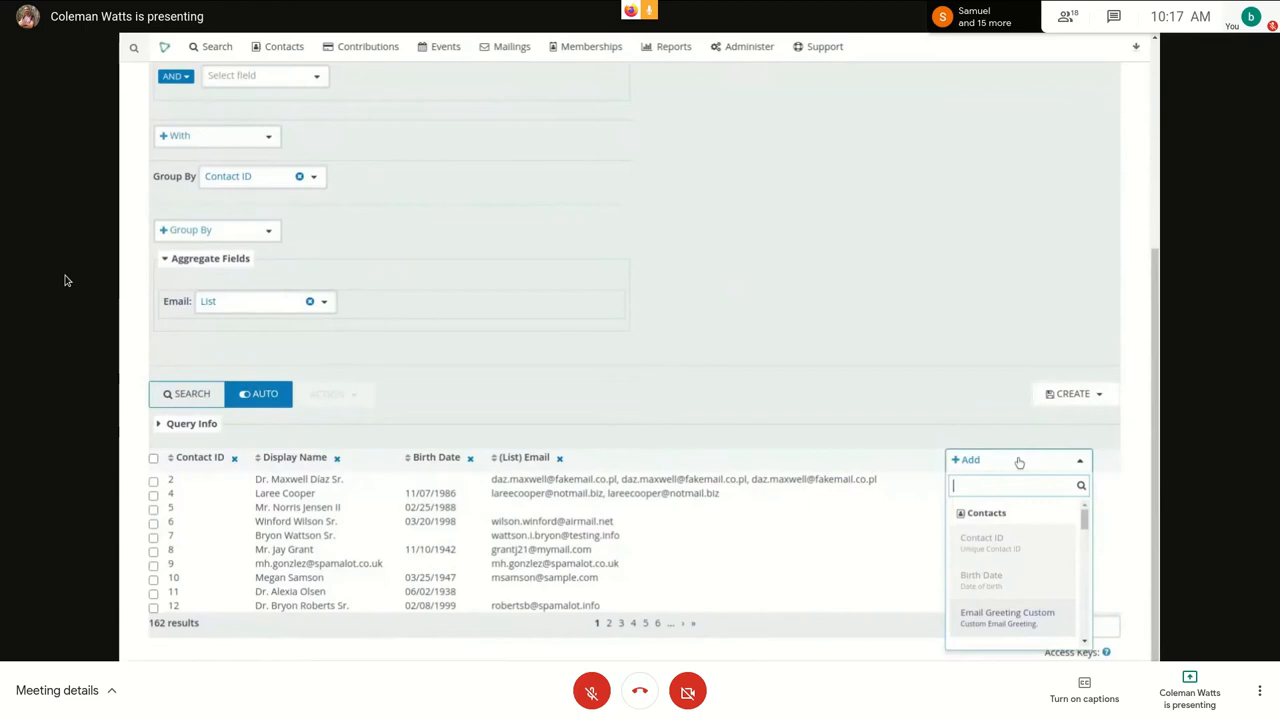
- Add Receipt Date and Total Amount columns to the grouped search, not yet aggregated
text(recei)
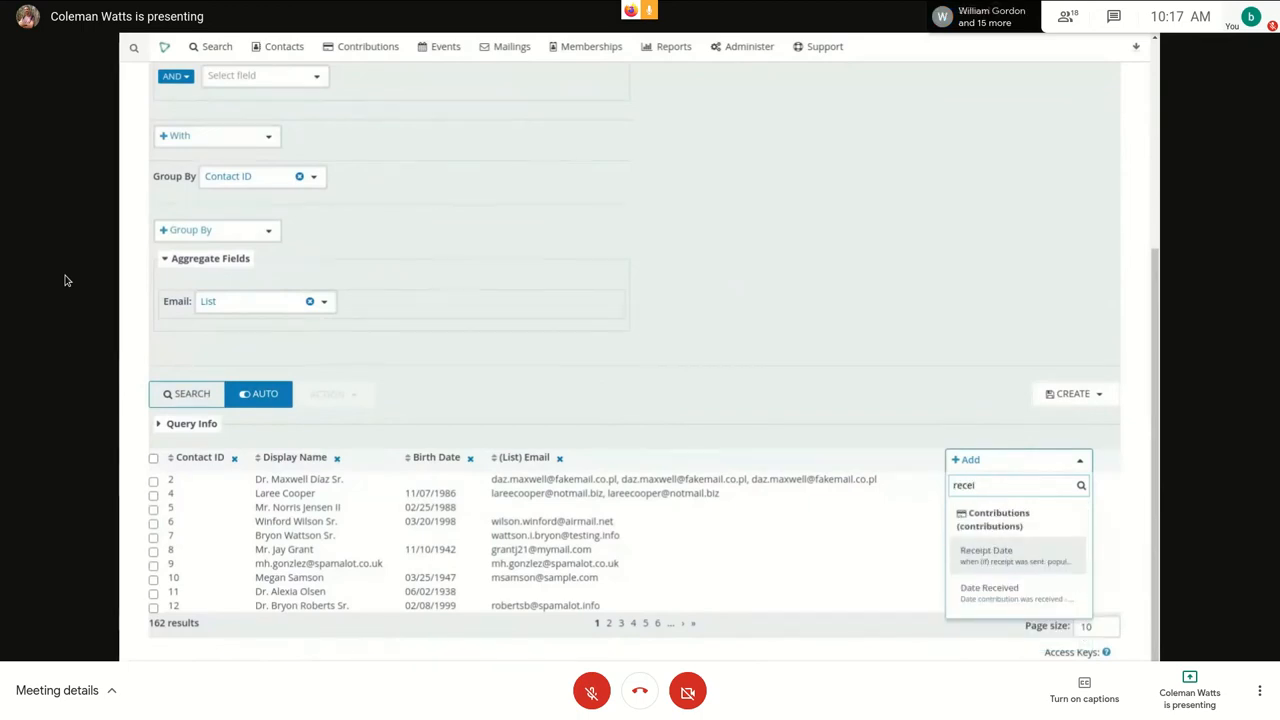
click(986, 552)
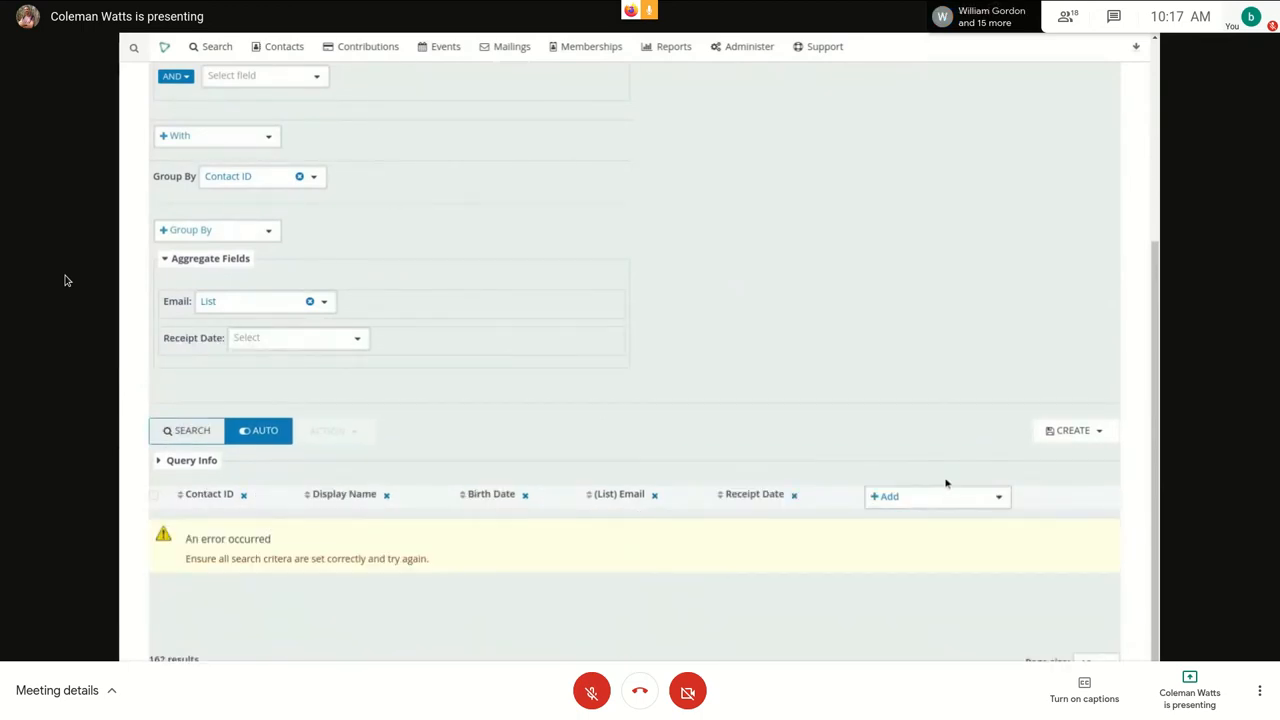
click(936, 496)
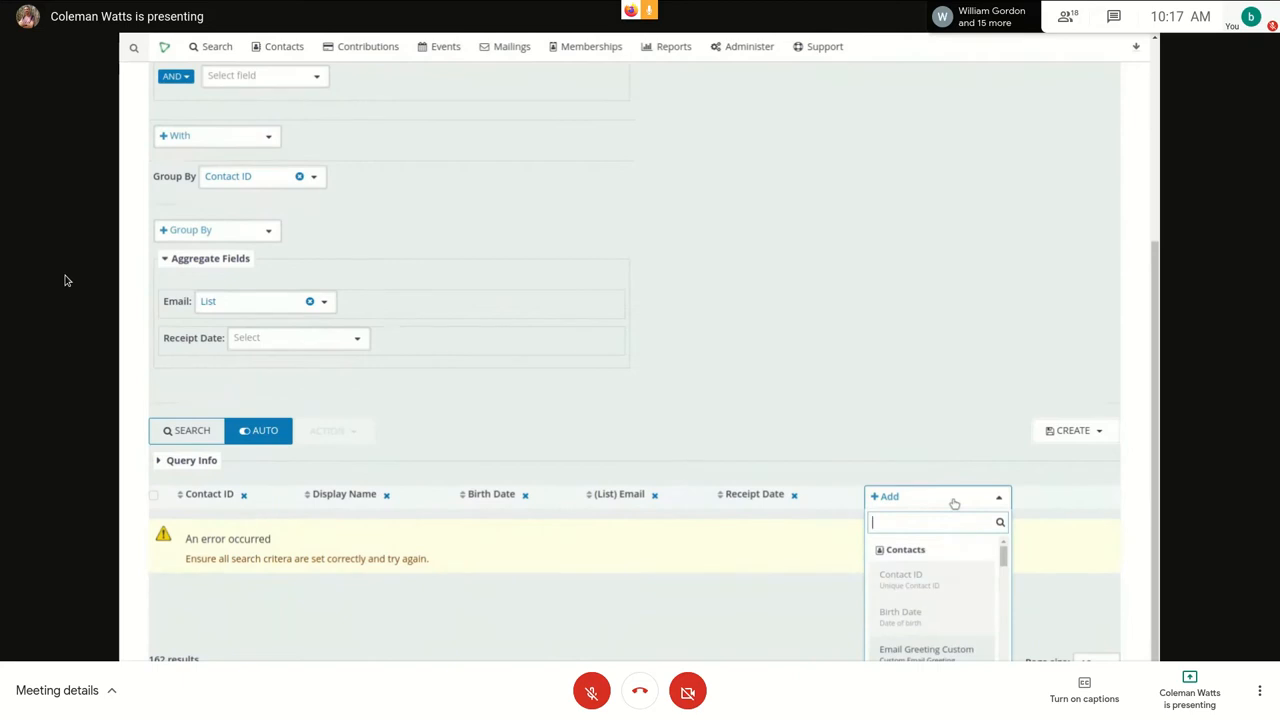
text(total)
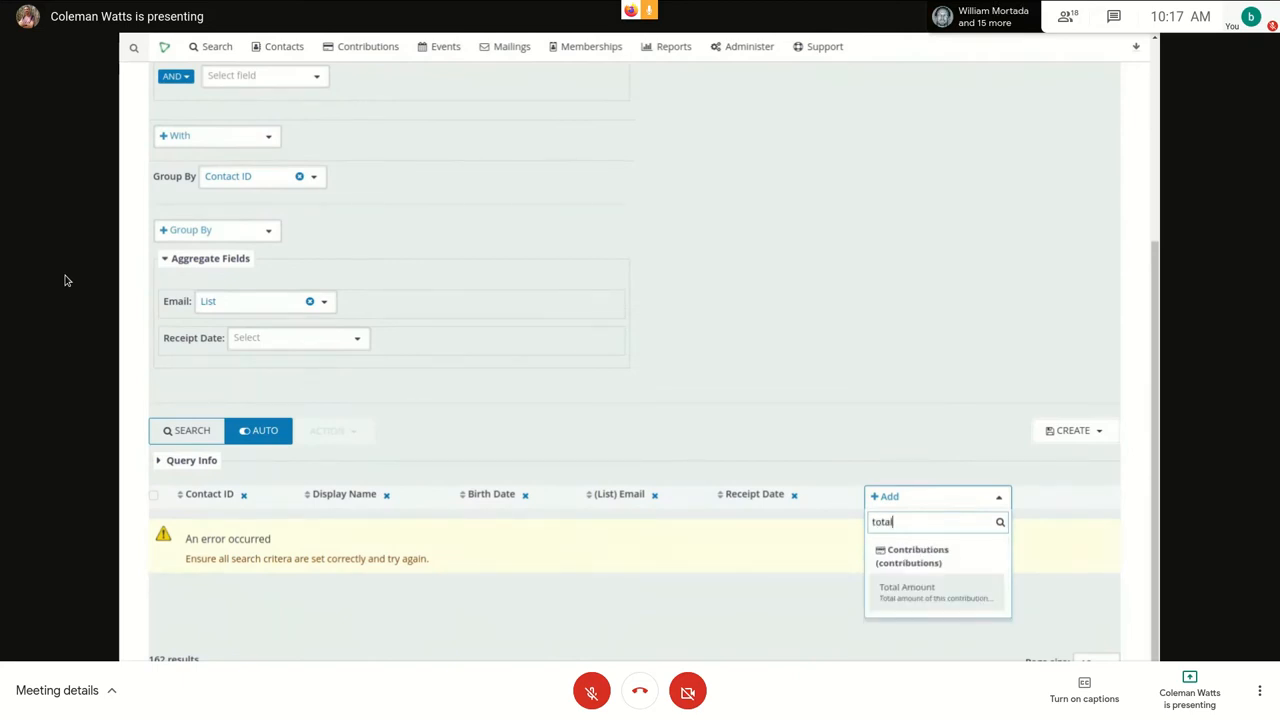
click(908, 588)
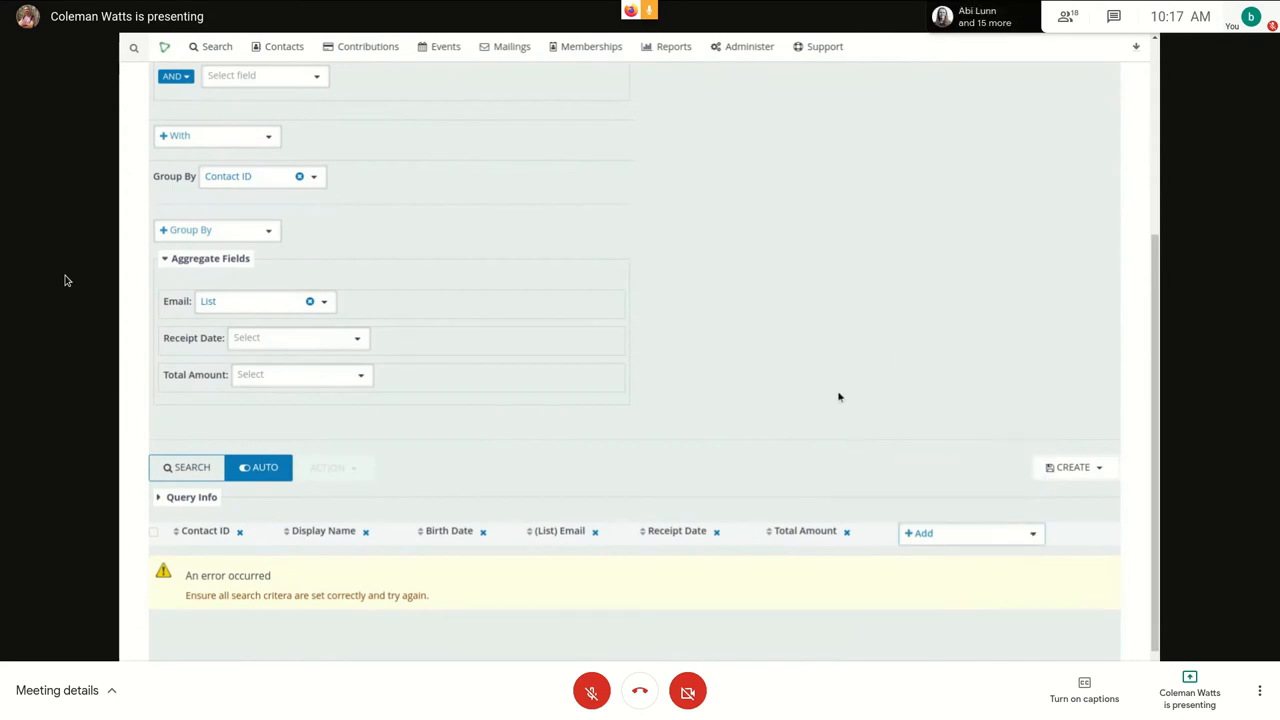
scroll(down, 3)
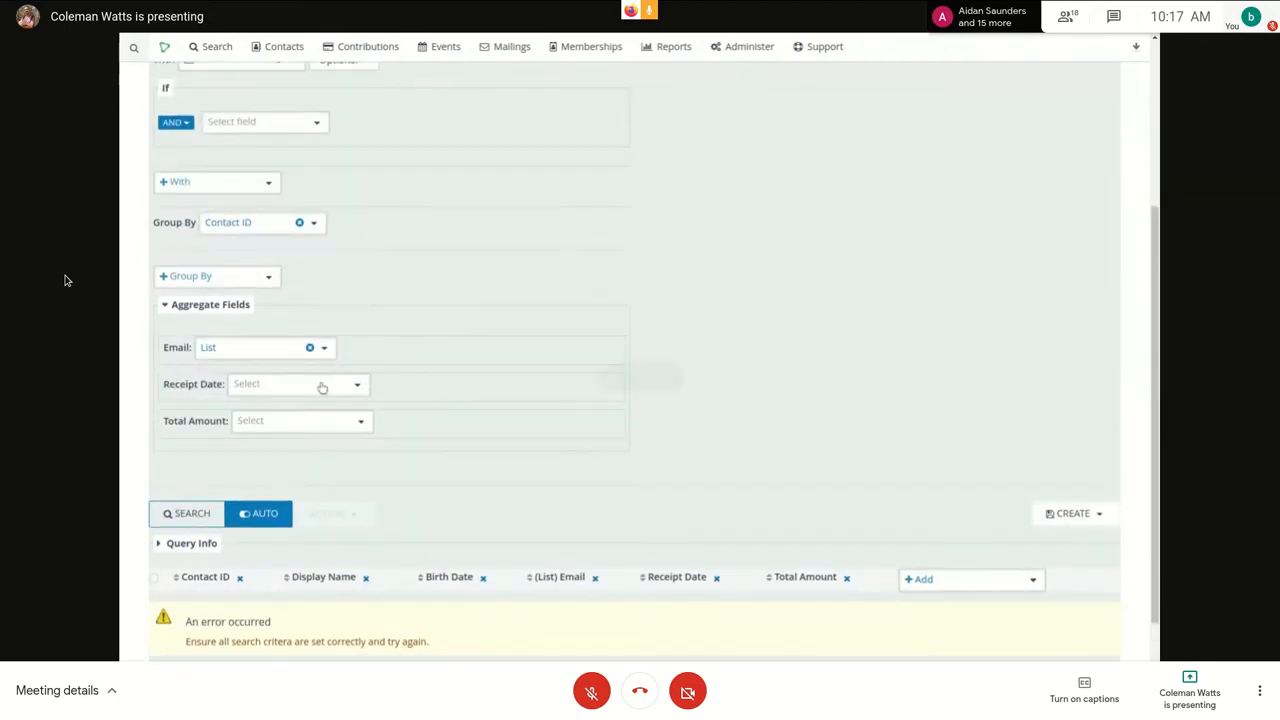
click(296, 384)
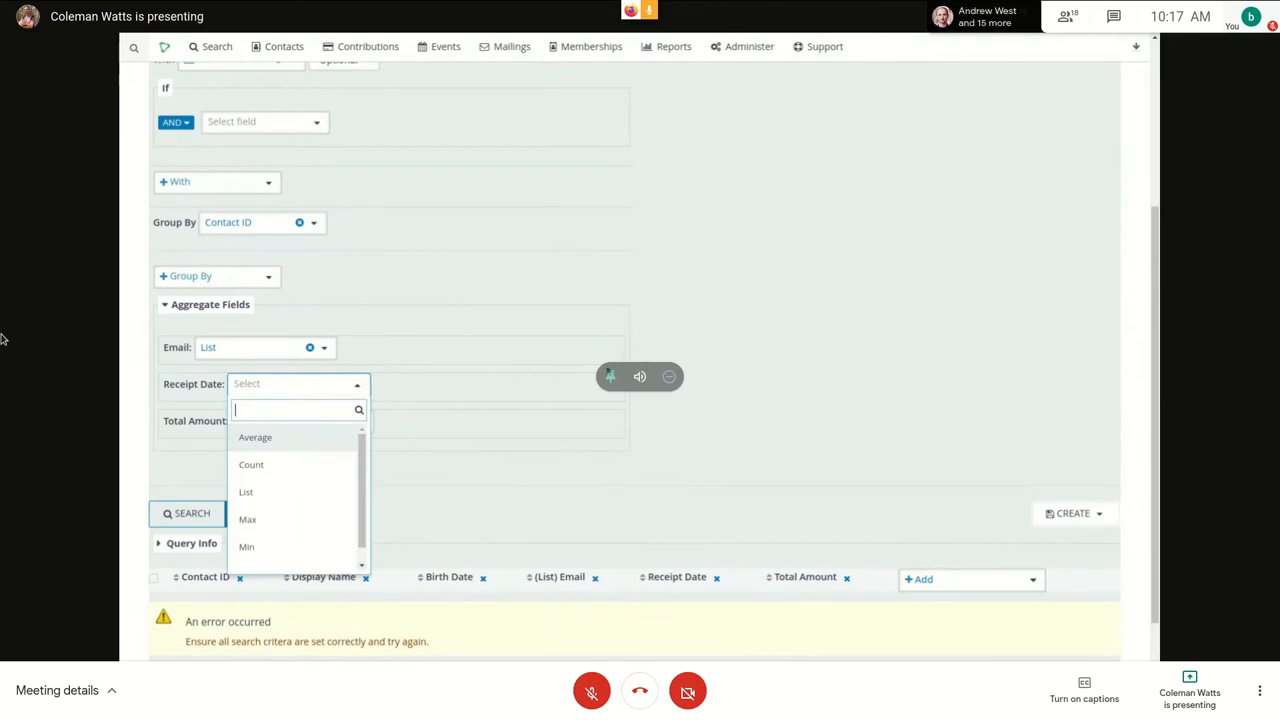
mouse_move(670, 352)
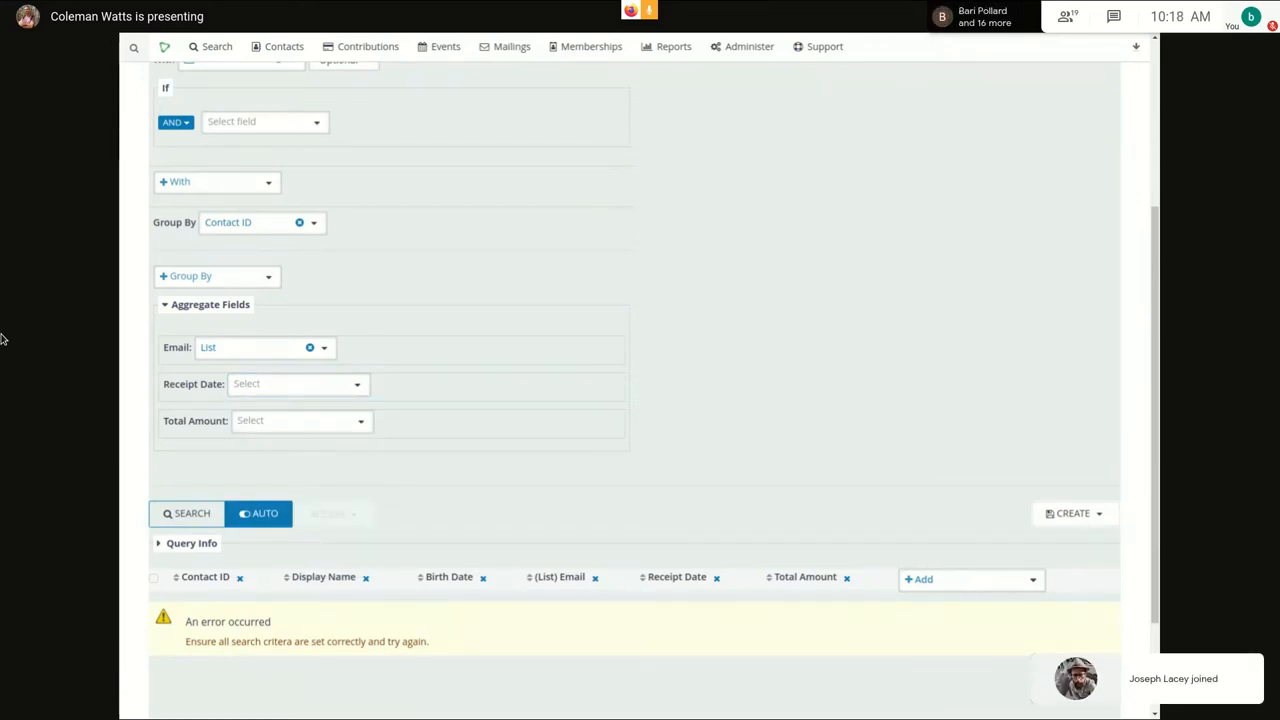
- Aggregate Receipt Date as Max and Total Amount as Average so results load again
click(296, 384)
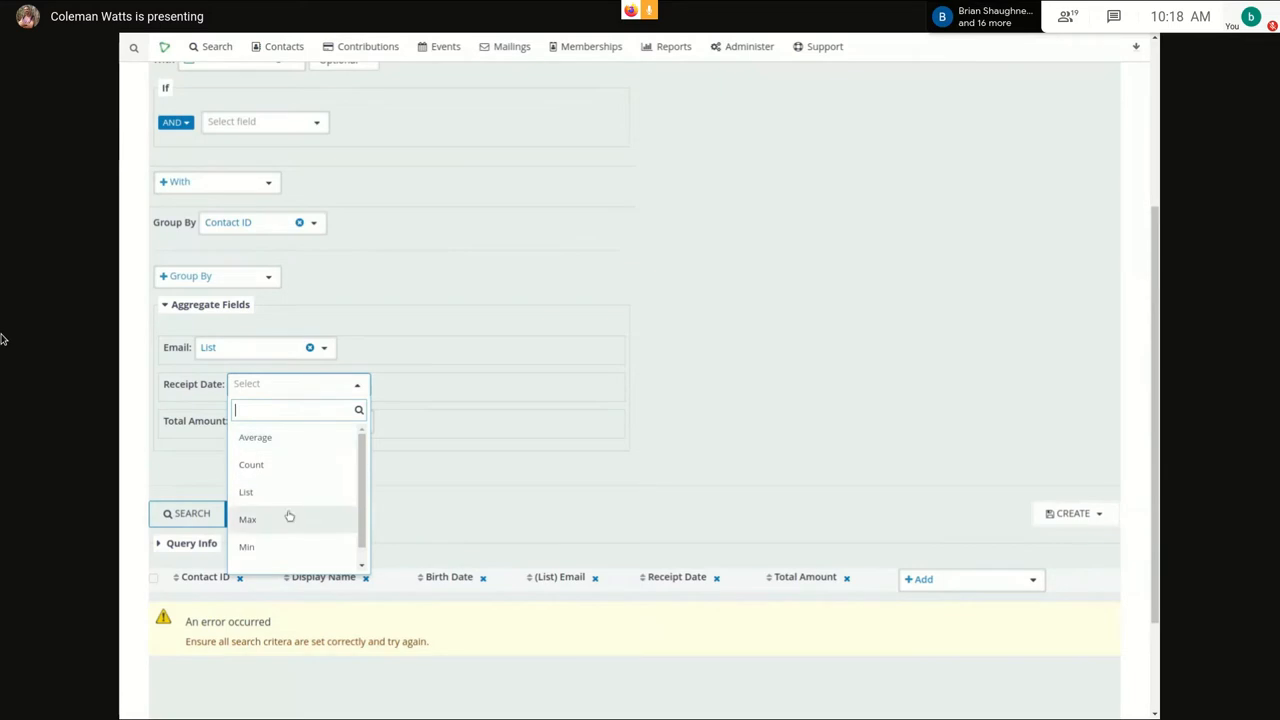
click(248, 518)
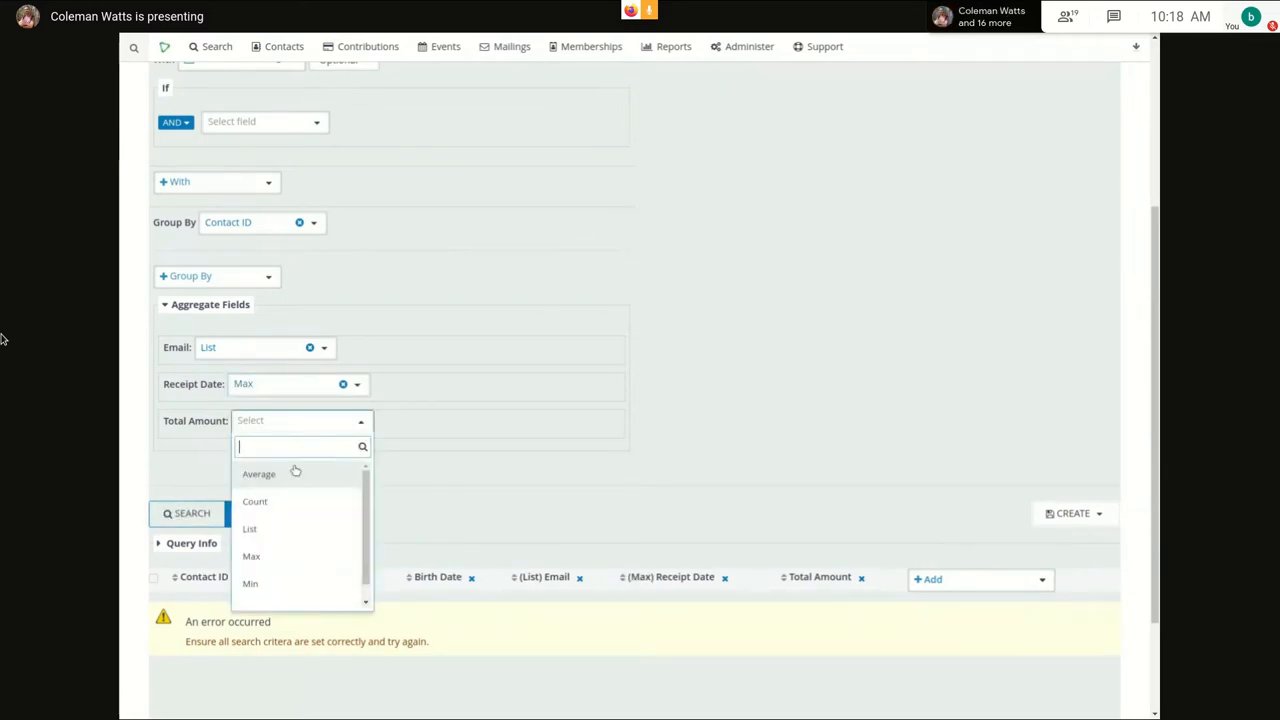
click(258, 474)
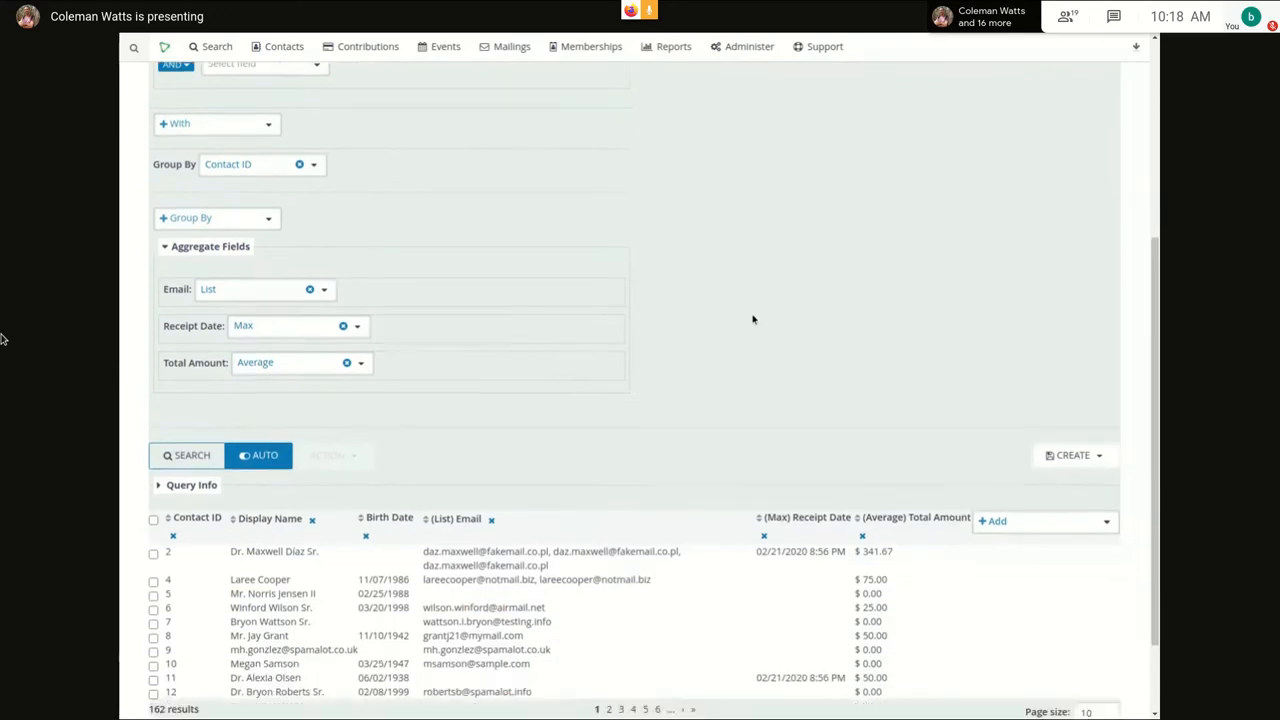
scroll(down, 3)
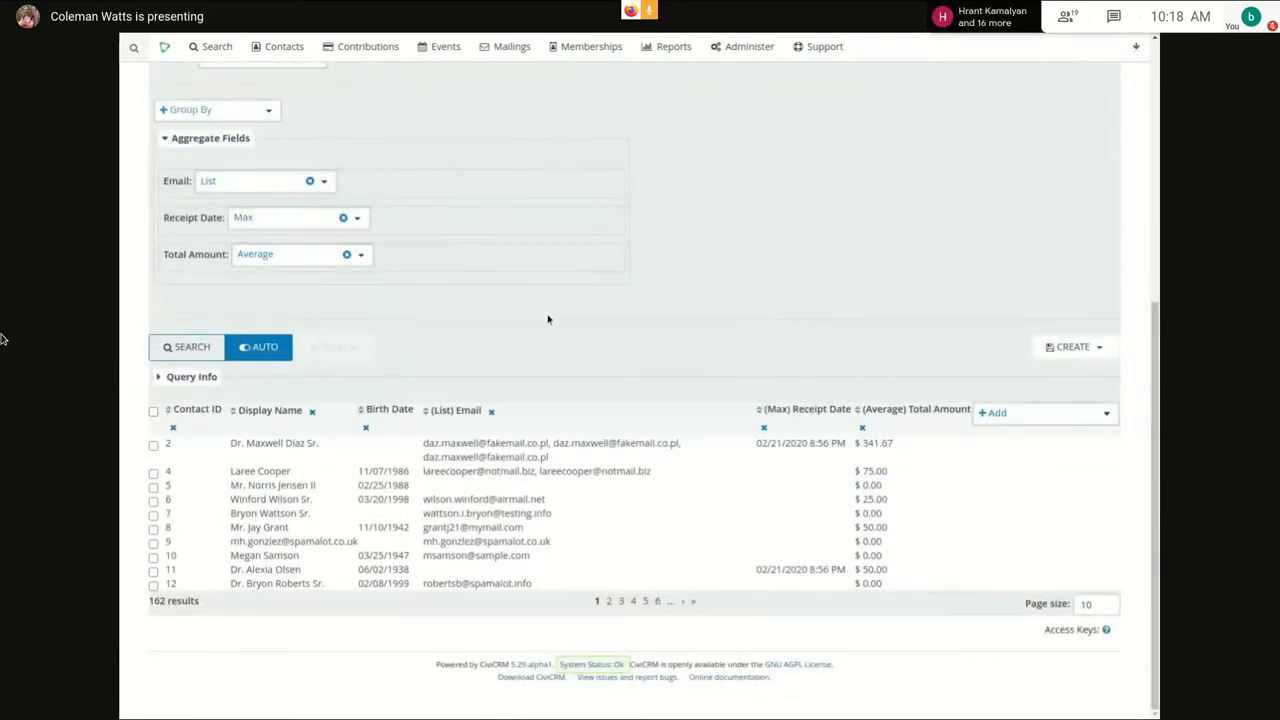
- Add a Financial Type column aggregated as a List
click(996, 412)
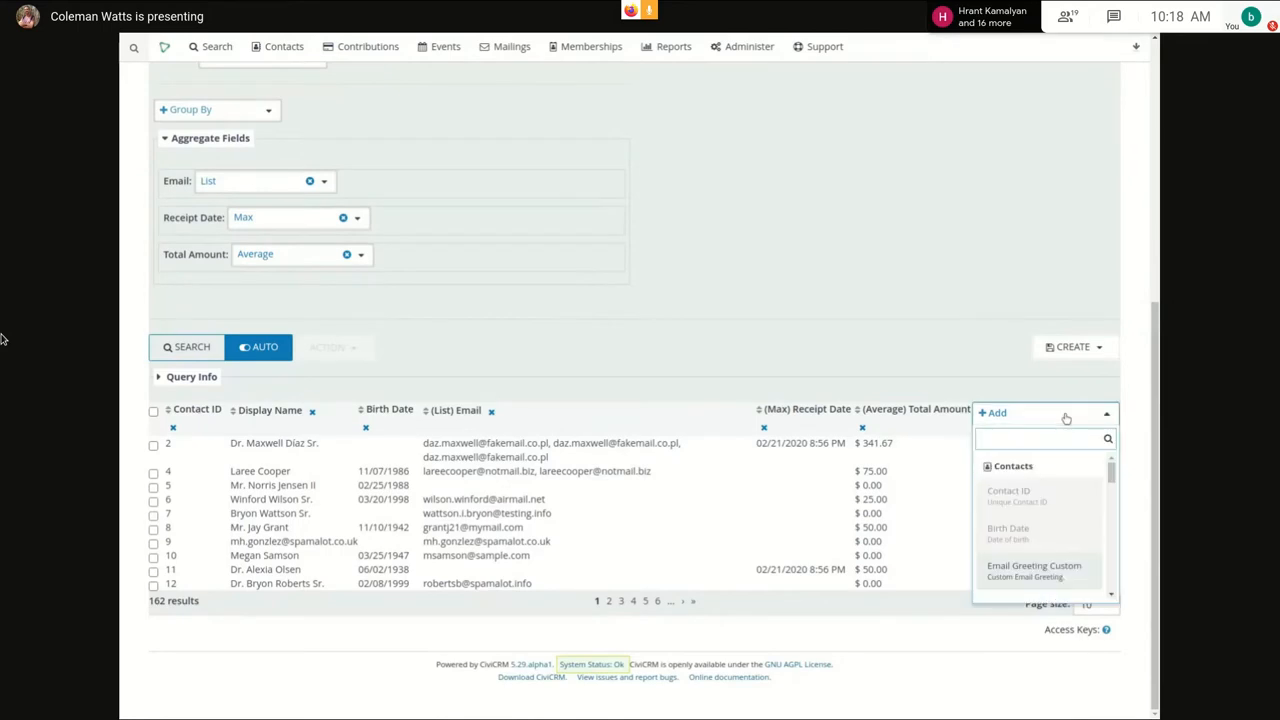
scroll(down, 3)
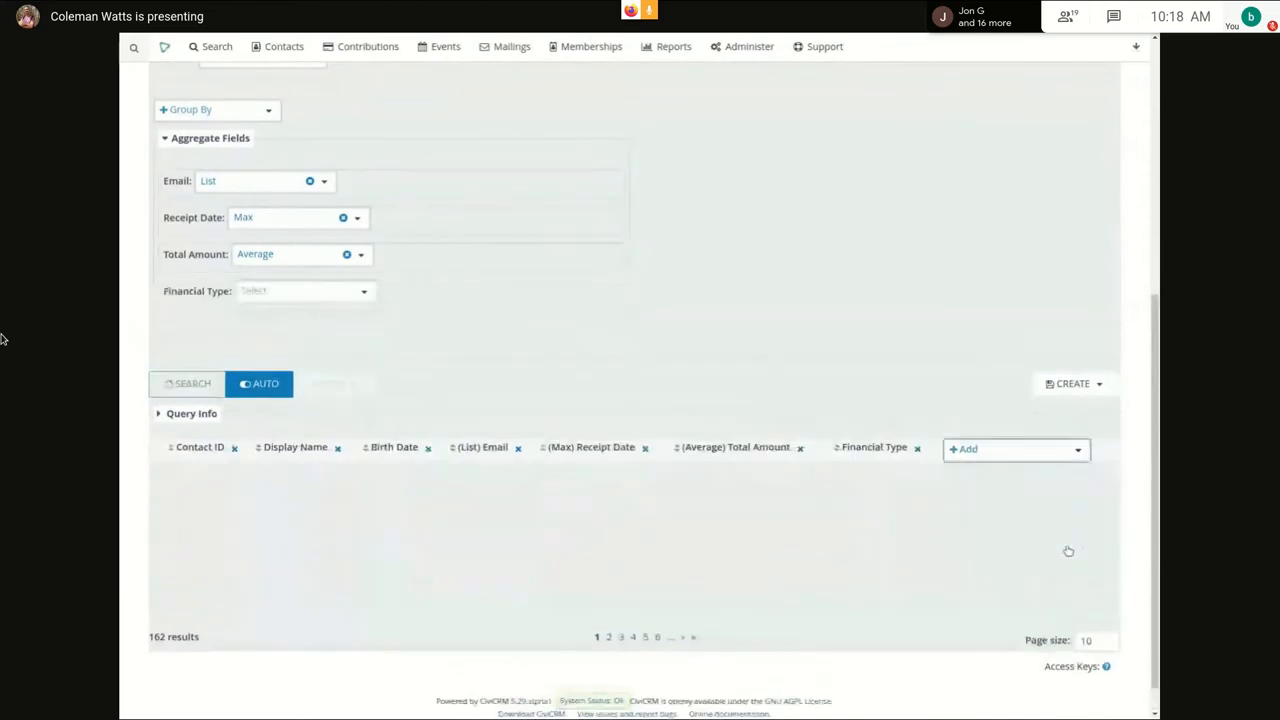
click(186, 384)
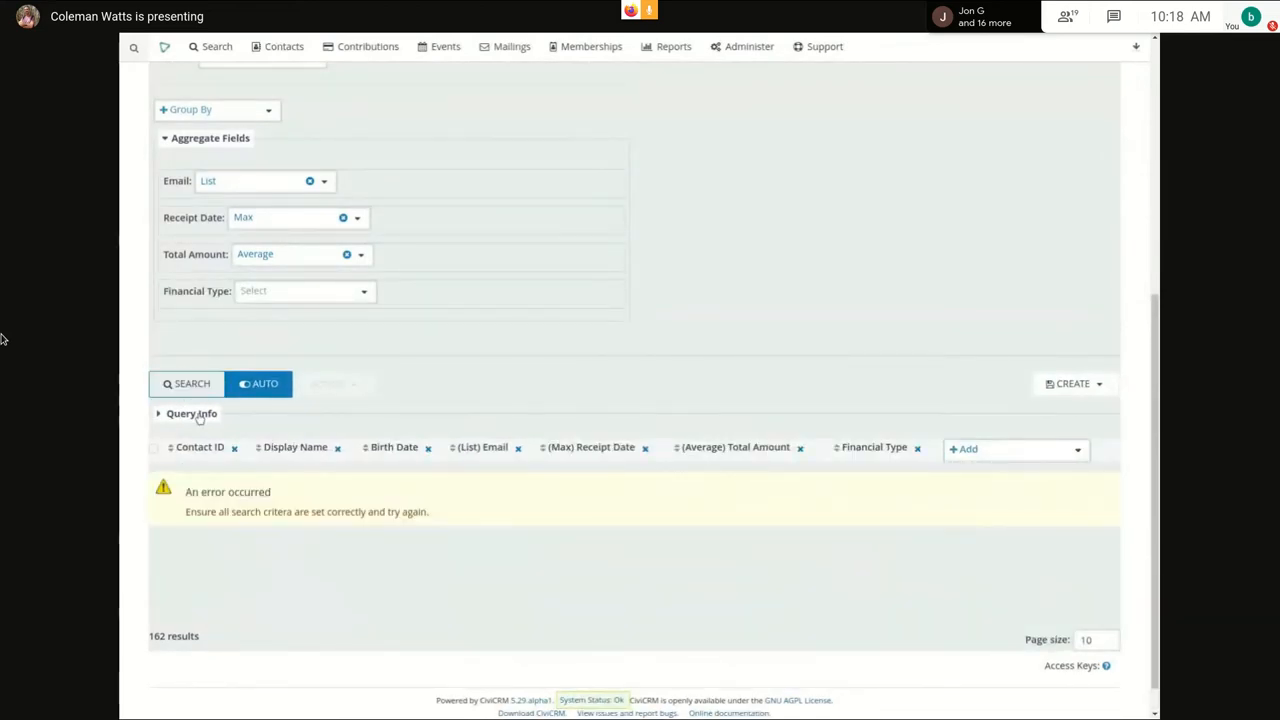
click(304, 292)
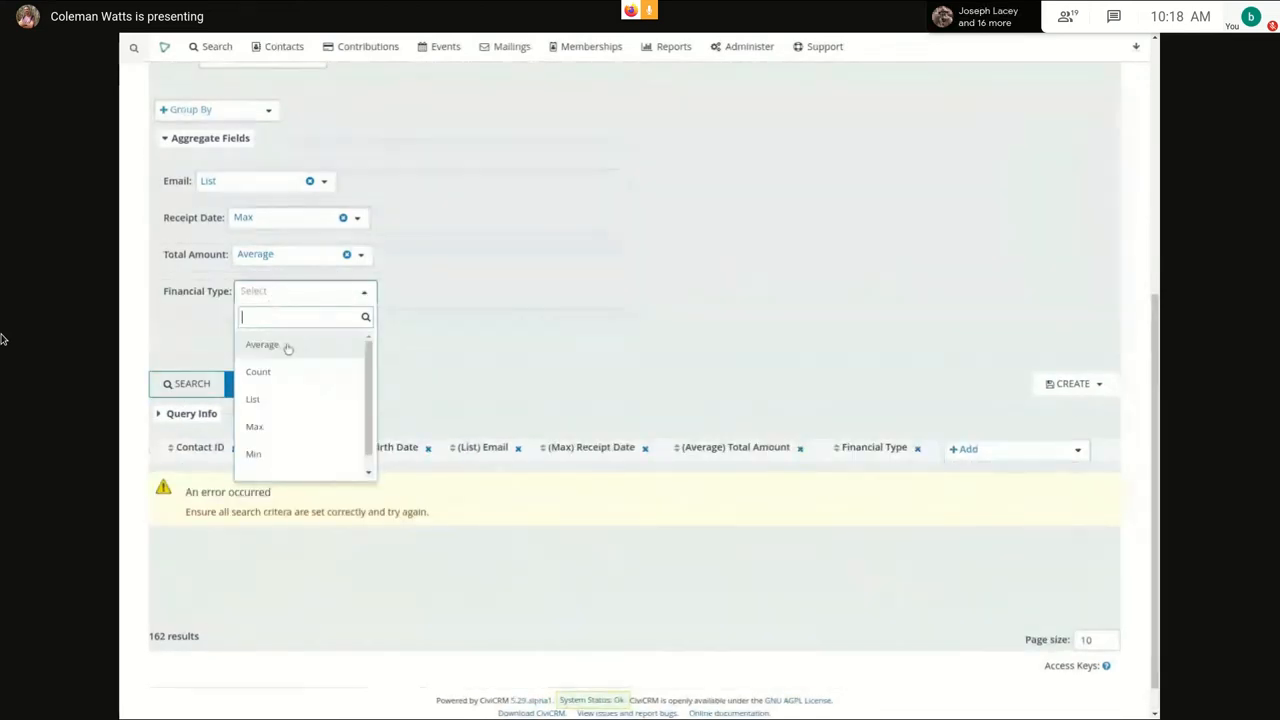
click(252, 400)
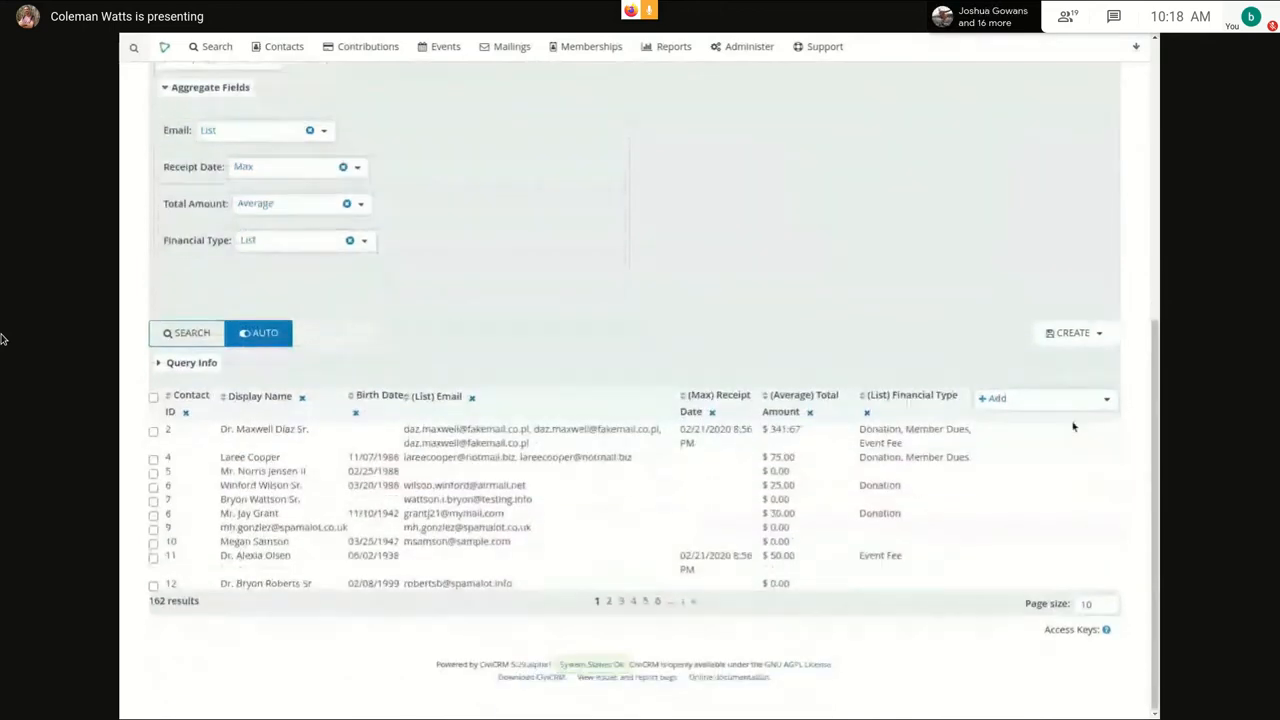
- Add a Contribution ID column aggregated as a Count per contact
click(996, 398)
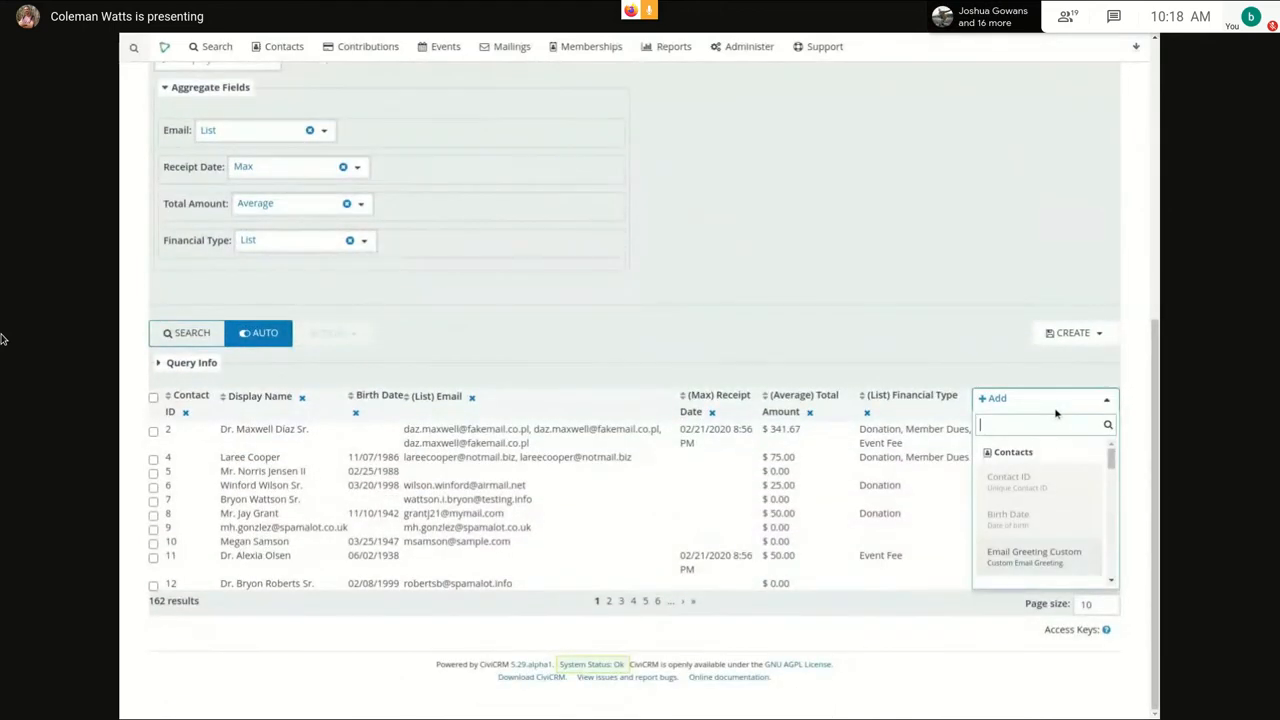
text(contri)
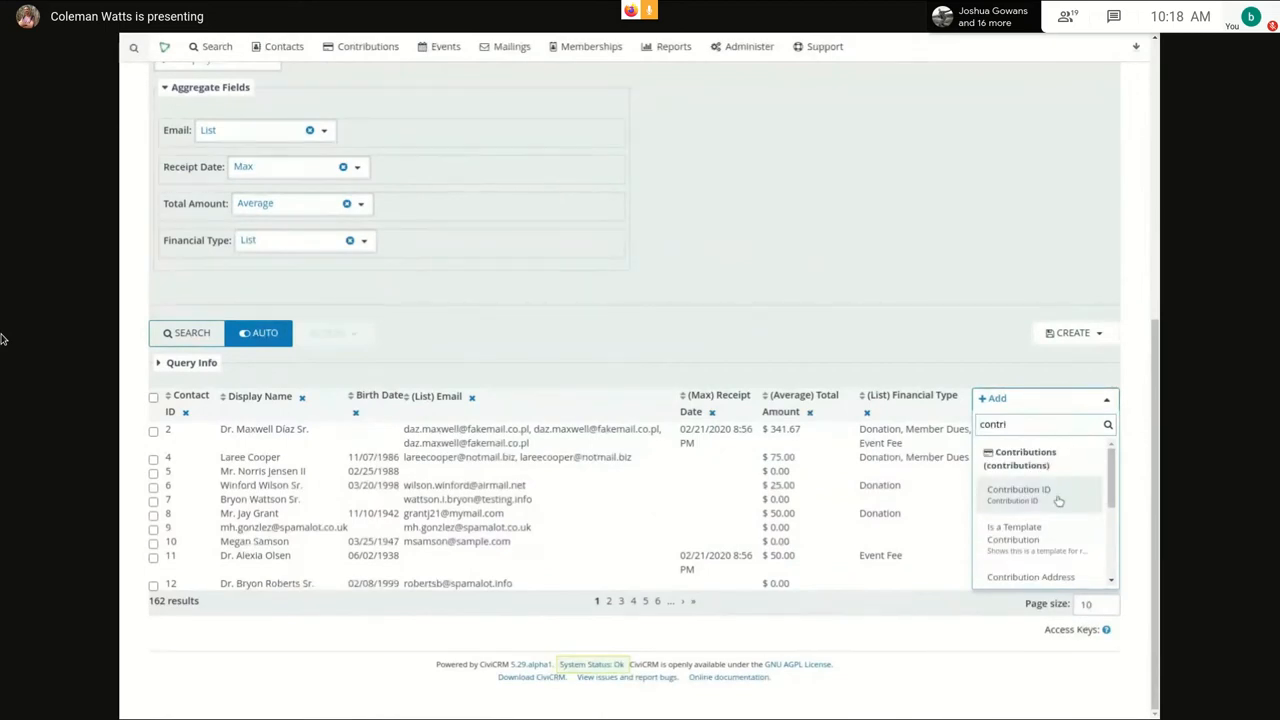
click(1018, 494)
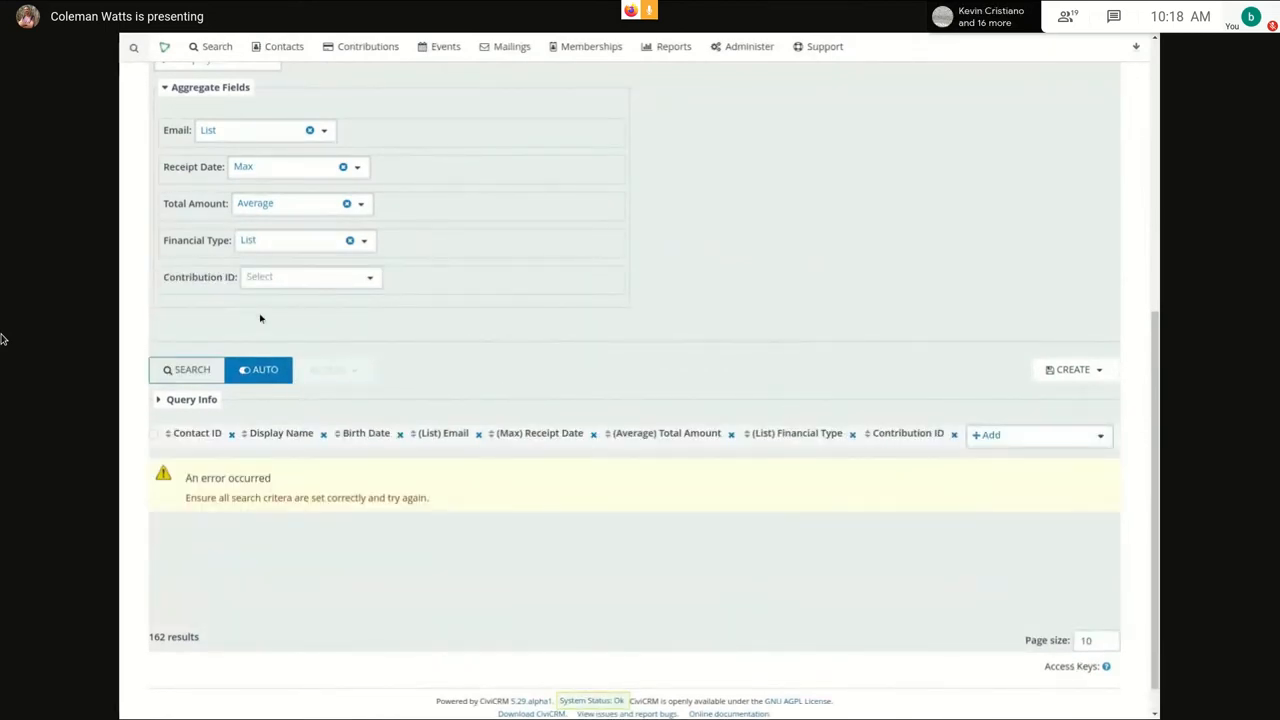
click(310, 276)
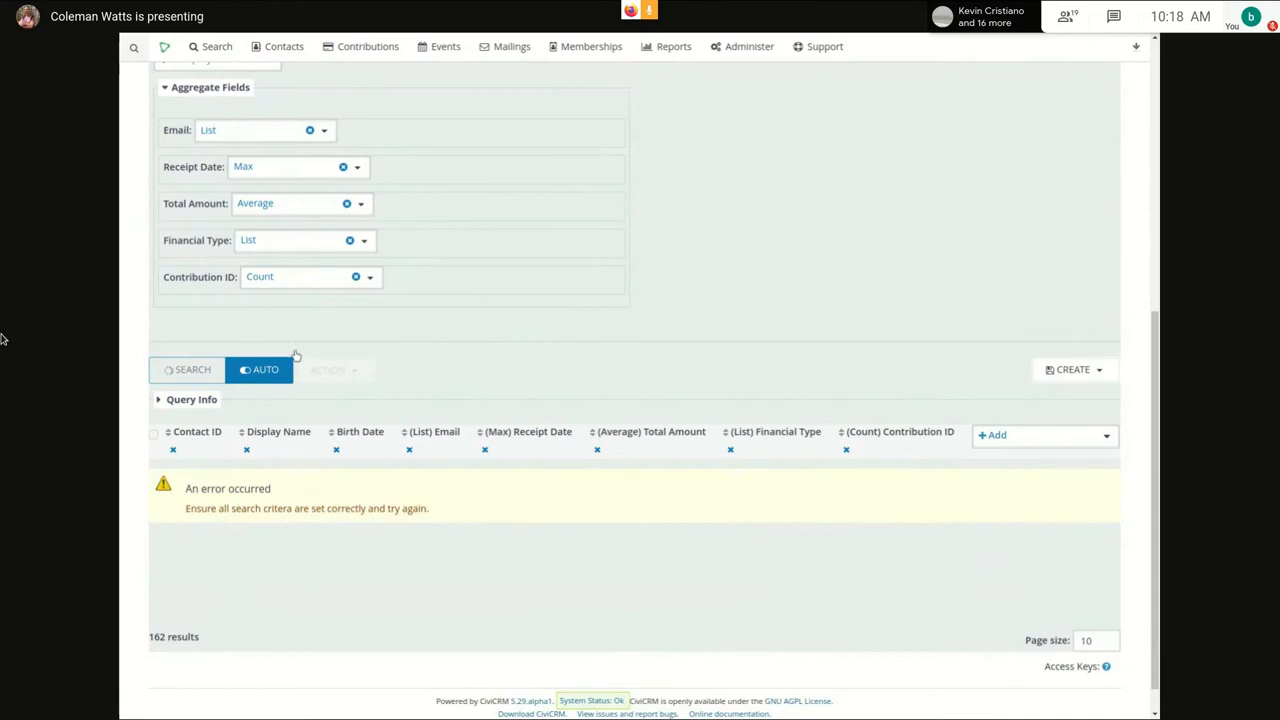
click(186, 368)
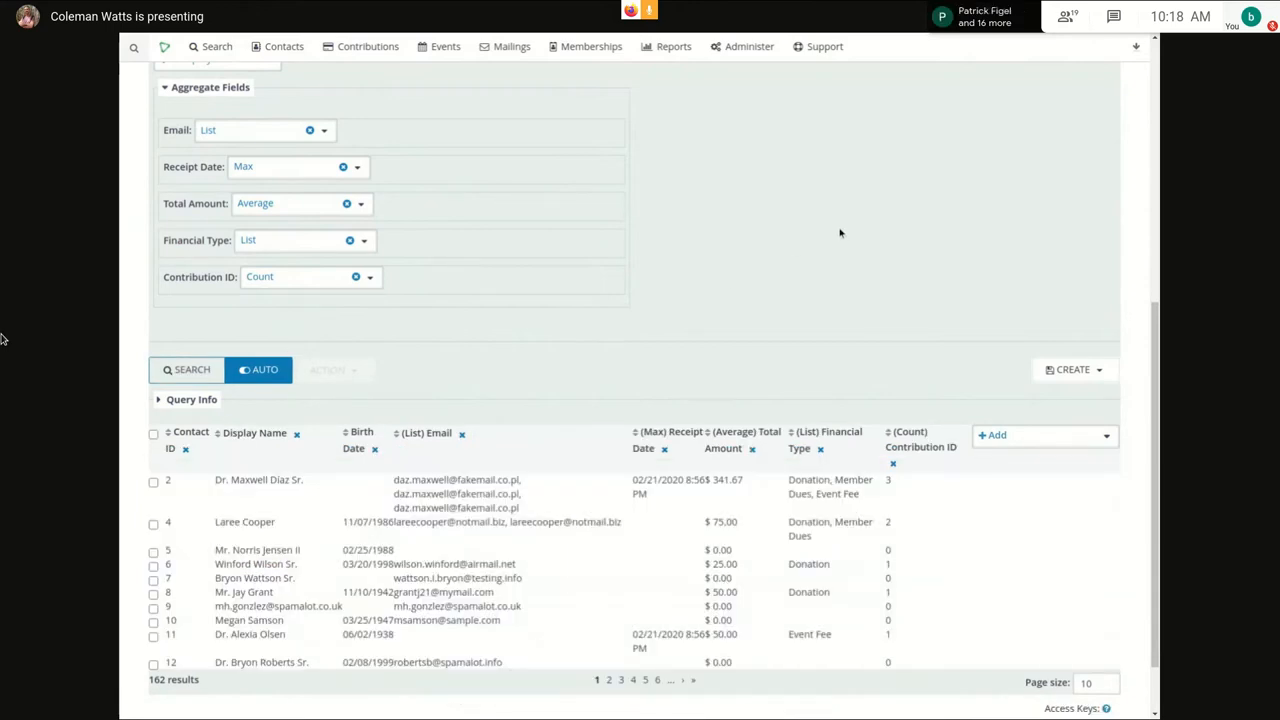
mouse_move(1104, 316)
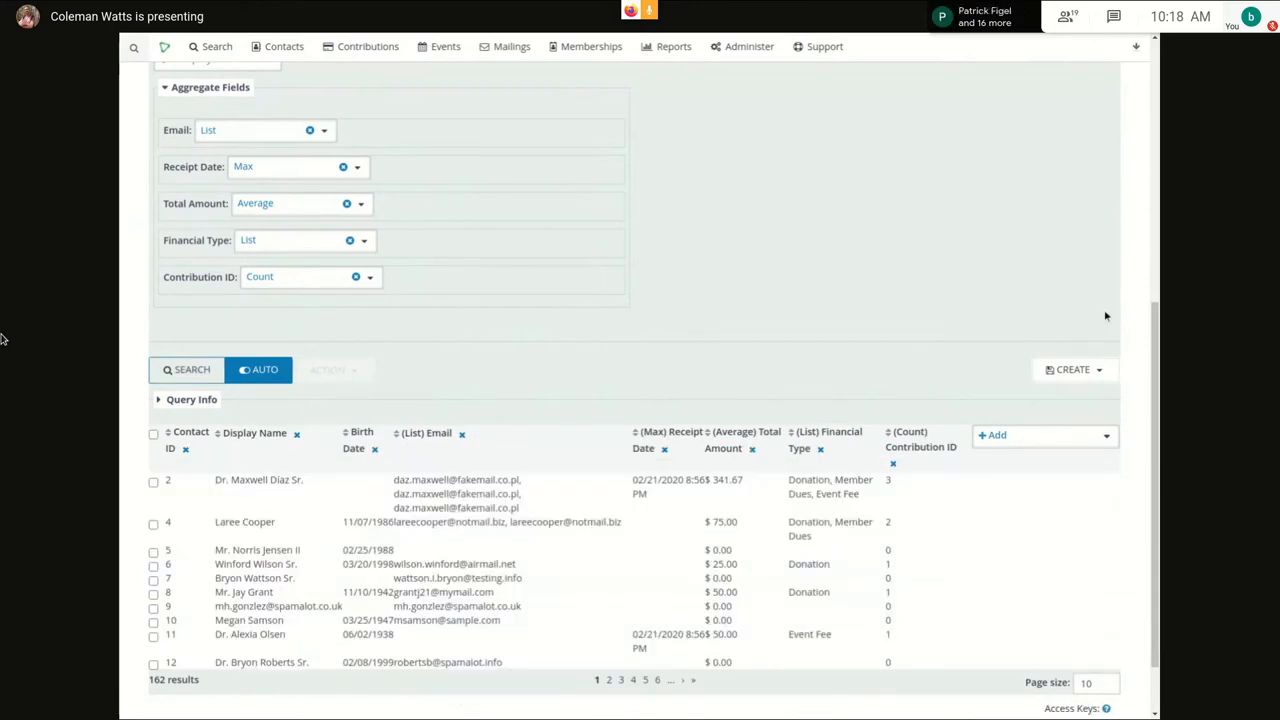
mouse_move(846, 220)
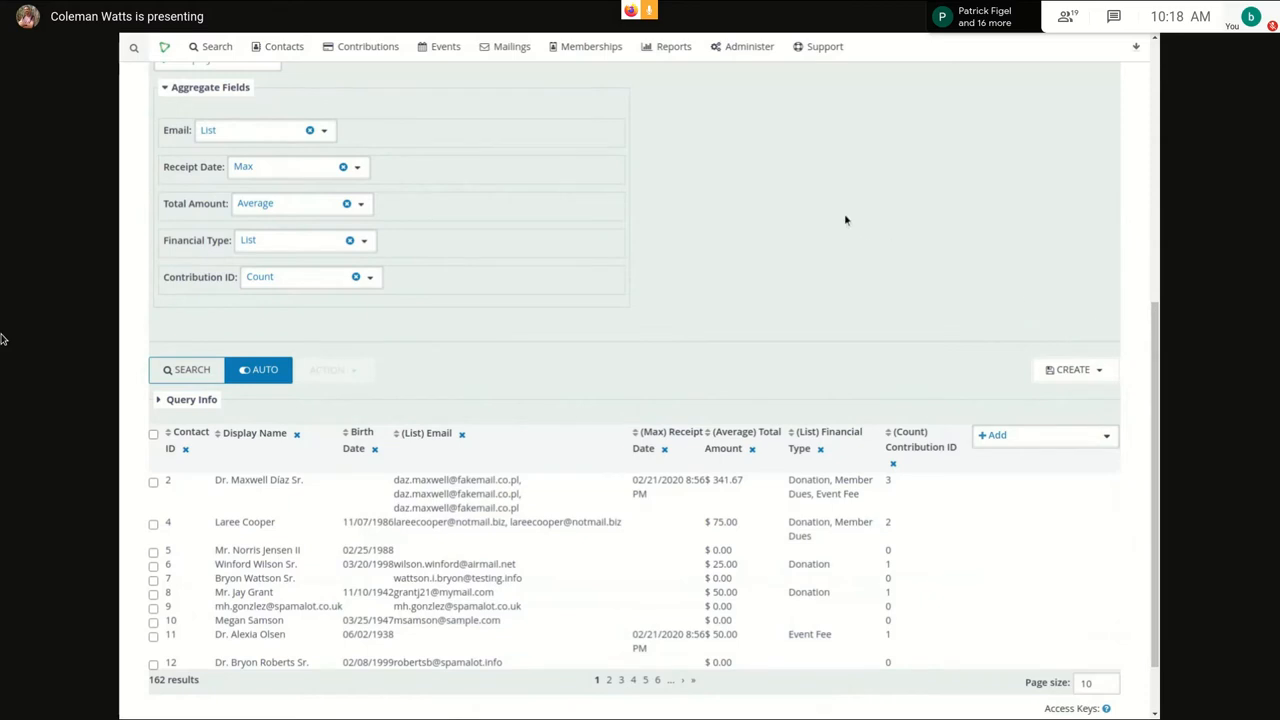
scroll(down, 3)
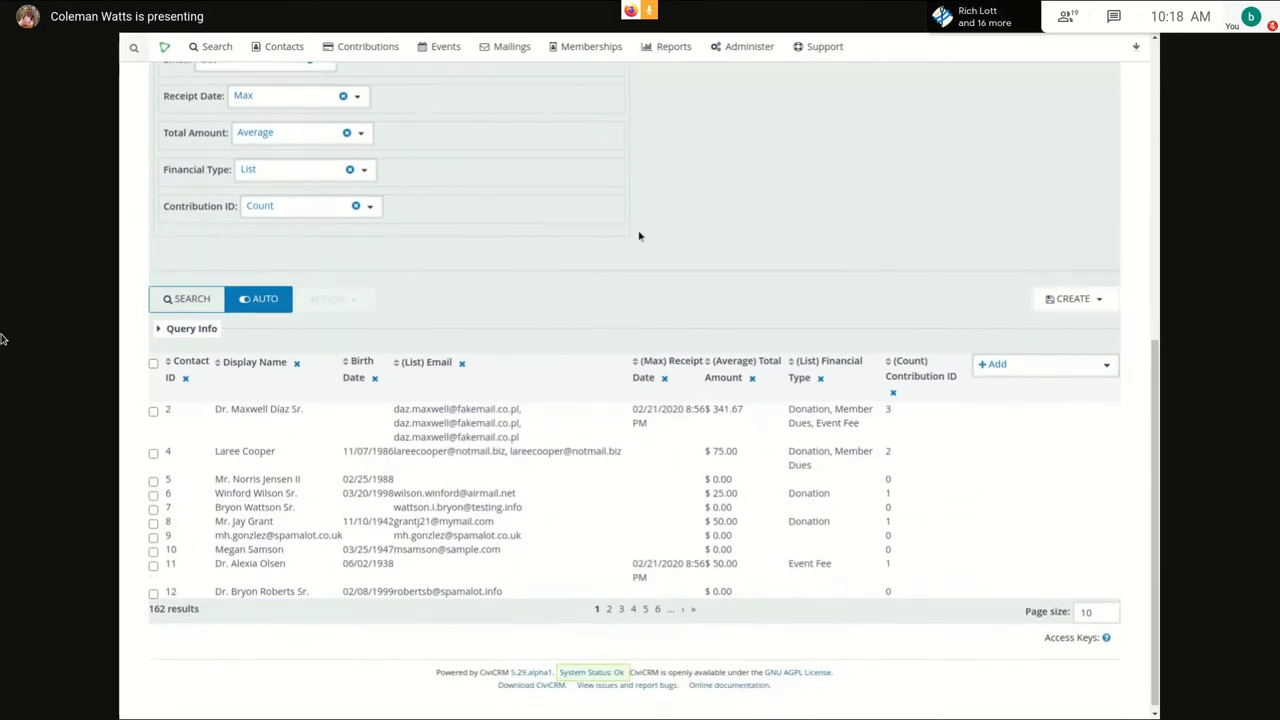
mouse_move(556, 264)
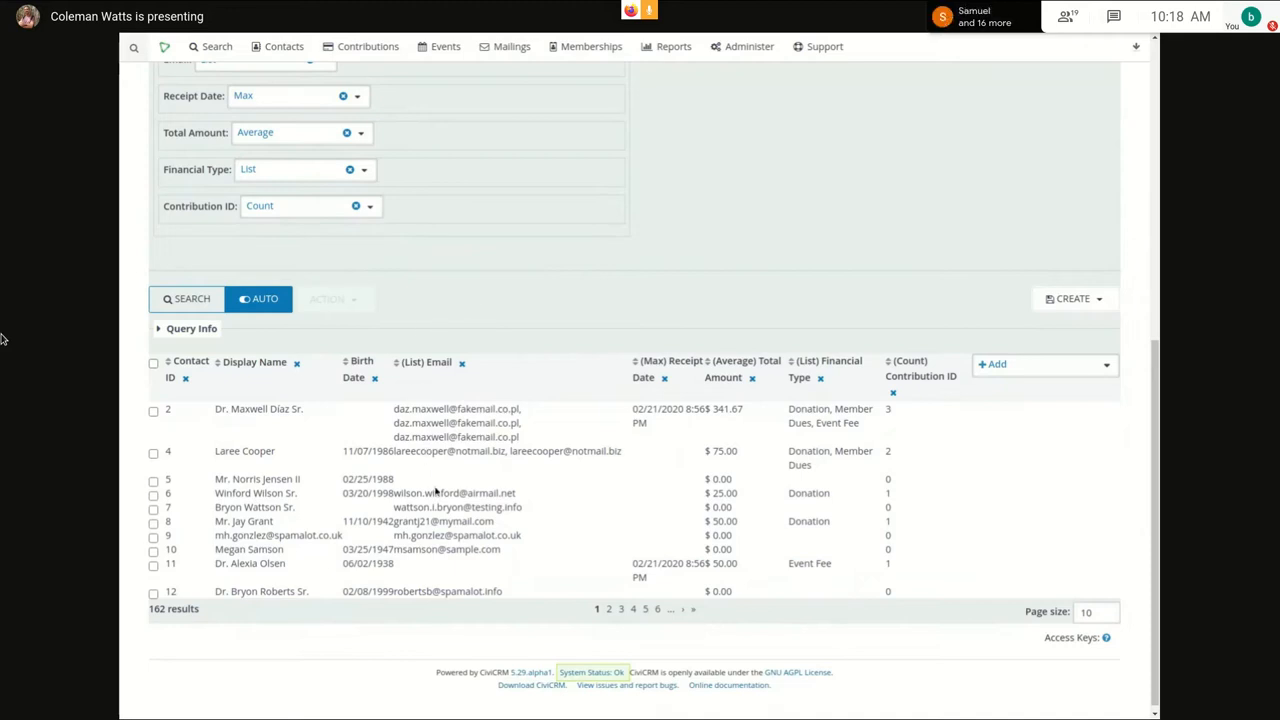
mouse_move(644, 376)
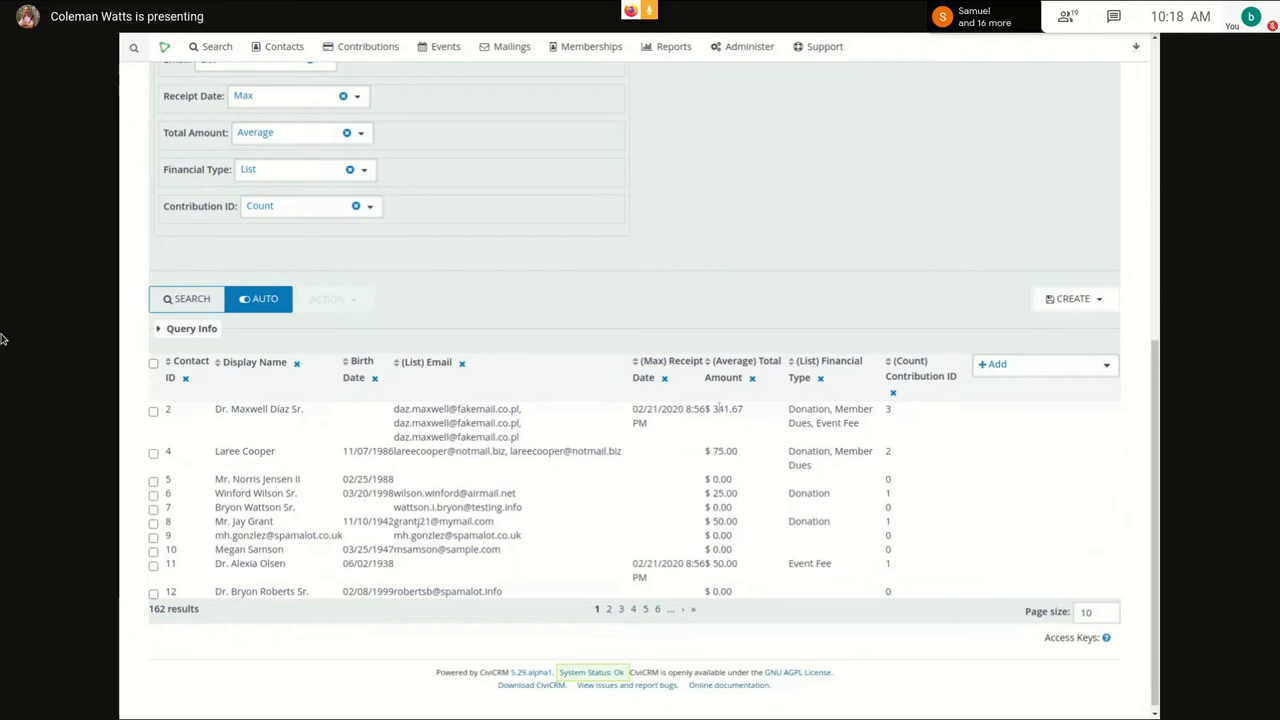
mouse_move(760, 468)
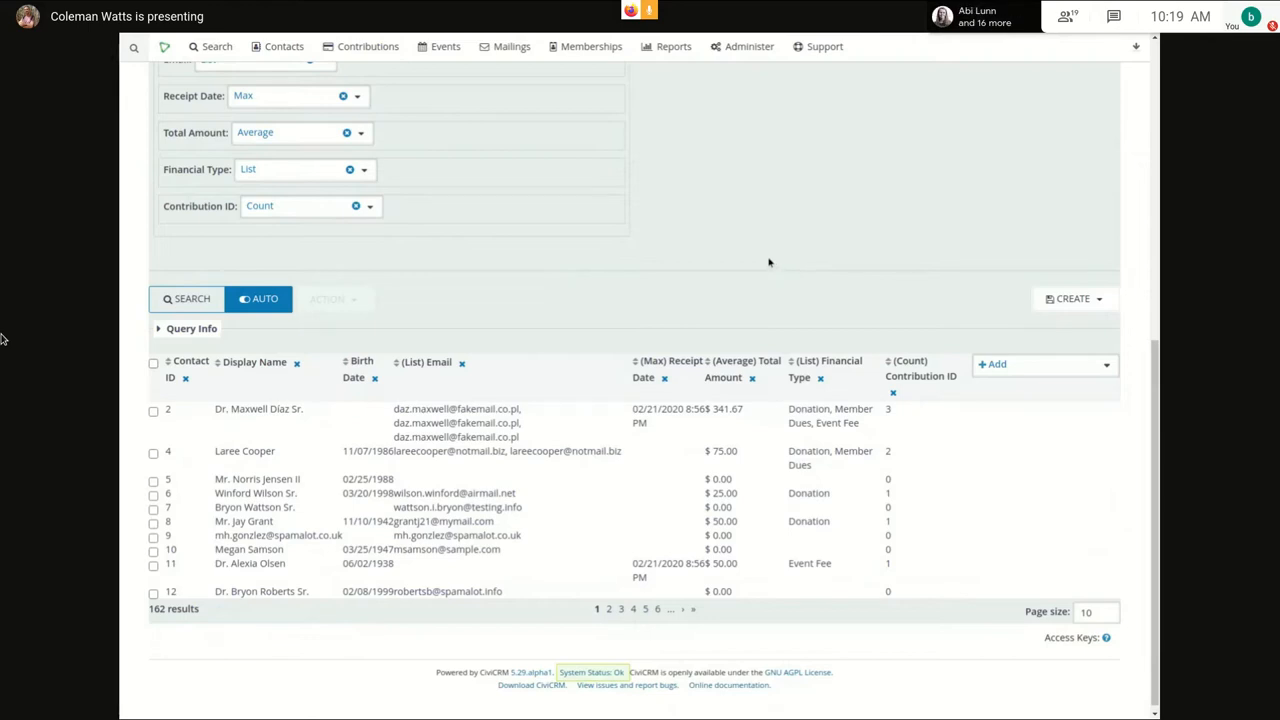
mouse_move(764, 262)
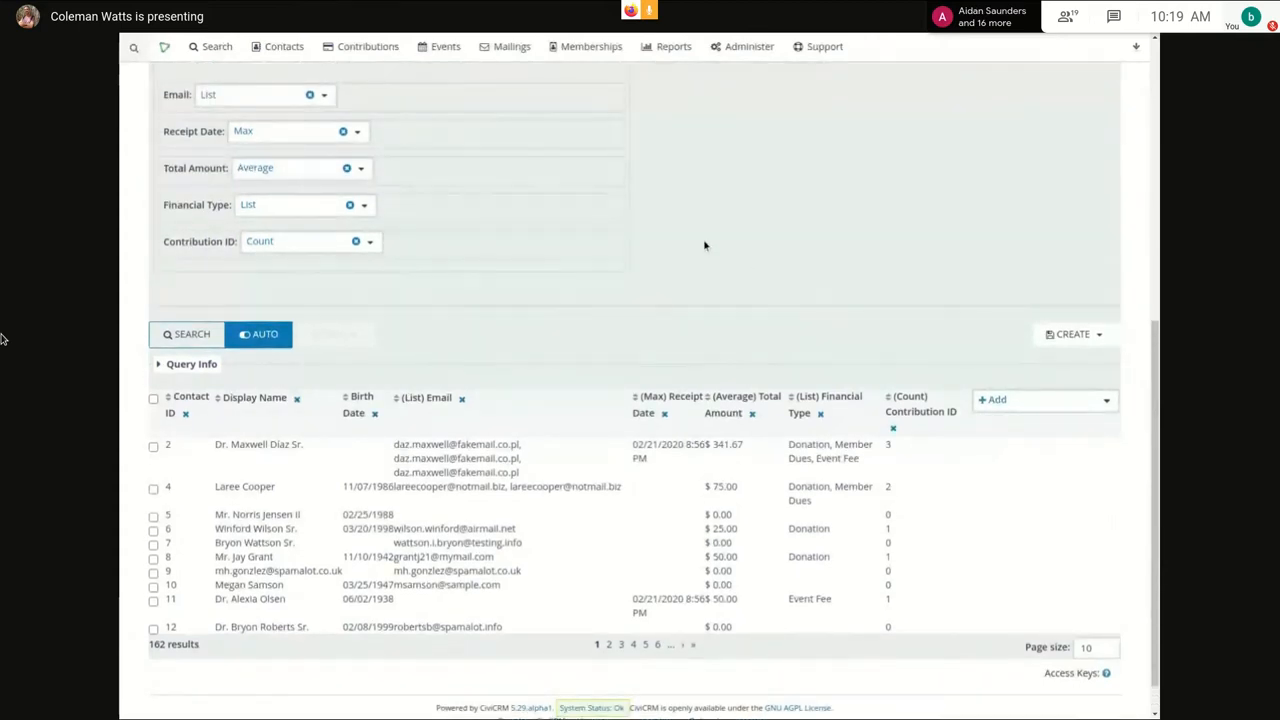
mouse_move(742, 248)
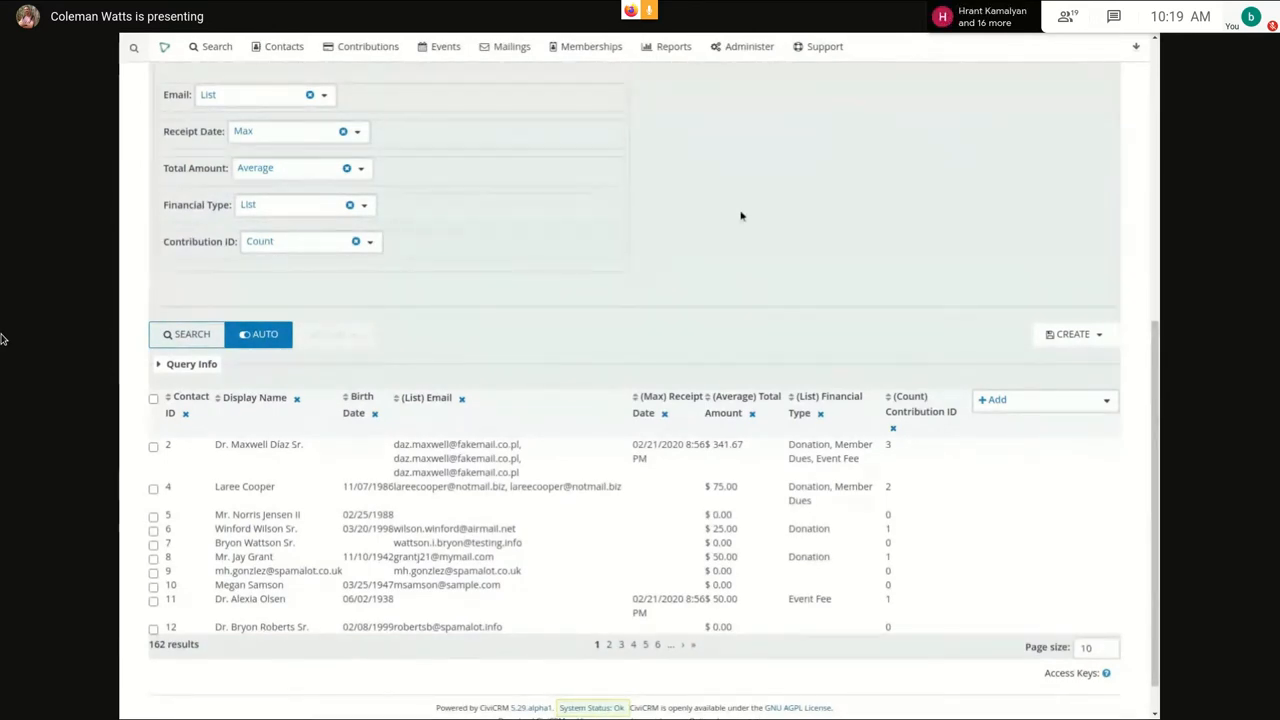
mouse_move(736, 272)
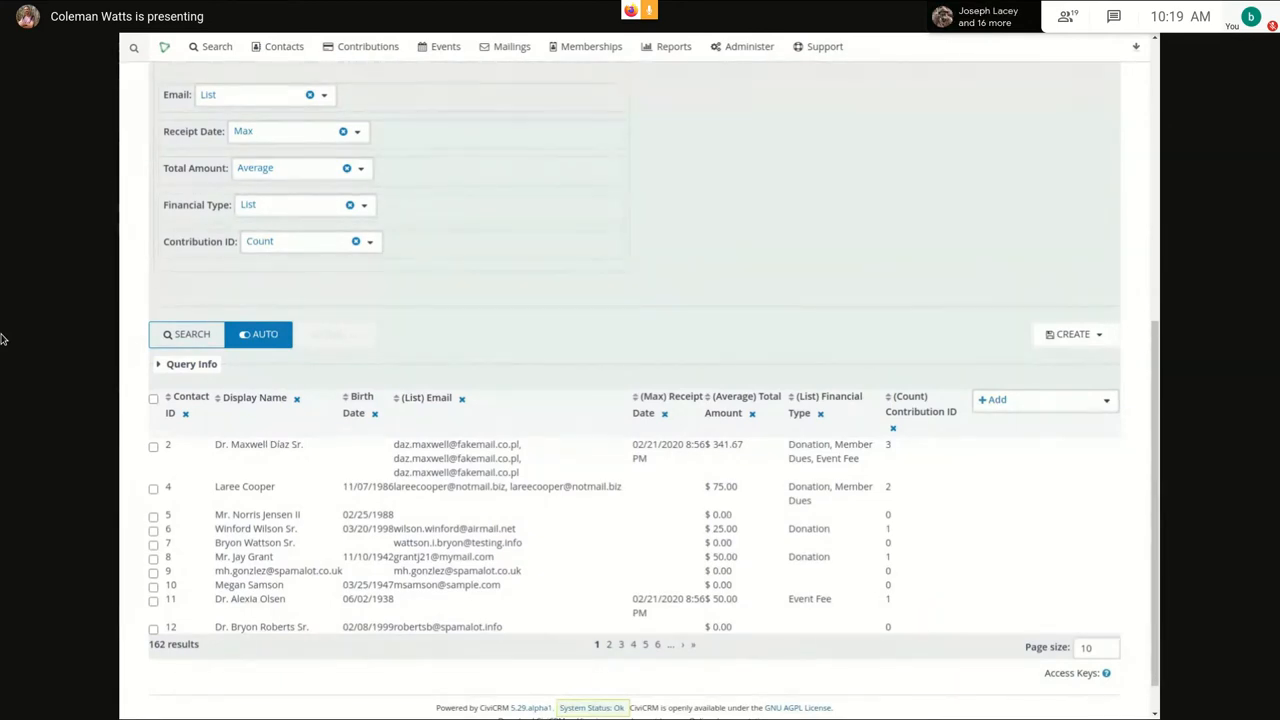
click(1072, 334)
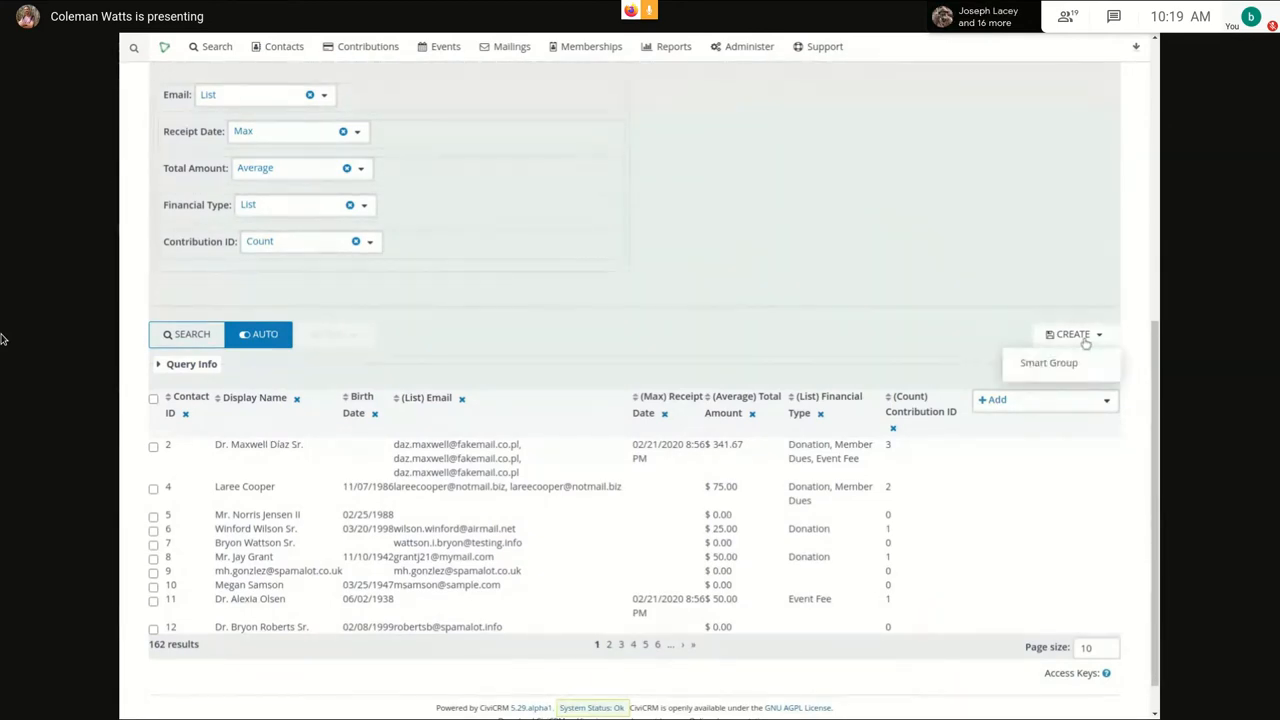
mouse_move(1064, 292)
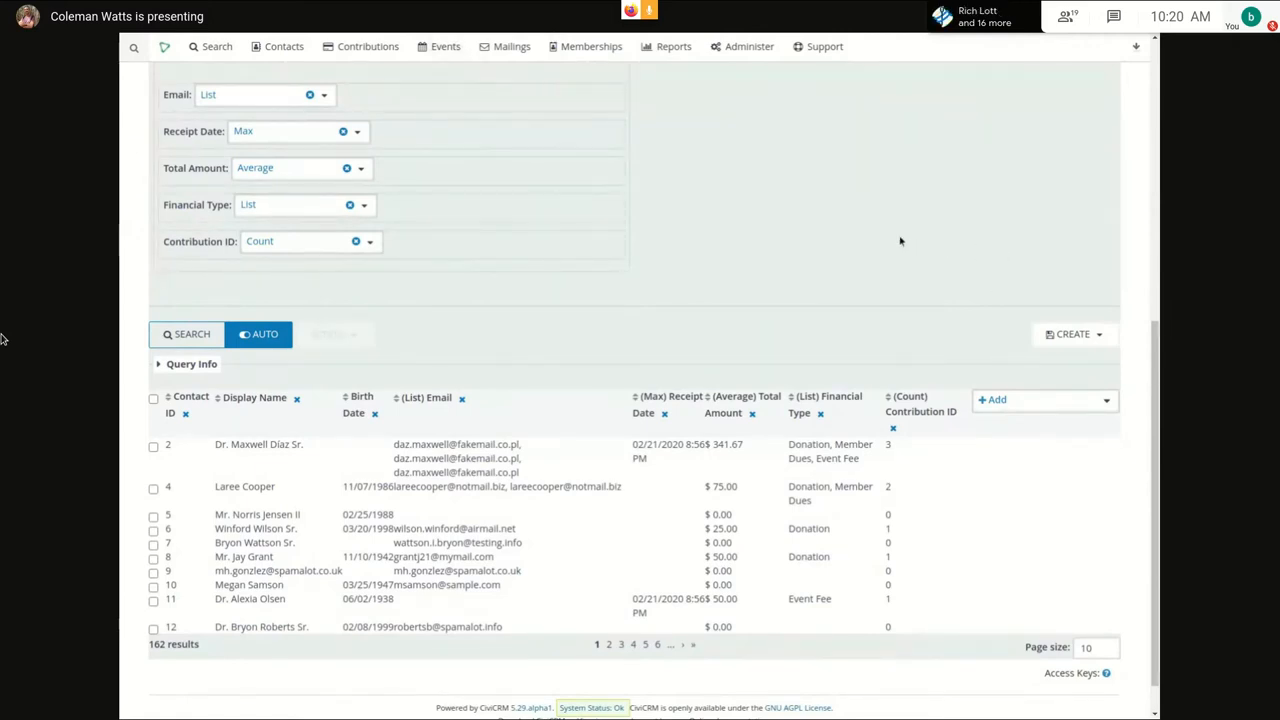
mouse_move(928, 258)
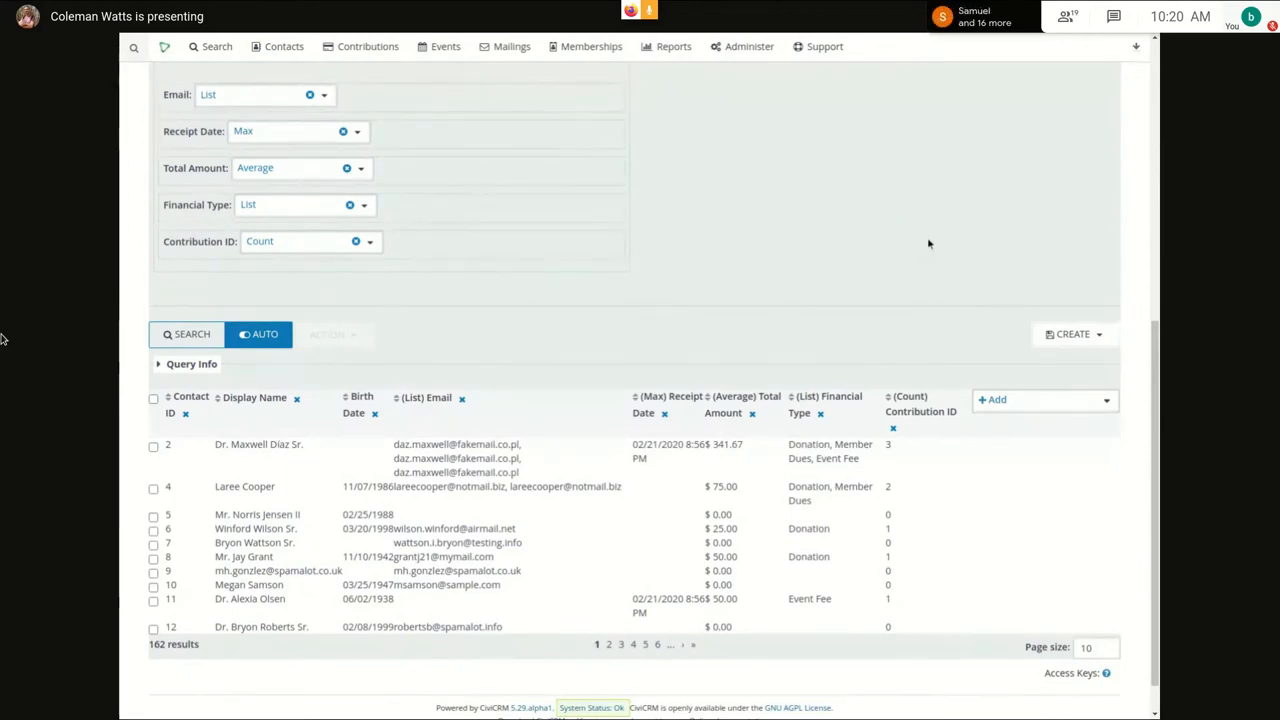
mouse_move(910, 244)
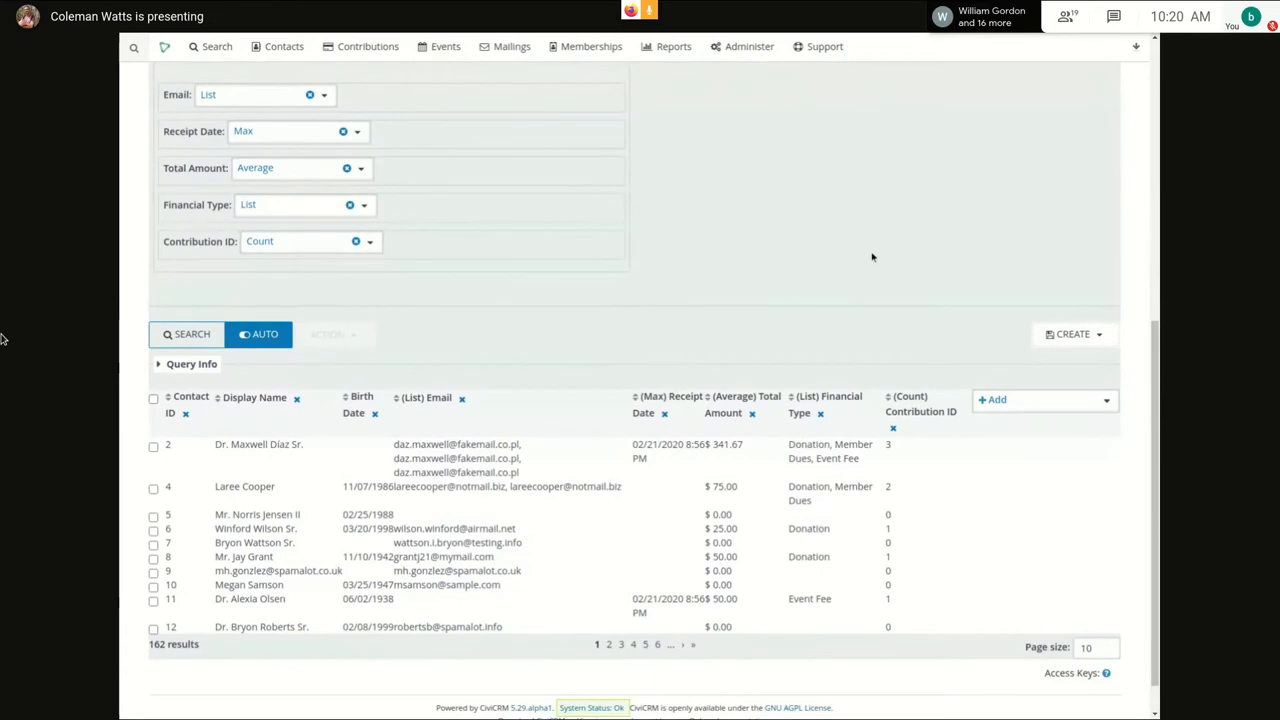
mouse_move(792, 264)
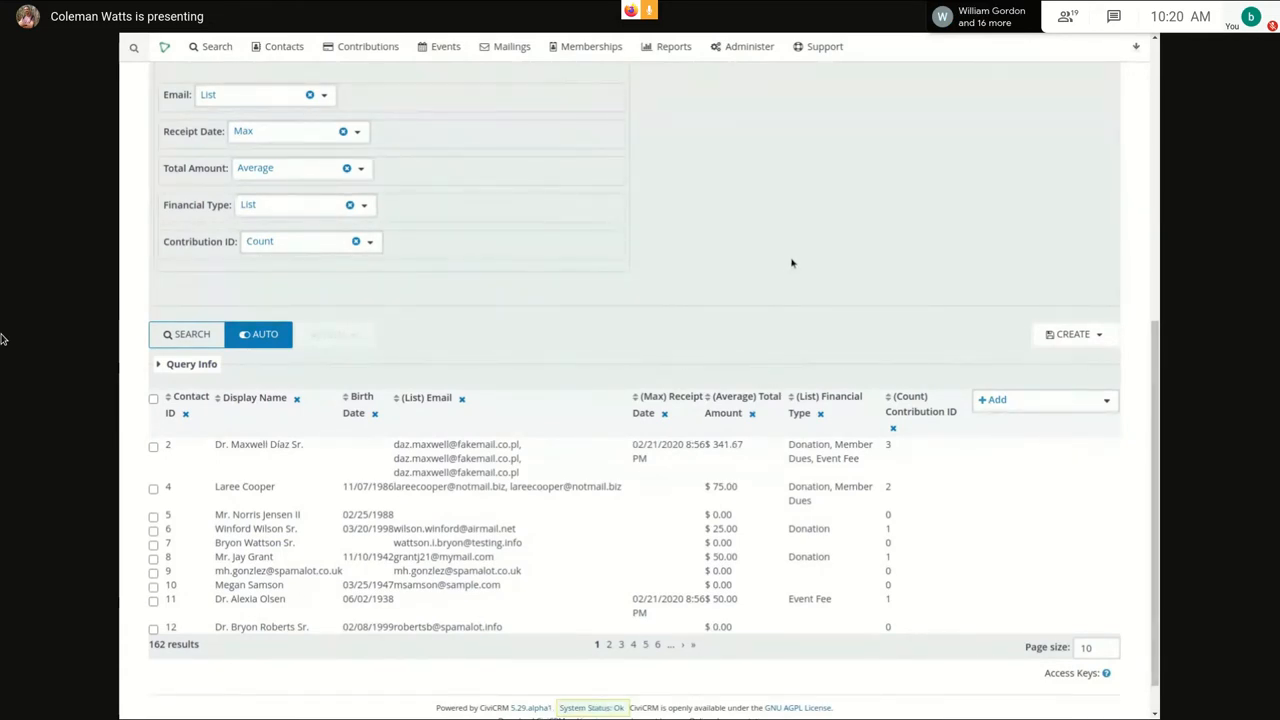
- Start saving the search as a Smart Group, naming the new group 'Fina…'
click(1072, 334)
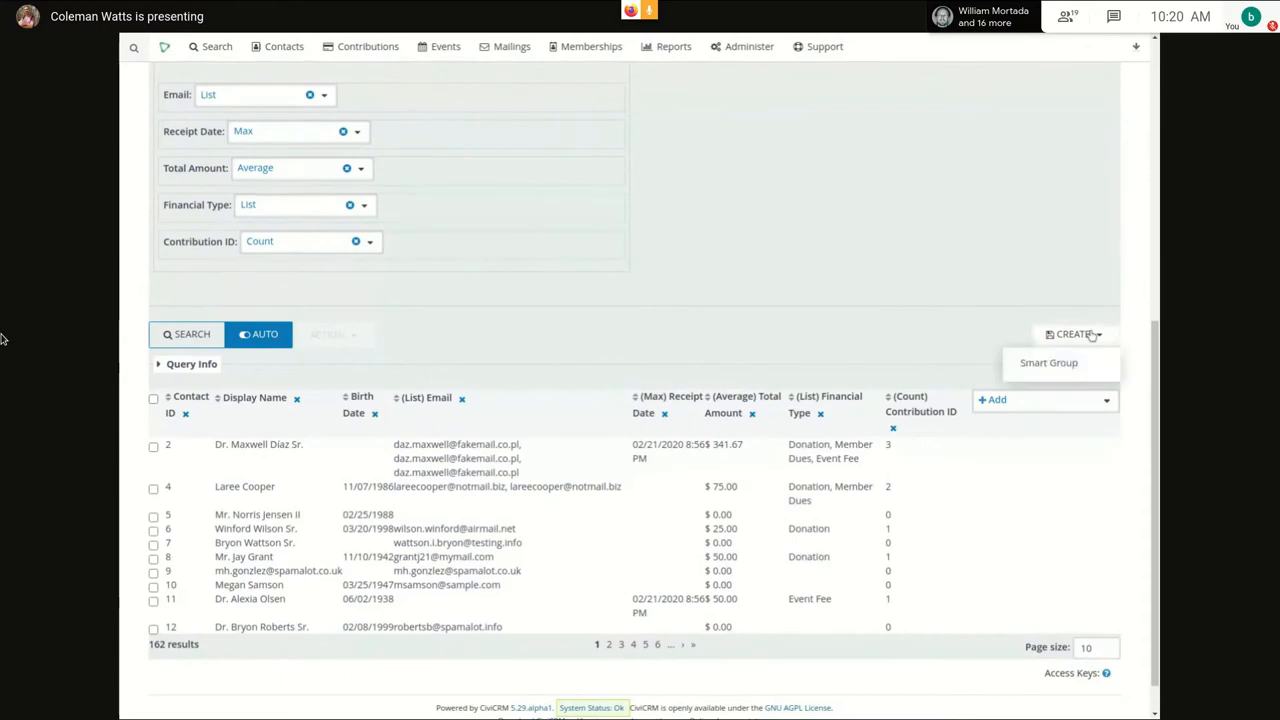
click(1048, 364)
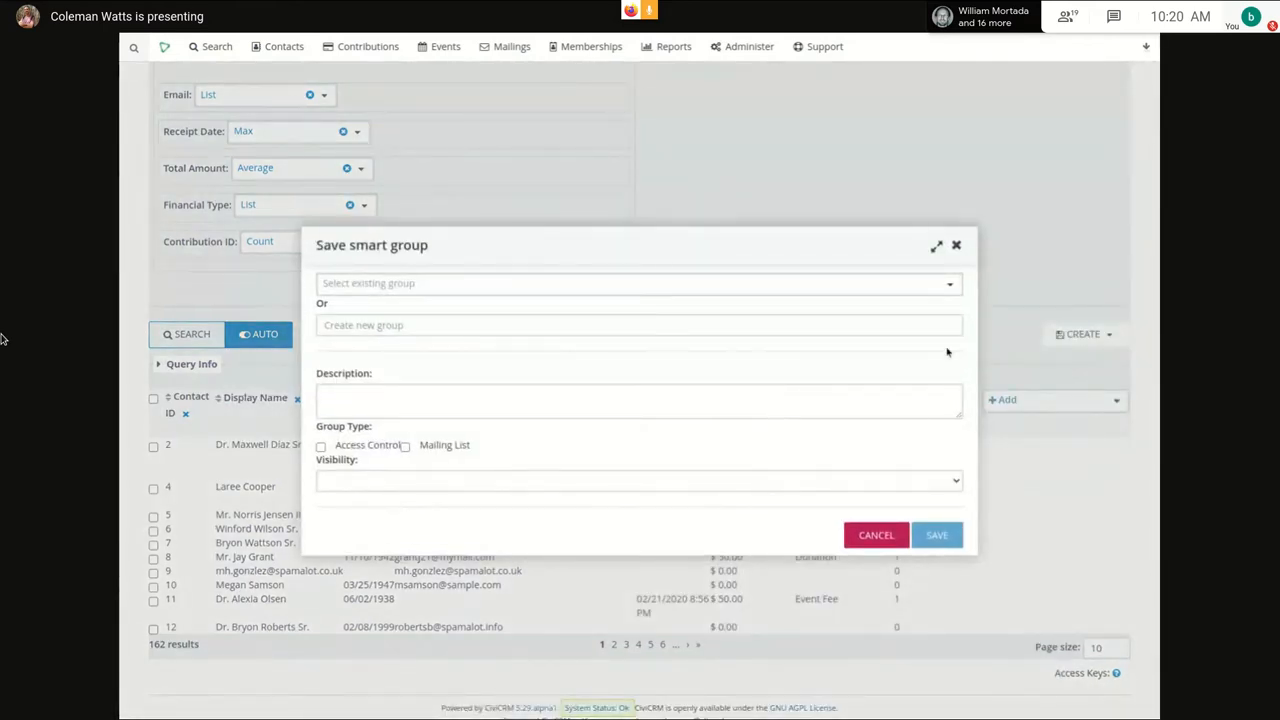
click(638, 324)
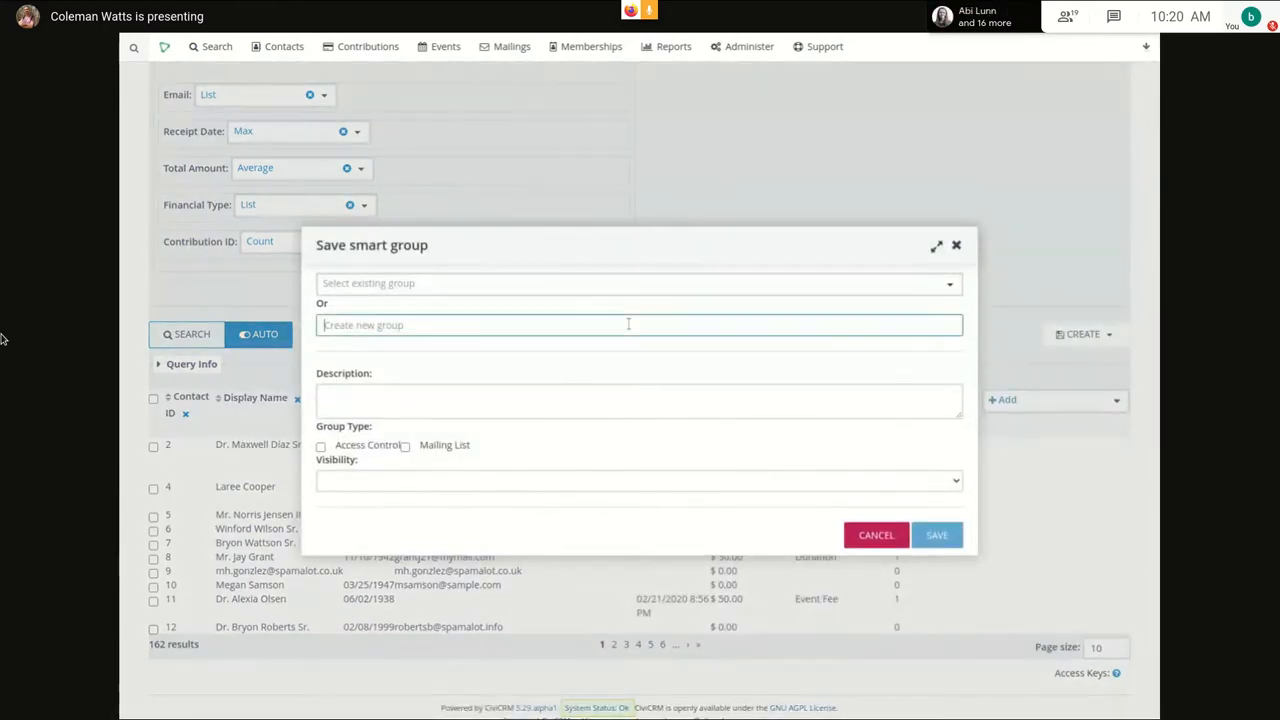
text(Fina)
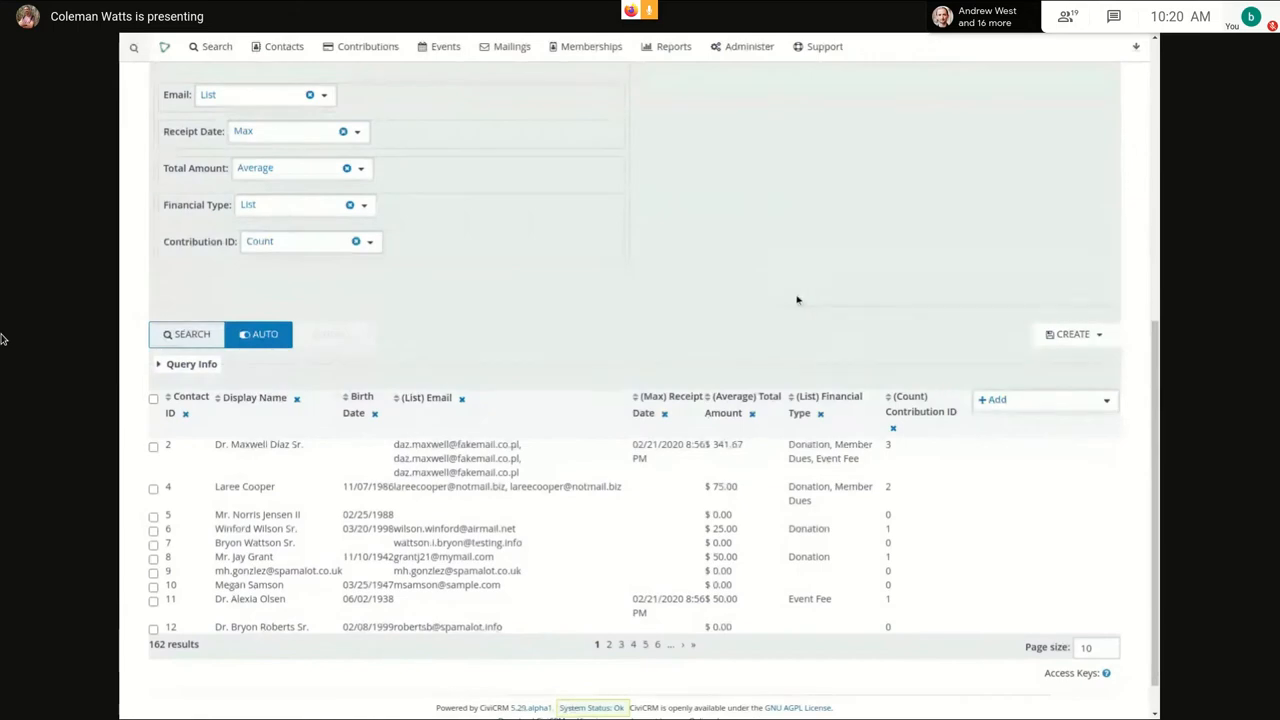
mouse_move(776, 288)
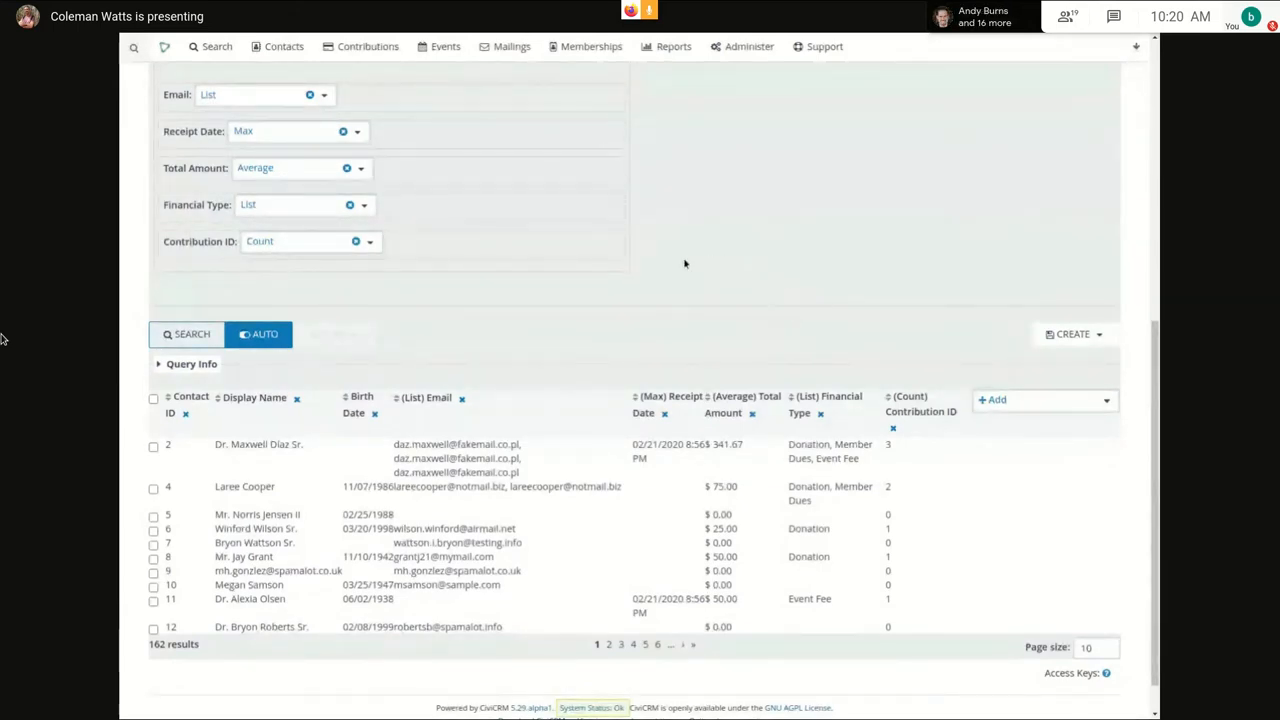
mouse_move(664, 252)
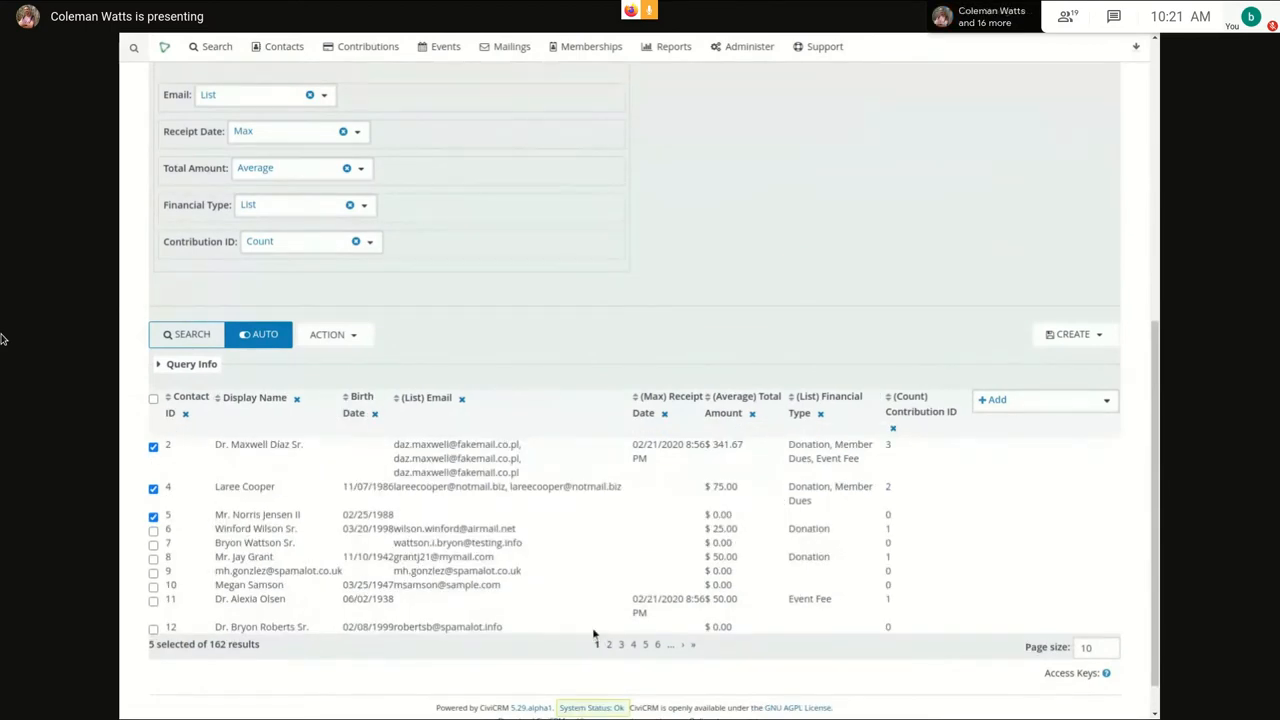
scroll(down, 3)
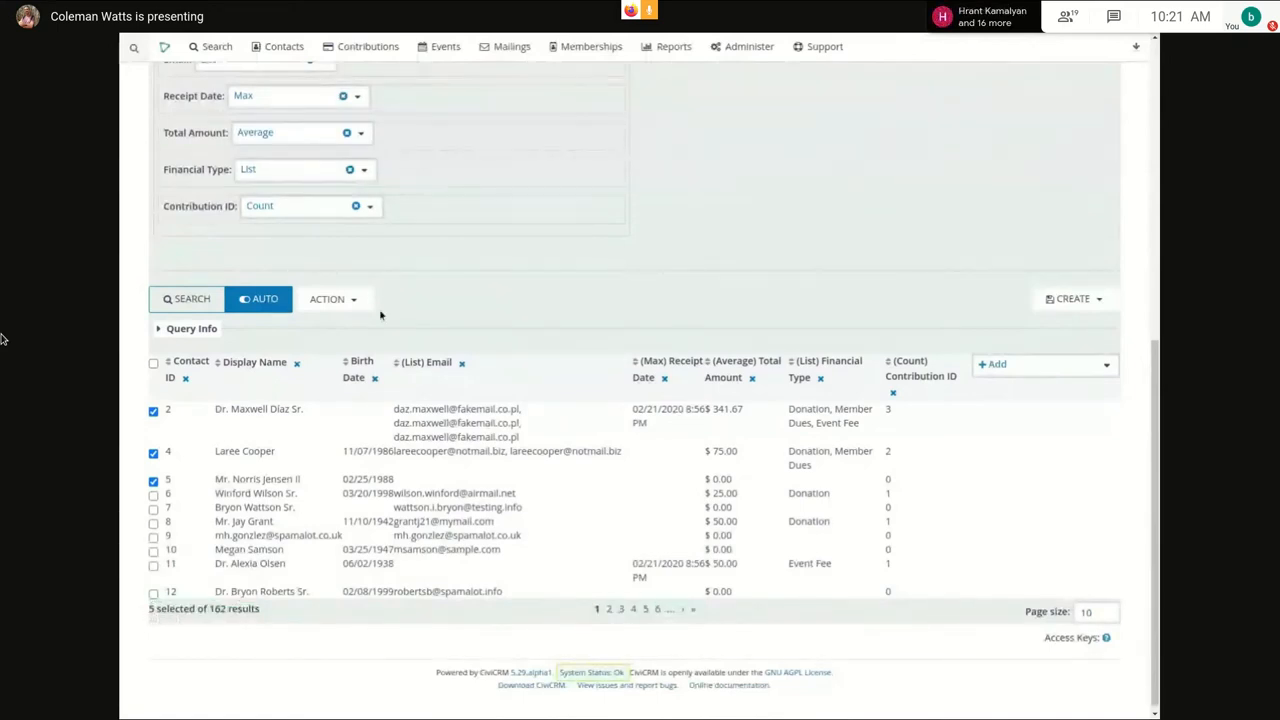
scroll(down, 3)
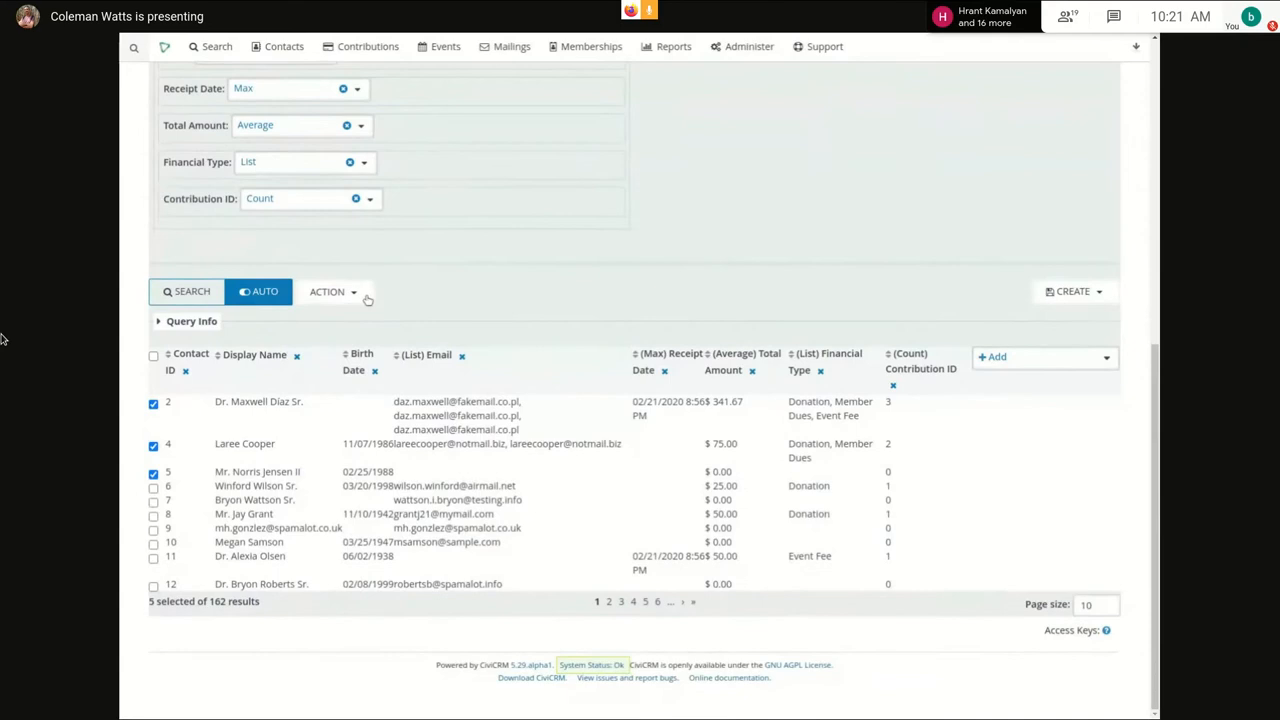
click(332, 292)
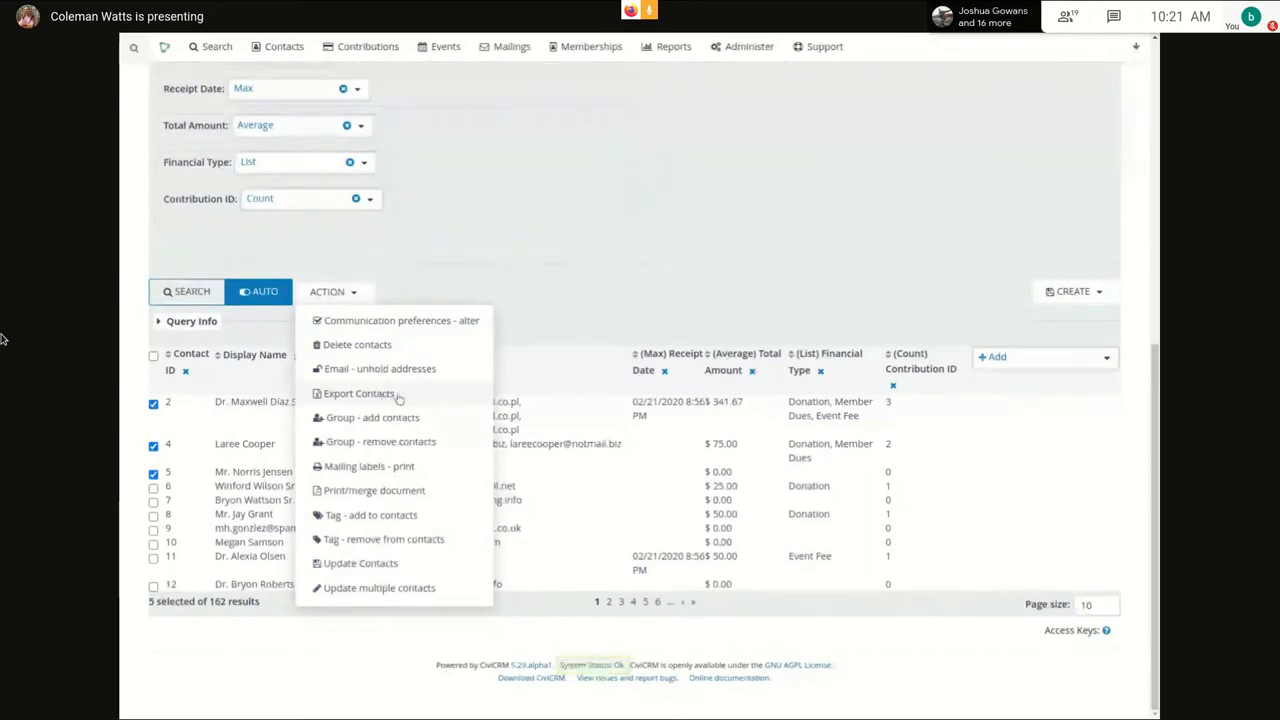
click(356, 394)
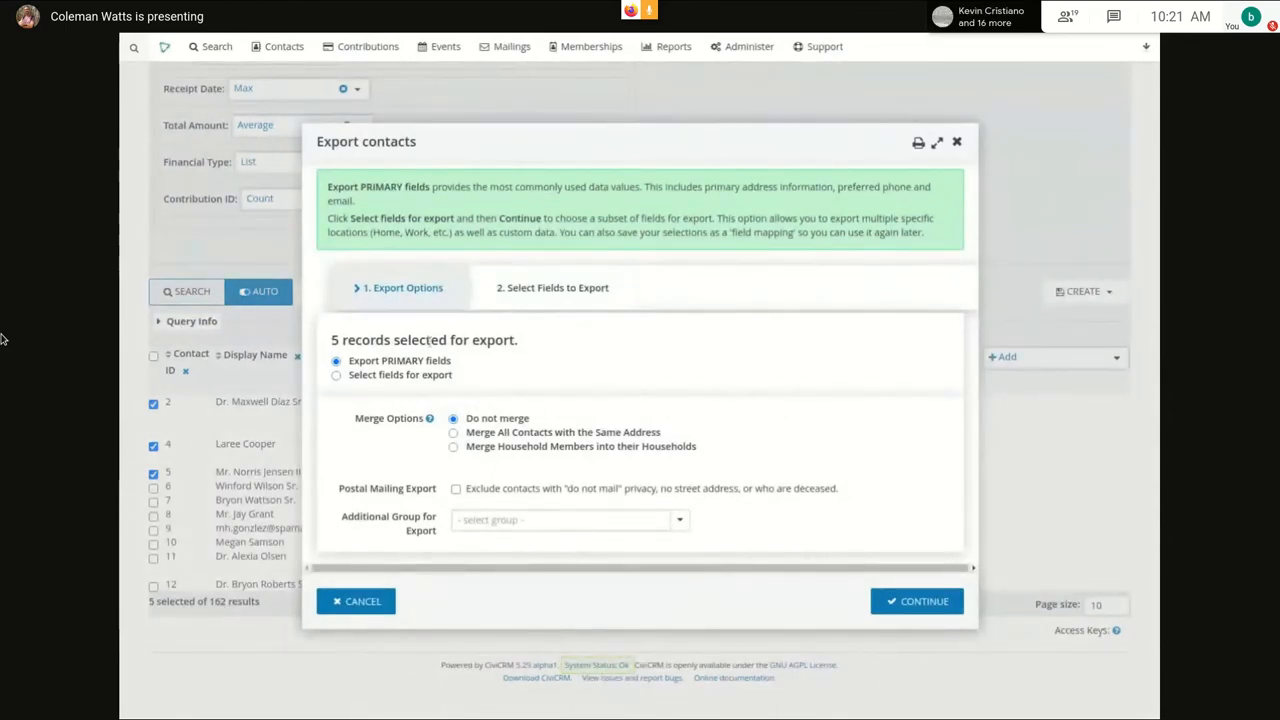
mouse_move(530, 356)
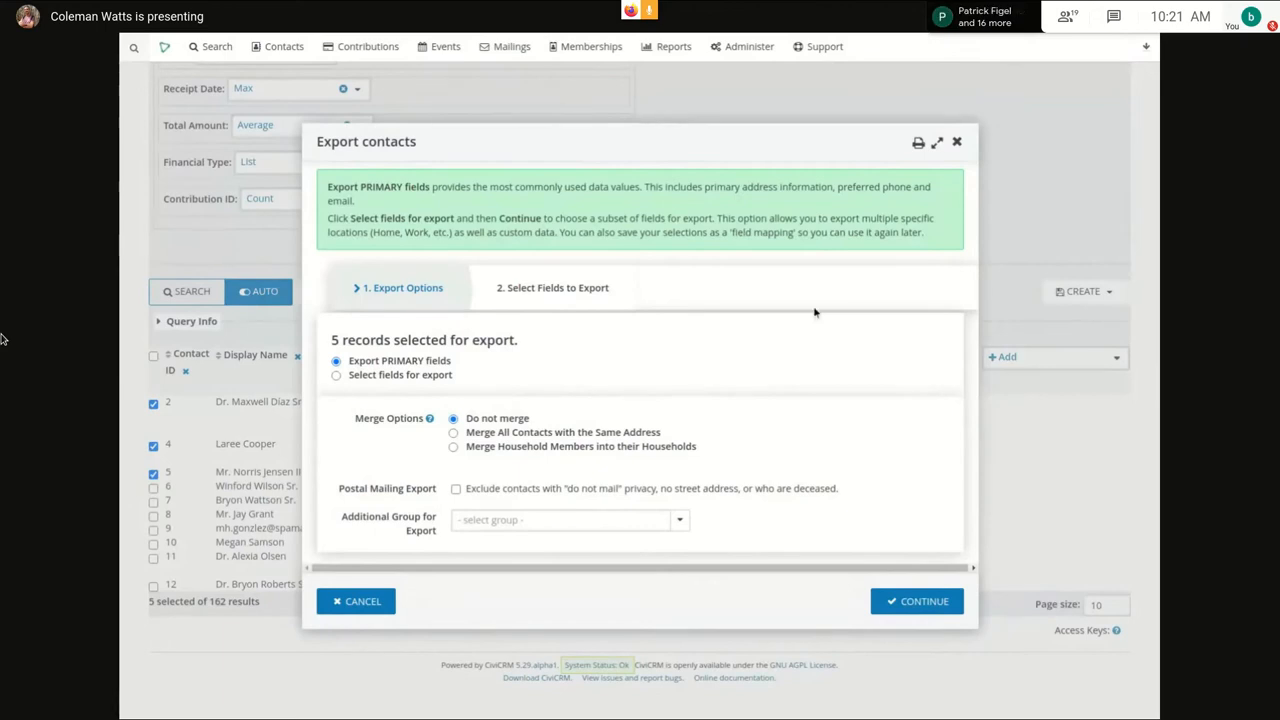
click(356, 600)
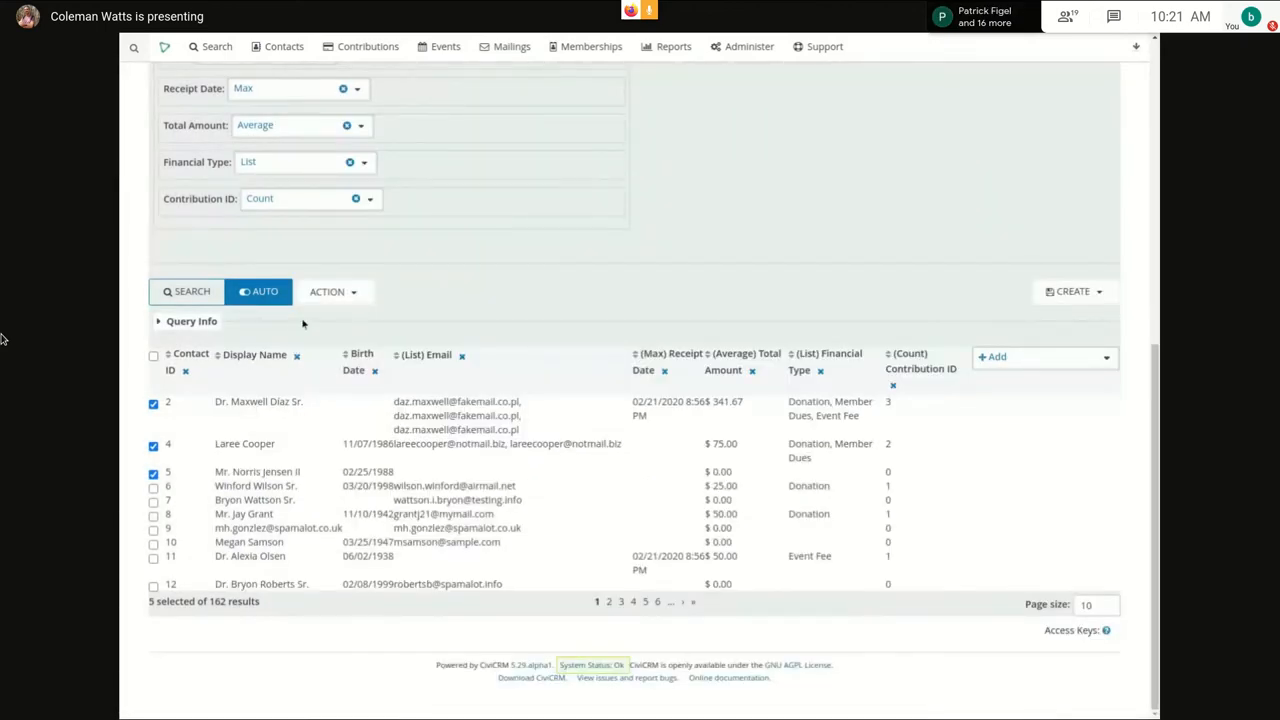
- Bulk-update the five checked contacts, setting First Name to 'New'
click(334, 292)
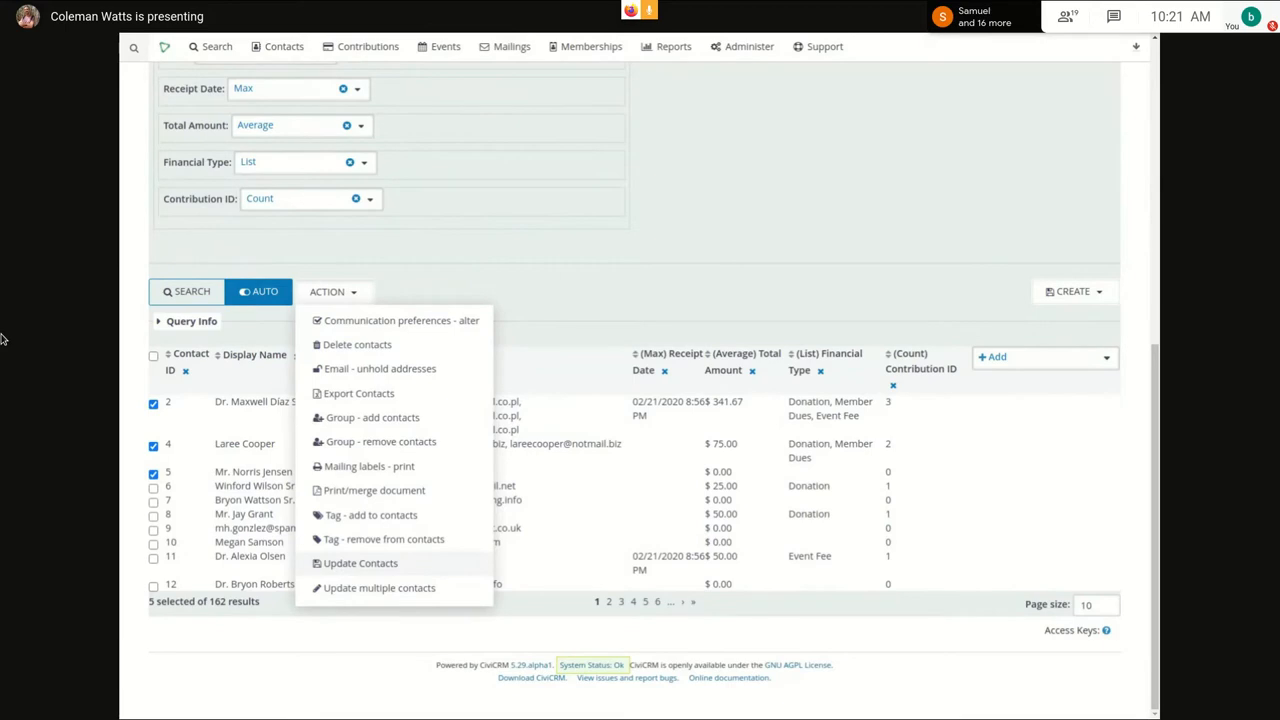
click(360, 564)
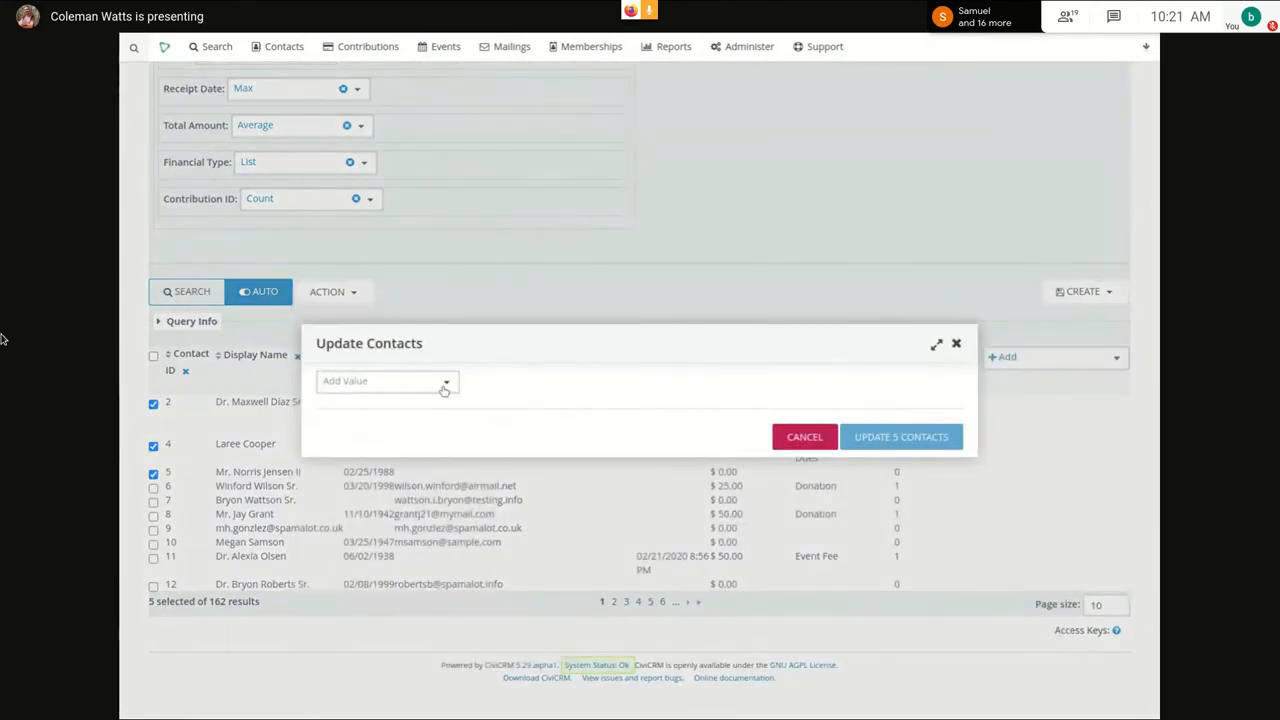
click(384, 380)
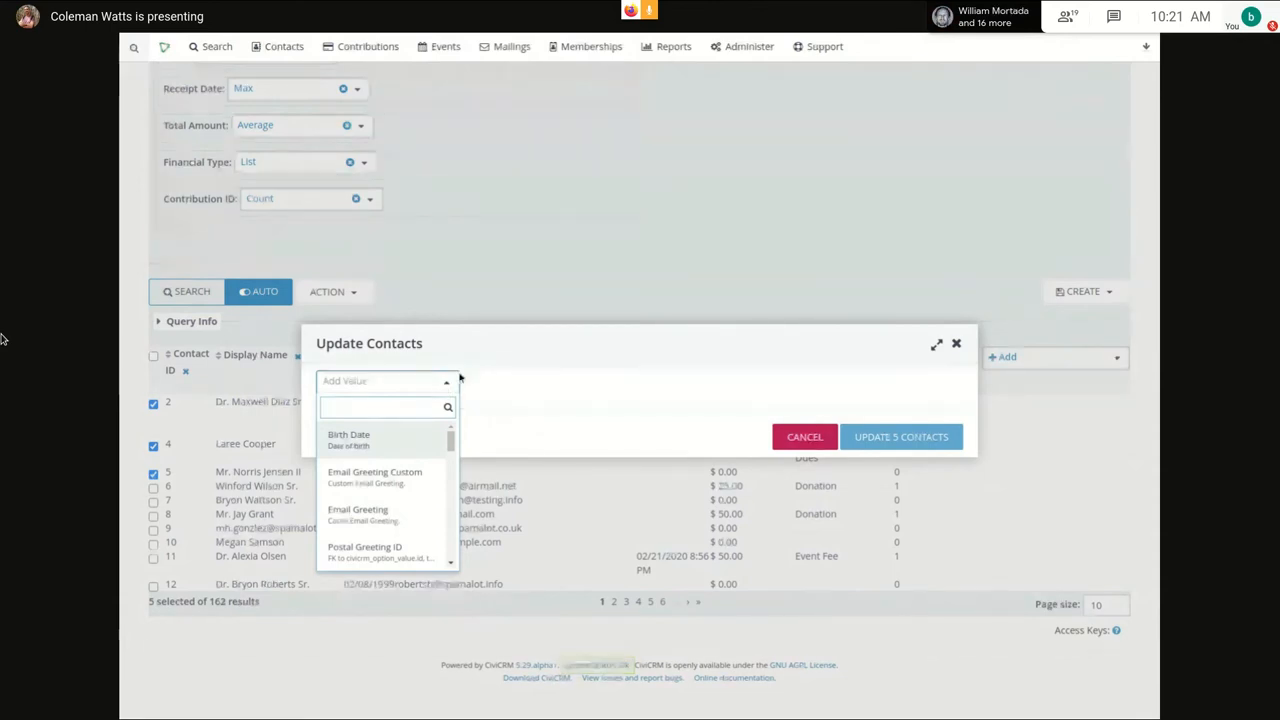
text(first)
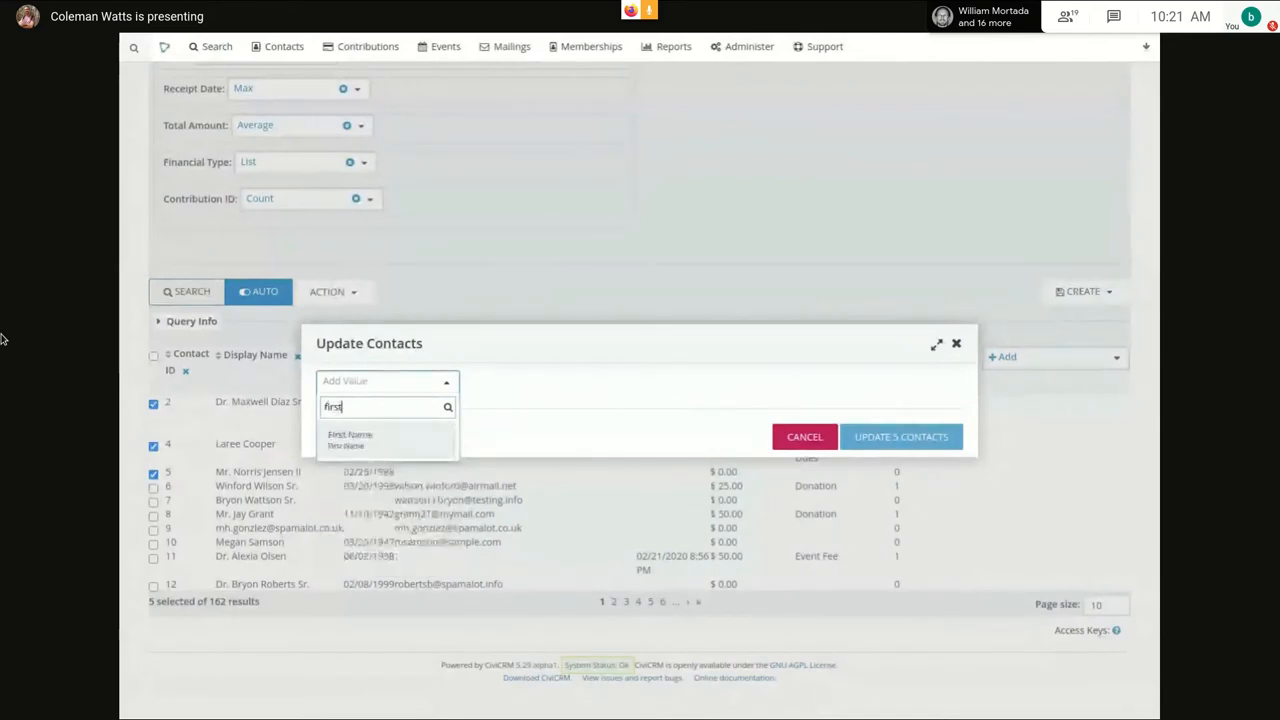
click(350, 436)
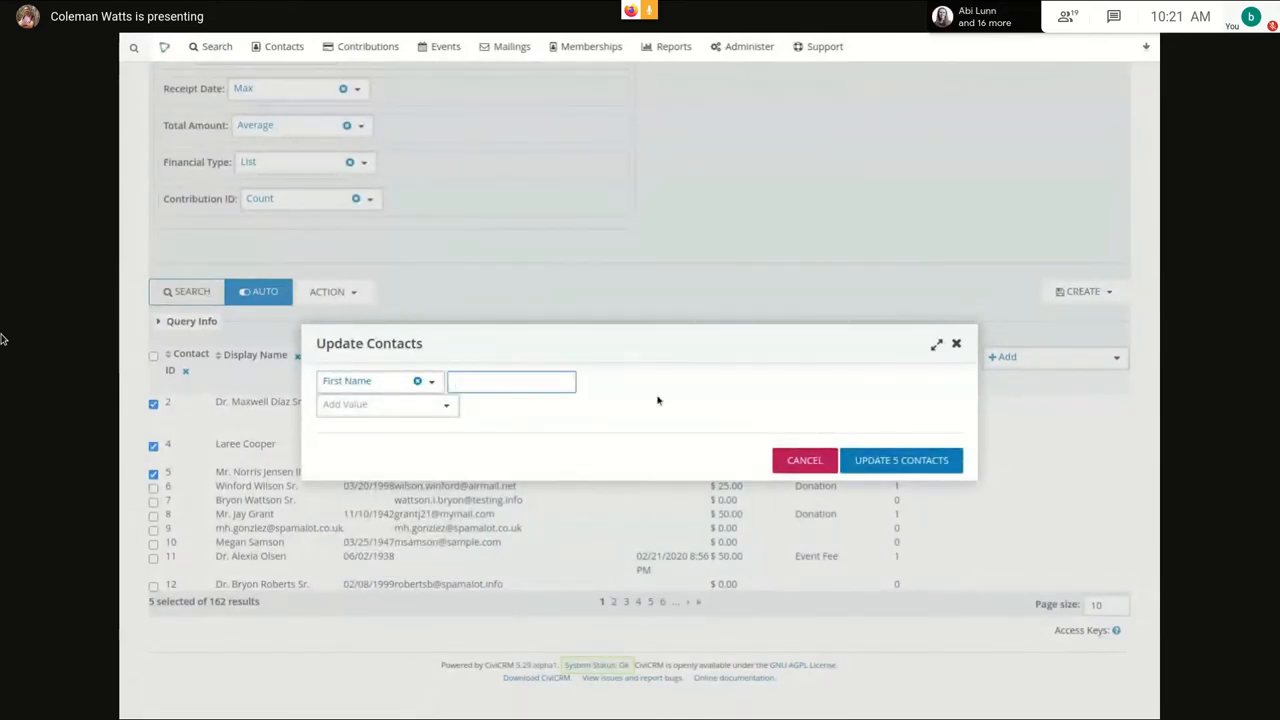
text(New)
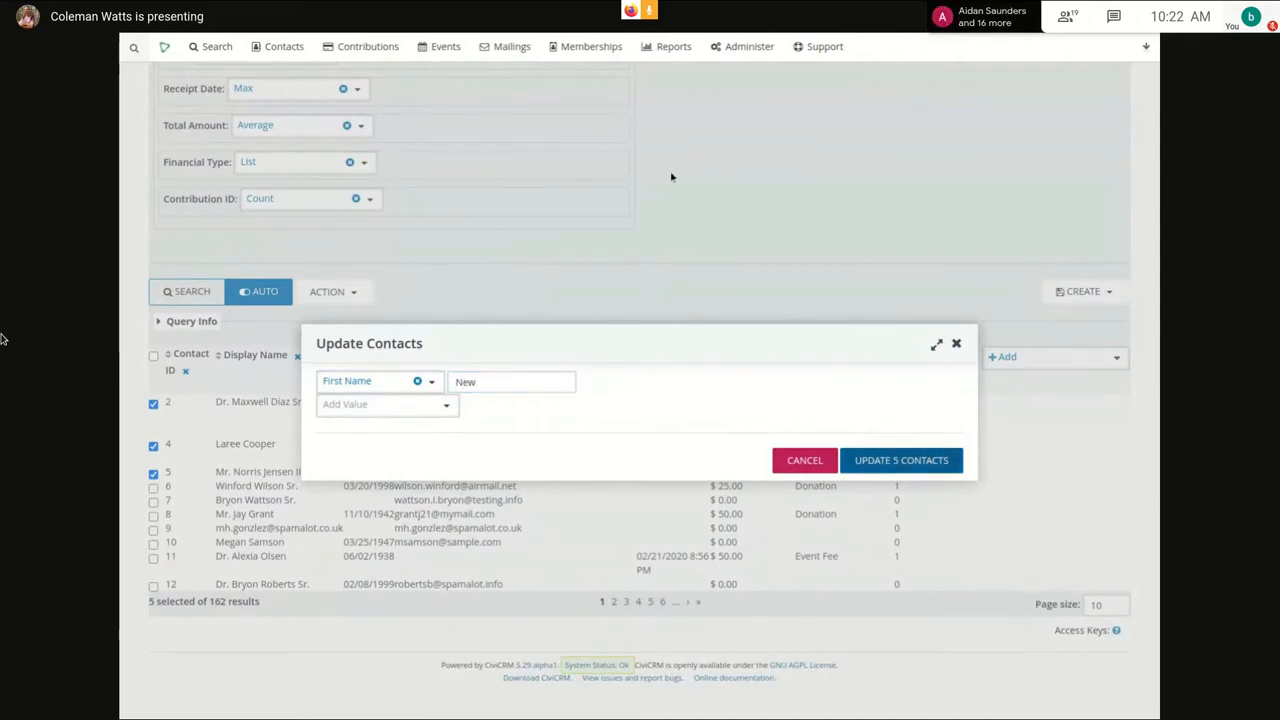
click(900, 460)
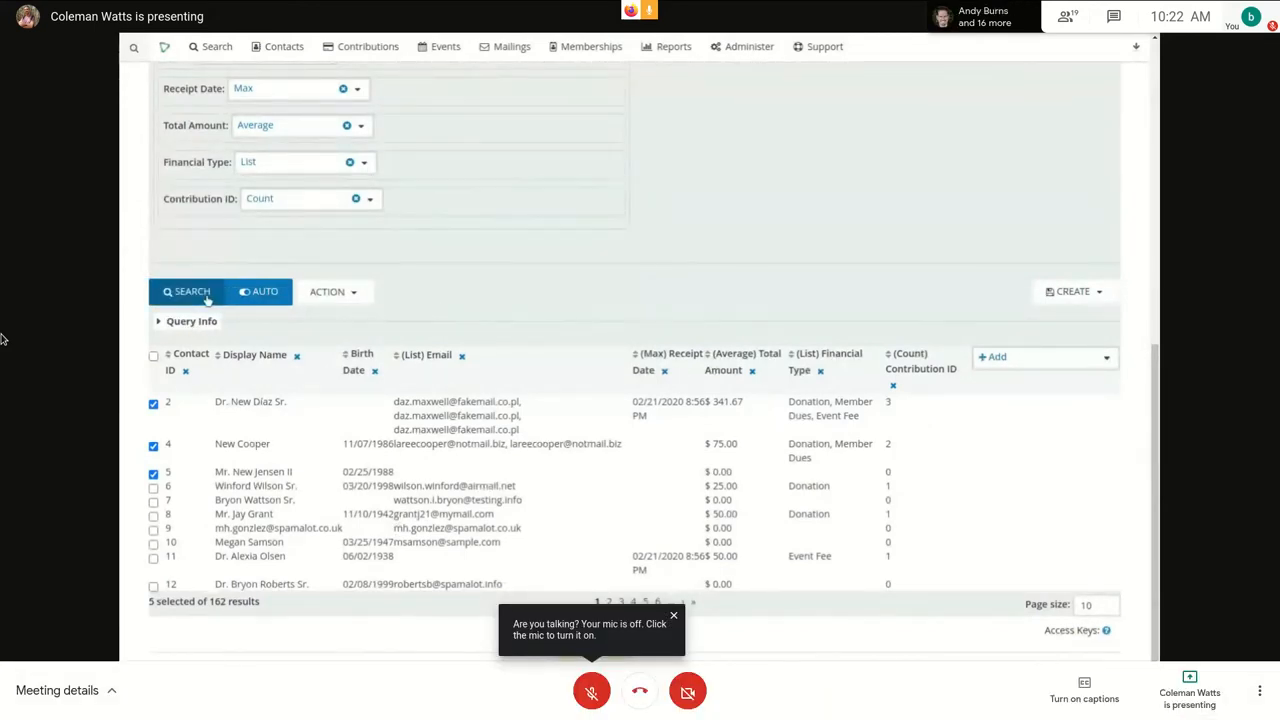
- Open and dismiss the Action menu without choosing anything
click(332, 292)
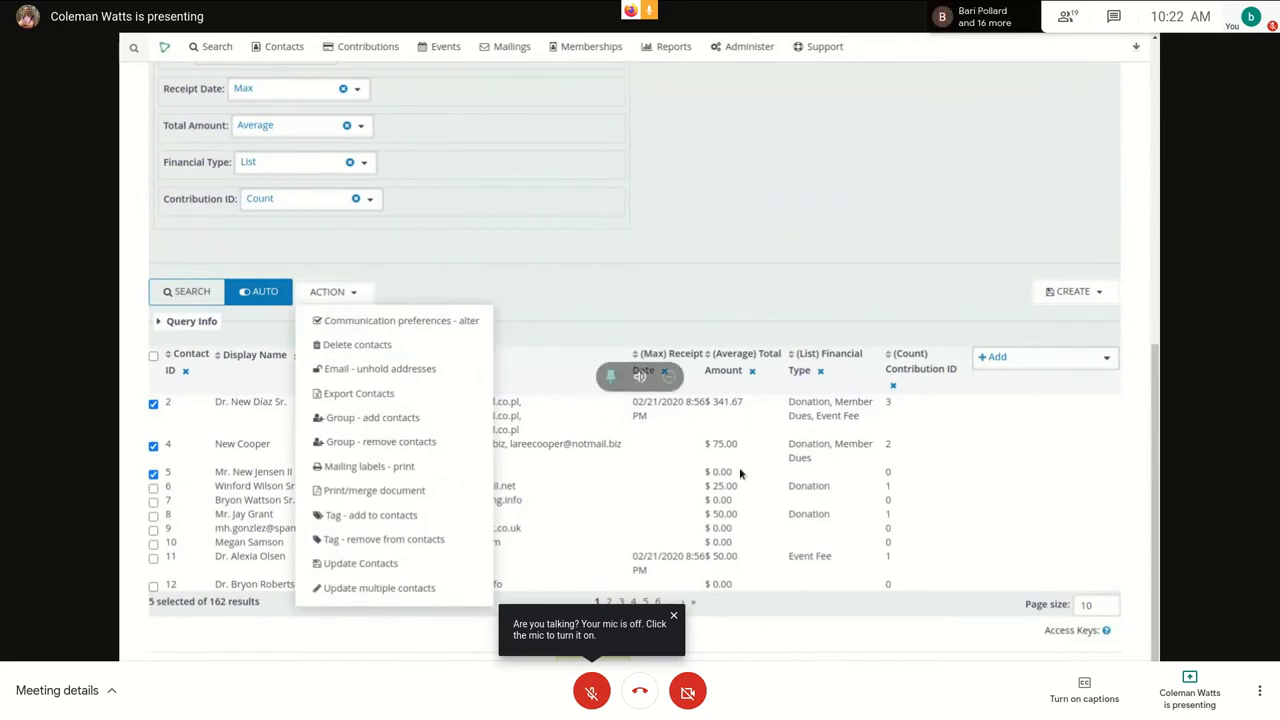
click(672, 618)
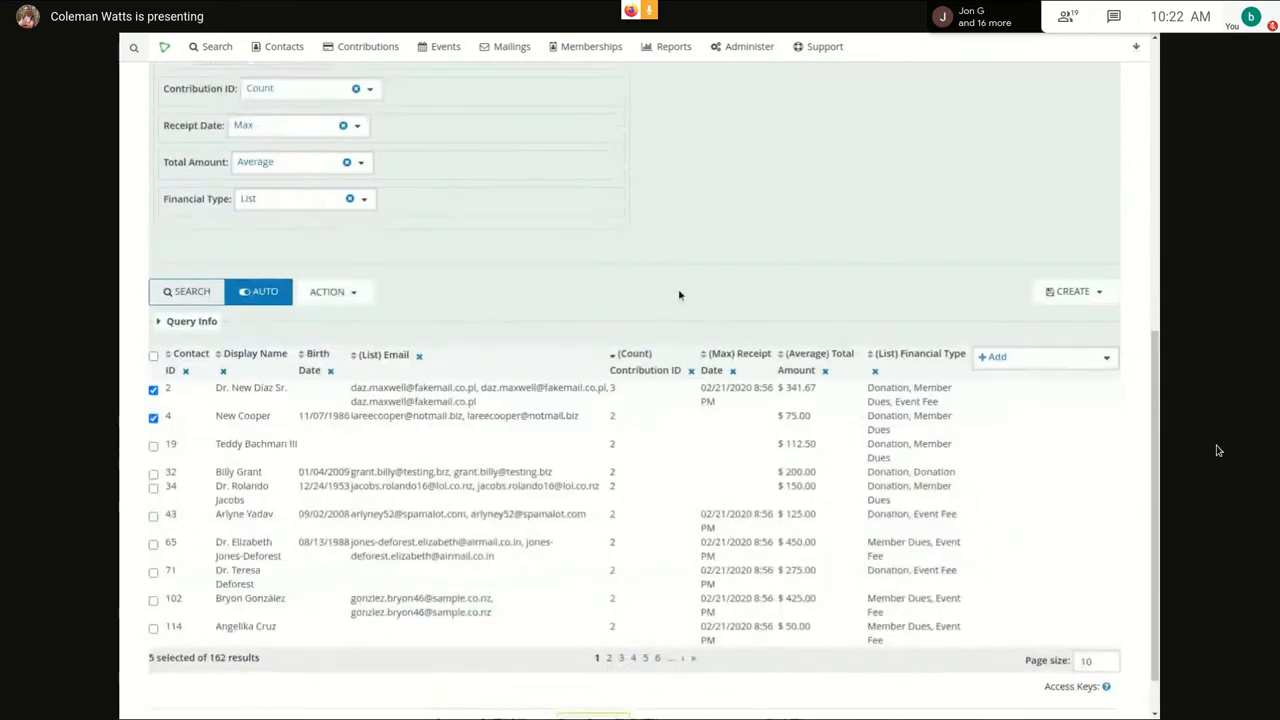
mouse_move(640, 400)
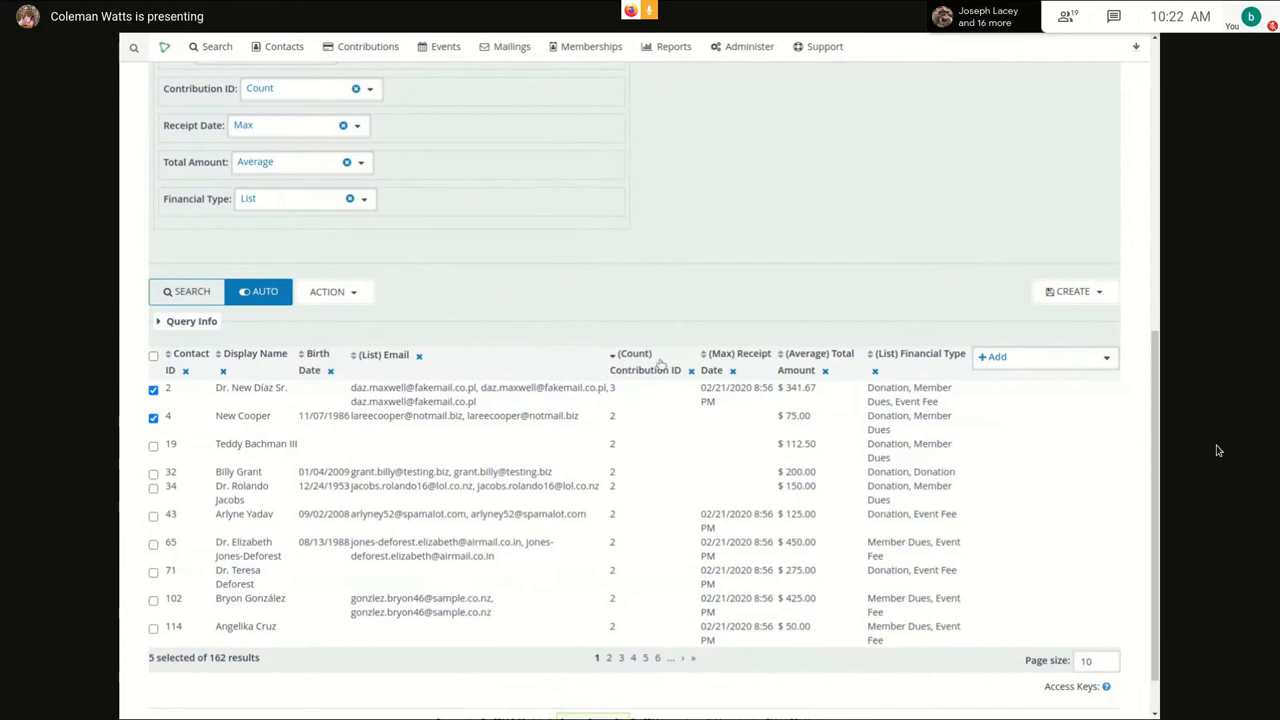
mouse_move(616, 308)
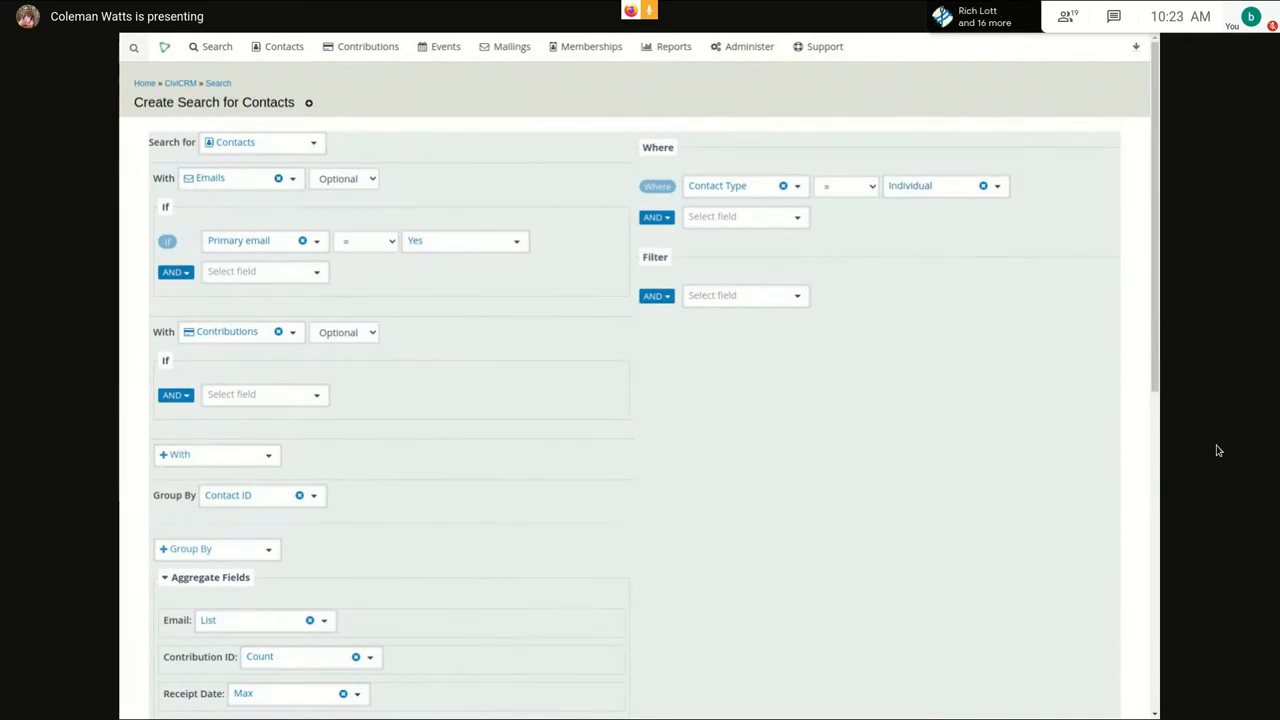
mouse_move(672, 260)
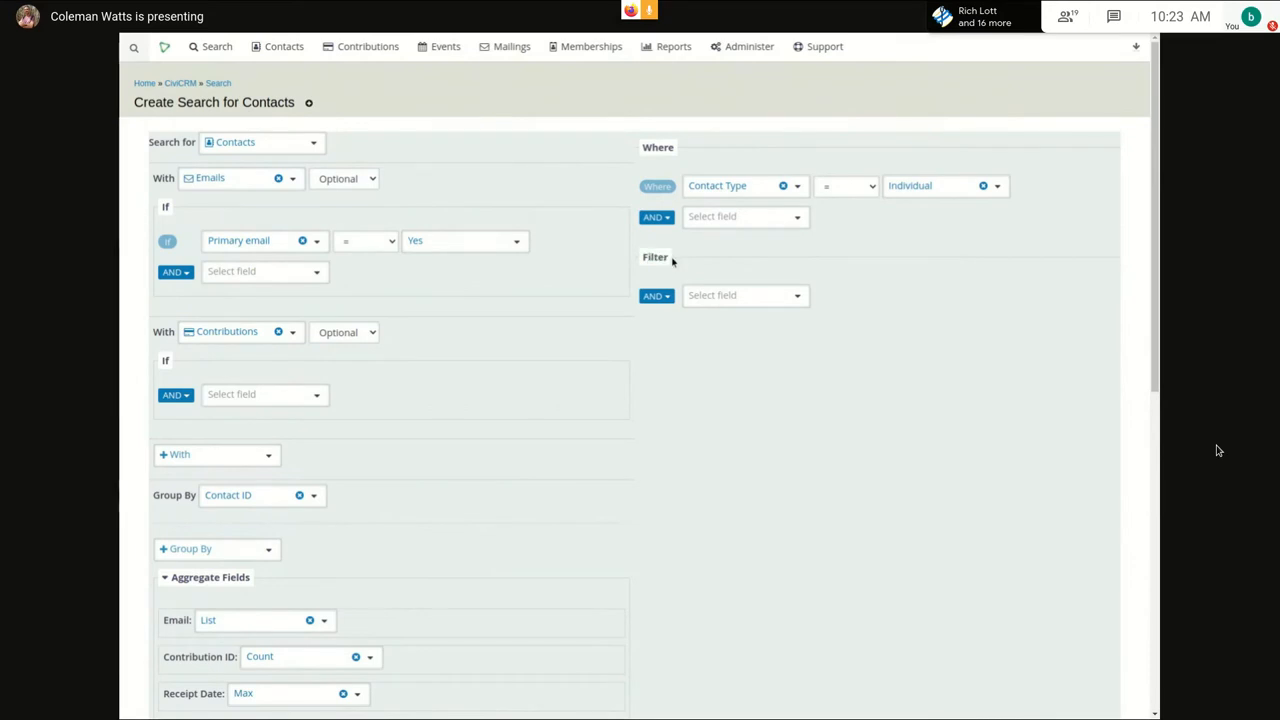
- Filter on (Count) Contribution ID with a comparison value, narrowing results to 17 contacts
scroll(down, 3)
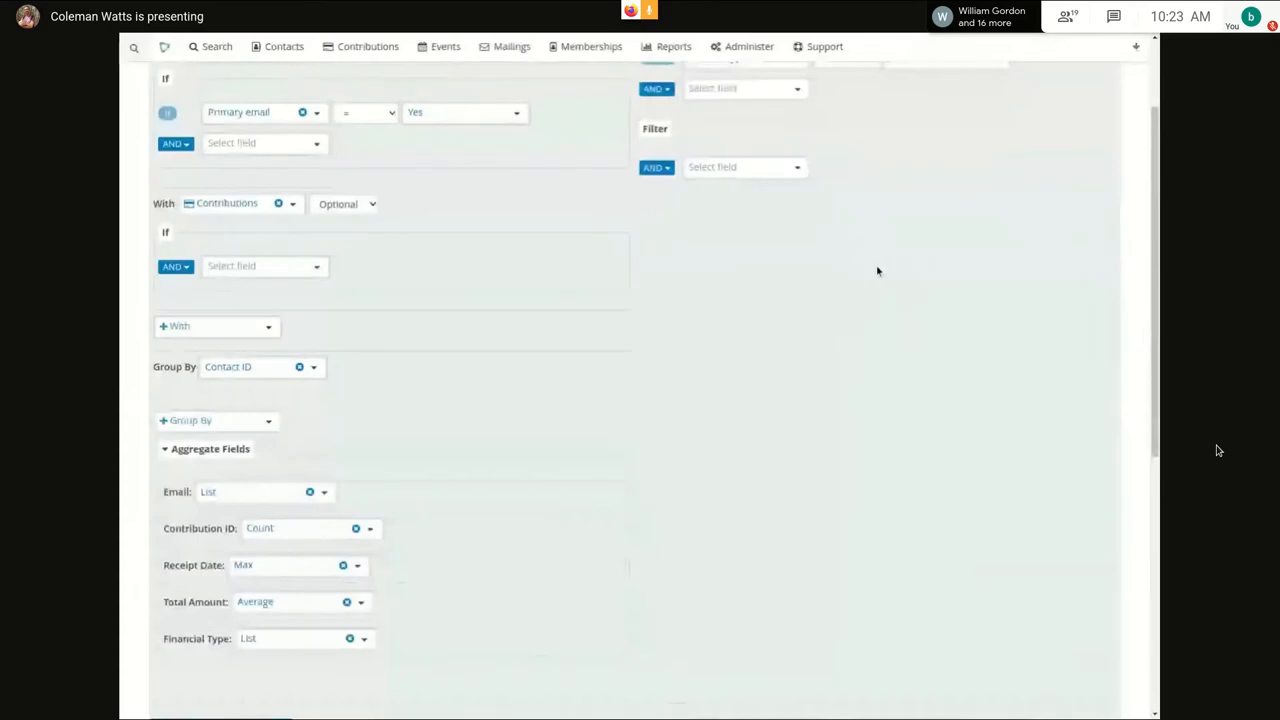
click(744, 168)
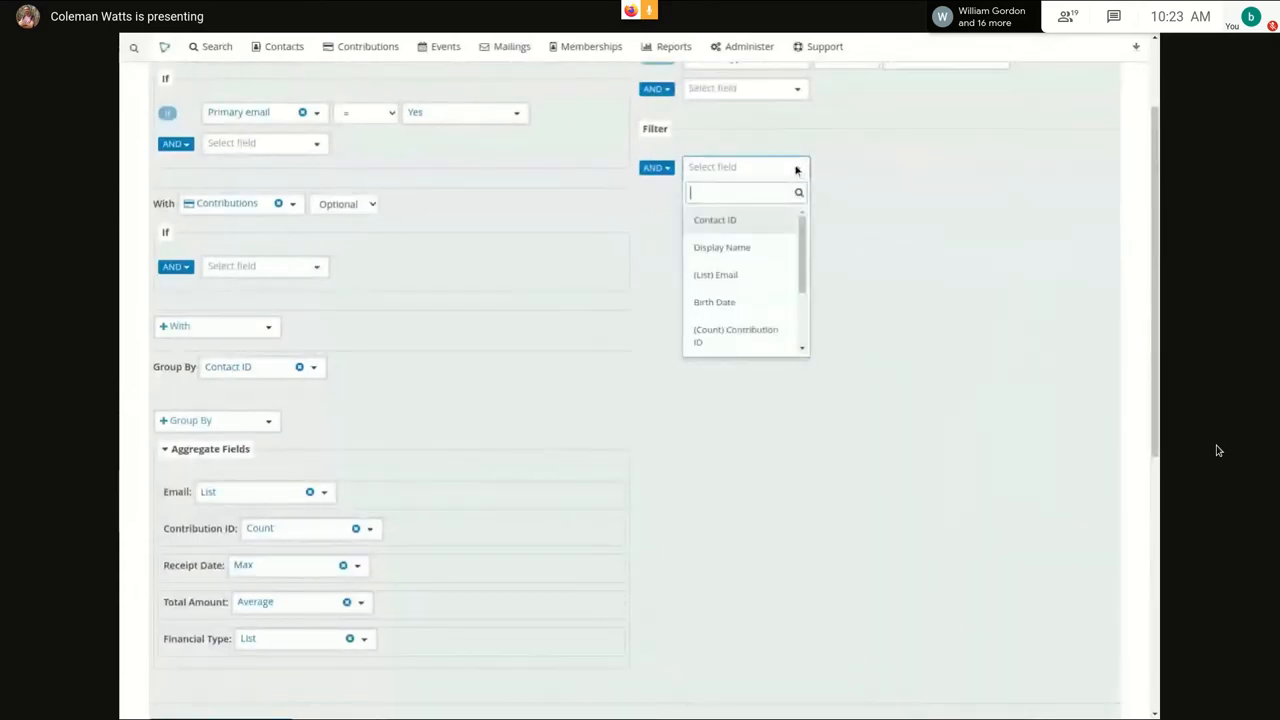
scroll(down, 3)
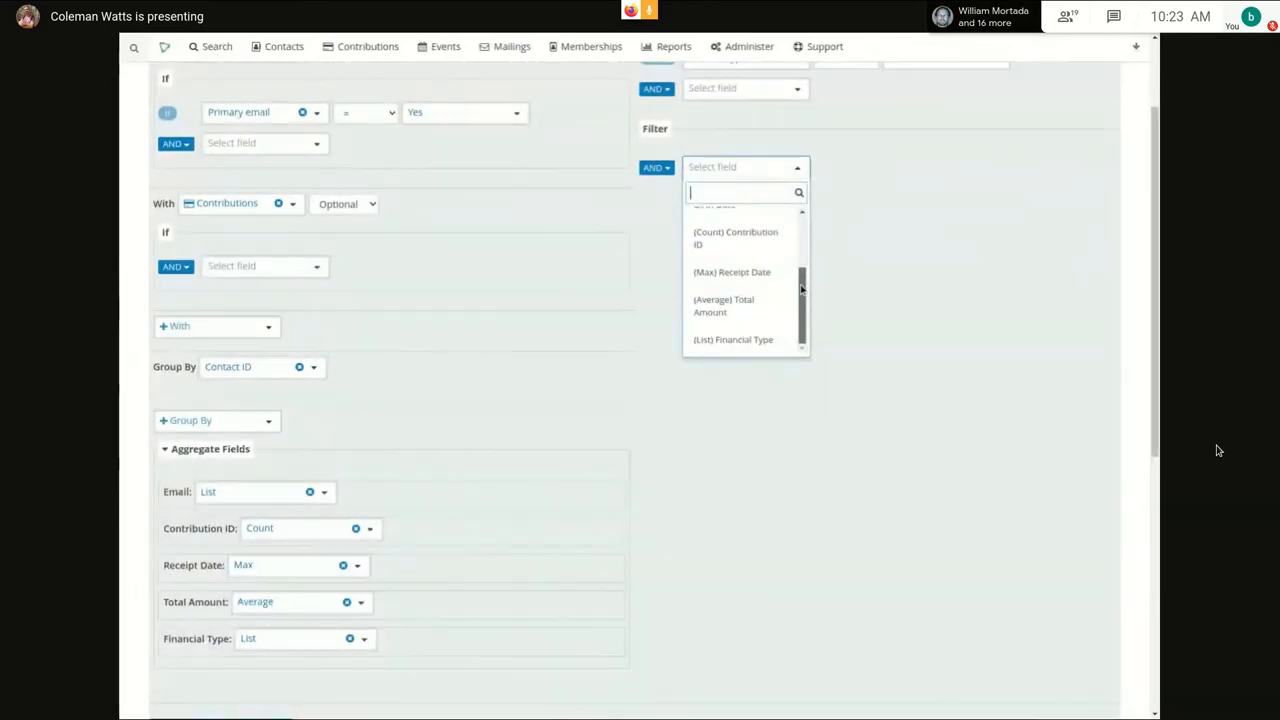
click(732, 238)
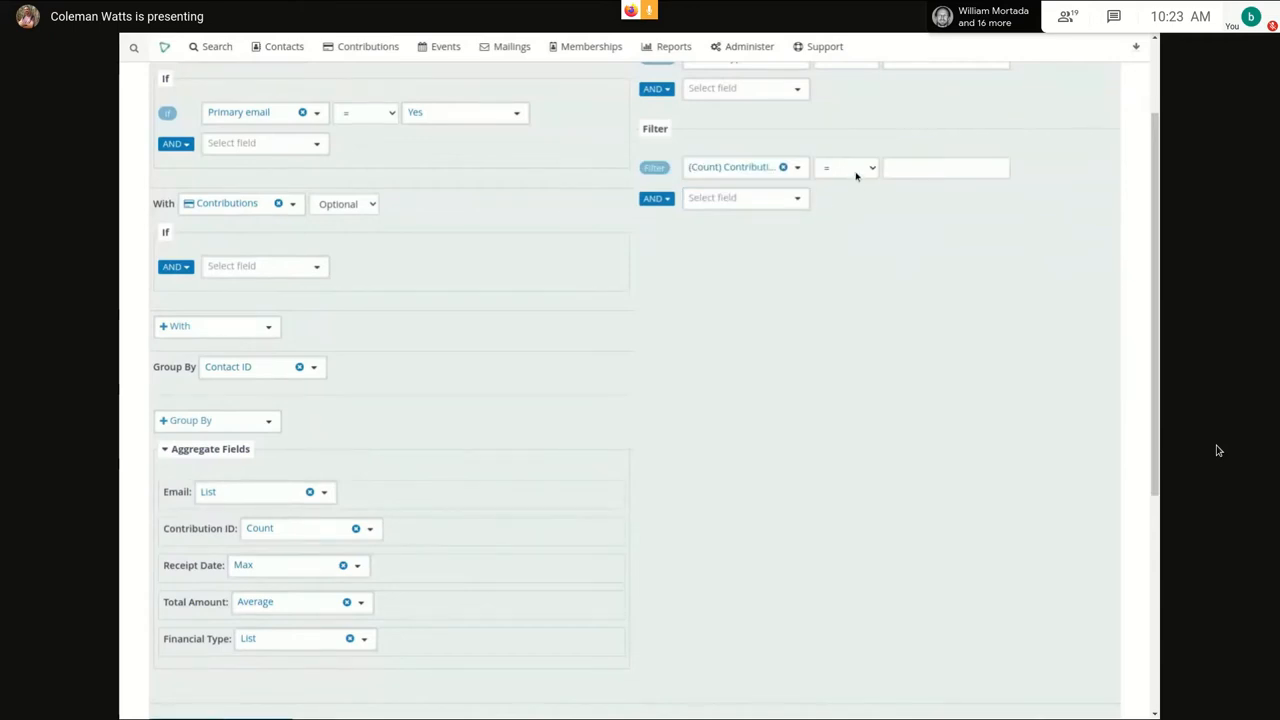
click(844, 168)
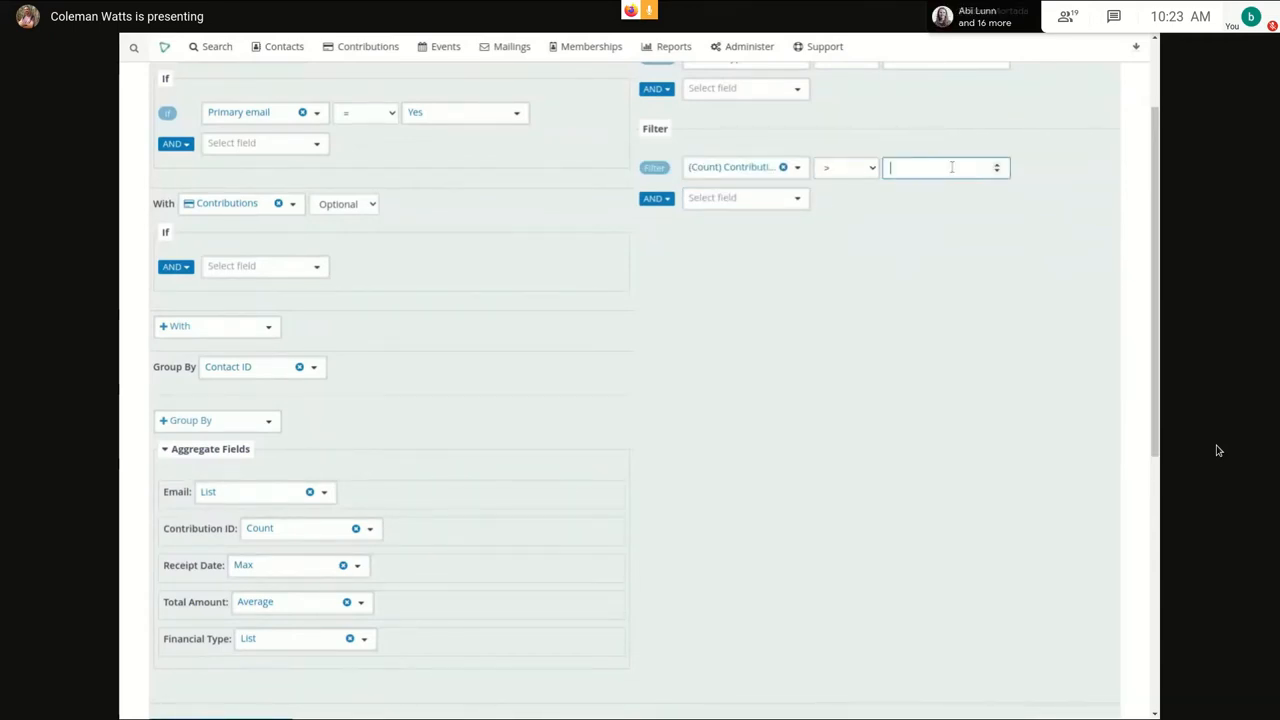
text(2)
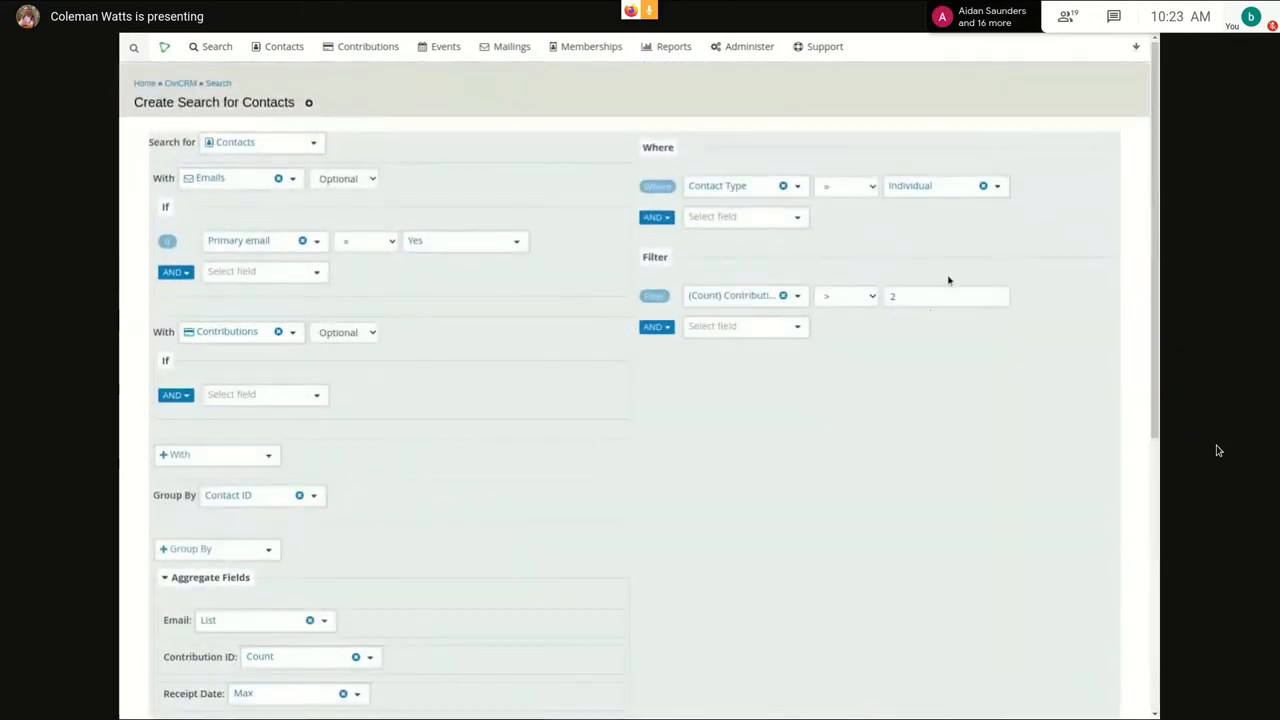
text(1)
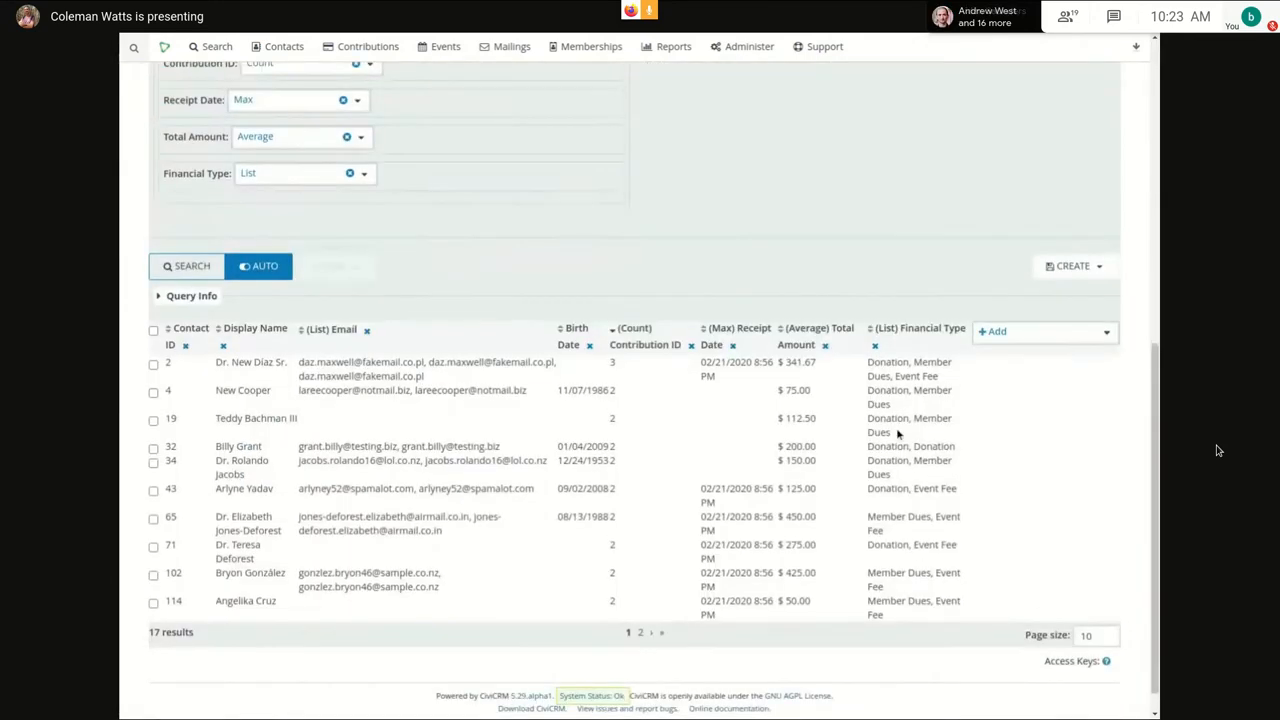
- Change the filter group's join so the conditions combine as an Or group
scroll(down, 3)
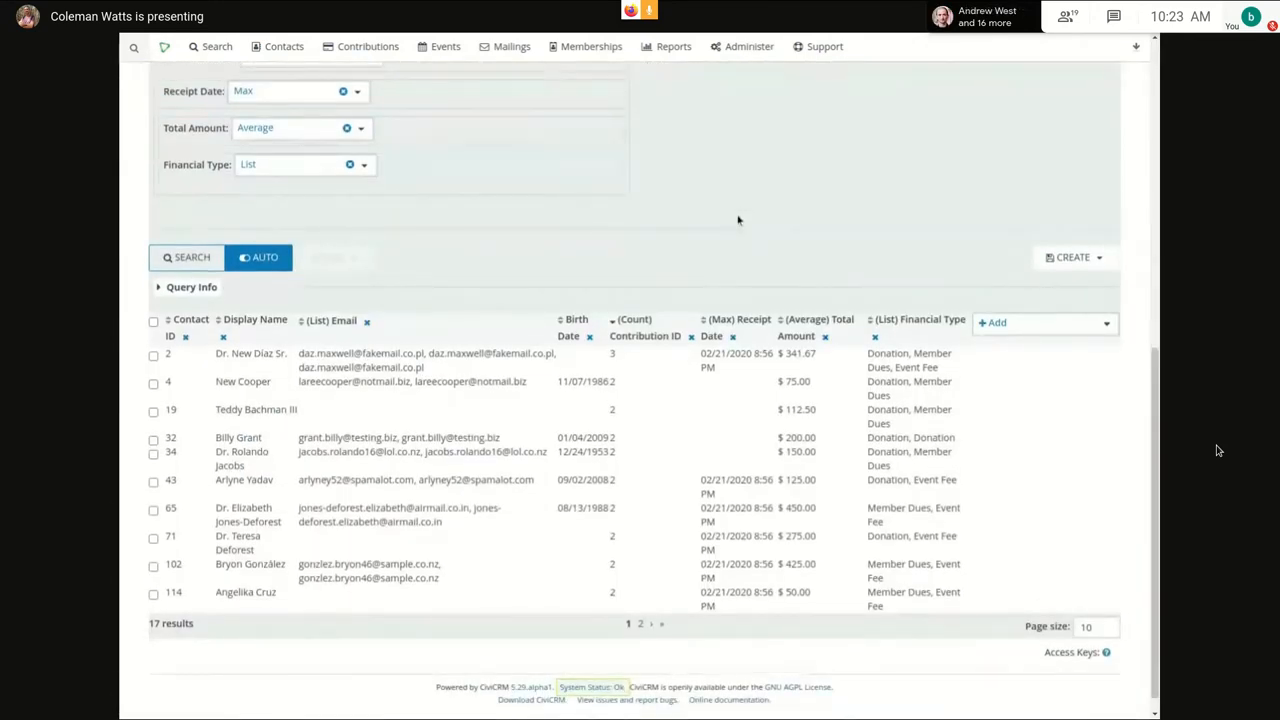
scroll(up, 3)
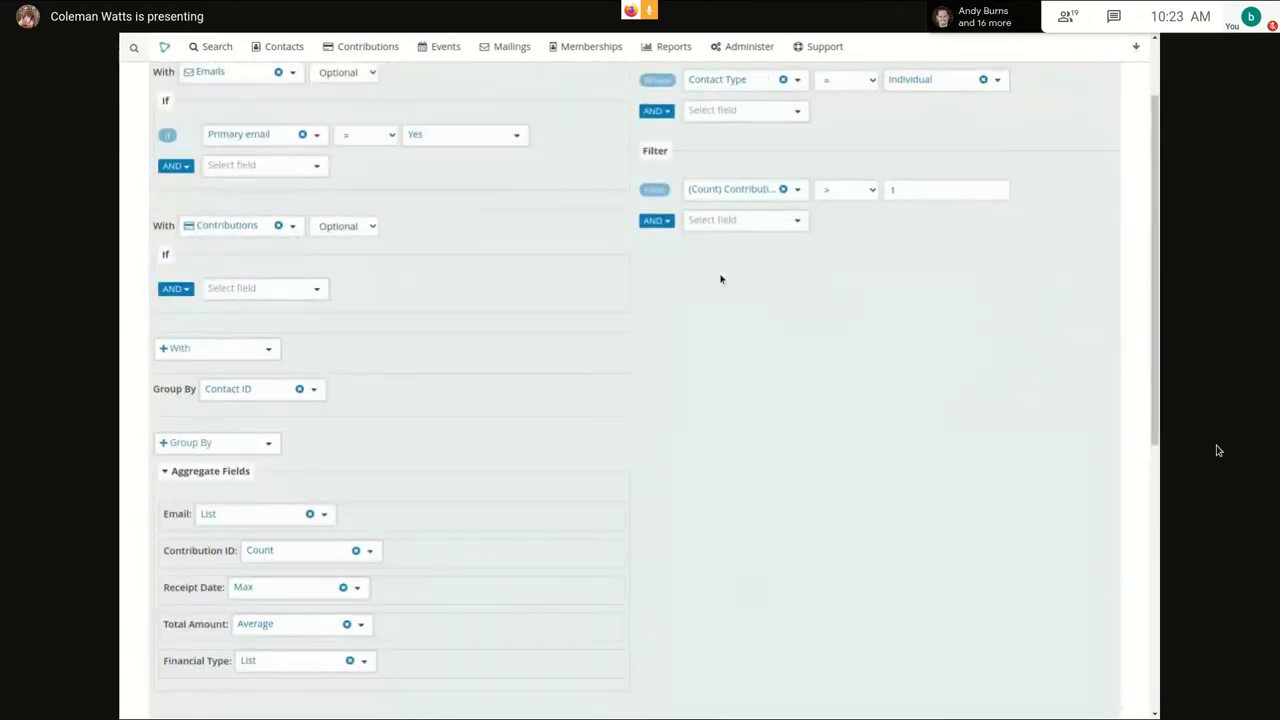
click(656, 220)
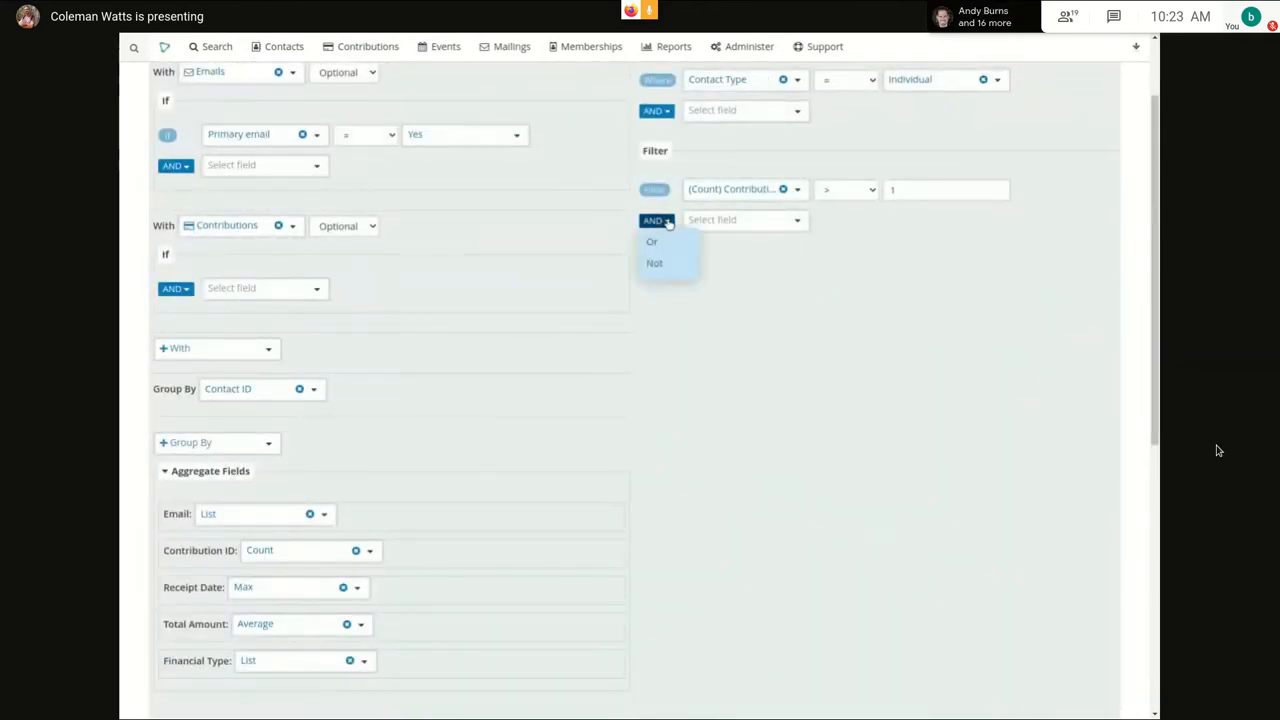
click(902, 310)
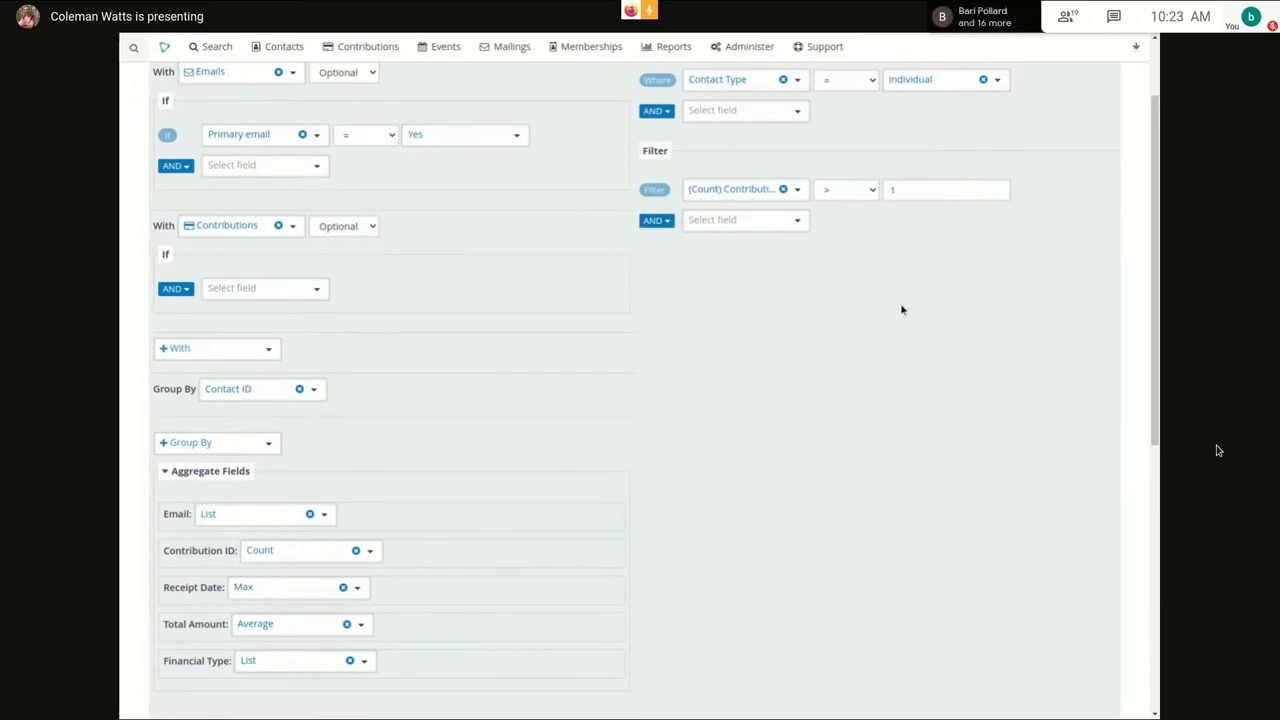
mouse_move(728, 294)
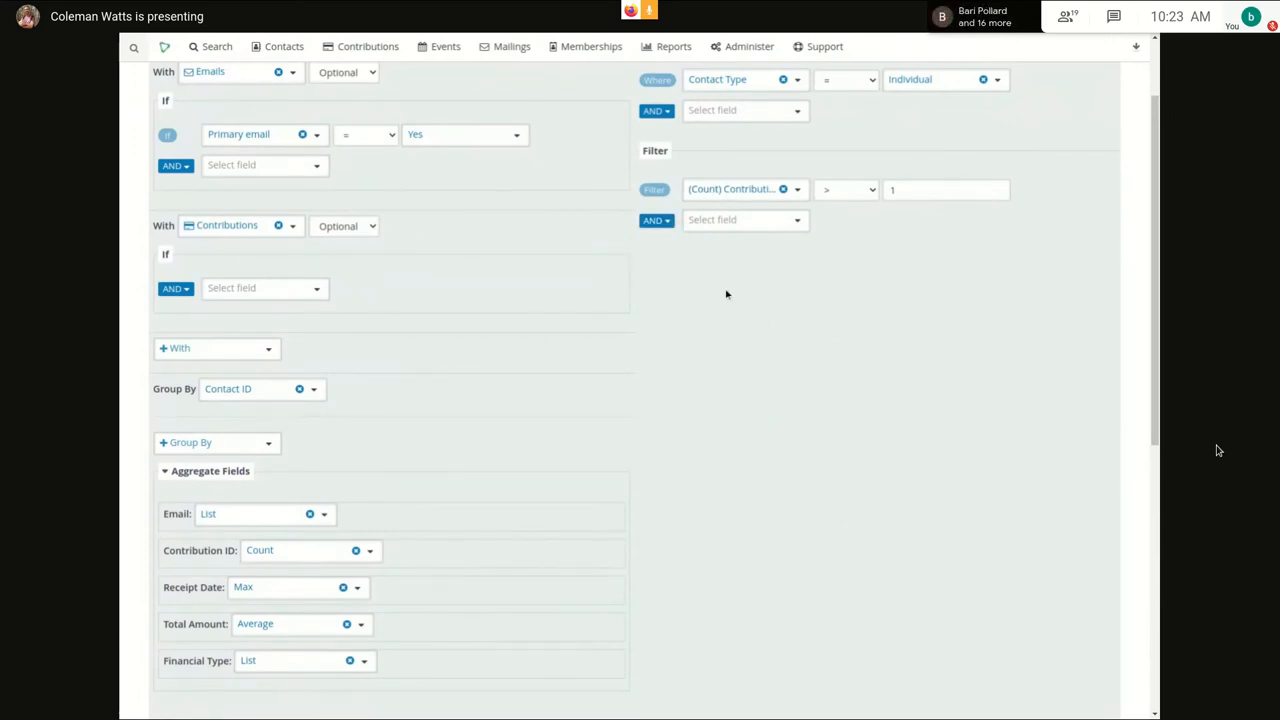
click(656, 220)
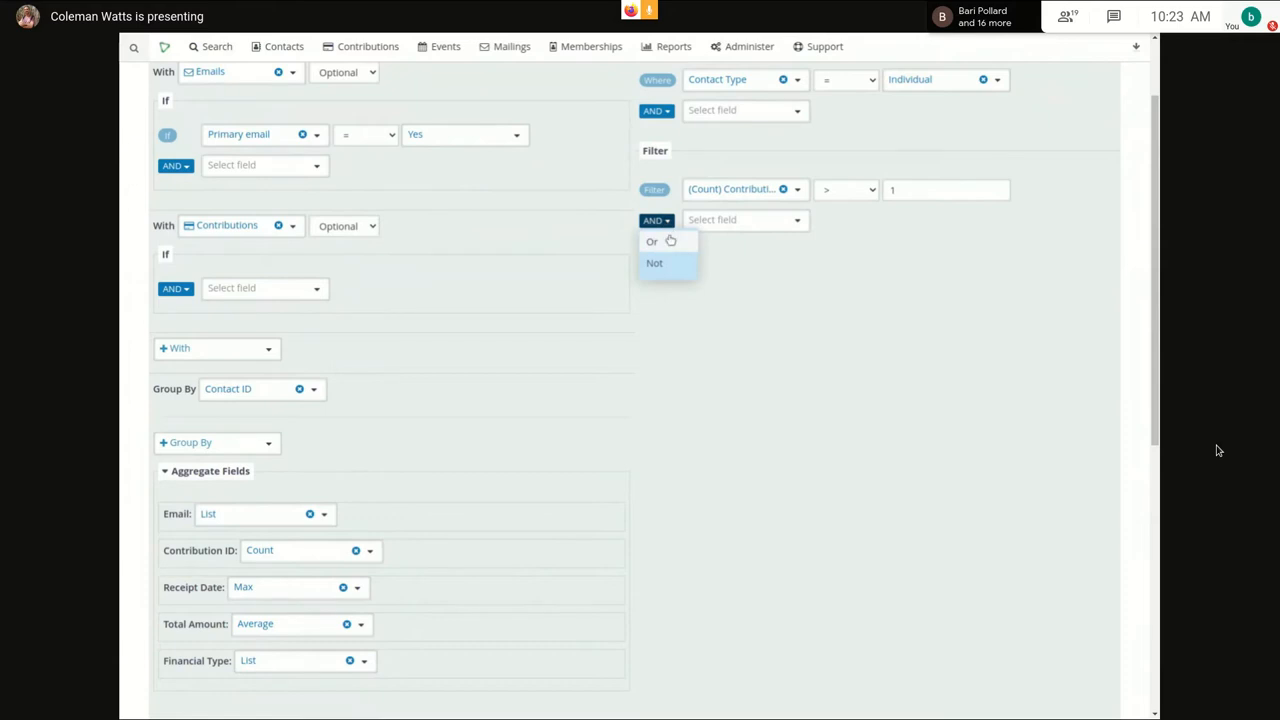
click(652, 240)
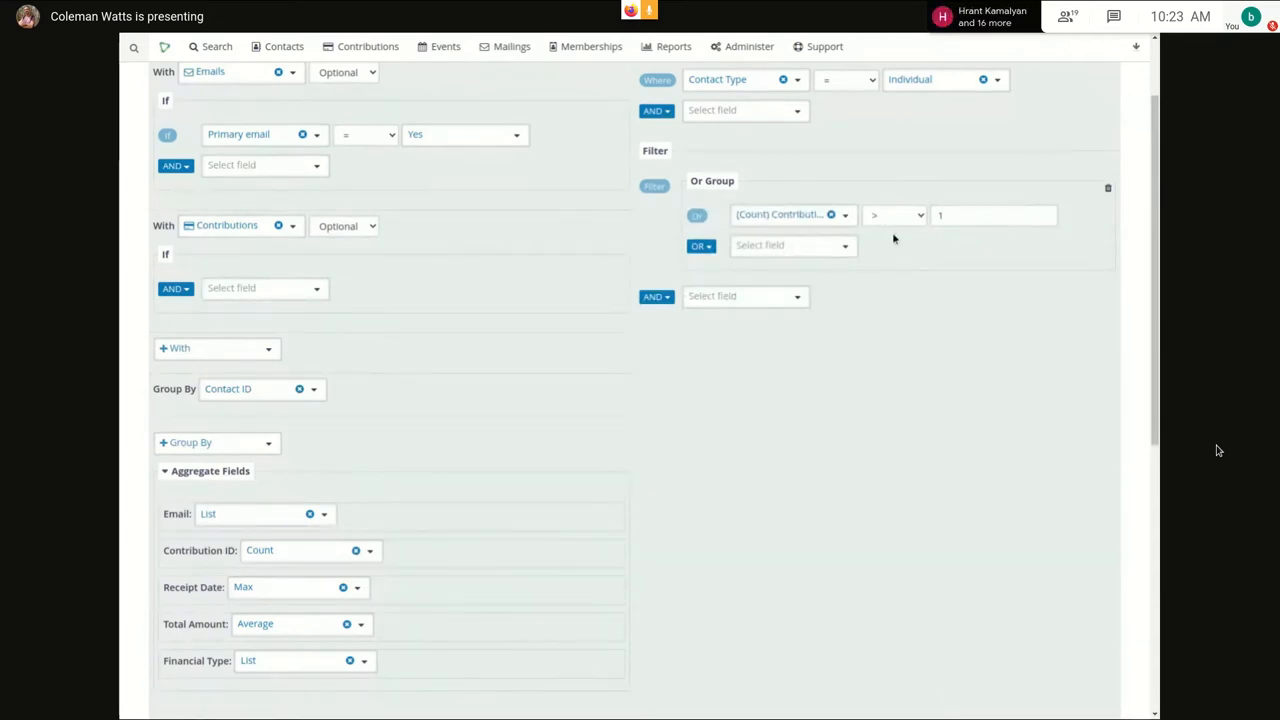
- Add a second Or condition on (Average) Total Amount with the value 50
click(790, 244)
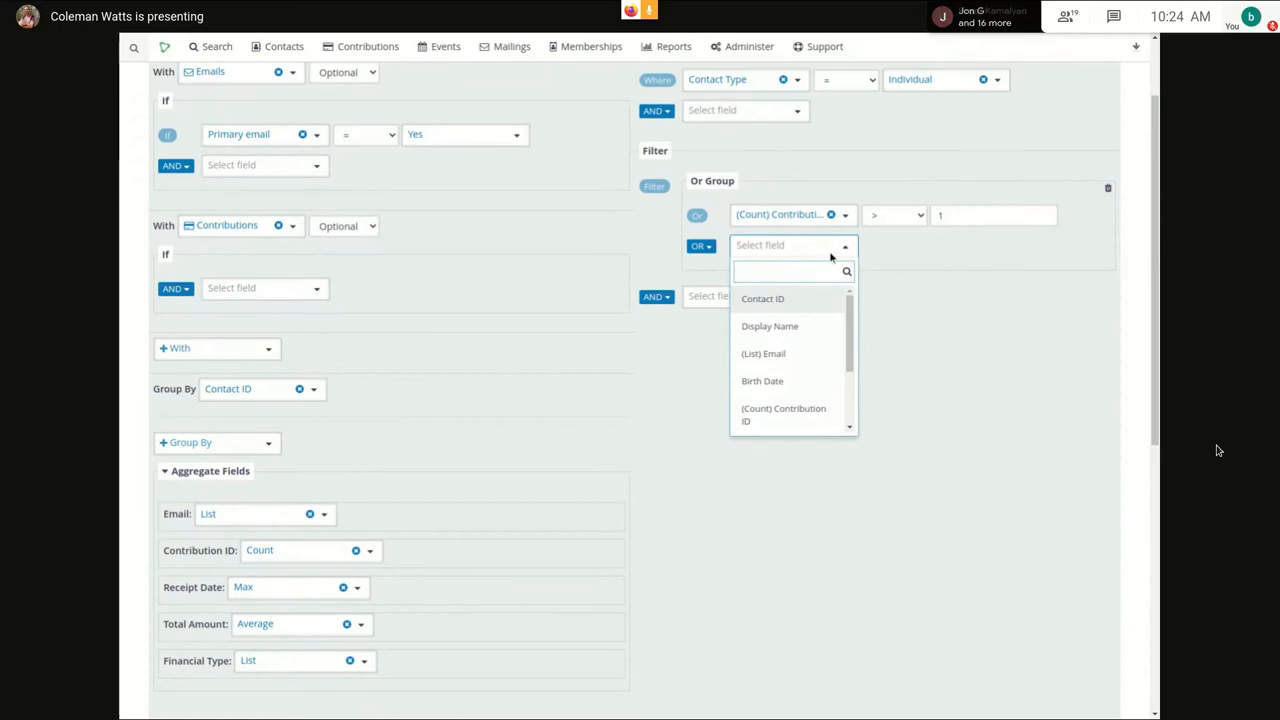
scroll(down, 3)
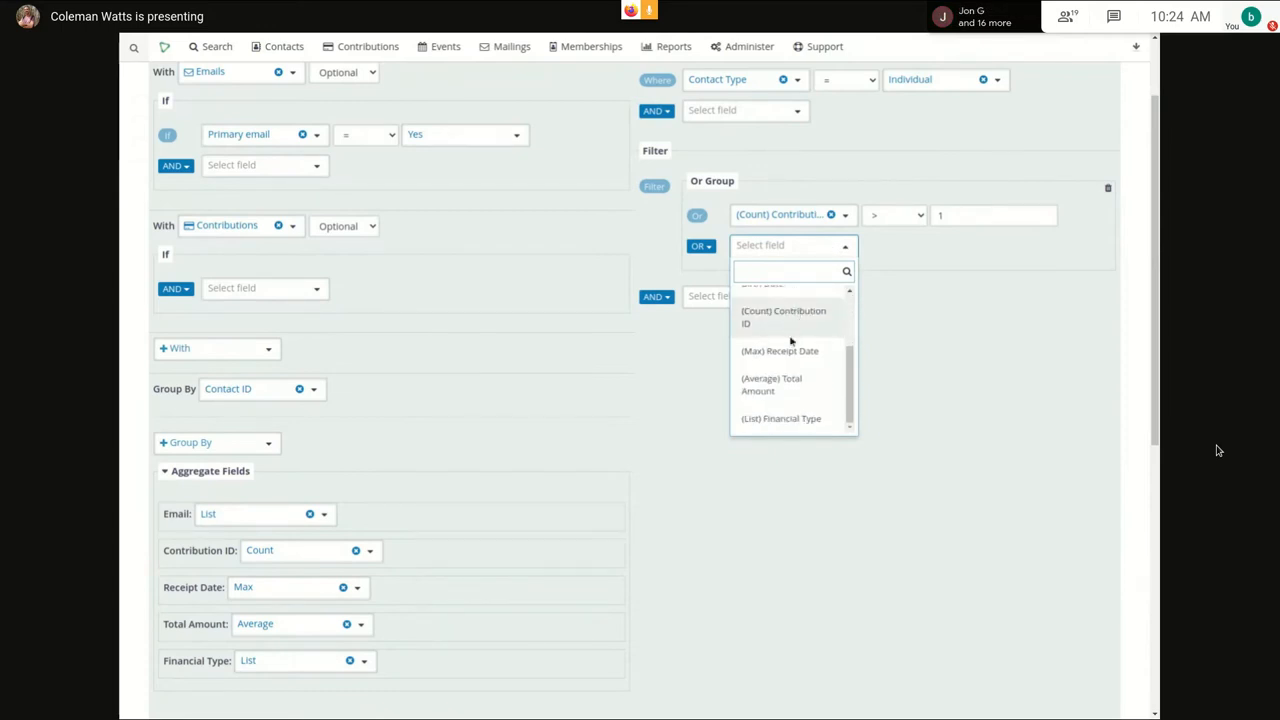
click(770, 384)
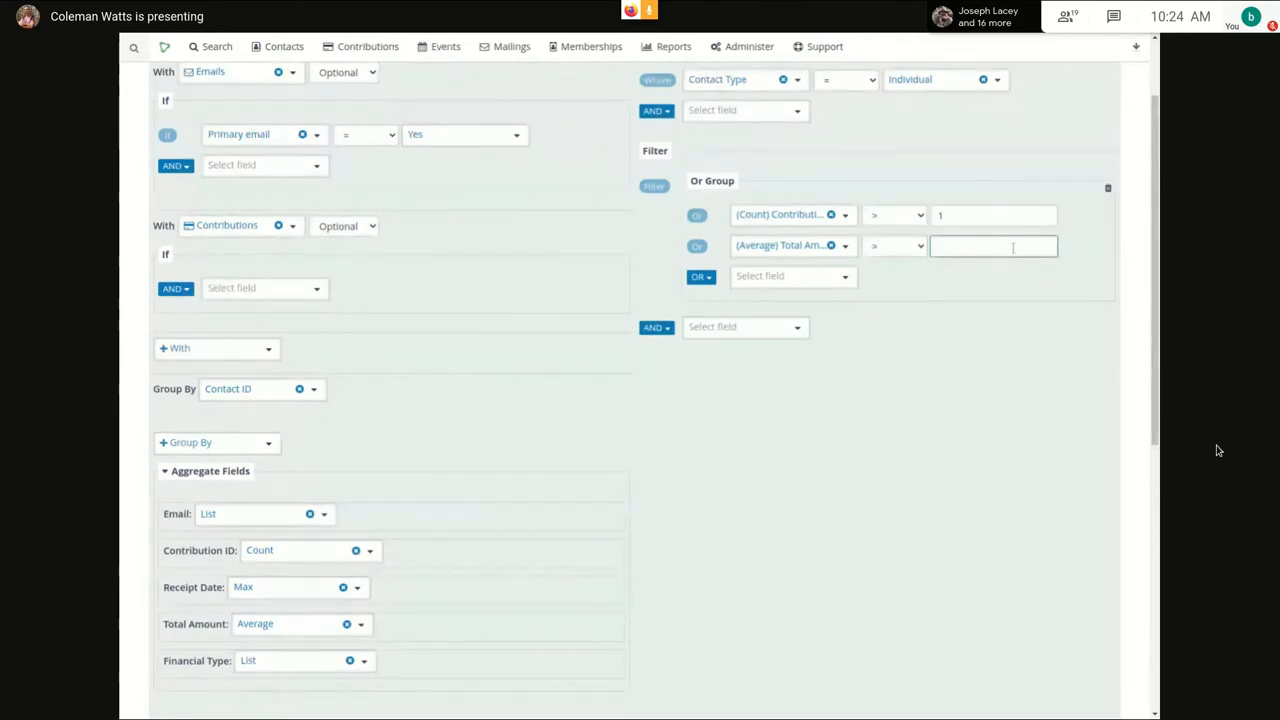
text(50)
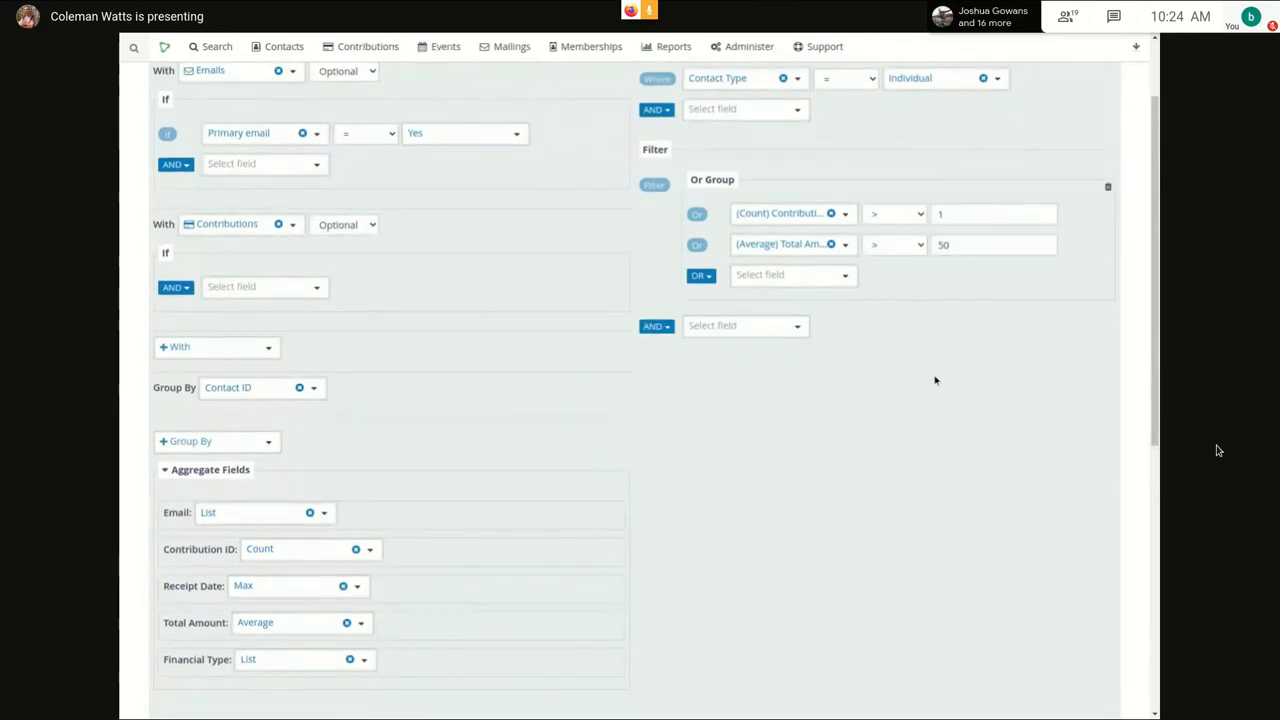
scroll(down, 3)
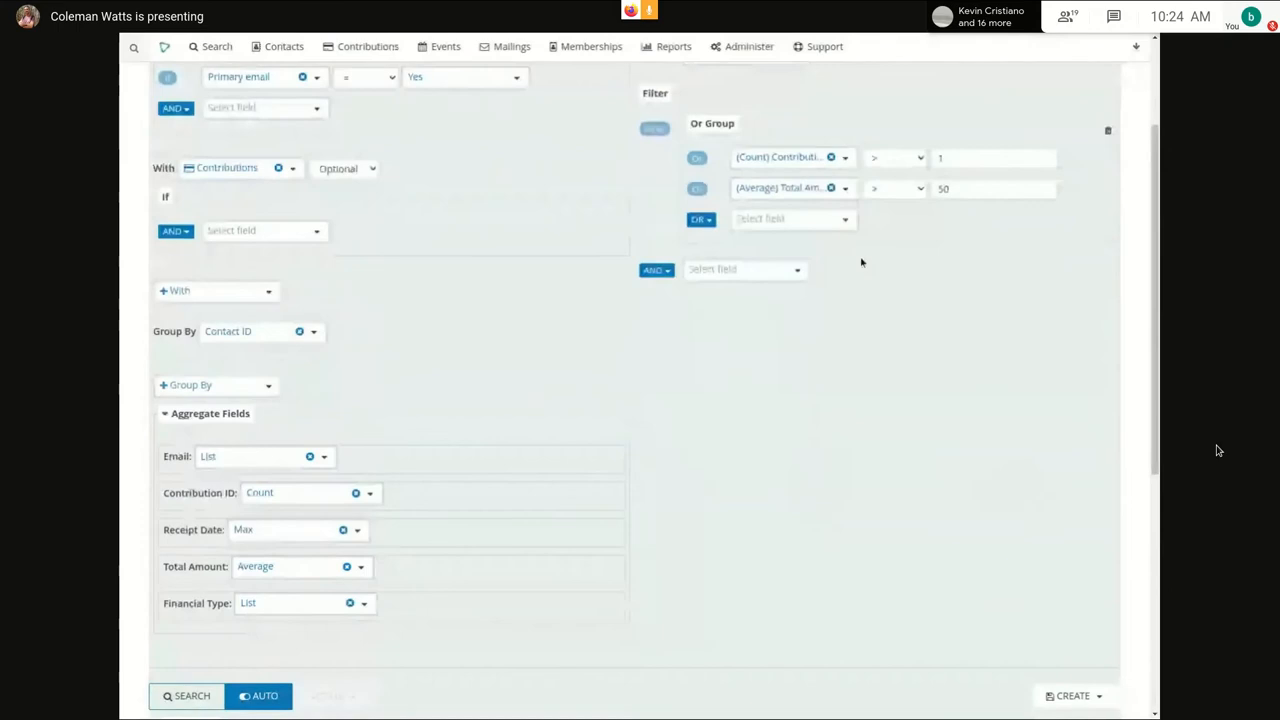
- Expand Query Info to read the generated SQL with its HAVING conditions above the 41 results
scroll(down, 3)
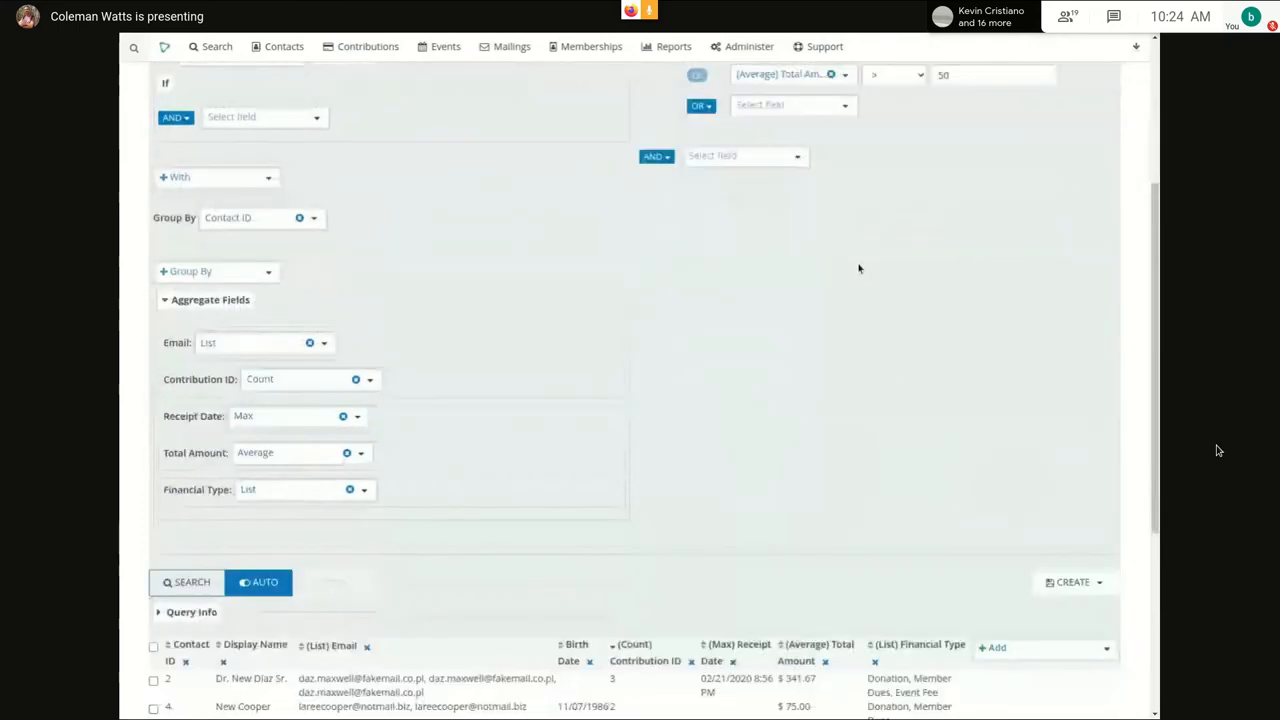
scroll(down, 3)
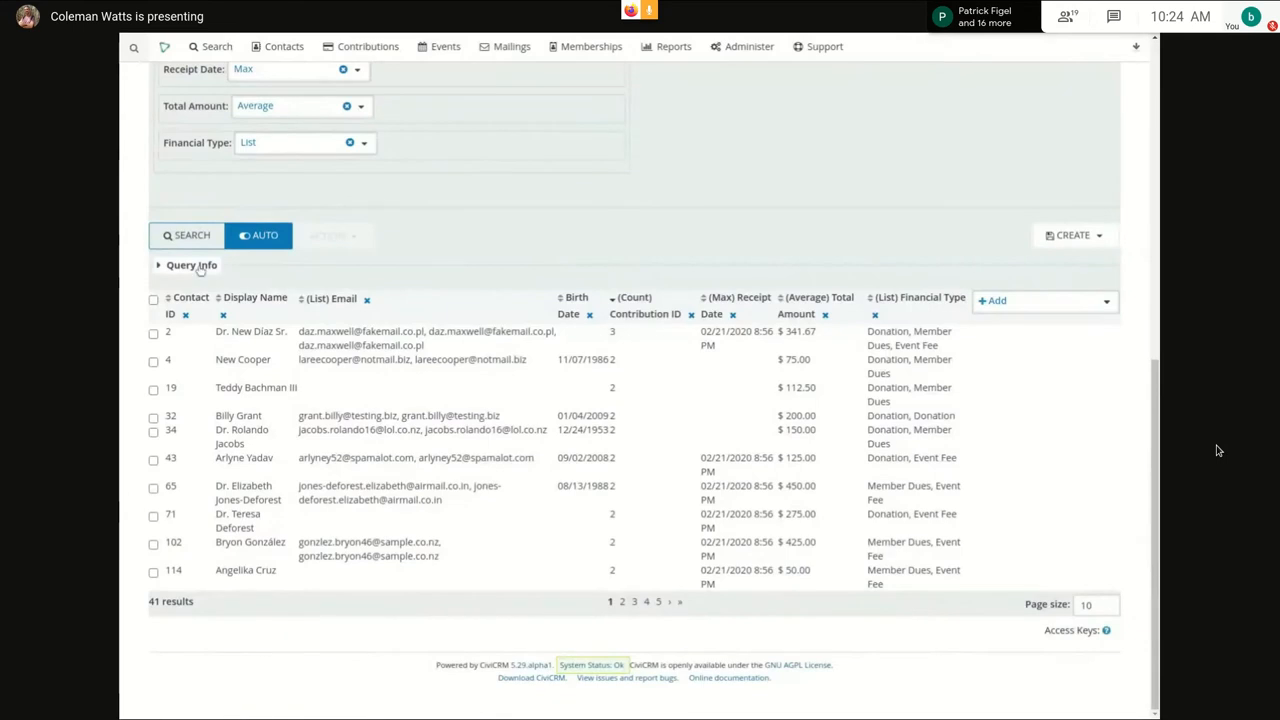
click(192, 264)
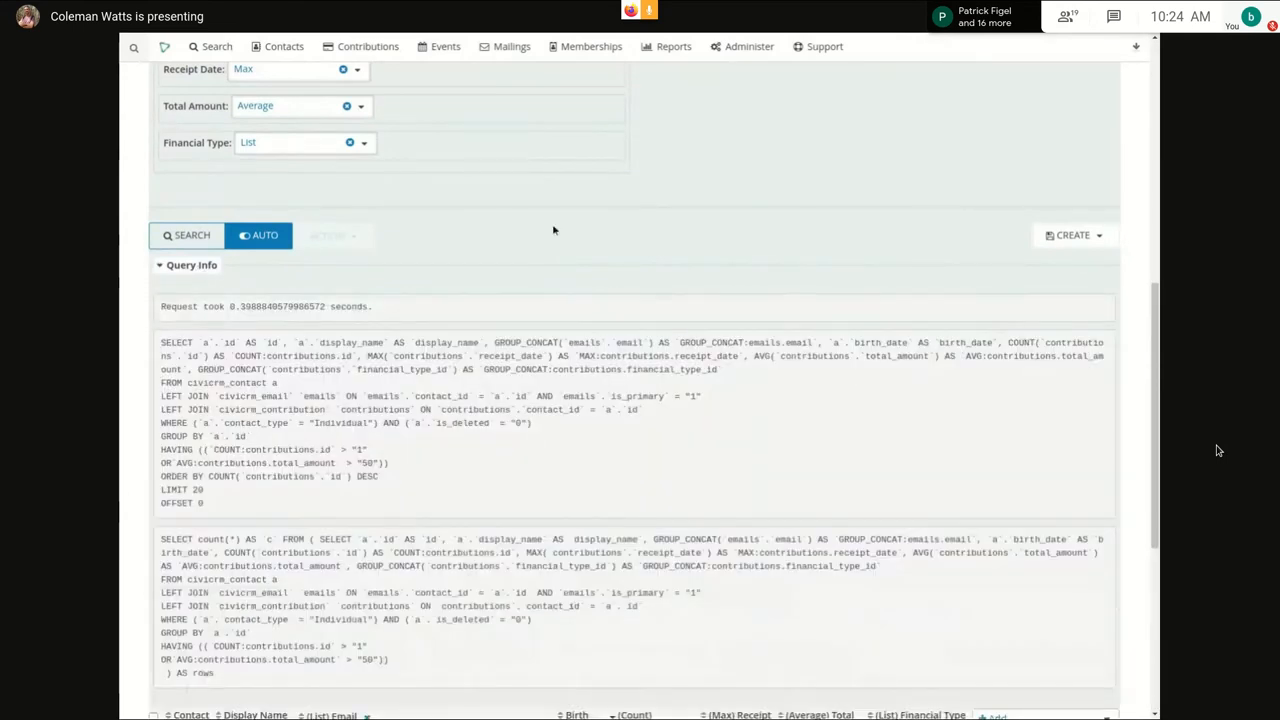
scroll(down, 3)
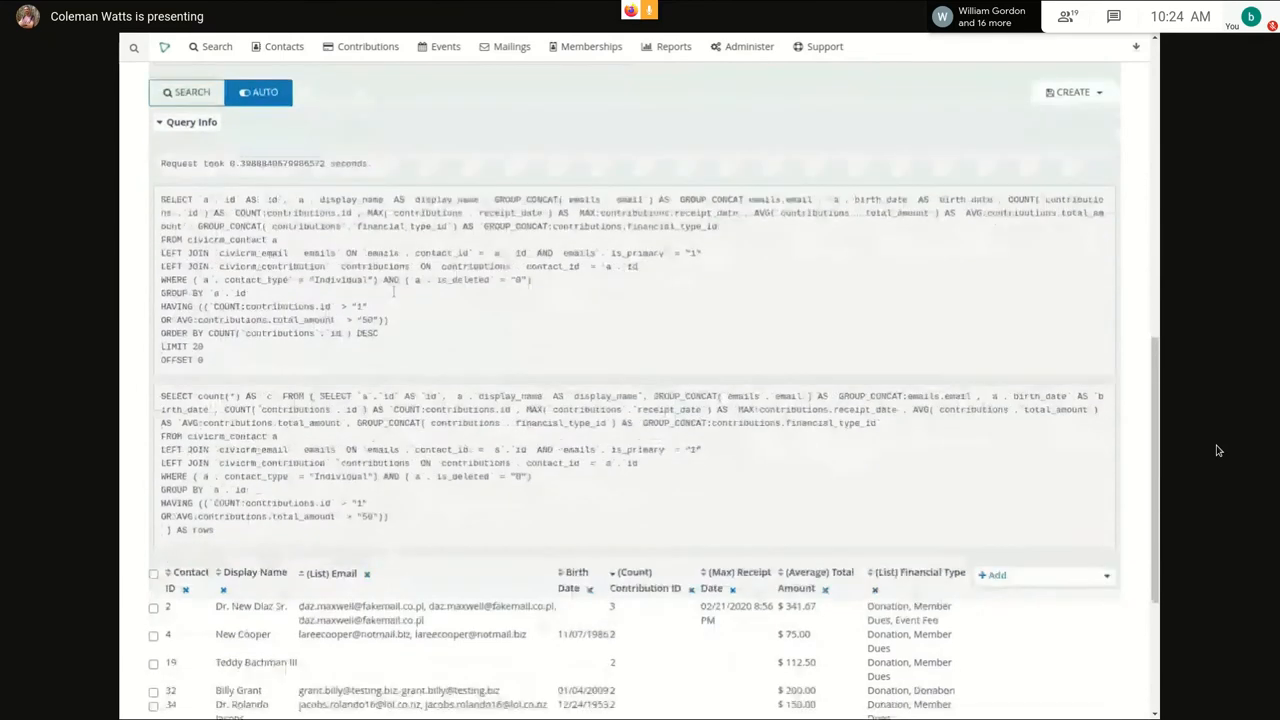
scroll(down, 3)
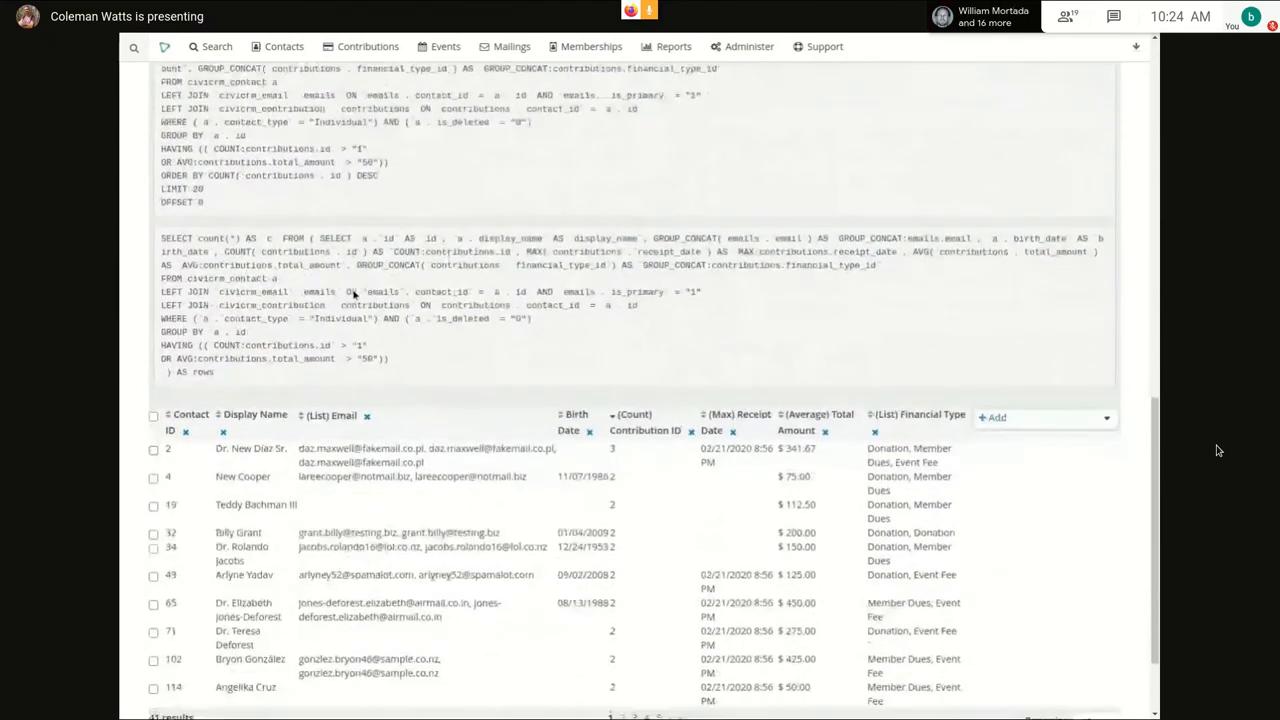
scroll(down, 3)
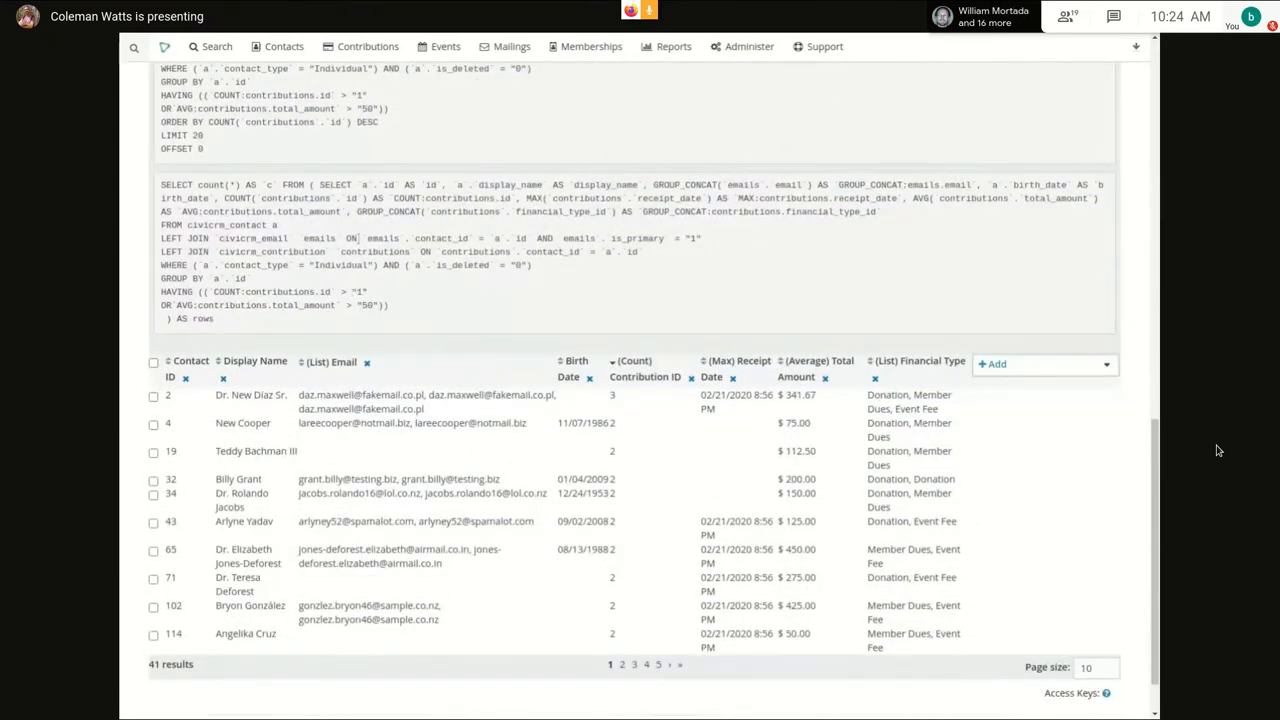
scroll(down, 3)
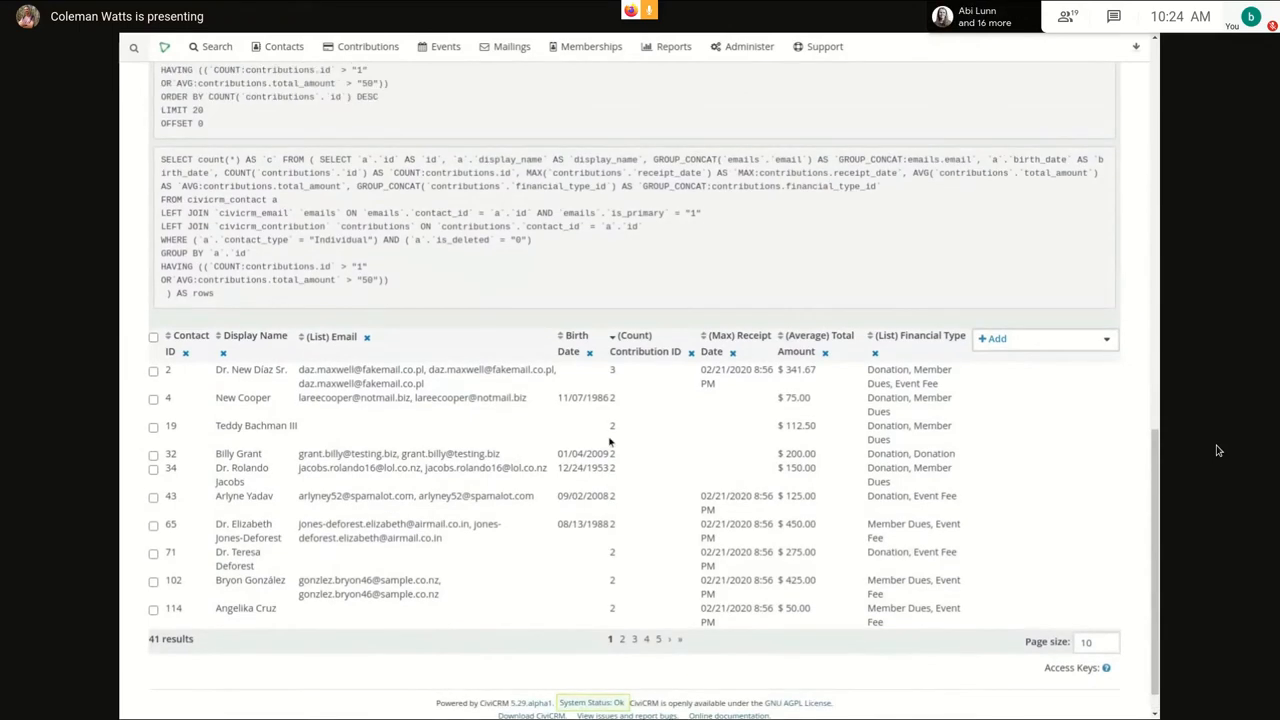
scroll(down, 3)
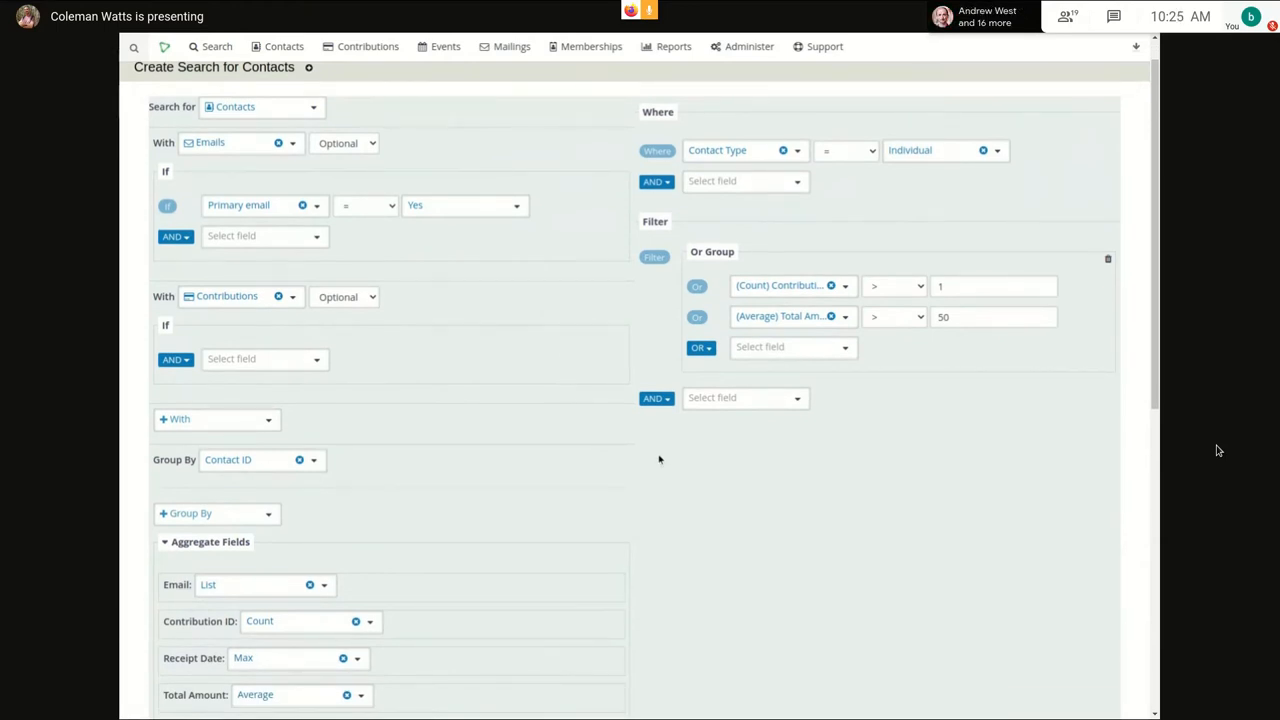
mouse_move(700, 468)
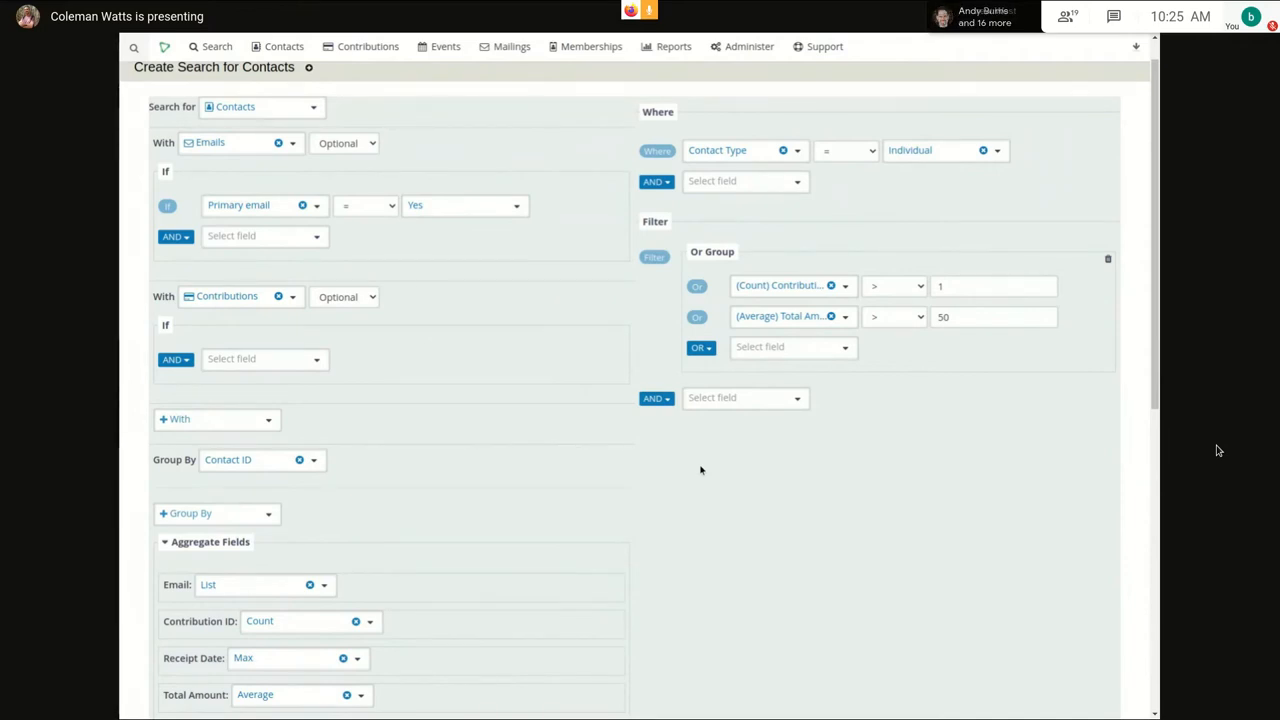
mouse_move(684, 472)
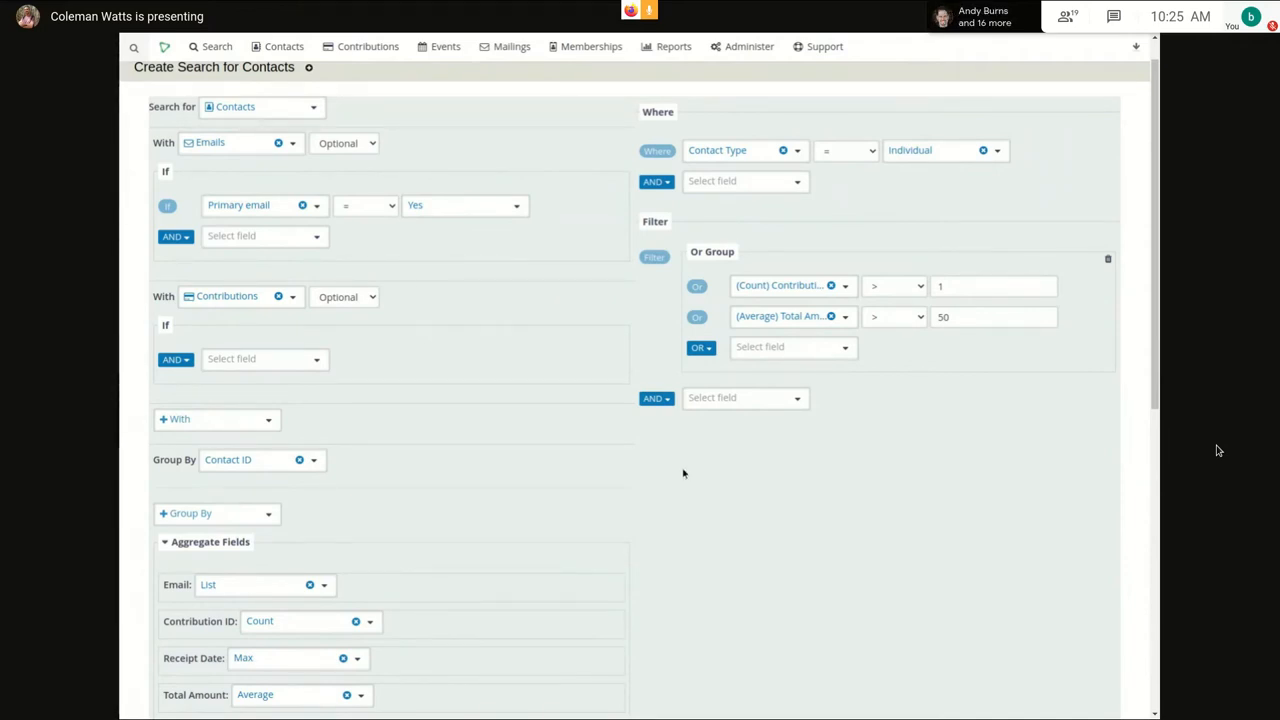
mouse_move(472, 432)
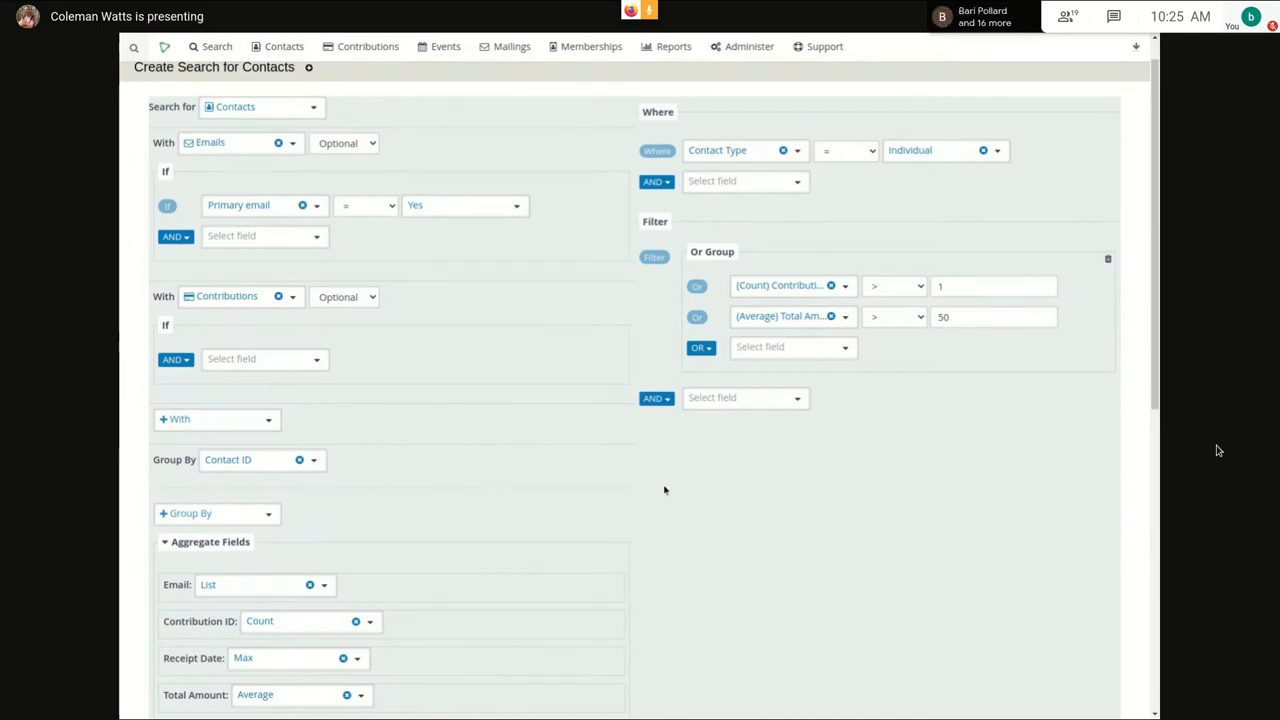
mouse_move(656, 482)
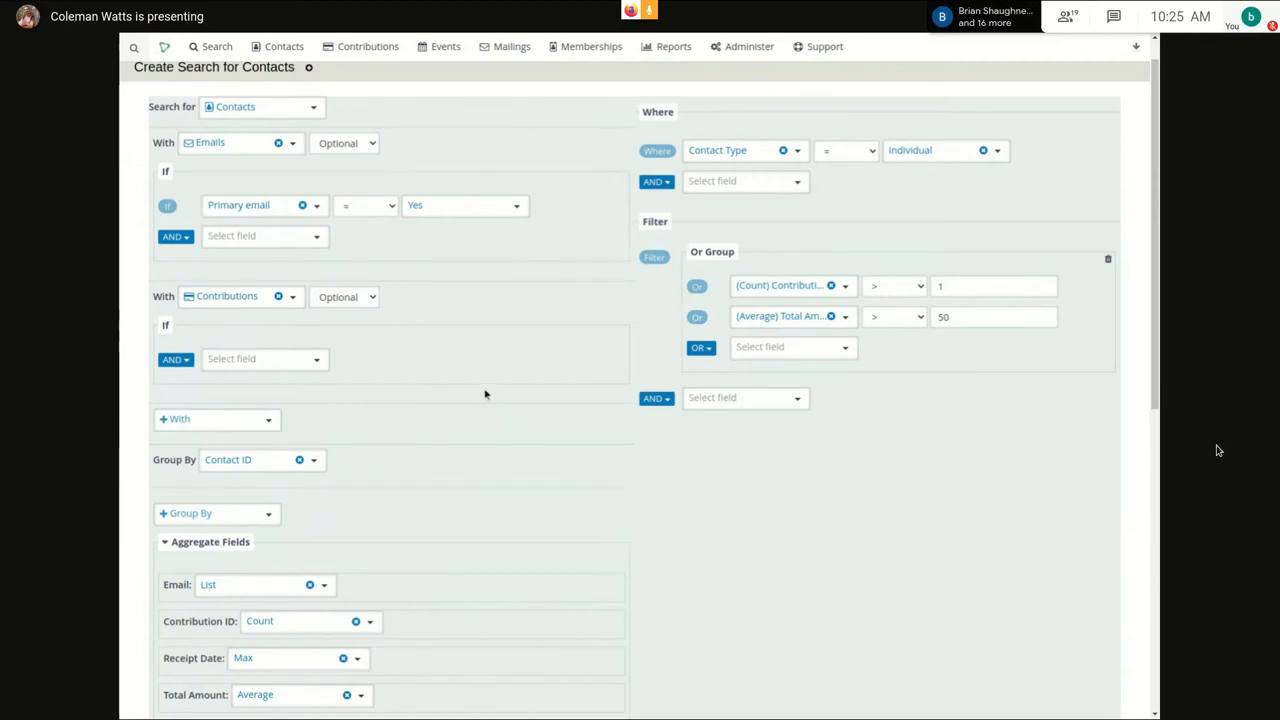
mouse_move(472, 380)
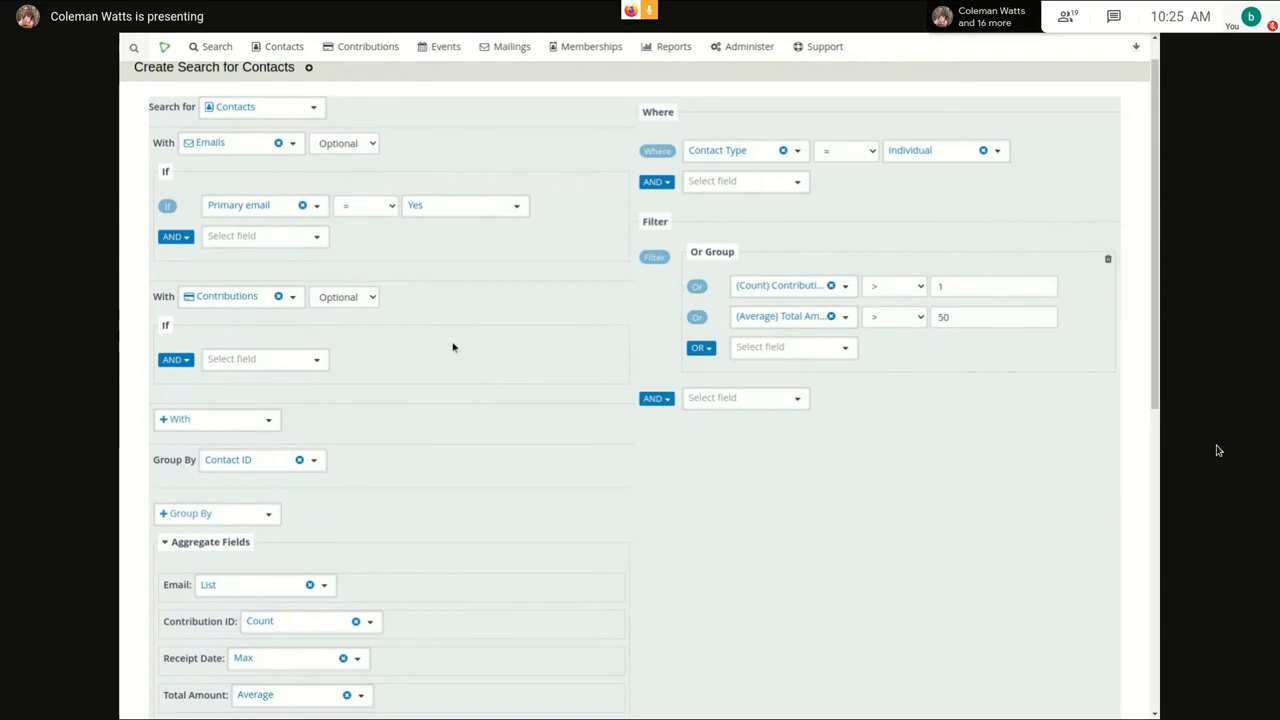
mouse_move(716, 472)
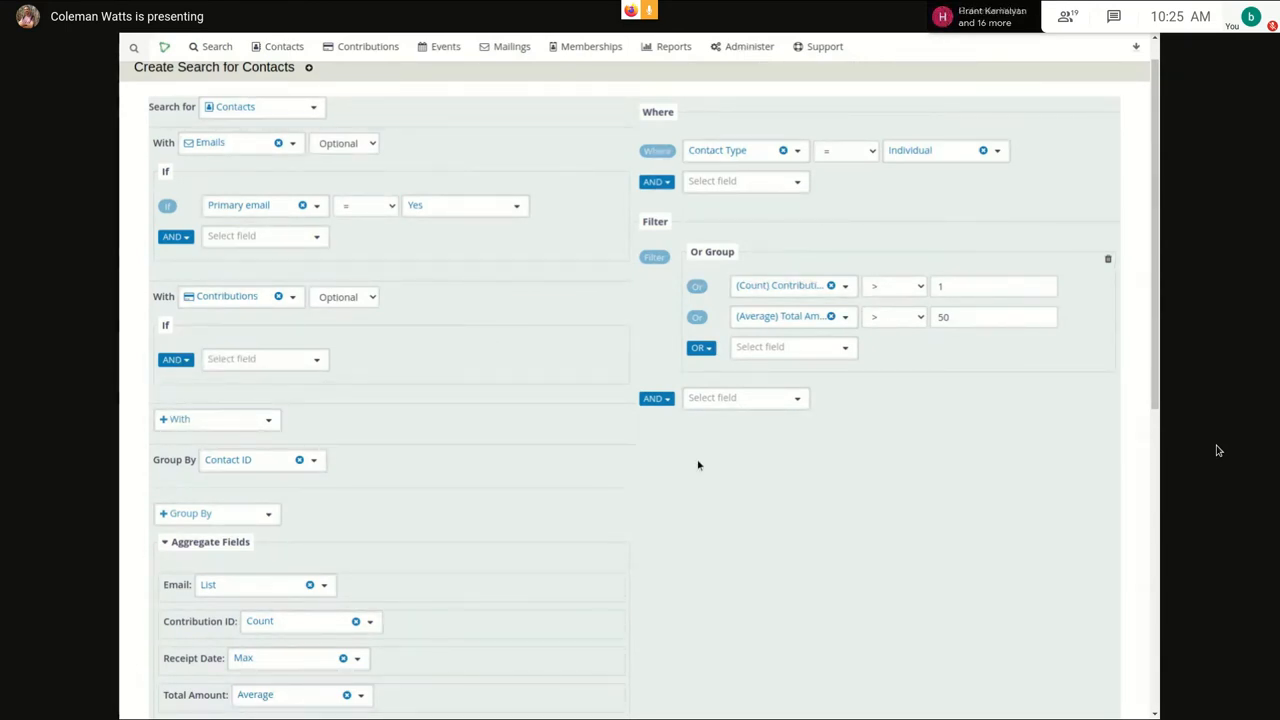
mouse_move(644, 448)
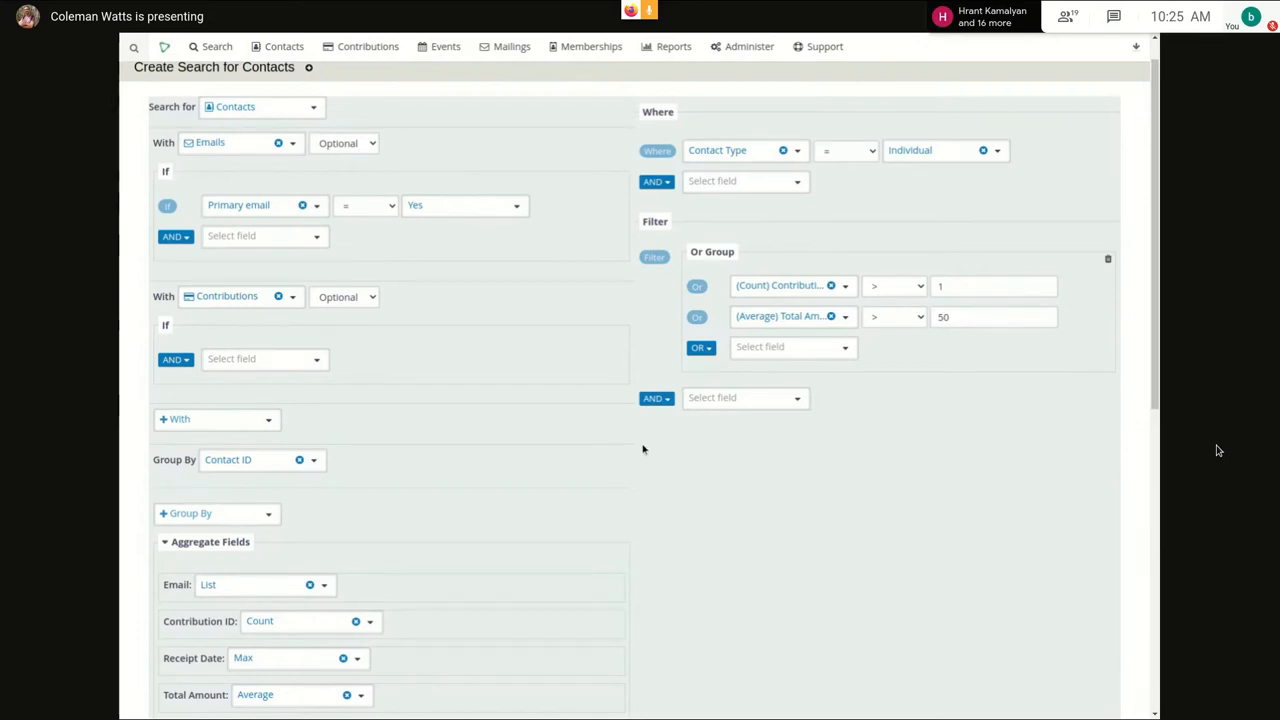
scroll(down, 3)
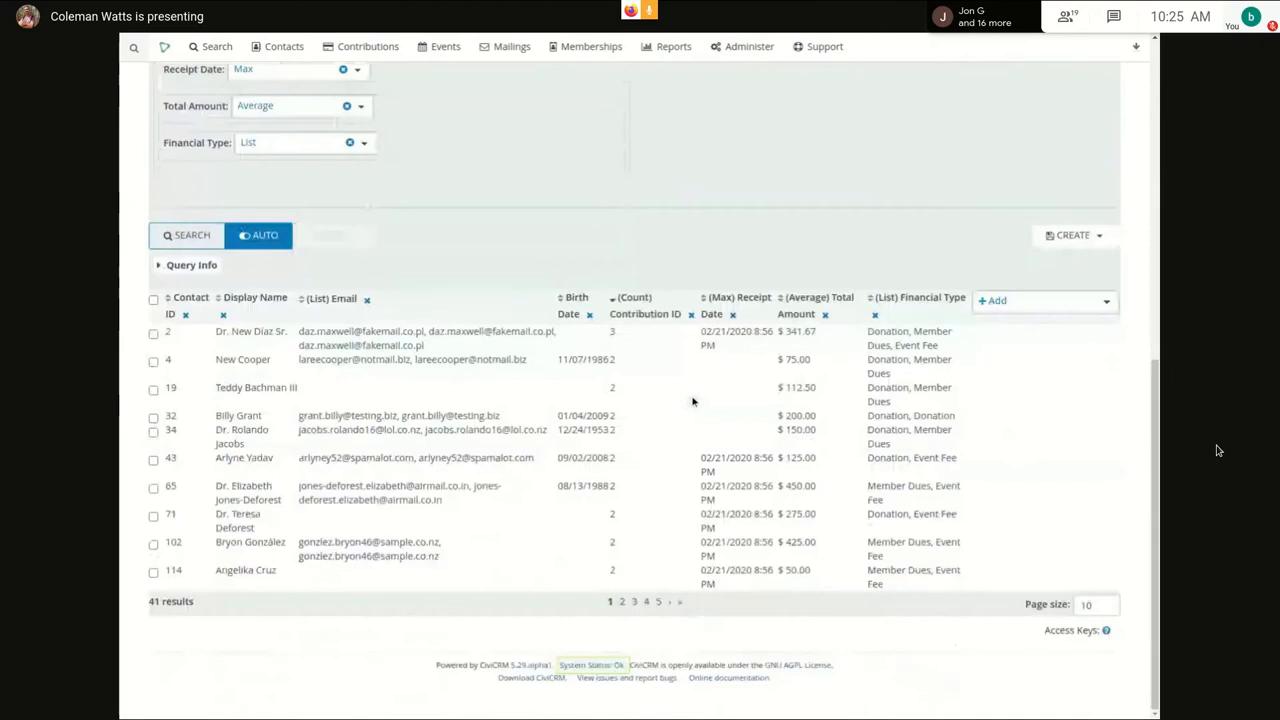
mouse_move(692, 244)
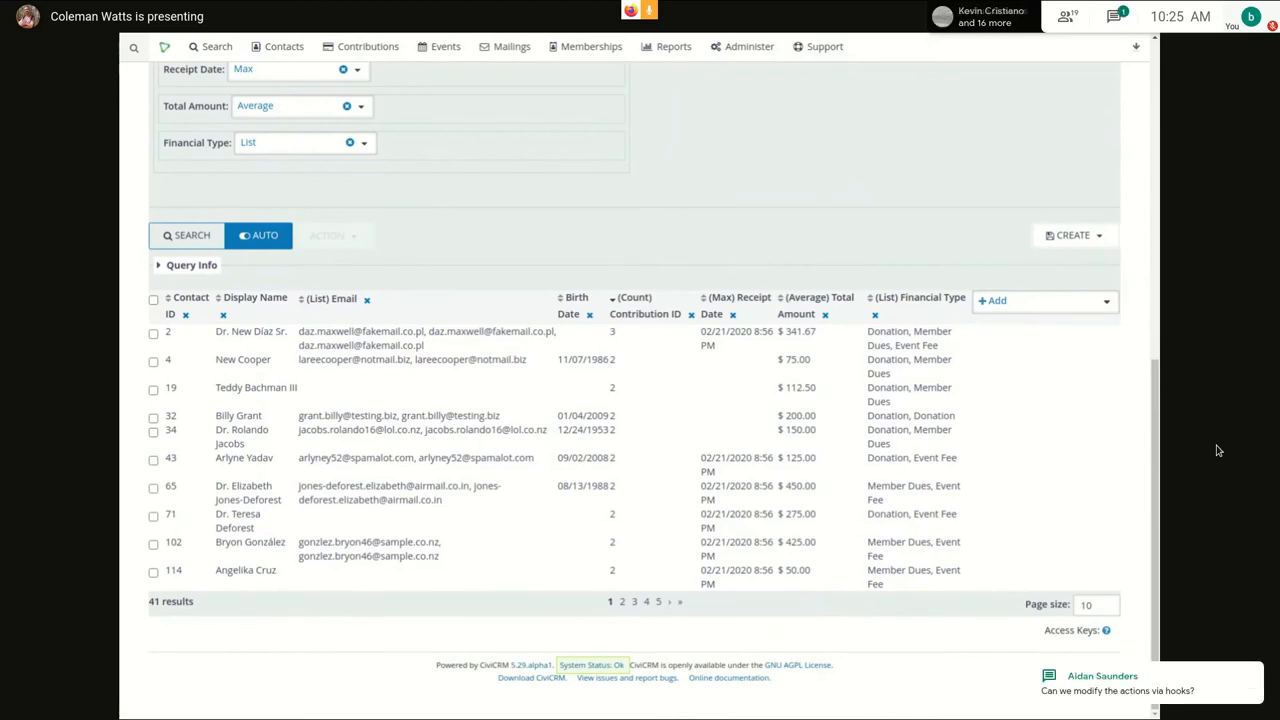
mouse_move(986, 154)
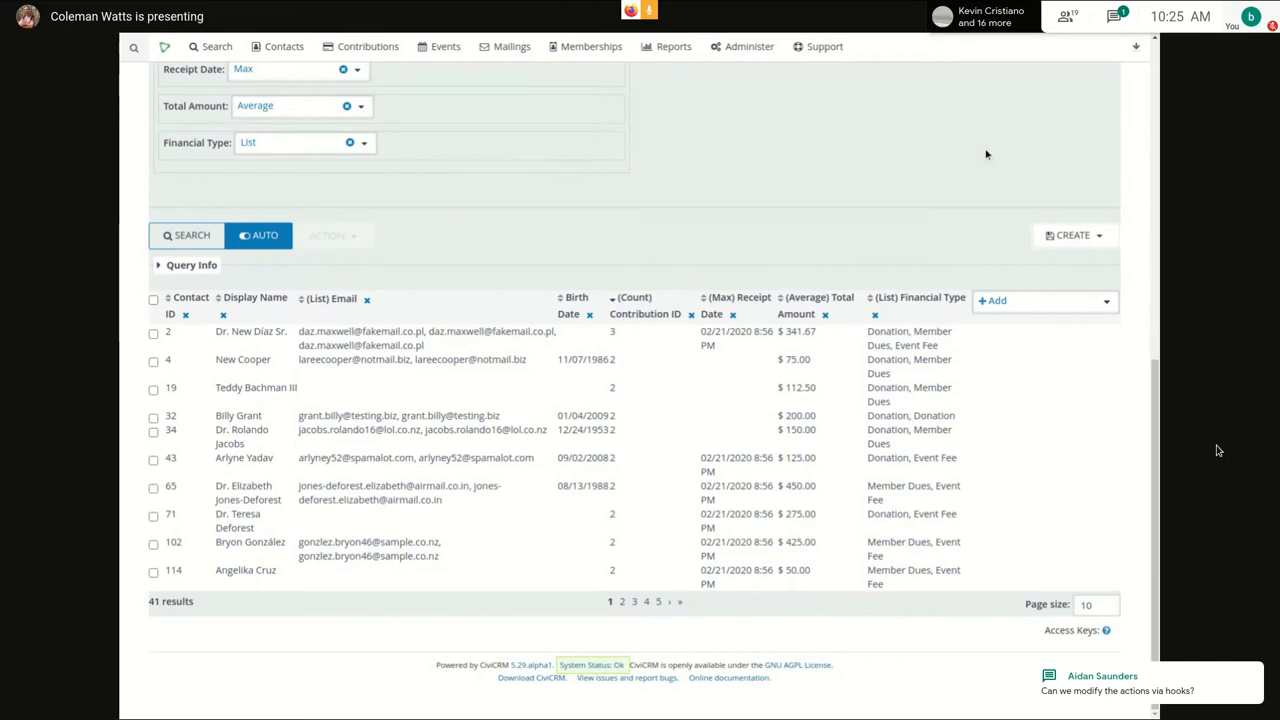
mouse_move(1146, 340)
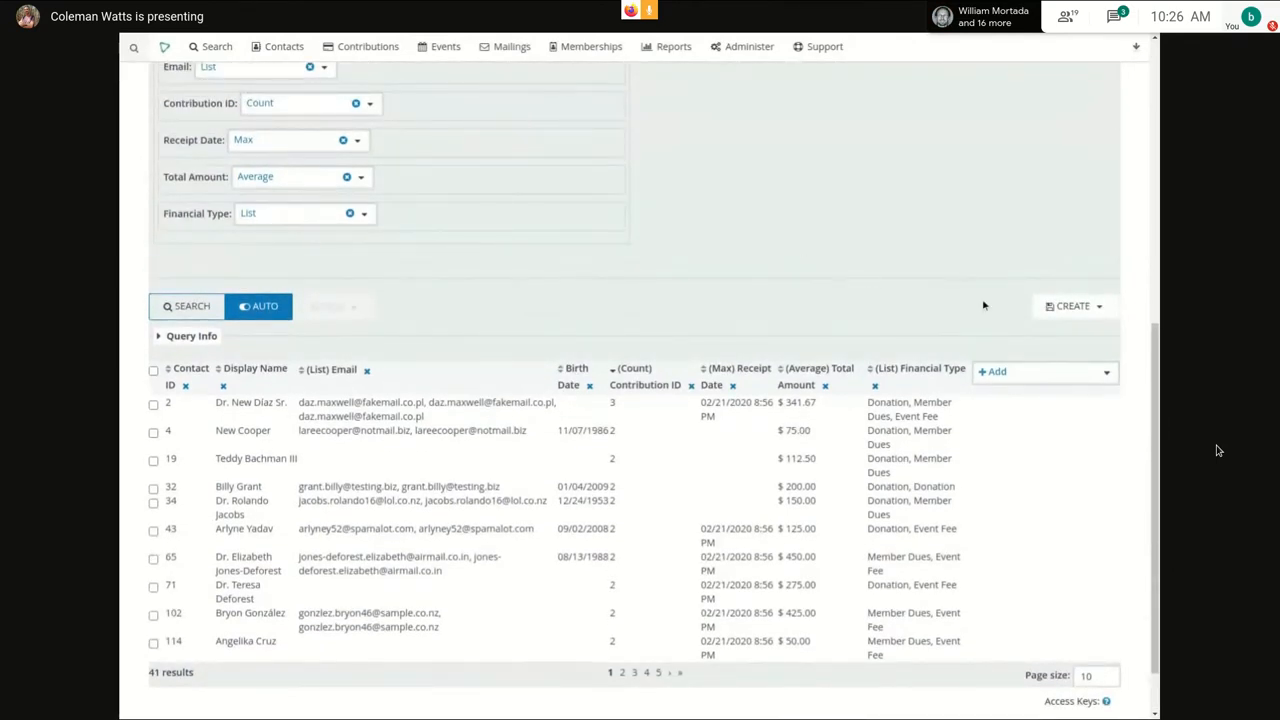
- Run the search and review the 41 paged results with aggregated columns, page size 10
click(1100, 306)
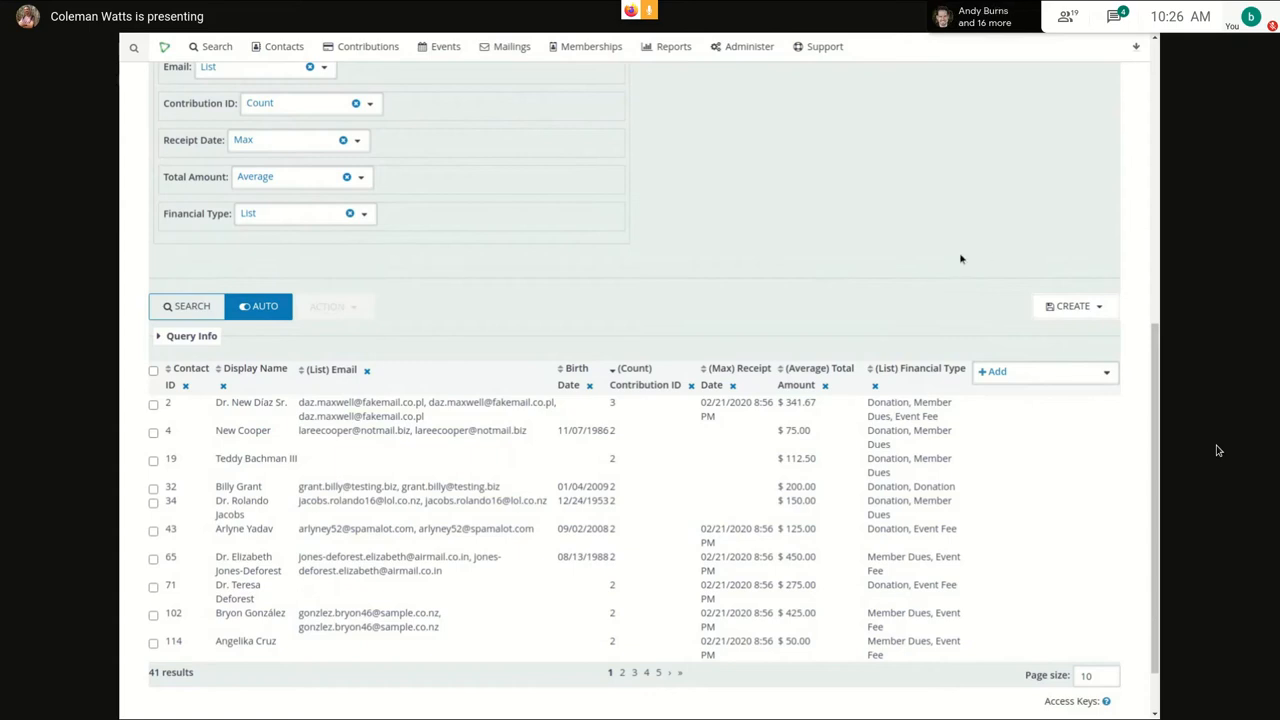
mouse_move(788, 296)
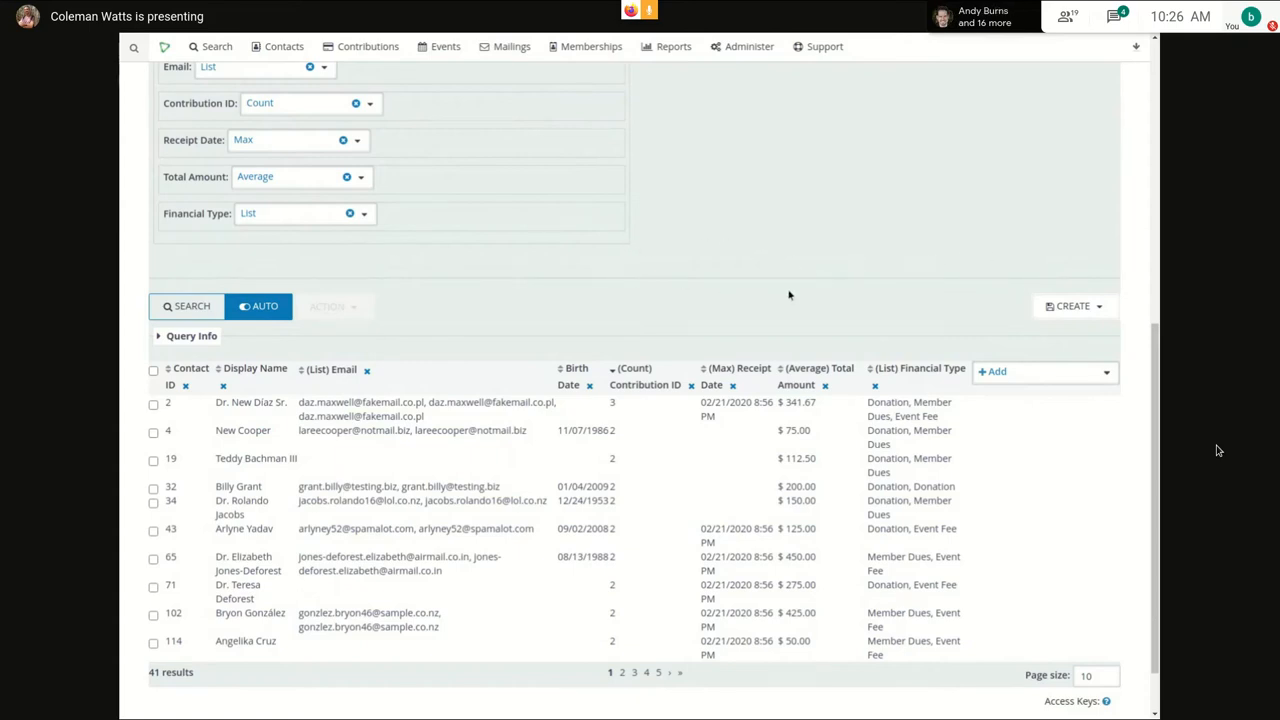
mouse_move(924, 306)
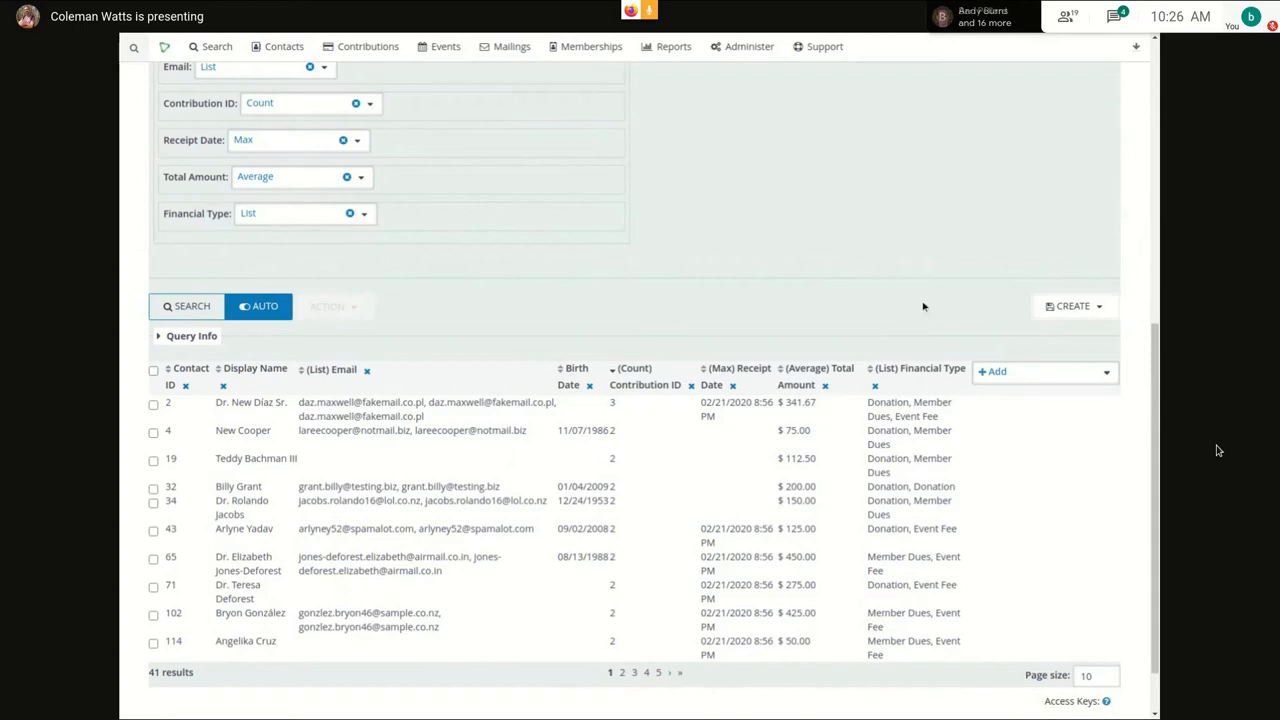
mouse_move(674, 232)
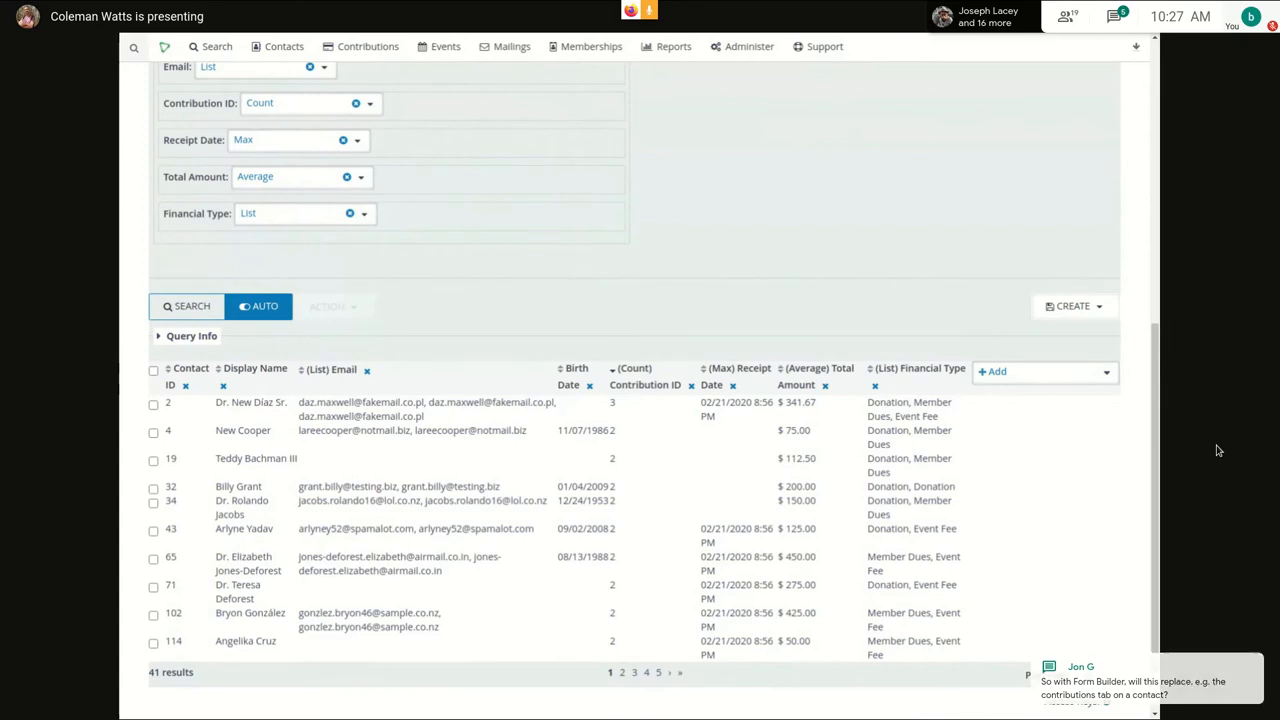
scroll(down, 3)
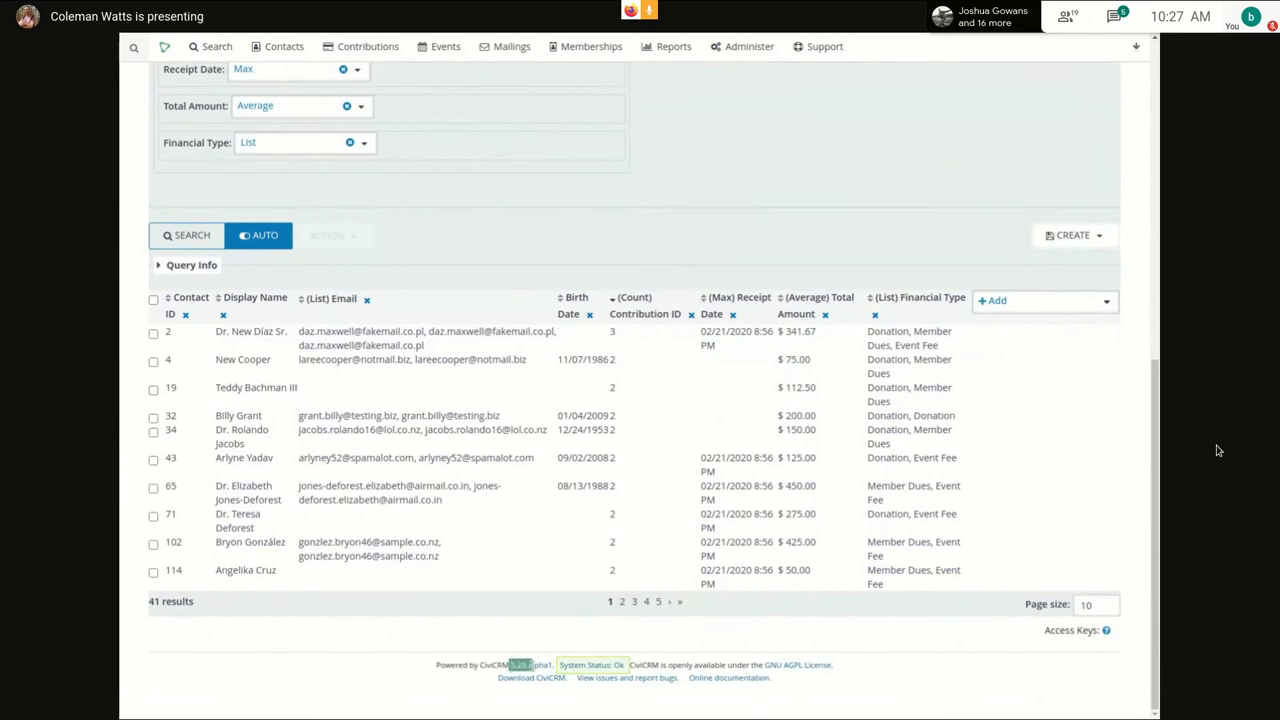
mouse_move(572, 558)
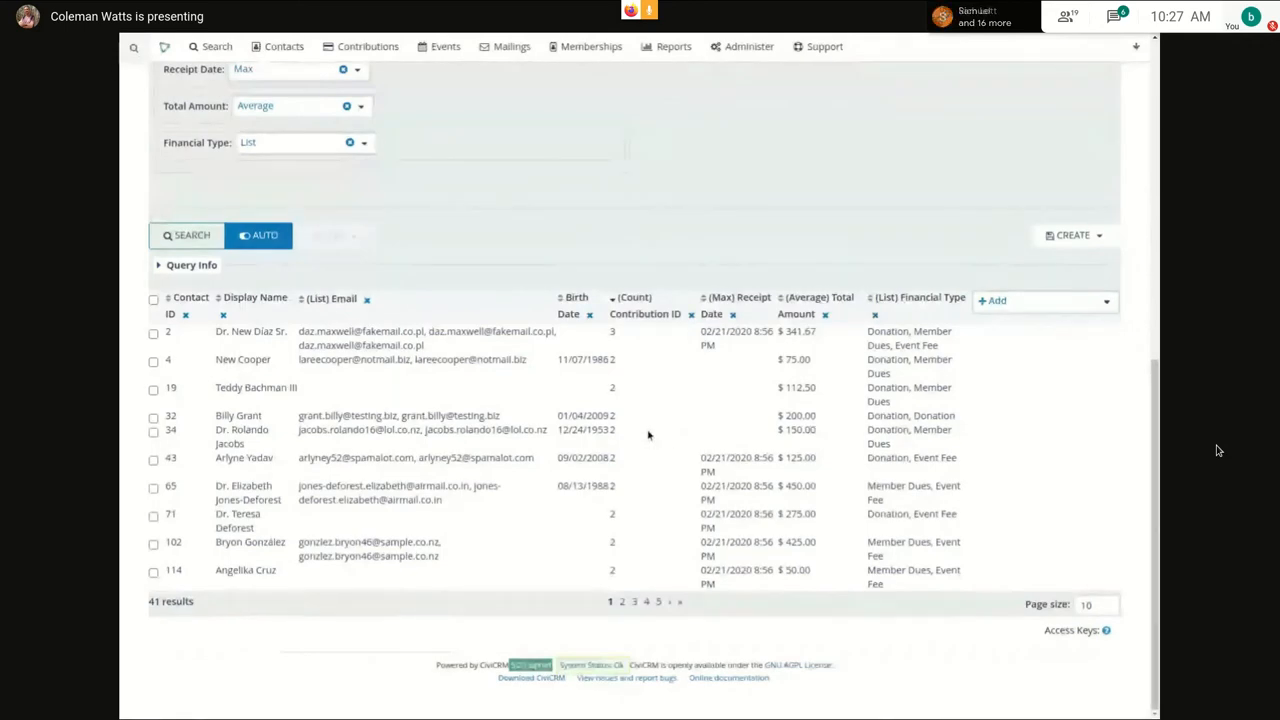
mouse_move(650, 424)
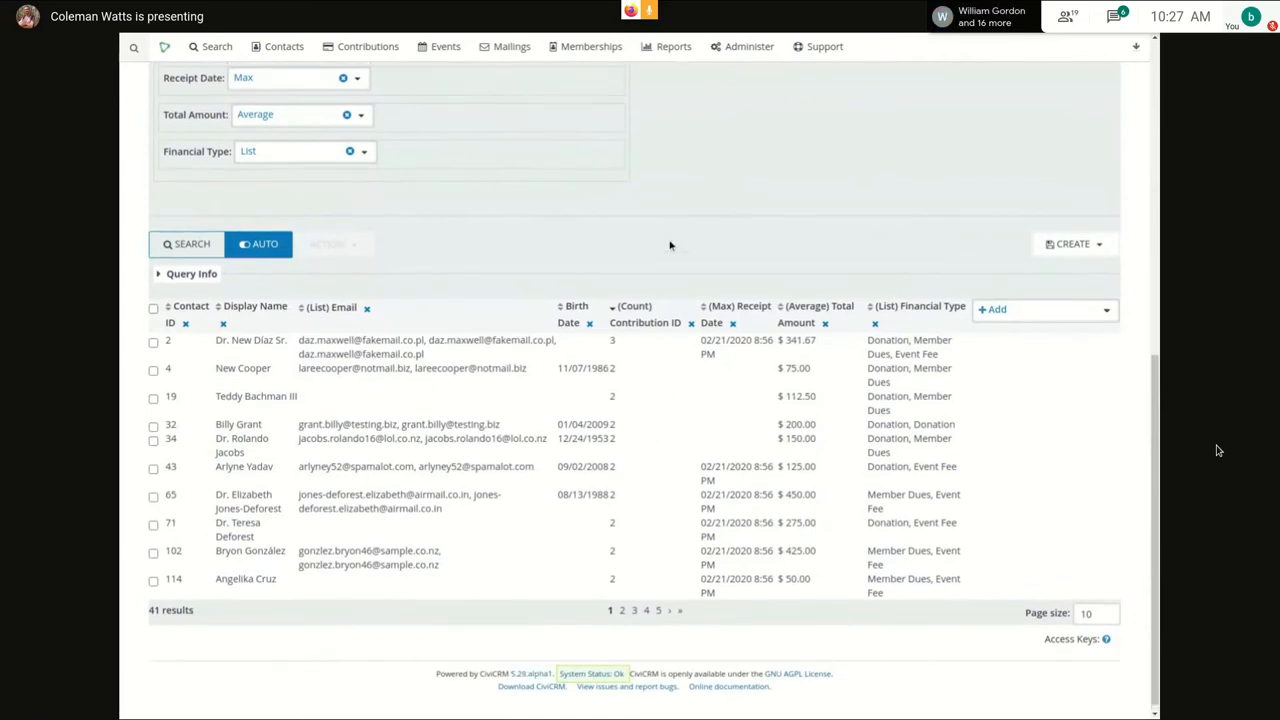
scroll(up, 3)
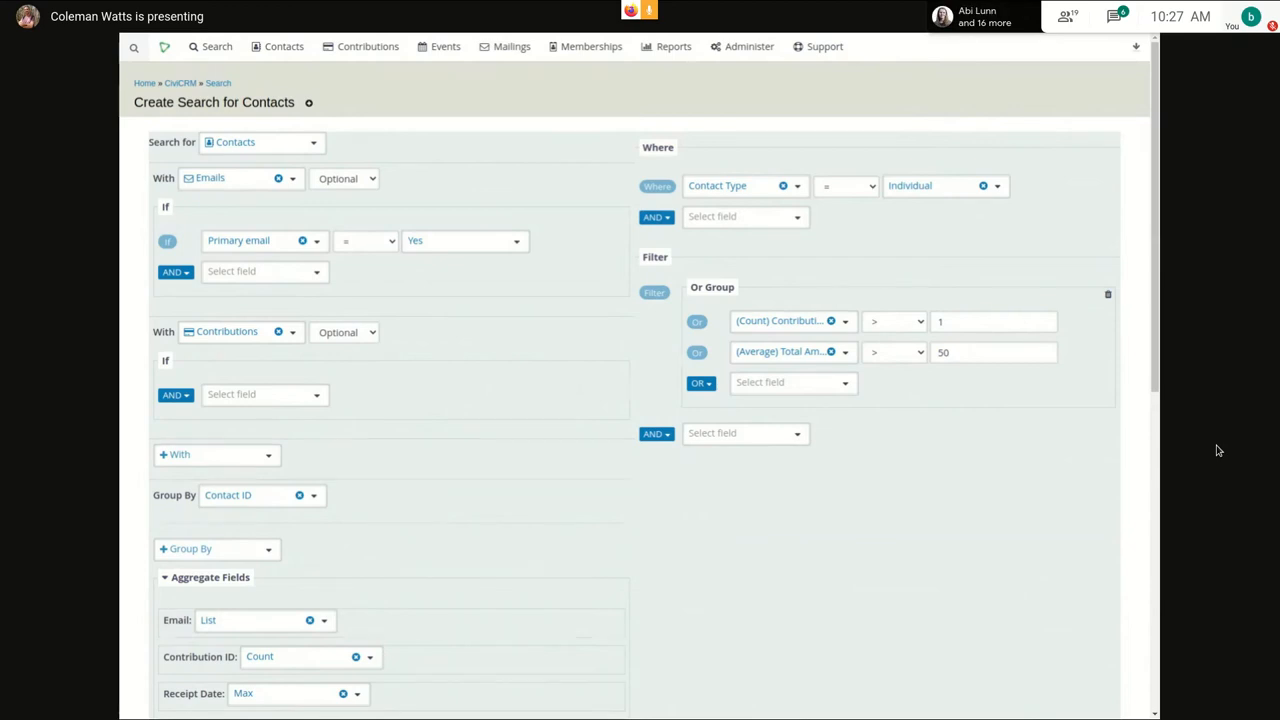
mouse_move(598, 178)
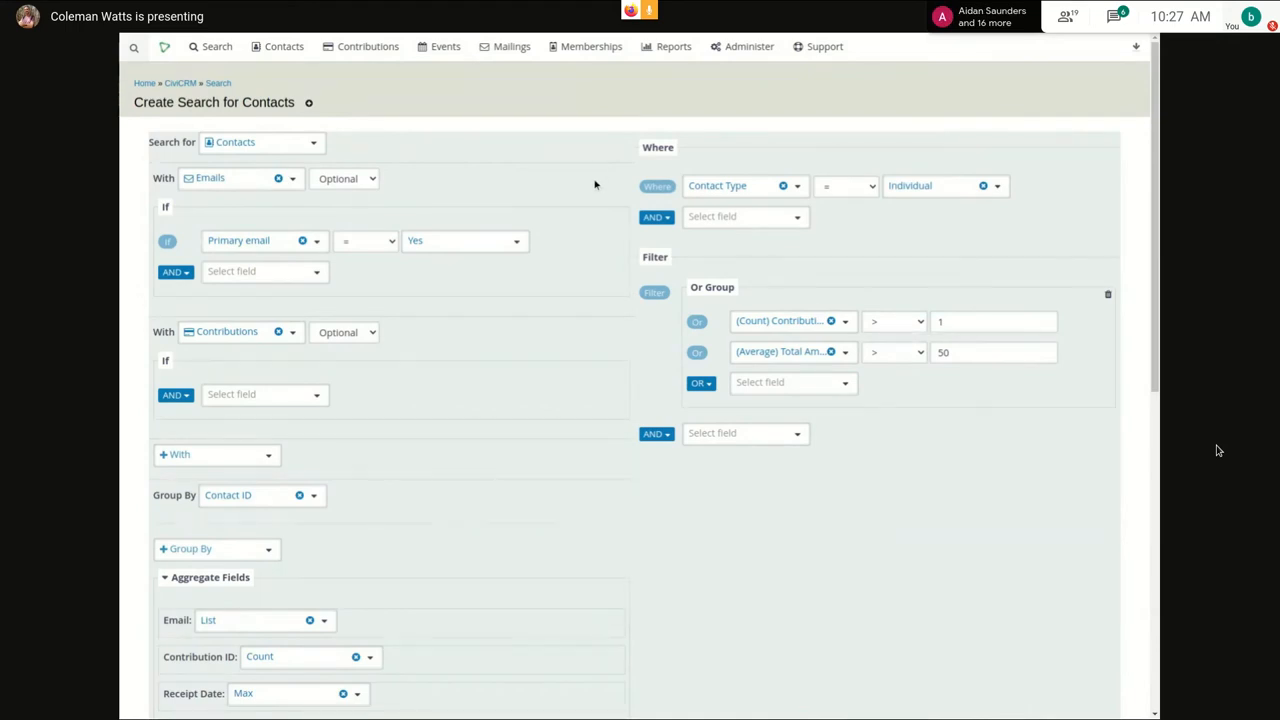
mouse_move(368, 152)
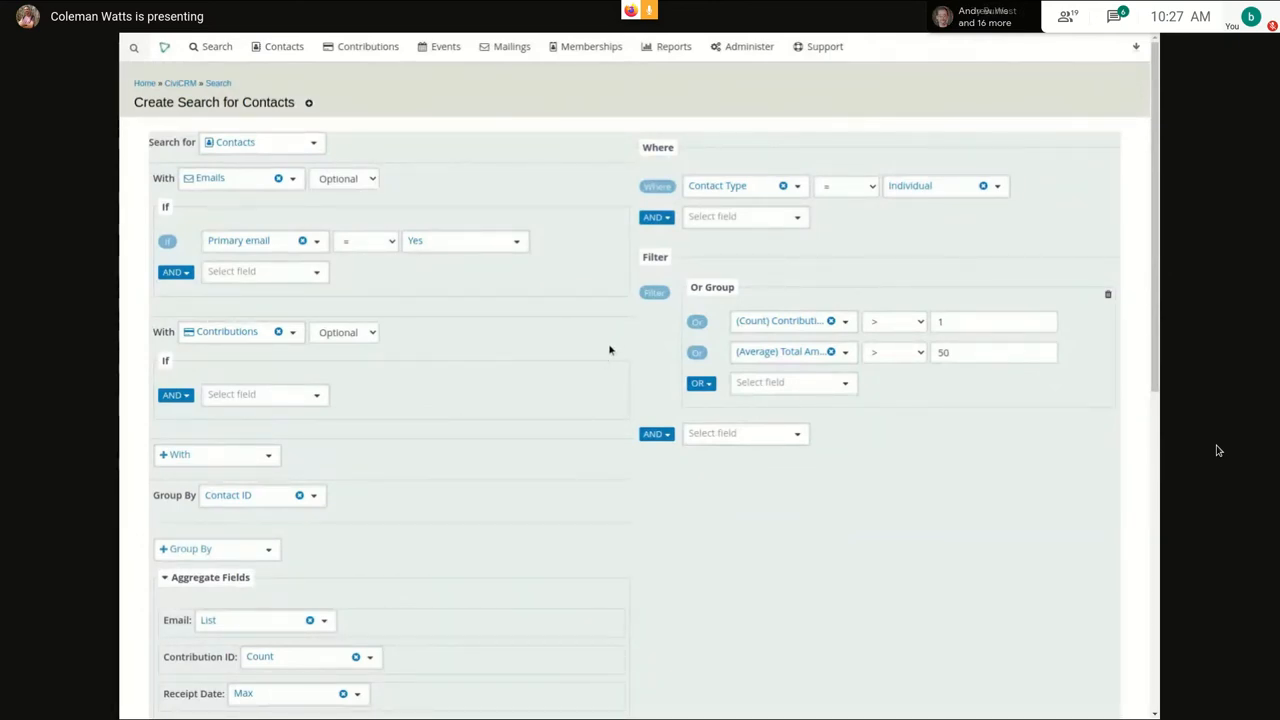
mouse_move(596, 342)
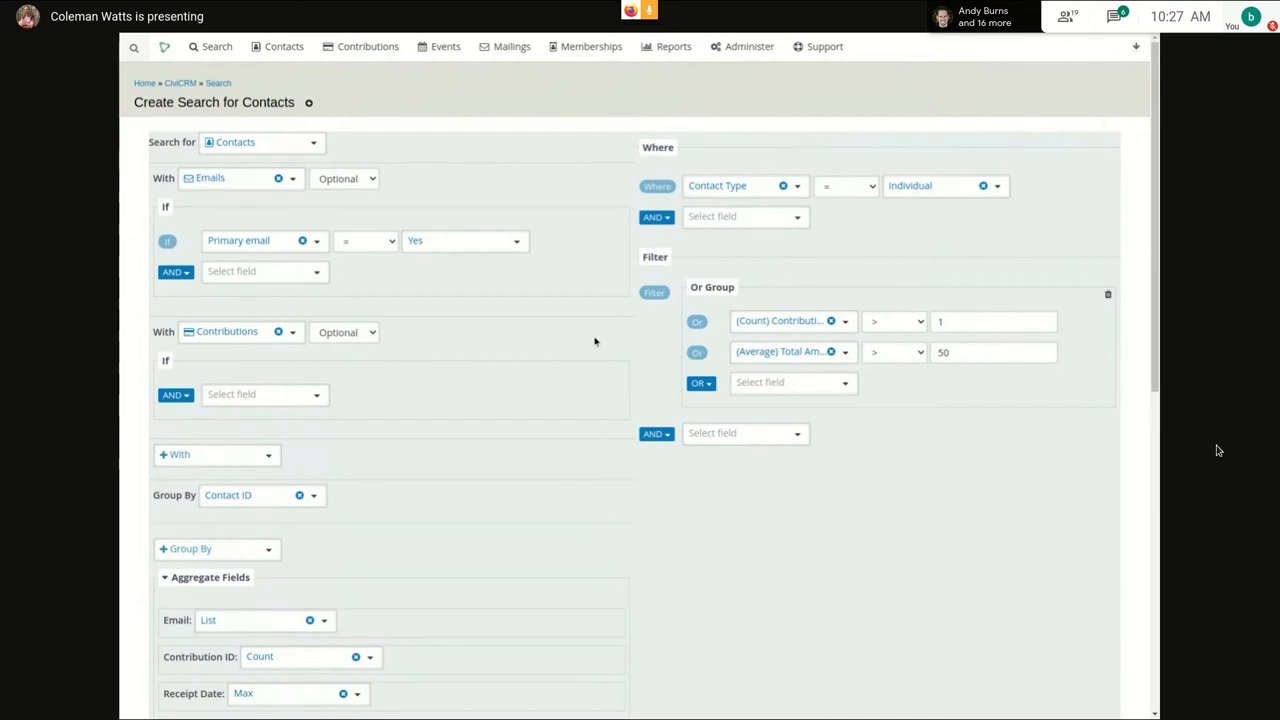
mouse_move(584, 344)
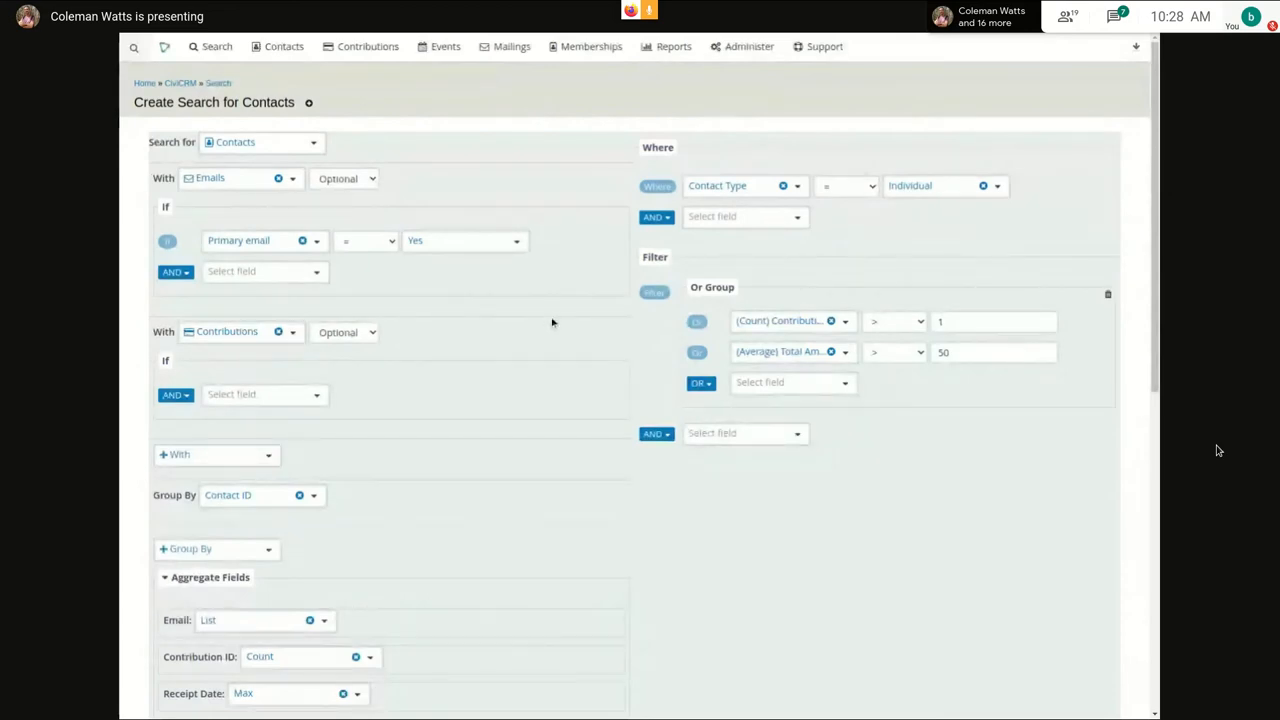
mouse_move(498, 356)
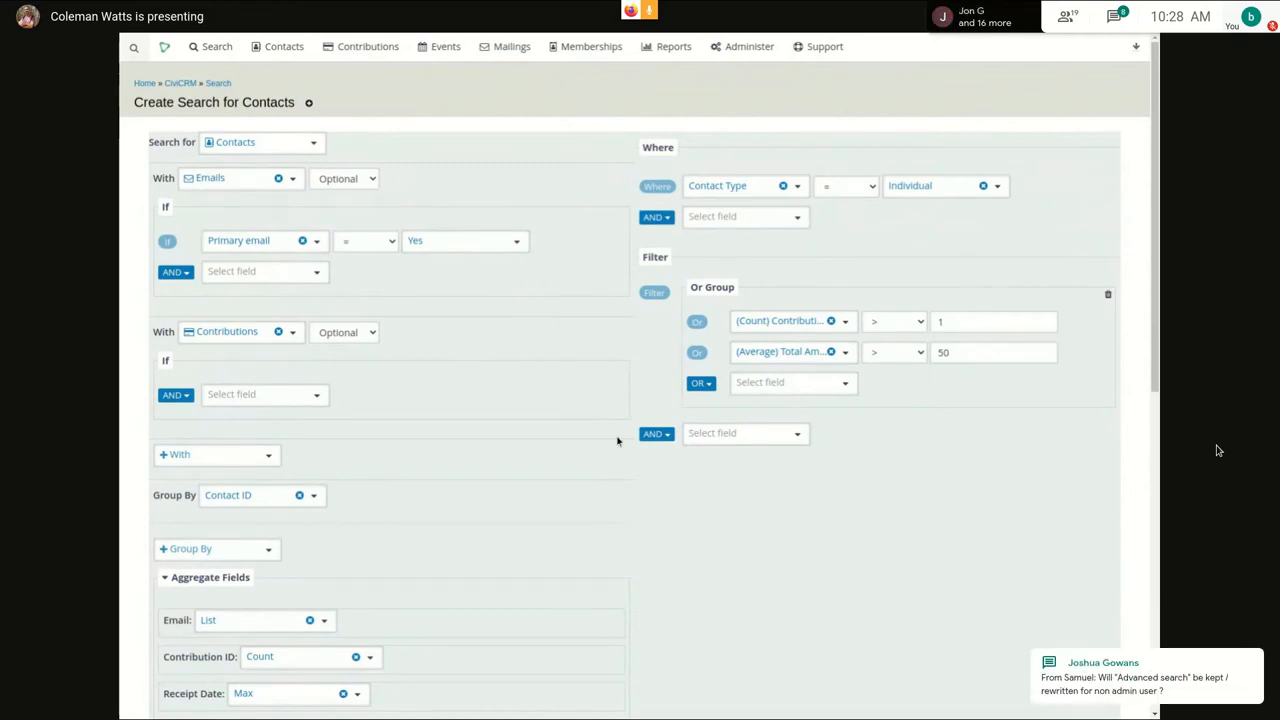
mouse_move(694, 556)
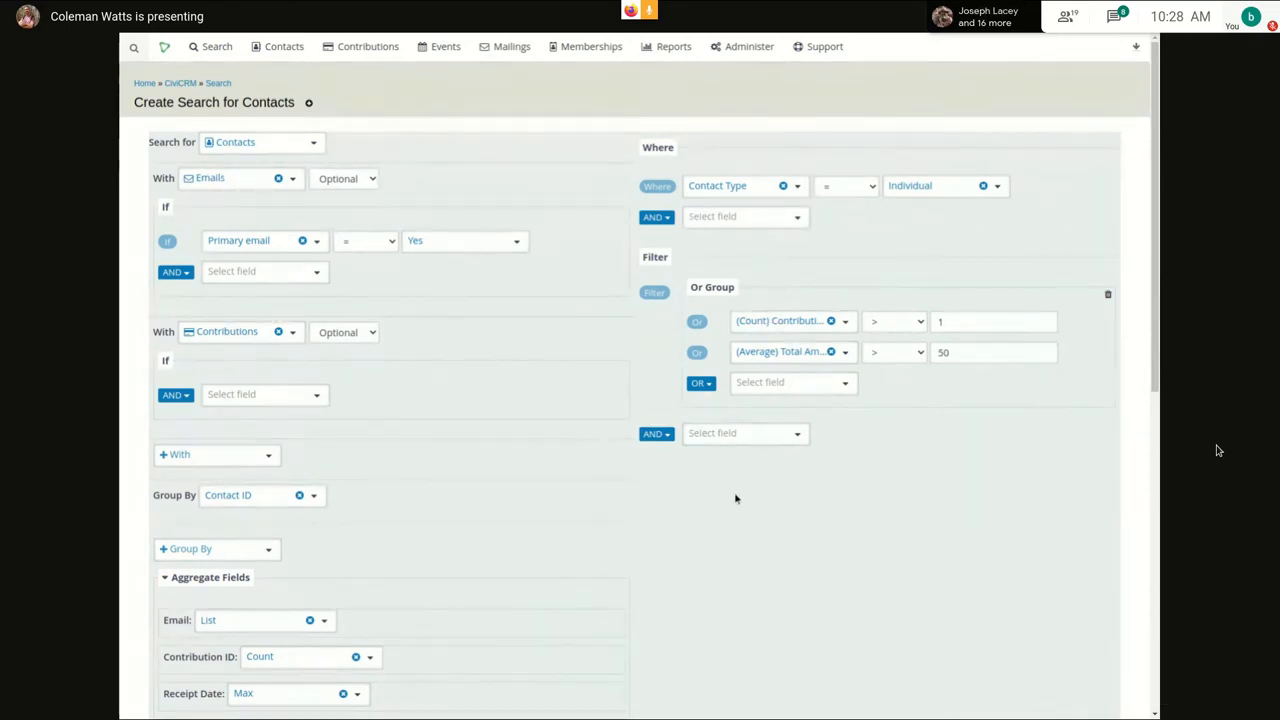
mouse_move(734, 502)
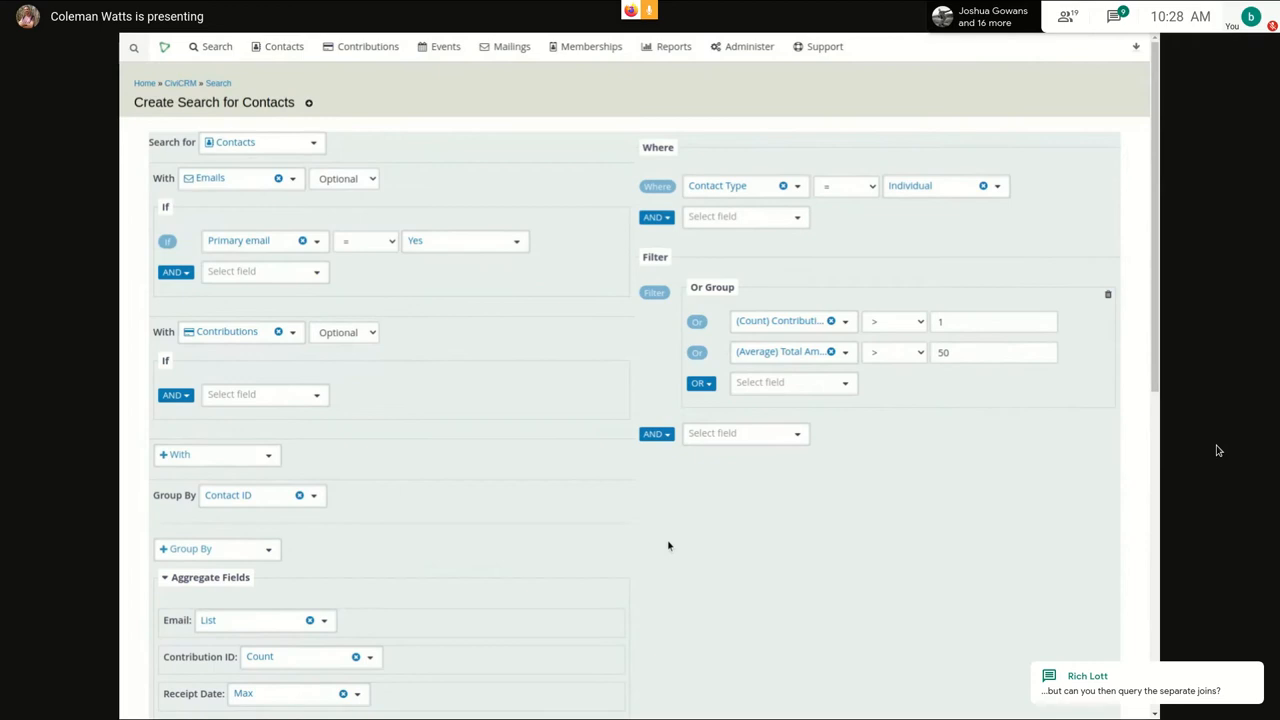
mouse_move(664, 572)
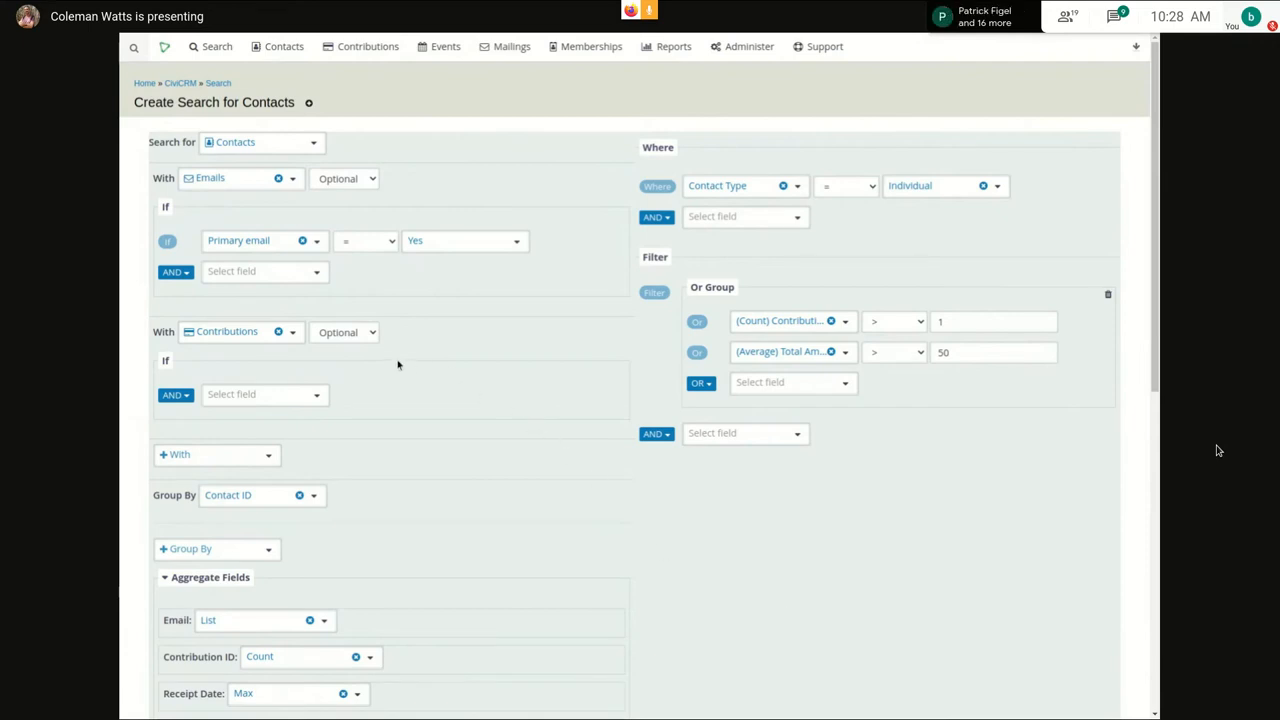
click(264, 394)
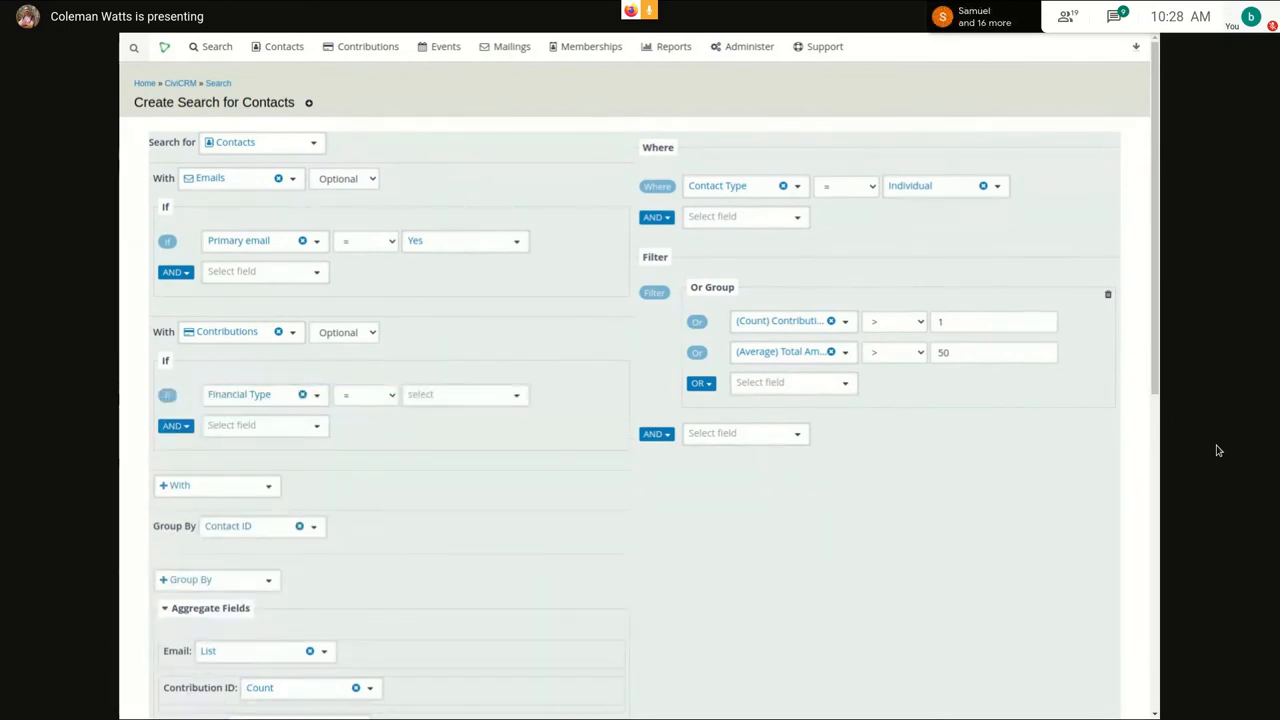
- Restrict the Contributions join to Financial Type = Campaign Contribution, leaving 0 results
click(464, 394)
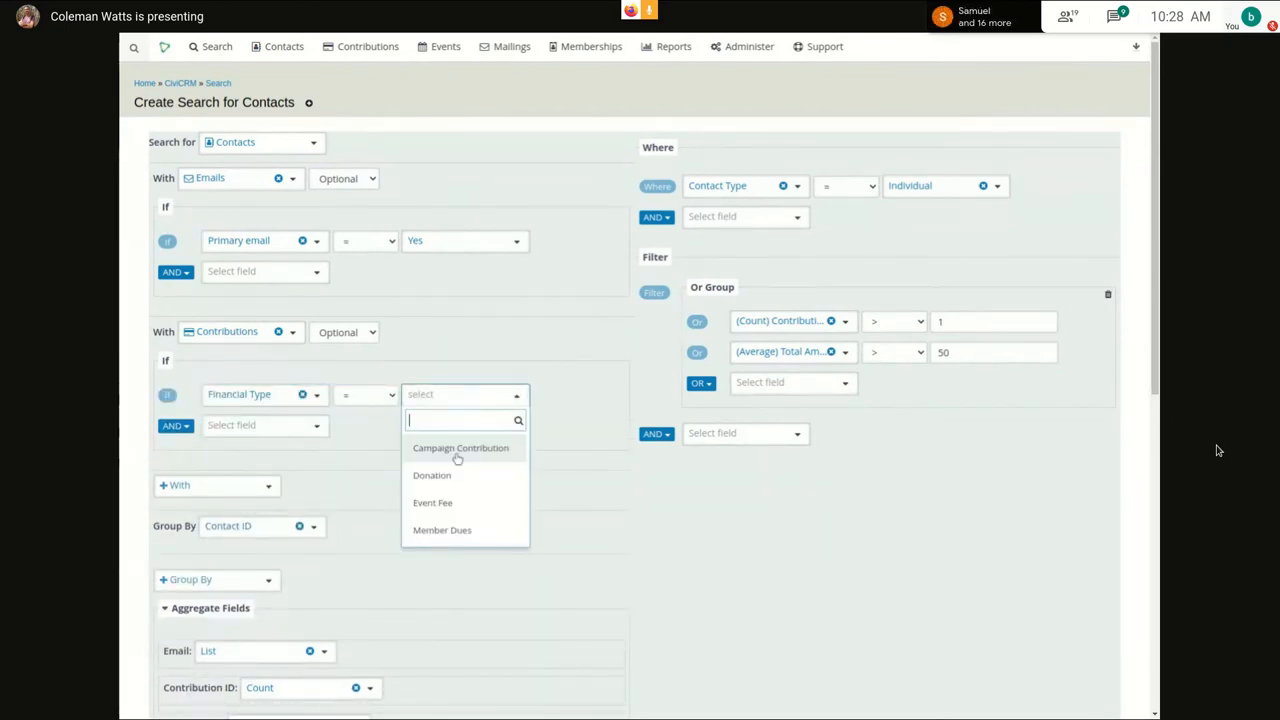
click(460, 448)
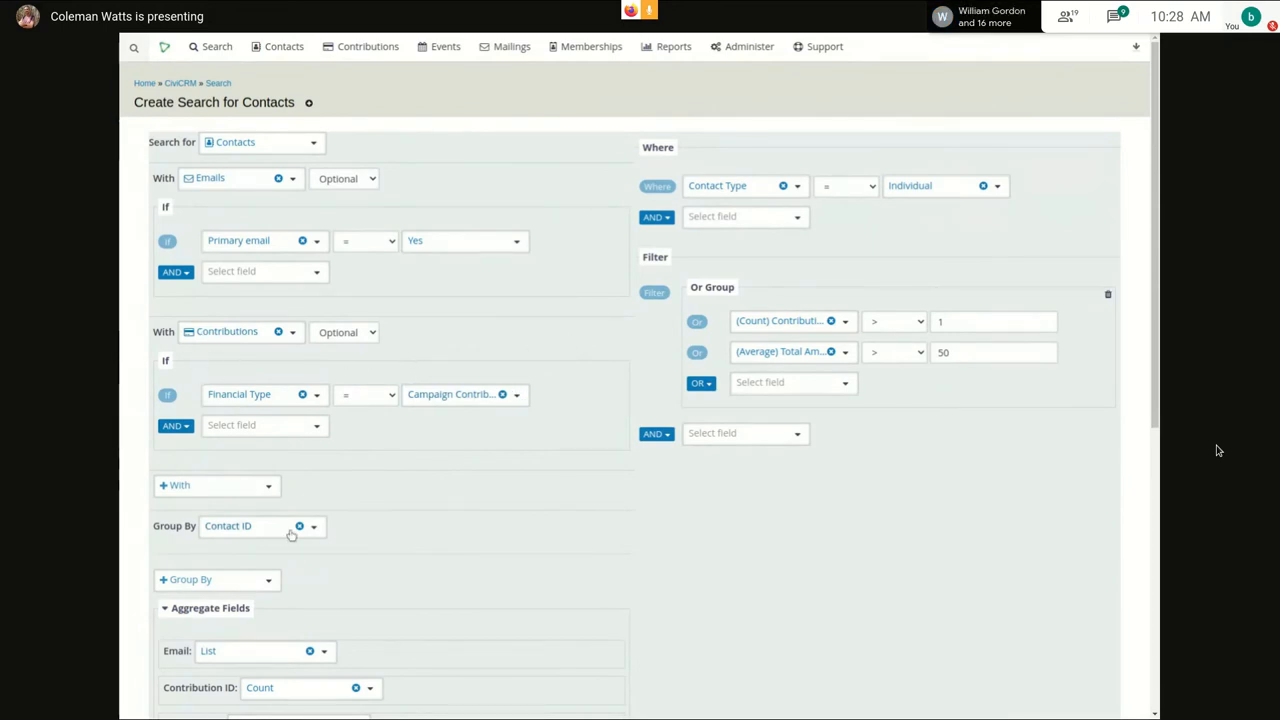
mouse_move(456, 522)
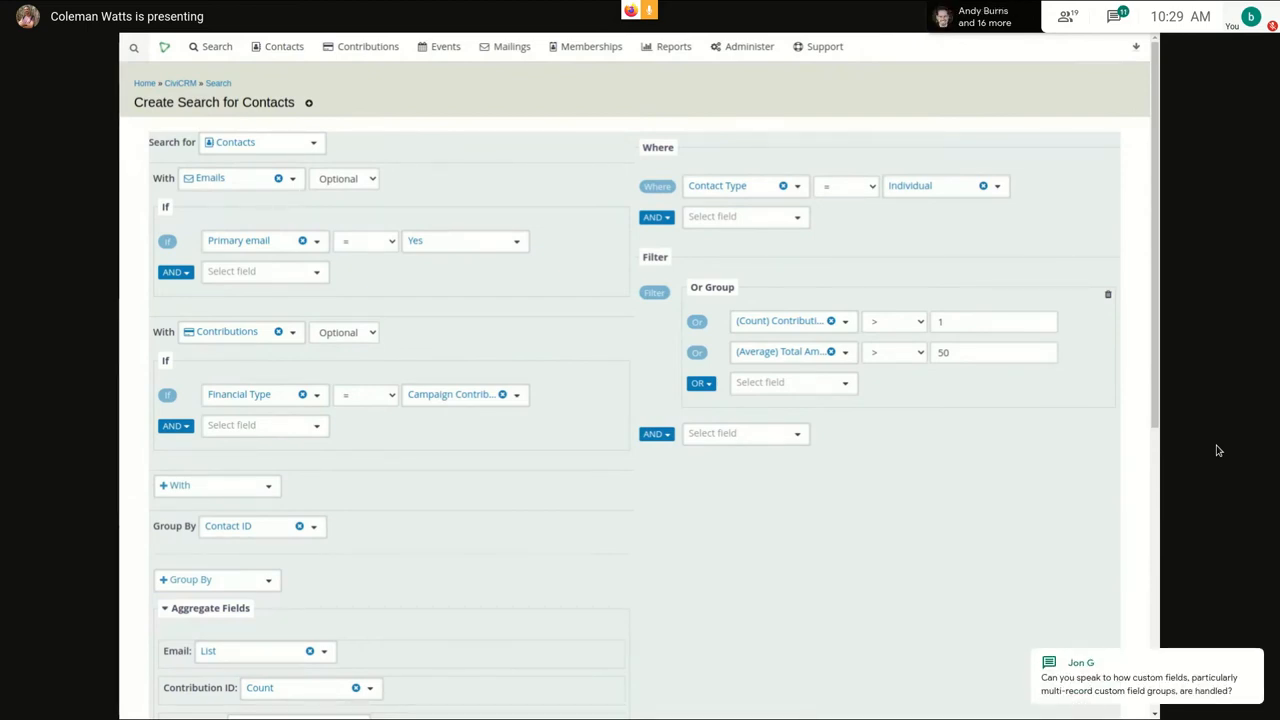
mouse_move(544, 398)
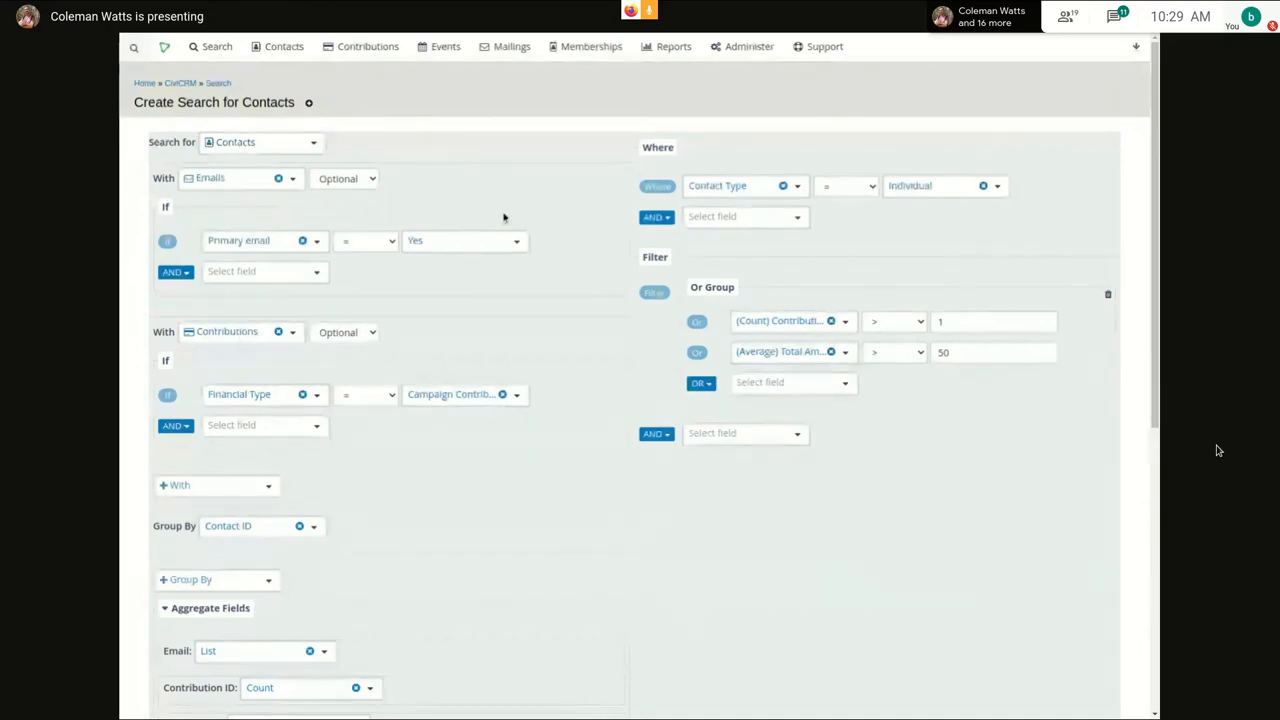
scroll(down, 3)
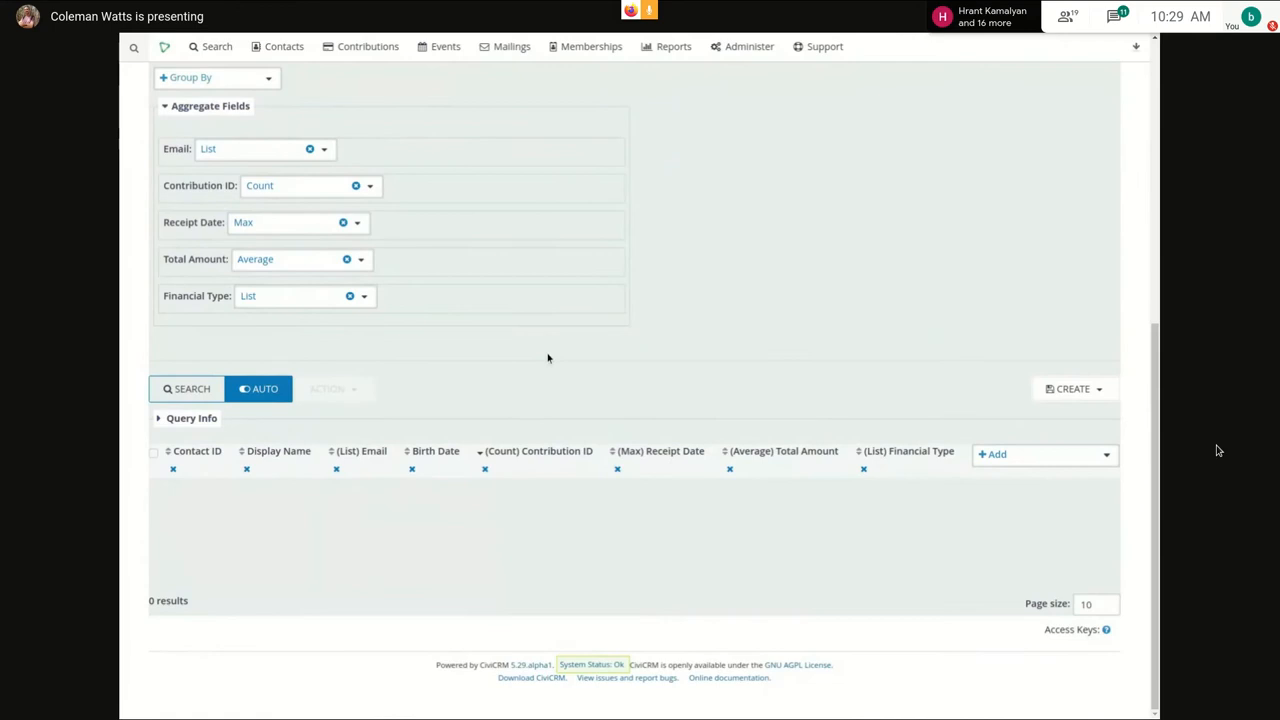
scroll(up, 3)
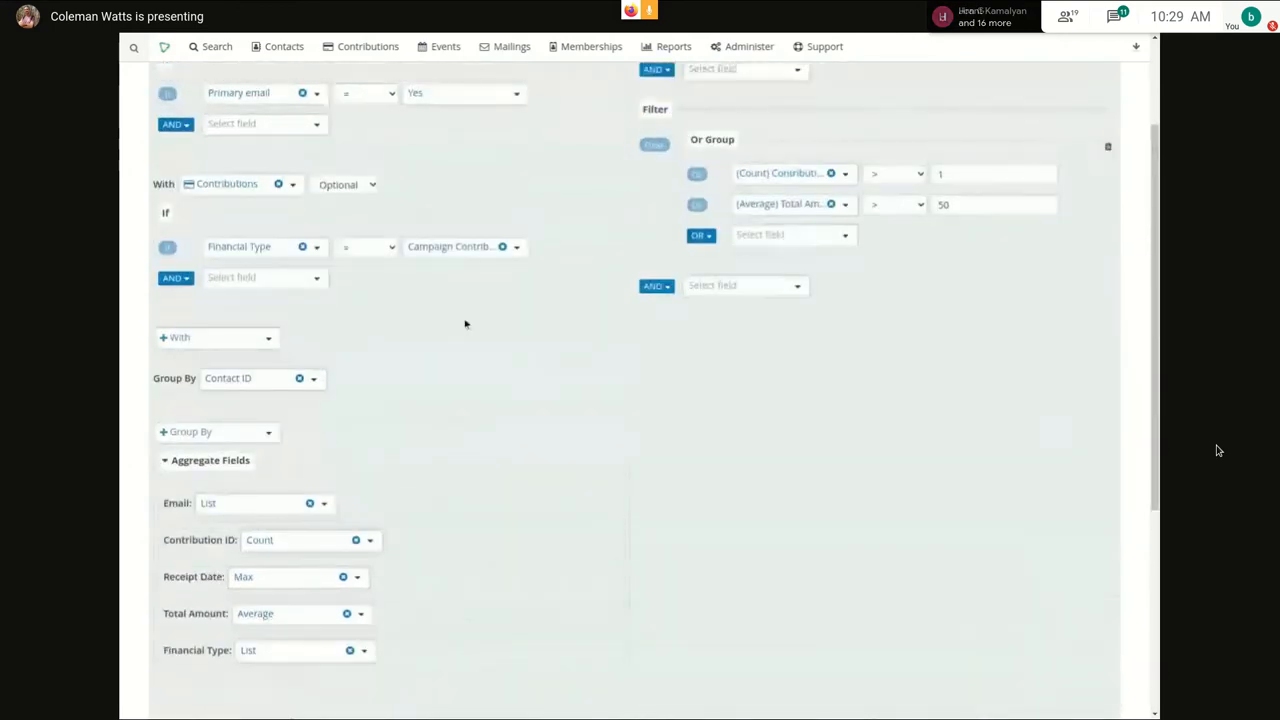
scroll(down, 3)
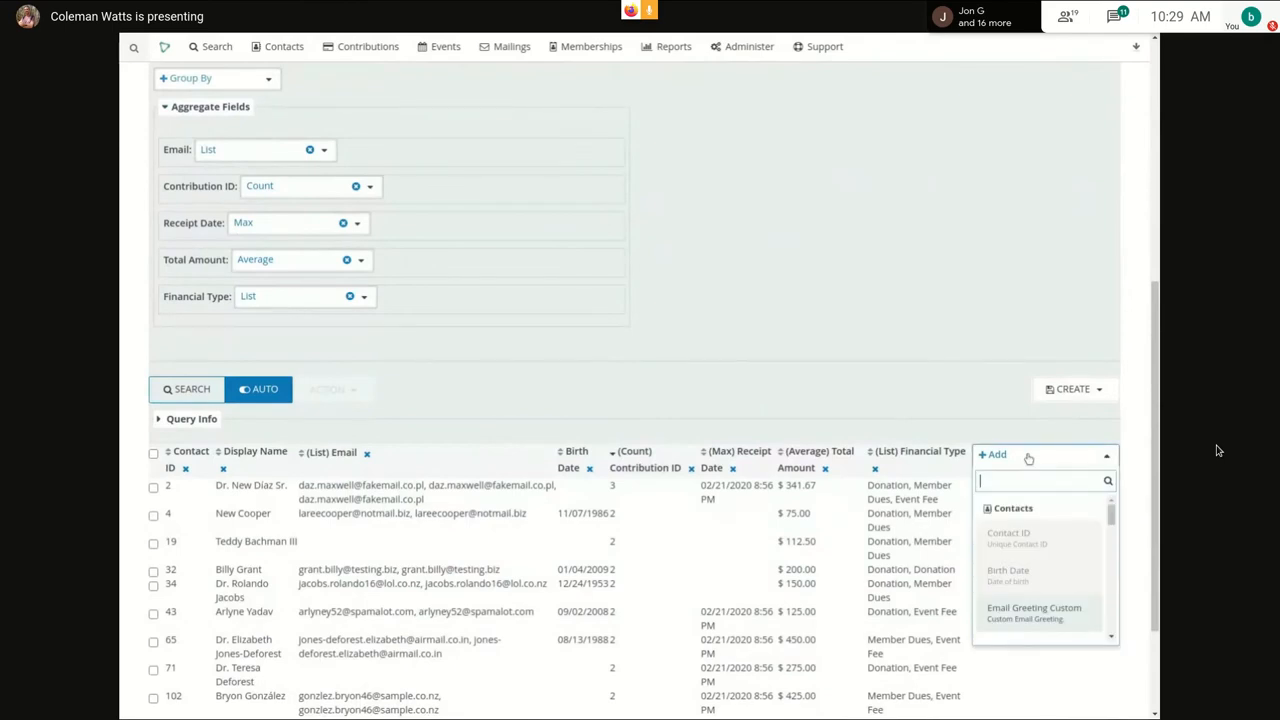
text(cu)
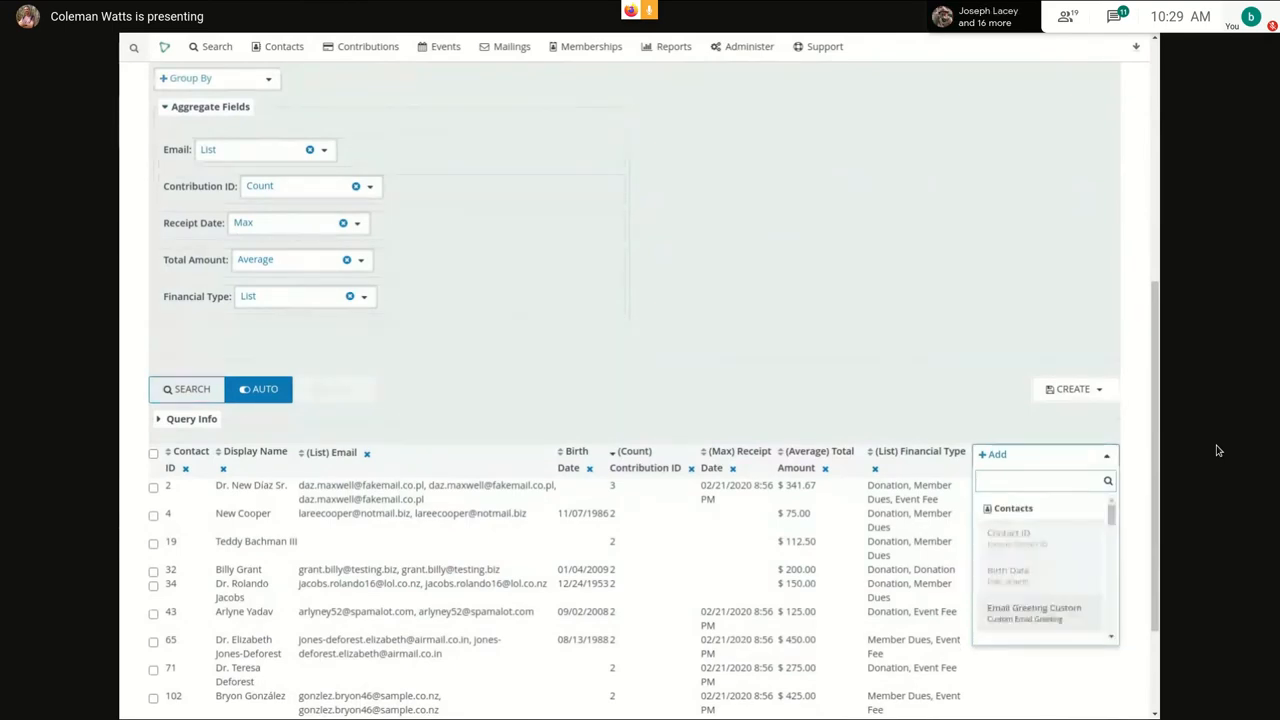
text(most)
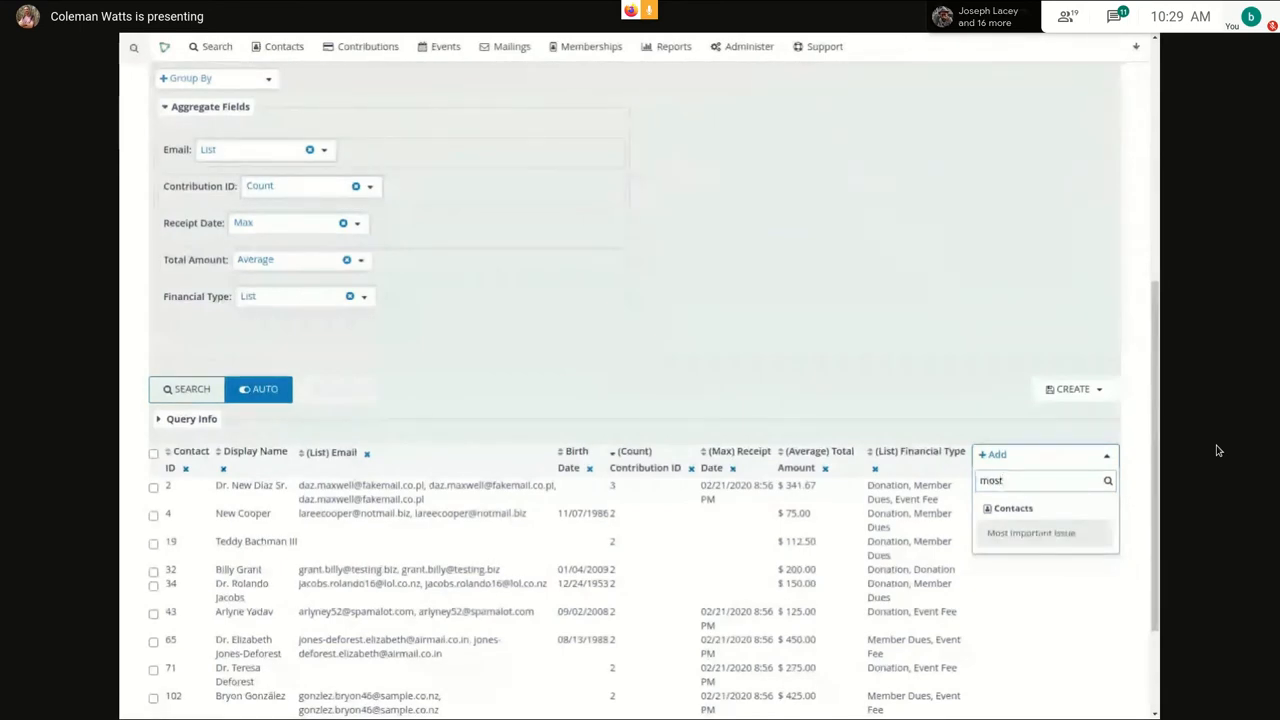
click(1032, 532)
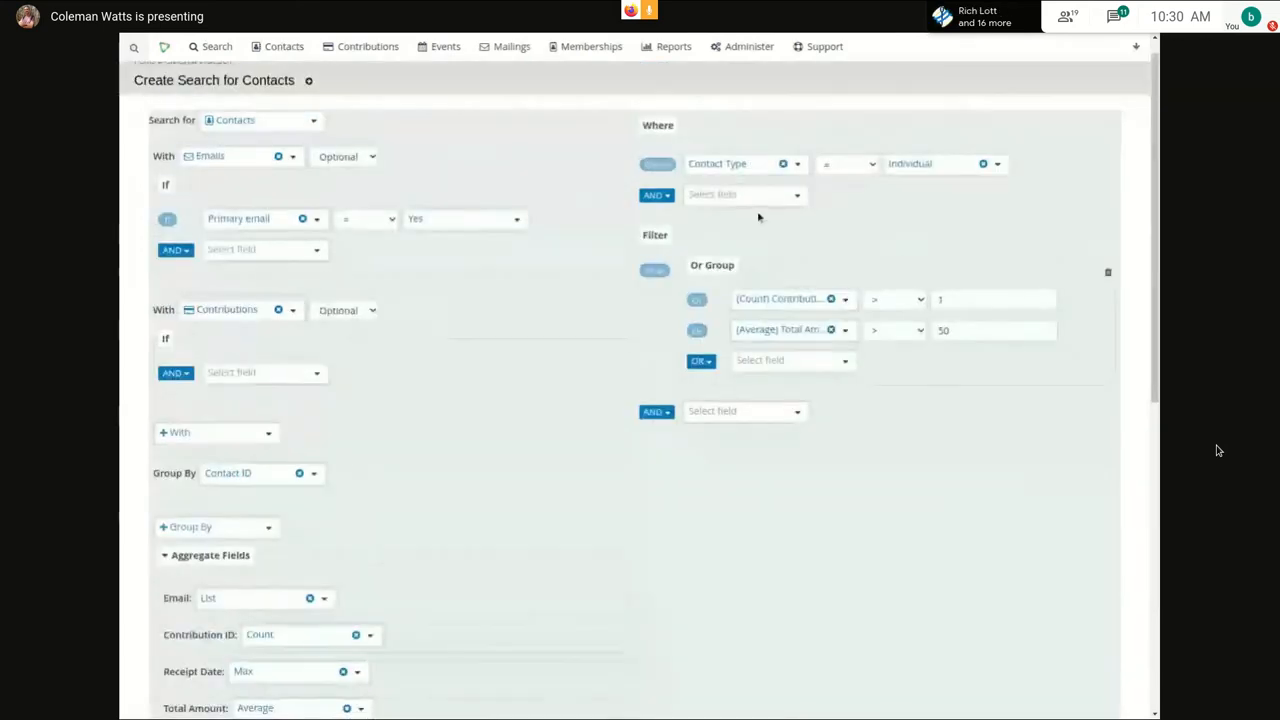
text(most)
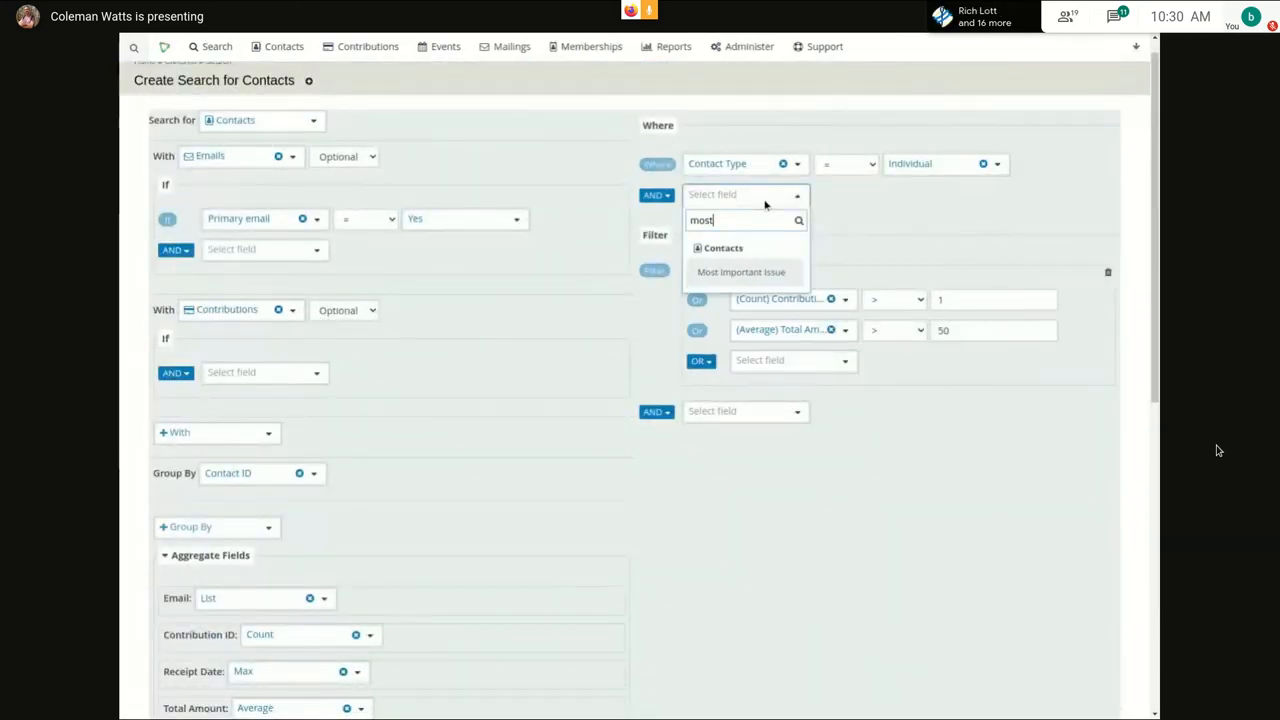
click(742, 272)
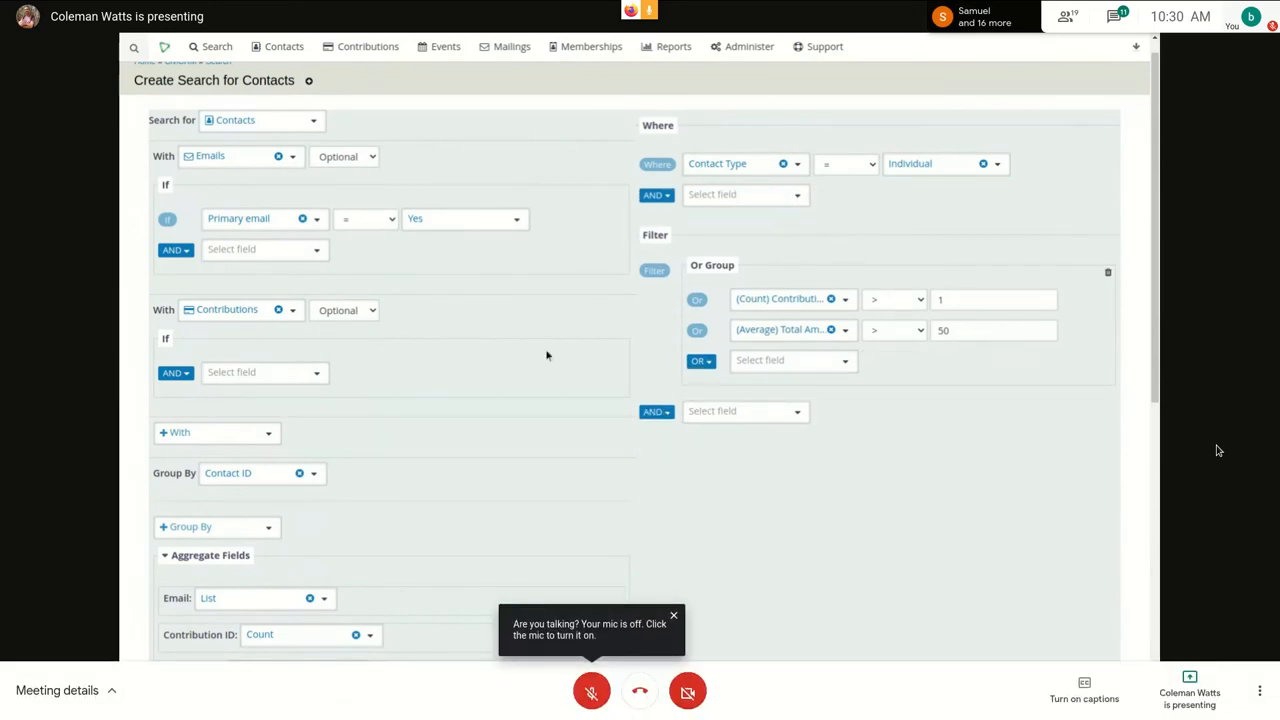
click(262, 120)
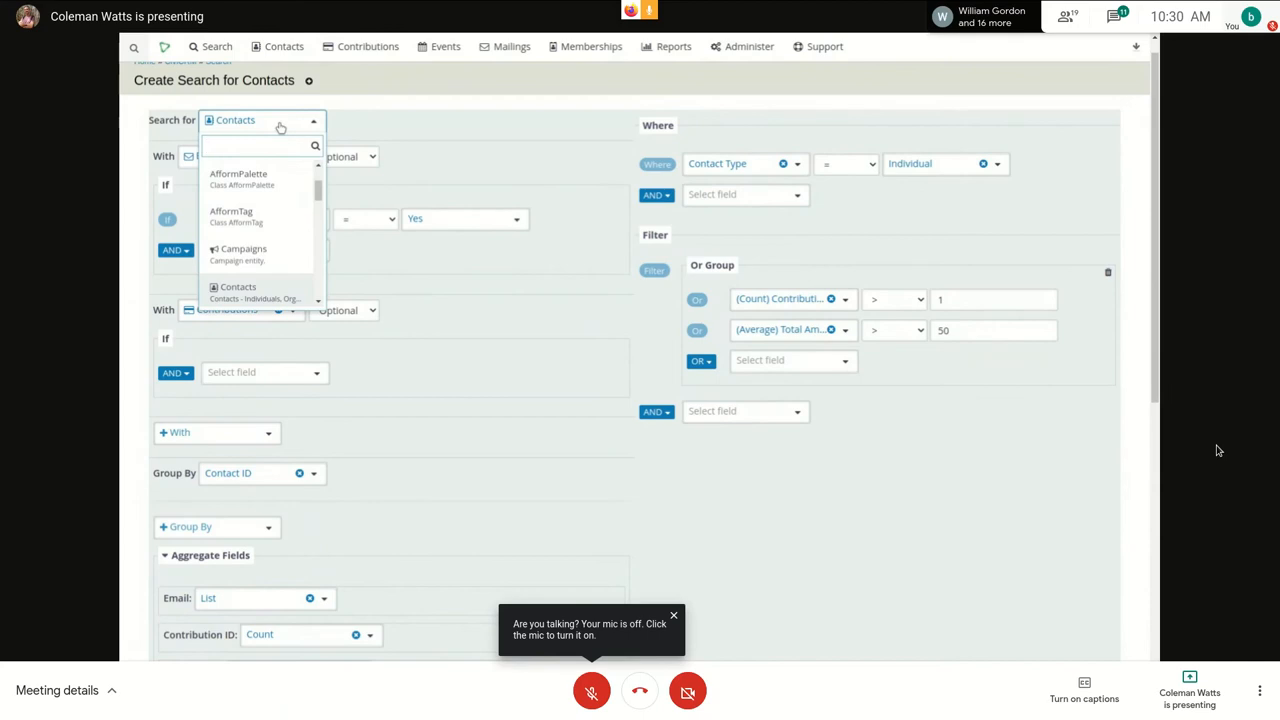
text(cust)
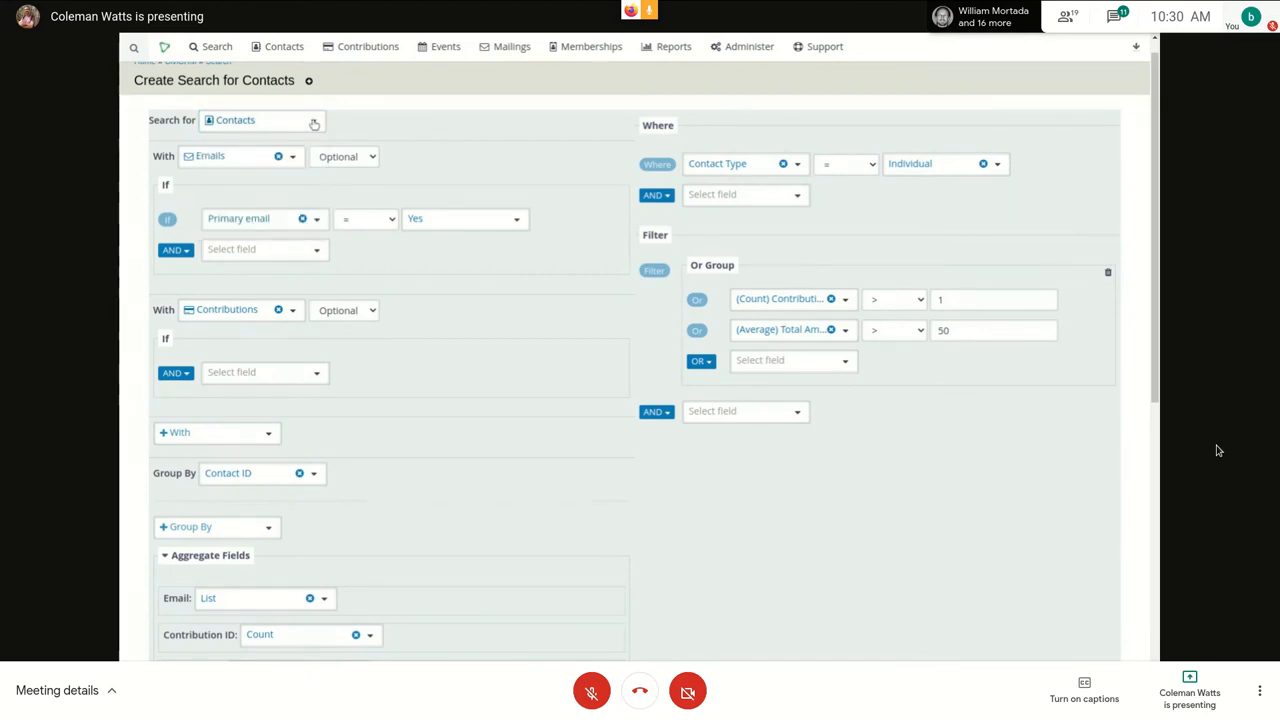
click(260, 120)
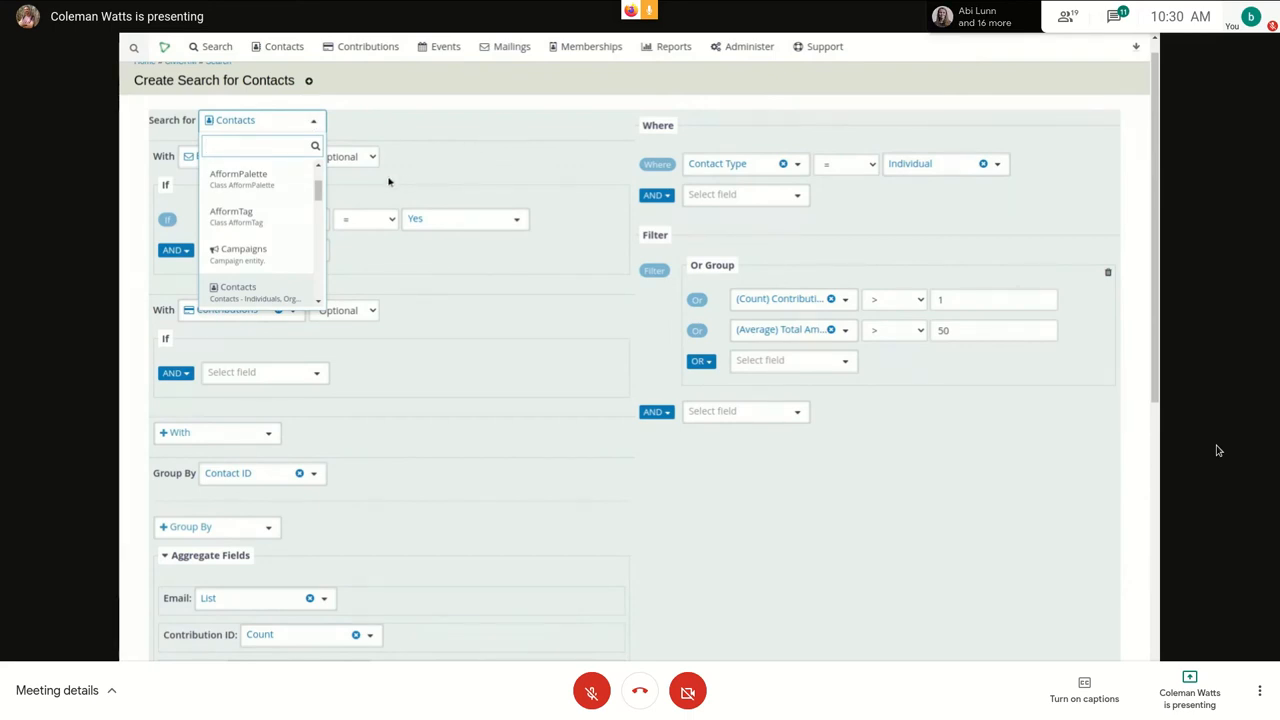
scroll(down, 3)
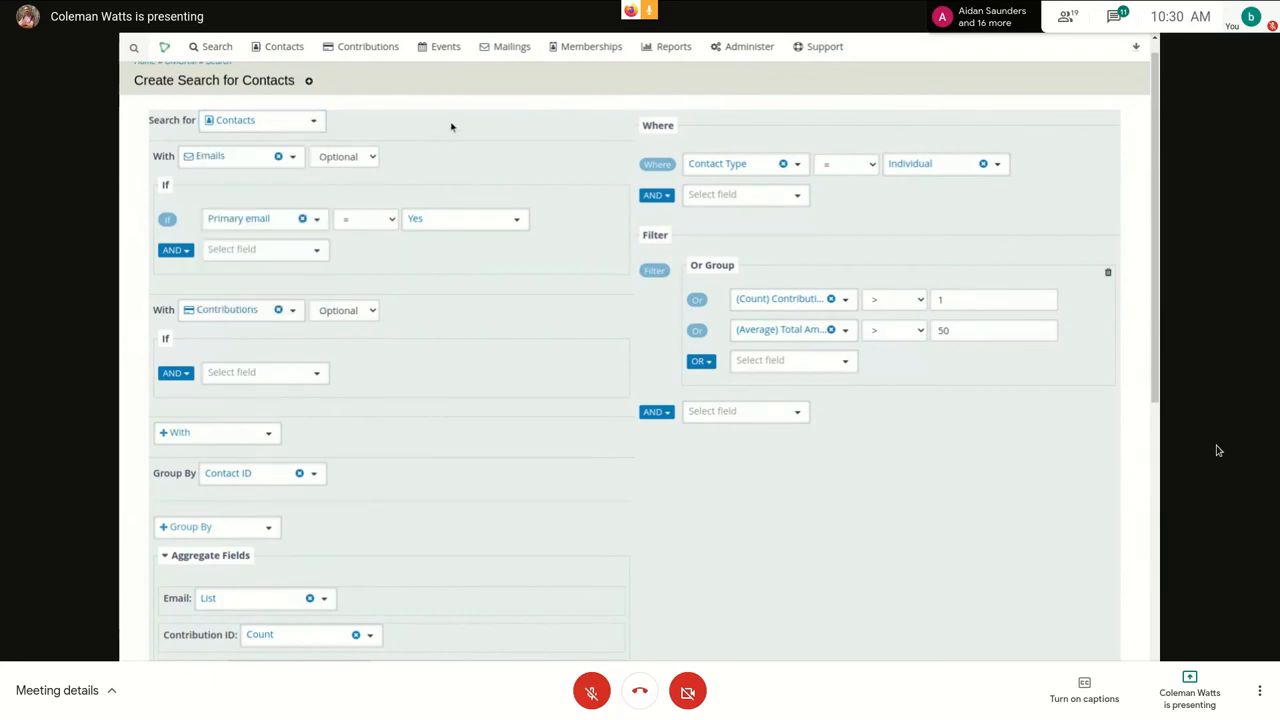
click(204, 432)
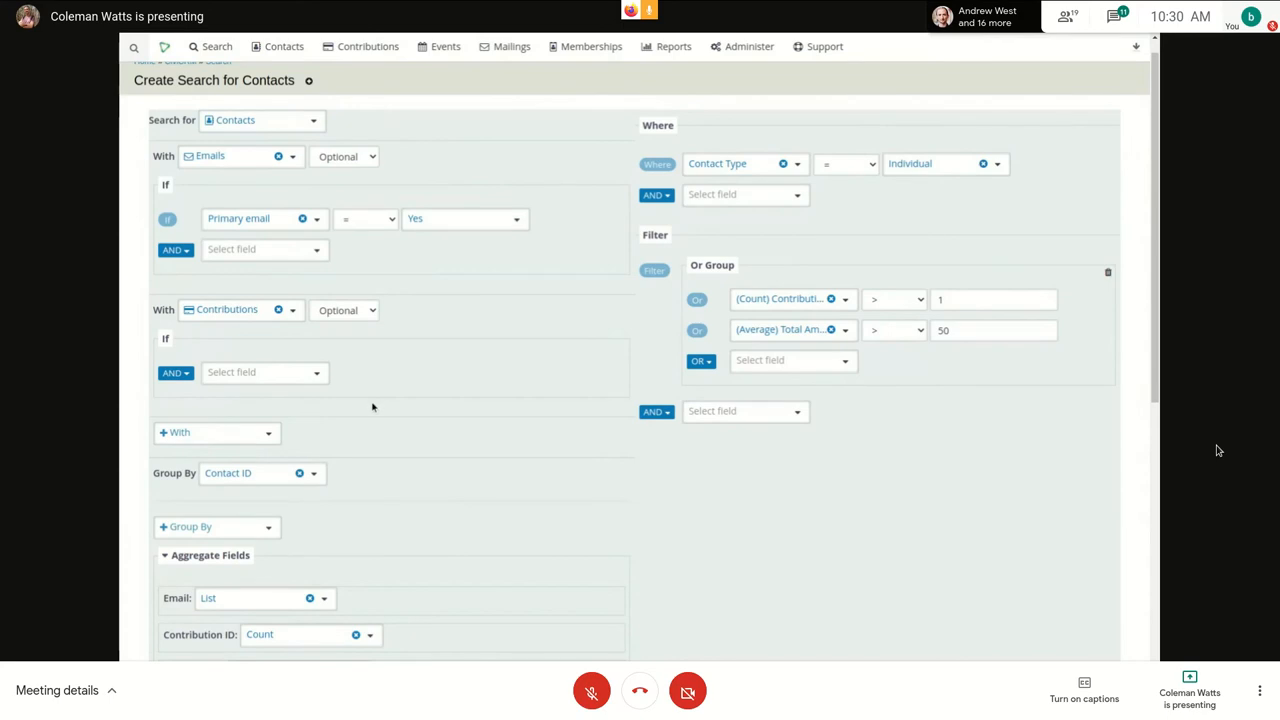
mouse_move(388, 408)
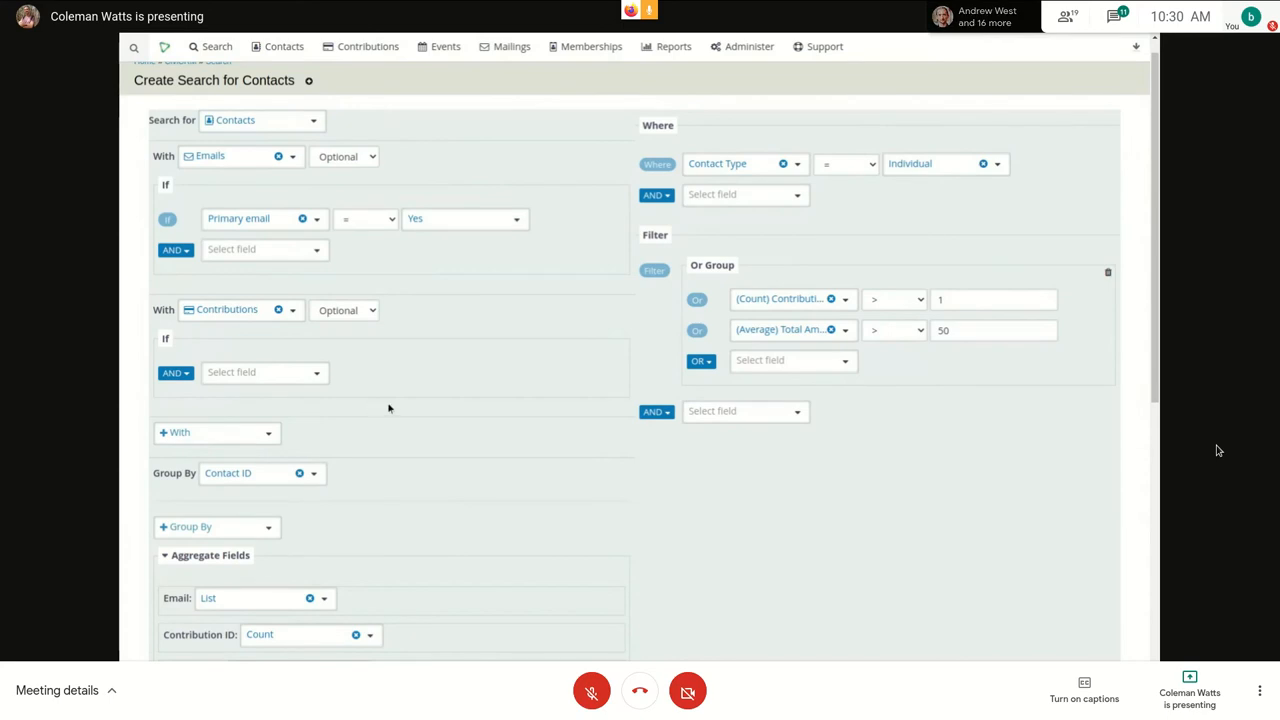
scroll(down, 3)
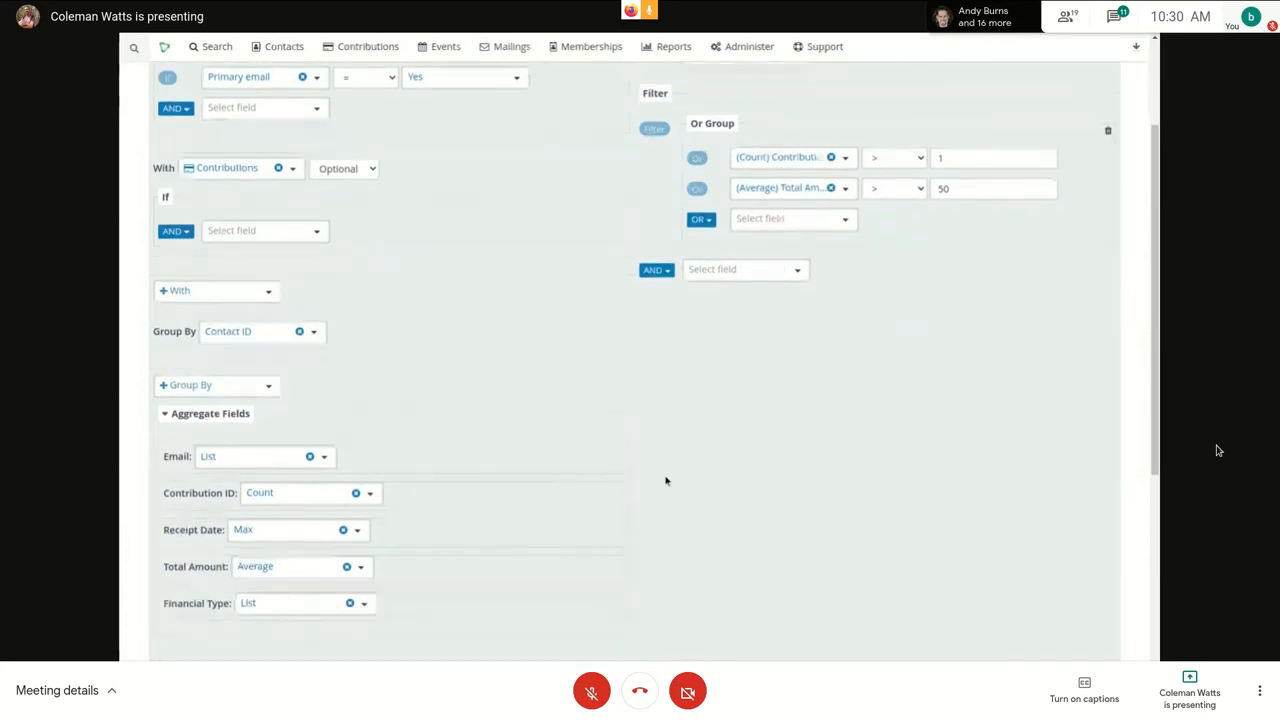
scroll(down, 3)
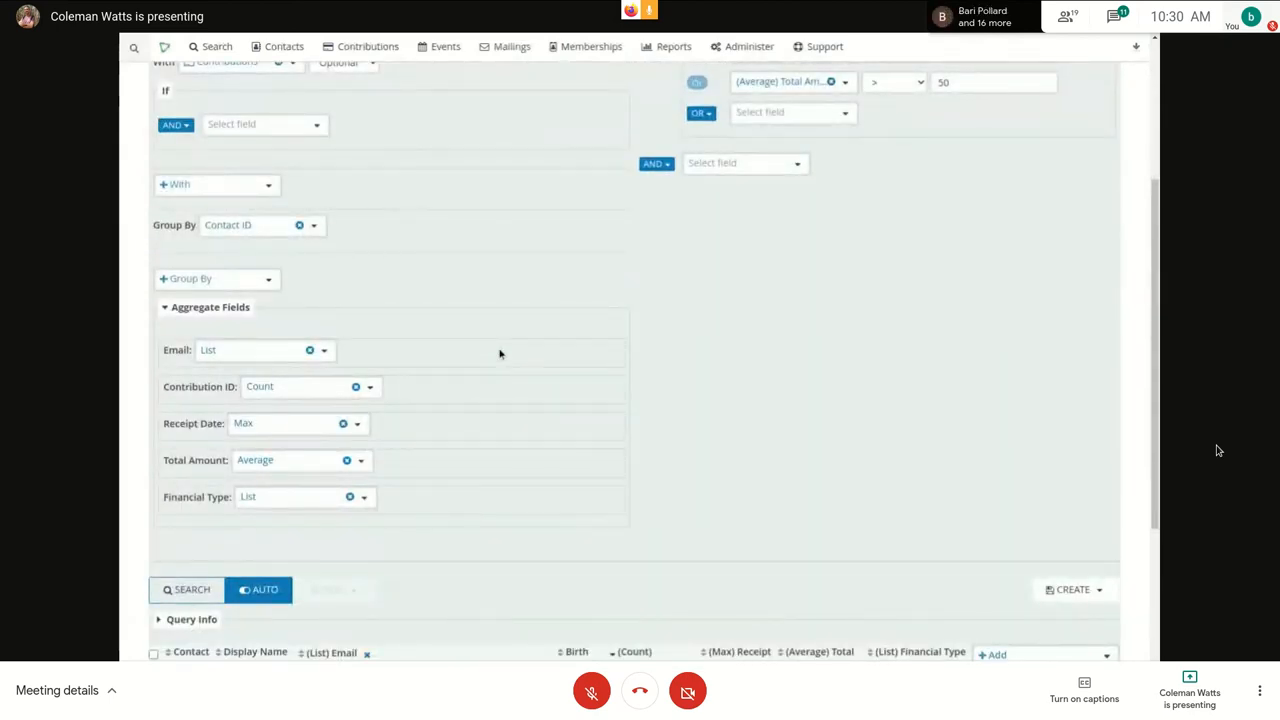
mouse_move(758, 422)
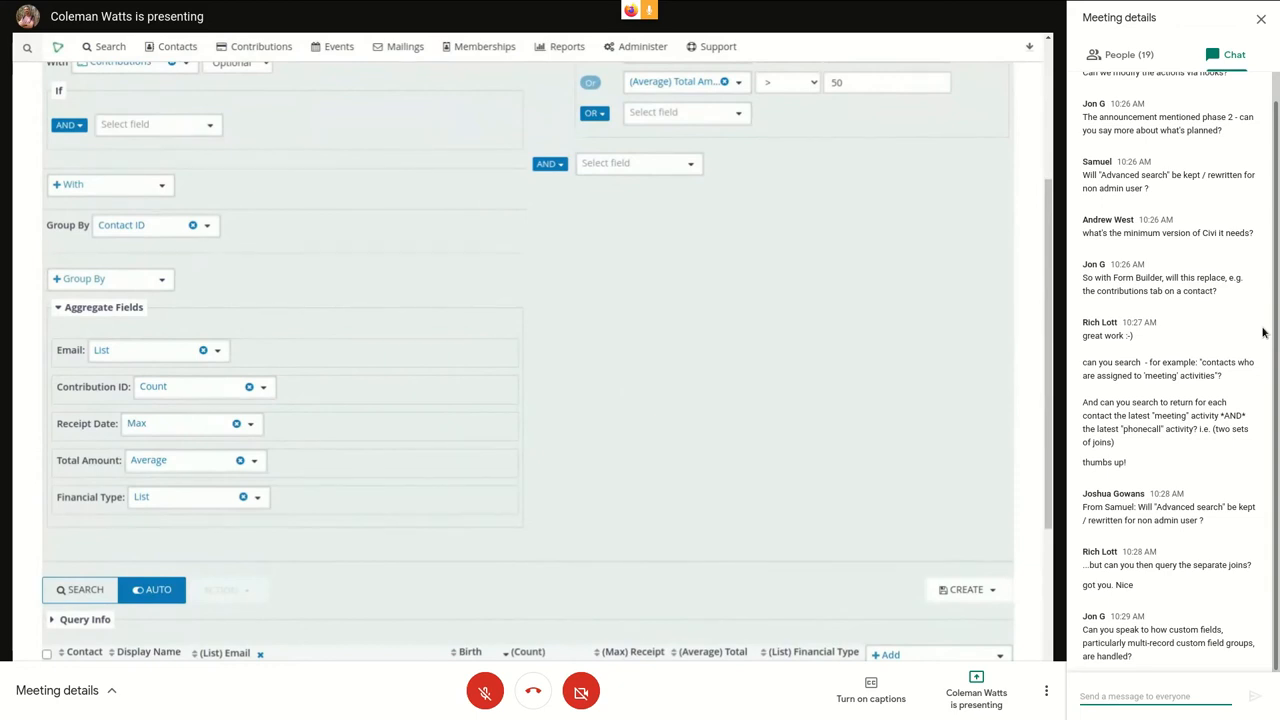
mouse_move(1274, 388)
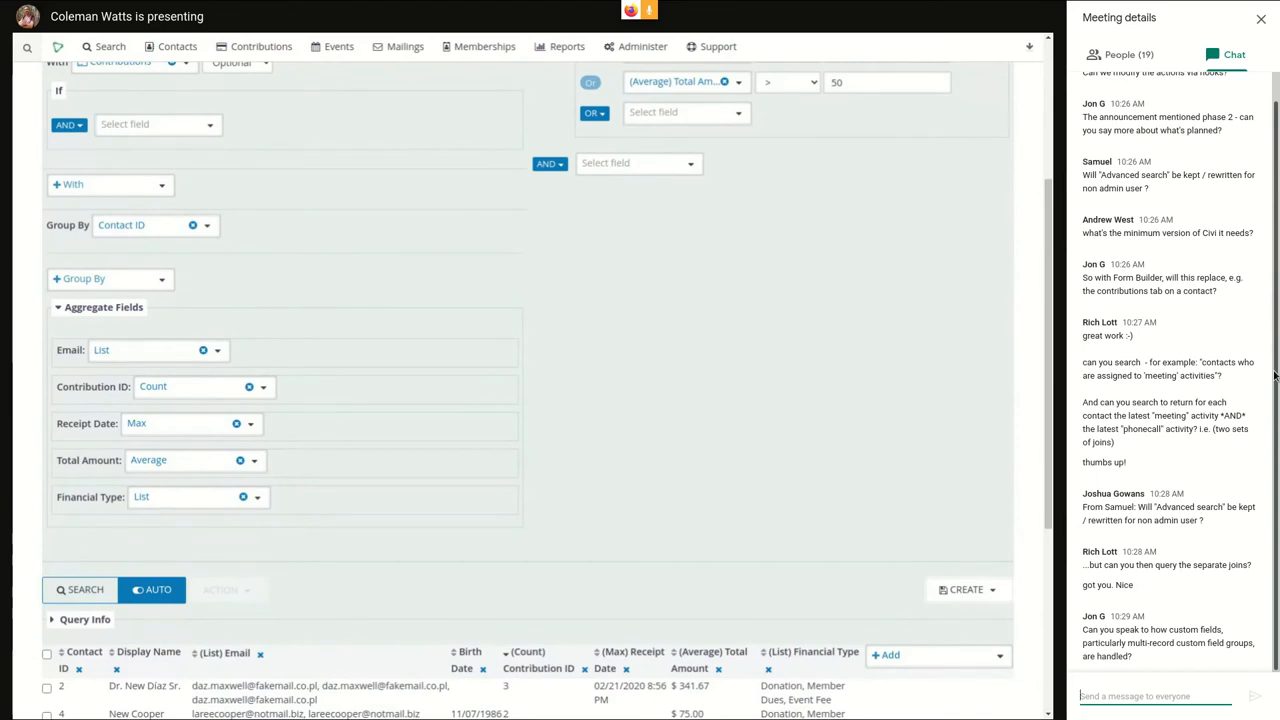
mouse_move(622, 376)
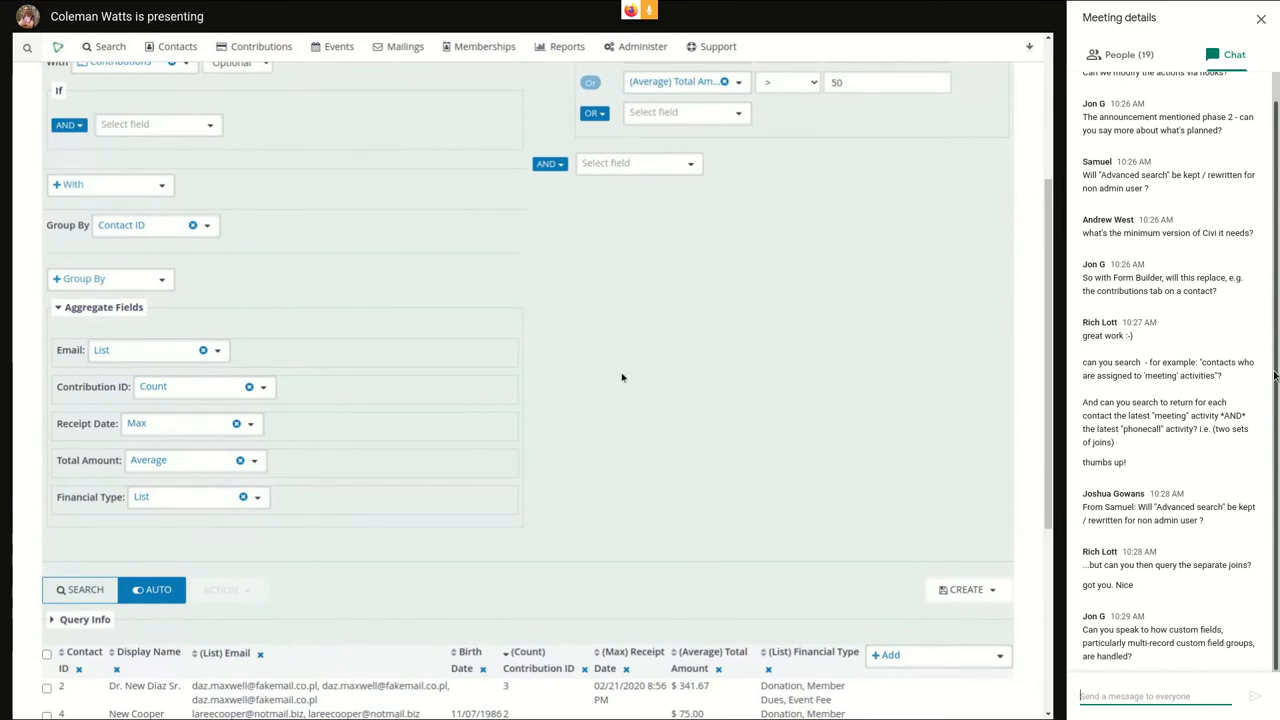
mouse_move(620, 380)
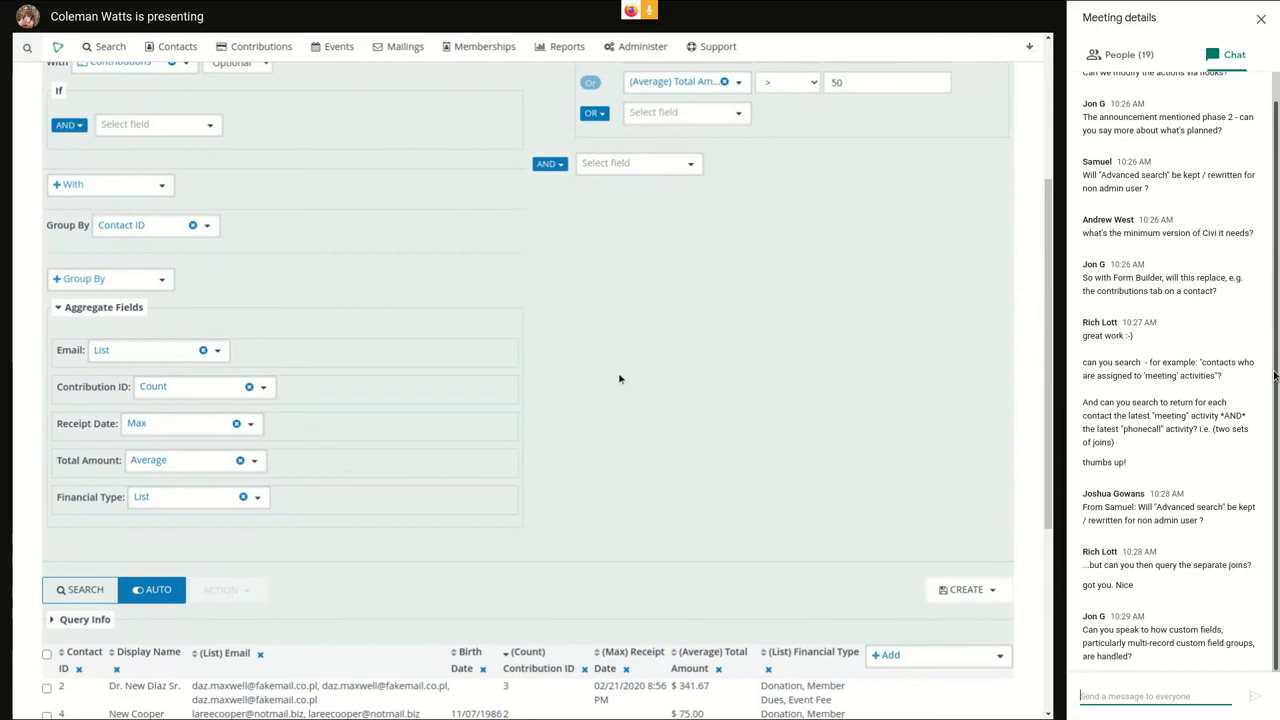
- Scroll down to the loaded grouped results and back up to the search criteria
scroll(down, 3)
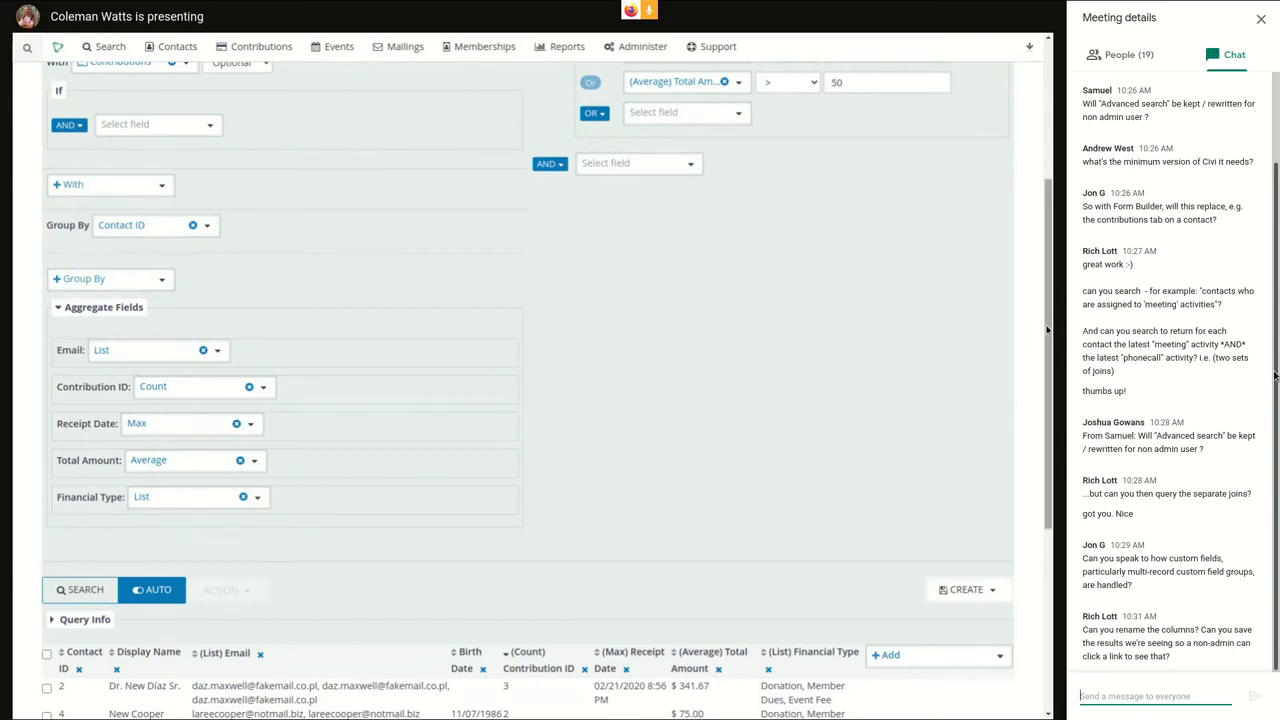
mouse_move(1020, 336)
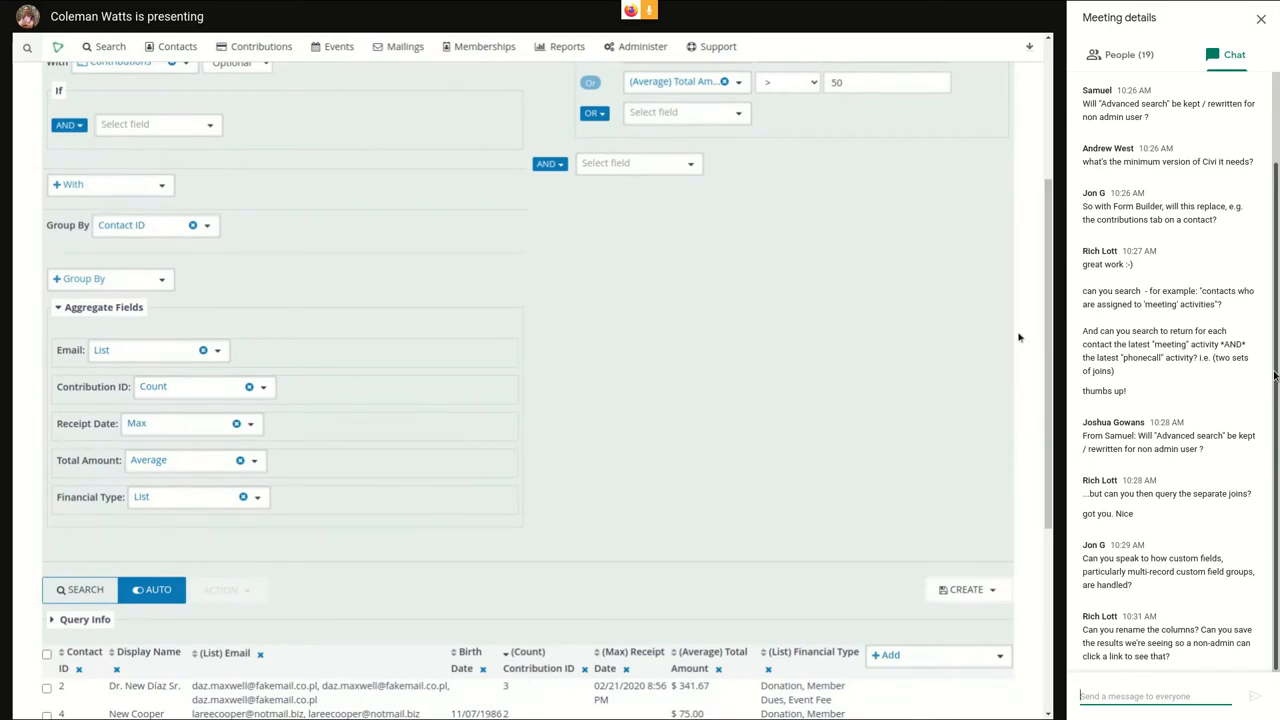
mouse_move(644, 362)
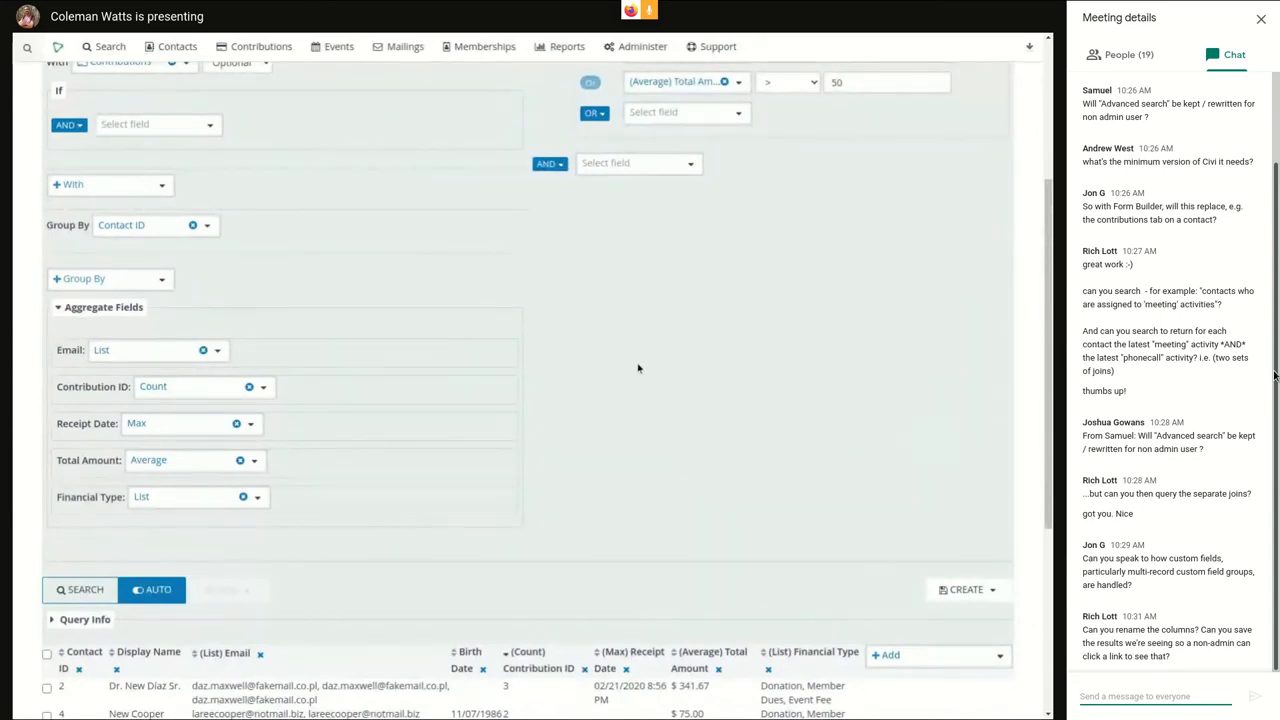
mouse_move(624, 372)
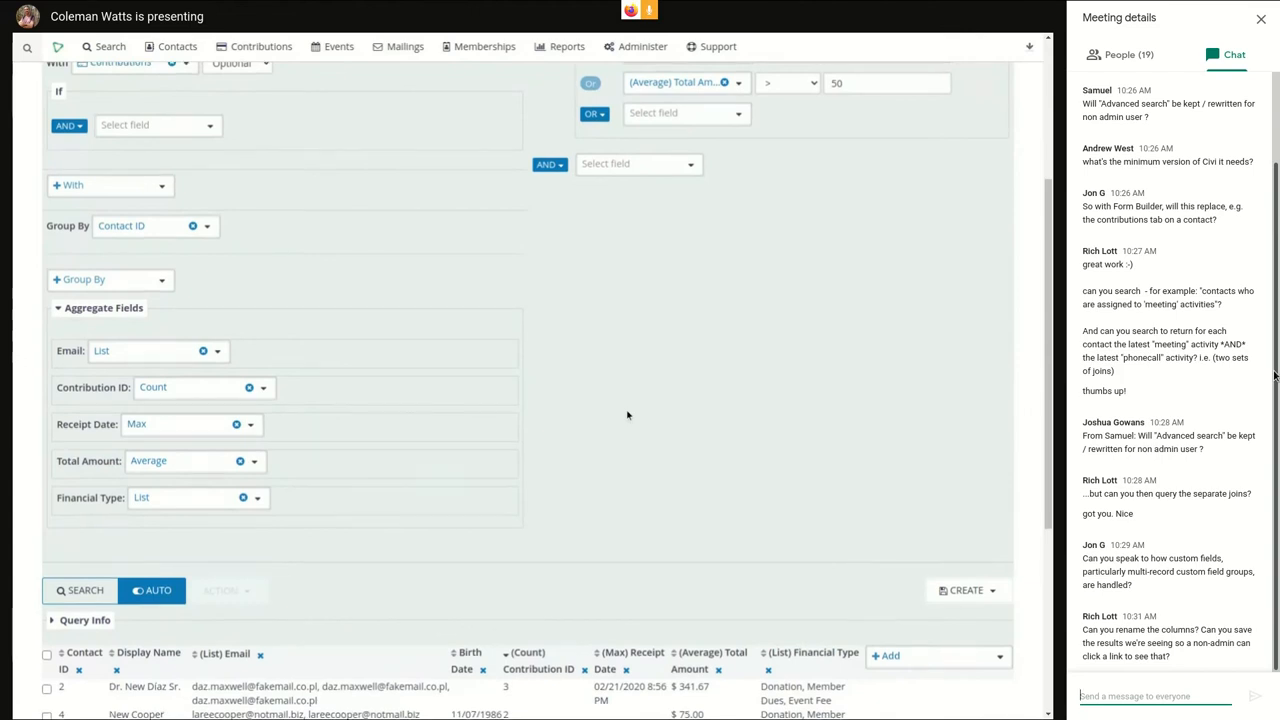
scroll(up, 3)
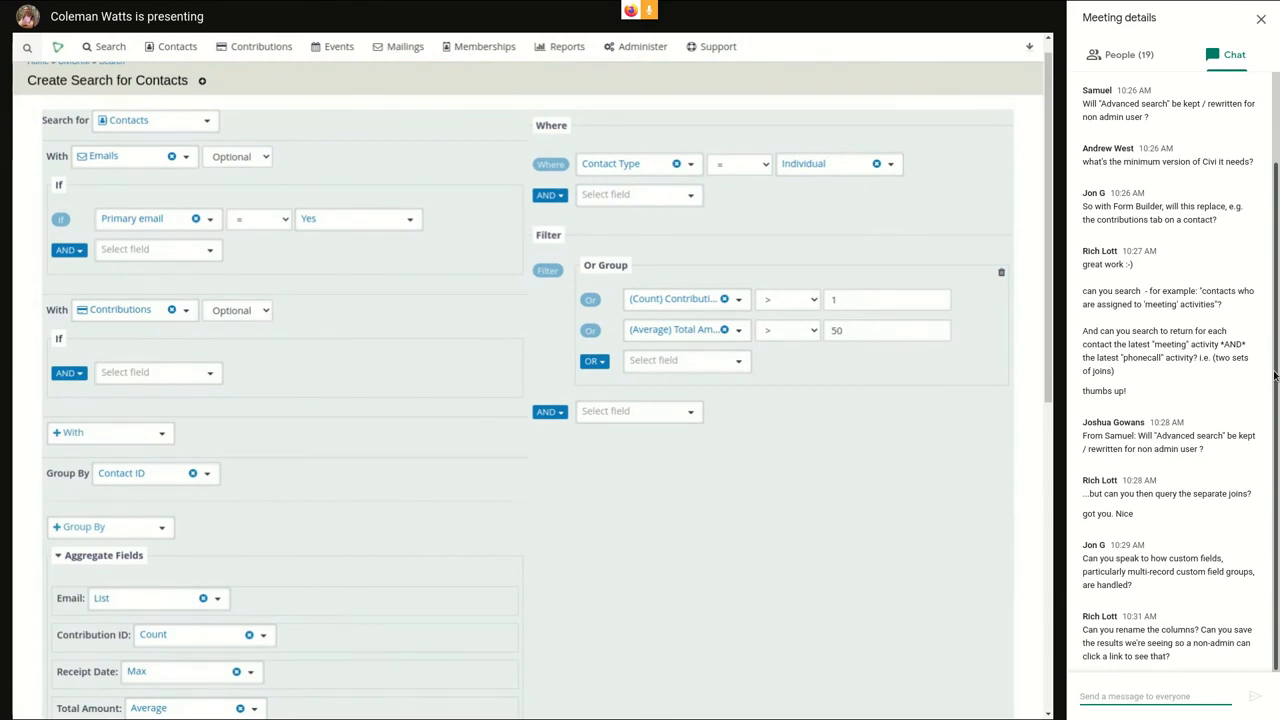
mouse_move(628, 504)
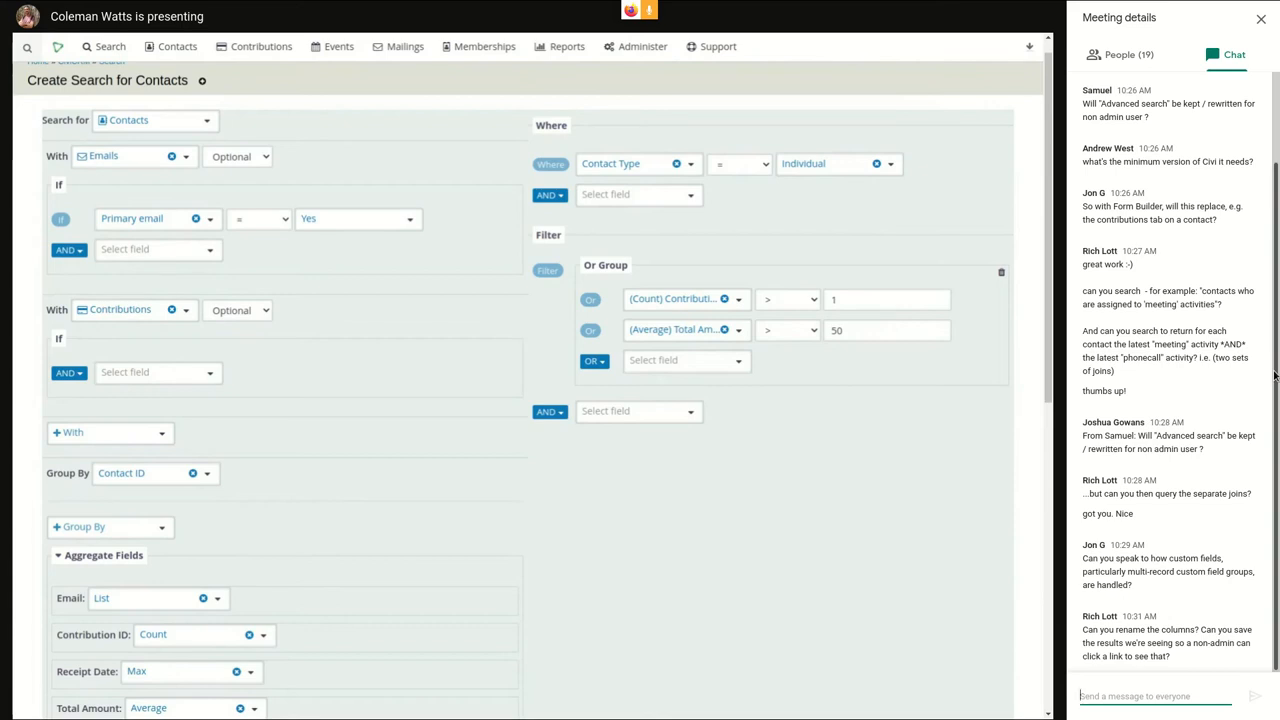
- Scroll past the Aggregate Fields to the results pager showing 41 results in pages of 10
scroll(down, 3)
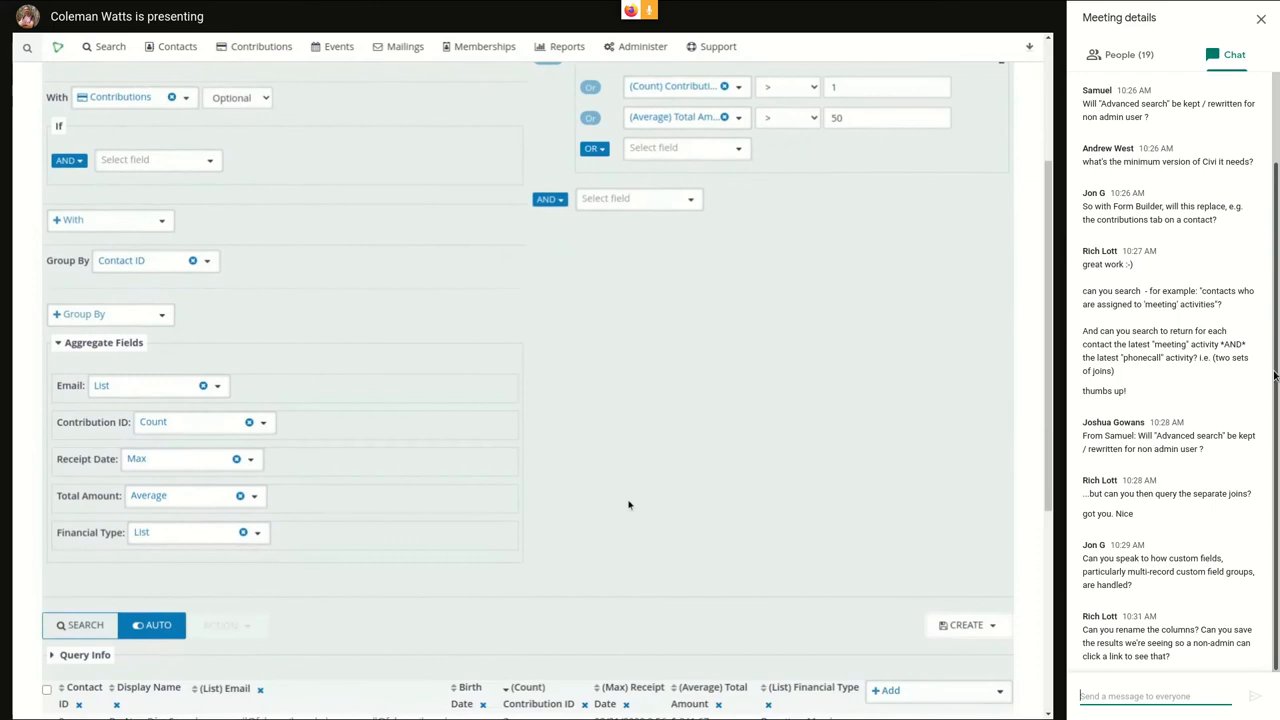
scroll(down, 3)
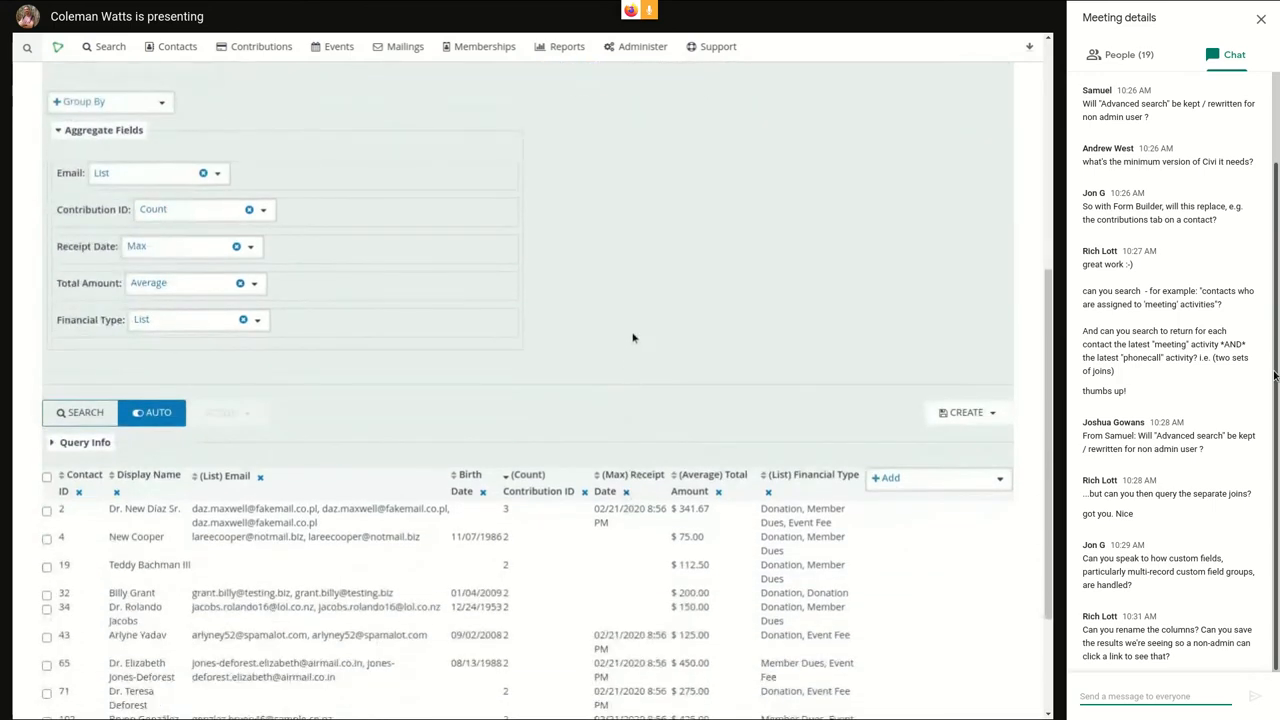
scroll(down, 3)
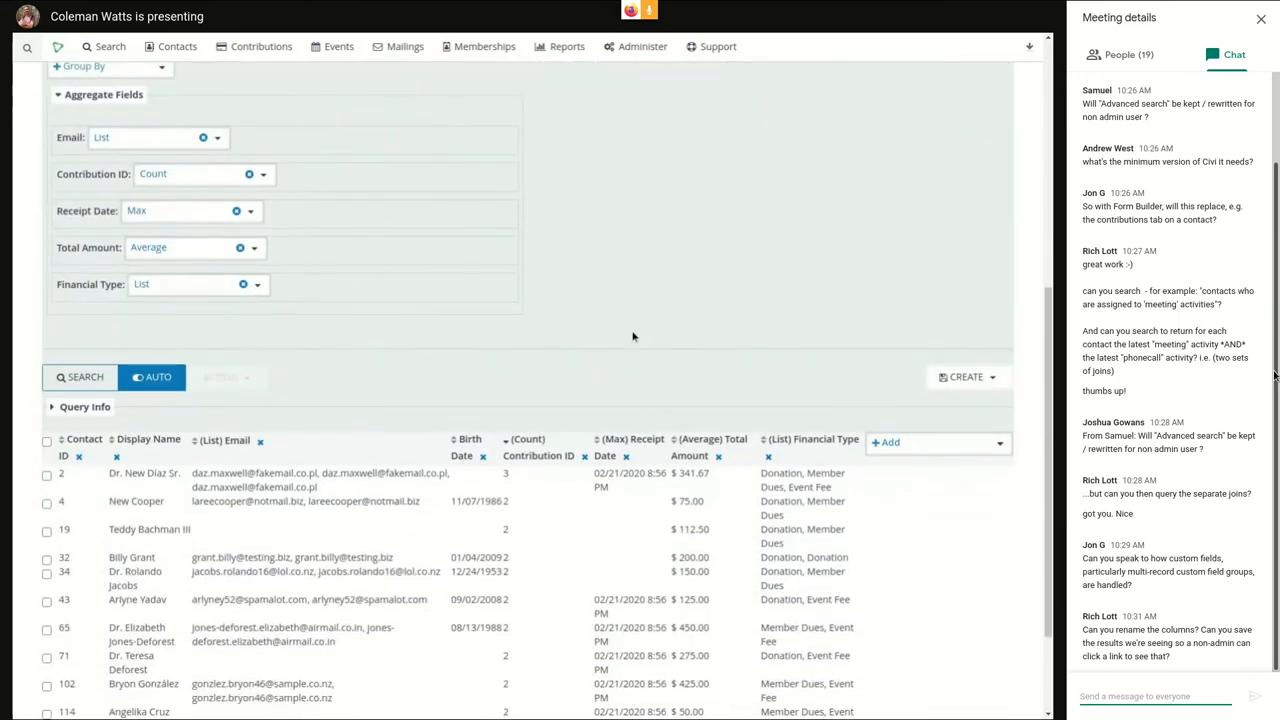
scroll(down, 3)
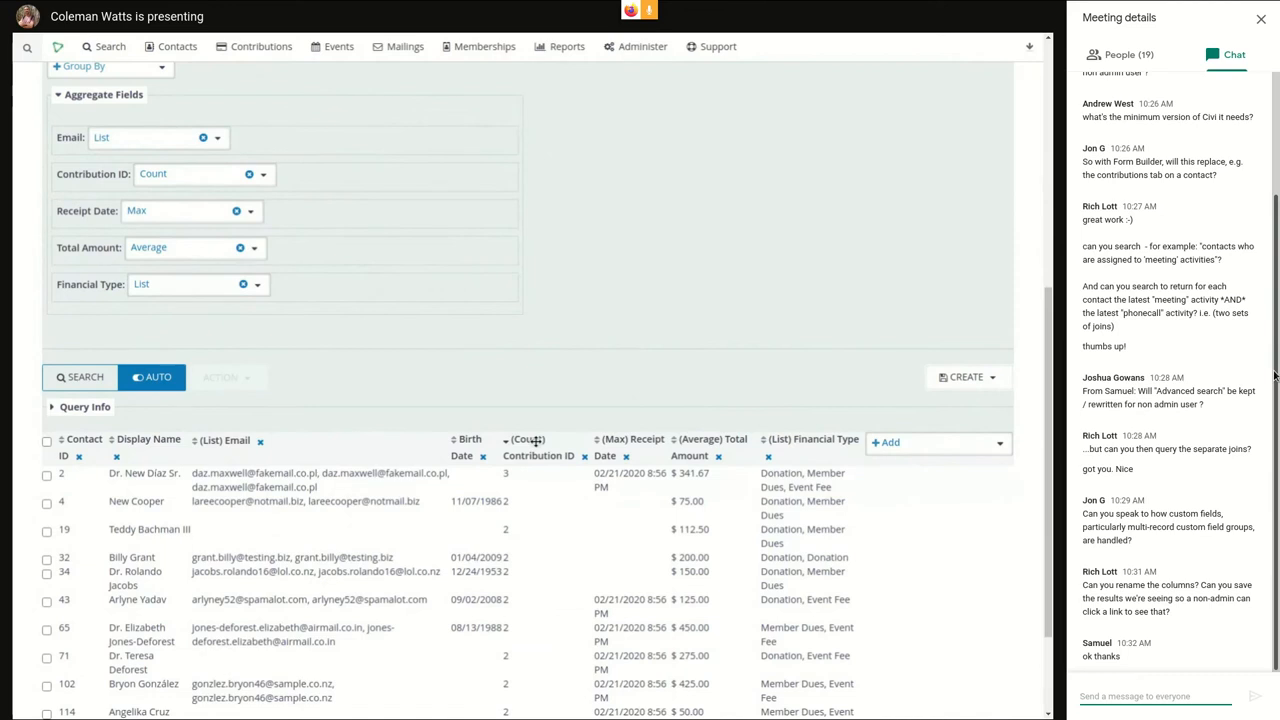
mouse_move(710, 290)
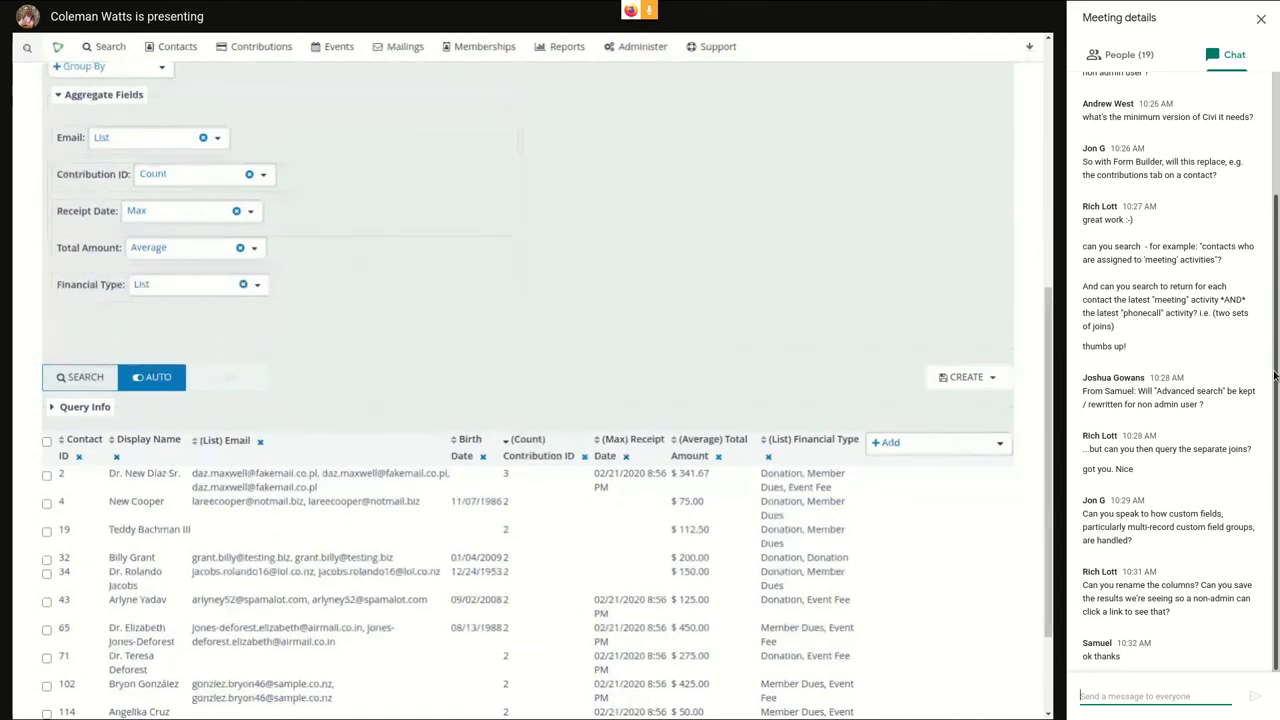
scroll(down, 3)
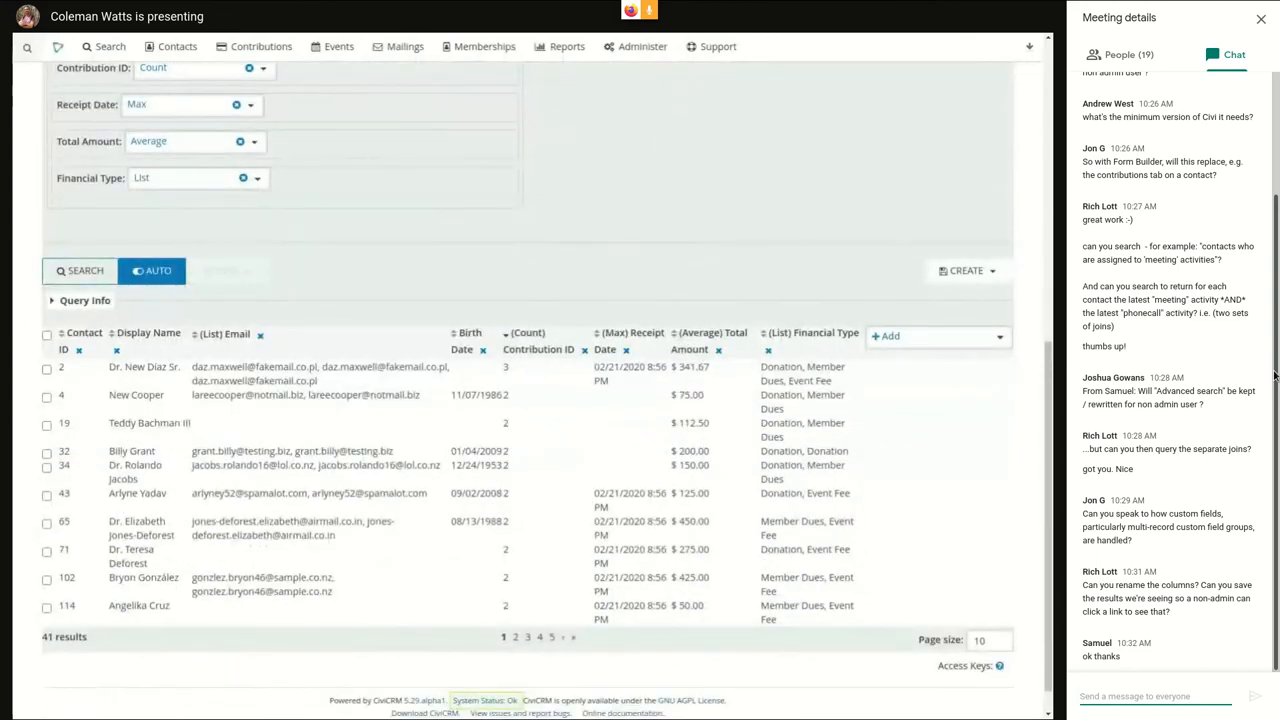
mouse_move(732, 262)
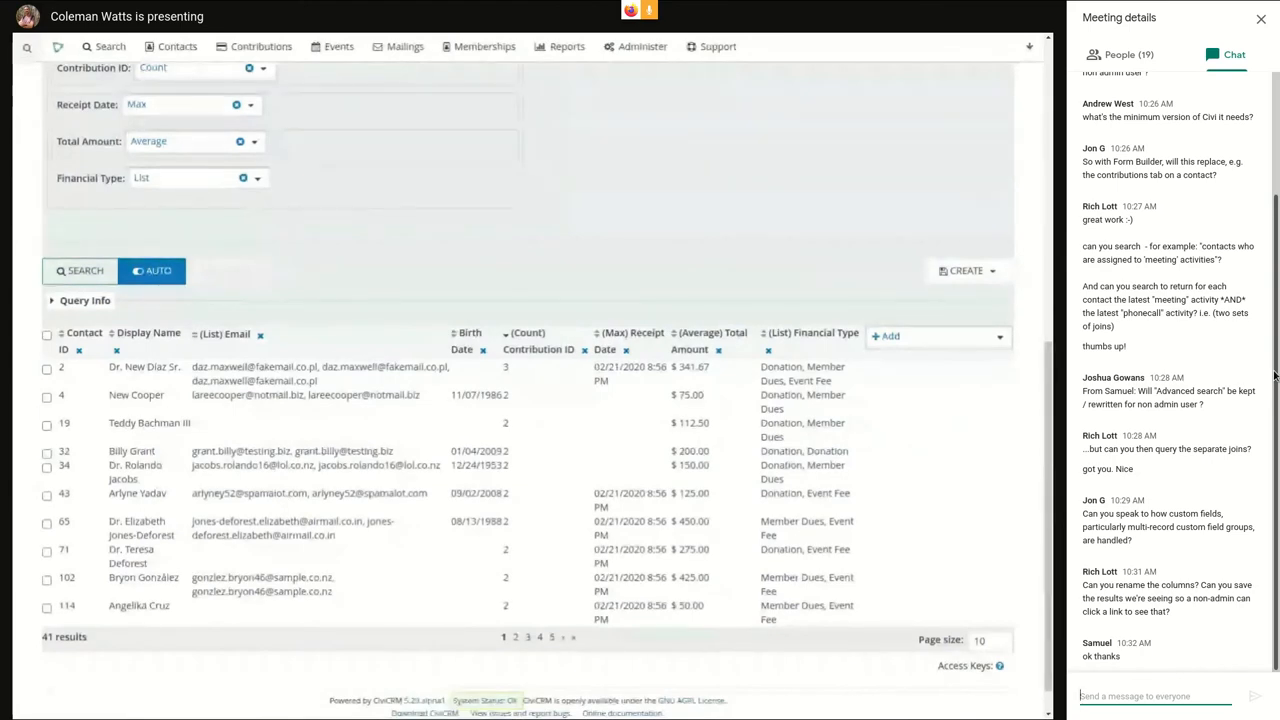
mouse_move(852, 258)
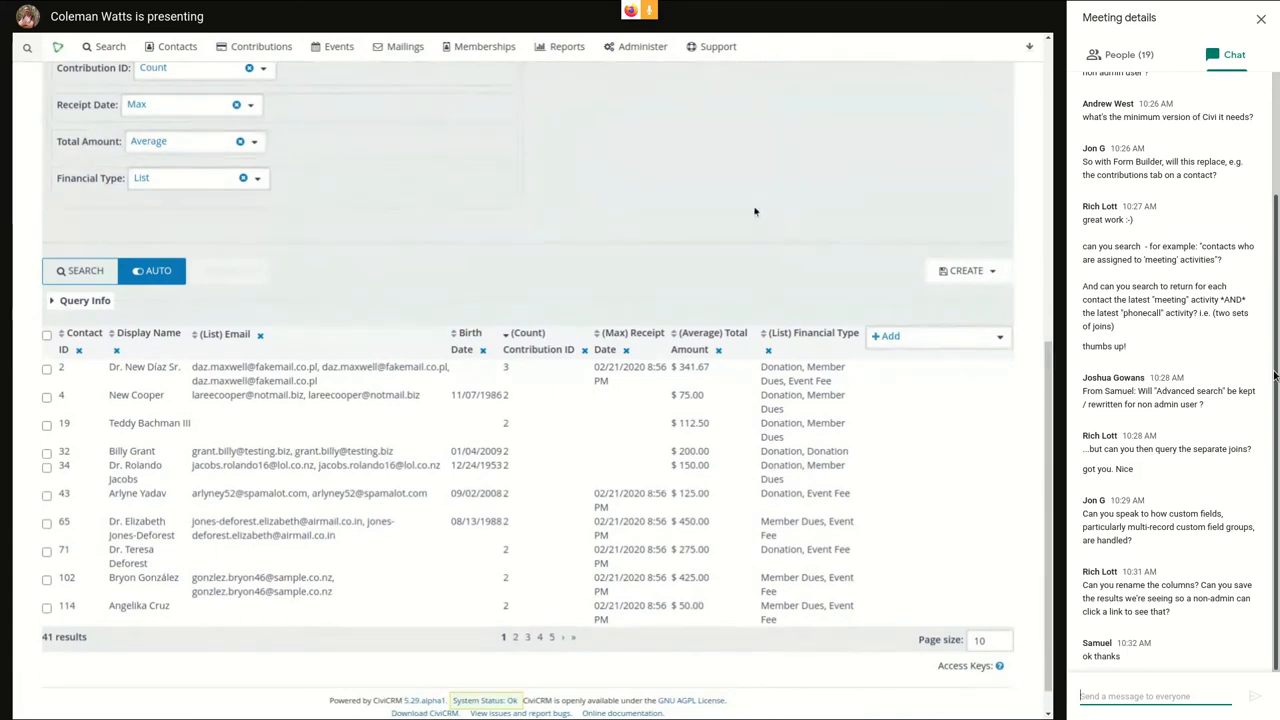
scroll(down, 3)
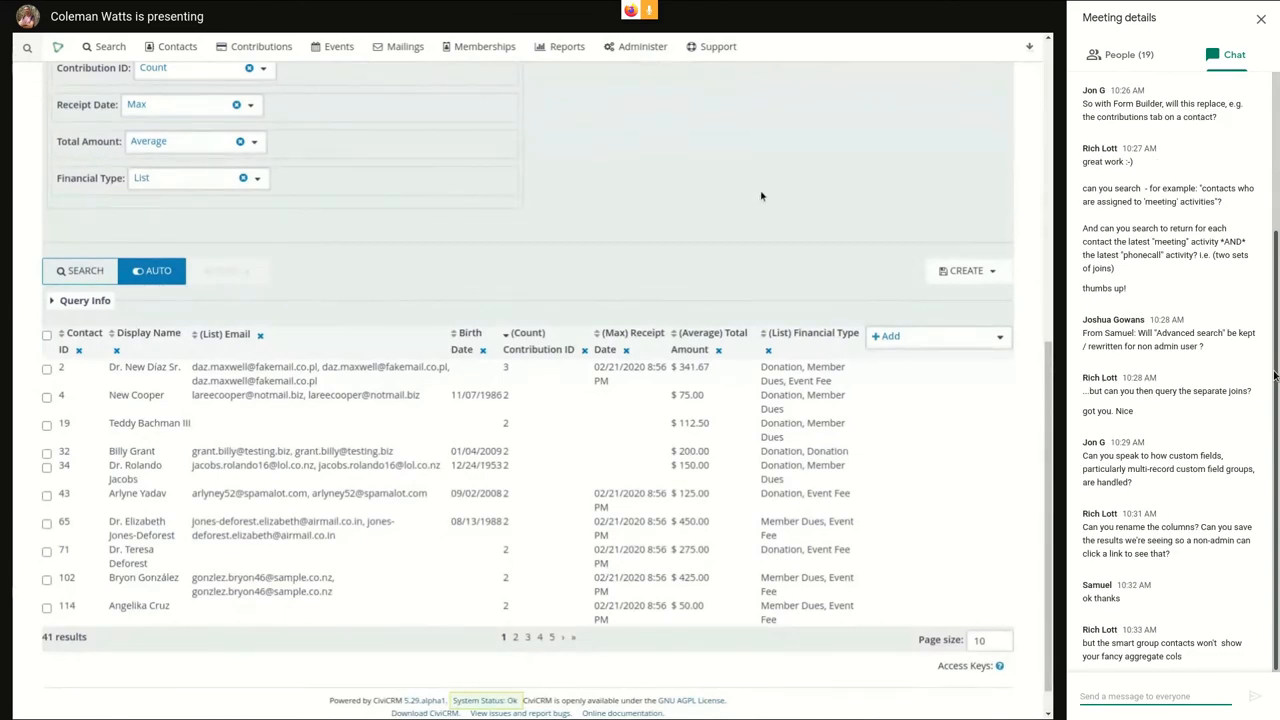
mouse_move(712, 220)
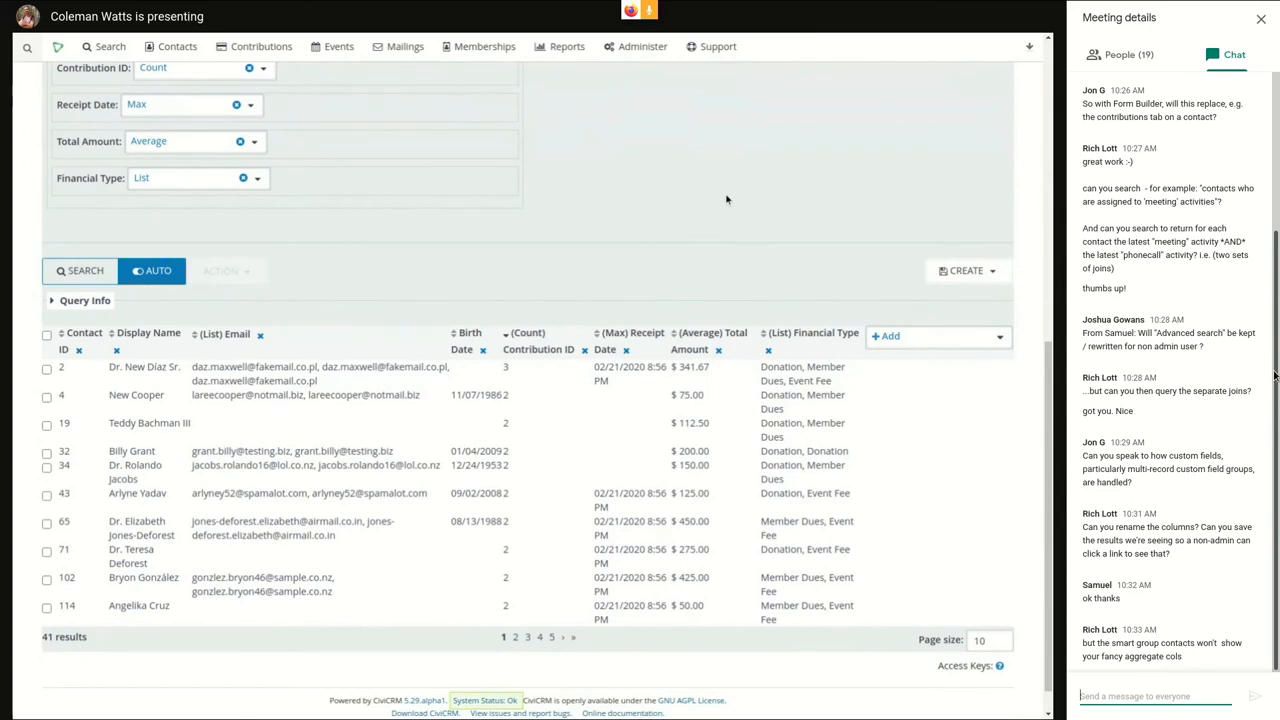
scroll(down, 3)
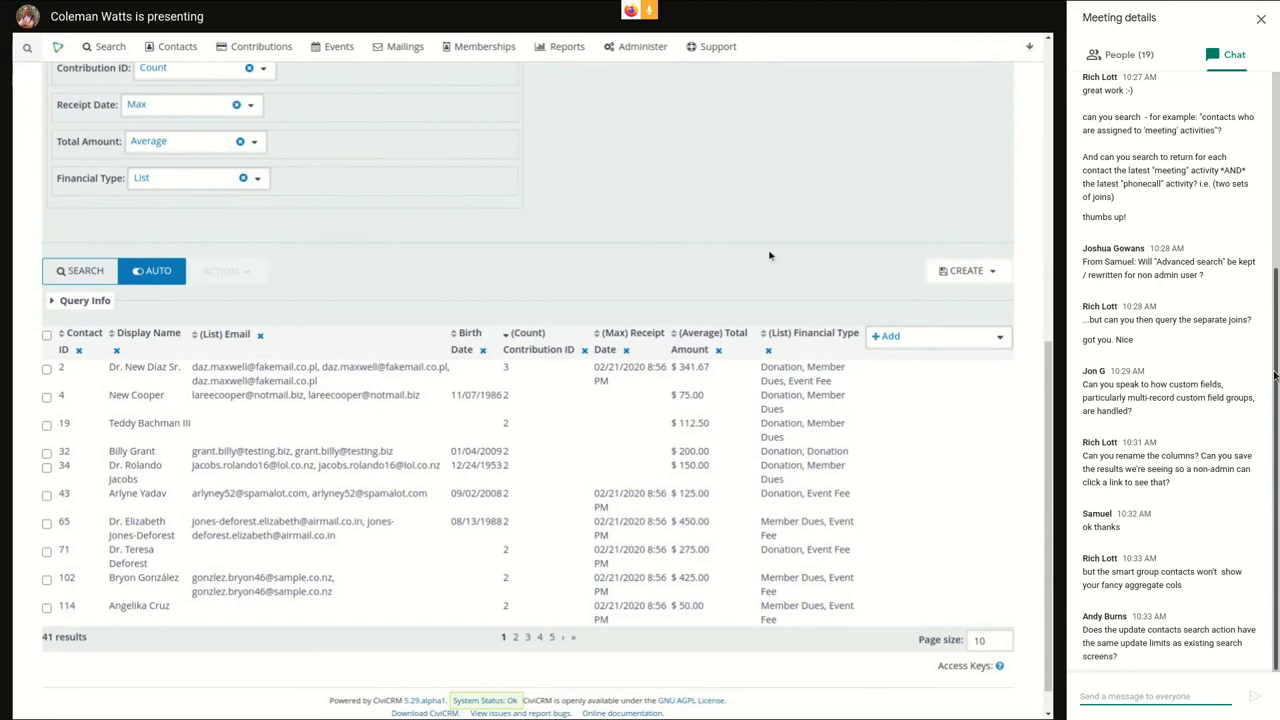
mouse_move(632, 318)
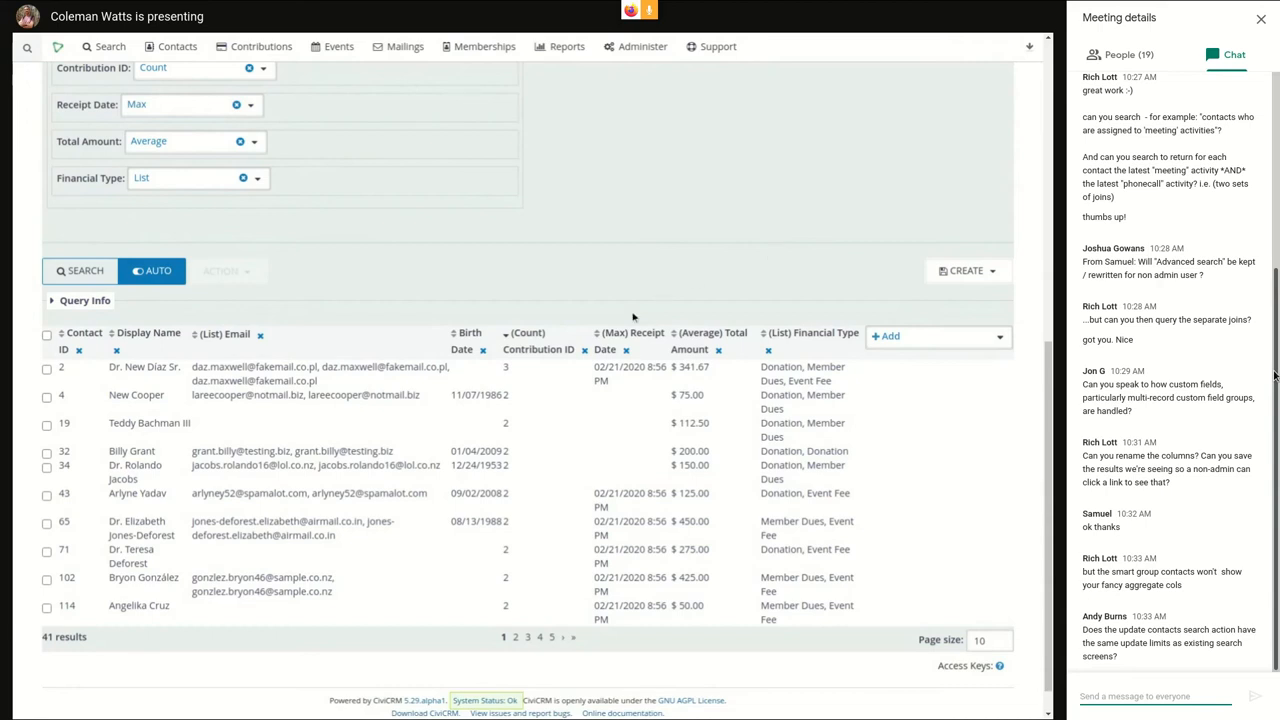
mouse_move(352, 256)
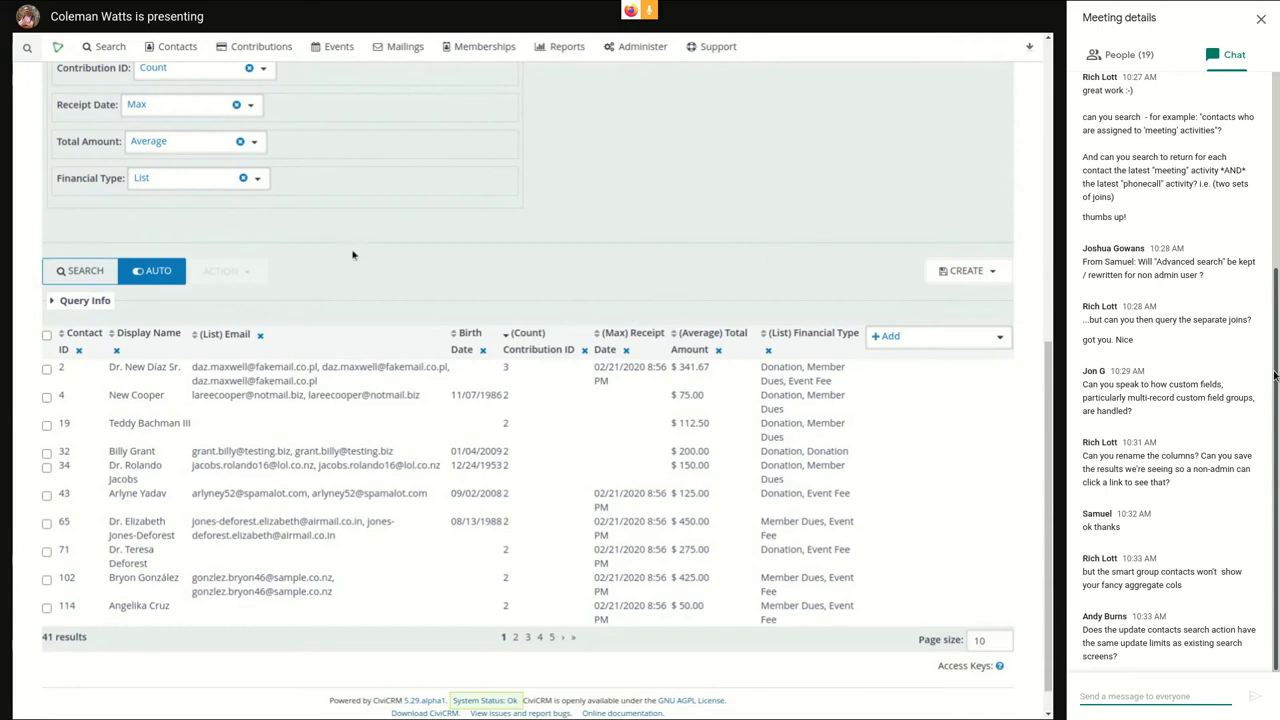
- Select three contacts and choose Update multiple contacts from the Action menu
click(44, 424)
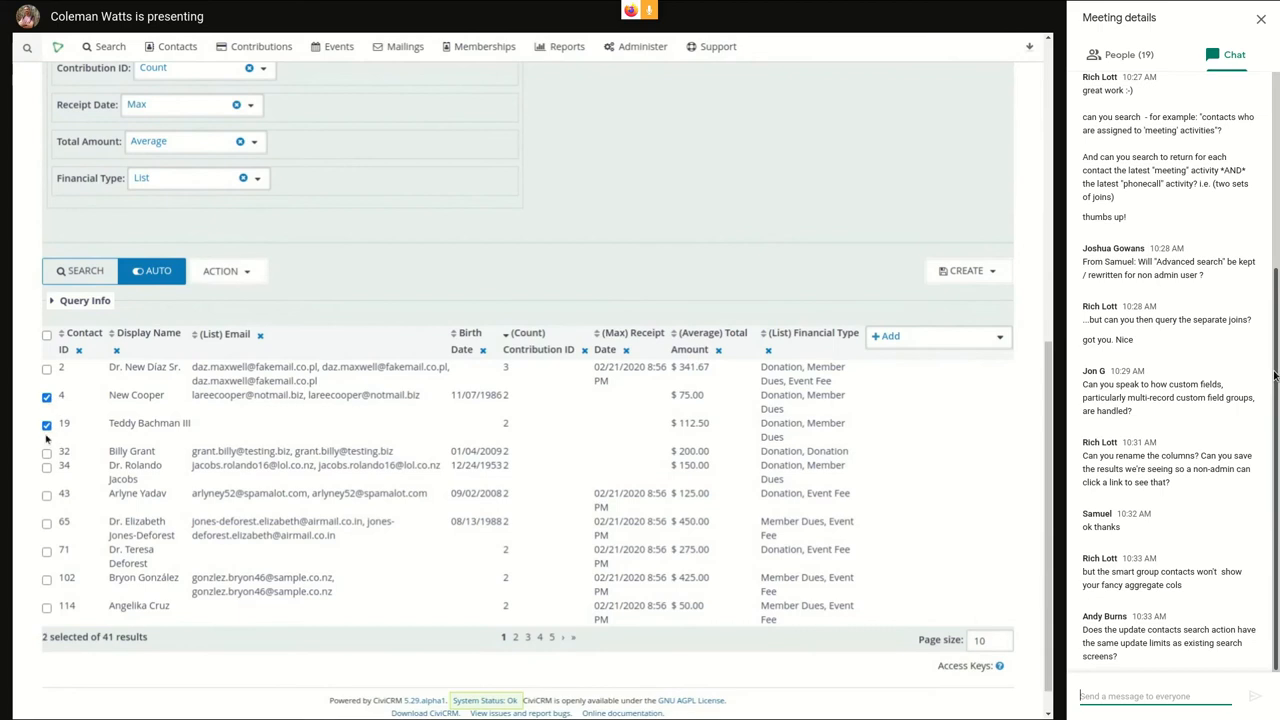
click(228, 272)
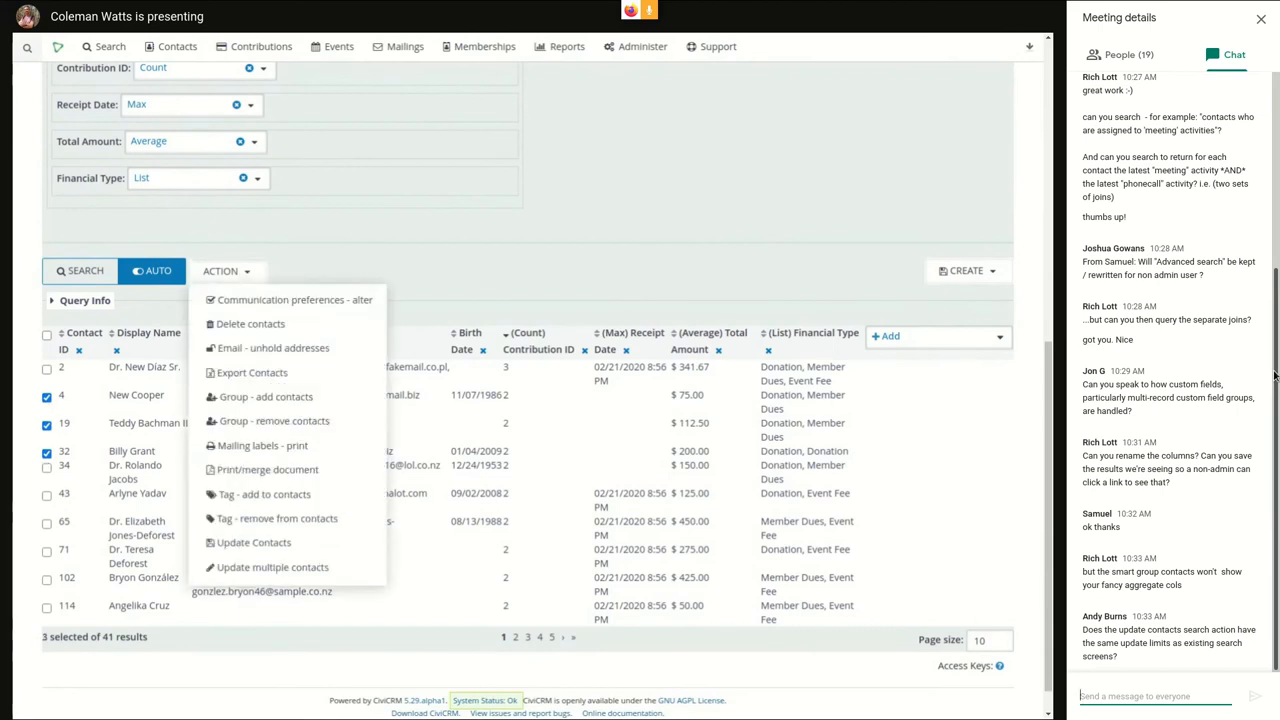
mouse_move(252, 544)
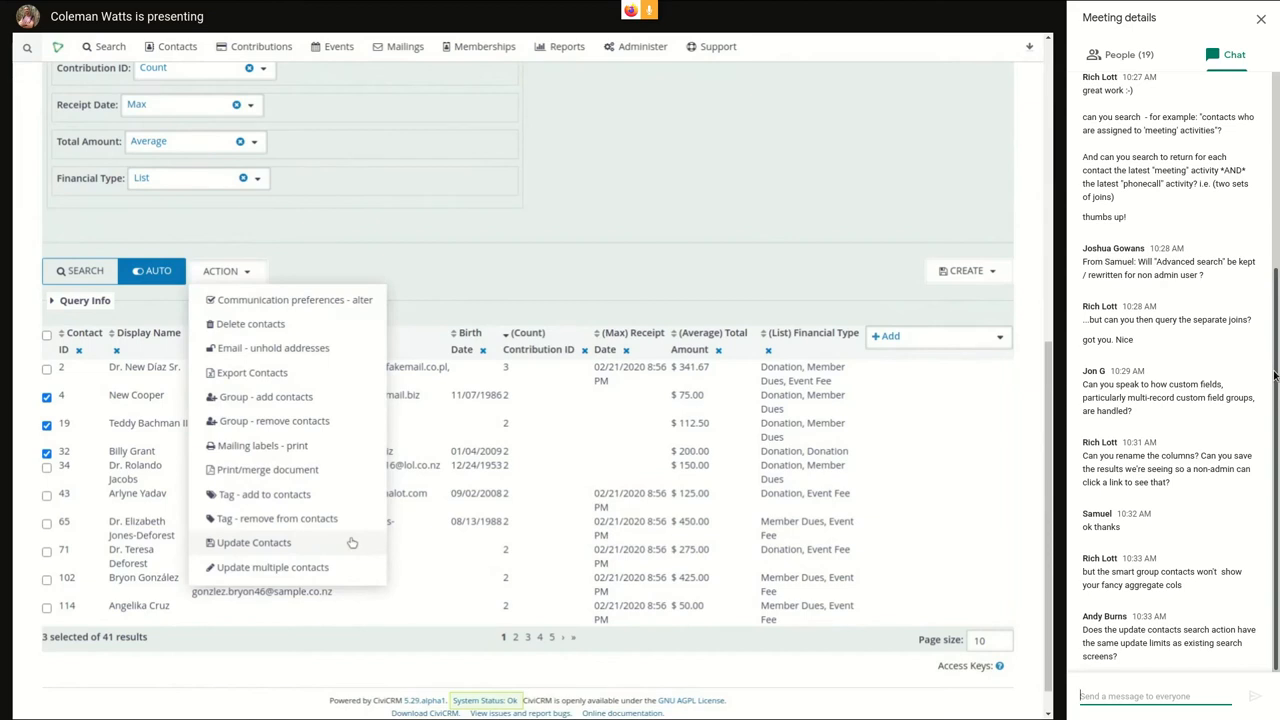
mouse_move(344, 576)
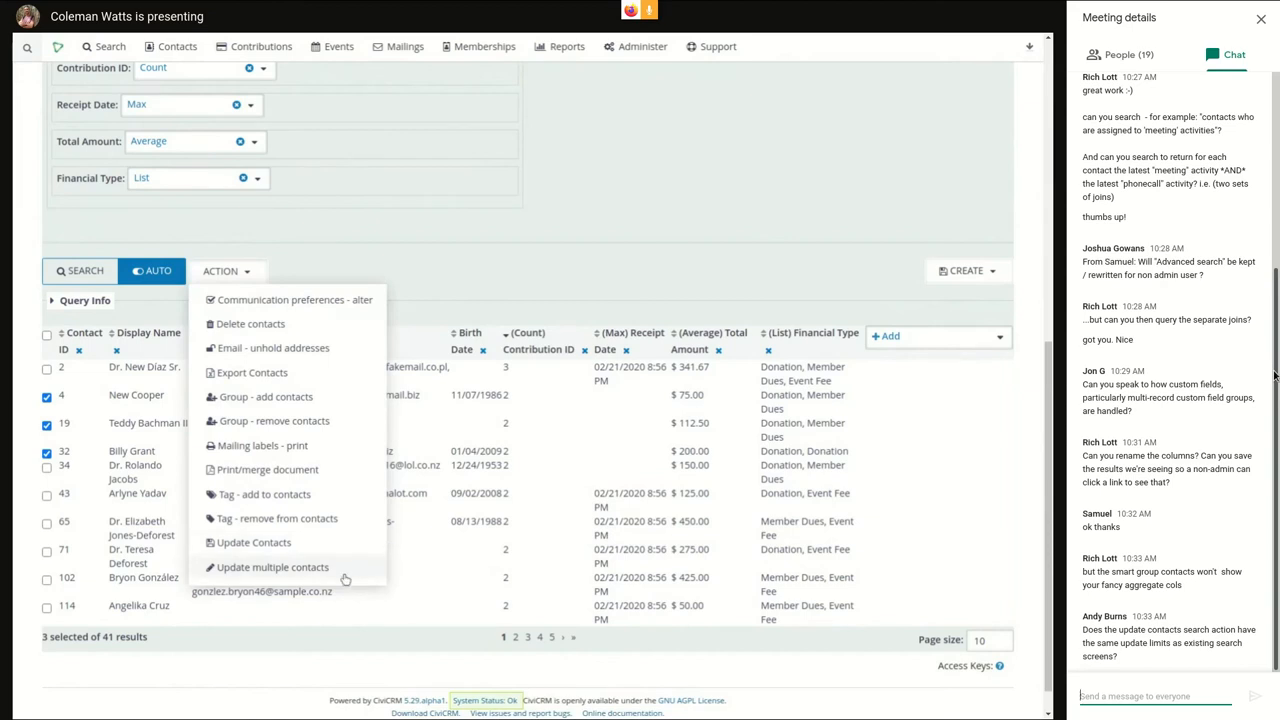
click(272, 568)
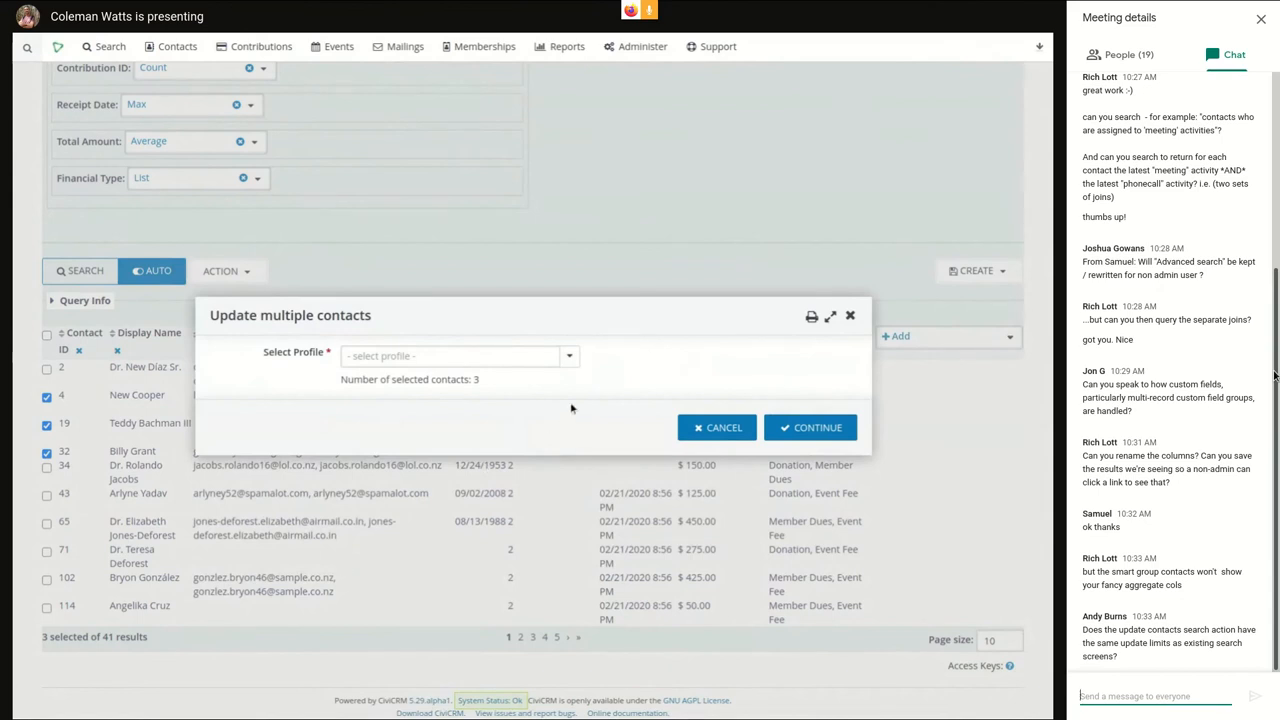
- Browse the Select Profile list, then cancel the Update multiple contacts form unchanged
click(460, 356)
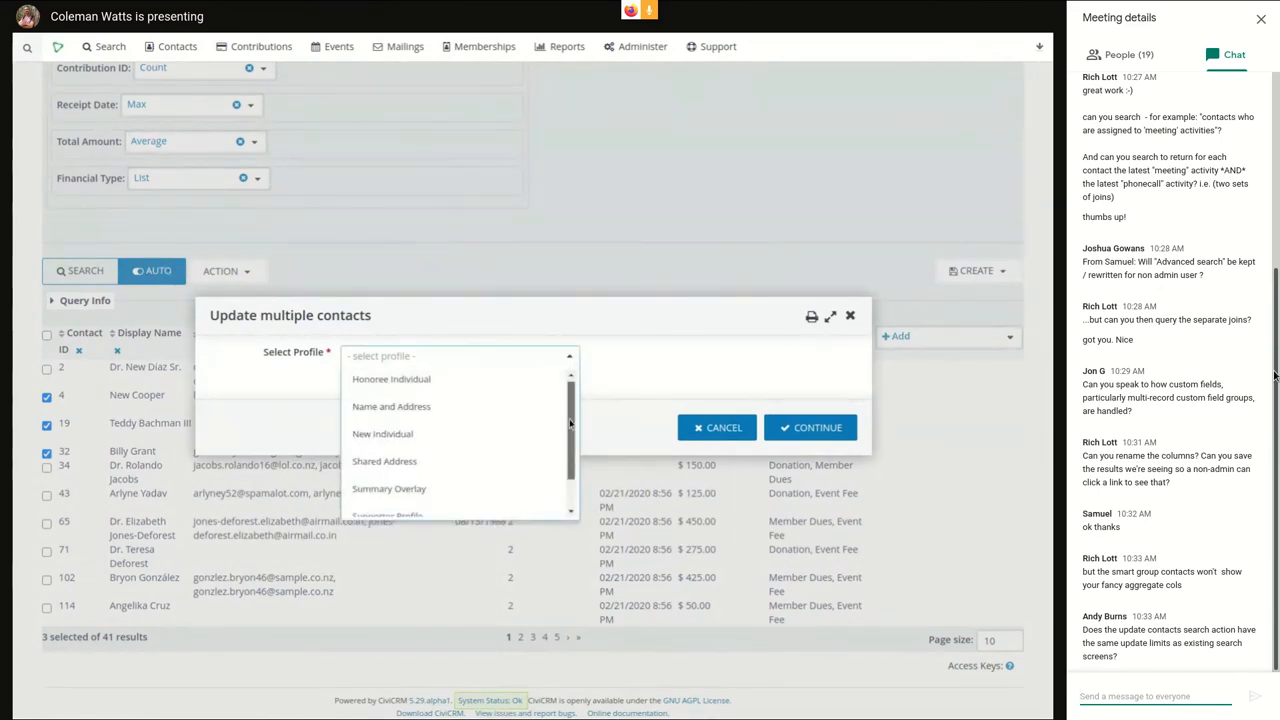
scroll(down, 3)
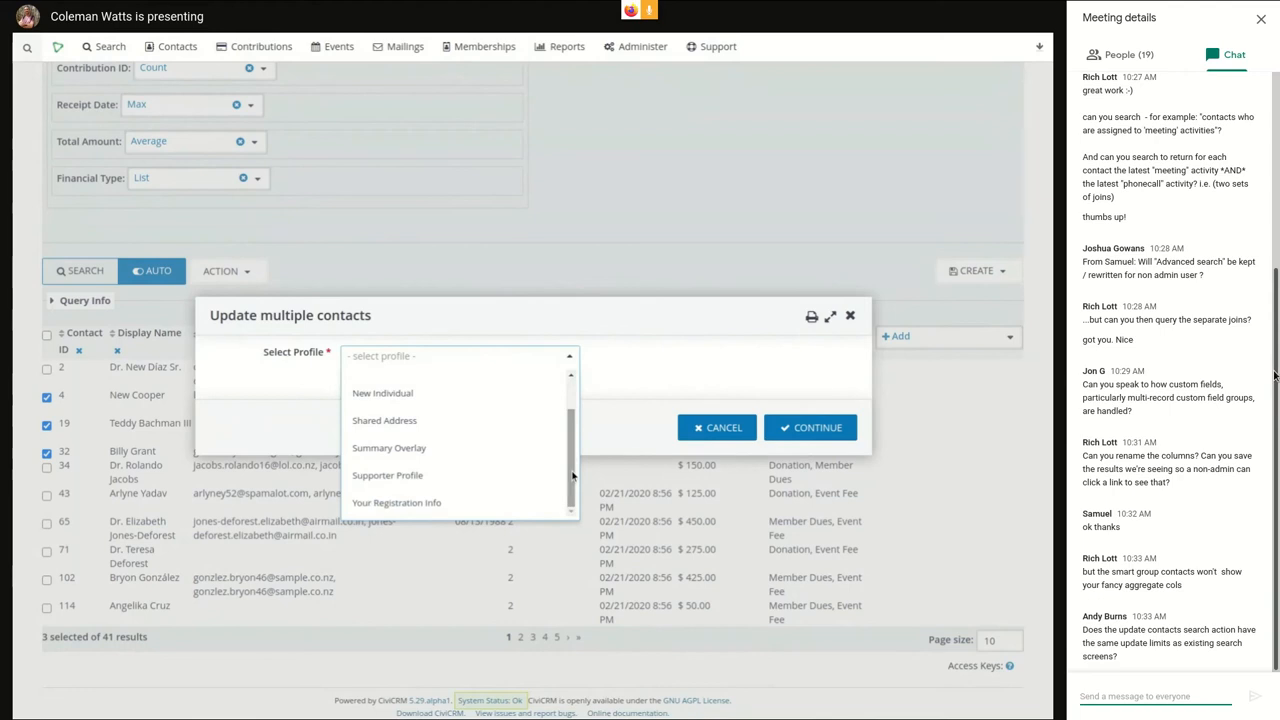
click(382, 392)
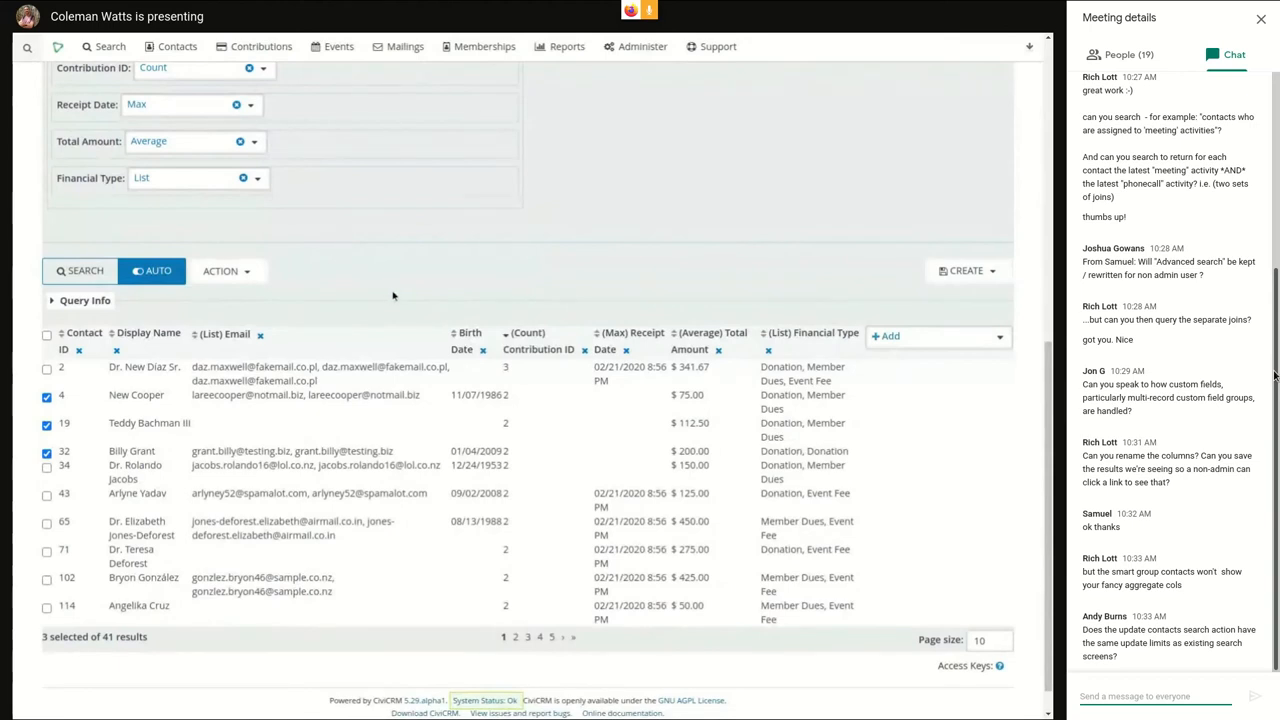
mouse_move(172, 310)
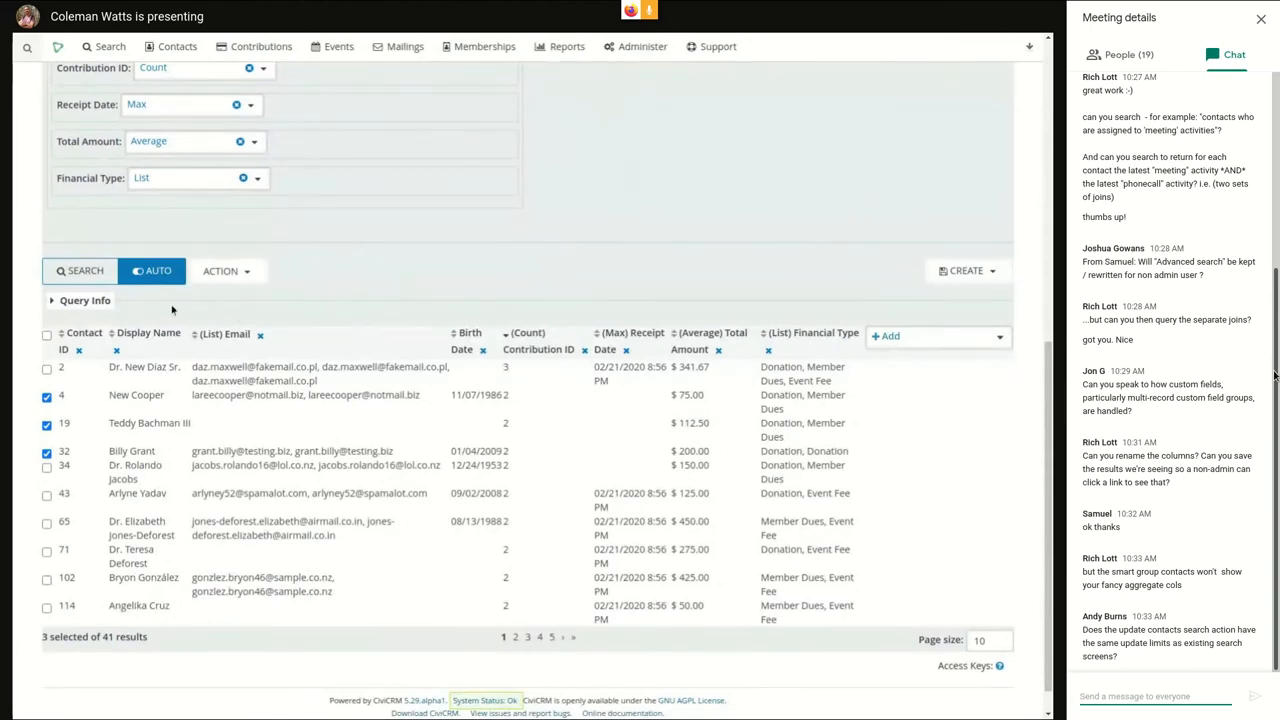
mouse_move(480, 260)
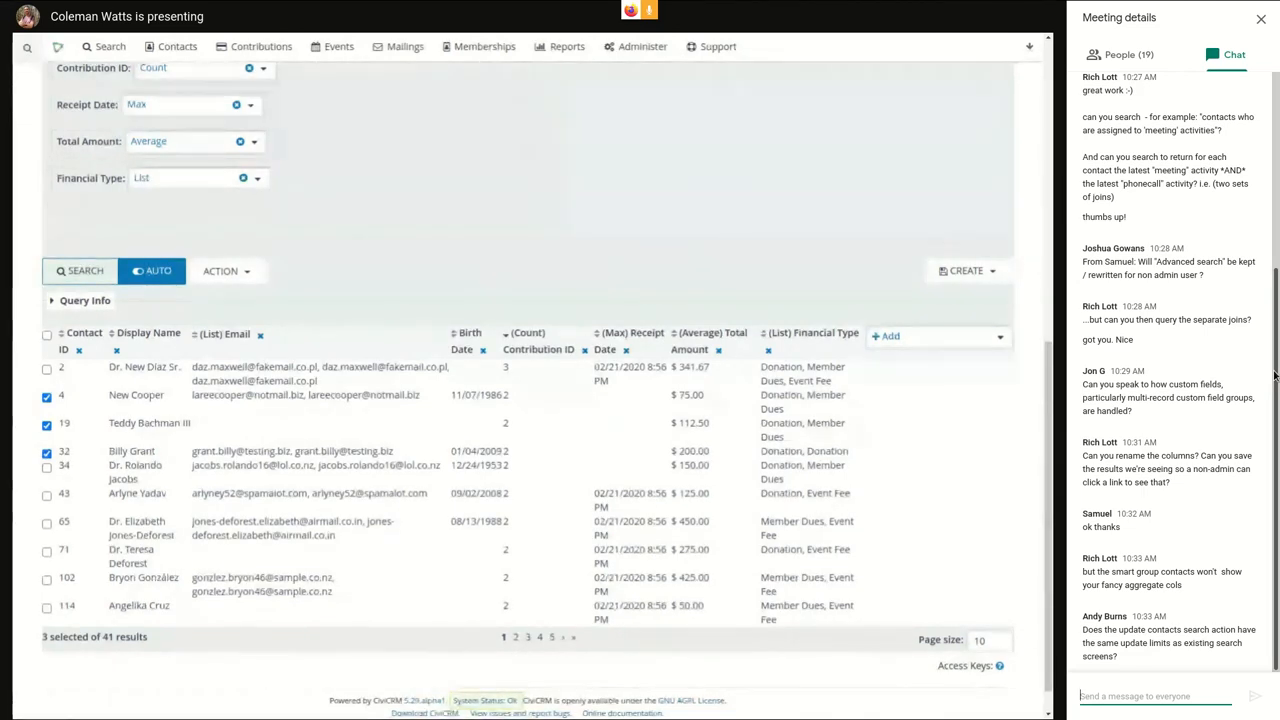
- Glance at the Search for entity list, then show the bulk actions for the three selected contacts
click(228, 272)
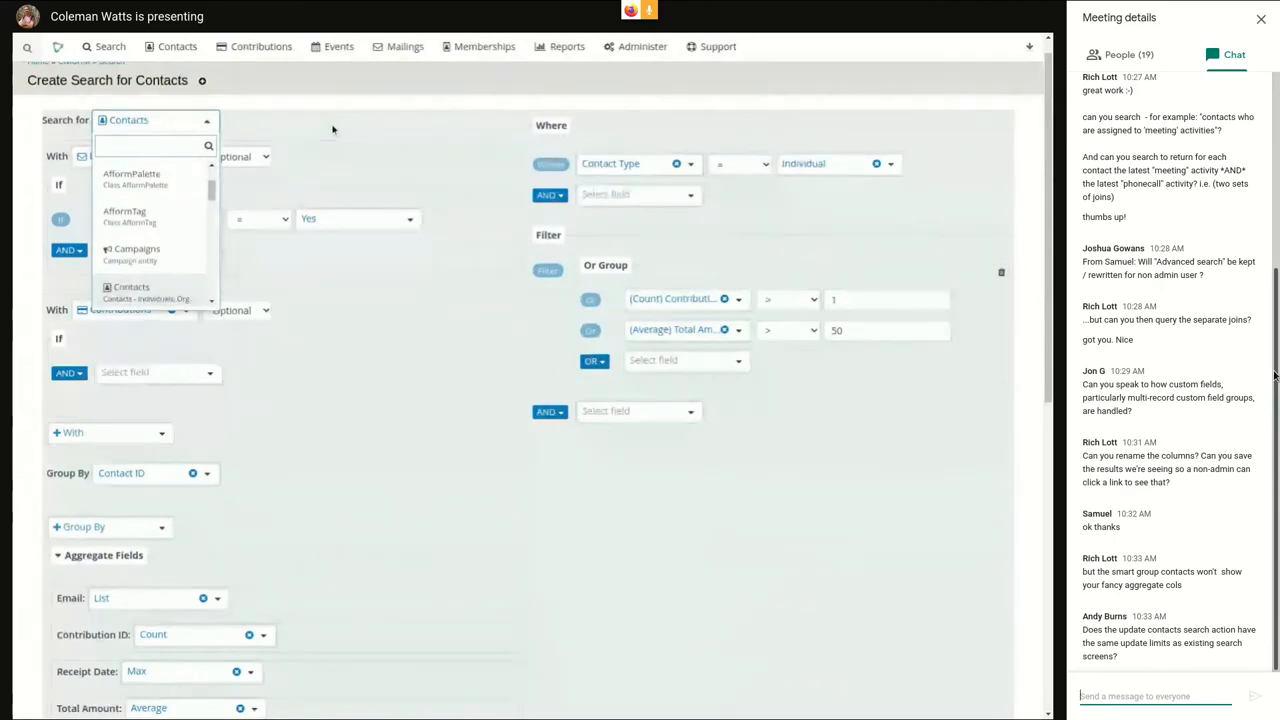
scroll(down, 3)
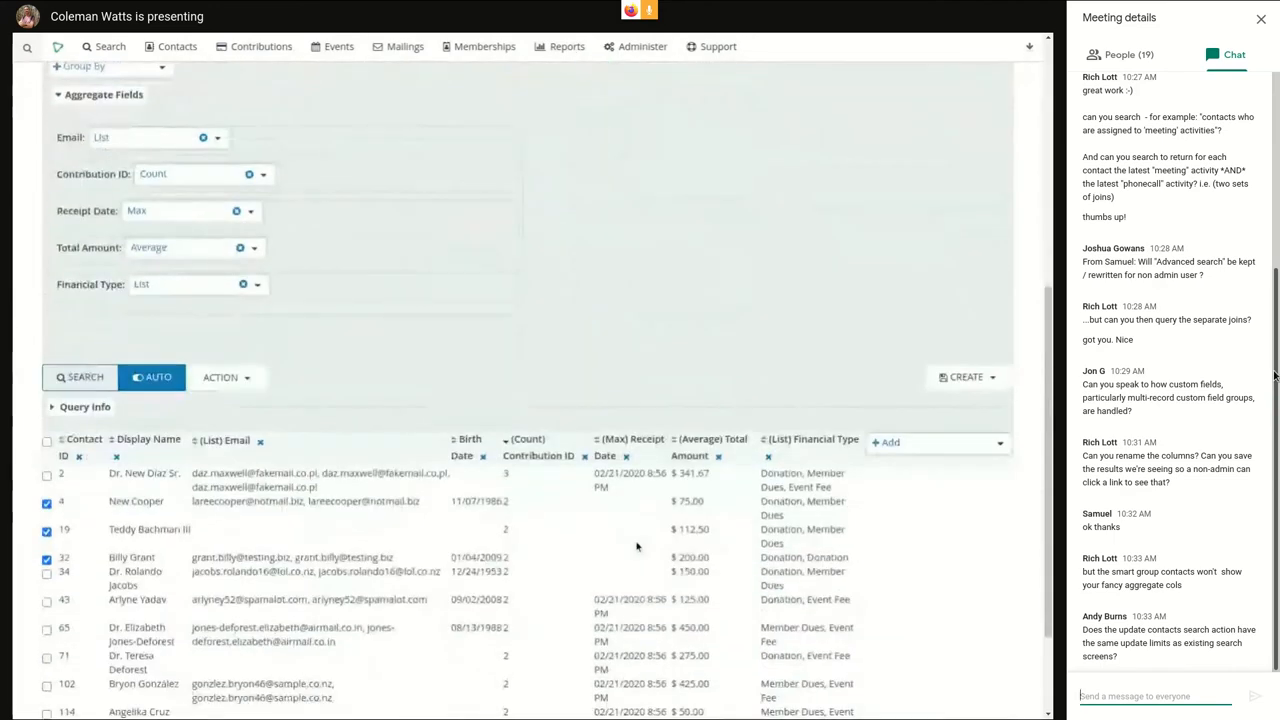
click(220, 378)
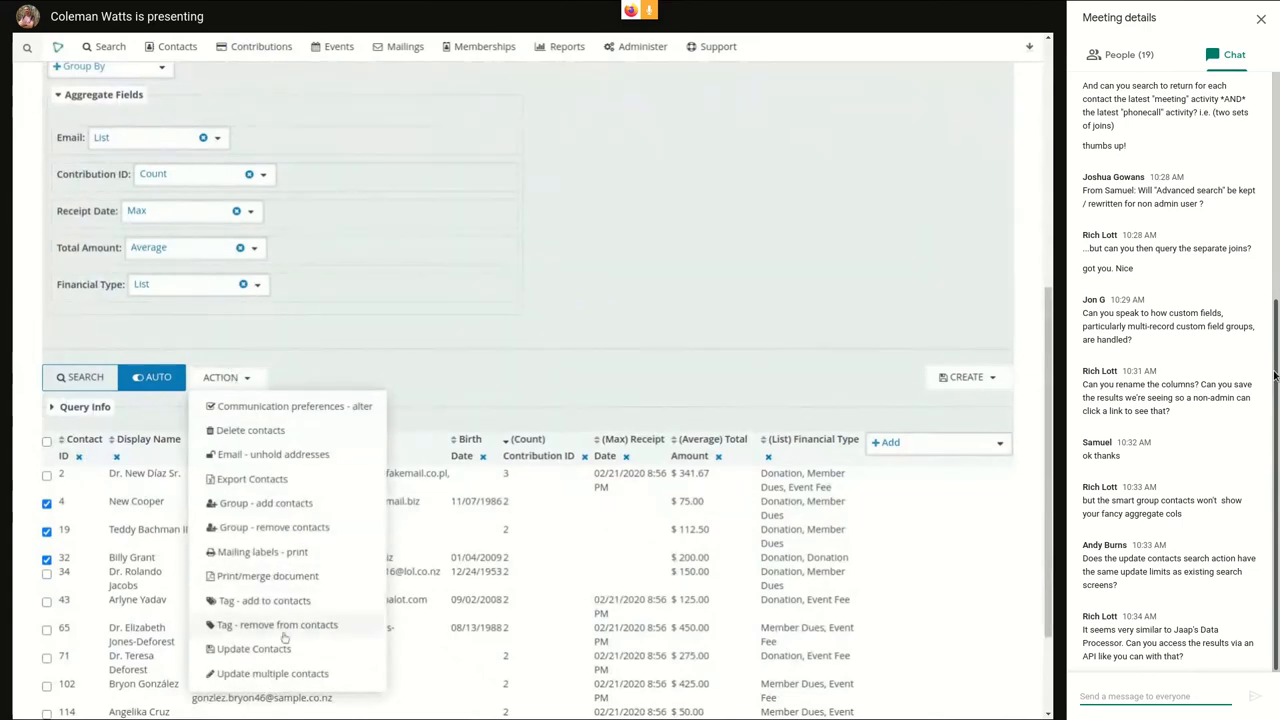
click(252, 648)
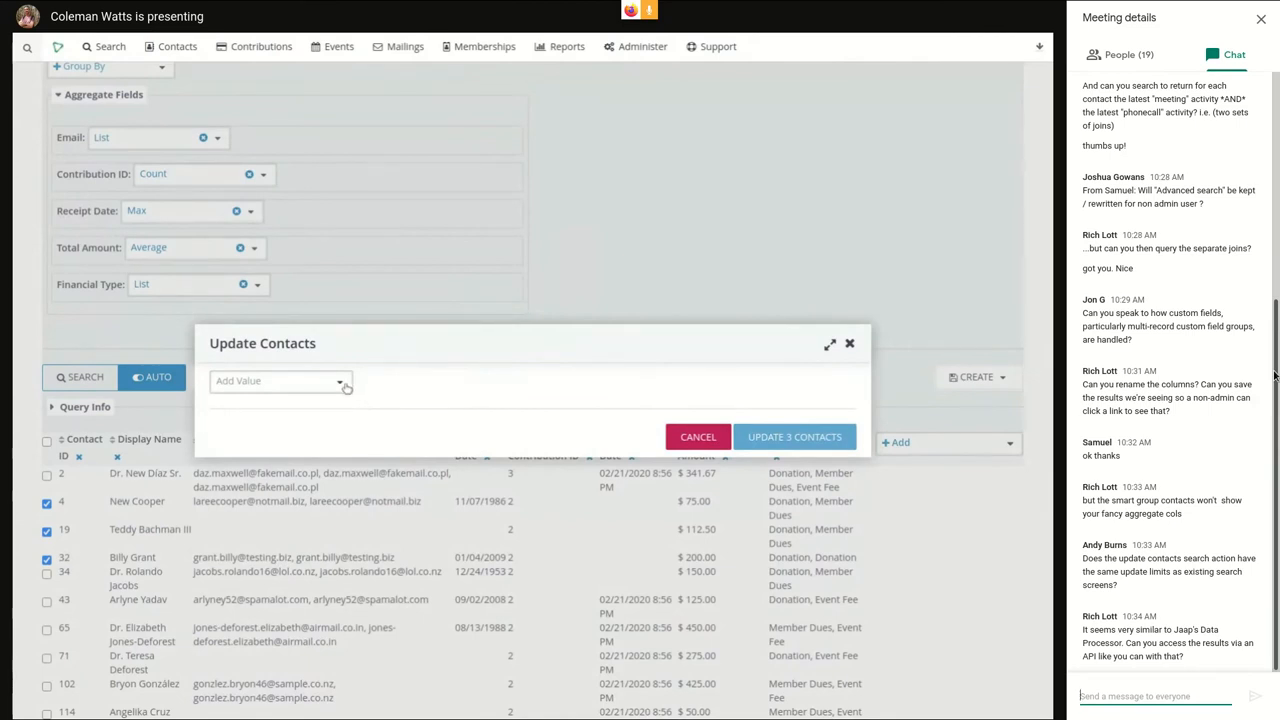
scroll(down, 3)
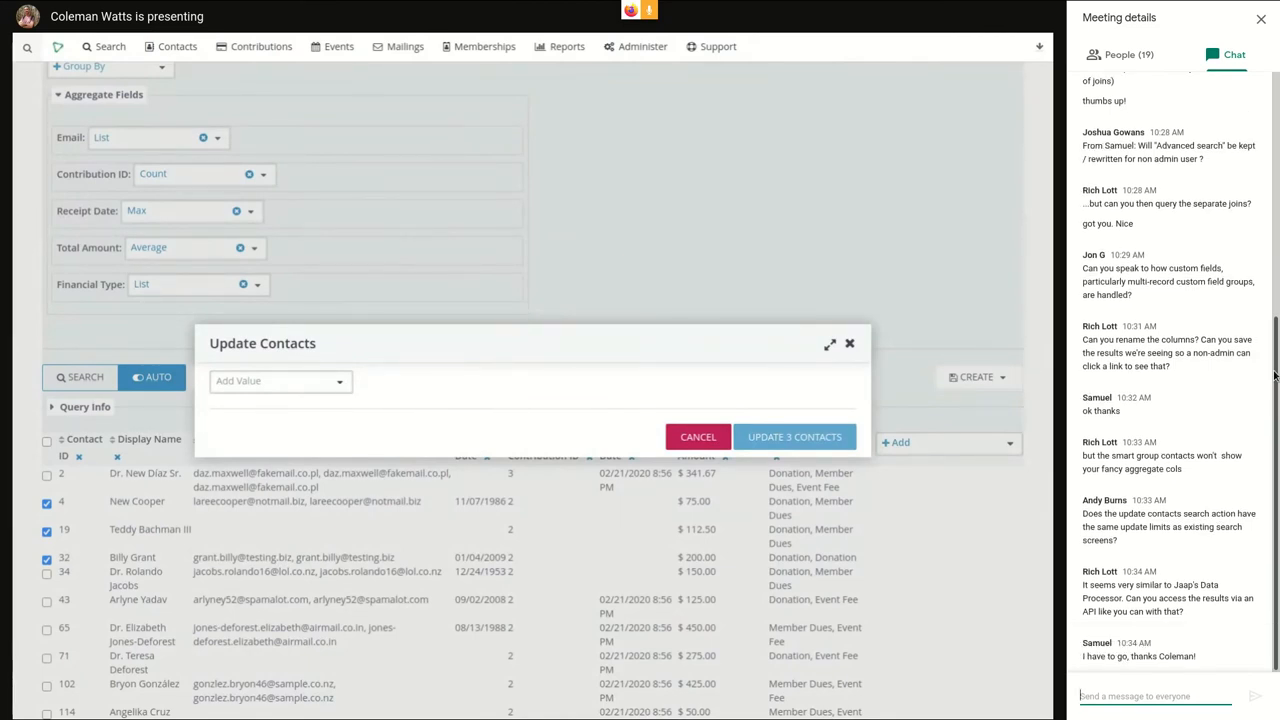
mouse_move(400, 344)
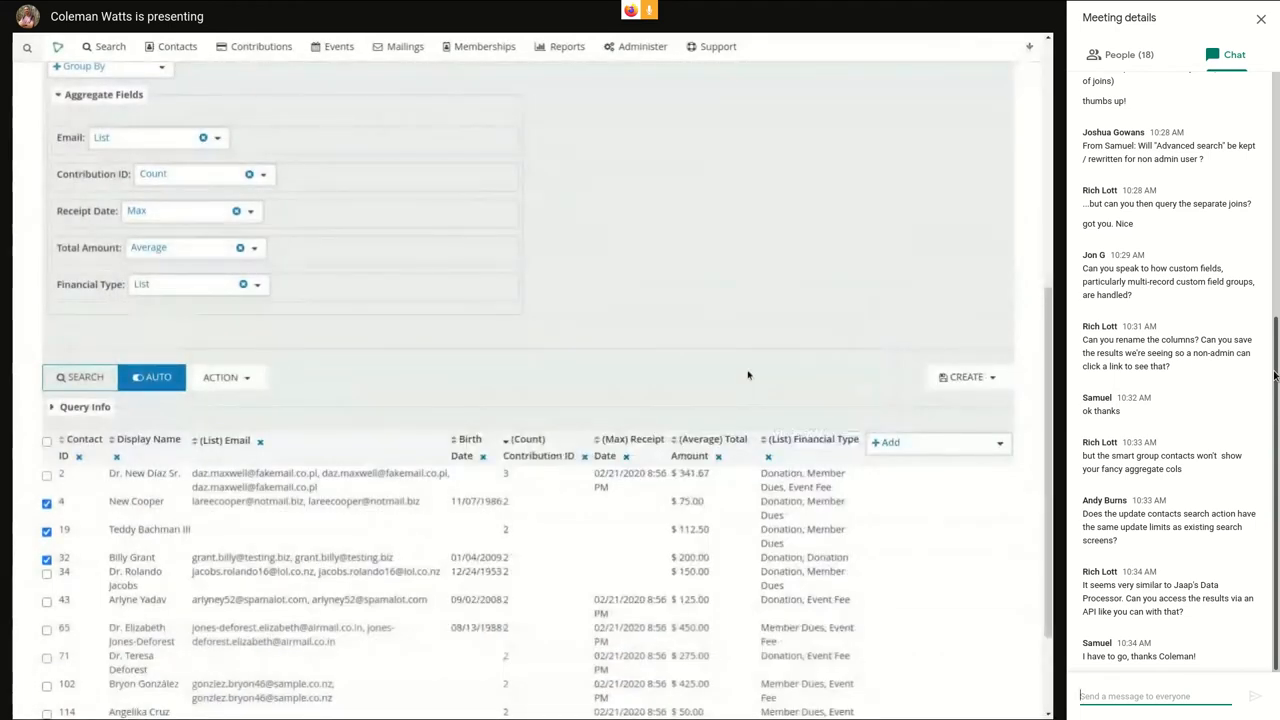
scroll(down, 3)
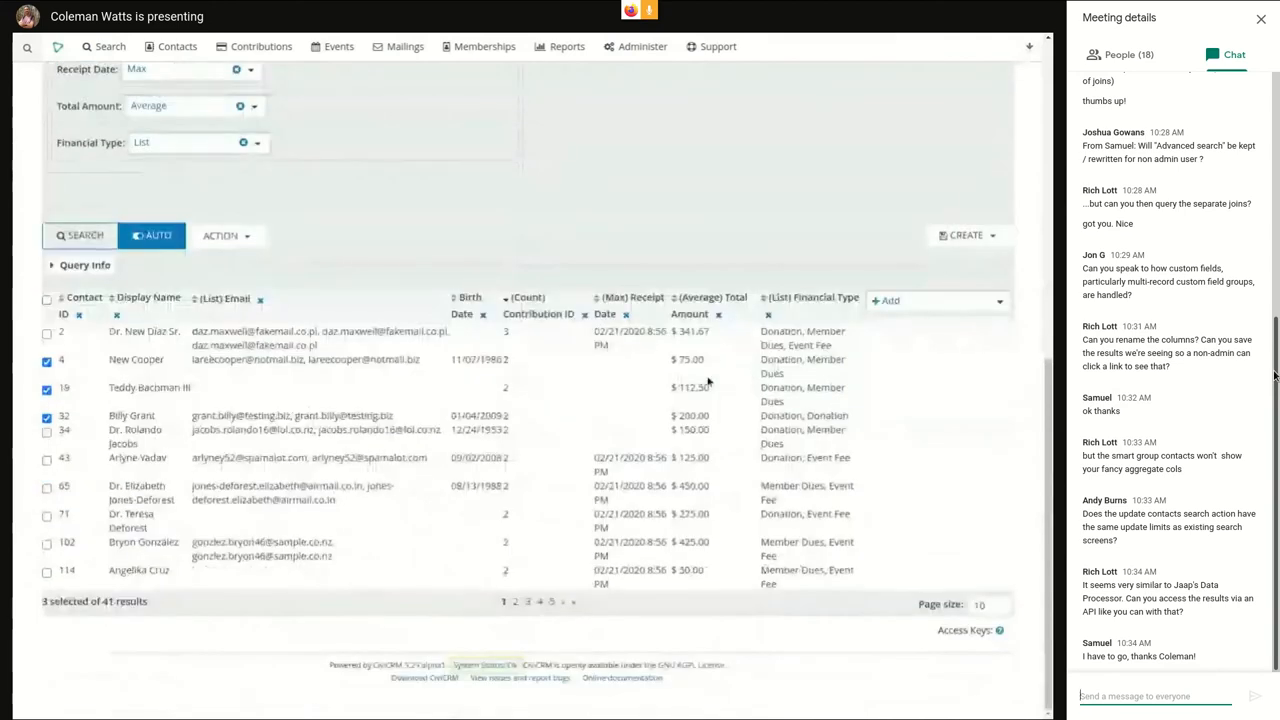
mouse_move(680, 400)
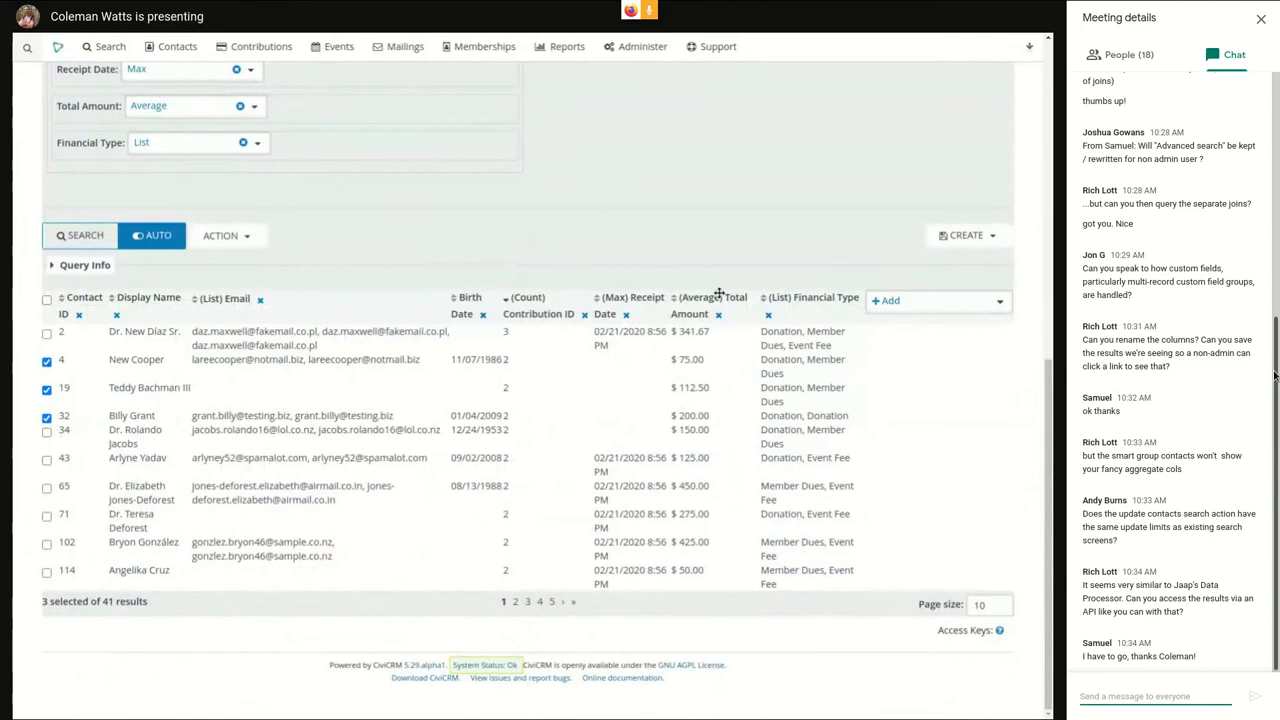
mouse_move(678, 232)
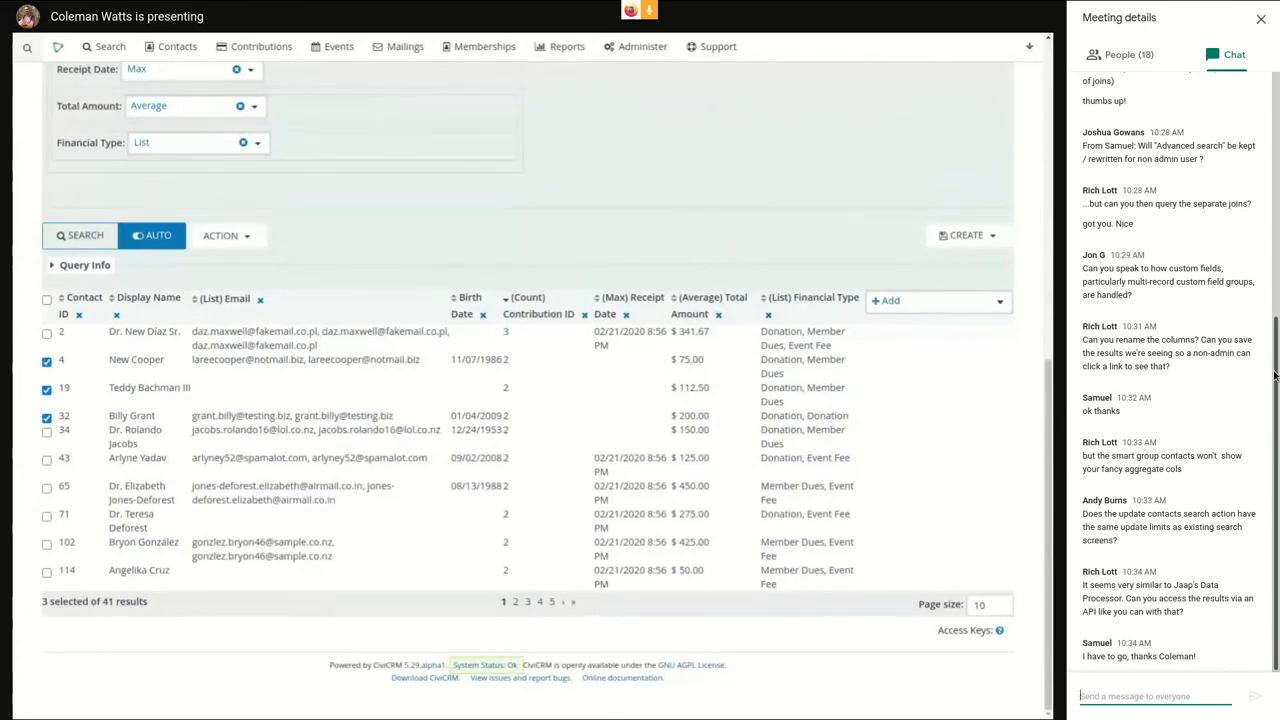
mouse_move(700, 214)
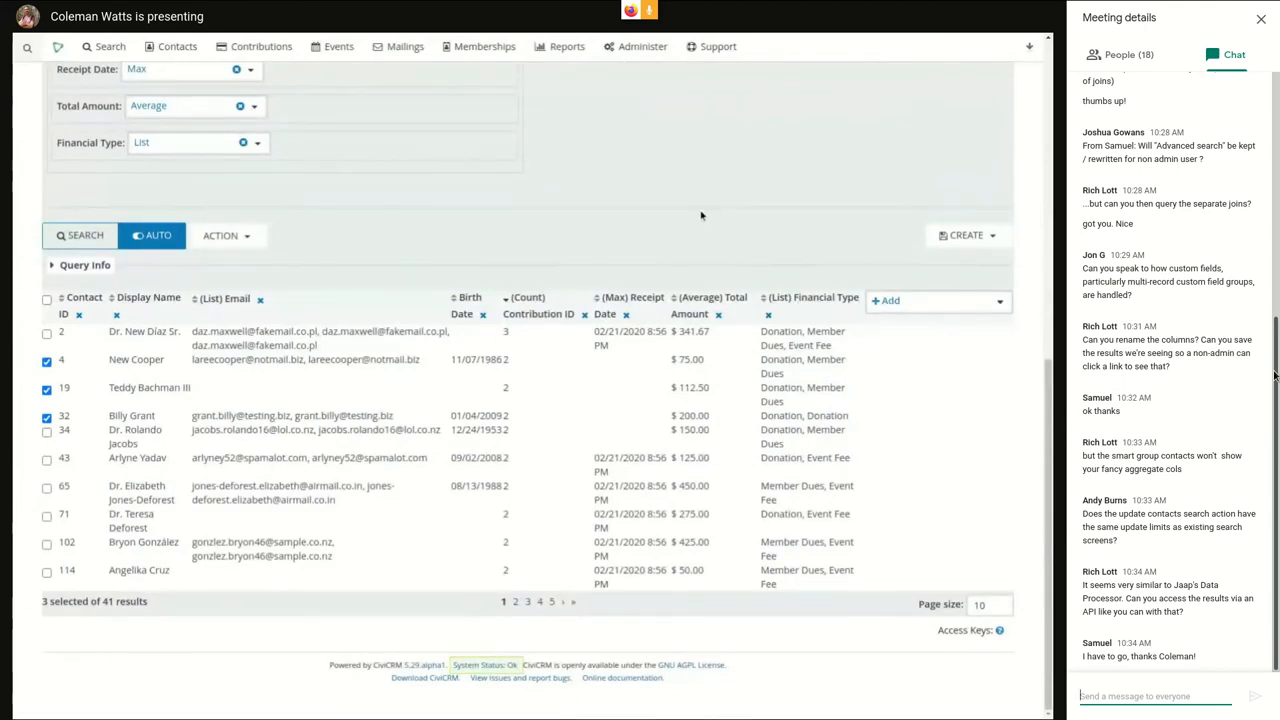
mouse_move(708, 212)
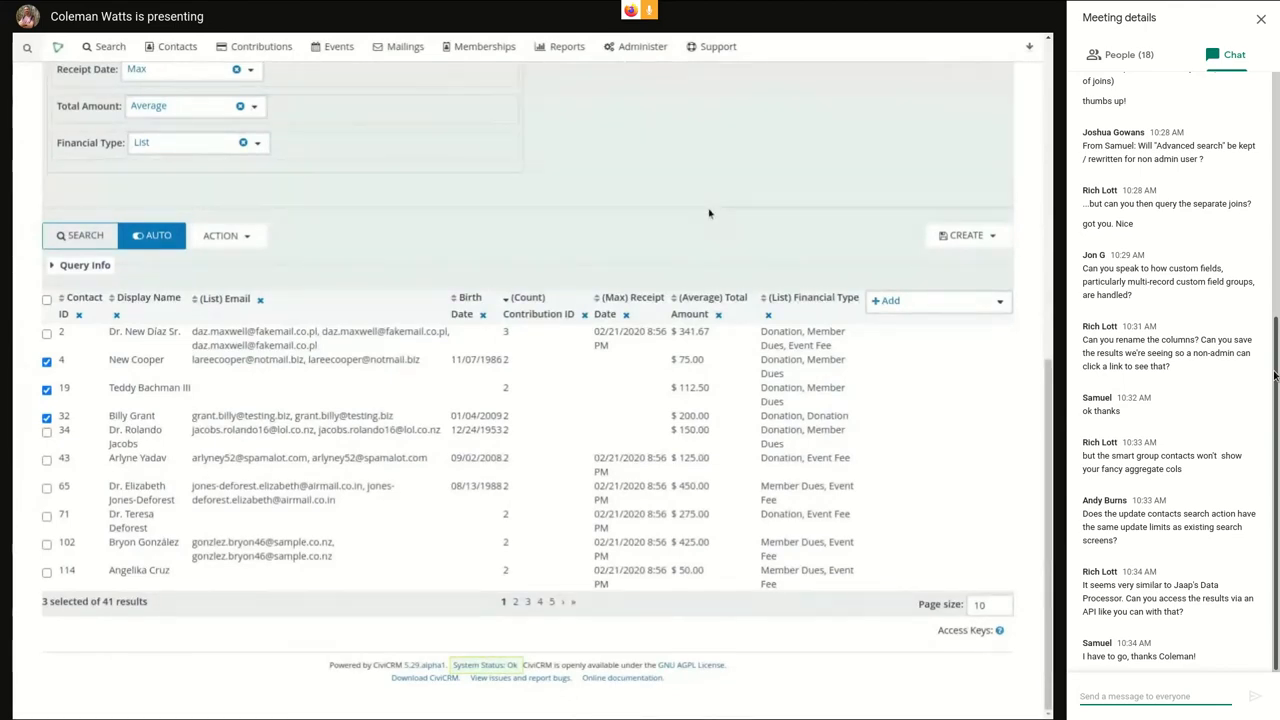
mouse_move(688, 228)
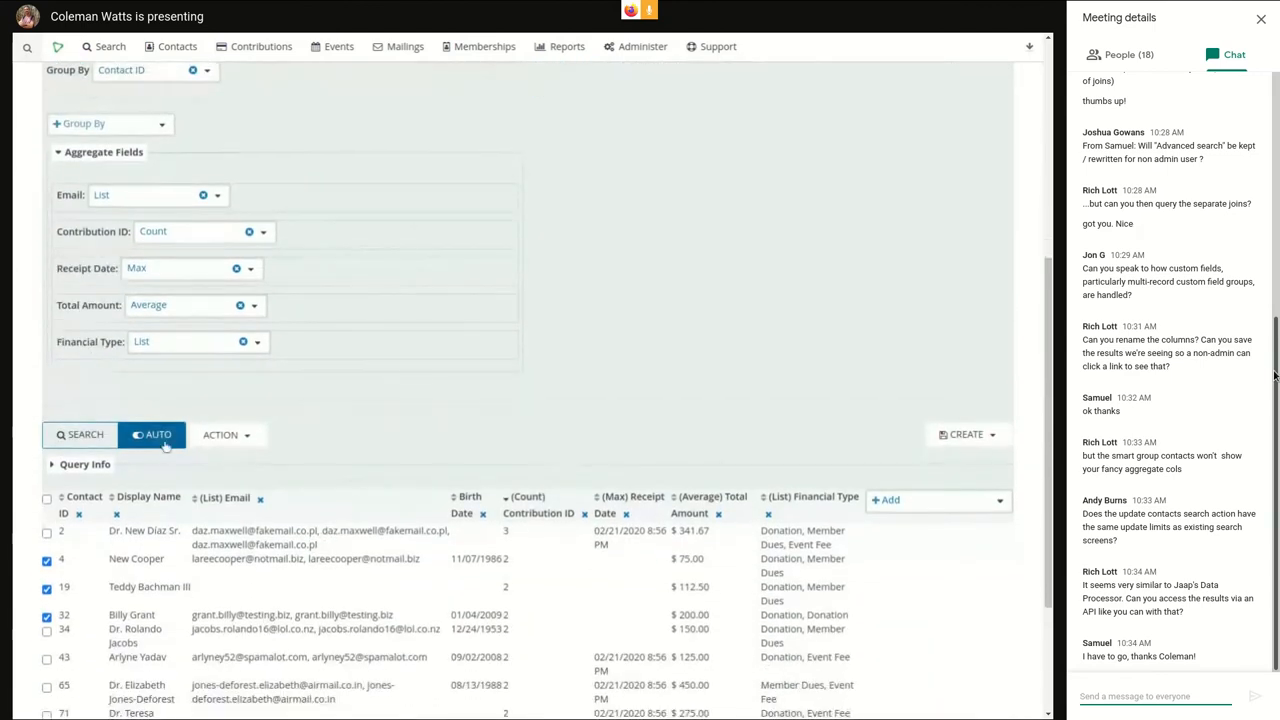
mouse_move(196, 420)
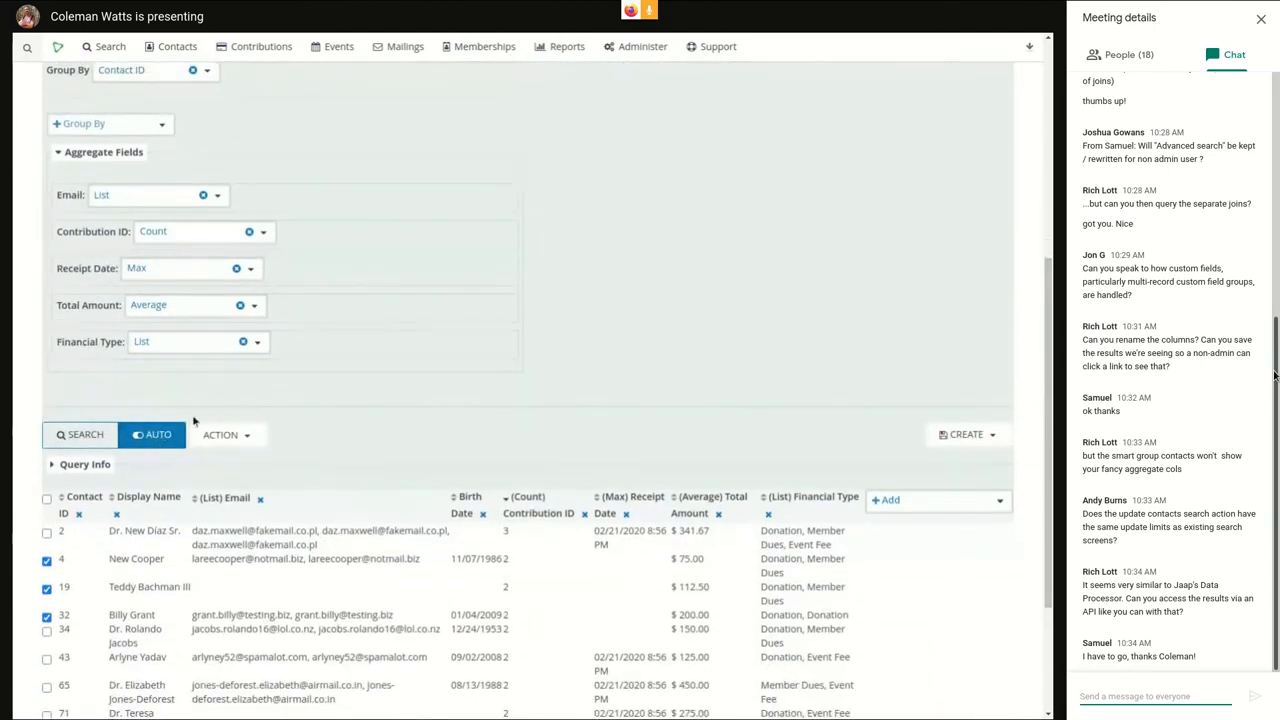
scroll(down, 3)
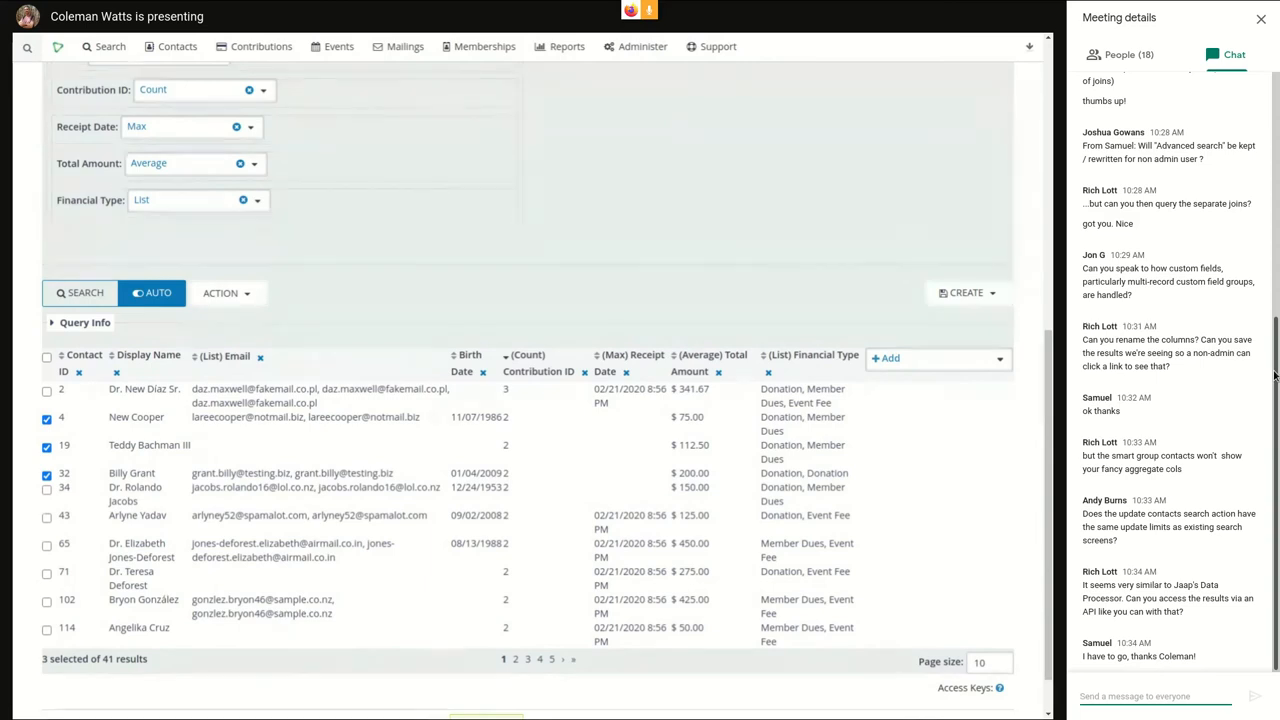
scroll(down, 3)
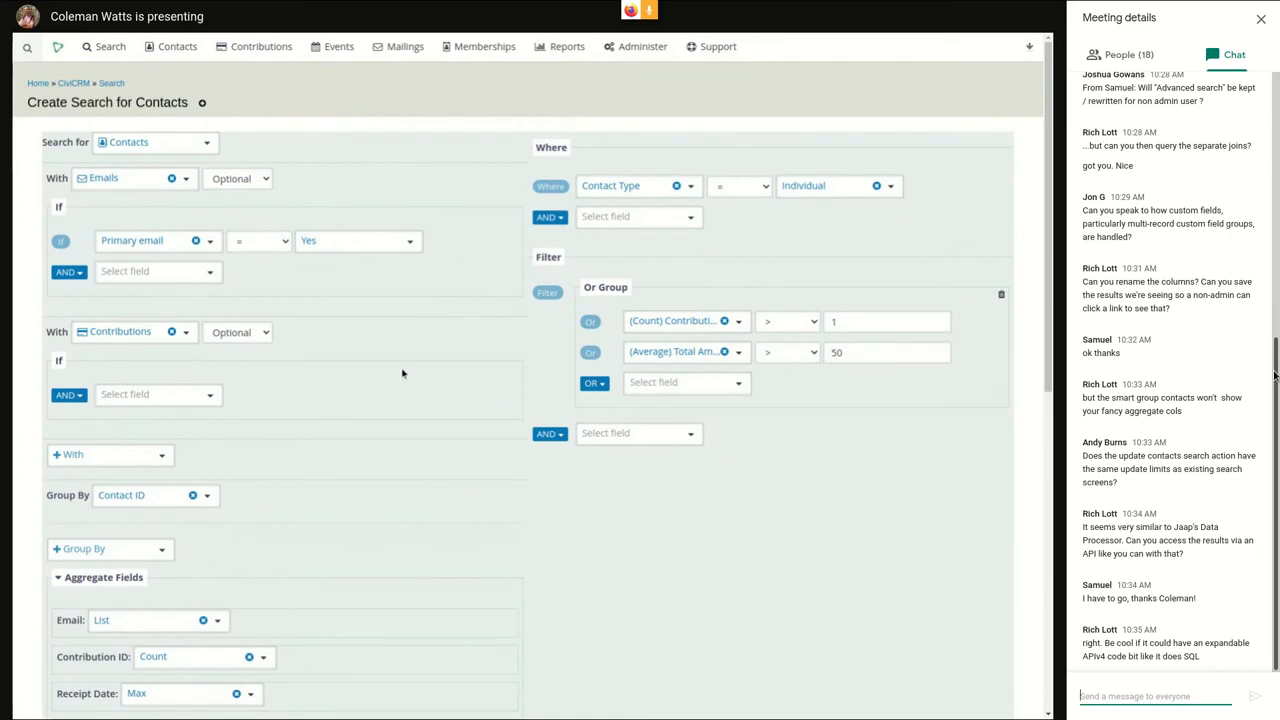
mouse_move(396, 390)
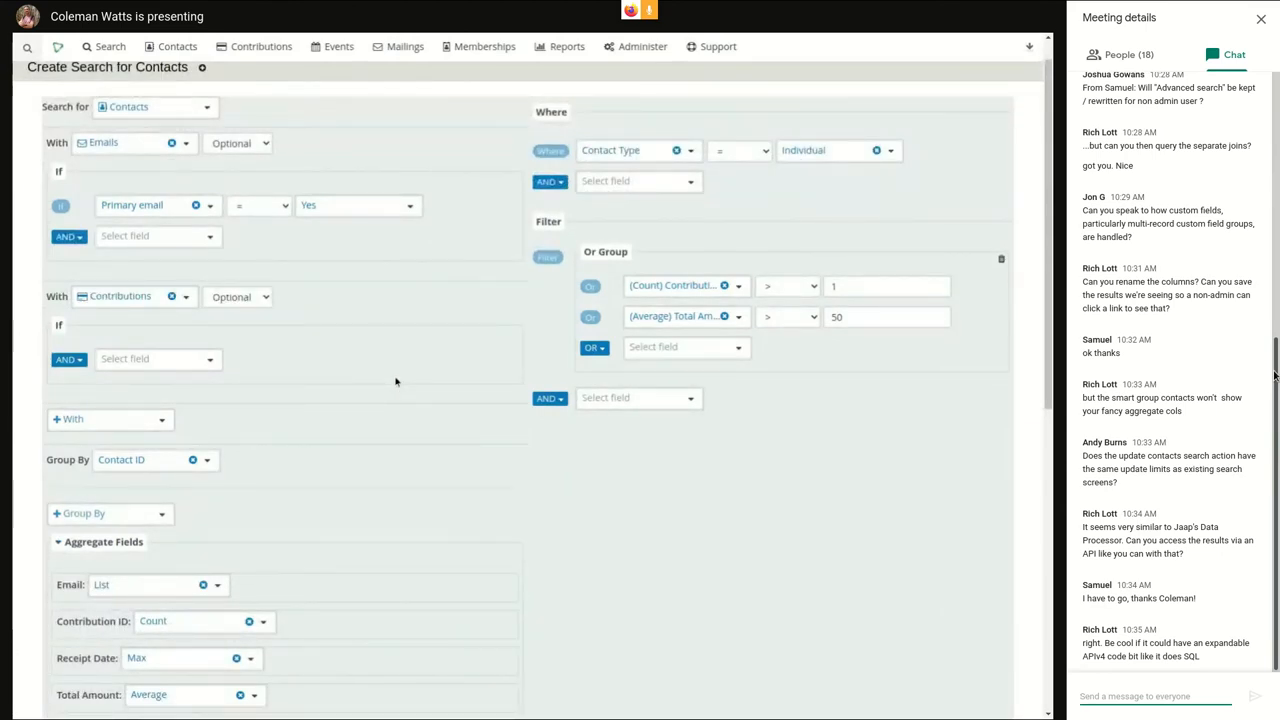
scroll(down, 3)
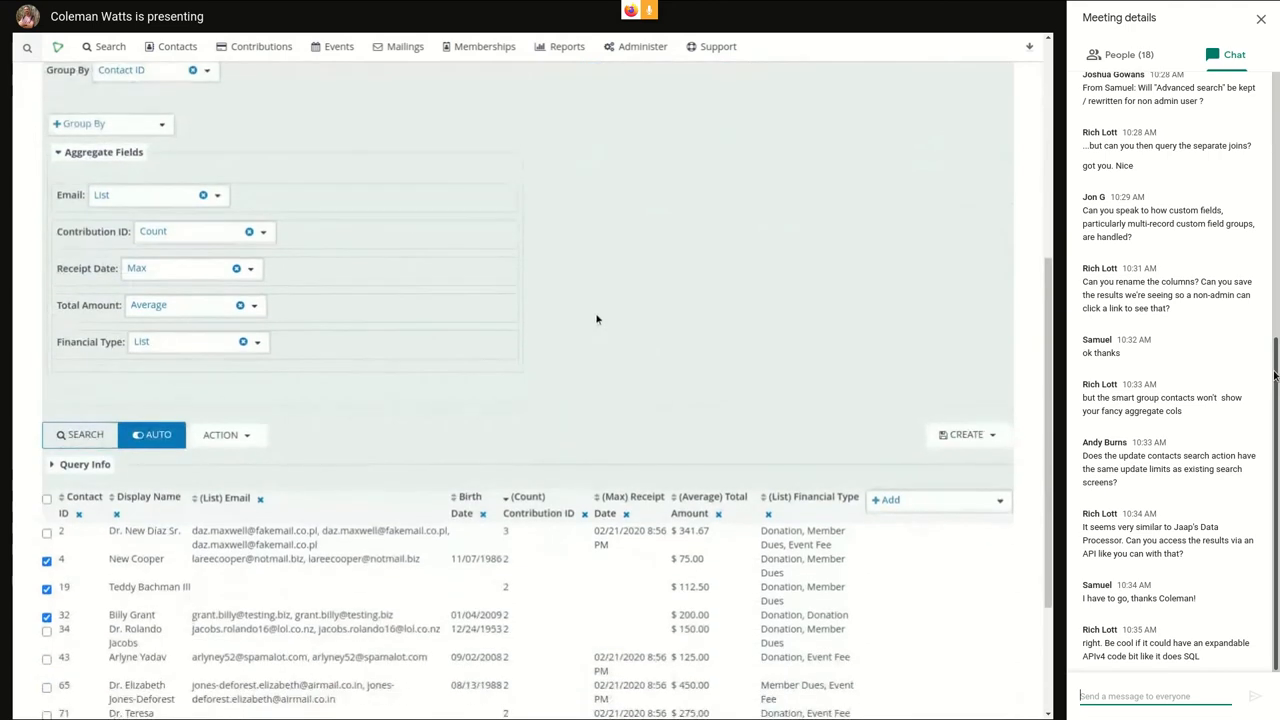
scroll(down, 3)
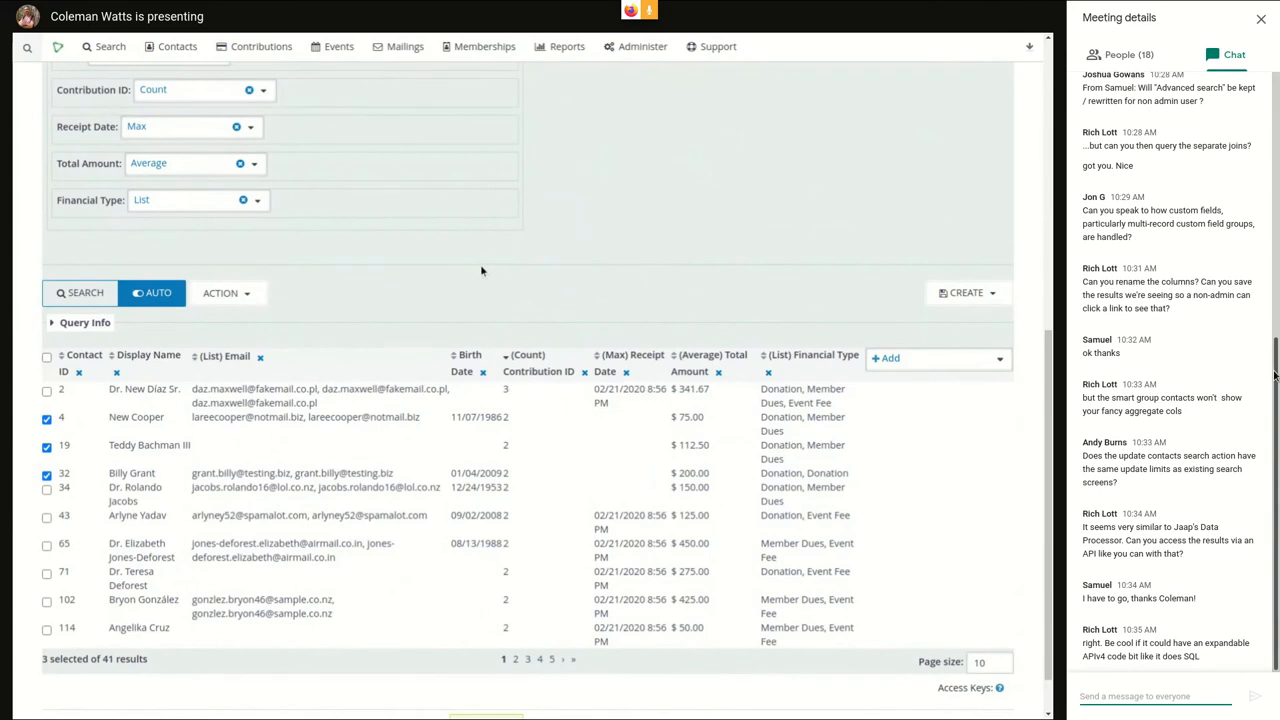
mouse_move(556, 272)
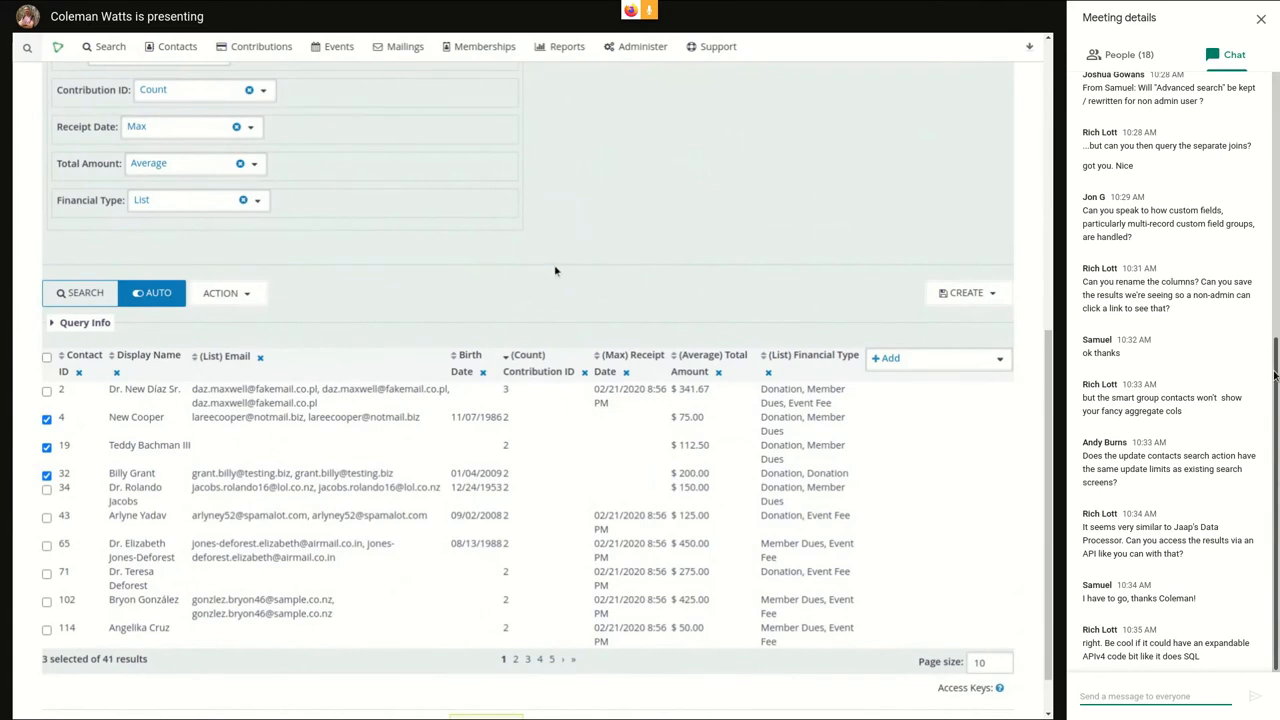
mouse_move(548, 270)
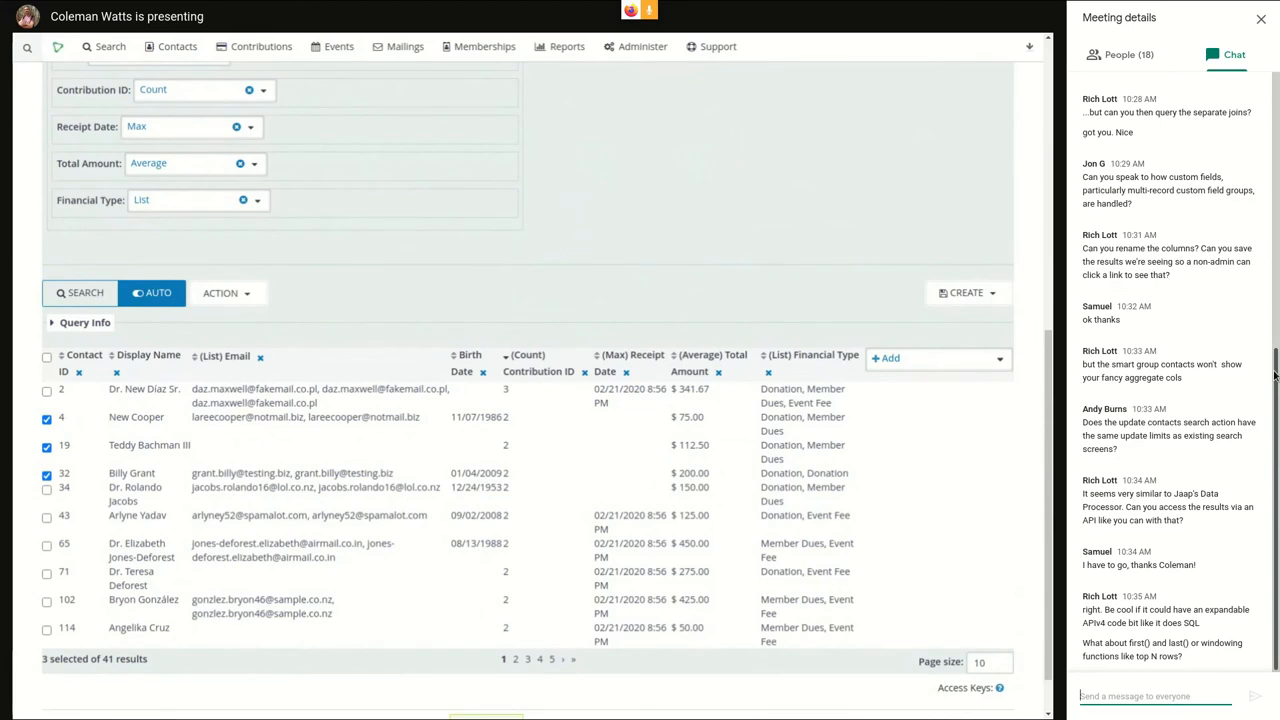
mouse_move(410, 296)
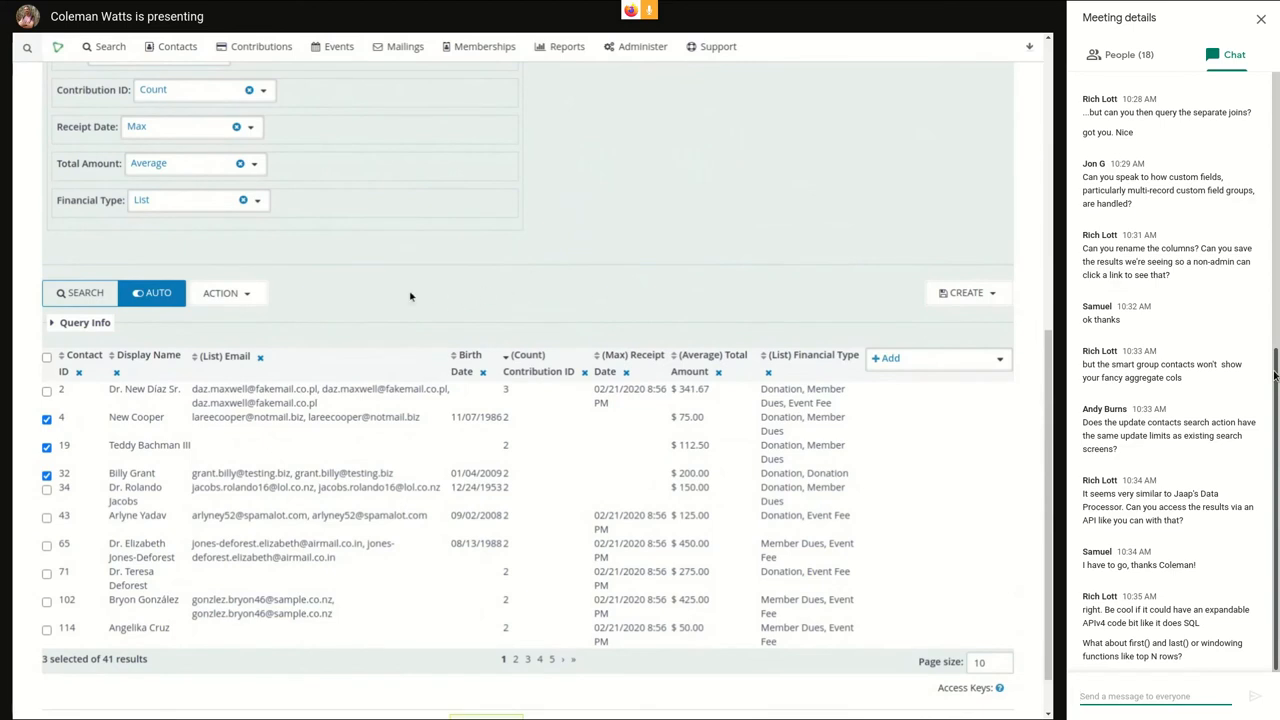
mouse_move(408, 290)
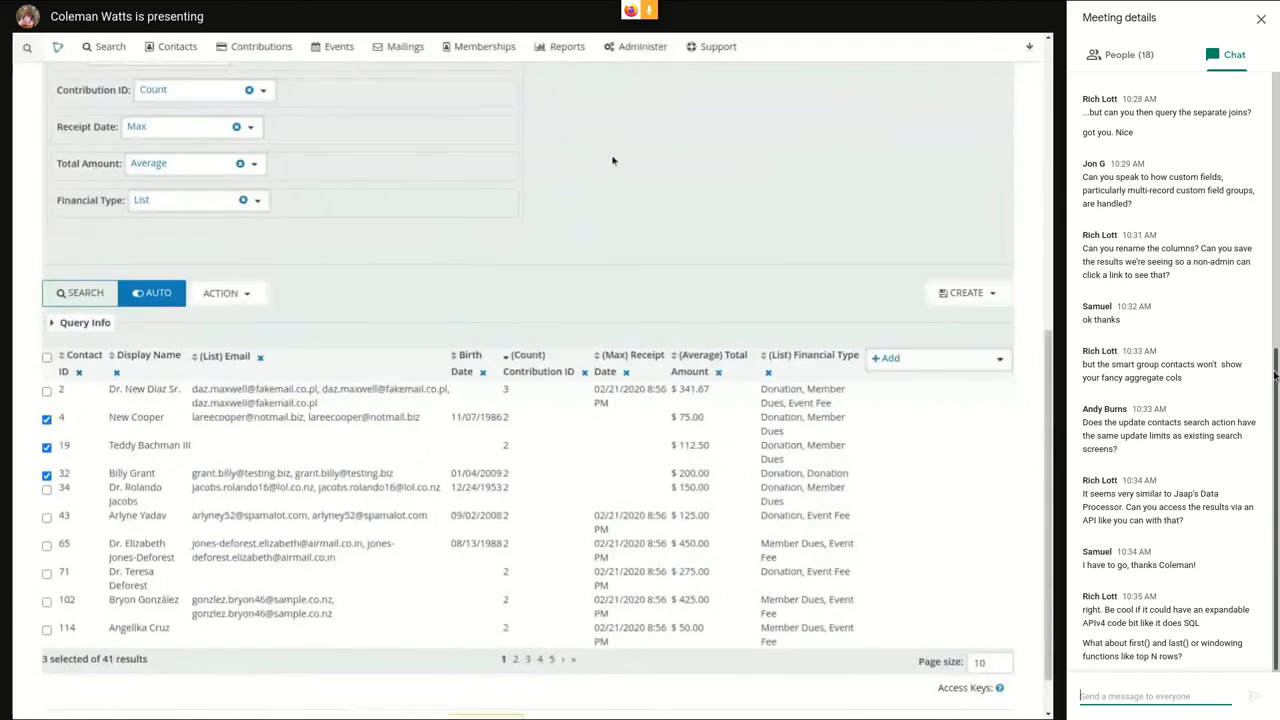
- Reach the API v4 Explorer via Support > Developer and choose Activity as the entity
click(640, 46)
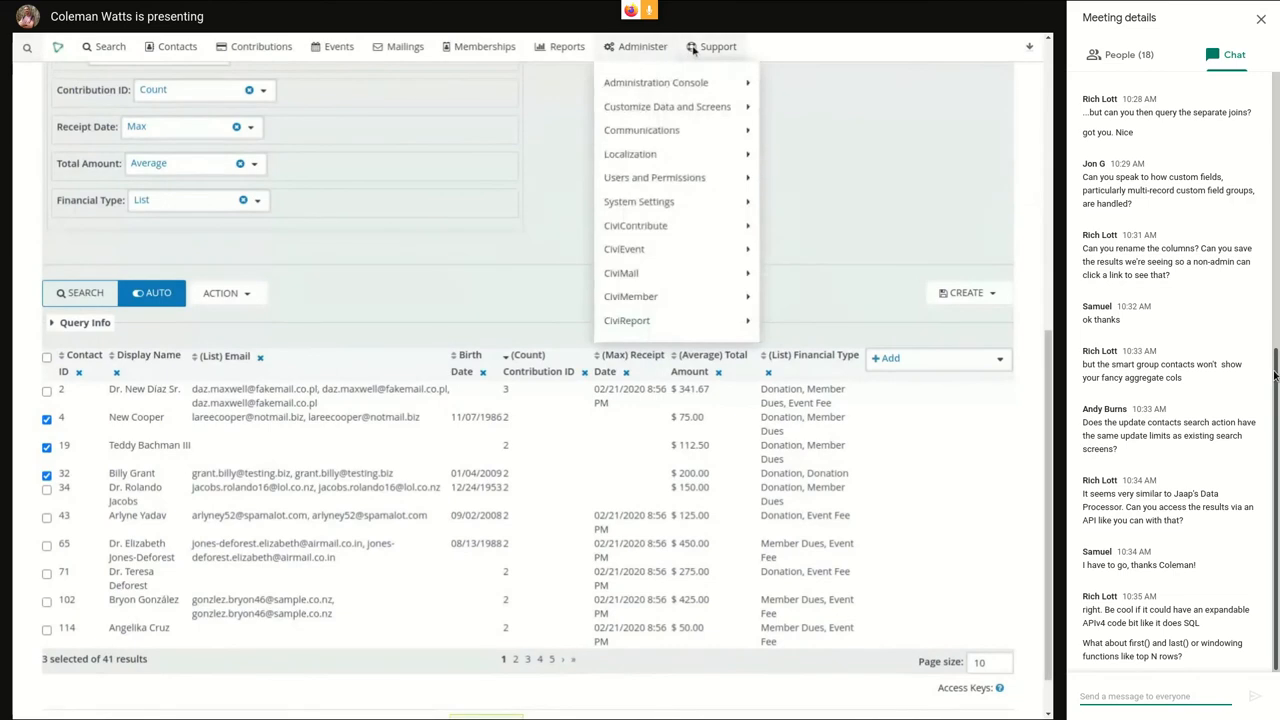
click(716, 46)
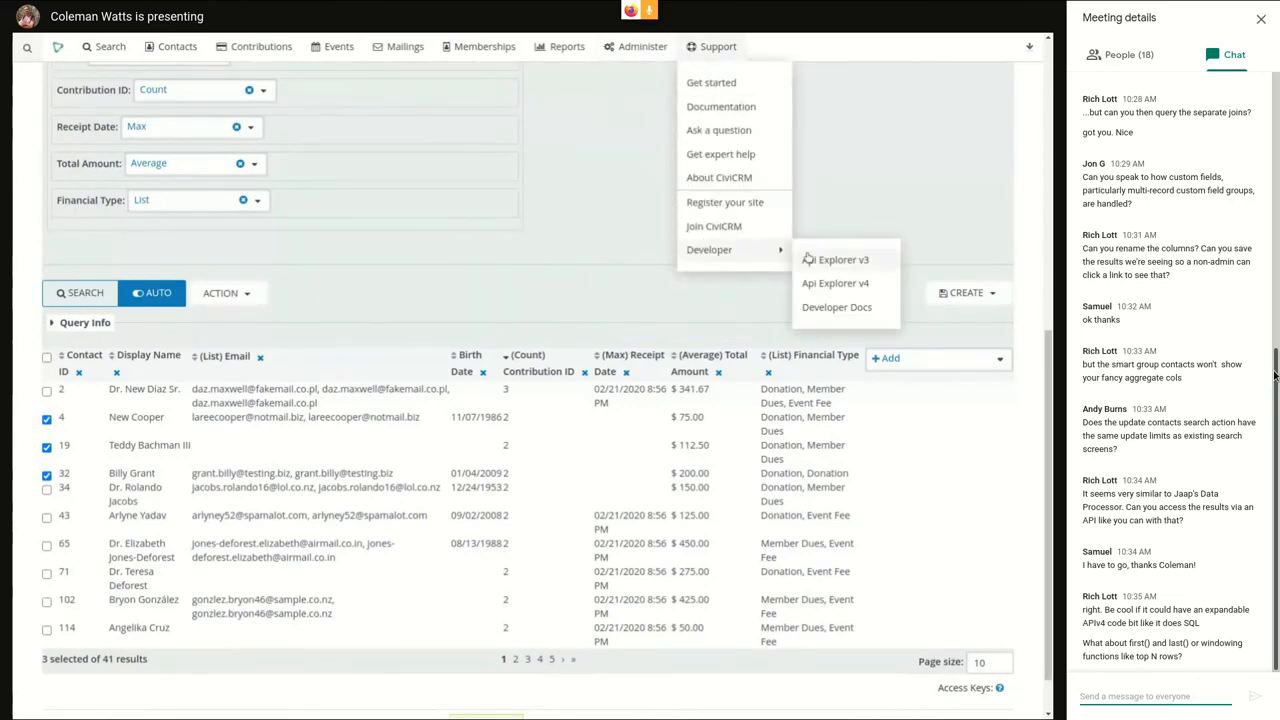
click(692, 222)
text(a)
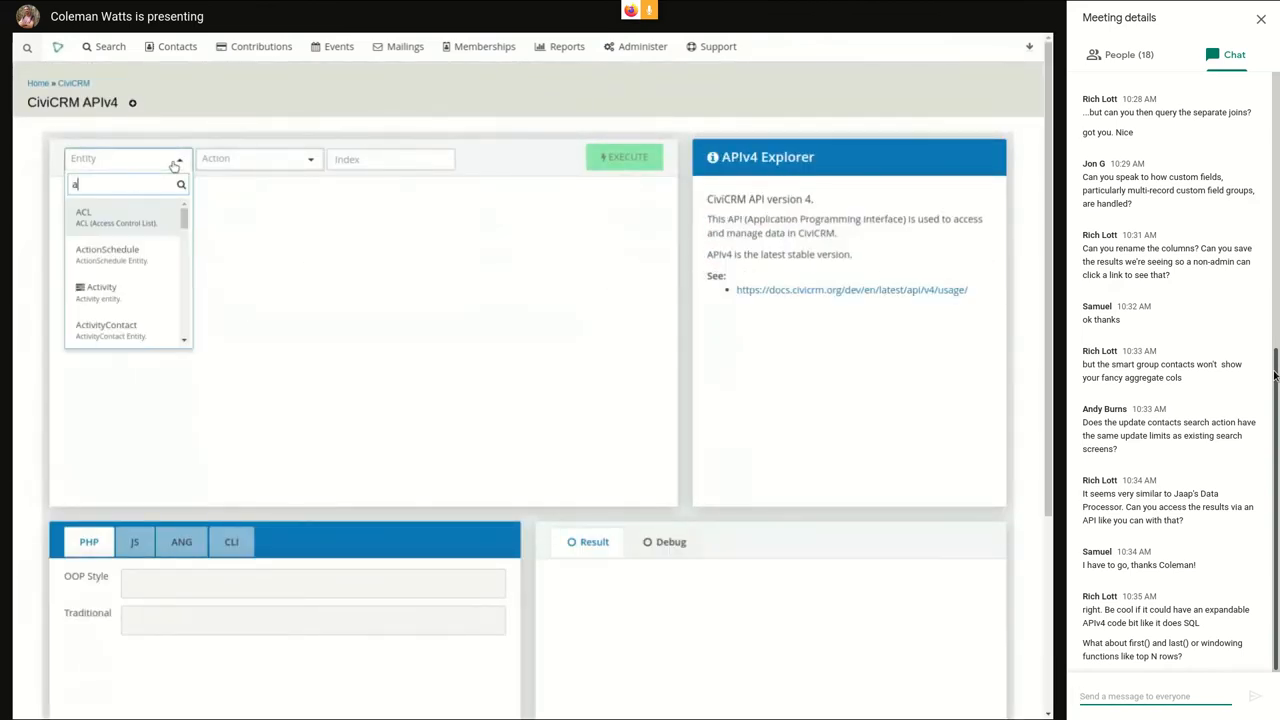
text(ct)
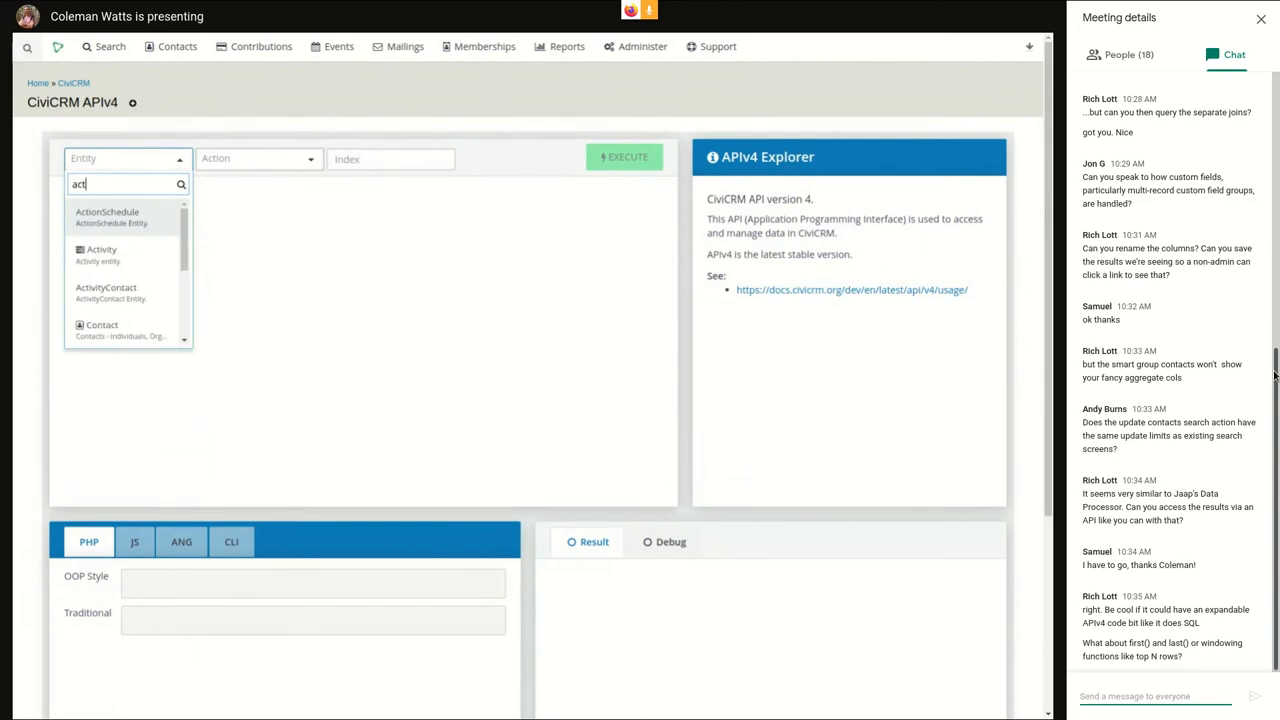
click(100, 252)
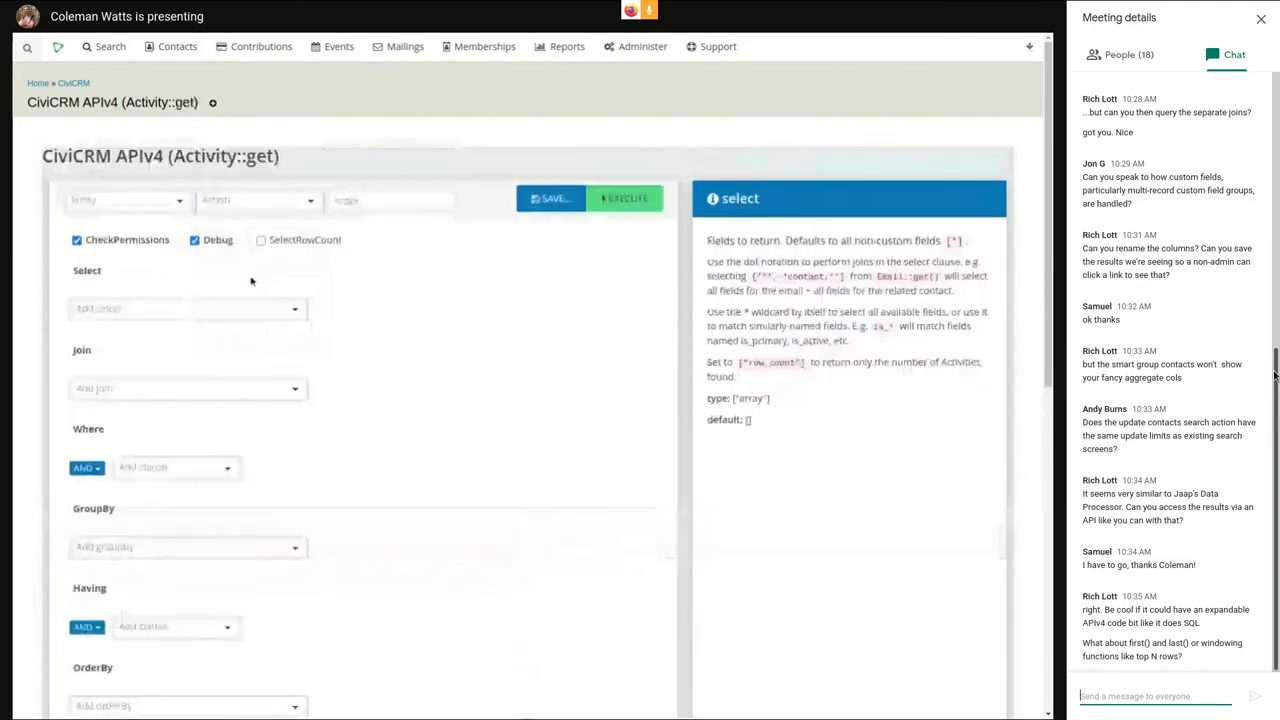
scroll(down, 3)
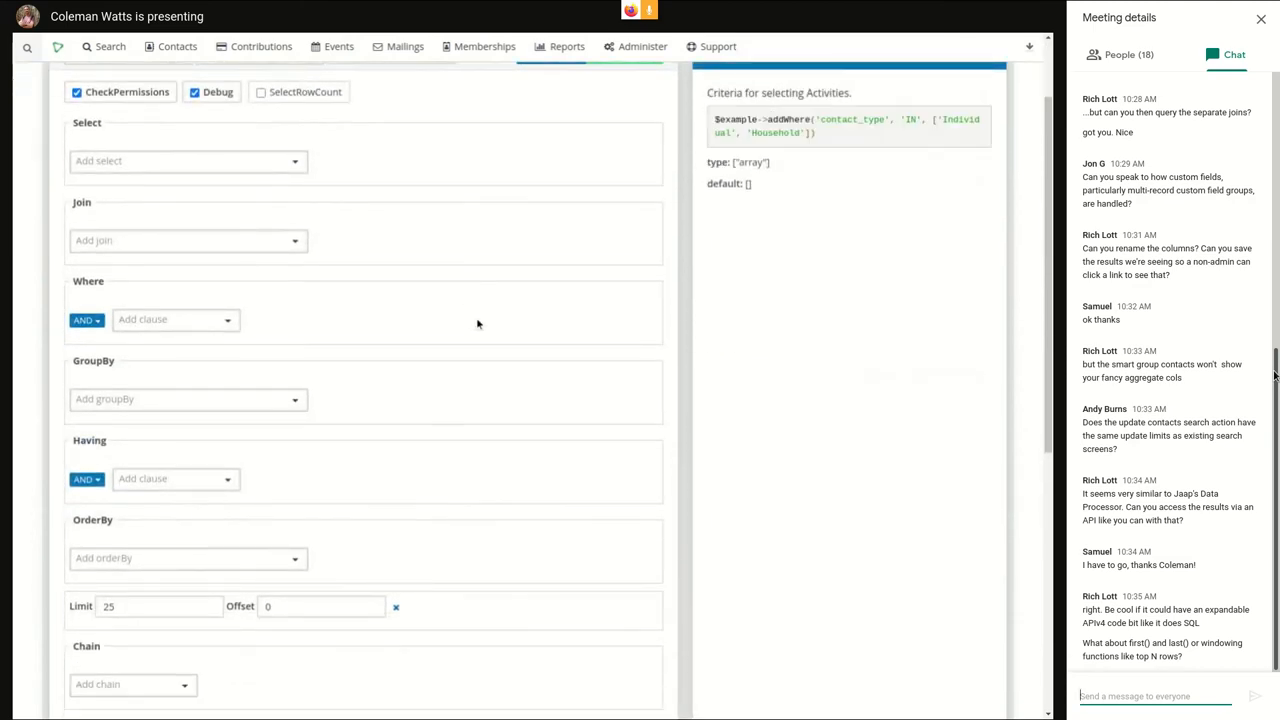
mouse_move(454, 276)
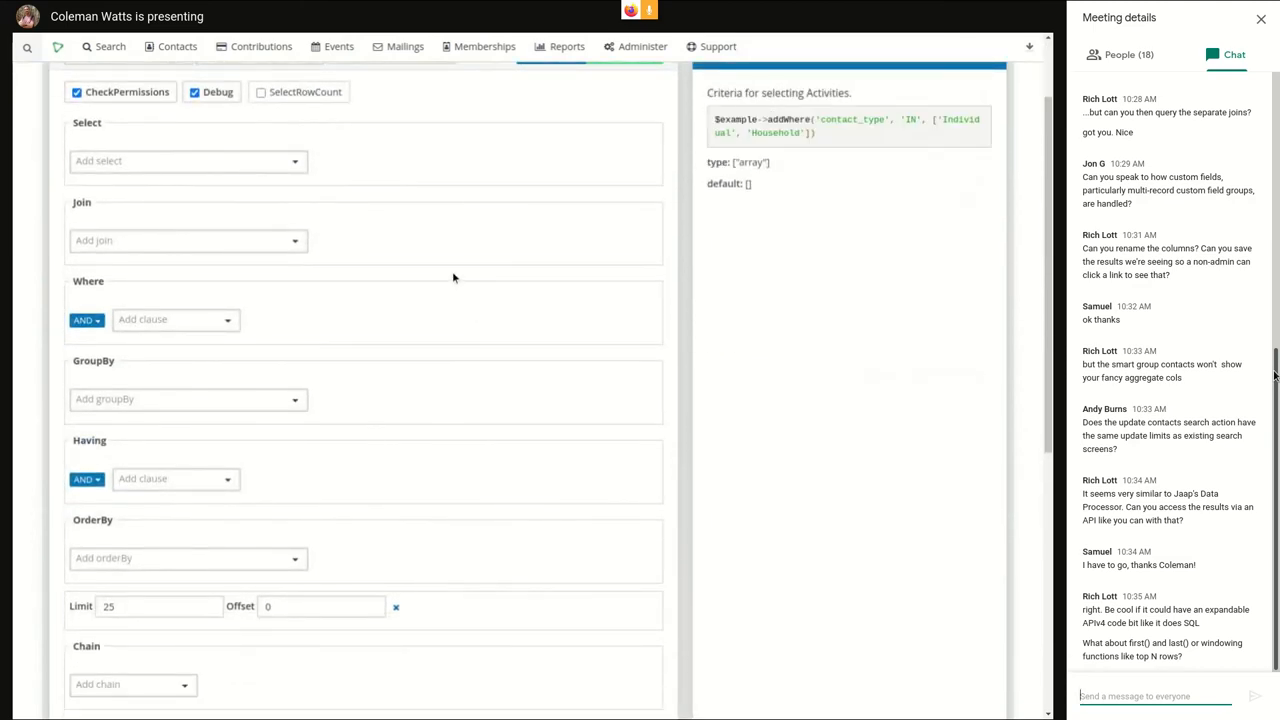
mouse_move(212, 332)
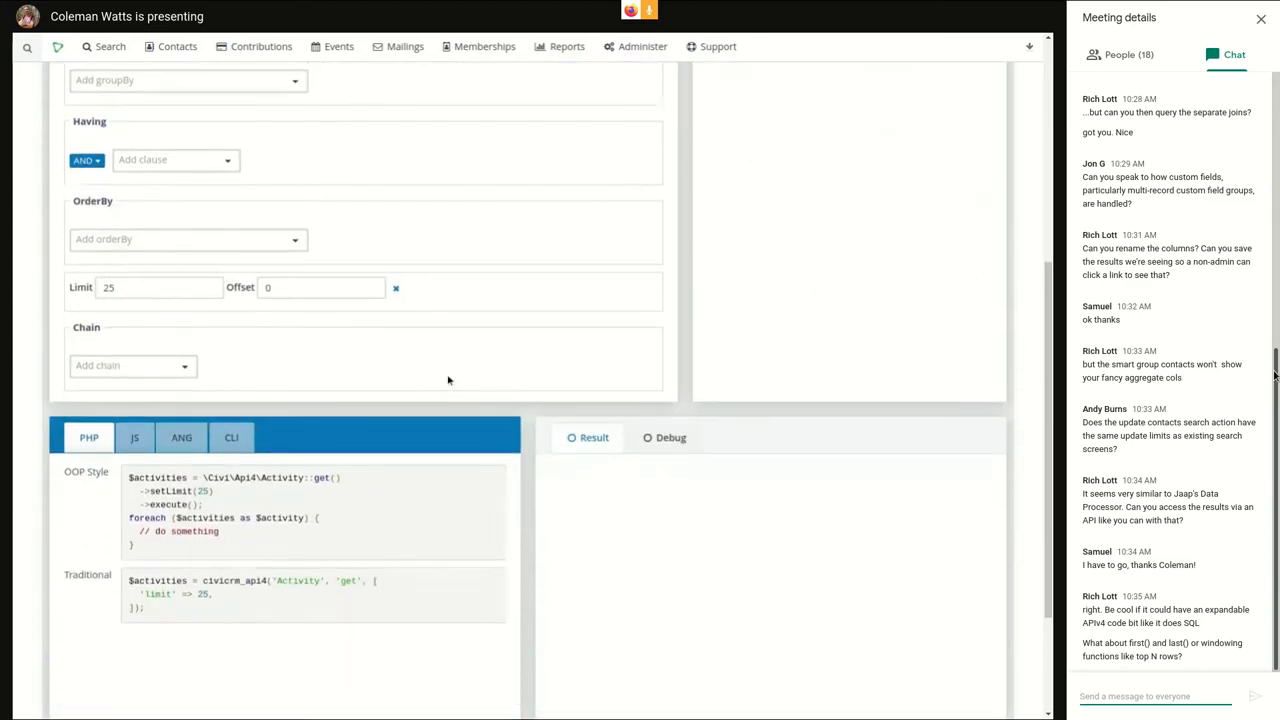
click(180, 436)
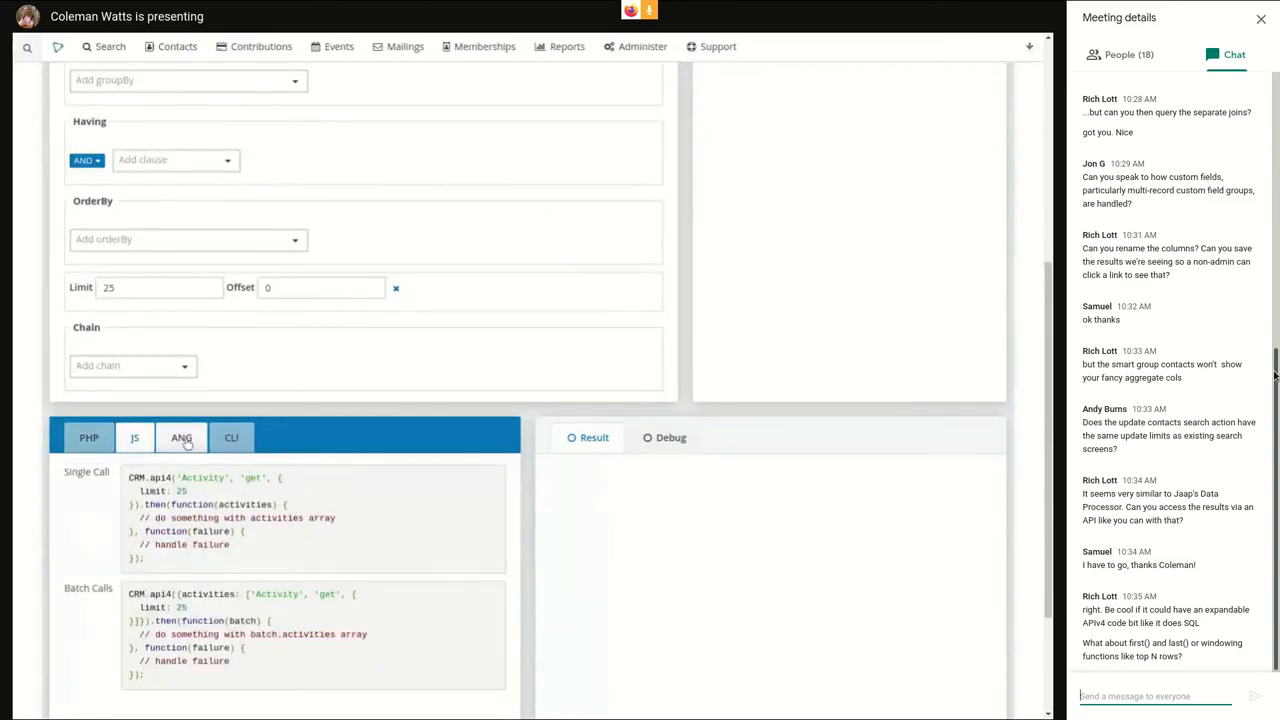
click(136, 436)
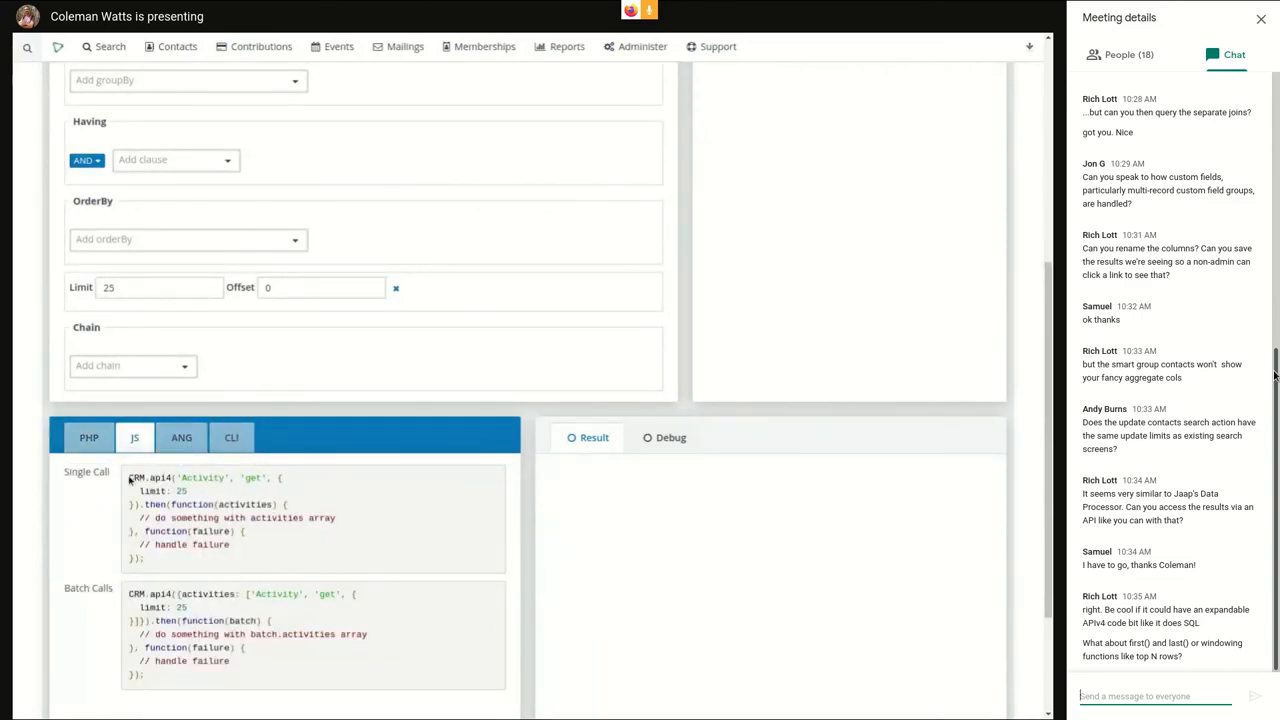
click(88, 436)
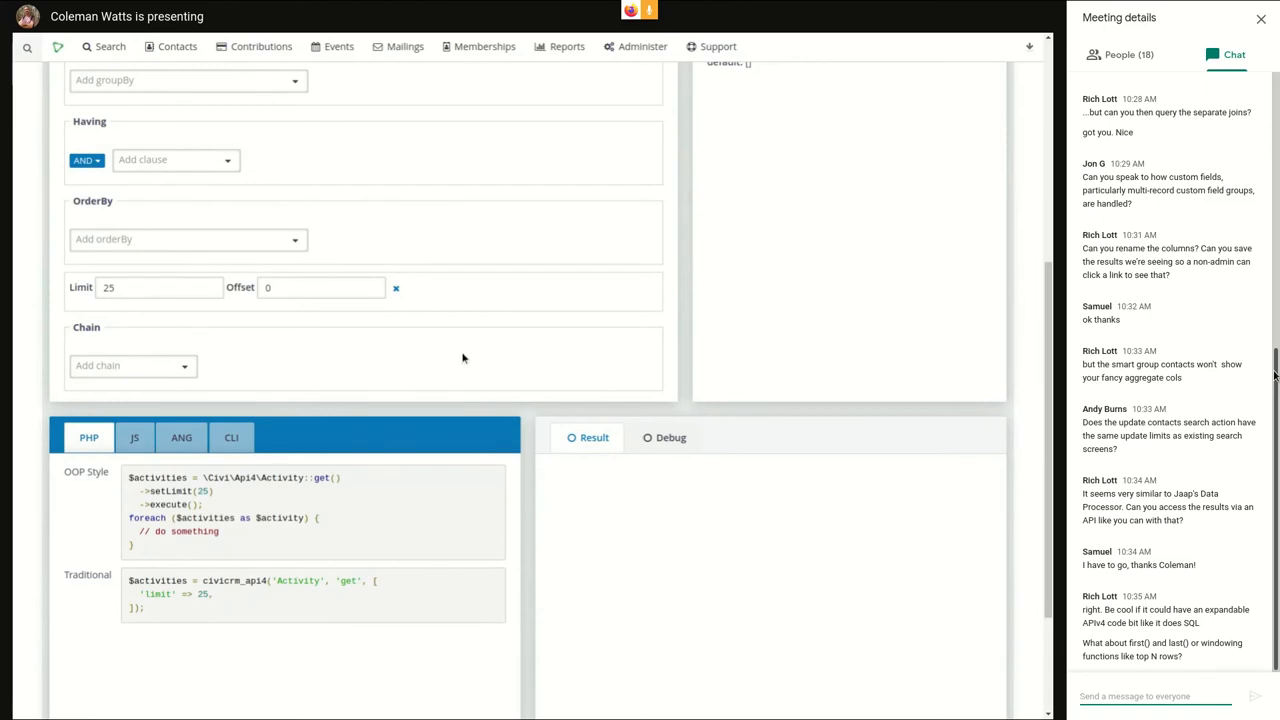
mouse_move(468, 344)
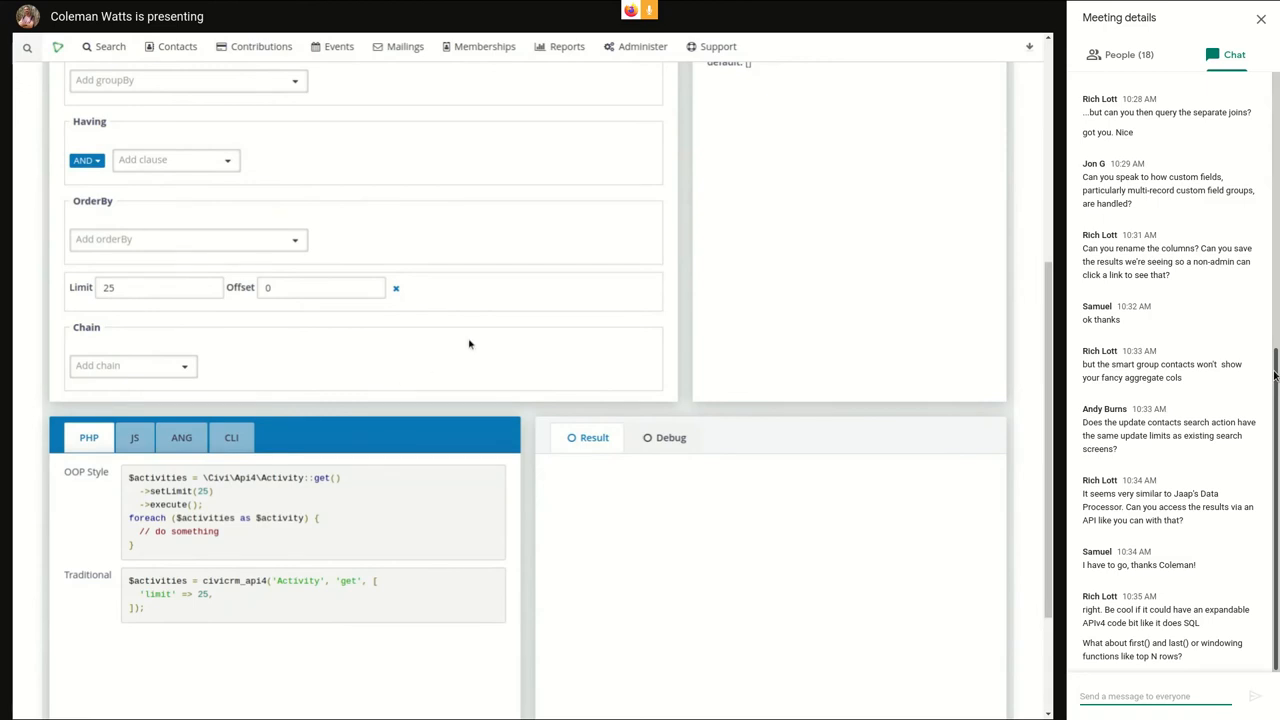
mouse_move(458, 352)
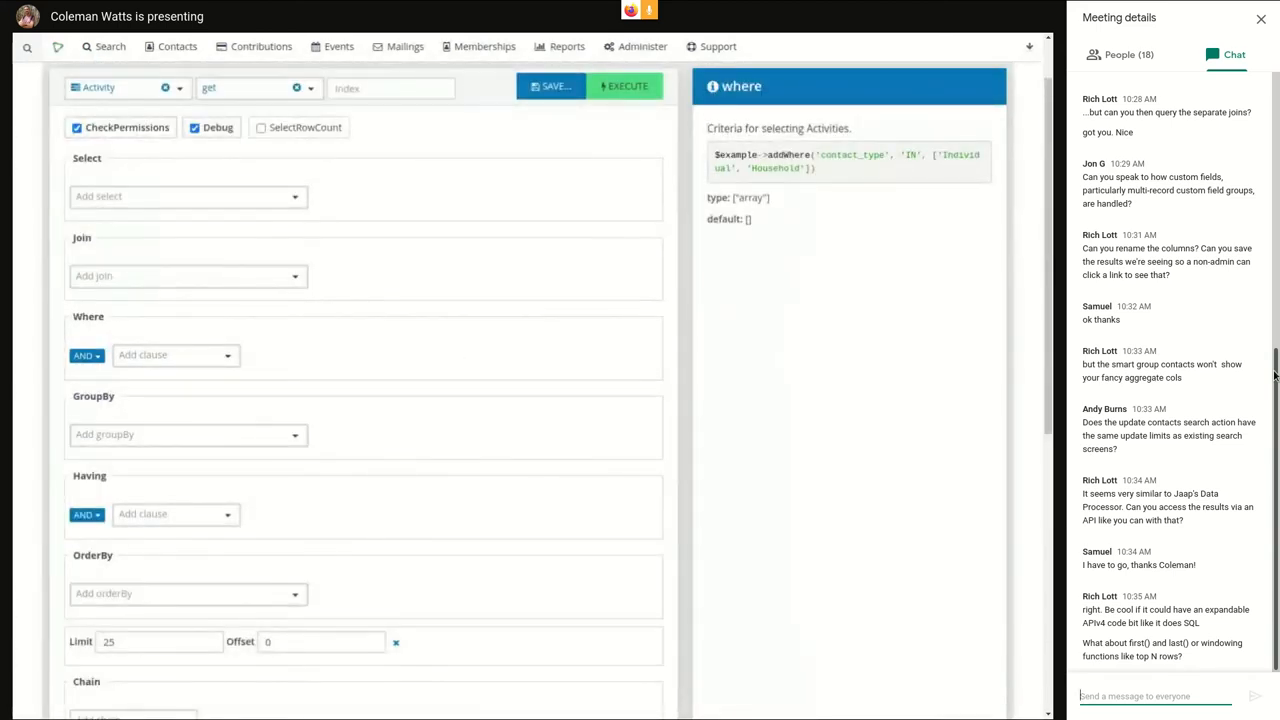
scroll(down, 3)
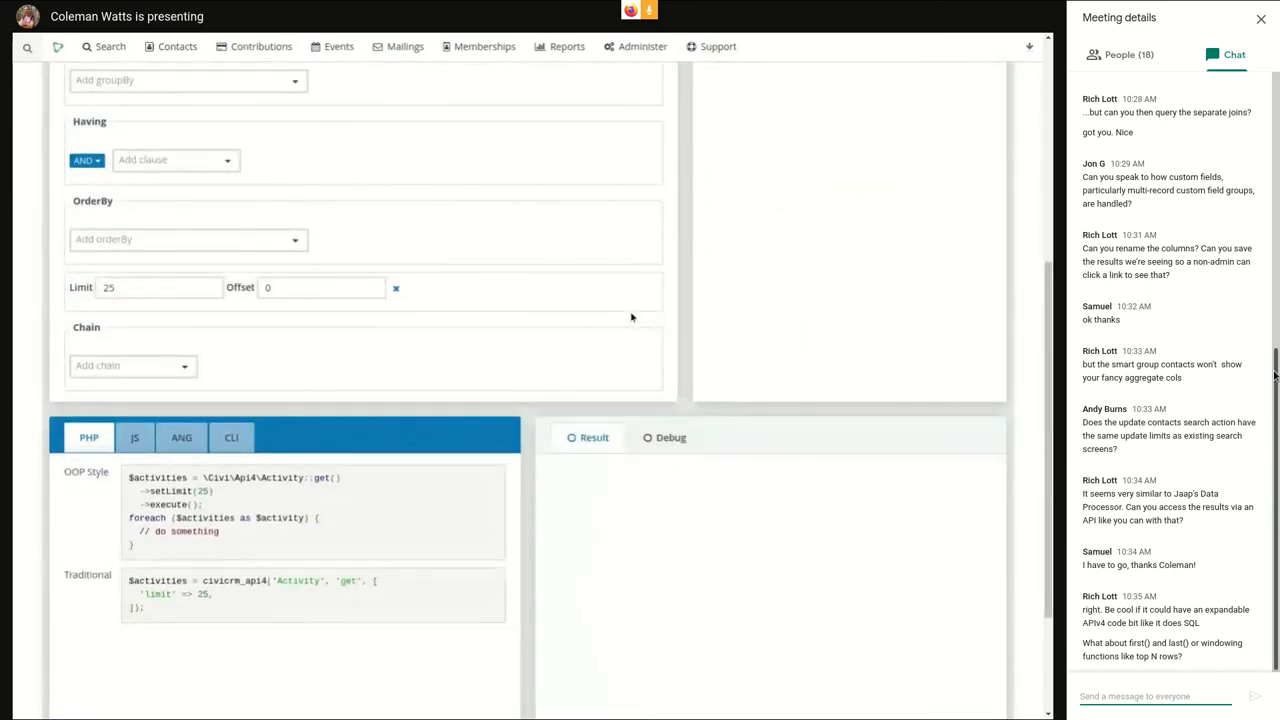
mouse_move(622, 304)
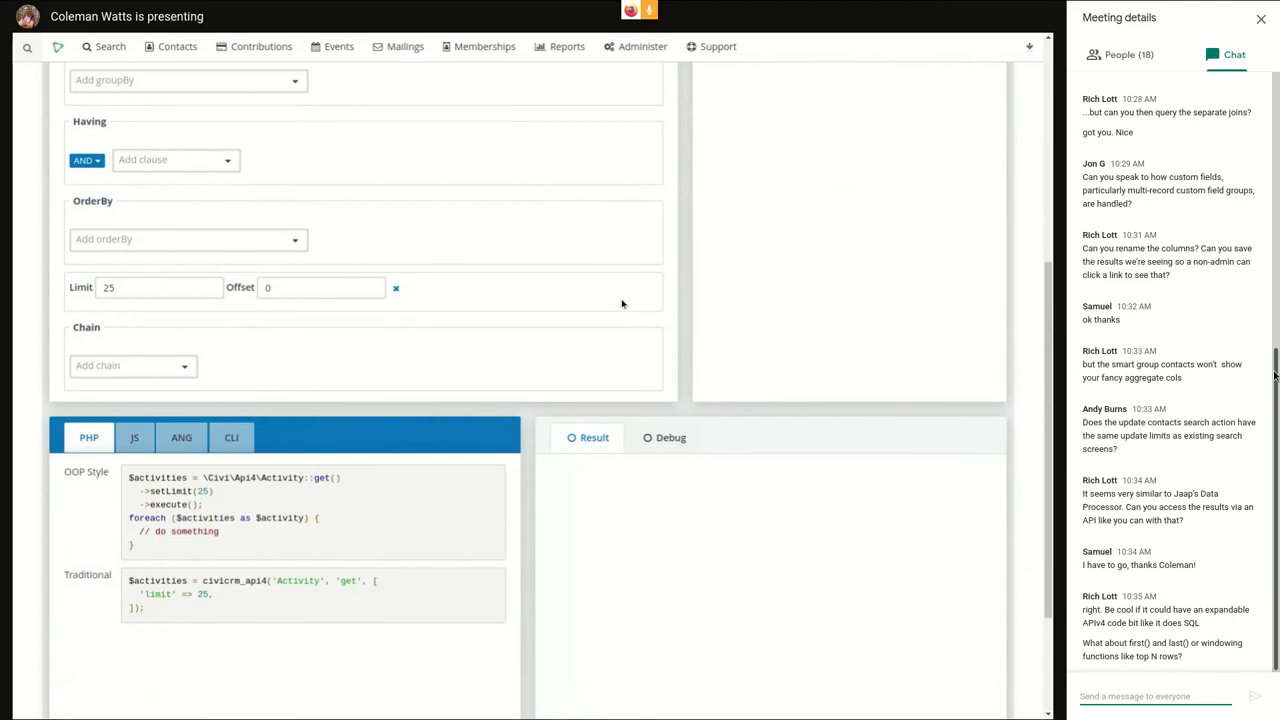
mouse_move(584, 300)
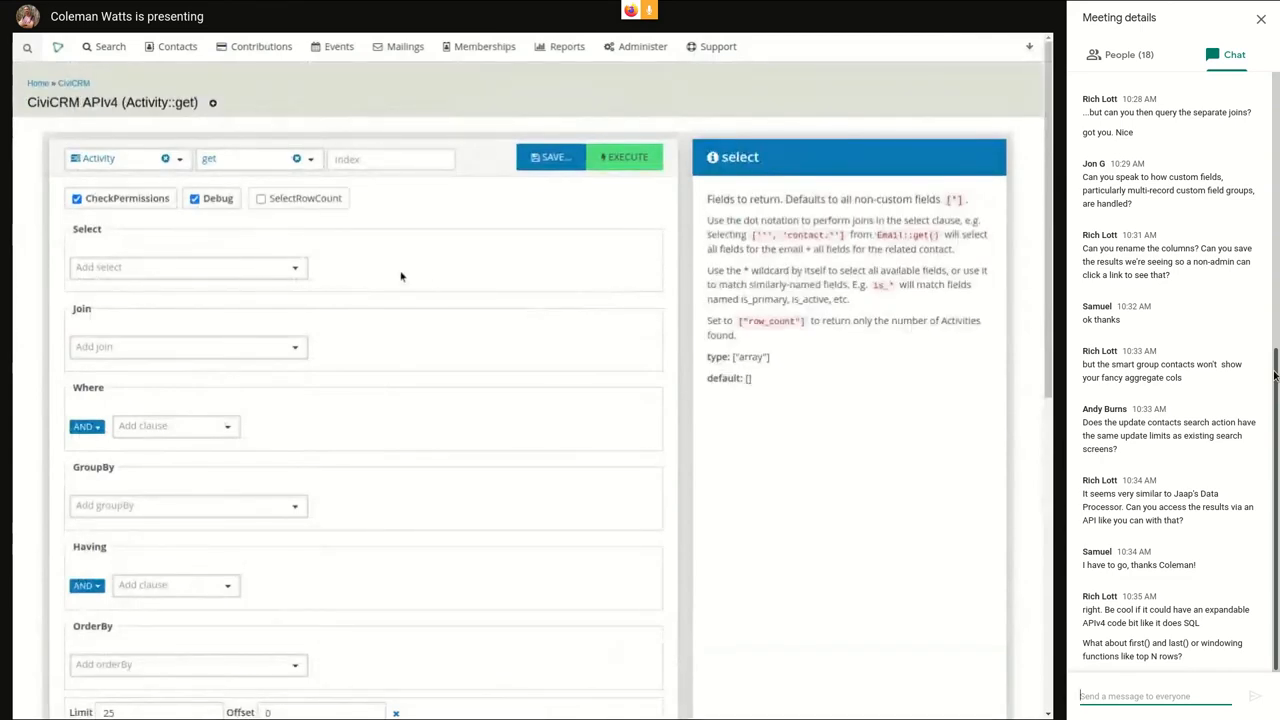
- Browse the Add select list through the Activity fields to the SQL FUNCTION entries like AVG, COUNT and SUM
click(186, 268)
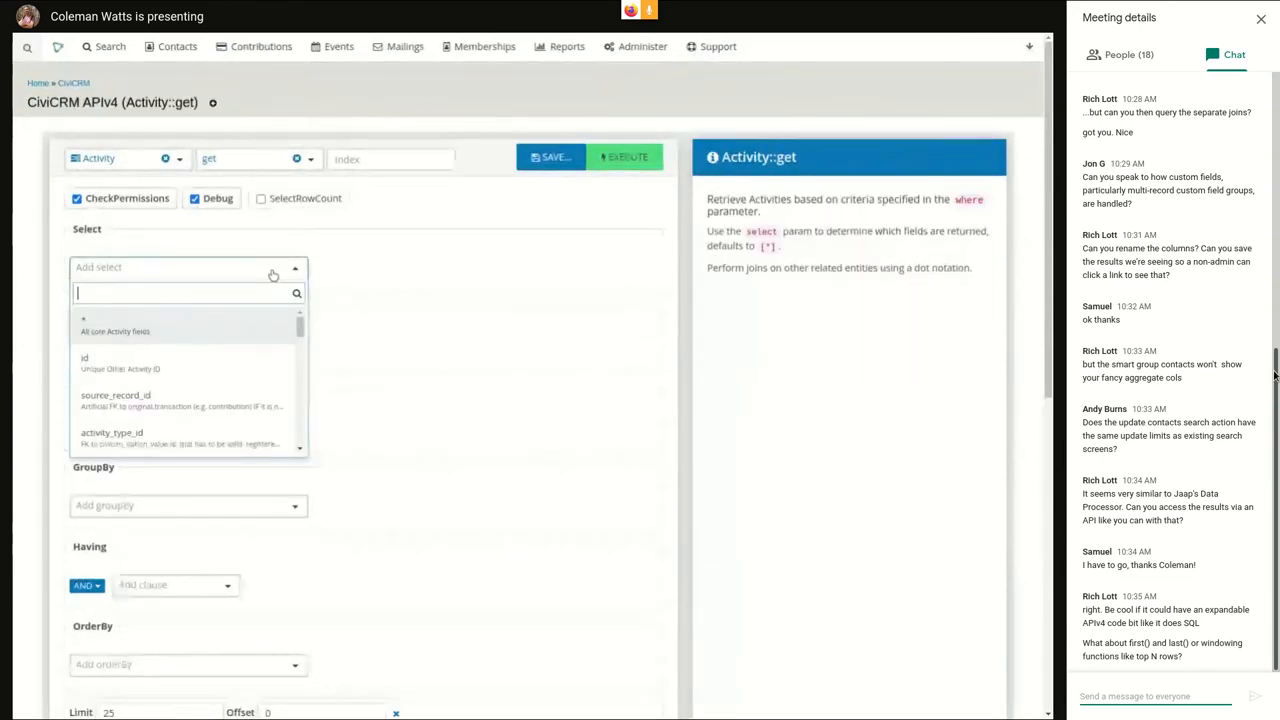
scroll(down, 3)
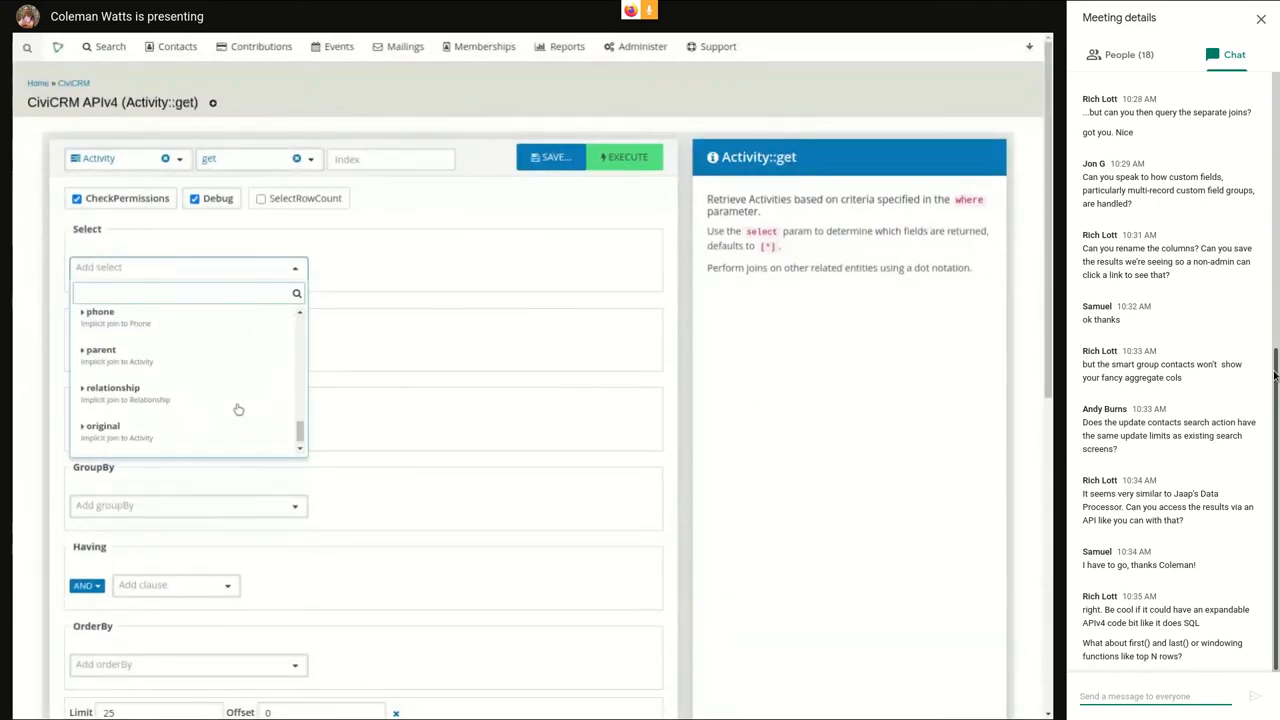
scroll(down, 3)
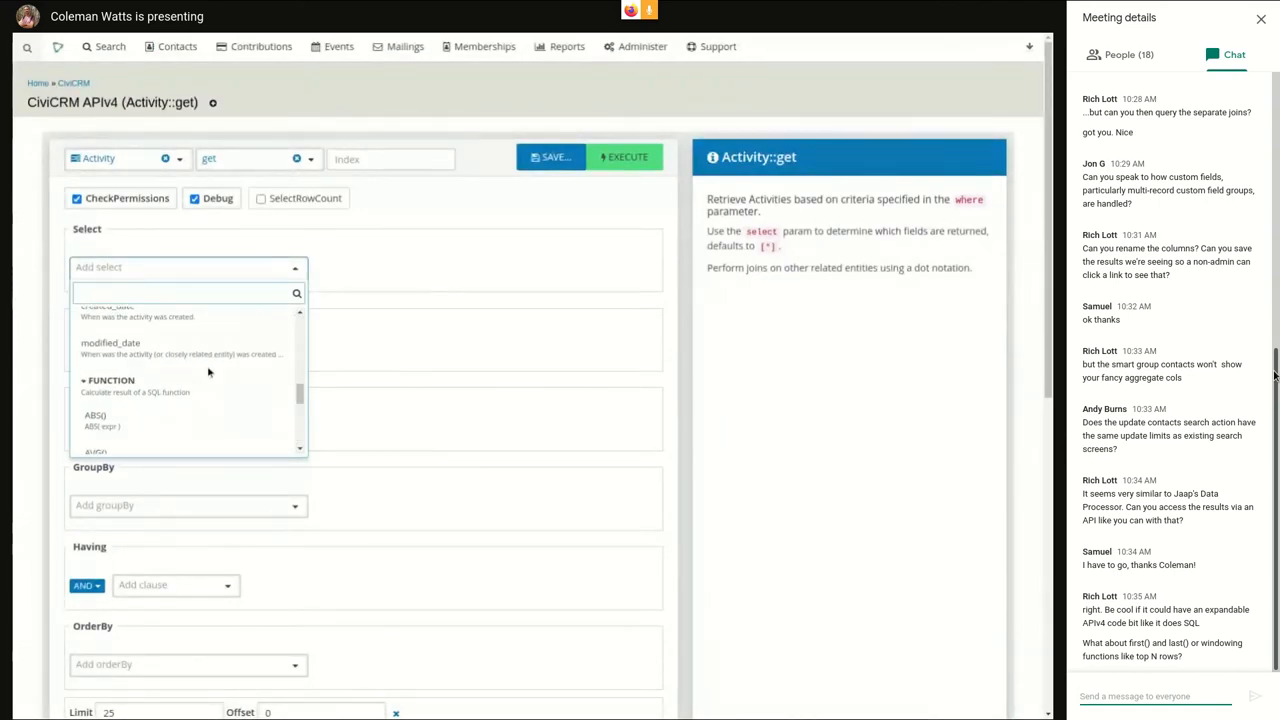
scroll(down, 3)
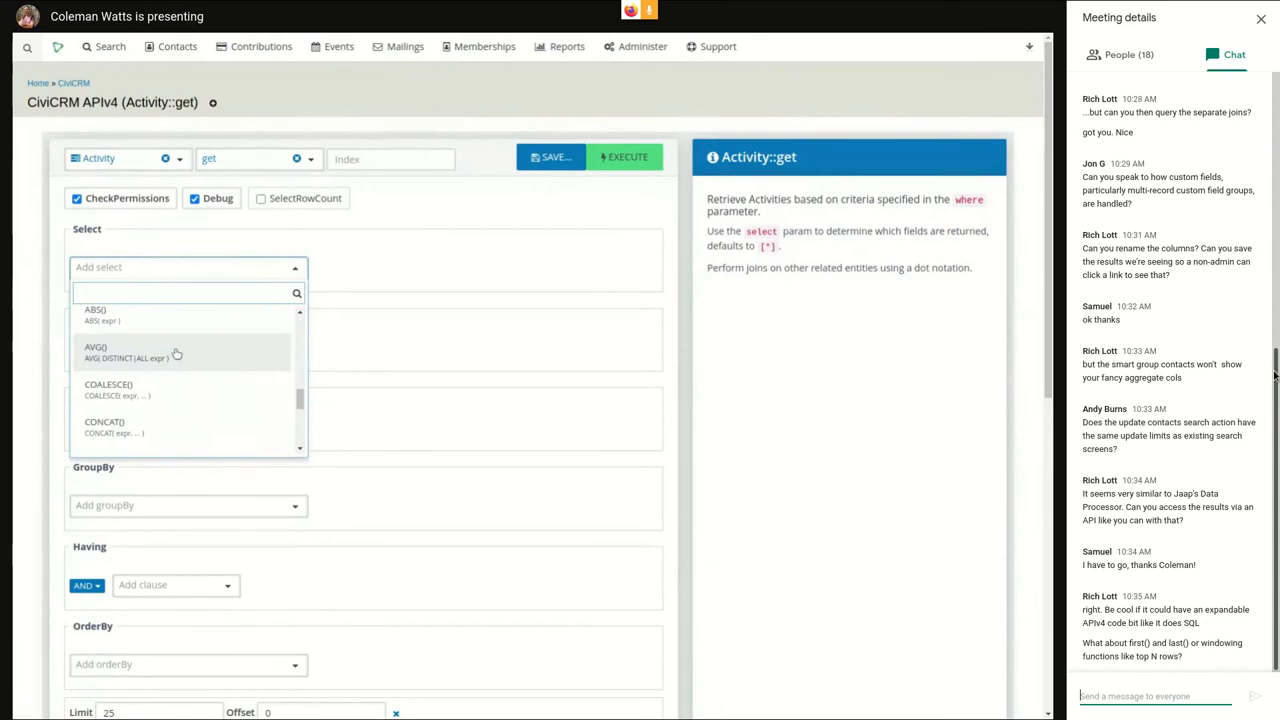
scroll(down, 3)
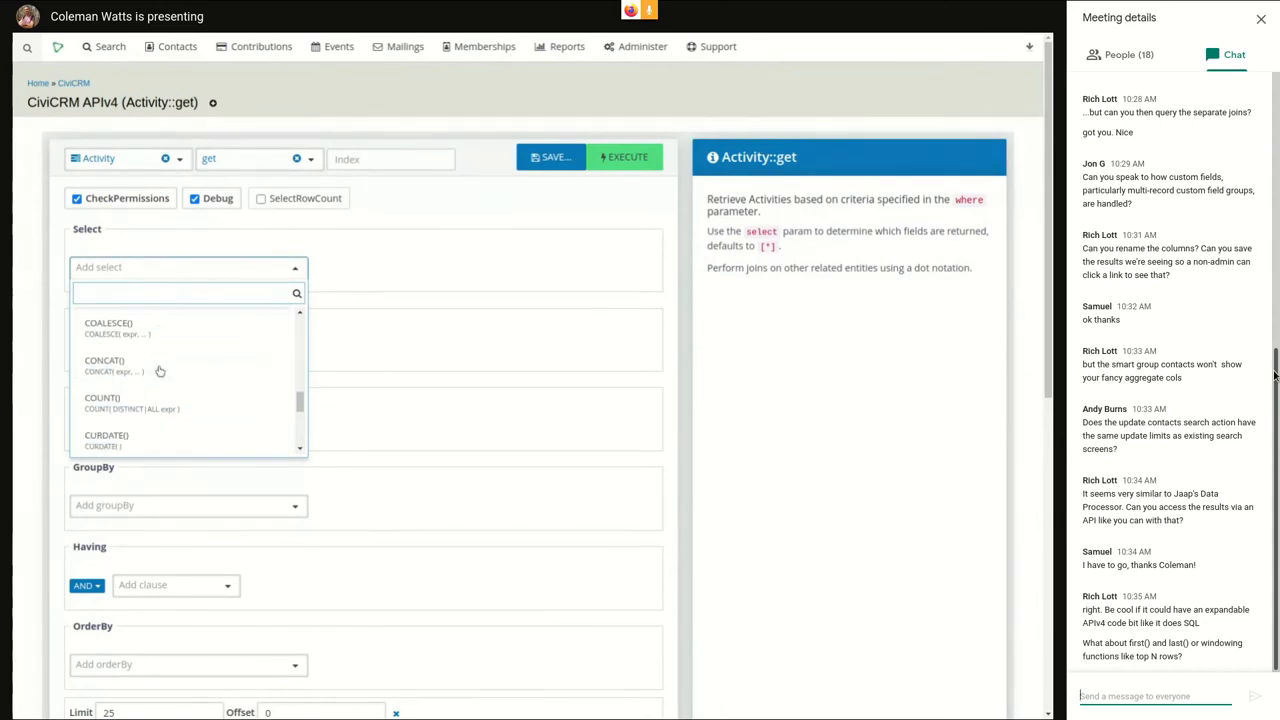
scroll(down, 3)
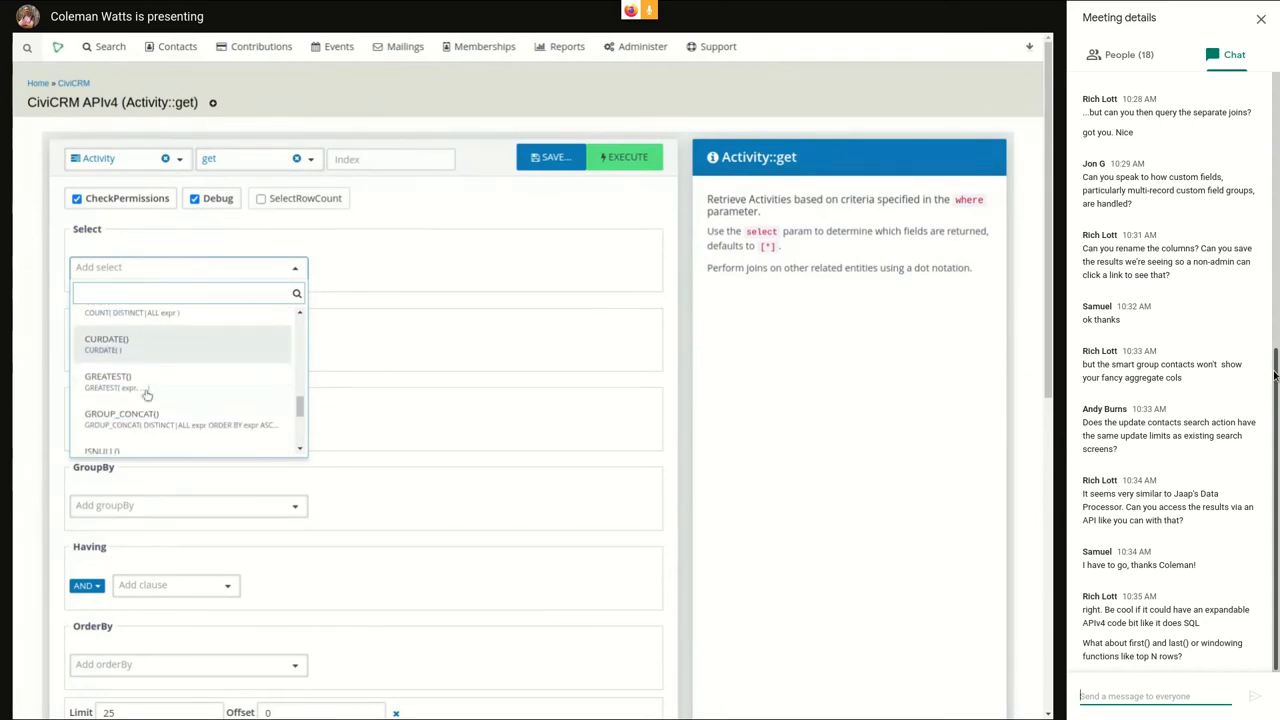
scroll(down, 3)
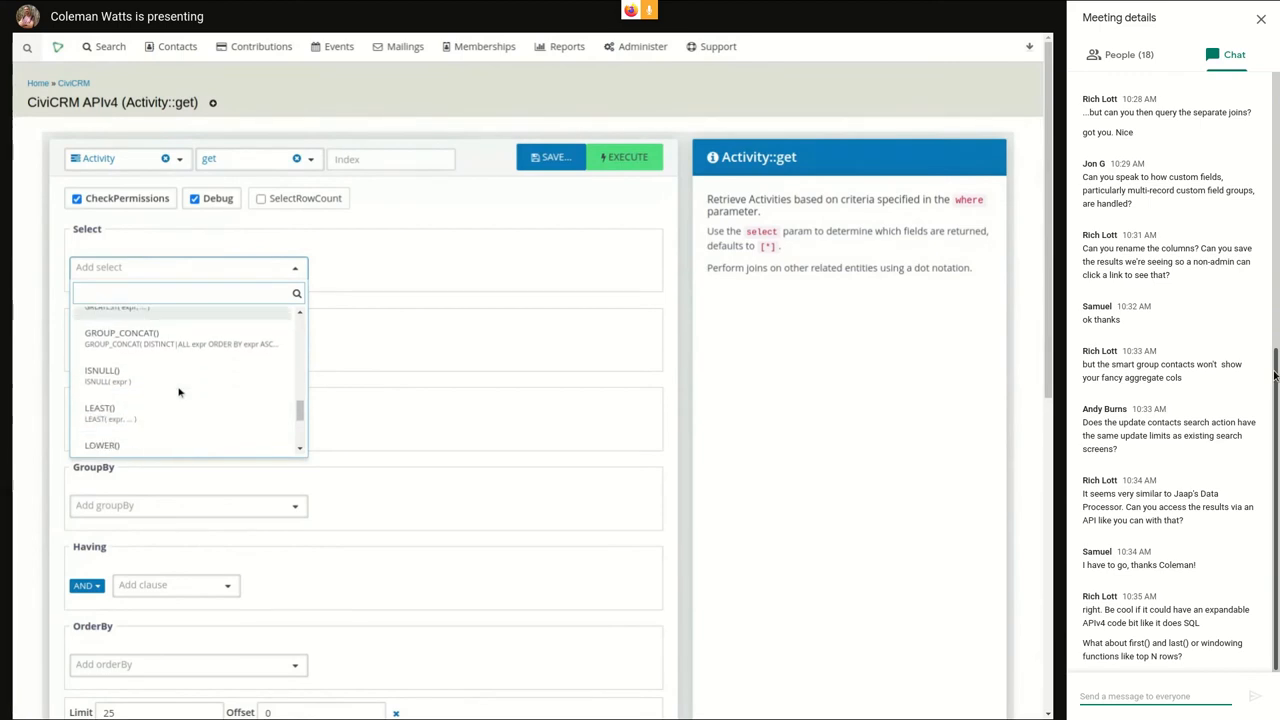
scroll(down, 3)
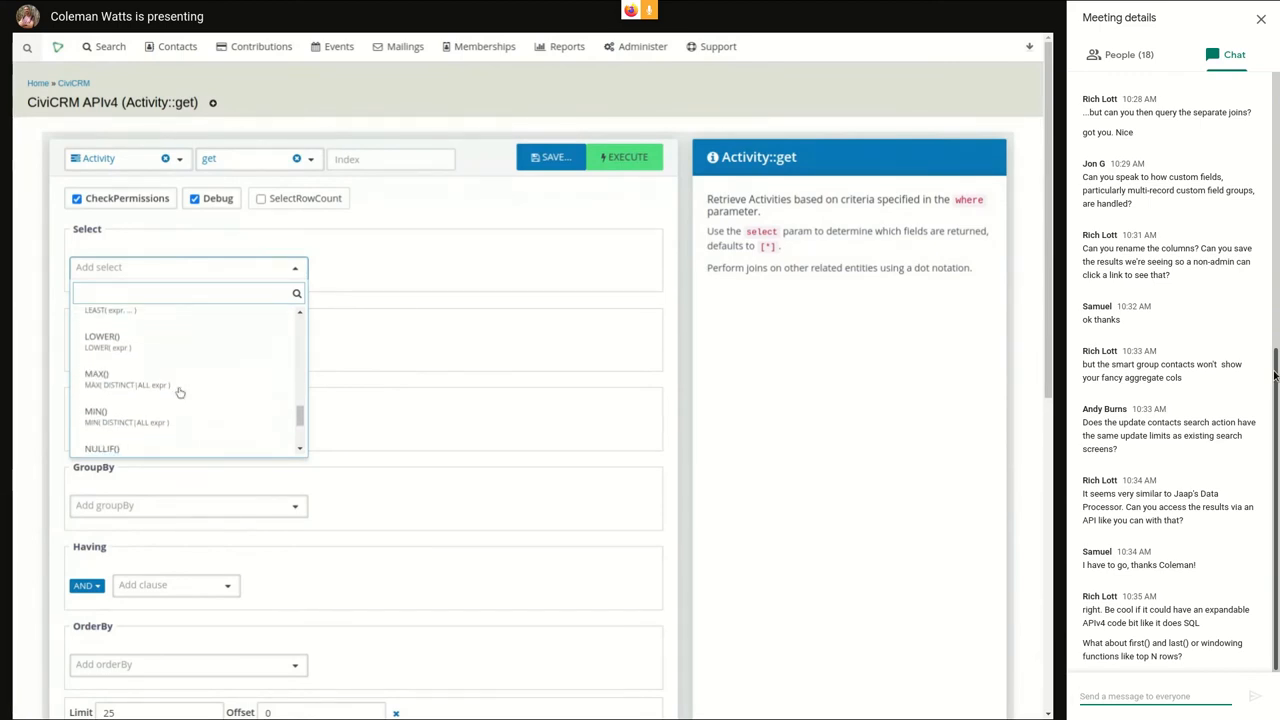
scroll(down, 3)
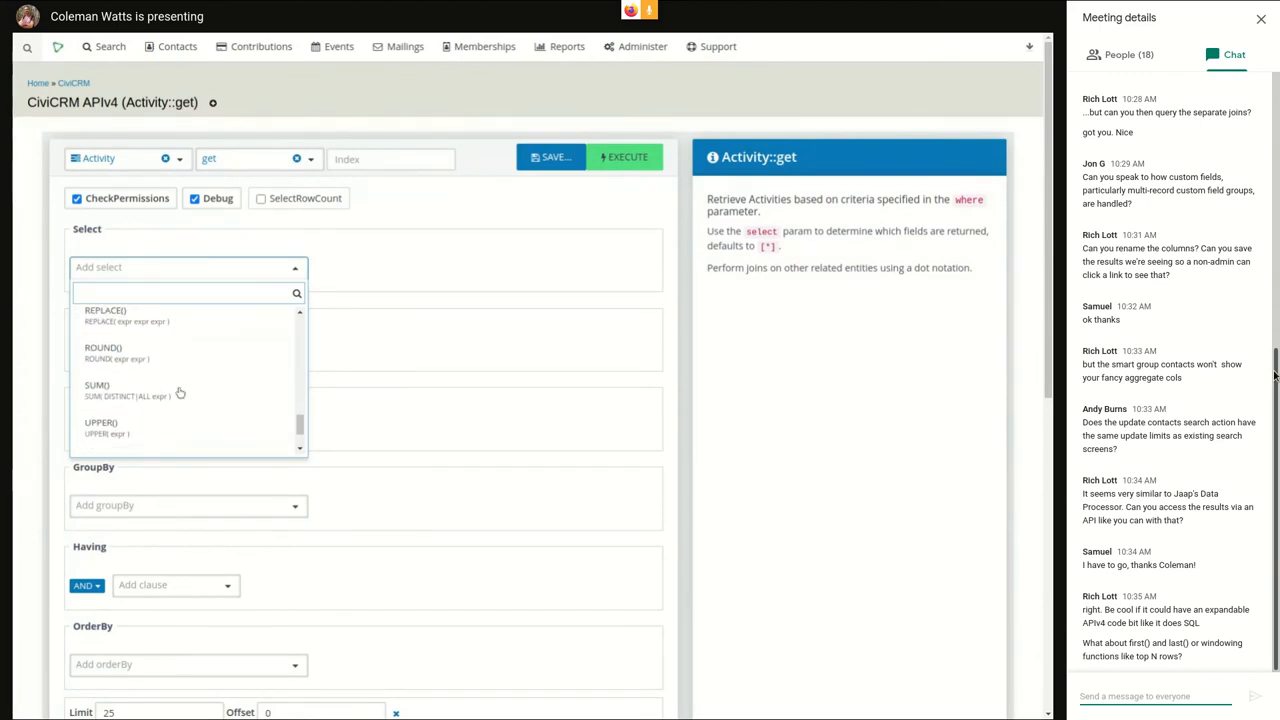
scroll(down, 3)
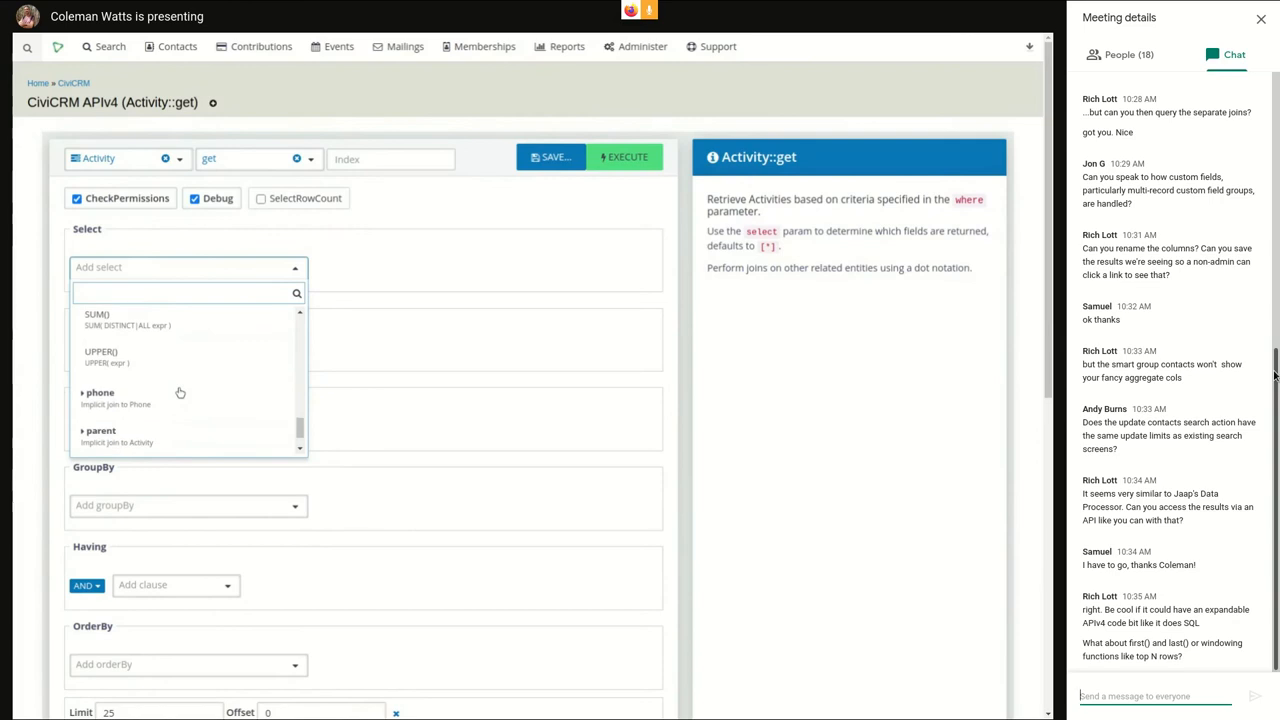
mouse_move(184, 374)
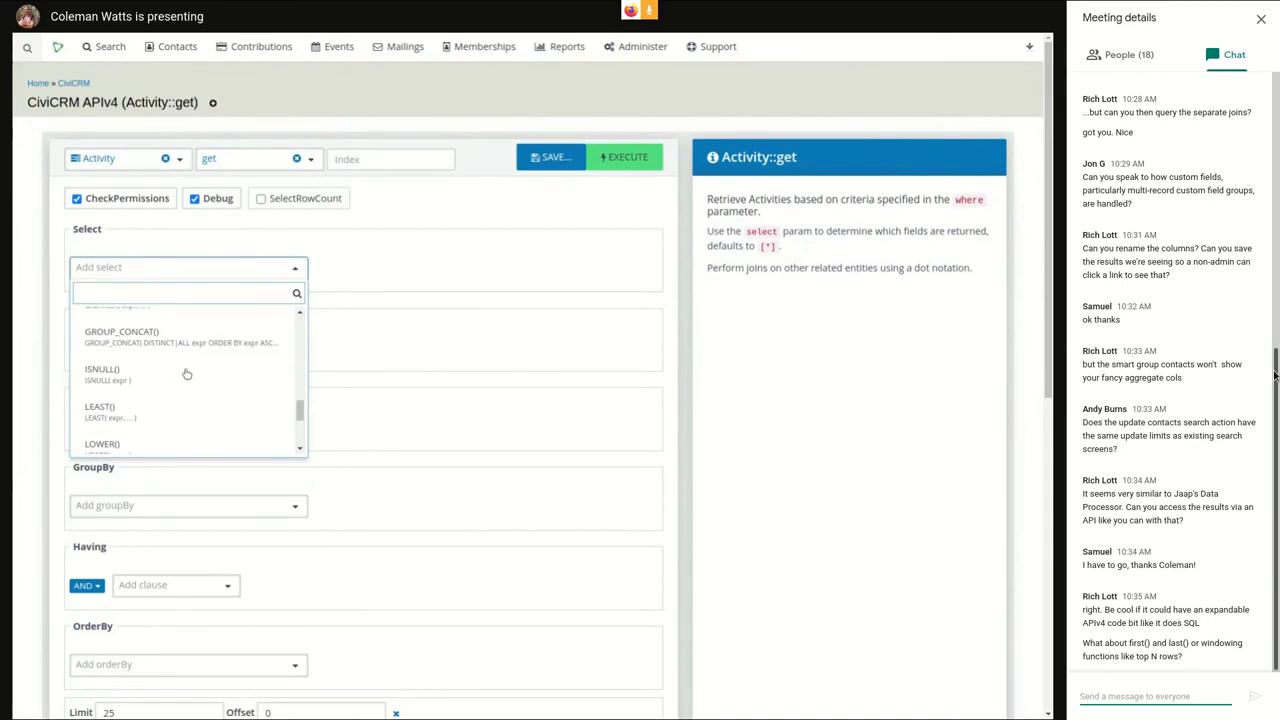
mouse_move(188, 382)
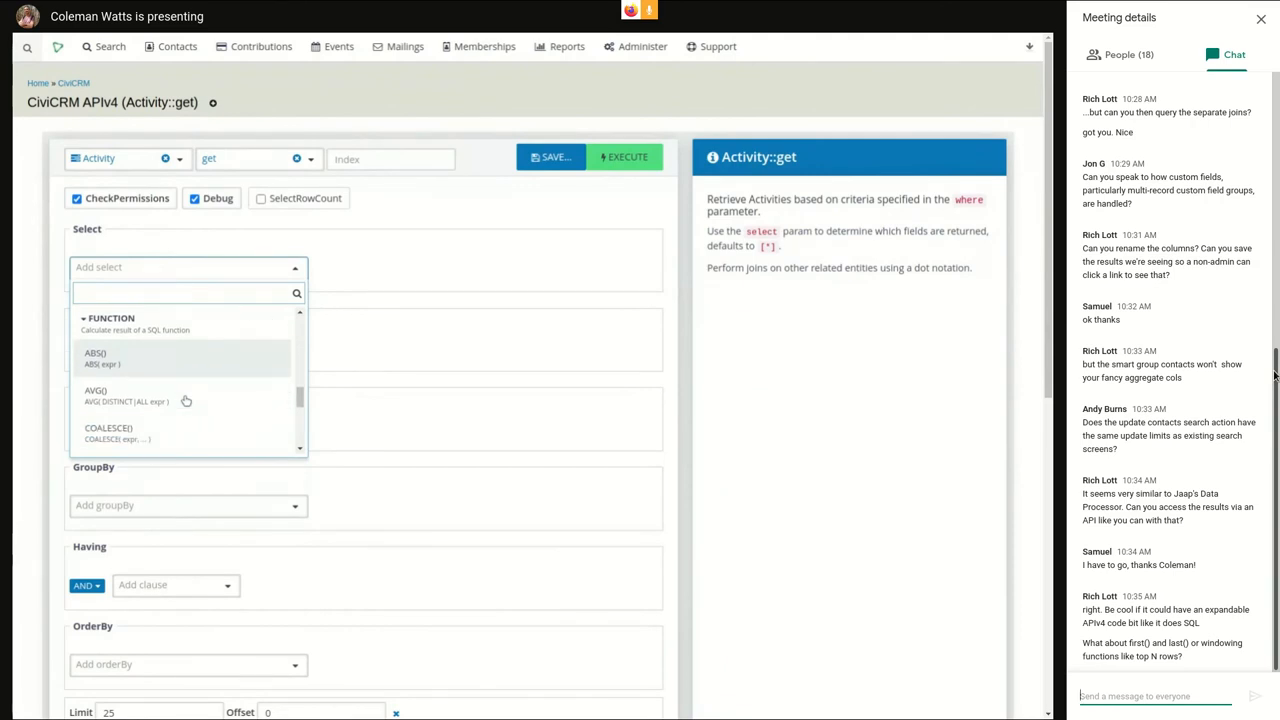
mouse_move(450, 364)
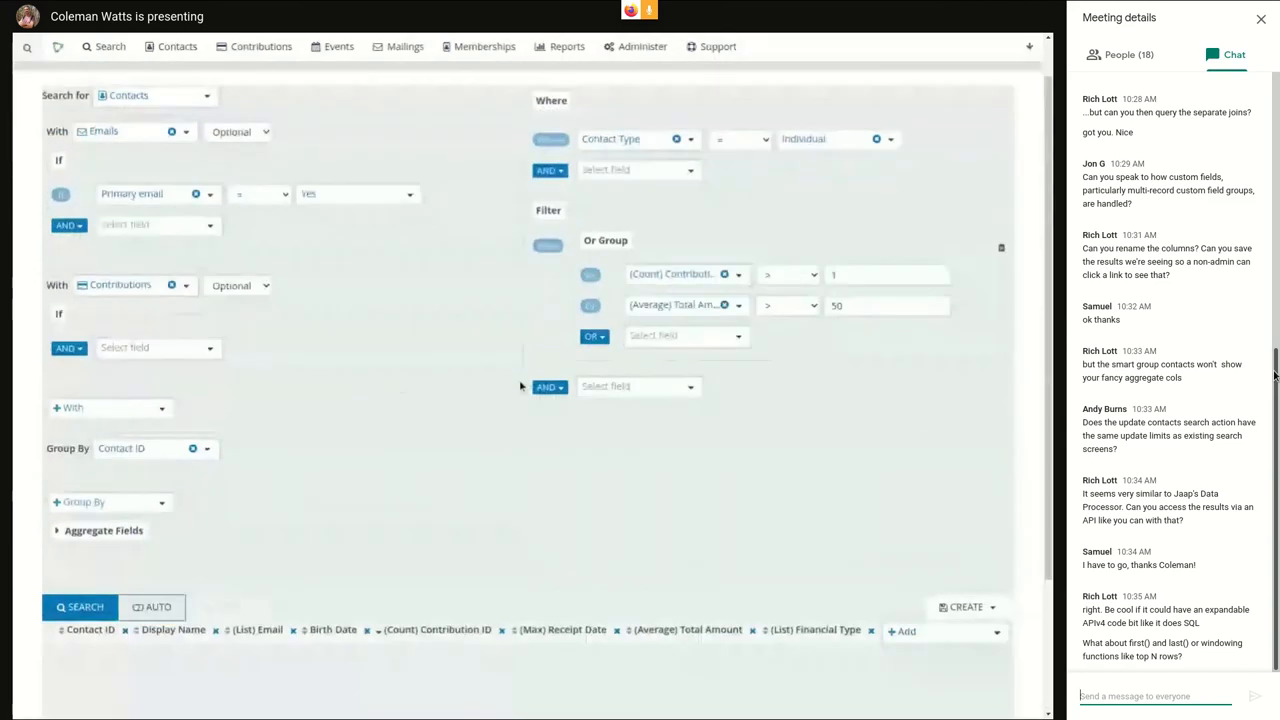
scroll(up, 3)
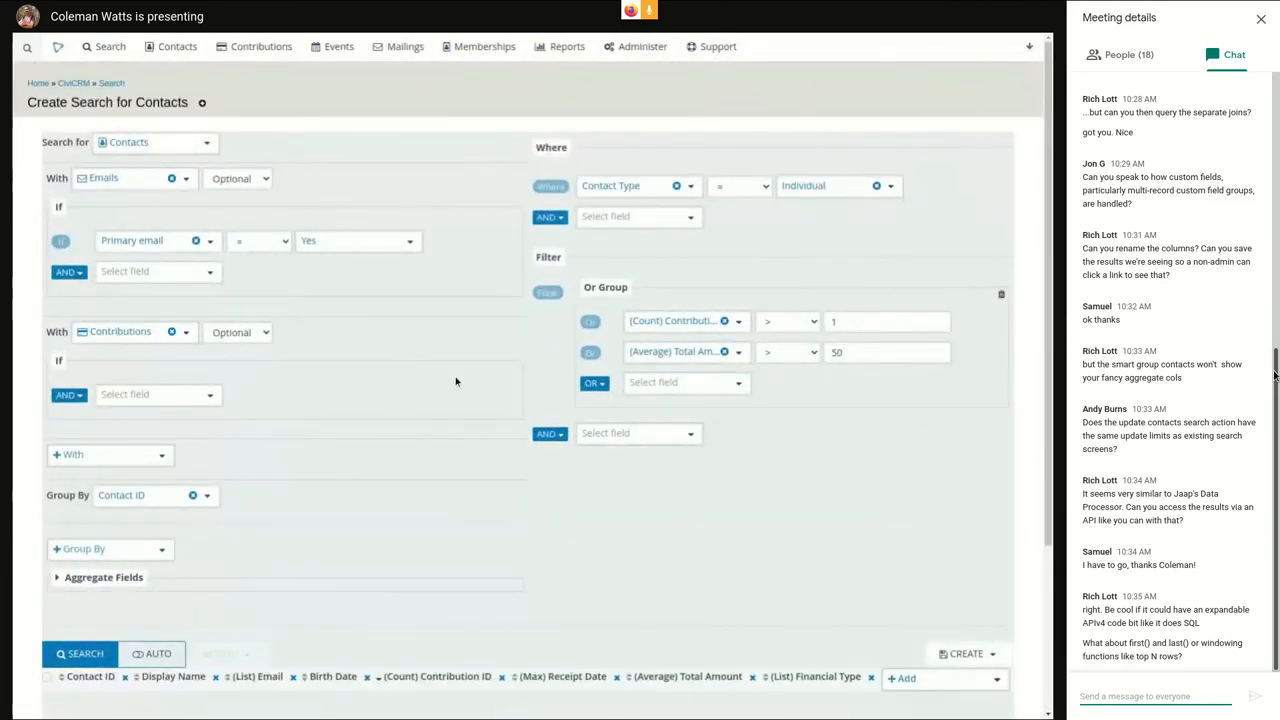
mouse_move(484, 498)
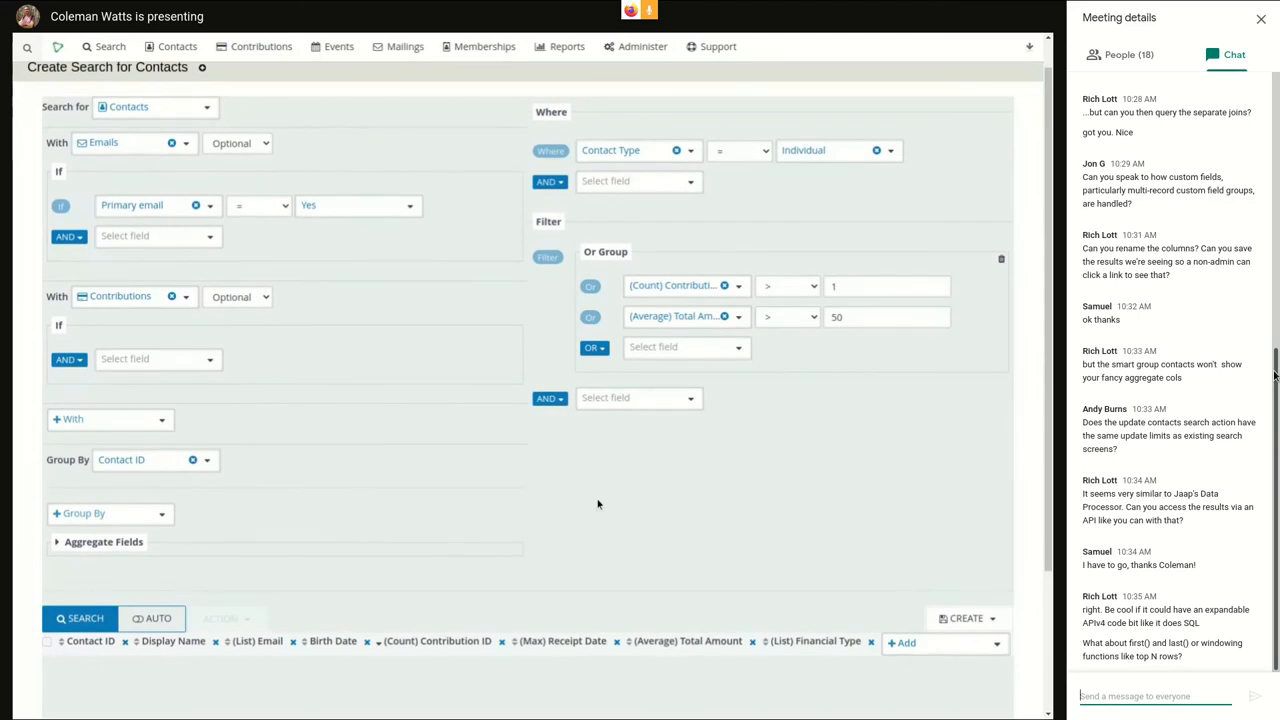
mouse_move(580, 498)
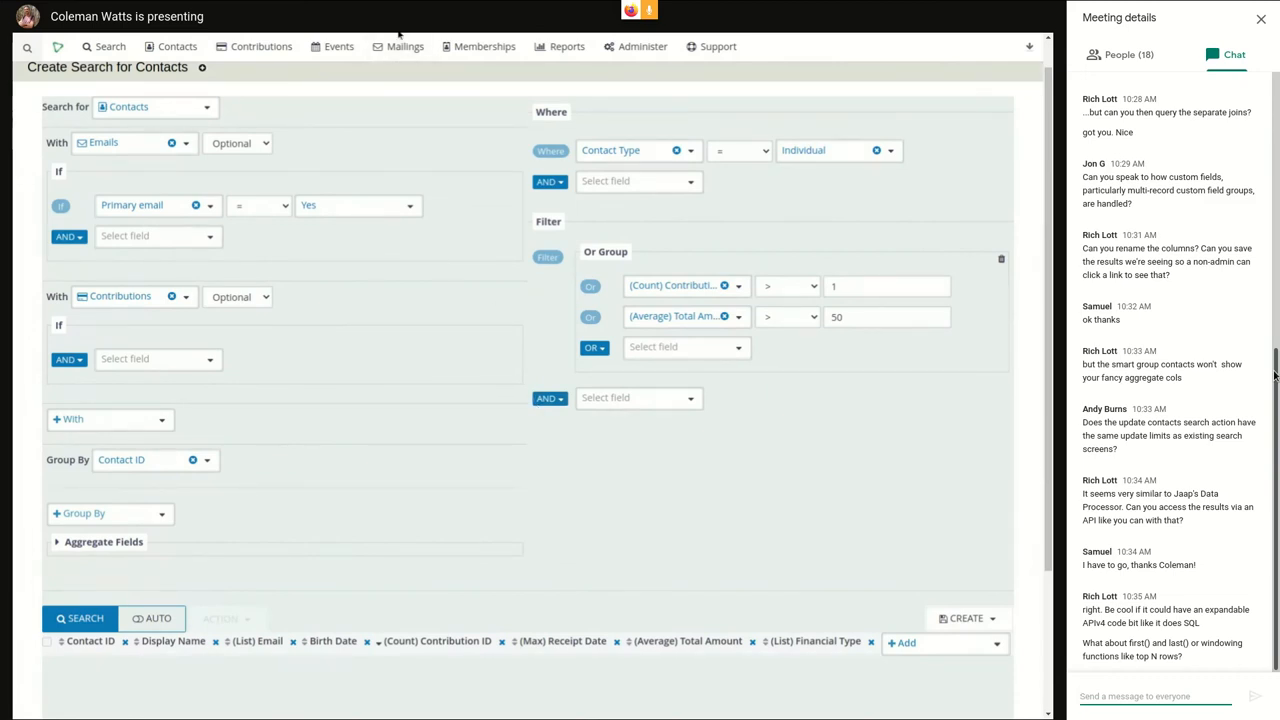
mouse_move(568, 352)
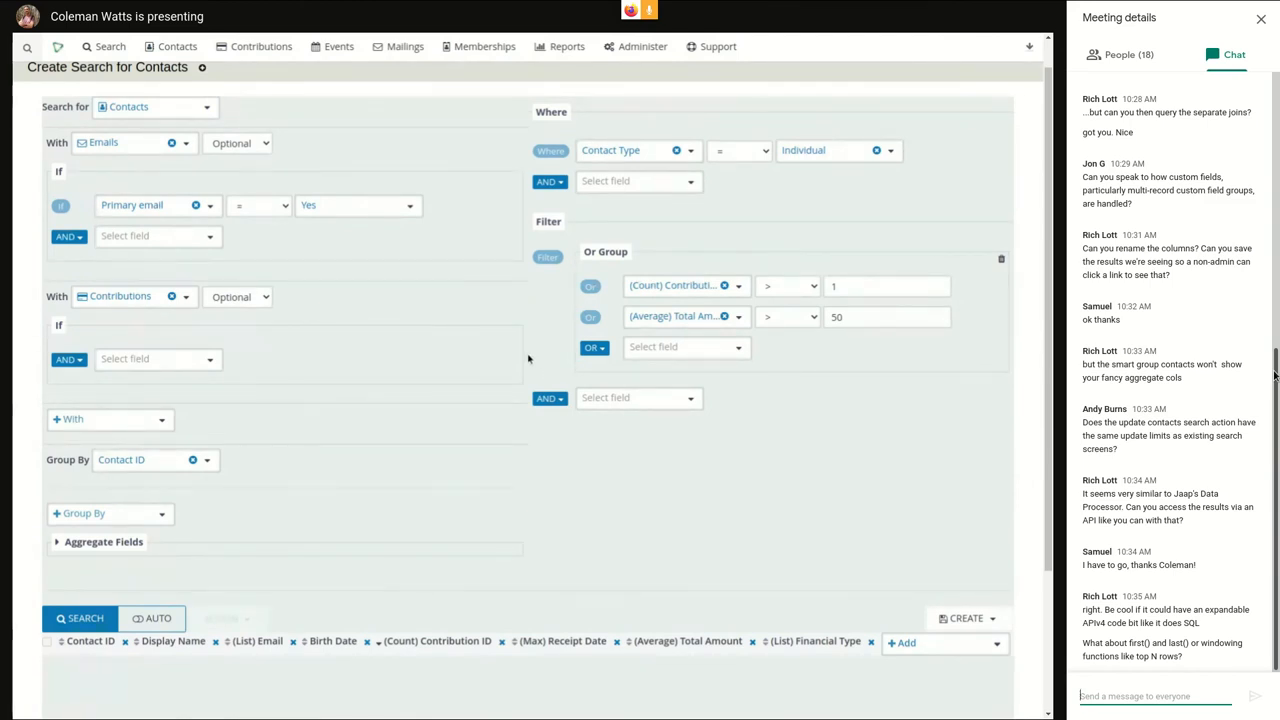
mouse_move(614, 584)
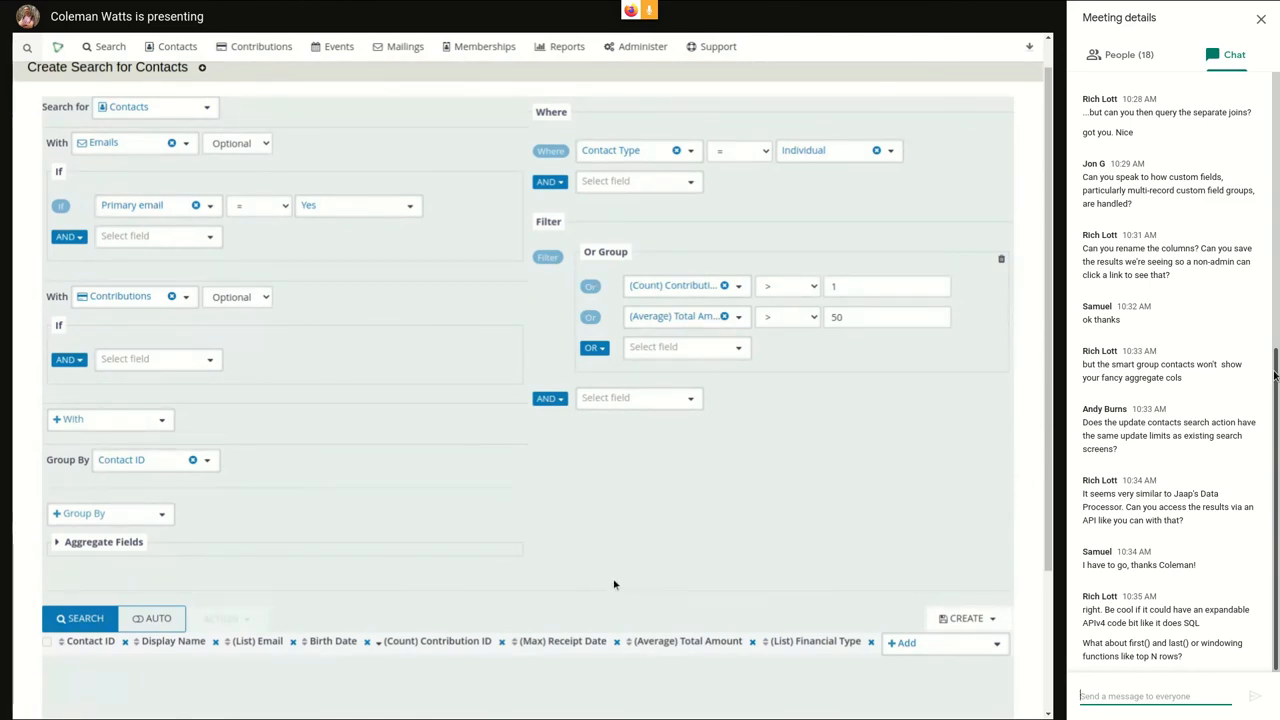
mouse_move(542, 348)
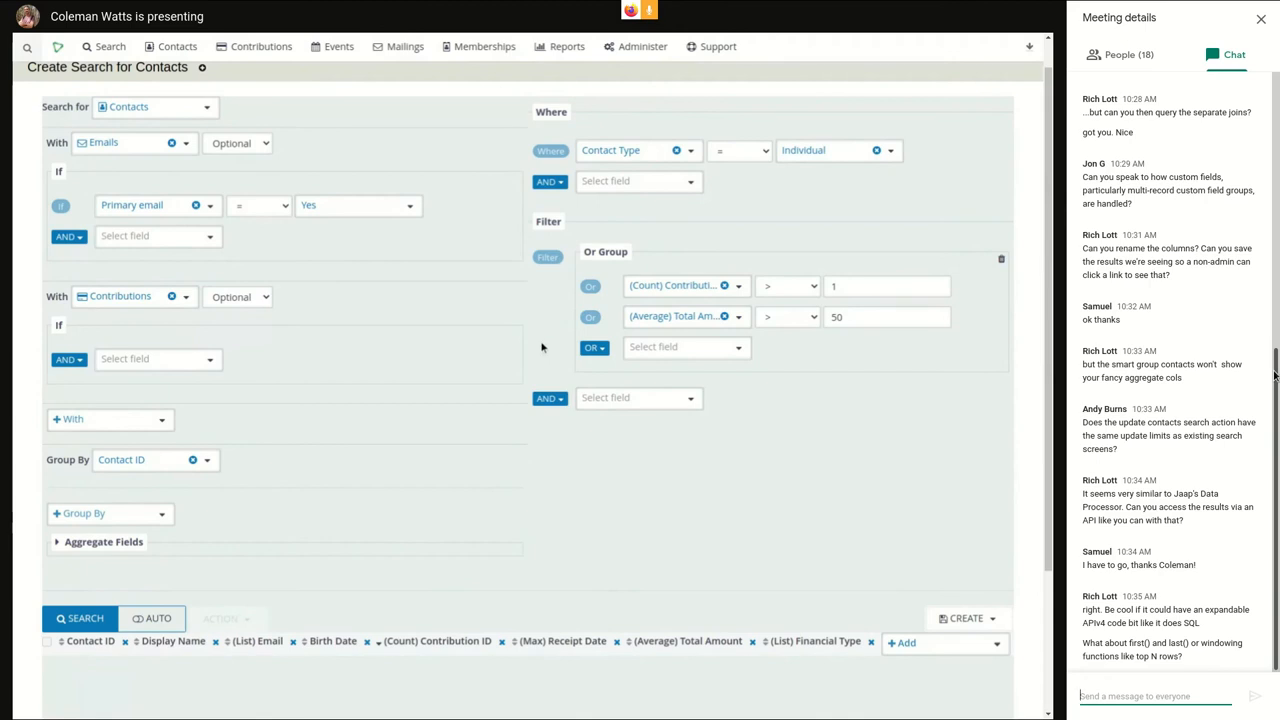
mouse_move(640, 522)
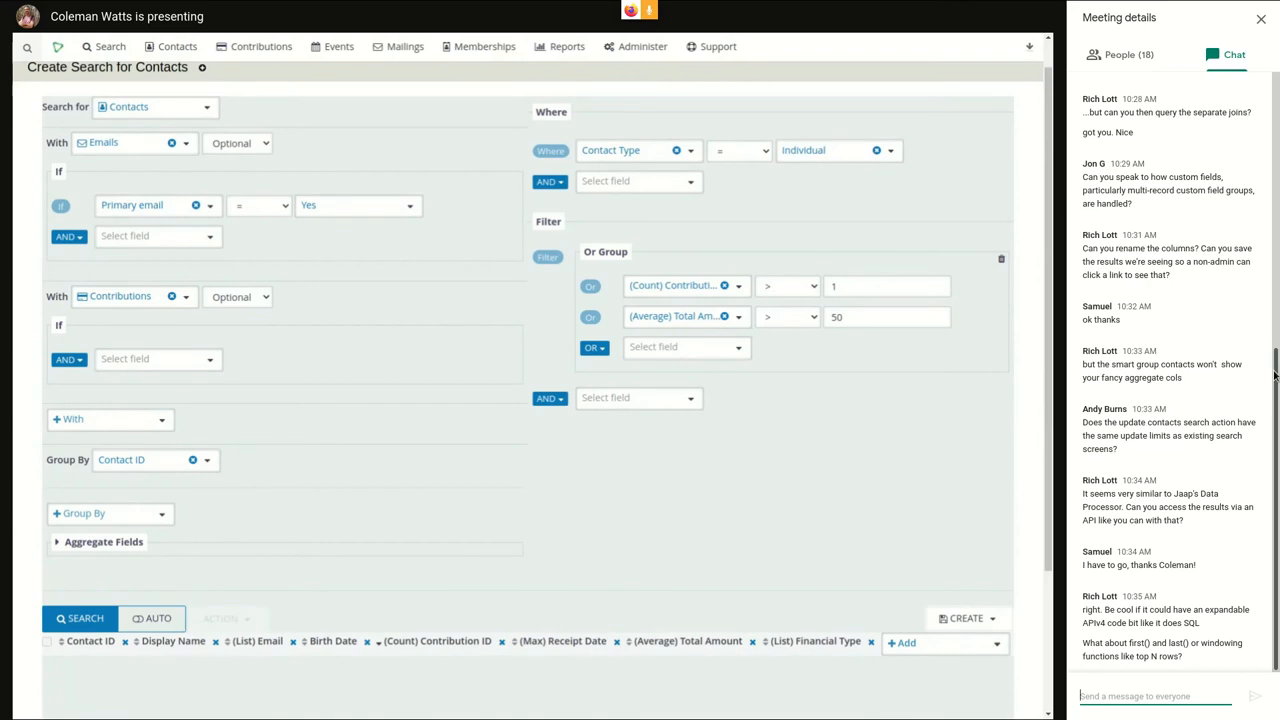
mouse_move(964, 584)
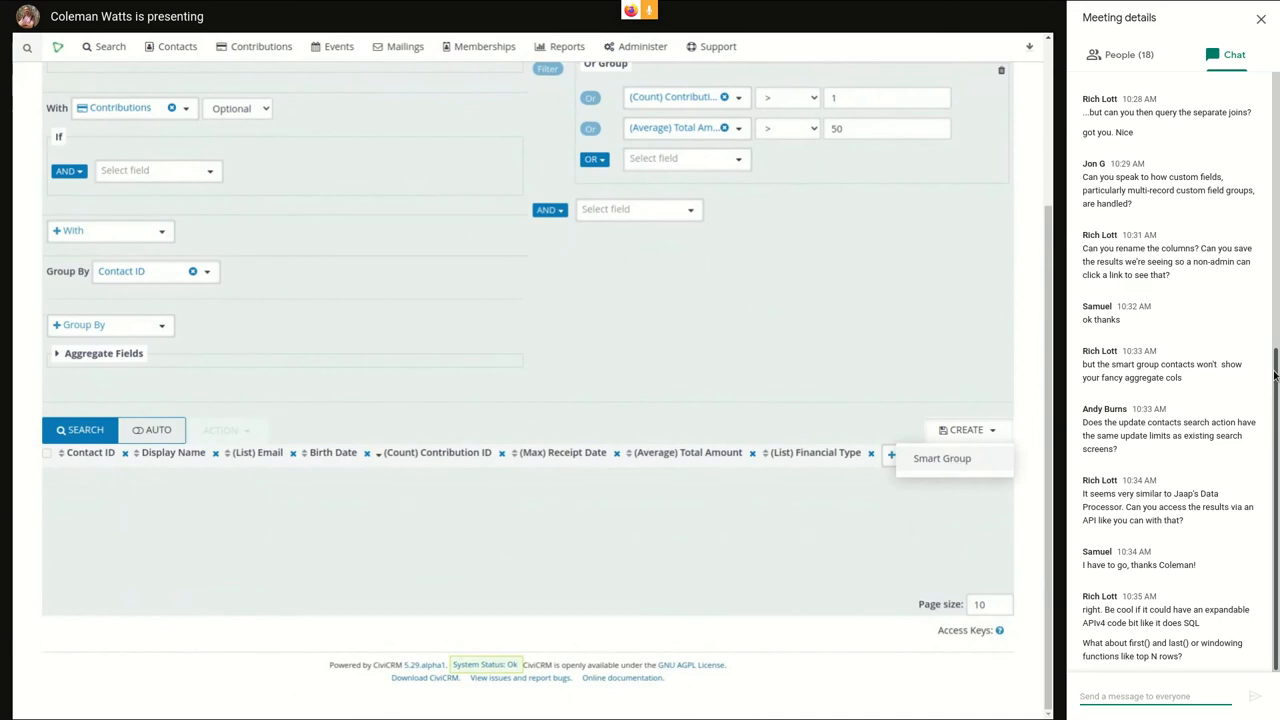
mouse_move(940, 354)
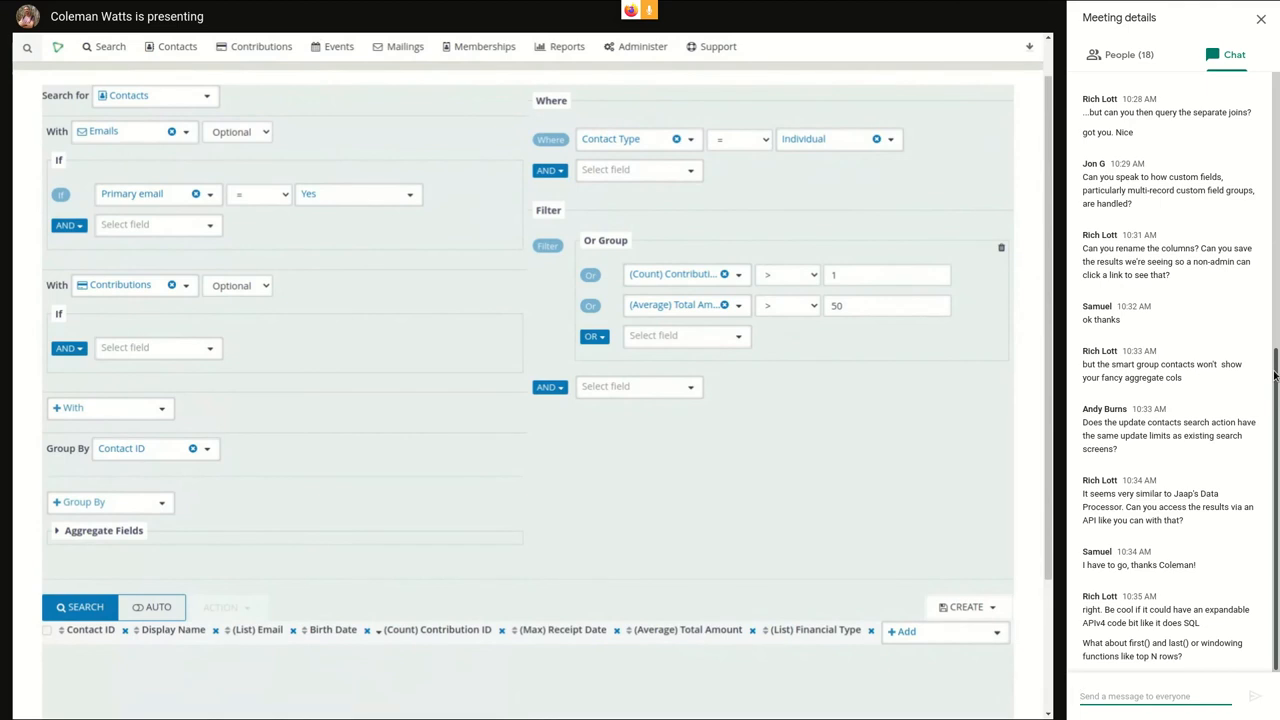
mouse_move(792, 436)
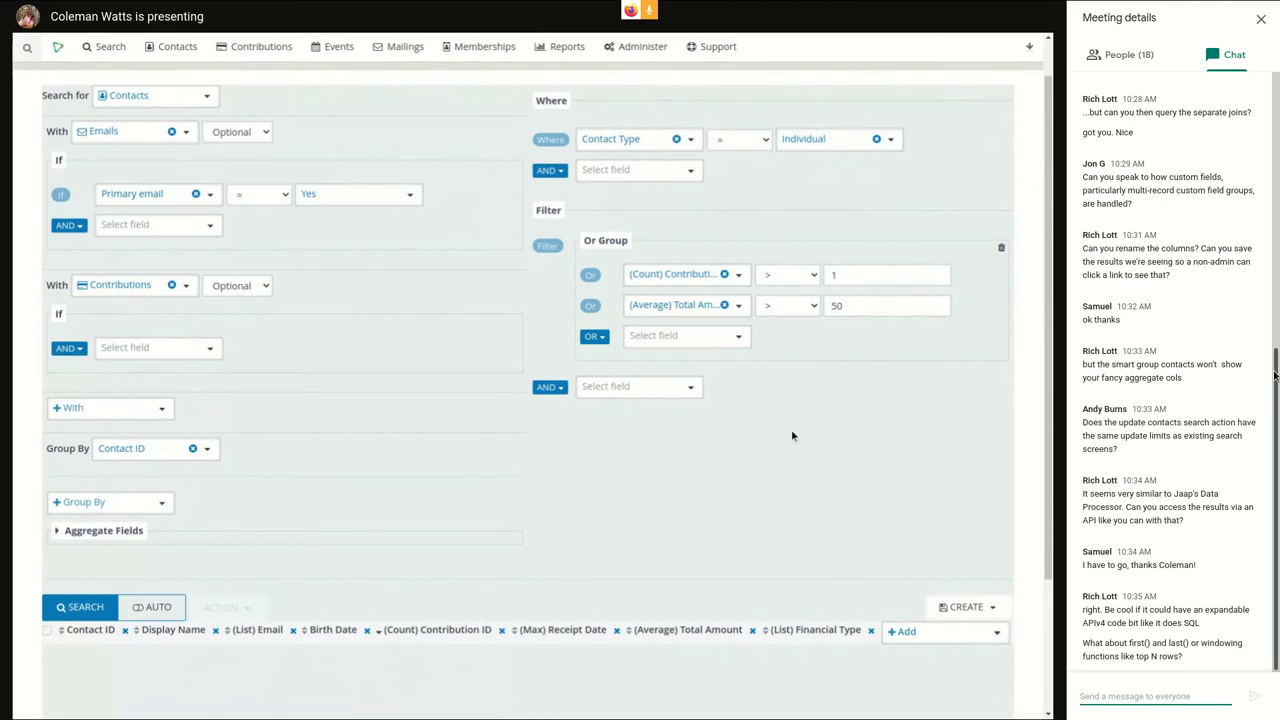
mouse_move(756, 440)
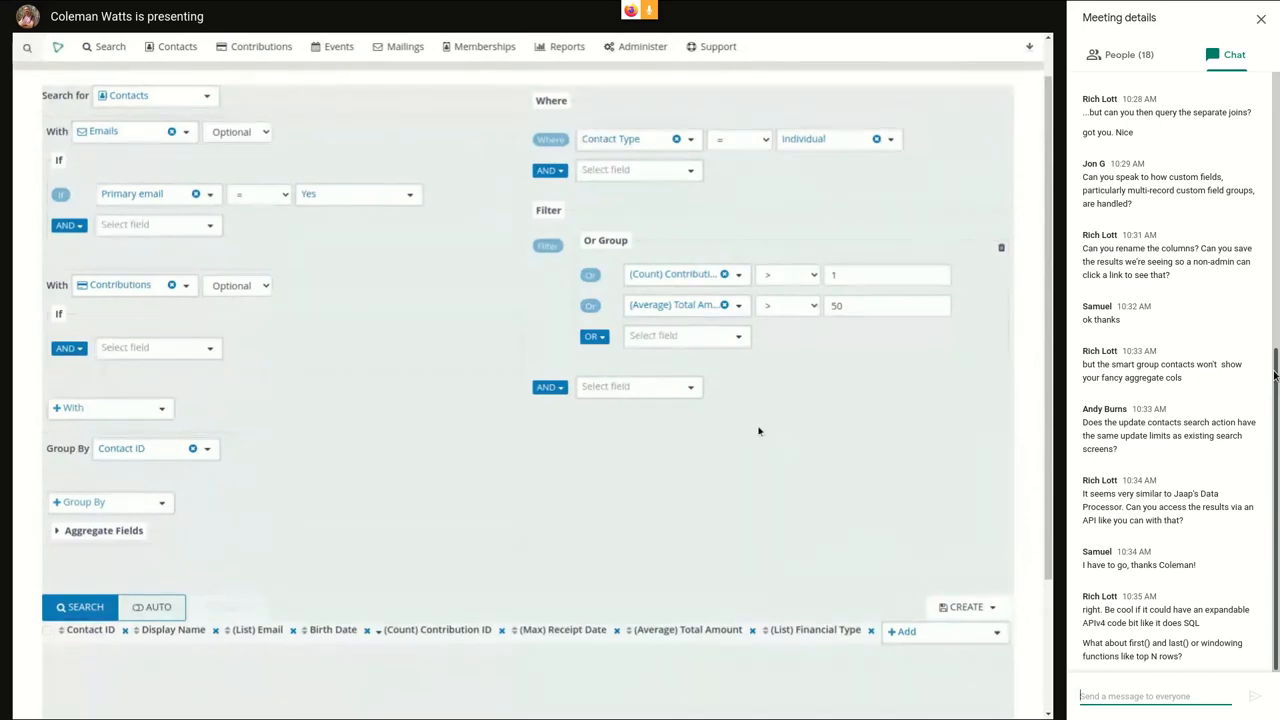
mouse_move(756, 428)
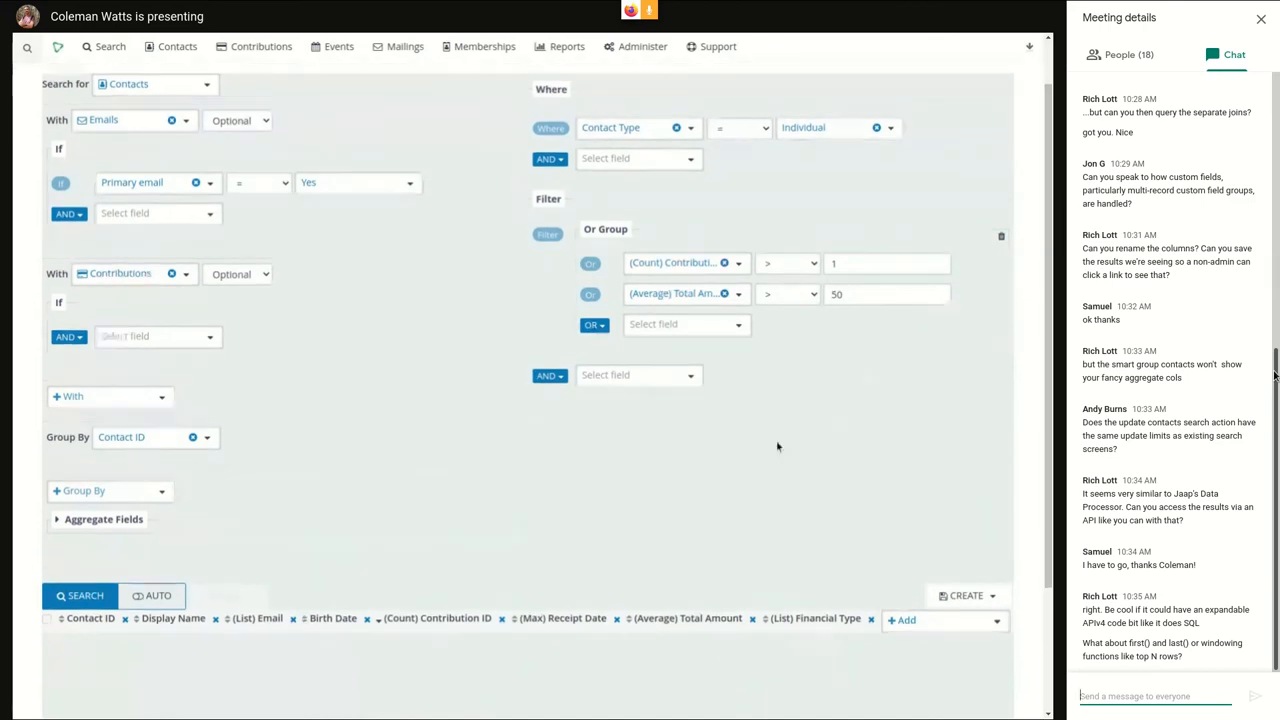
mouse_move(754, 452)
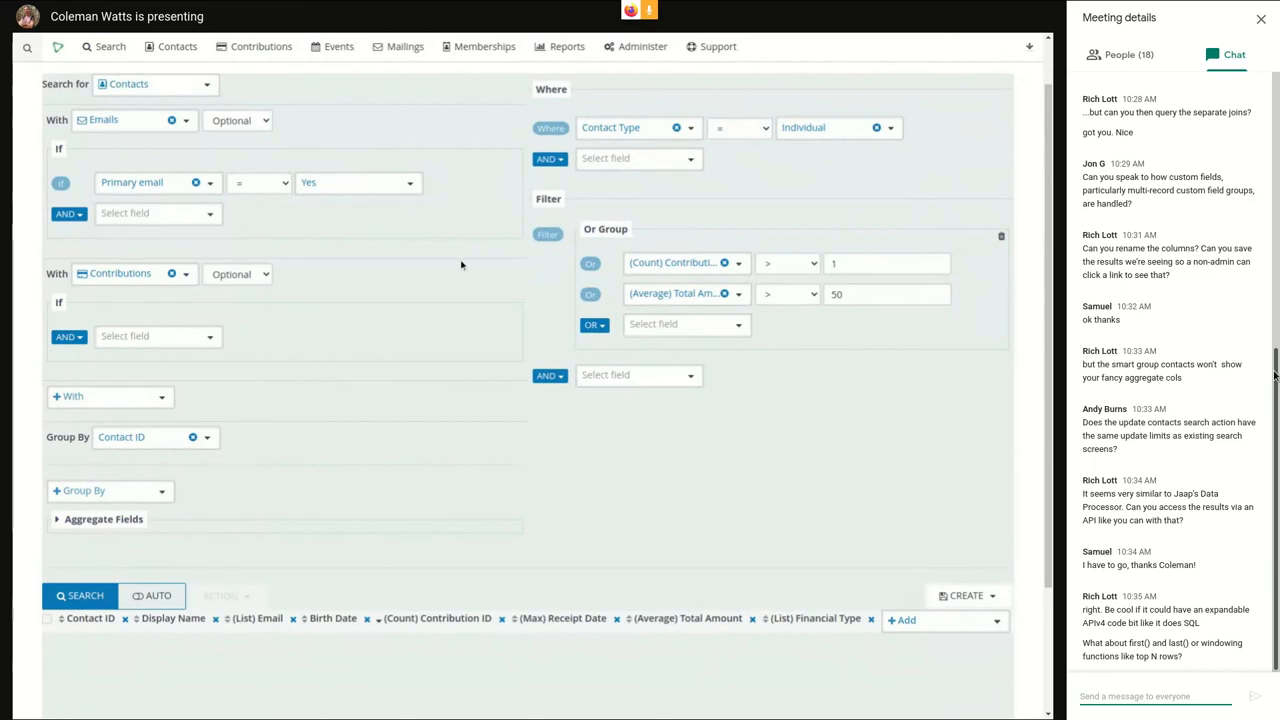
mouse_move(488, 320)
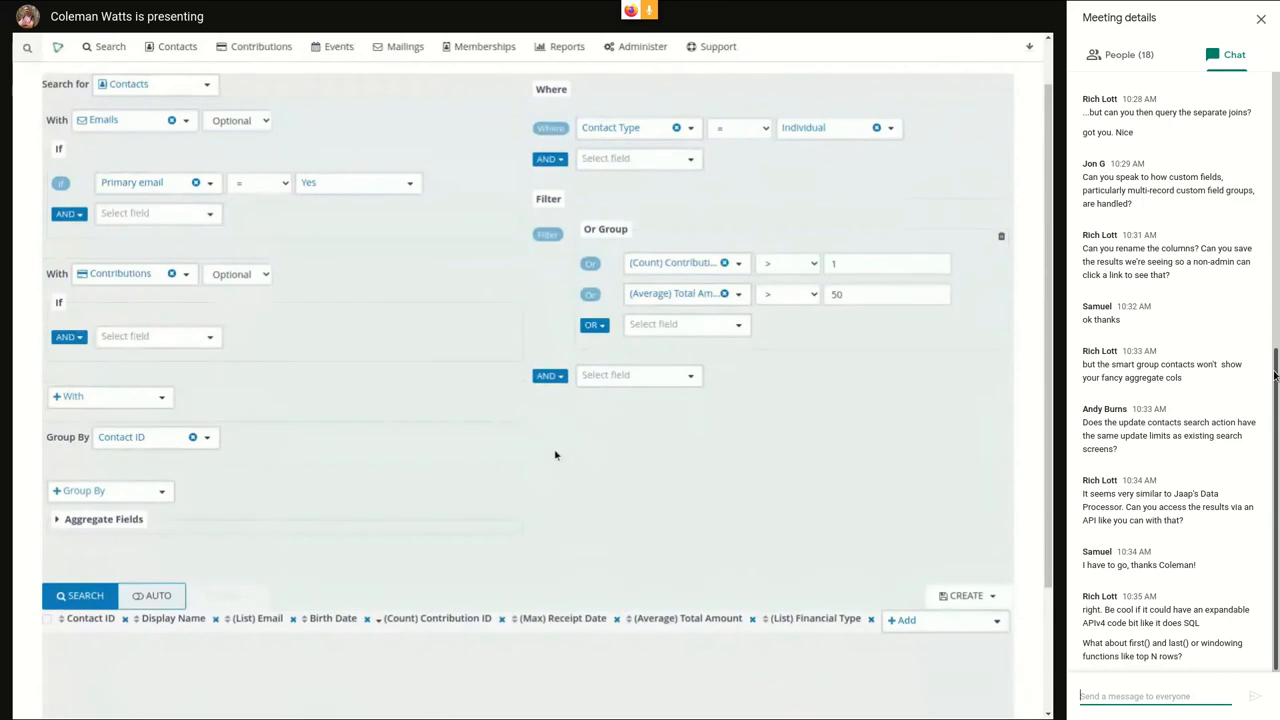
mouse_move(542, 446)
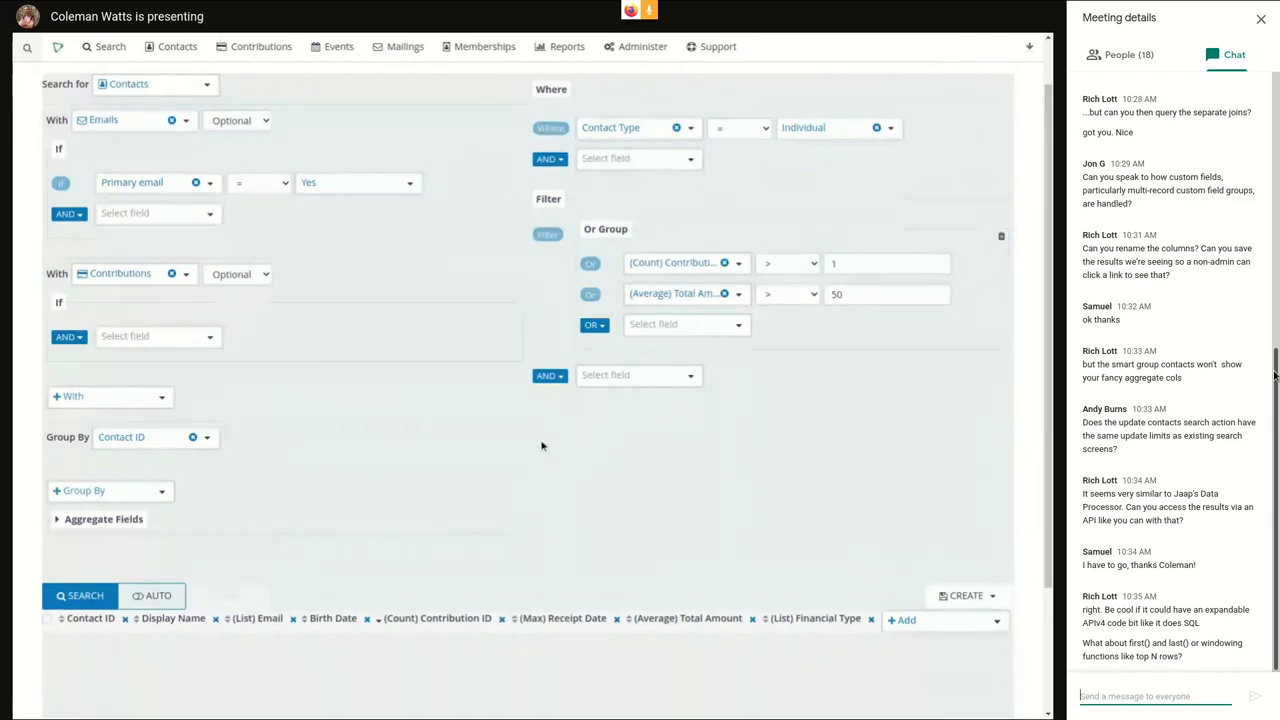
mouse_move(544, 446)
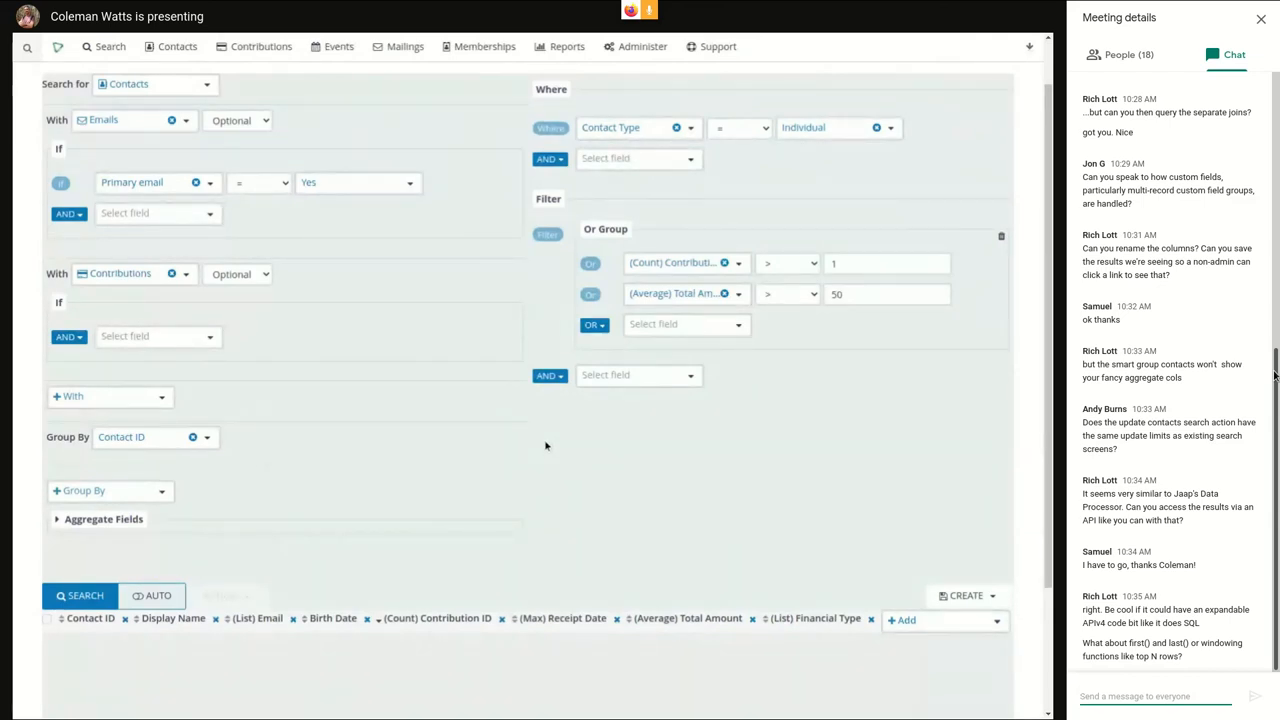
- Run the grouped contact search with the chosen page size and view the paged results
click(548, 376)
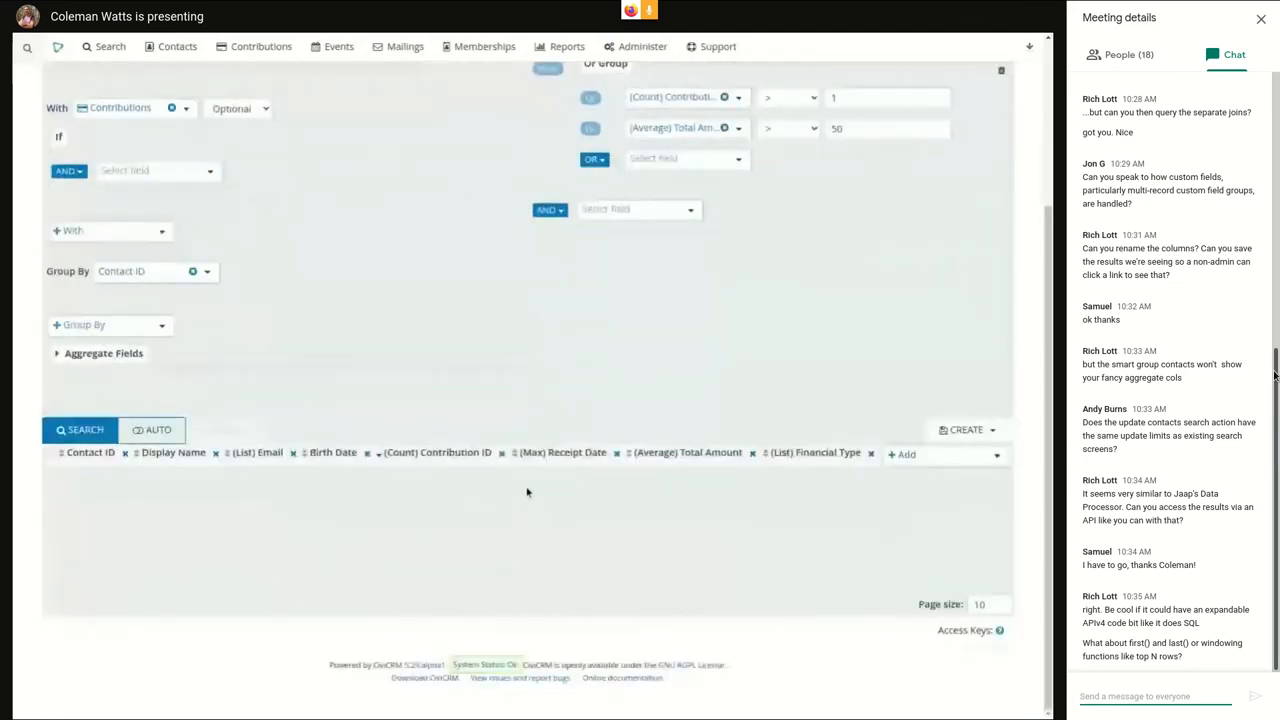
click(84, 430)
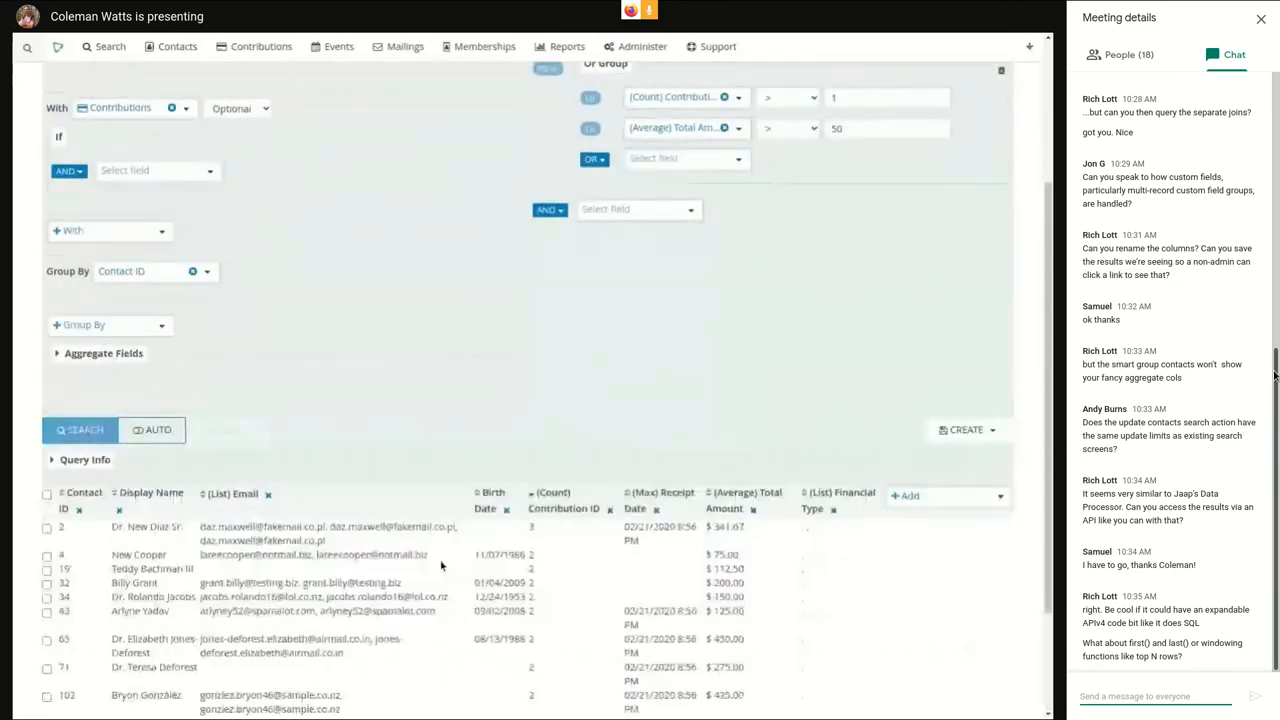
scroll(down, 3)
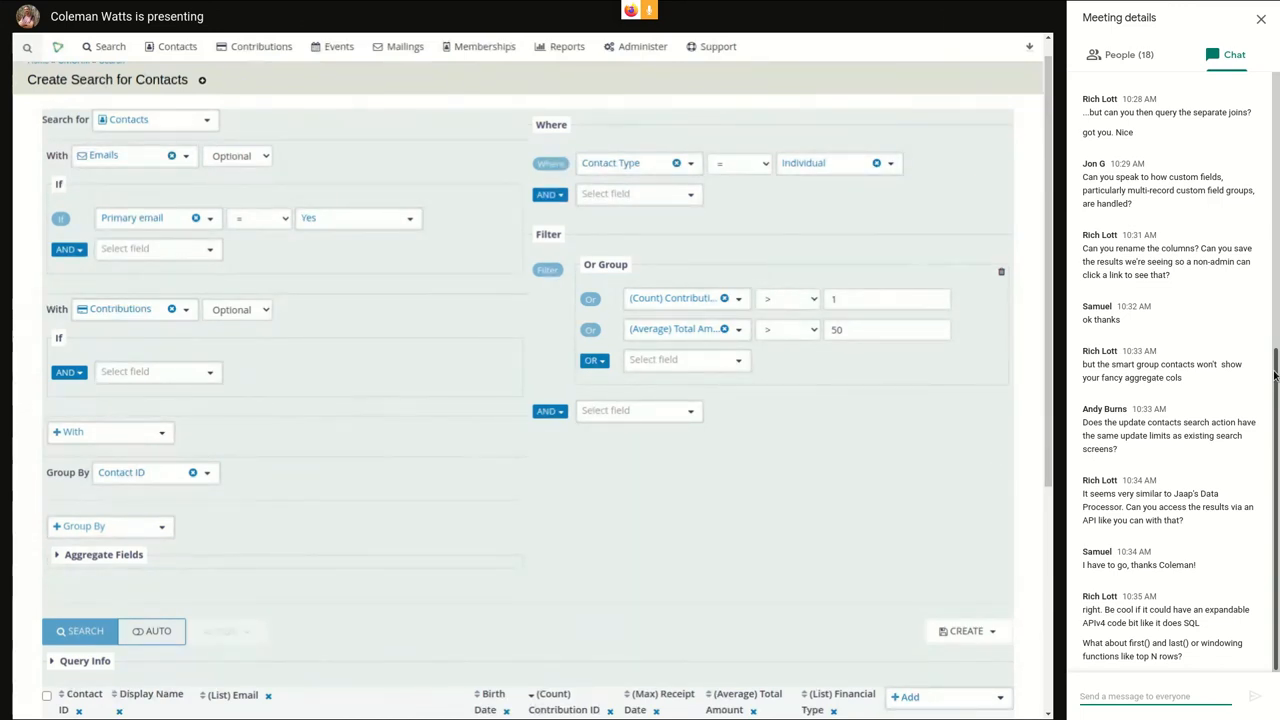
scroll(down, 3)
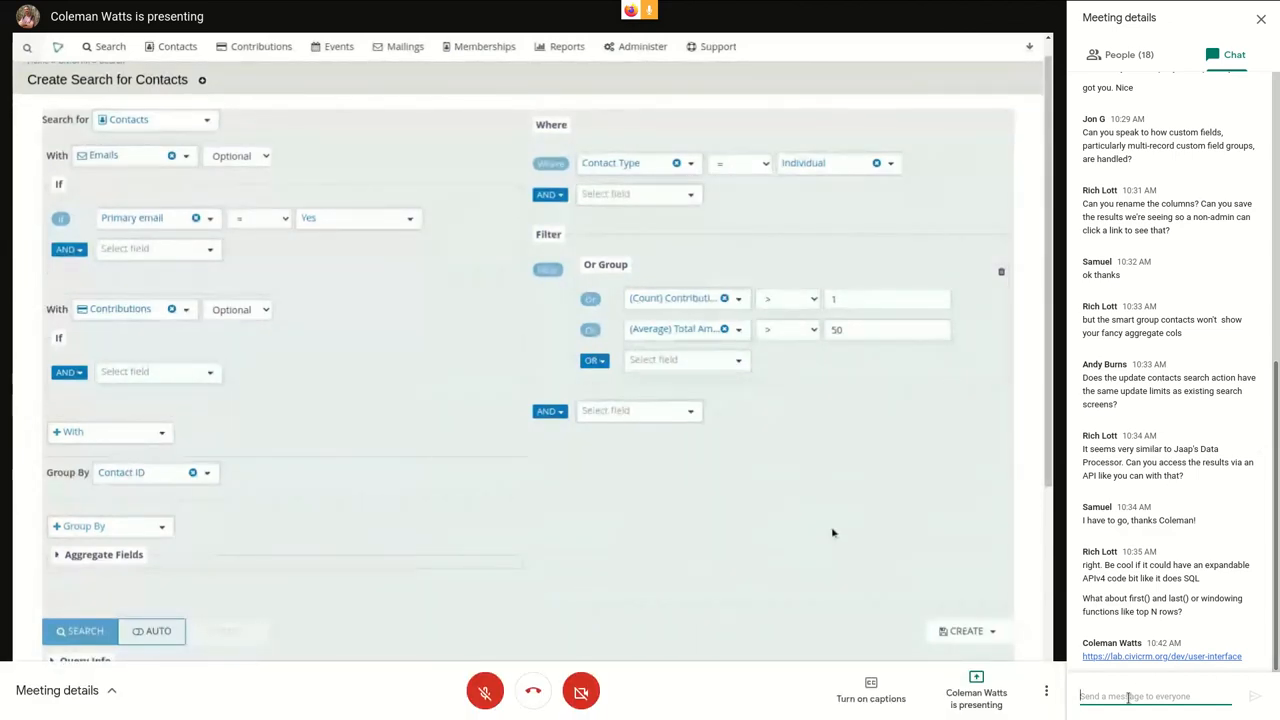
- Send the message 'issue 24' to everyone in the Meet chat
text(issue)
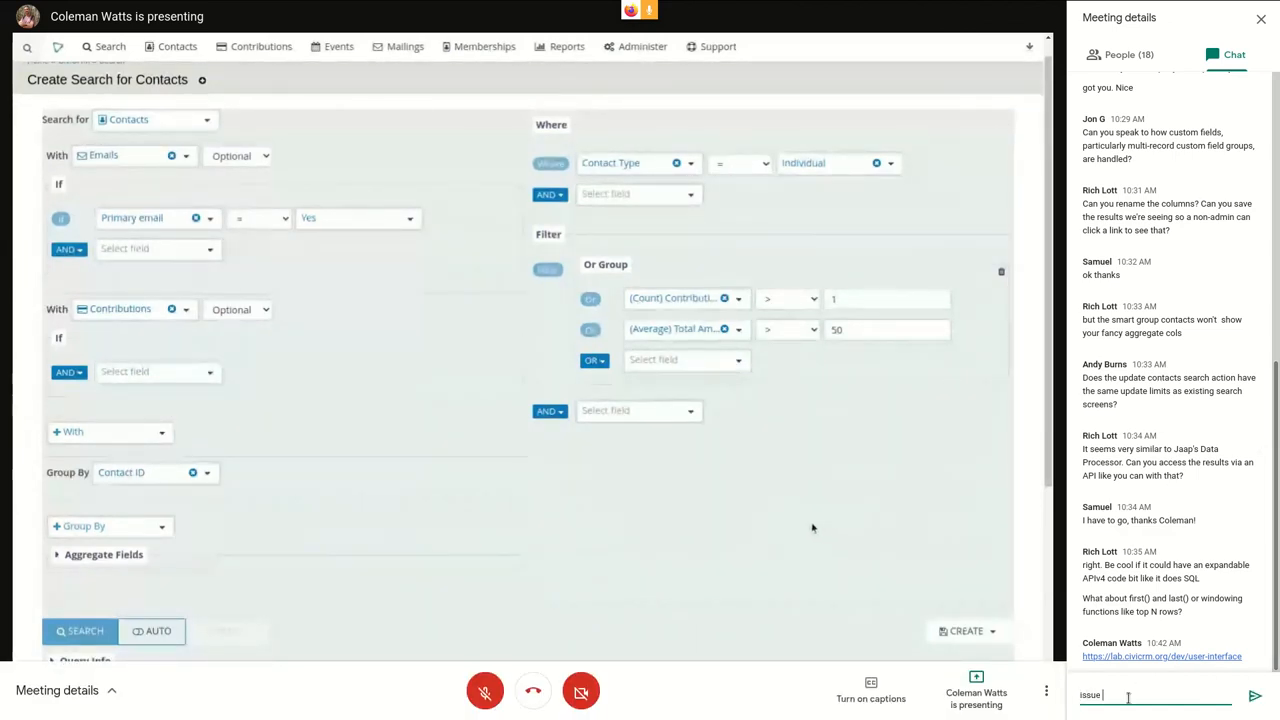
key(Enter)
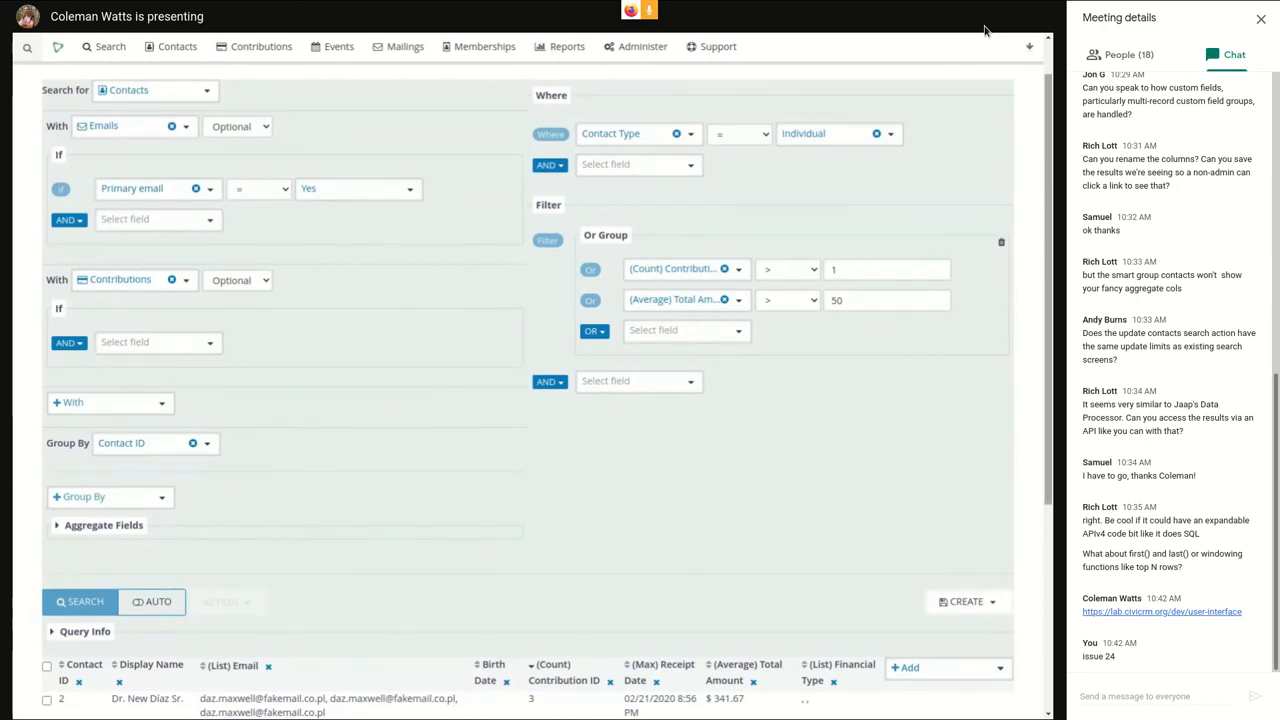
mouse_move(718, 544)
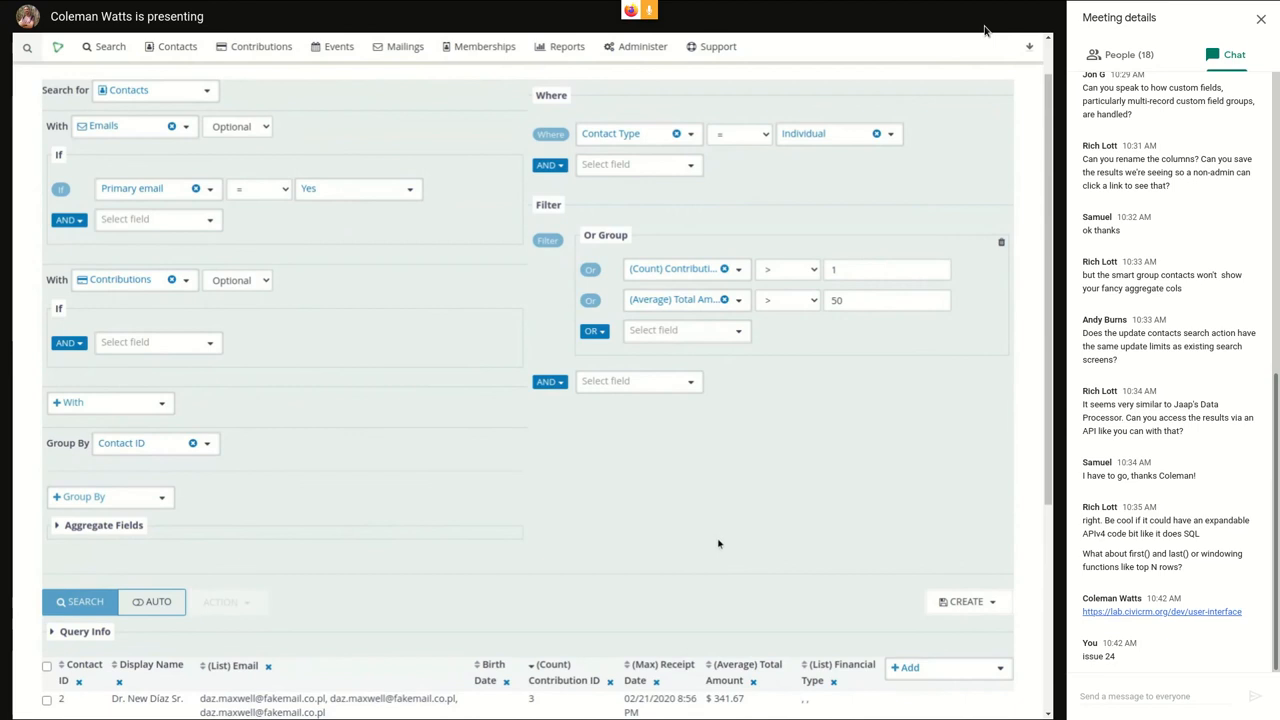
mouse_move(708, 530)
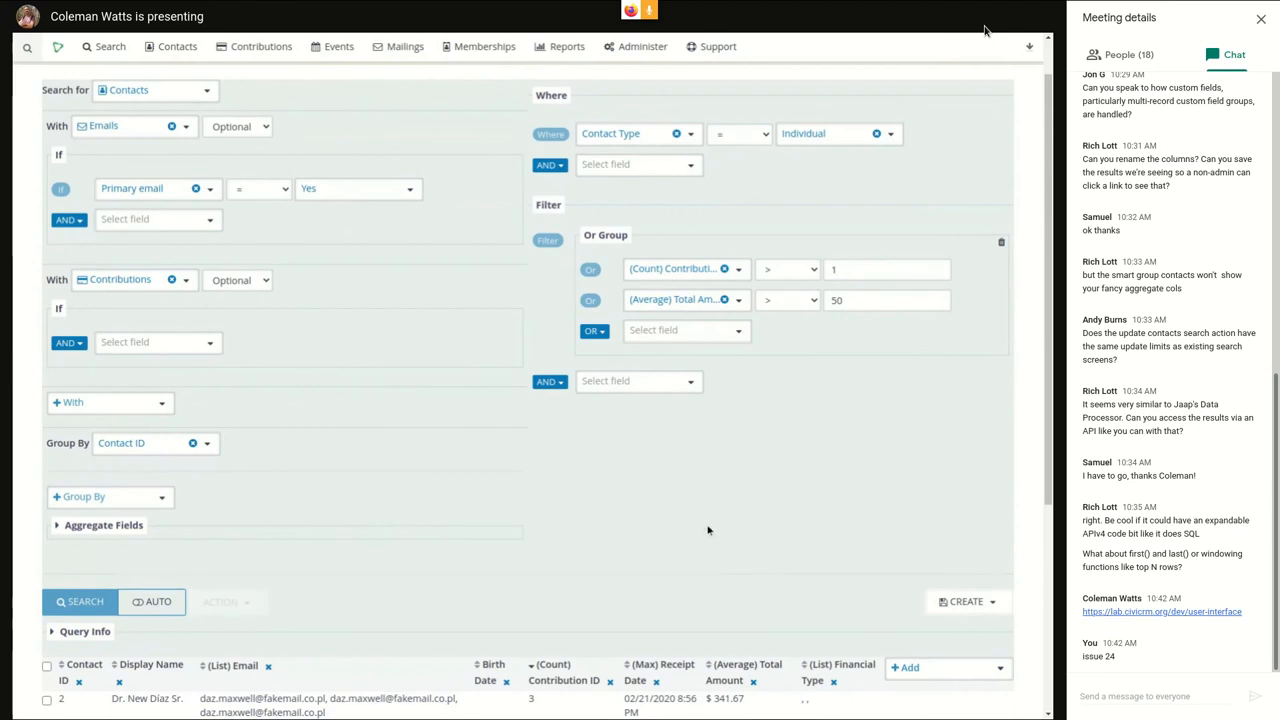
mouse_move(682, 500)
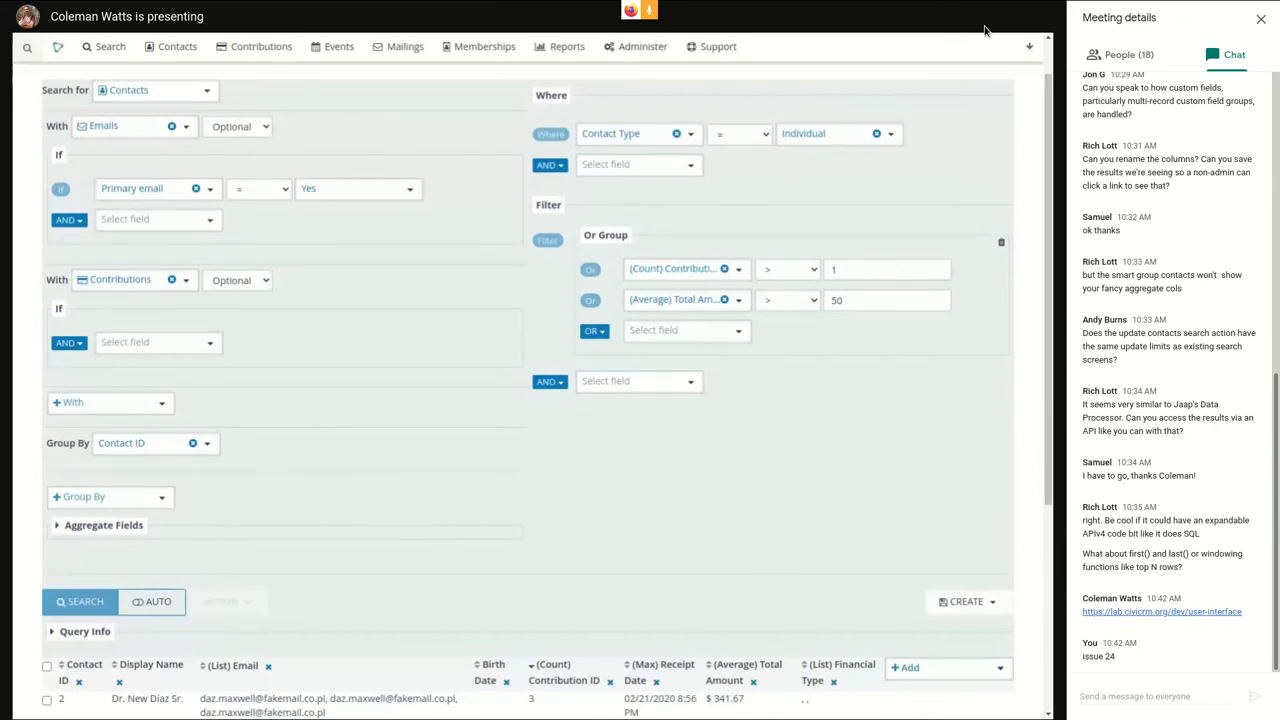
mouse_move(640, 500)
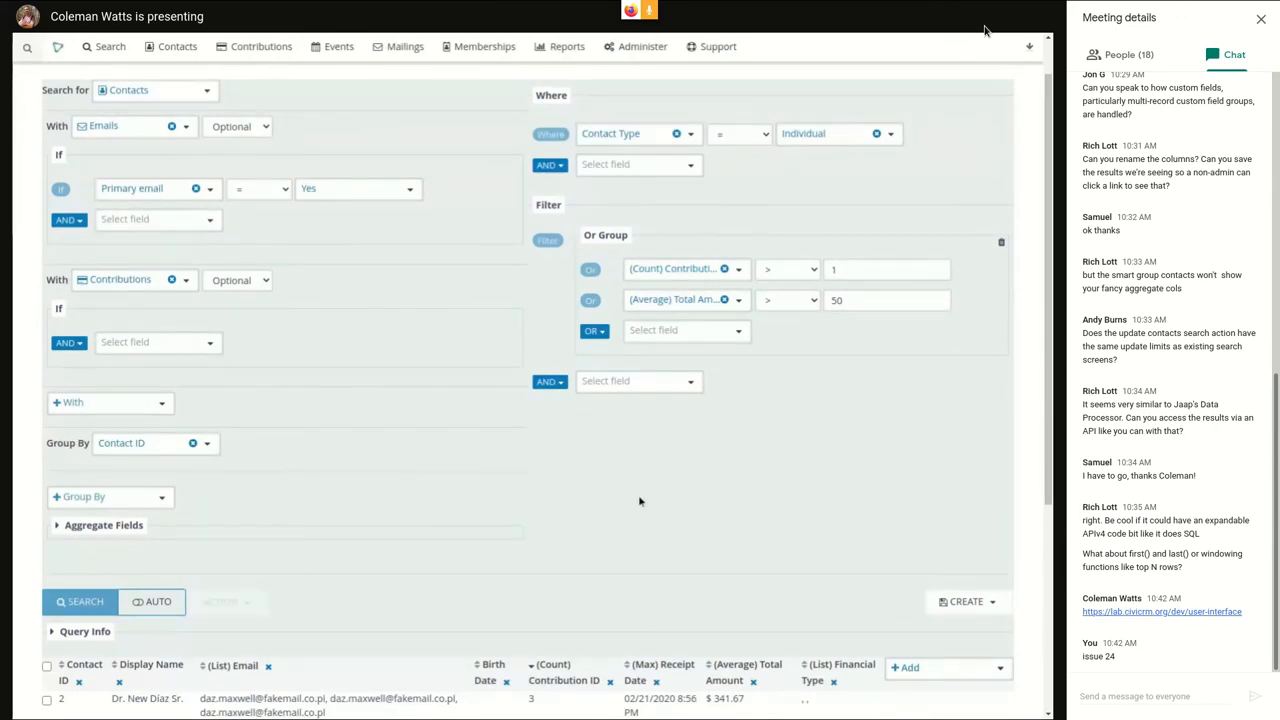
mouse_move(570, 470)
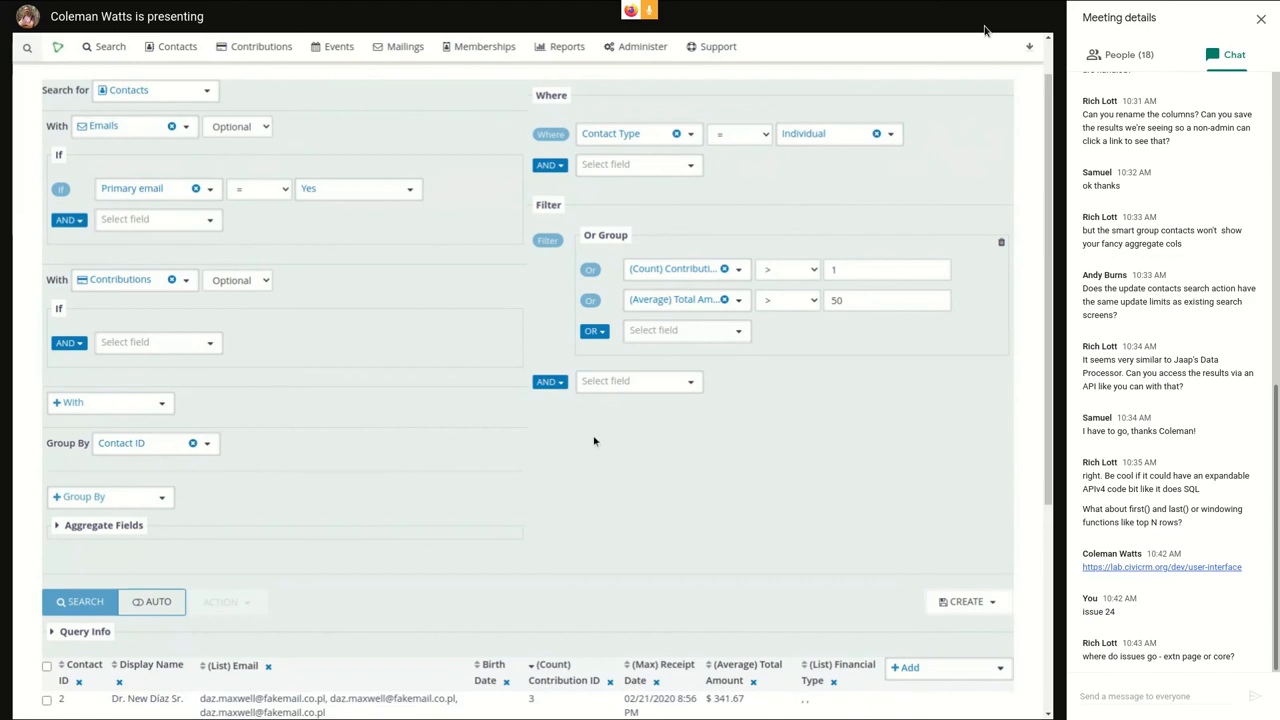
mouse_move(932, 396)
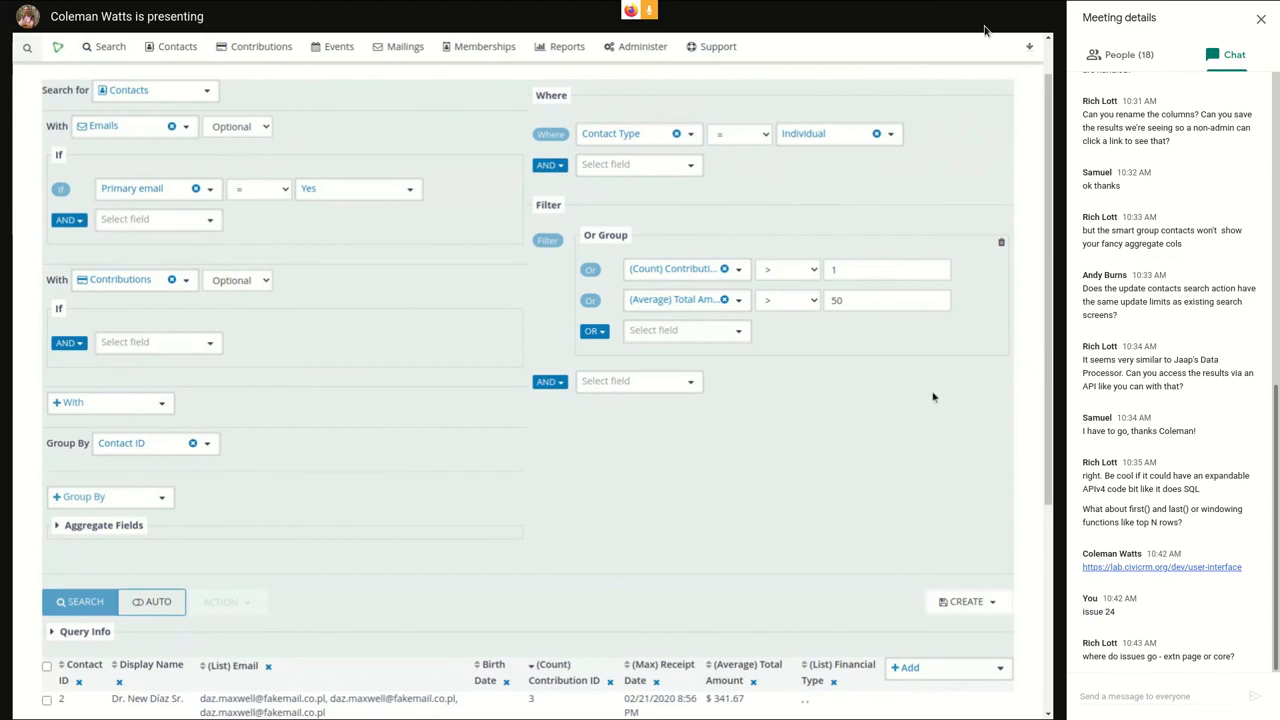
mouse_move(774, 454)
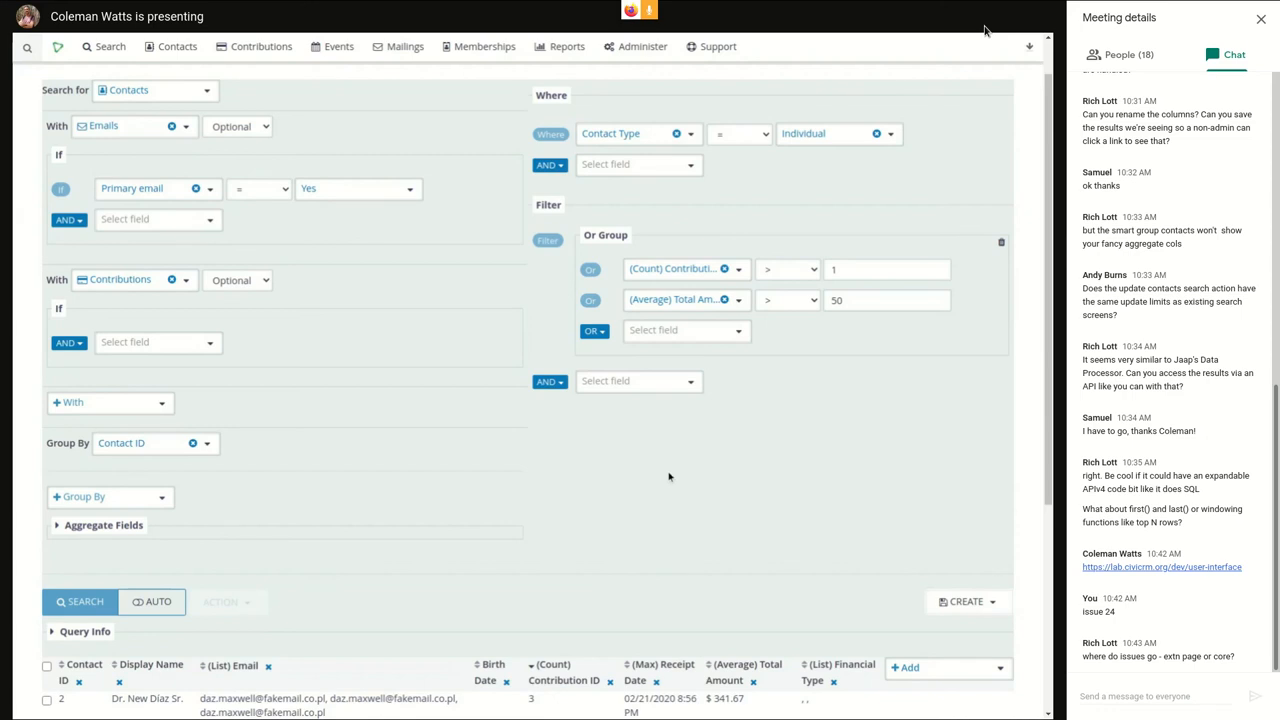
mouse_move(664, 472)
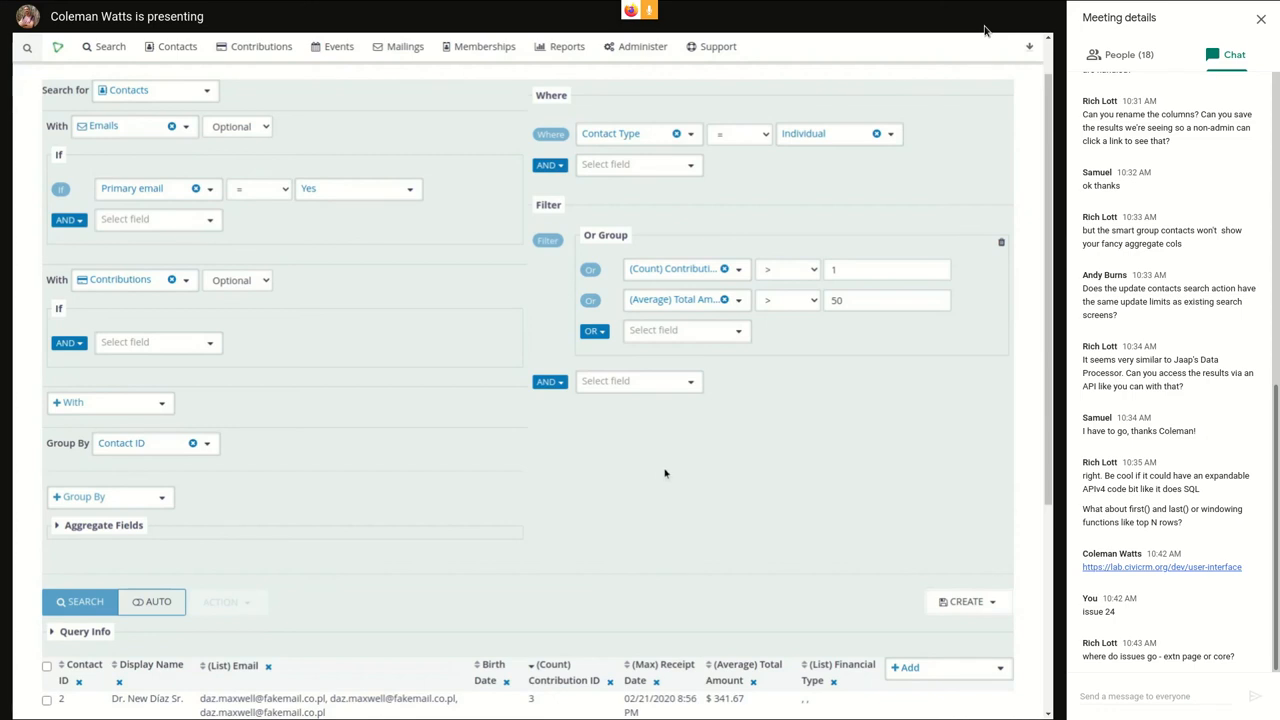
mouse_move(668, 448)
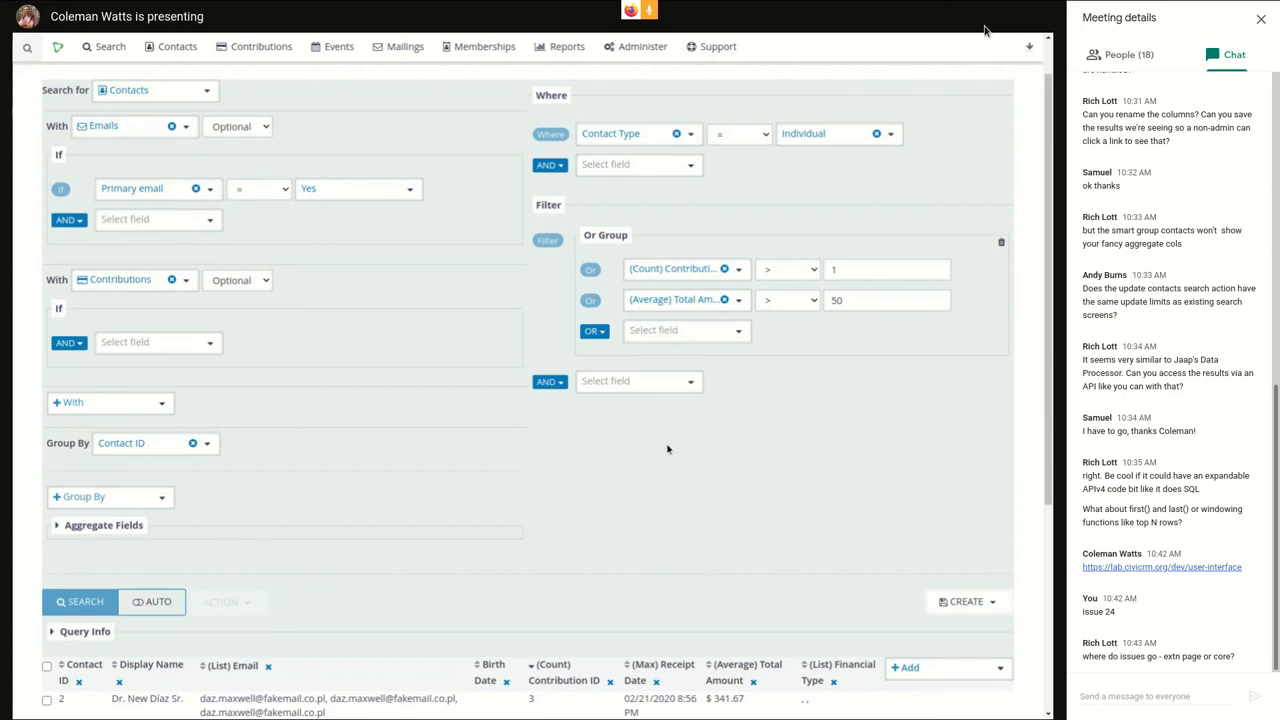
mouse_move(690, 472)
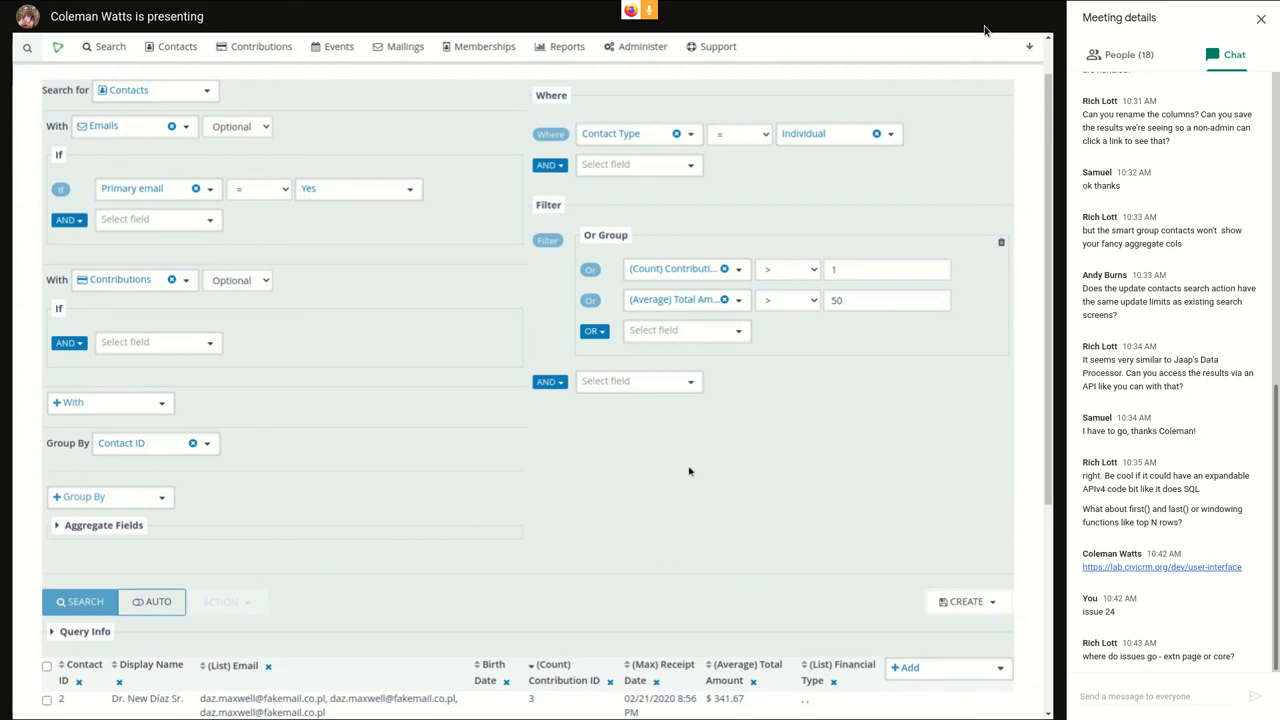
mouse_move(776, 464)
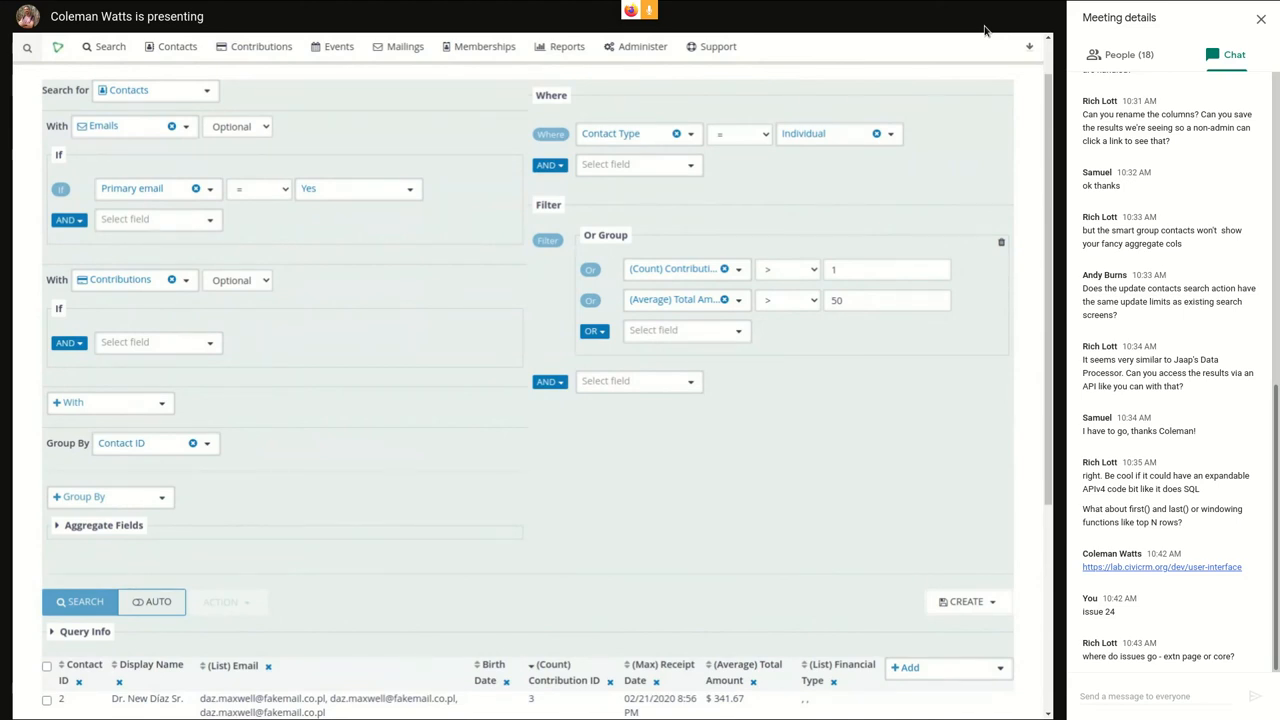
- Post a 'Thank you!' reply in the Meet chat and read through the attendees' replies
scroll(down, 3)
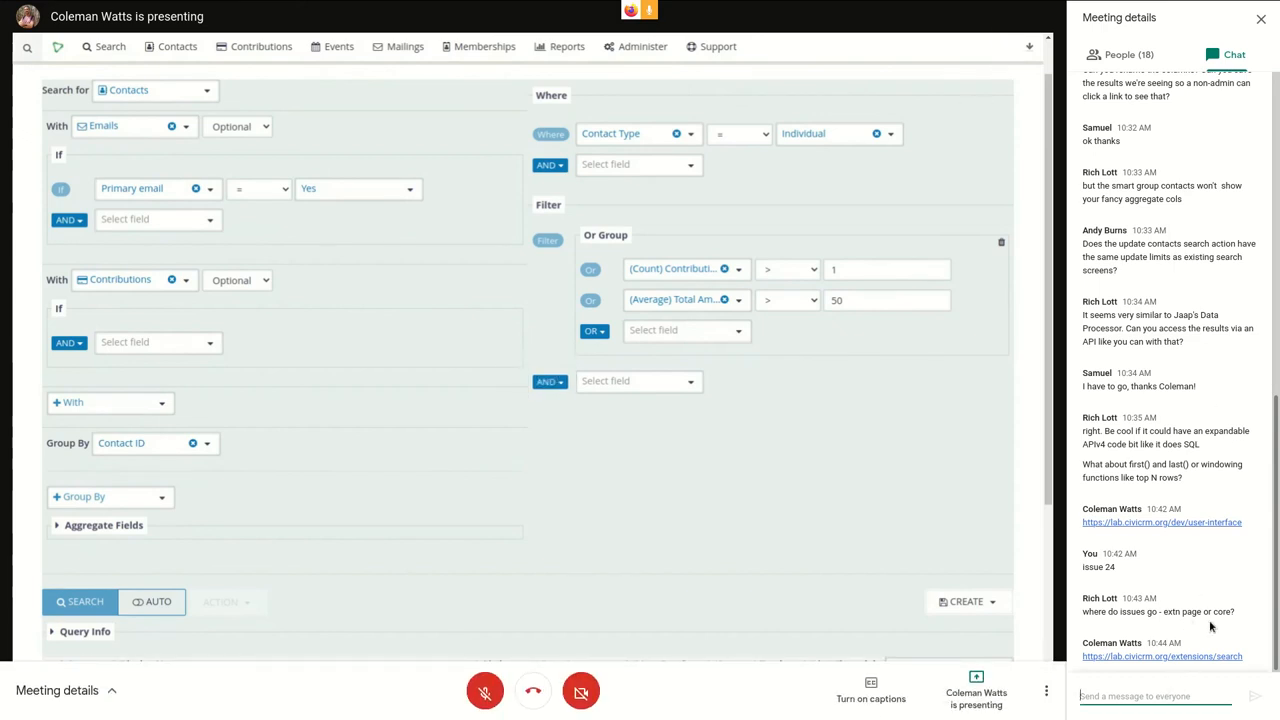
text(Thank y)
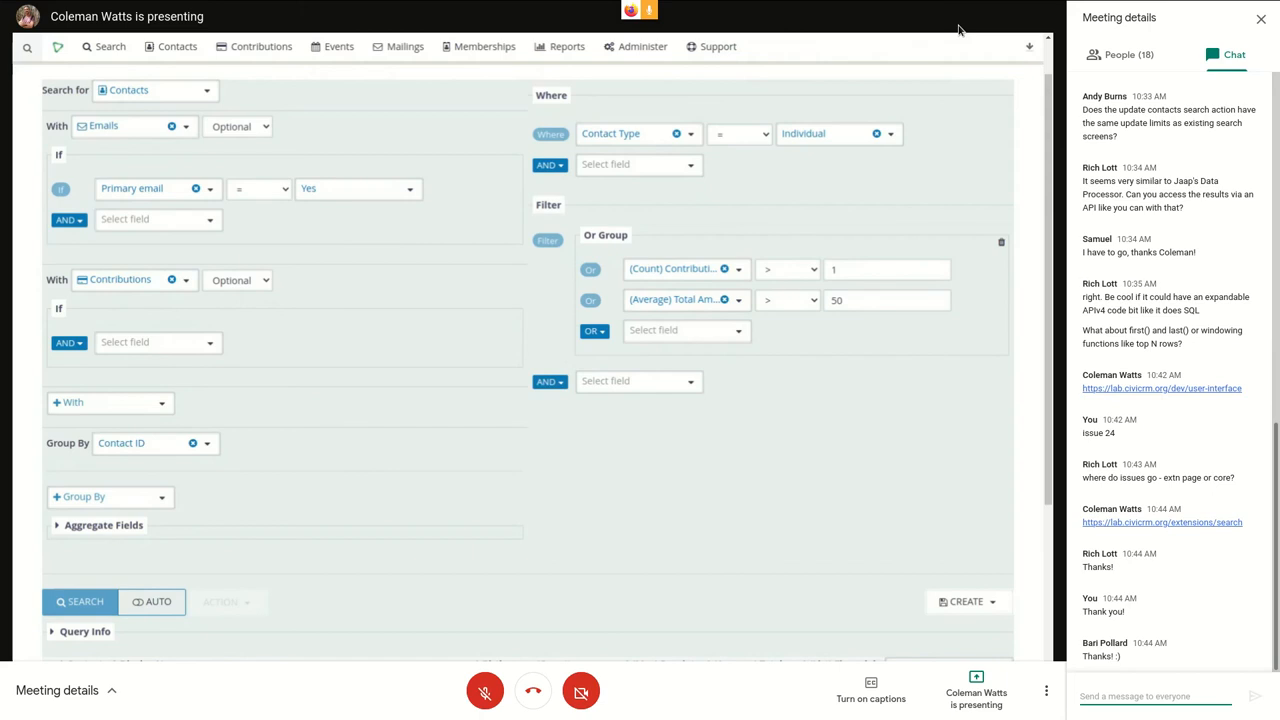
click(84, 602)
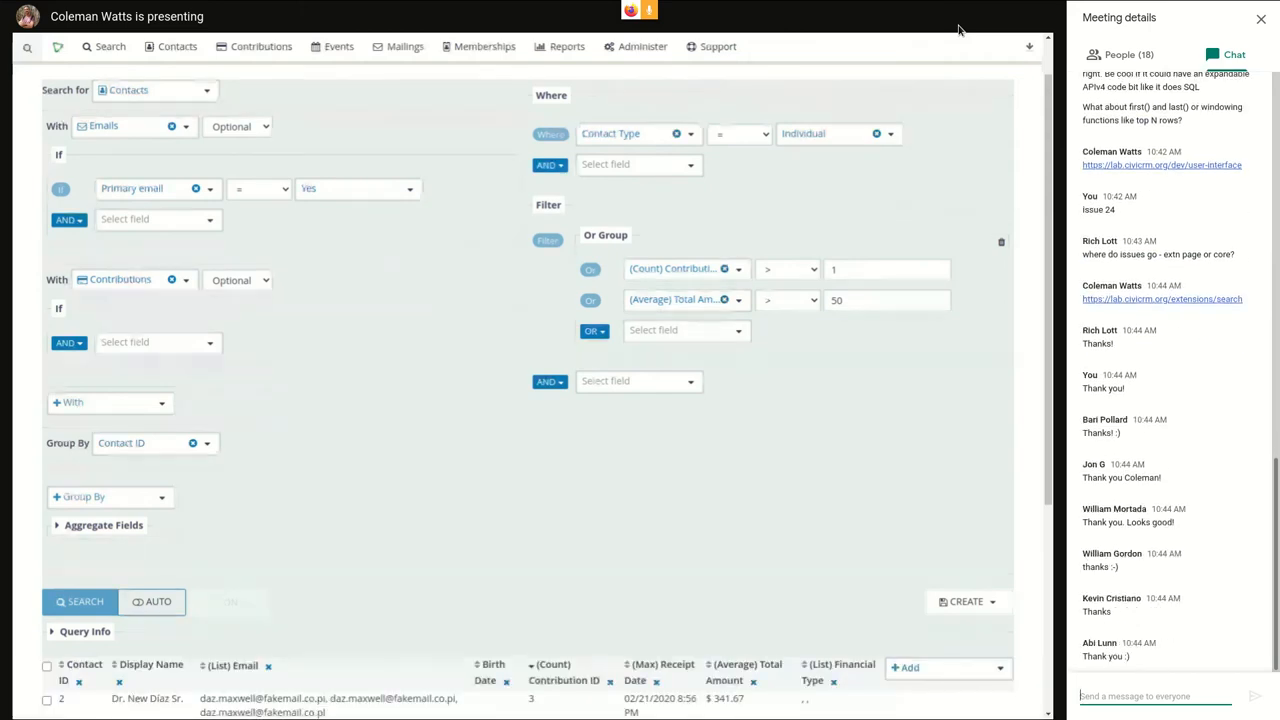
scroll(down, 3)
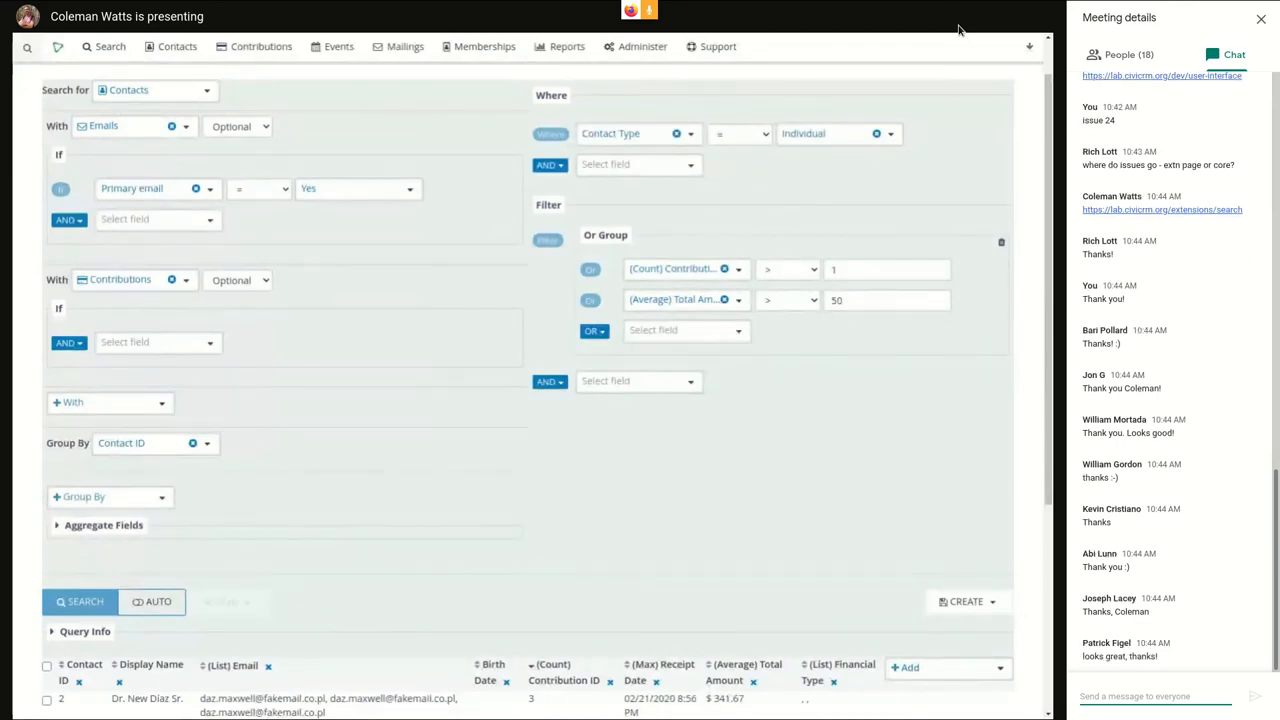
mouse_move(968, 336)
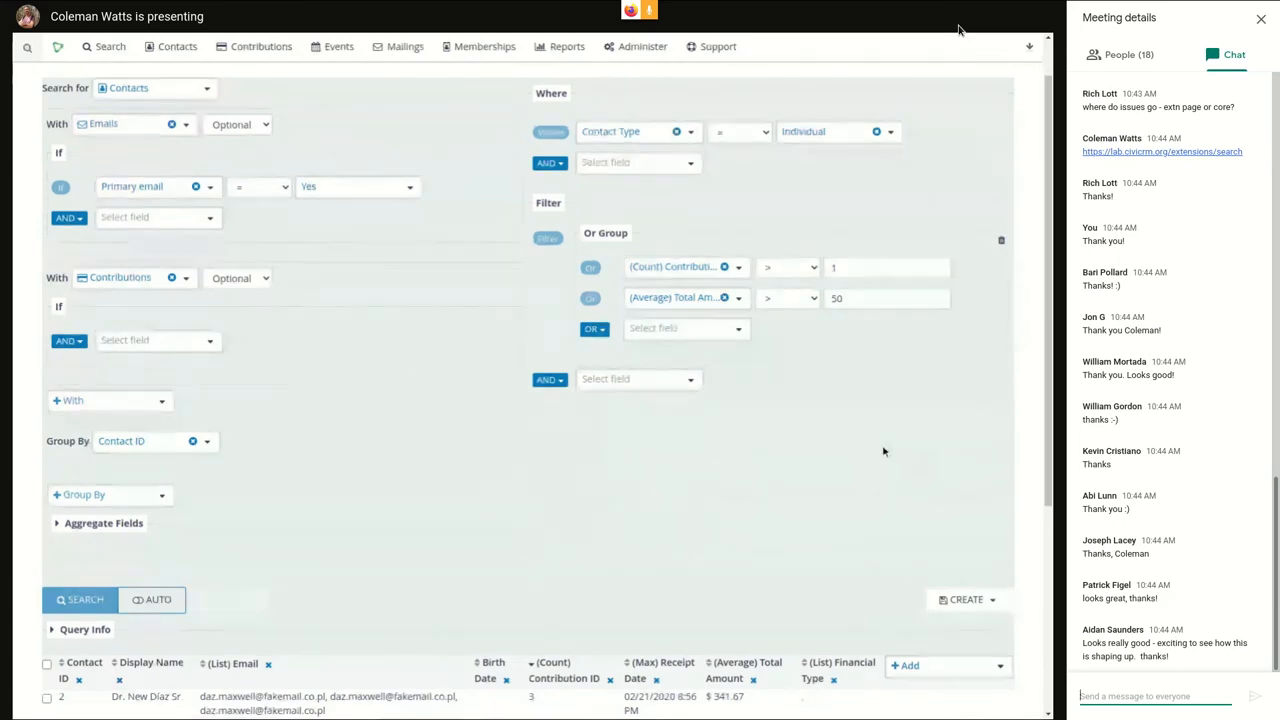
scroll(down, 3)
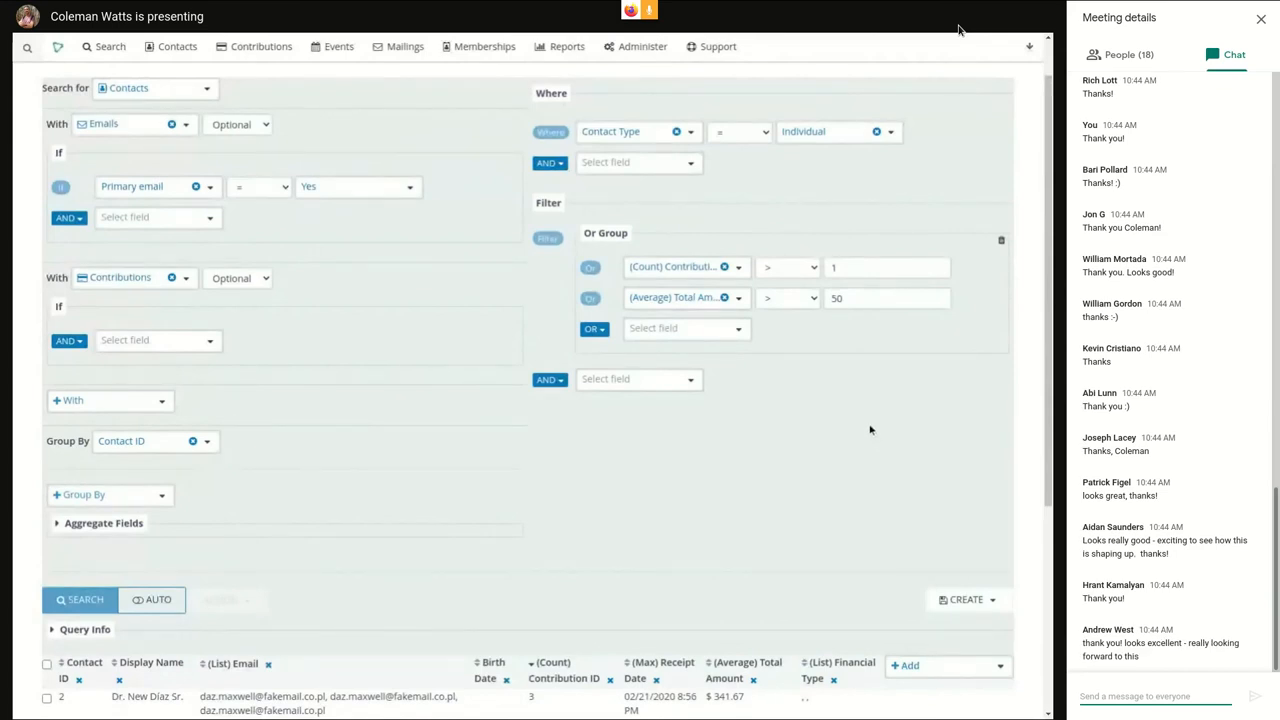
mouse_move(864, 420)
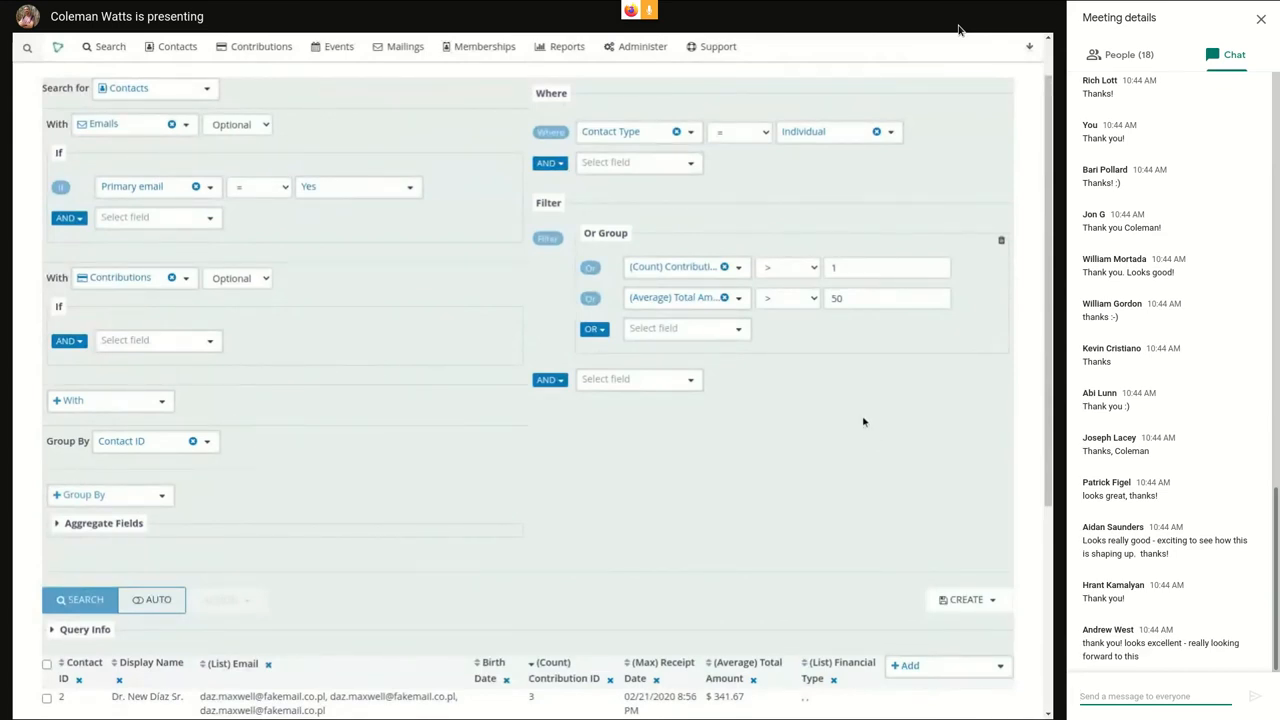